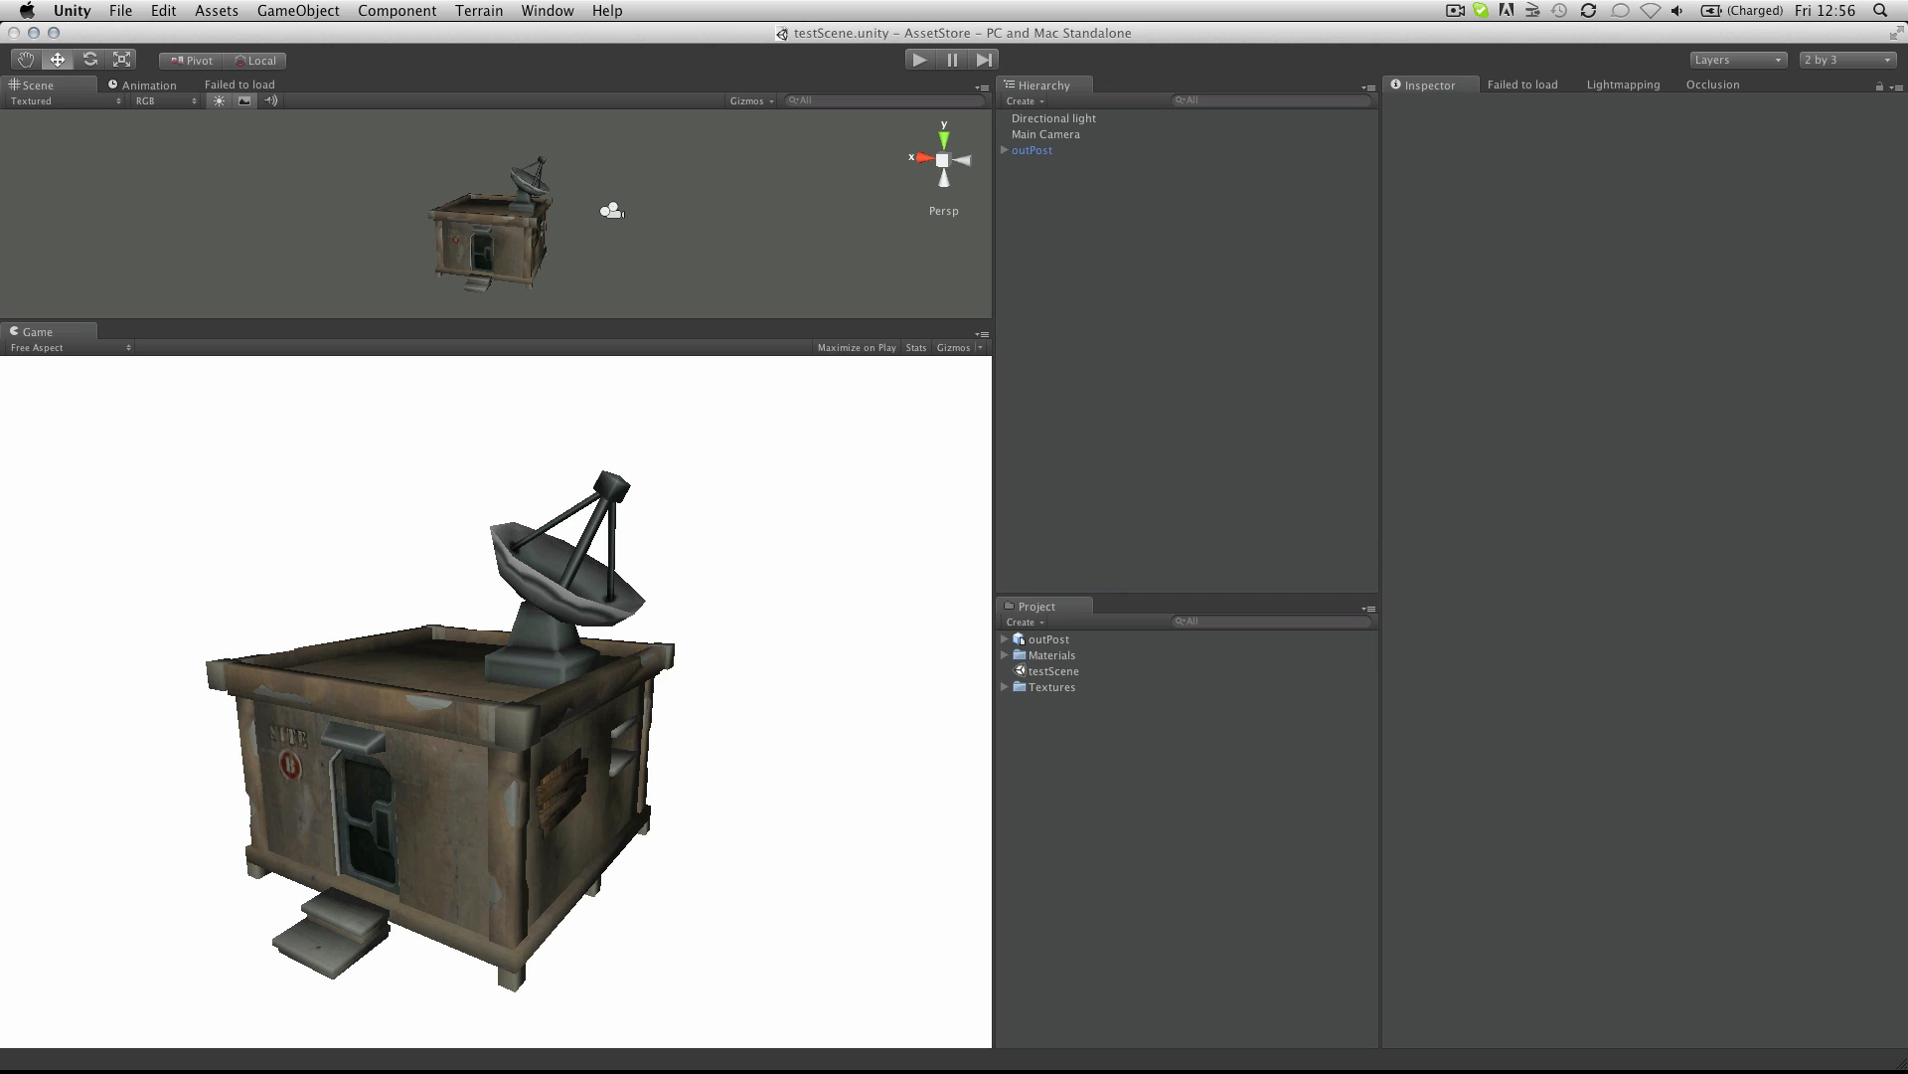
# Open Unity's Window menu to reach the Asset Store entry
pyautogui.click(1046, 638)
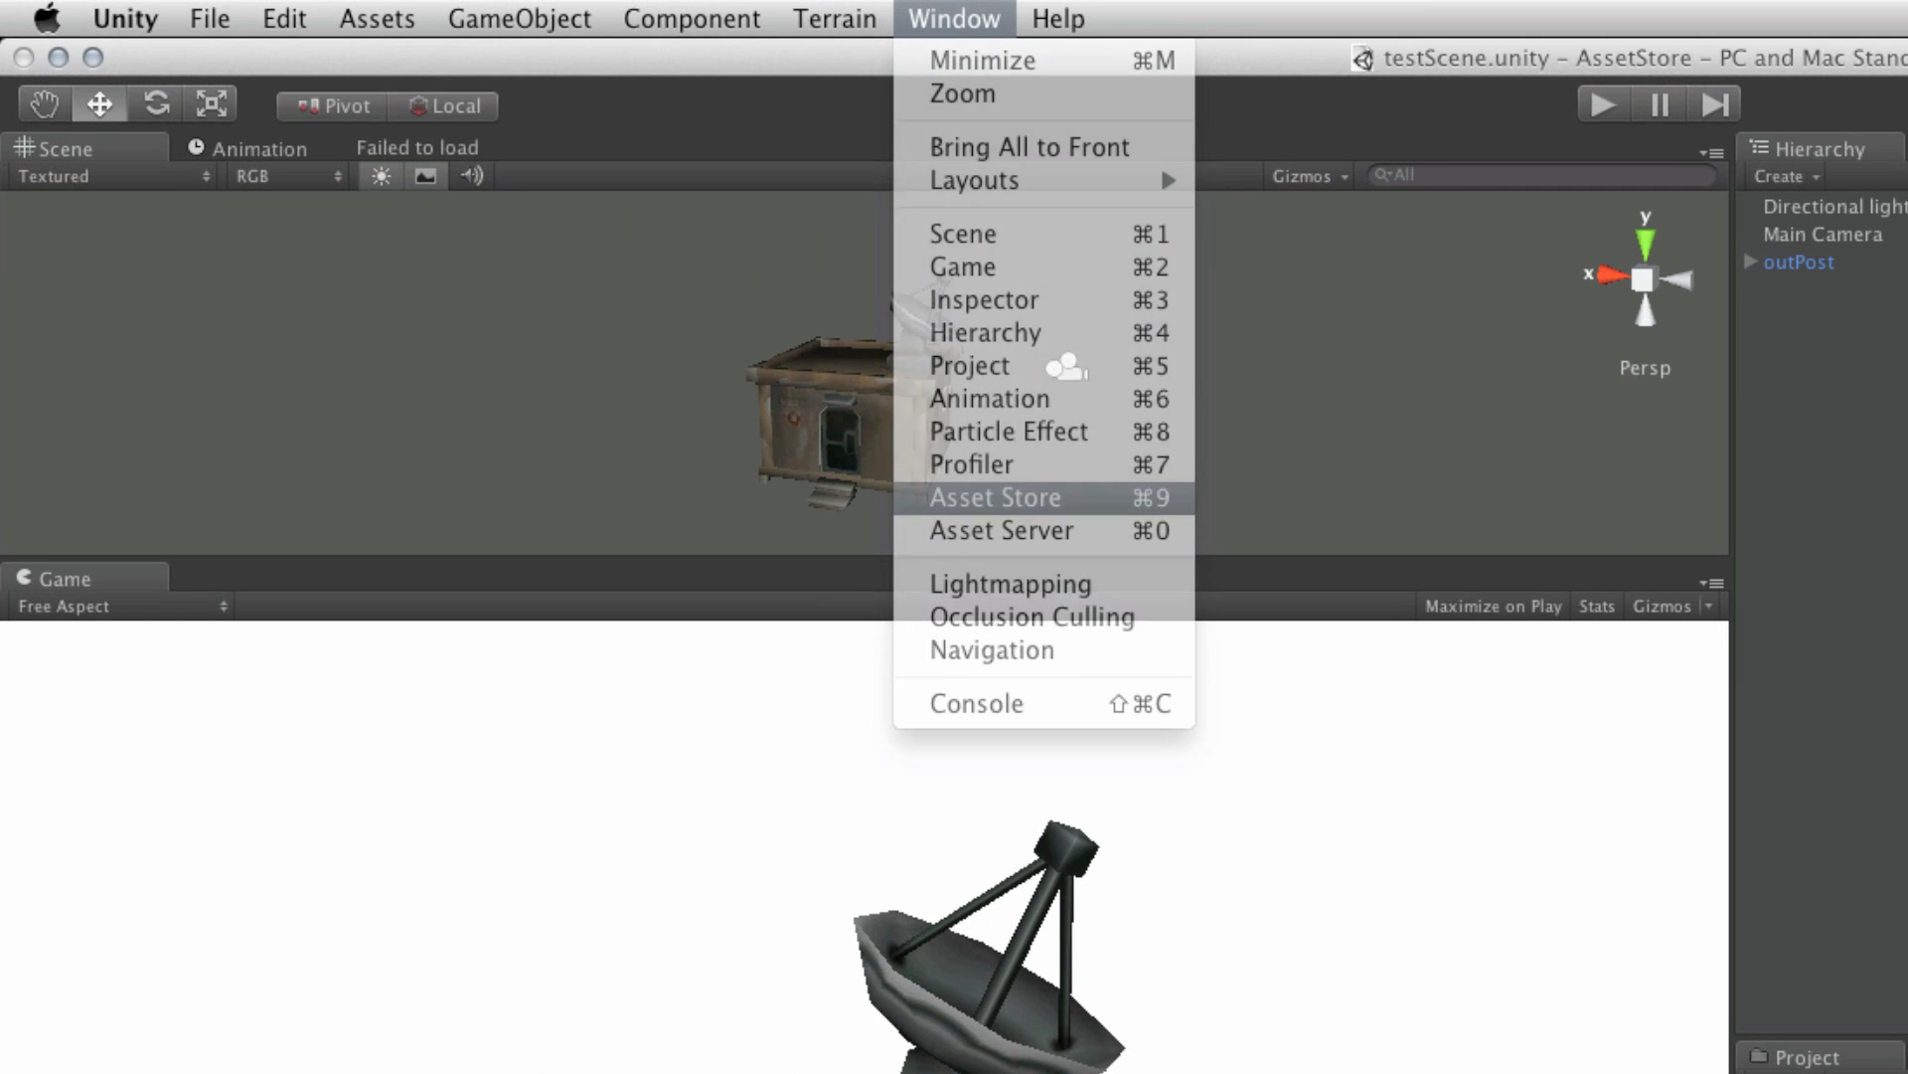
# Open the Asset Store window and scroll to the Asset Store Tools package page
pyautogui.click(994, 497)
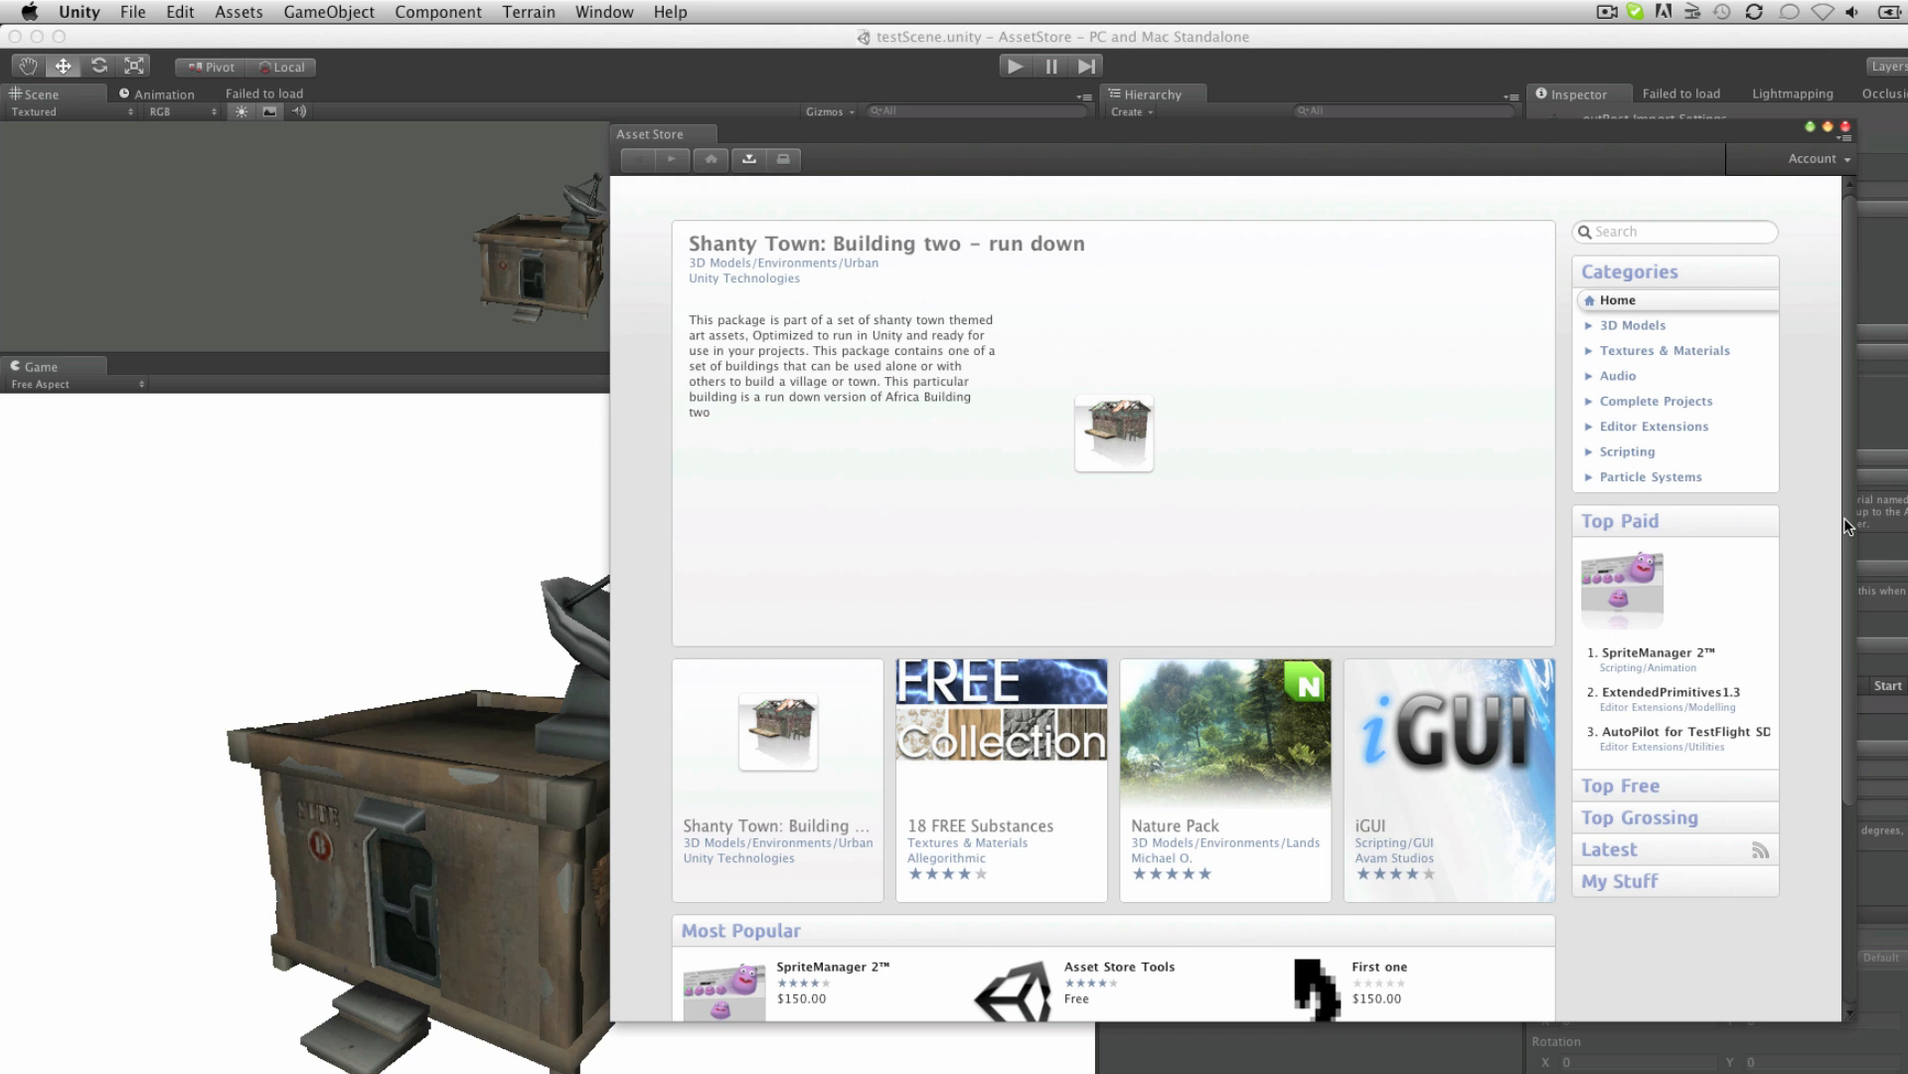
pyautogui.scroll(-3)
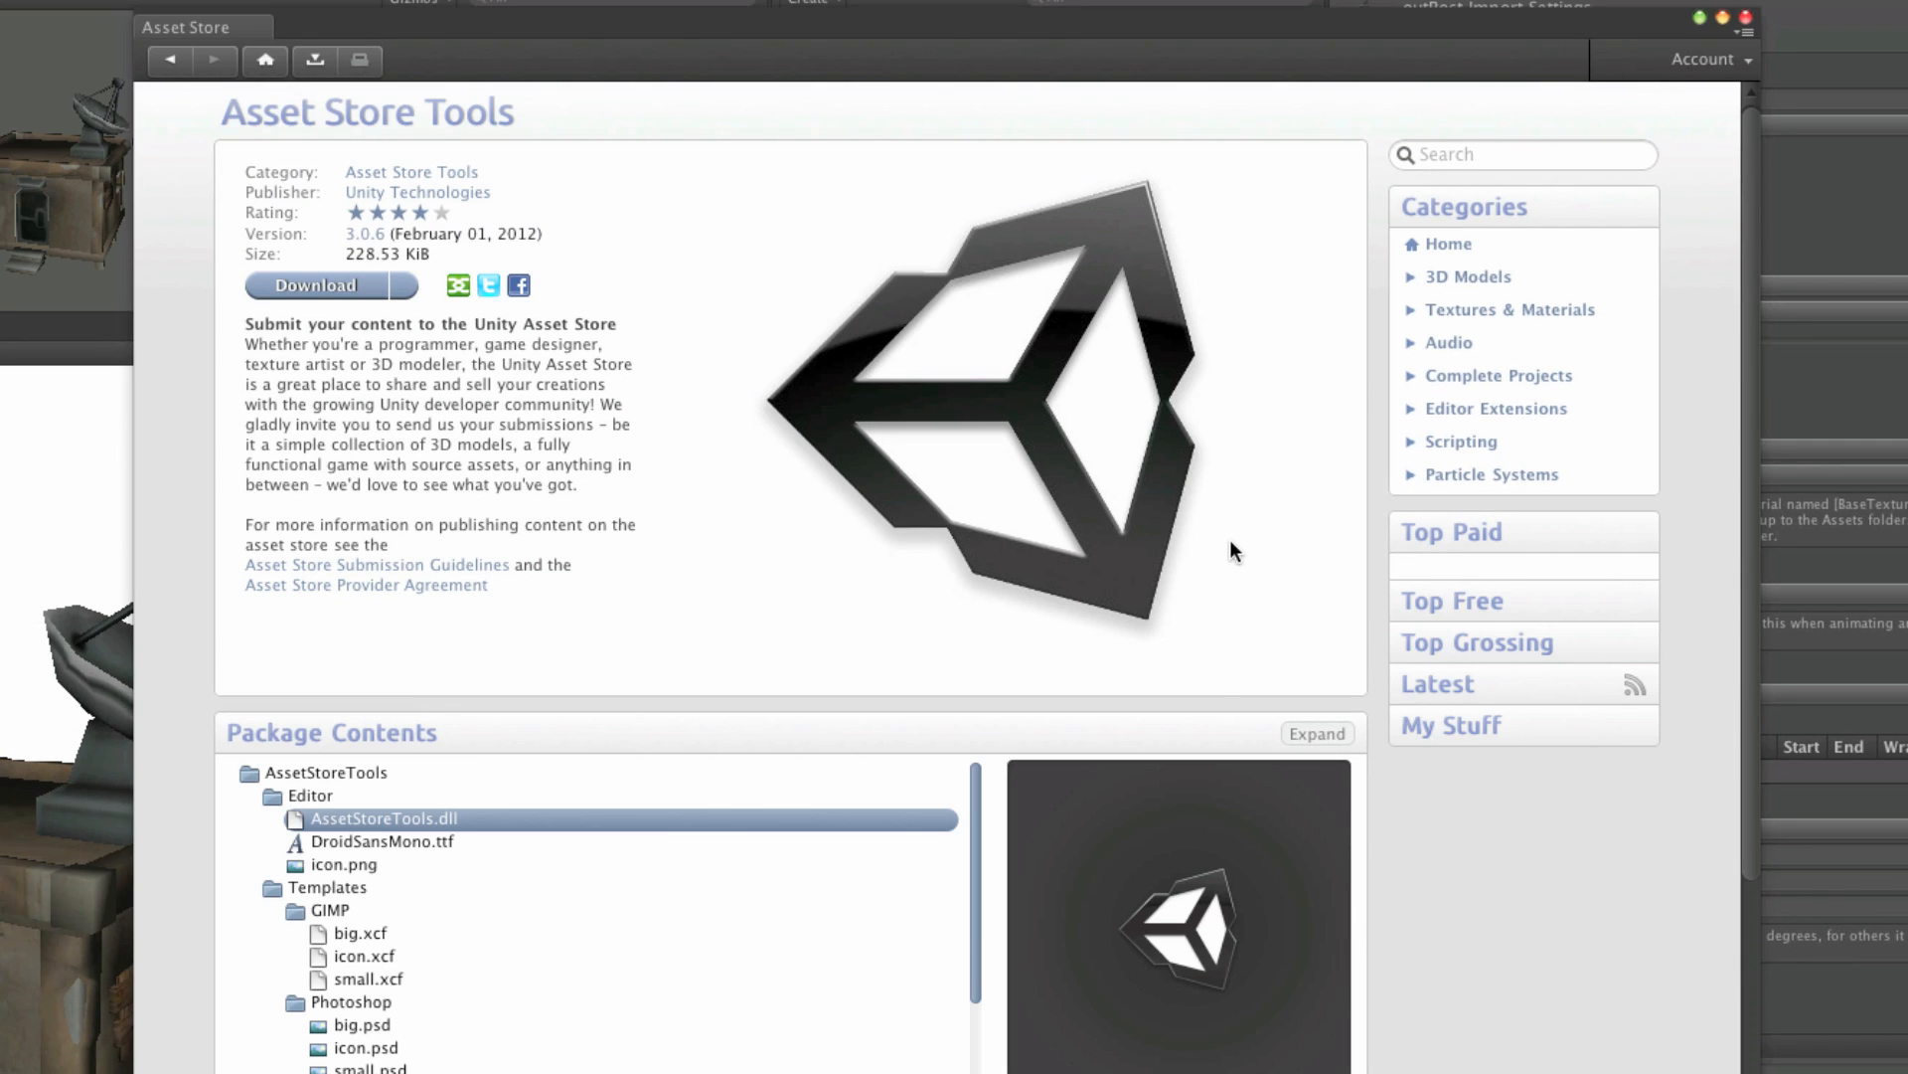
pyautogui.moveTo(1384, 568)
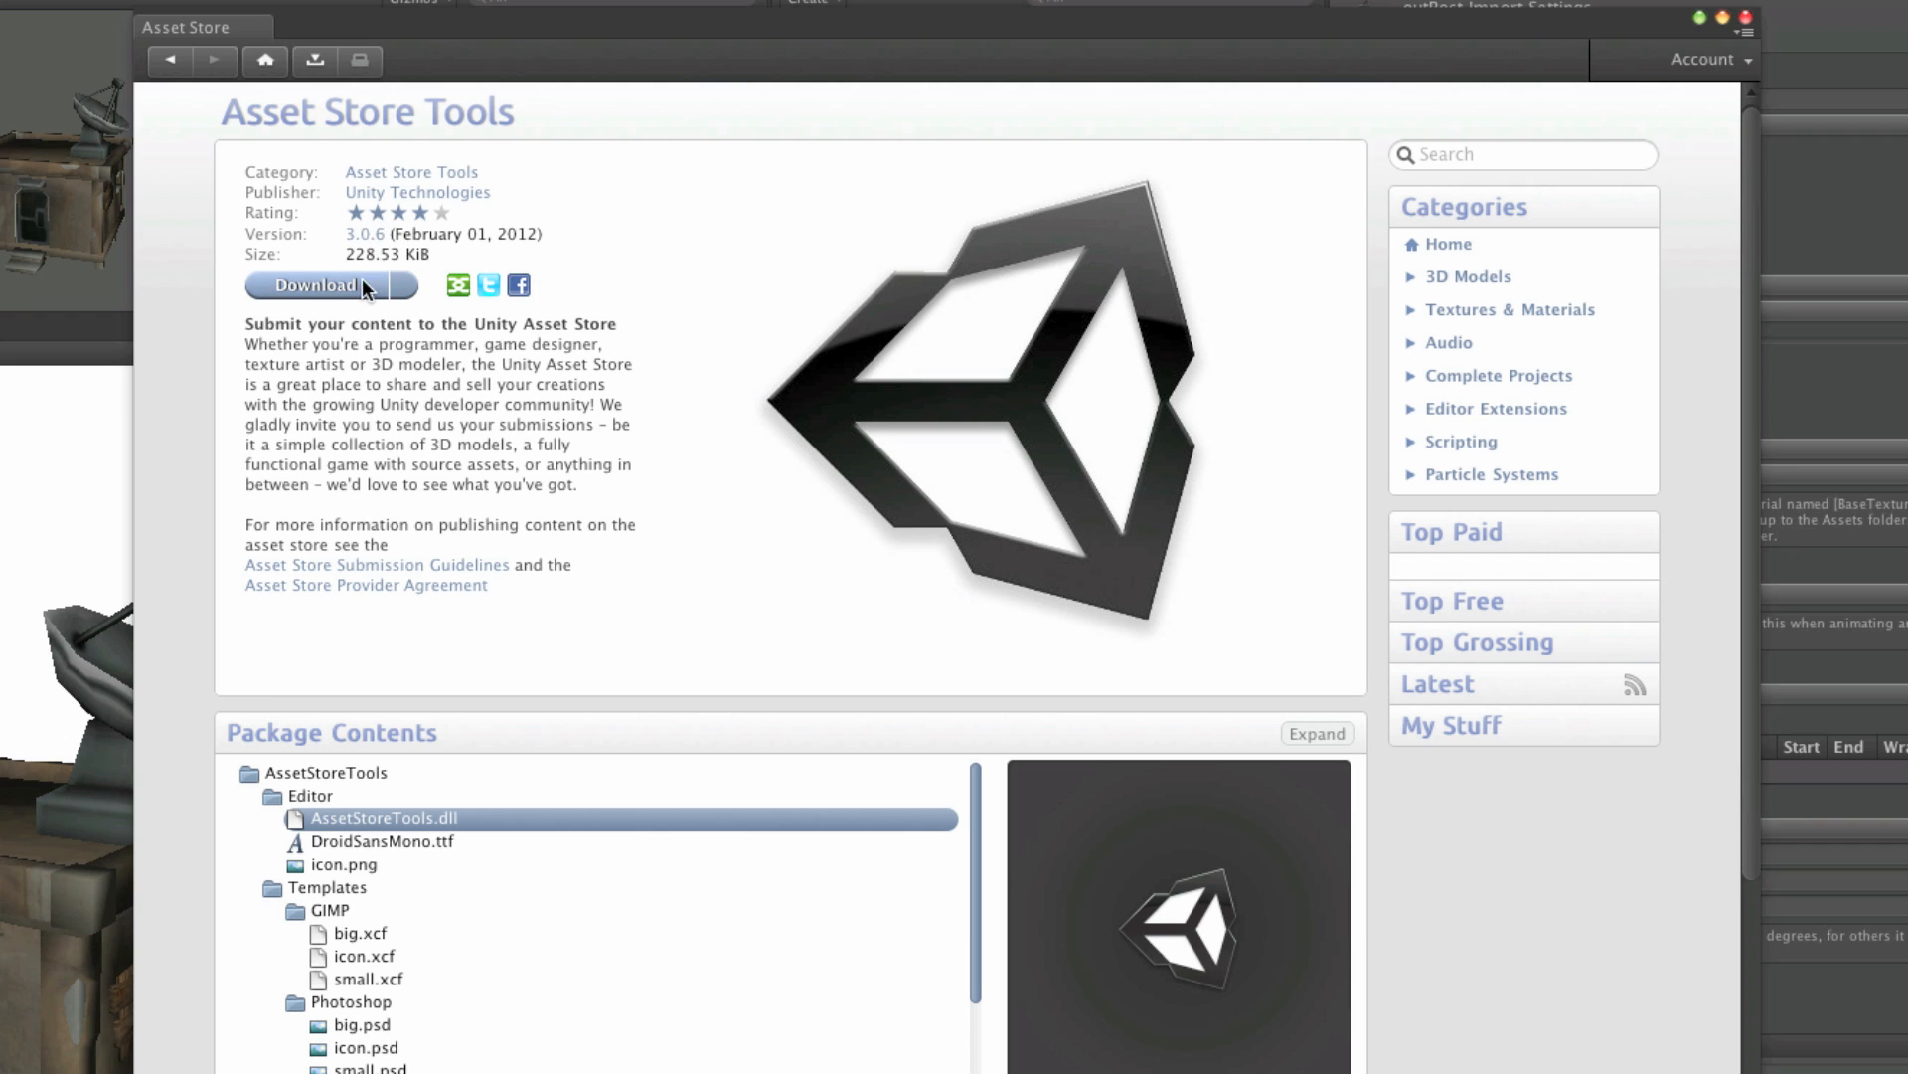
pyautogui.click(321, 286)
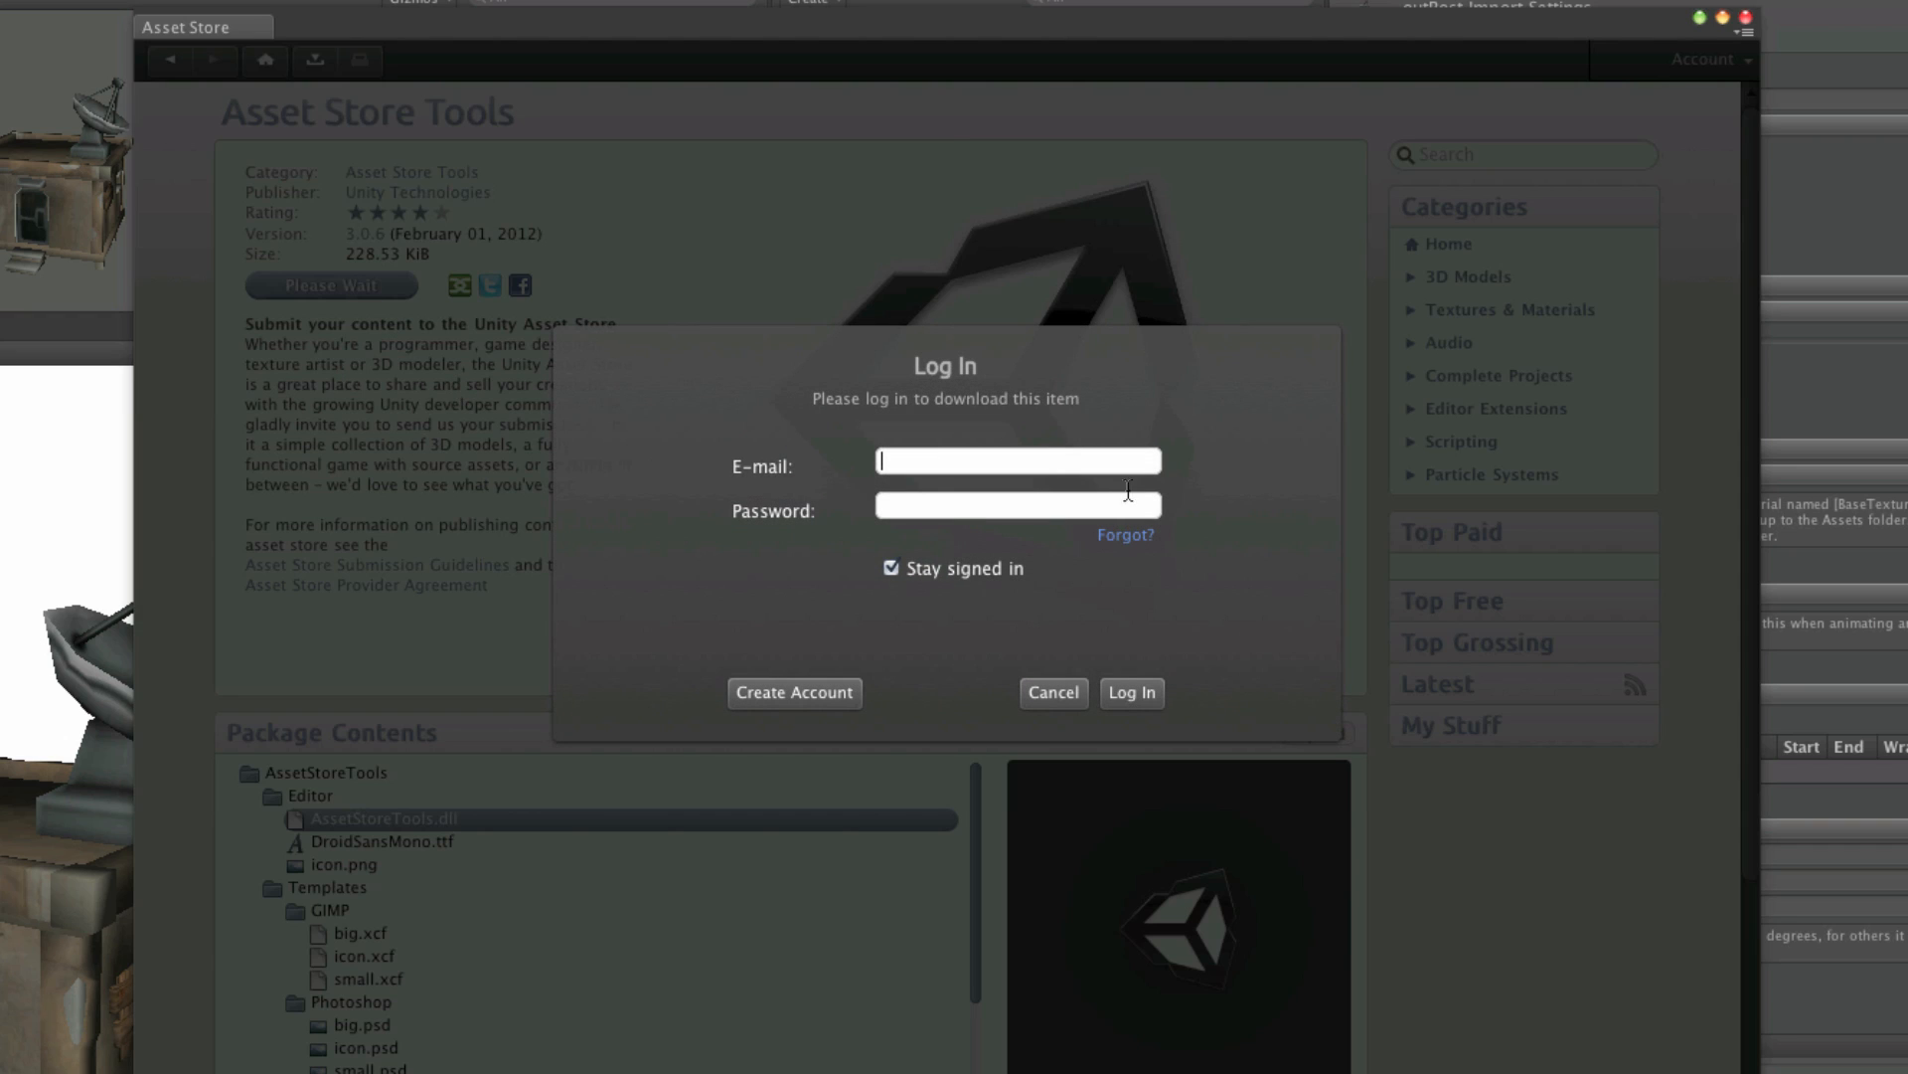
pyautogui.moveTo(1253, 477)
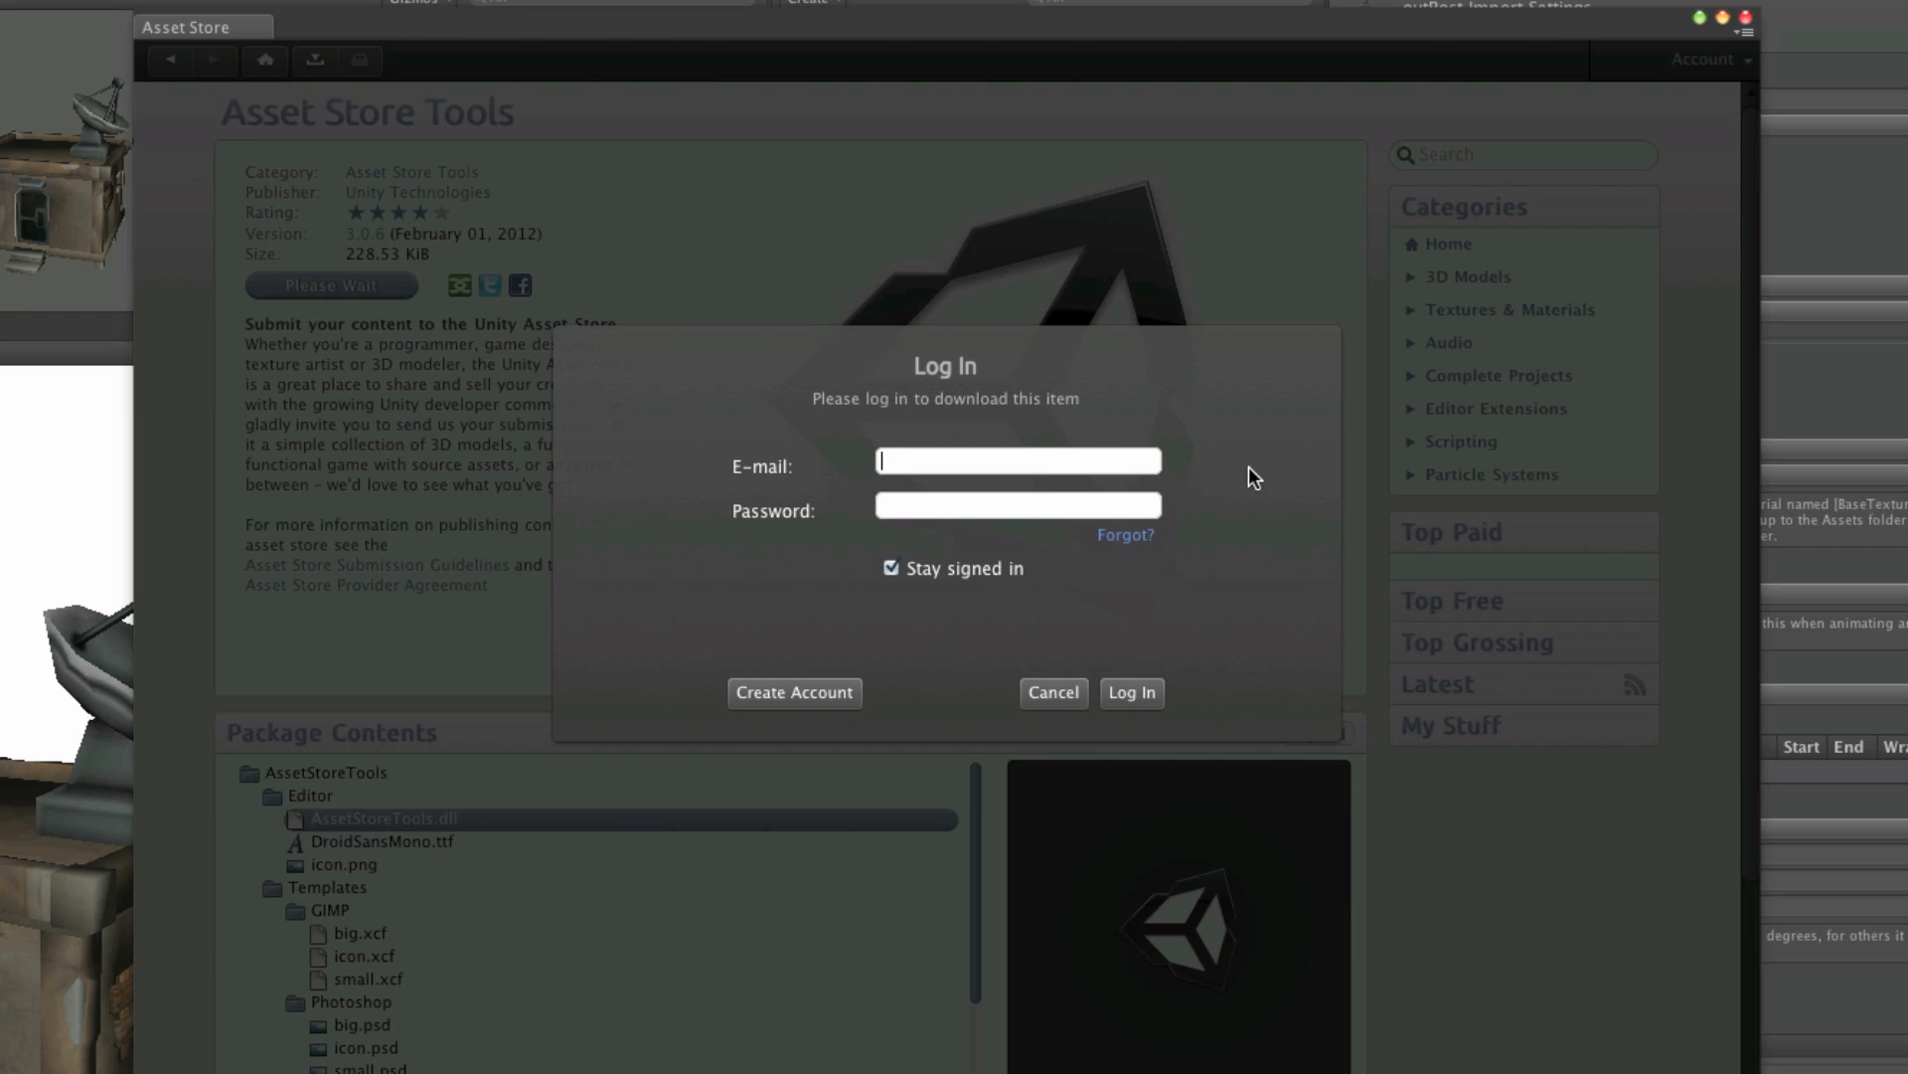
pyautogui.moveTo(825, 707)
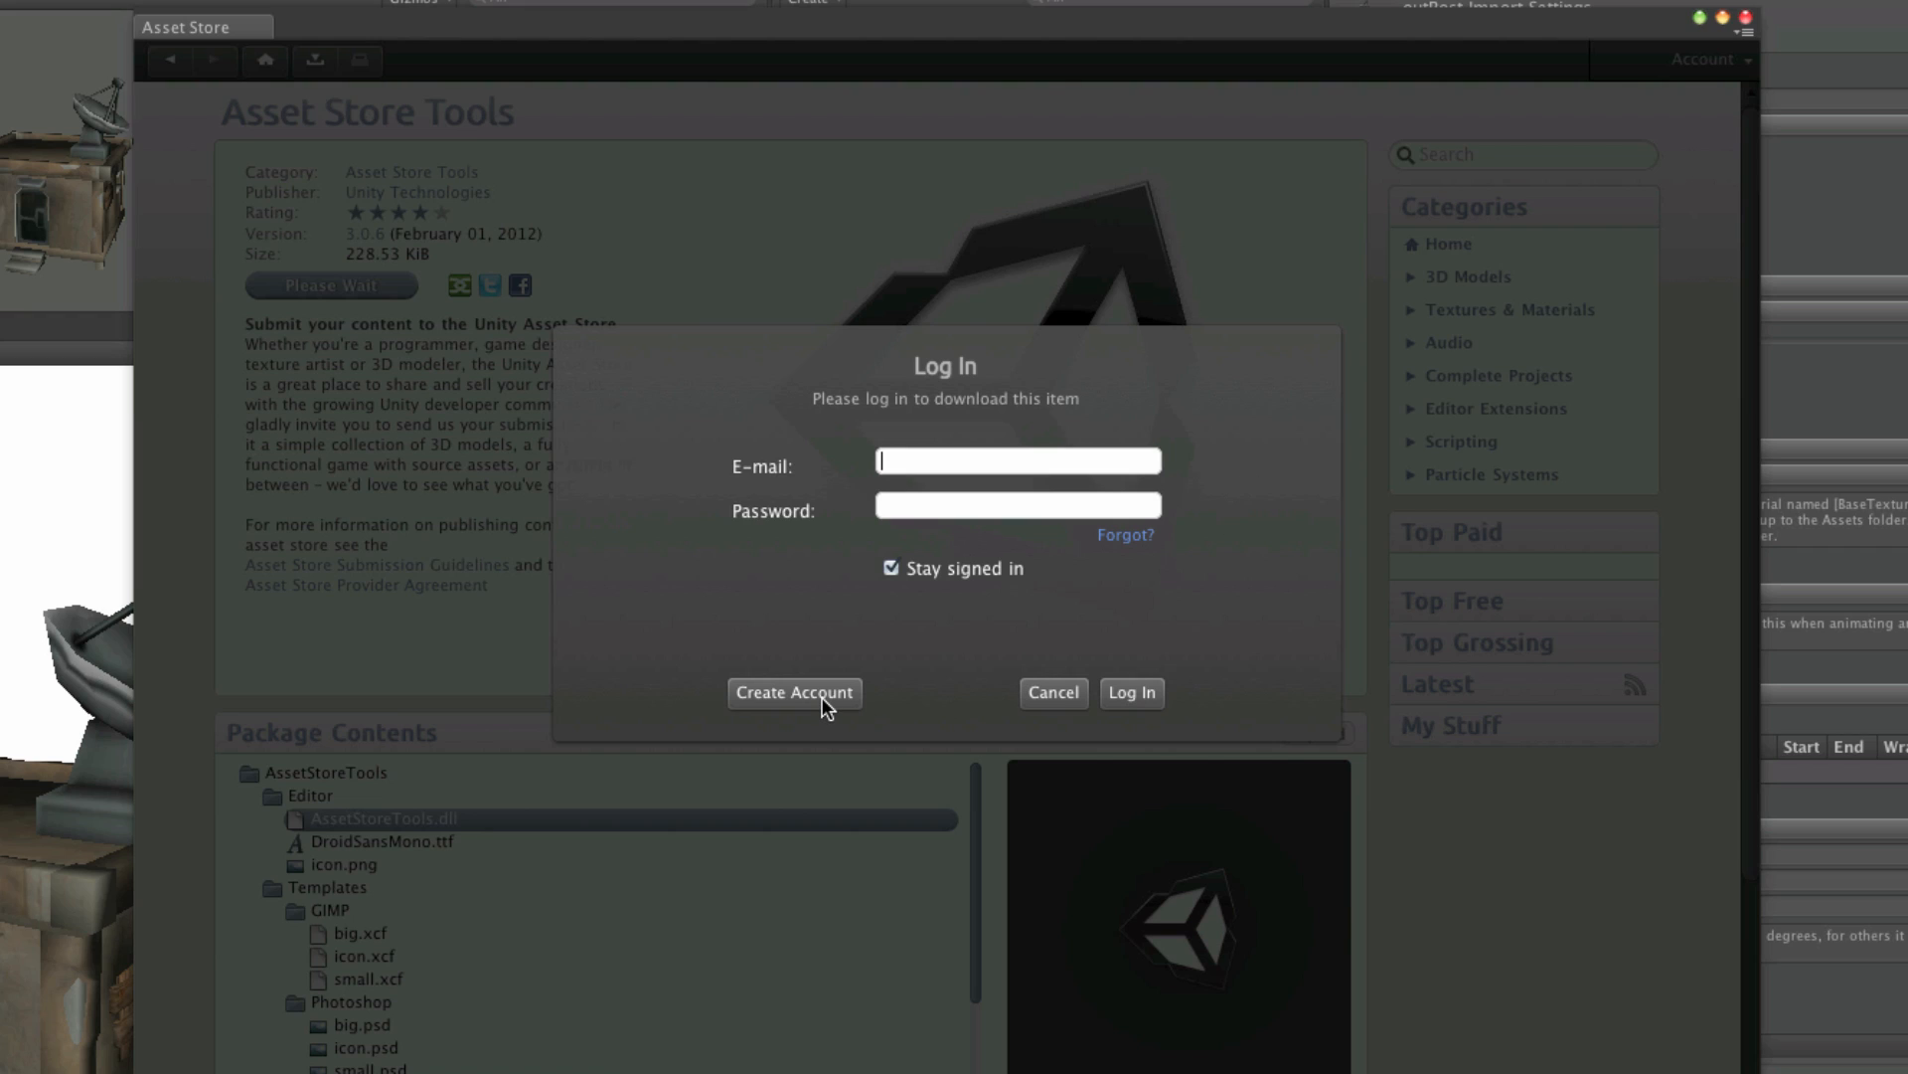
pyautogui.moveTo(1276, 536)
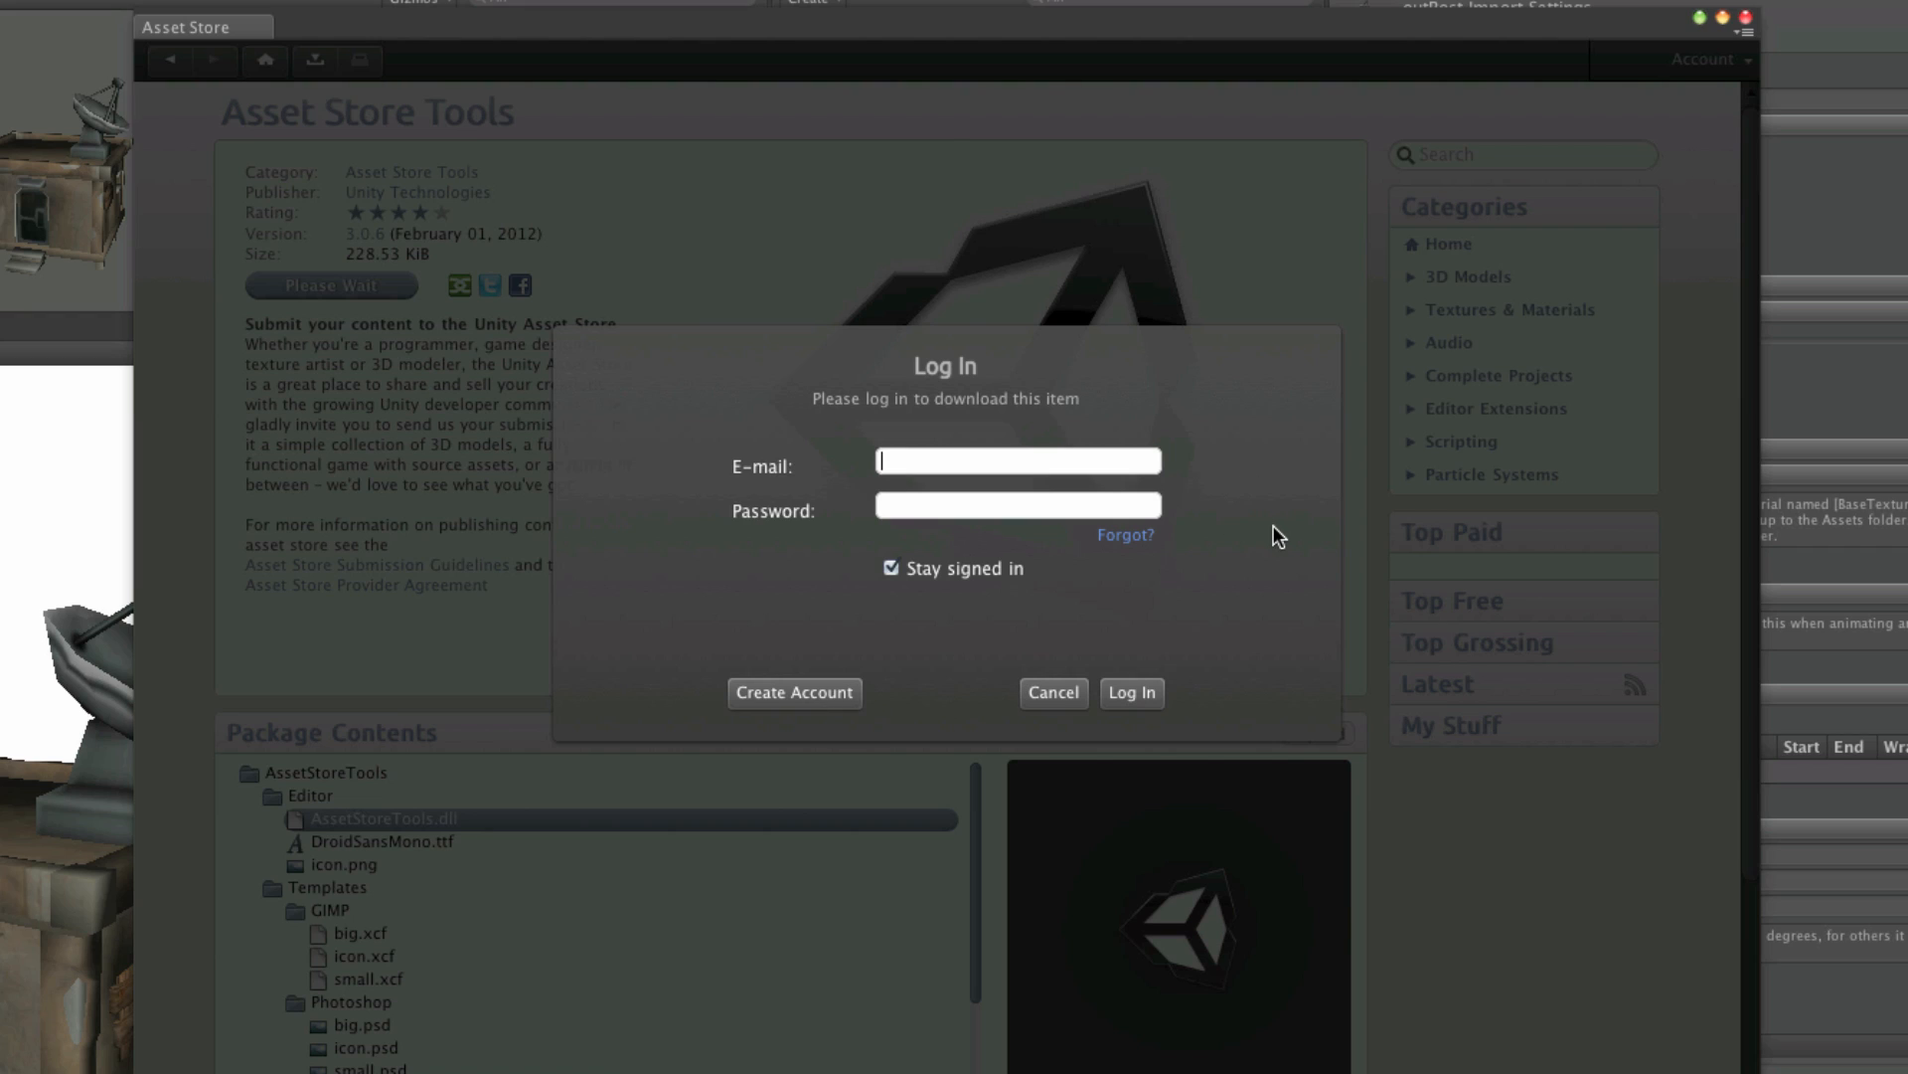
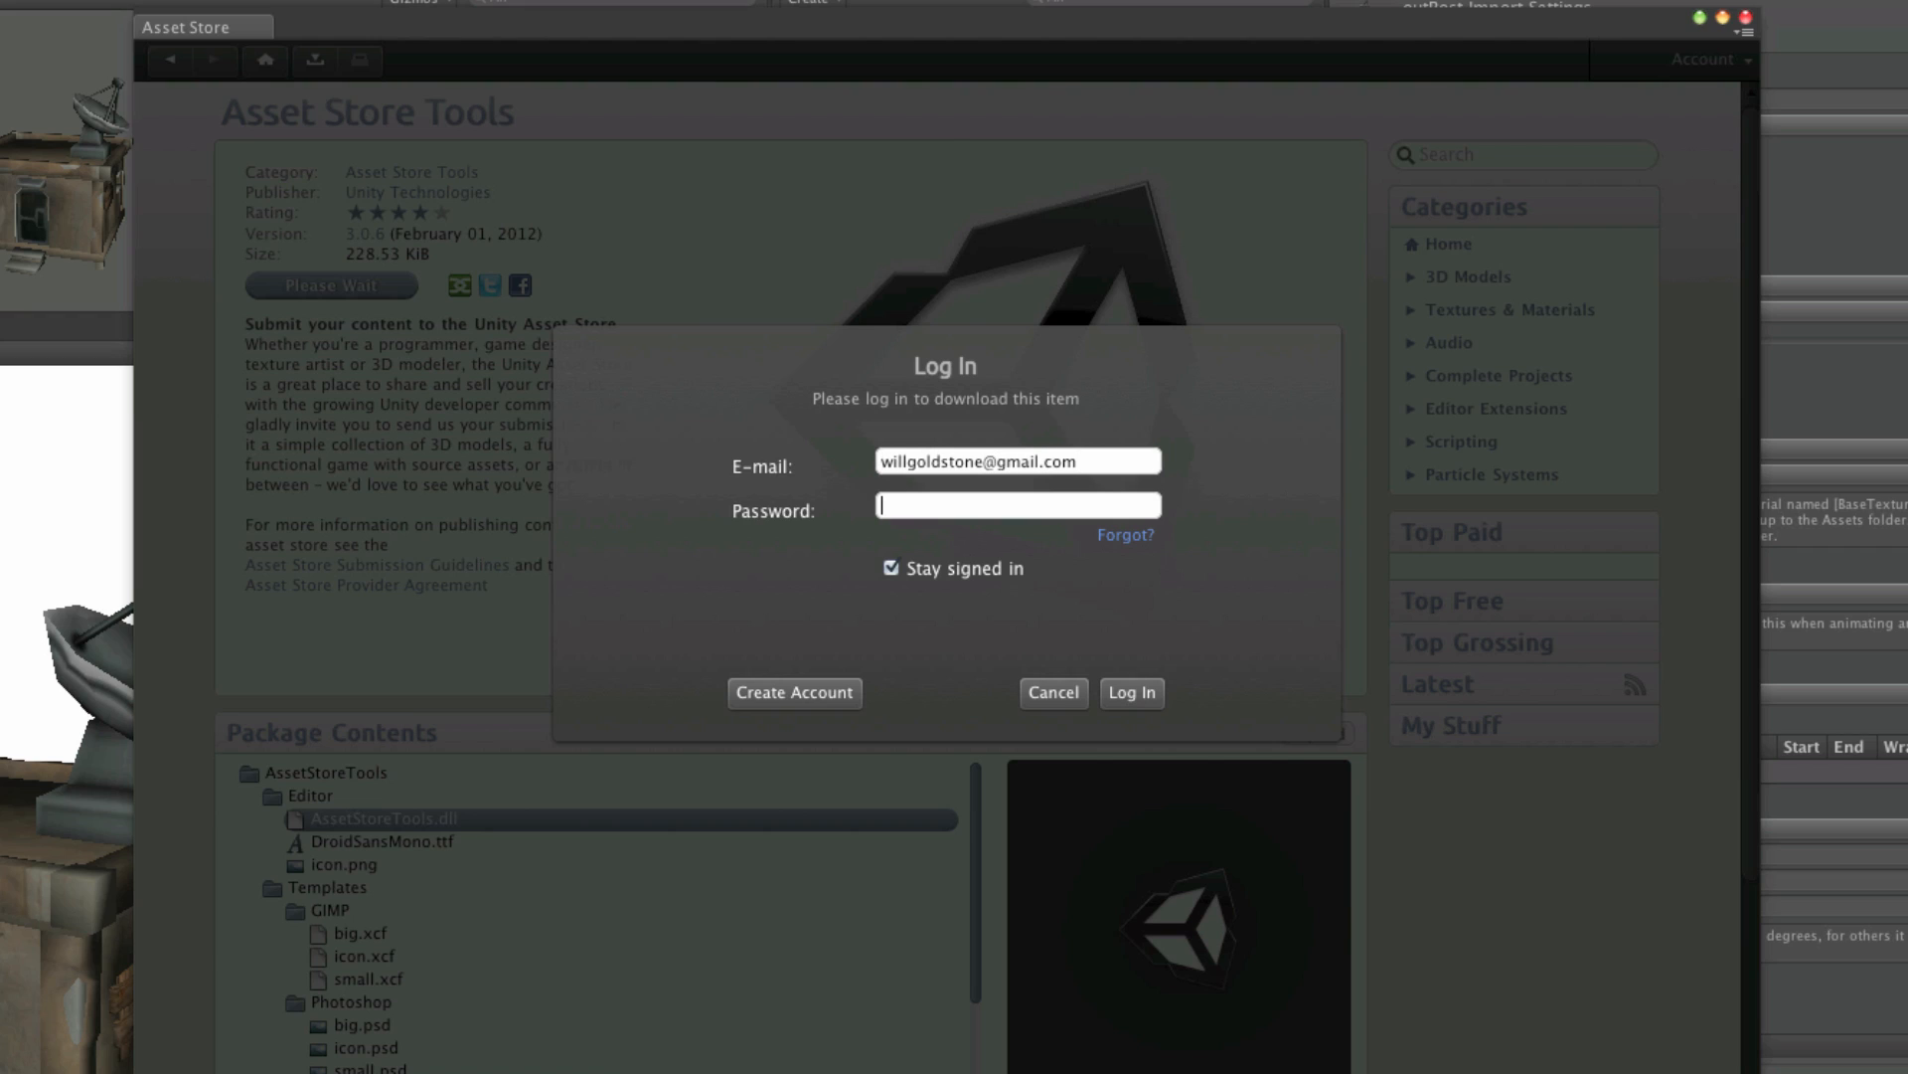
pyautogui.write('••')
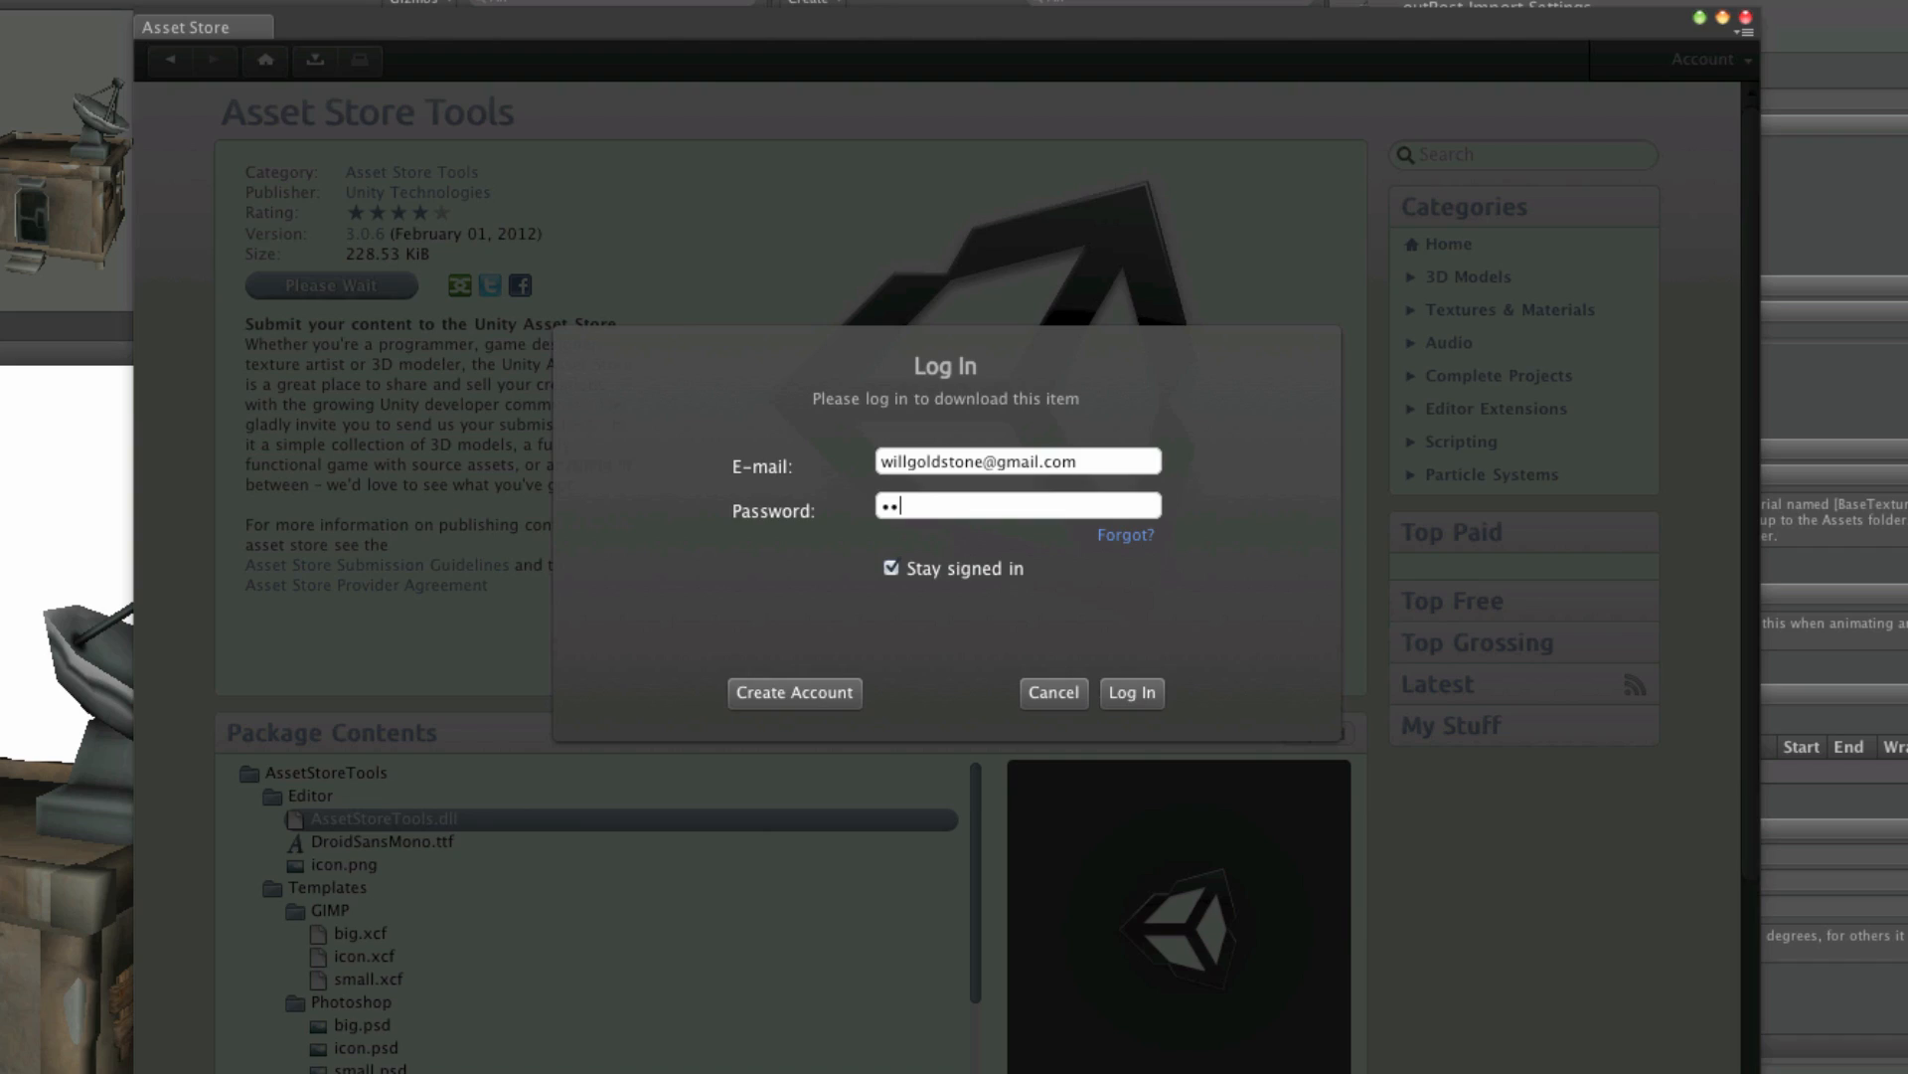
pyautogui.click(1128, 692)
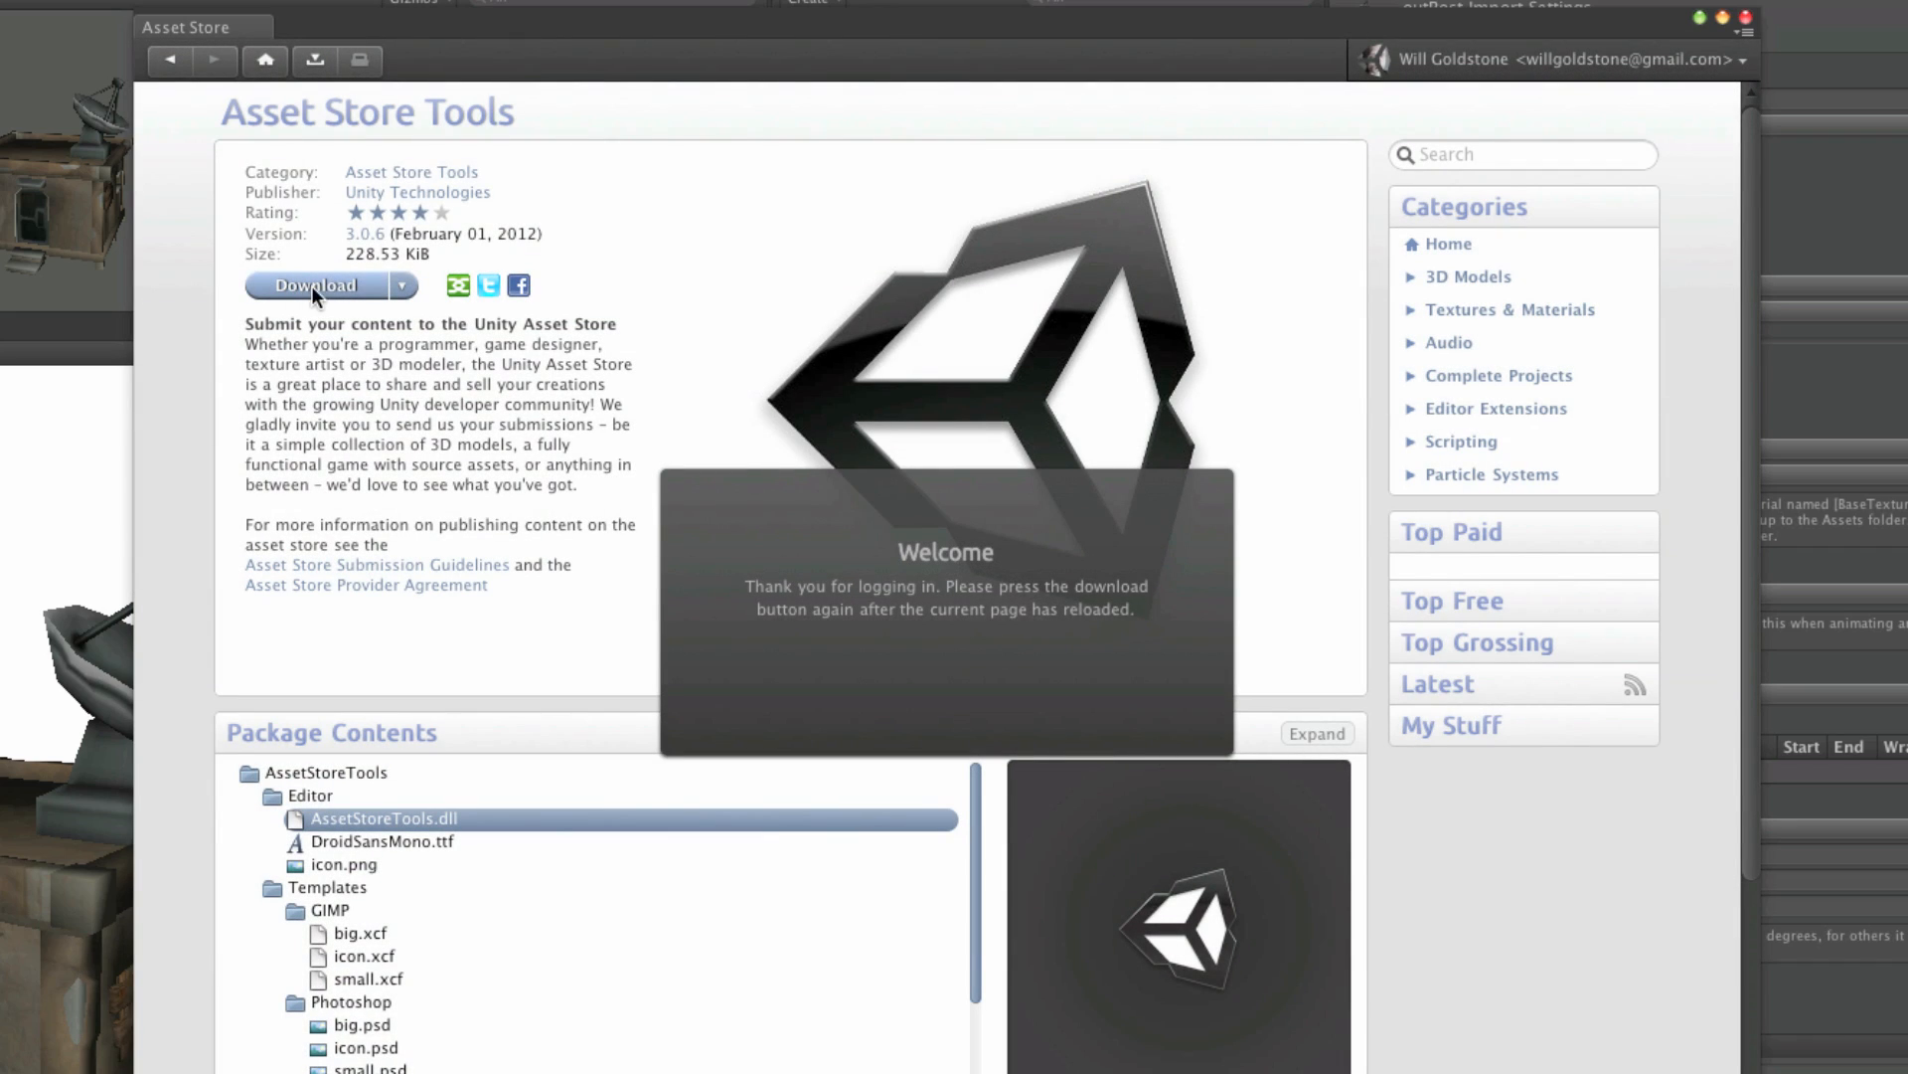
# Download Asset Store Tools and import all of its package files
pyautogui.click(315, 285)
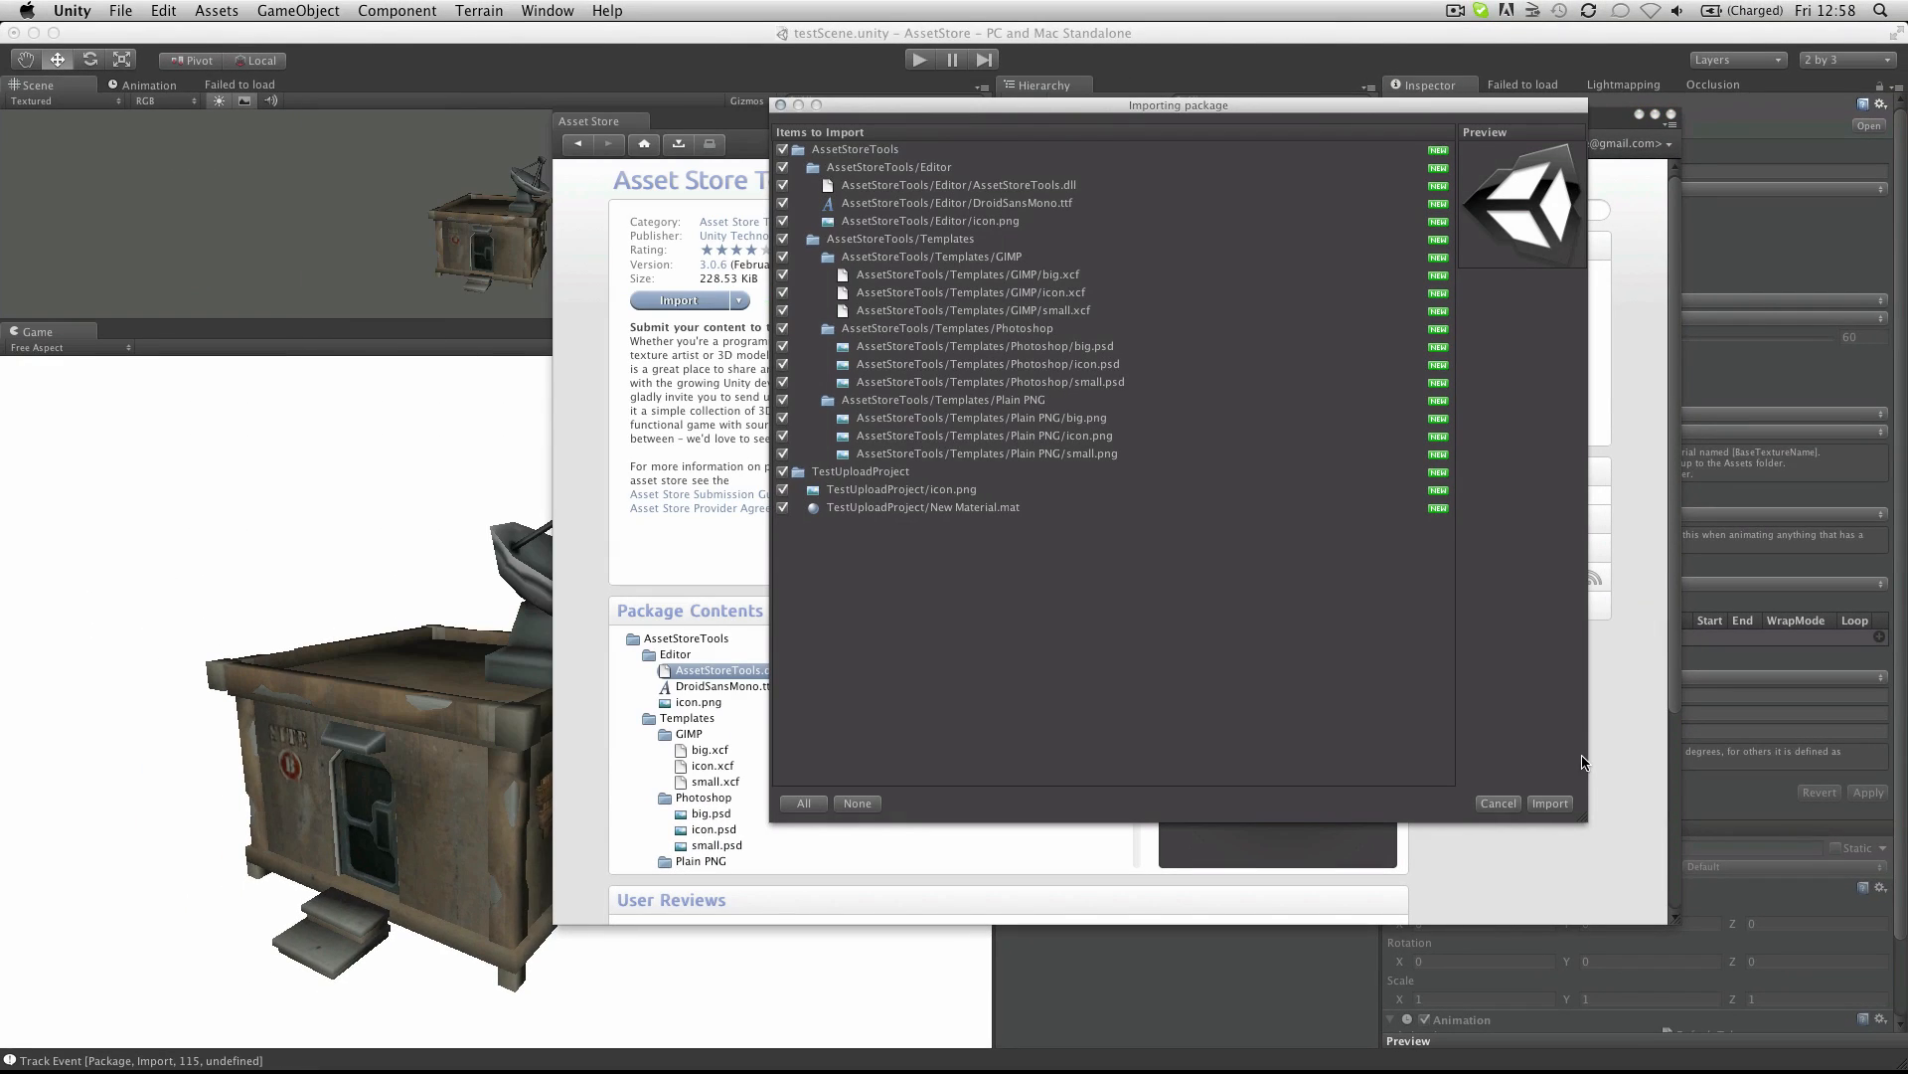
pyautogui.moveTo(1571, 752)
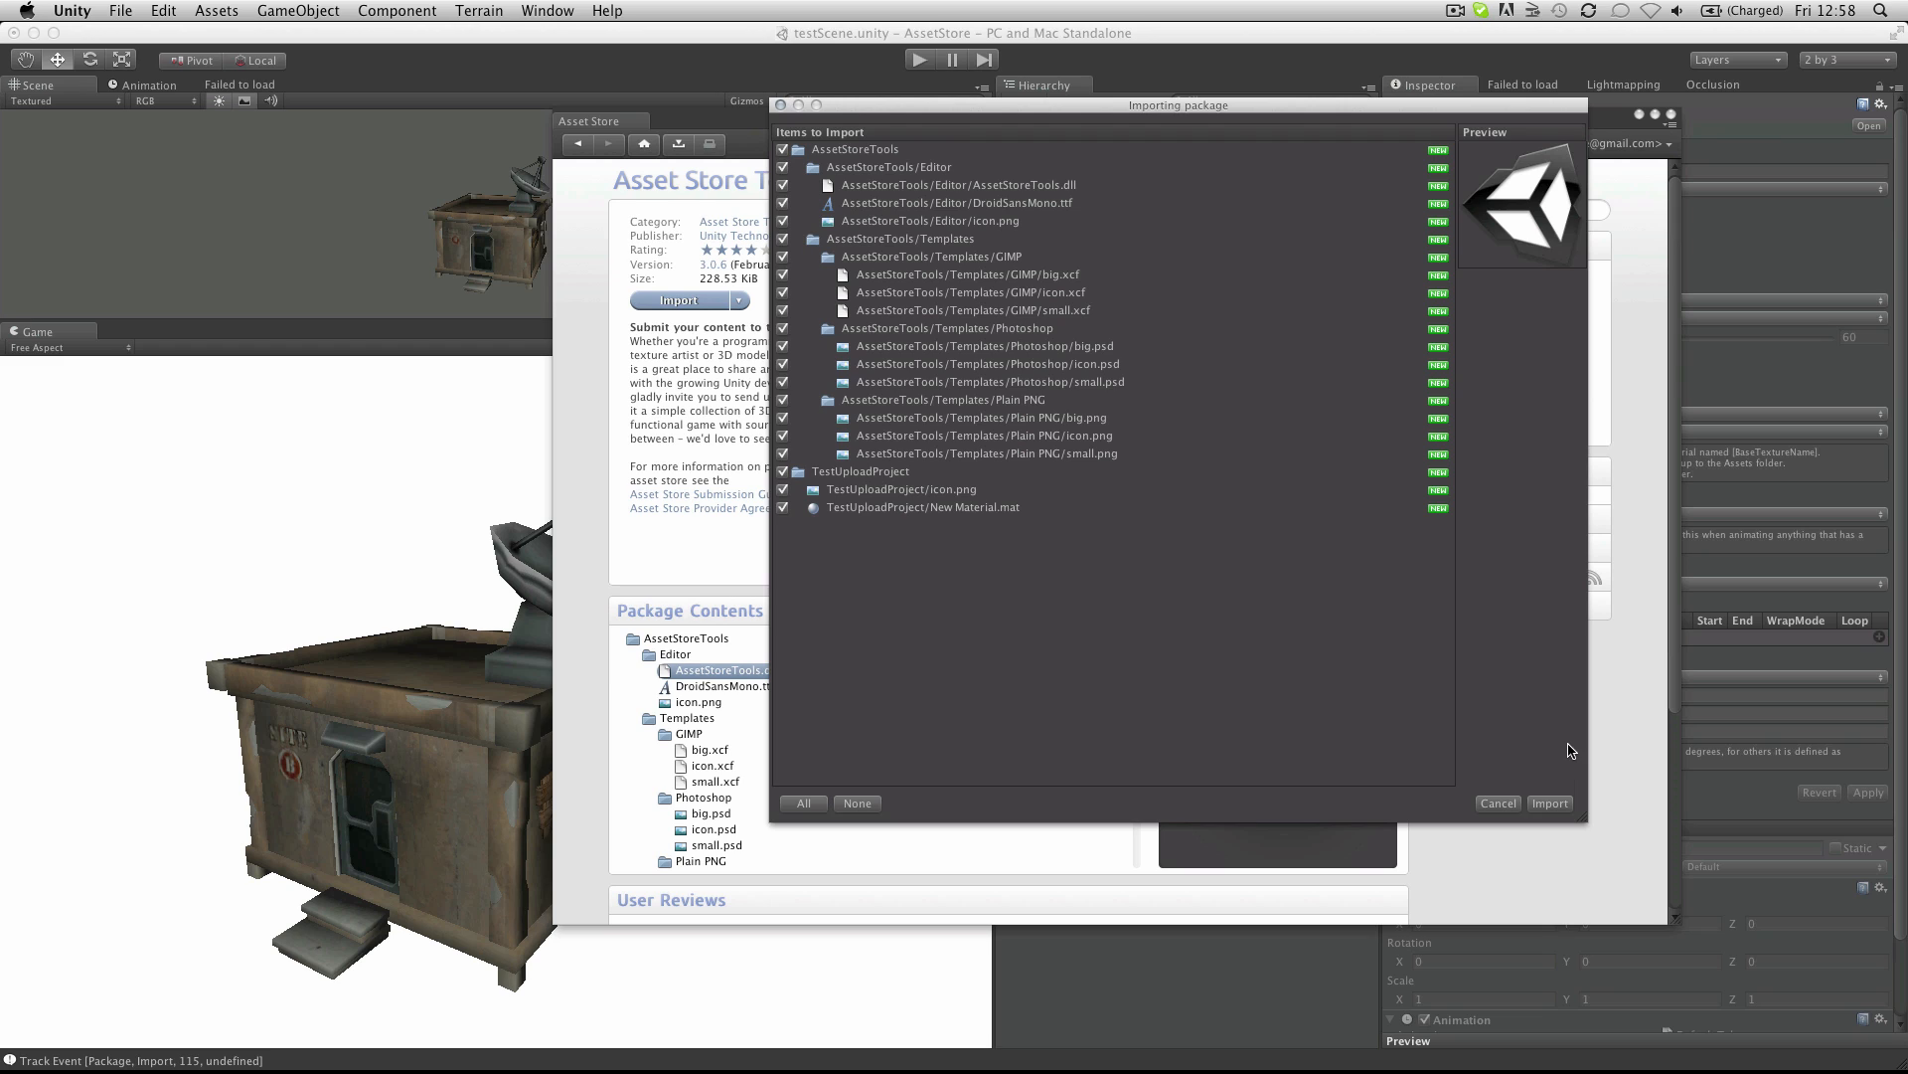
pyautogui.moveTo(1578, 795)
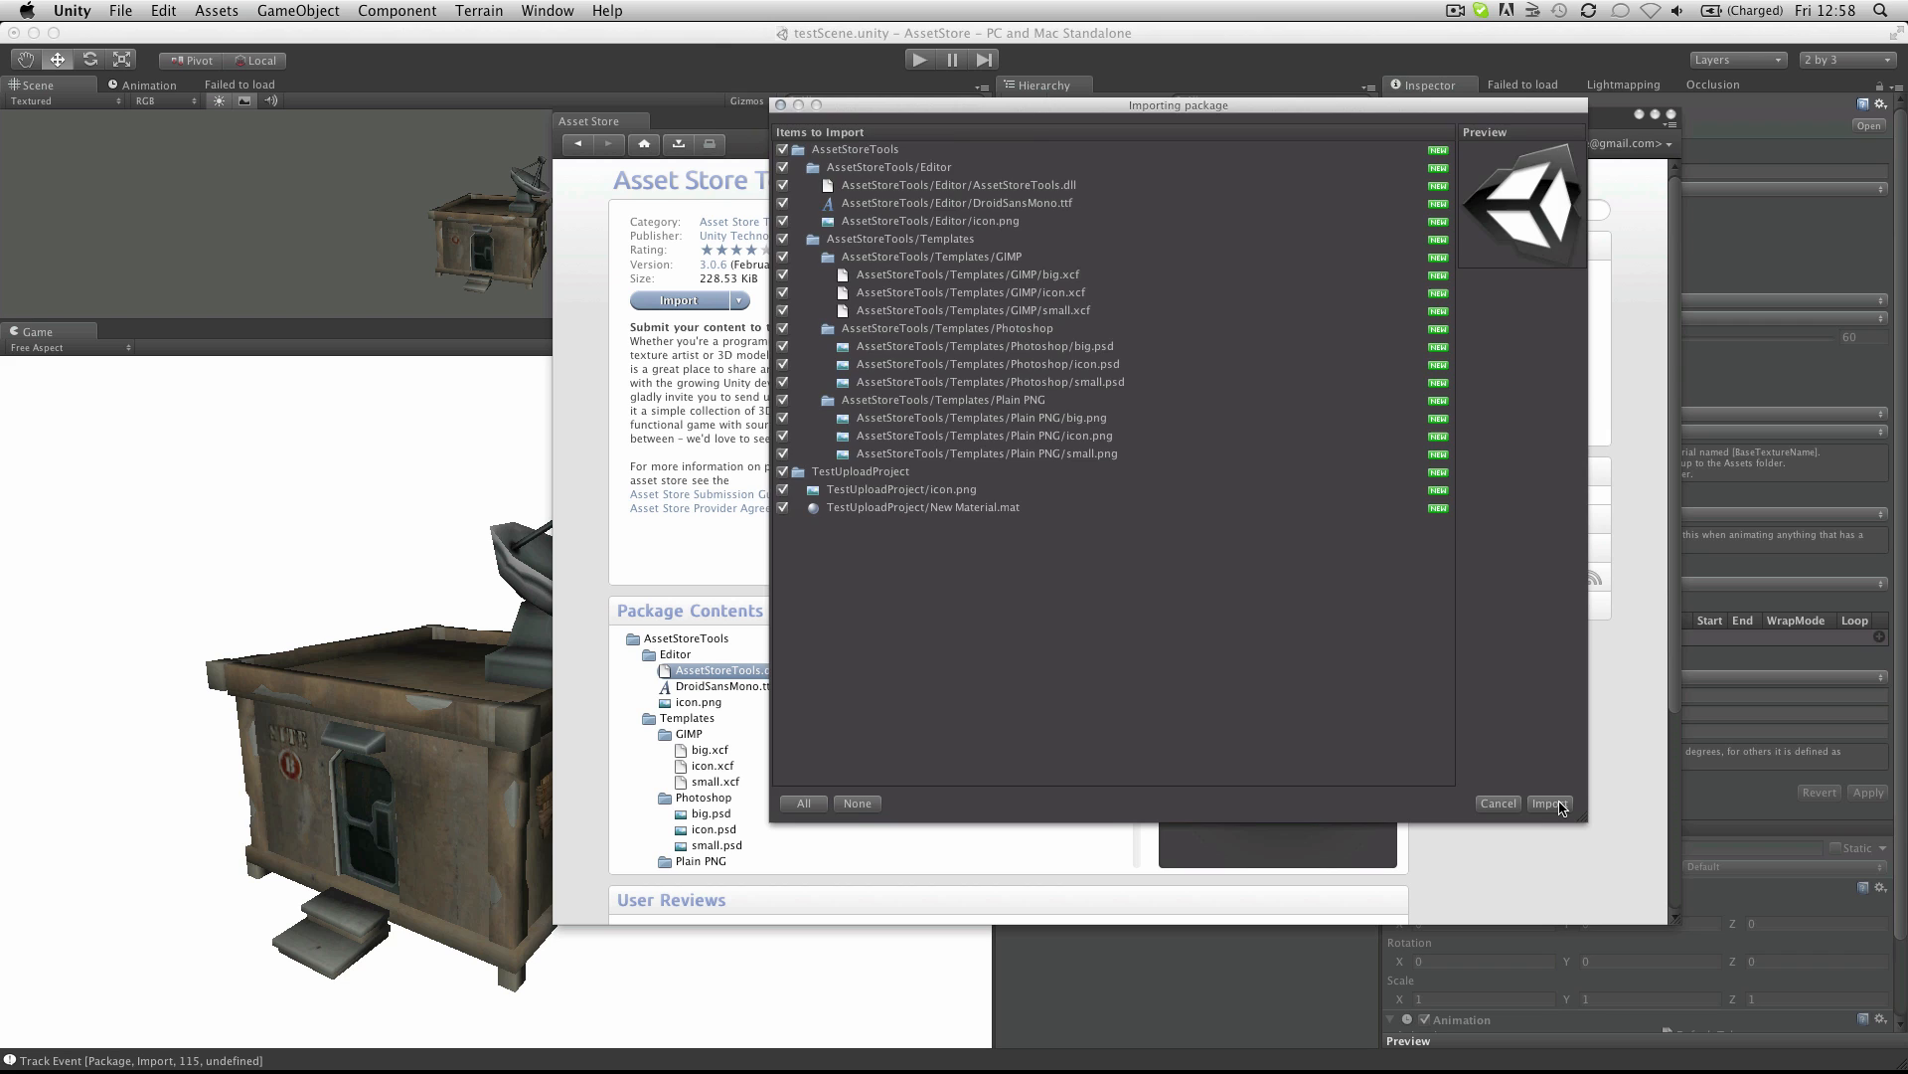
pyautogui.click(1549, 802)
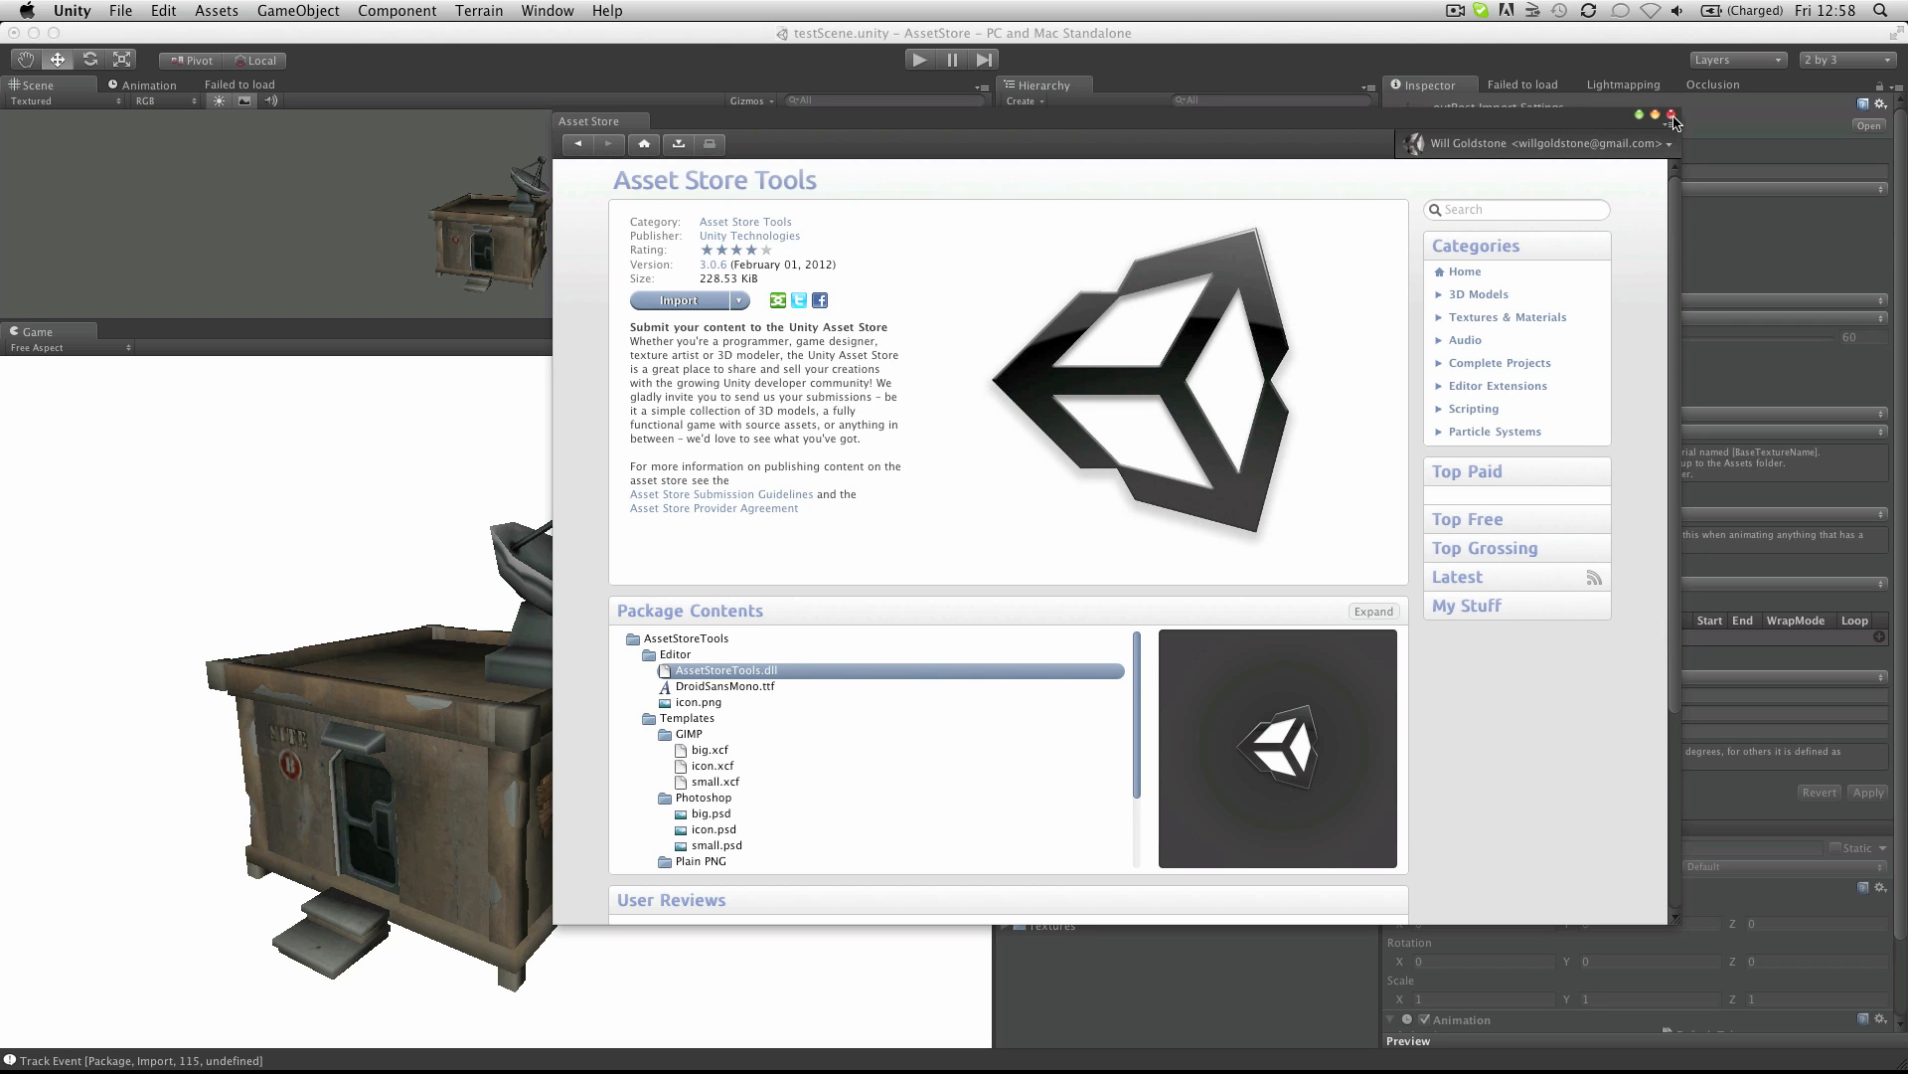
# Close the Asset Store window and expand the AssetStoreTools folder in the Project panel
pyautogui.click(1672, 115)
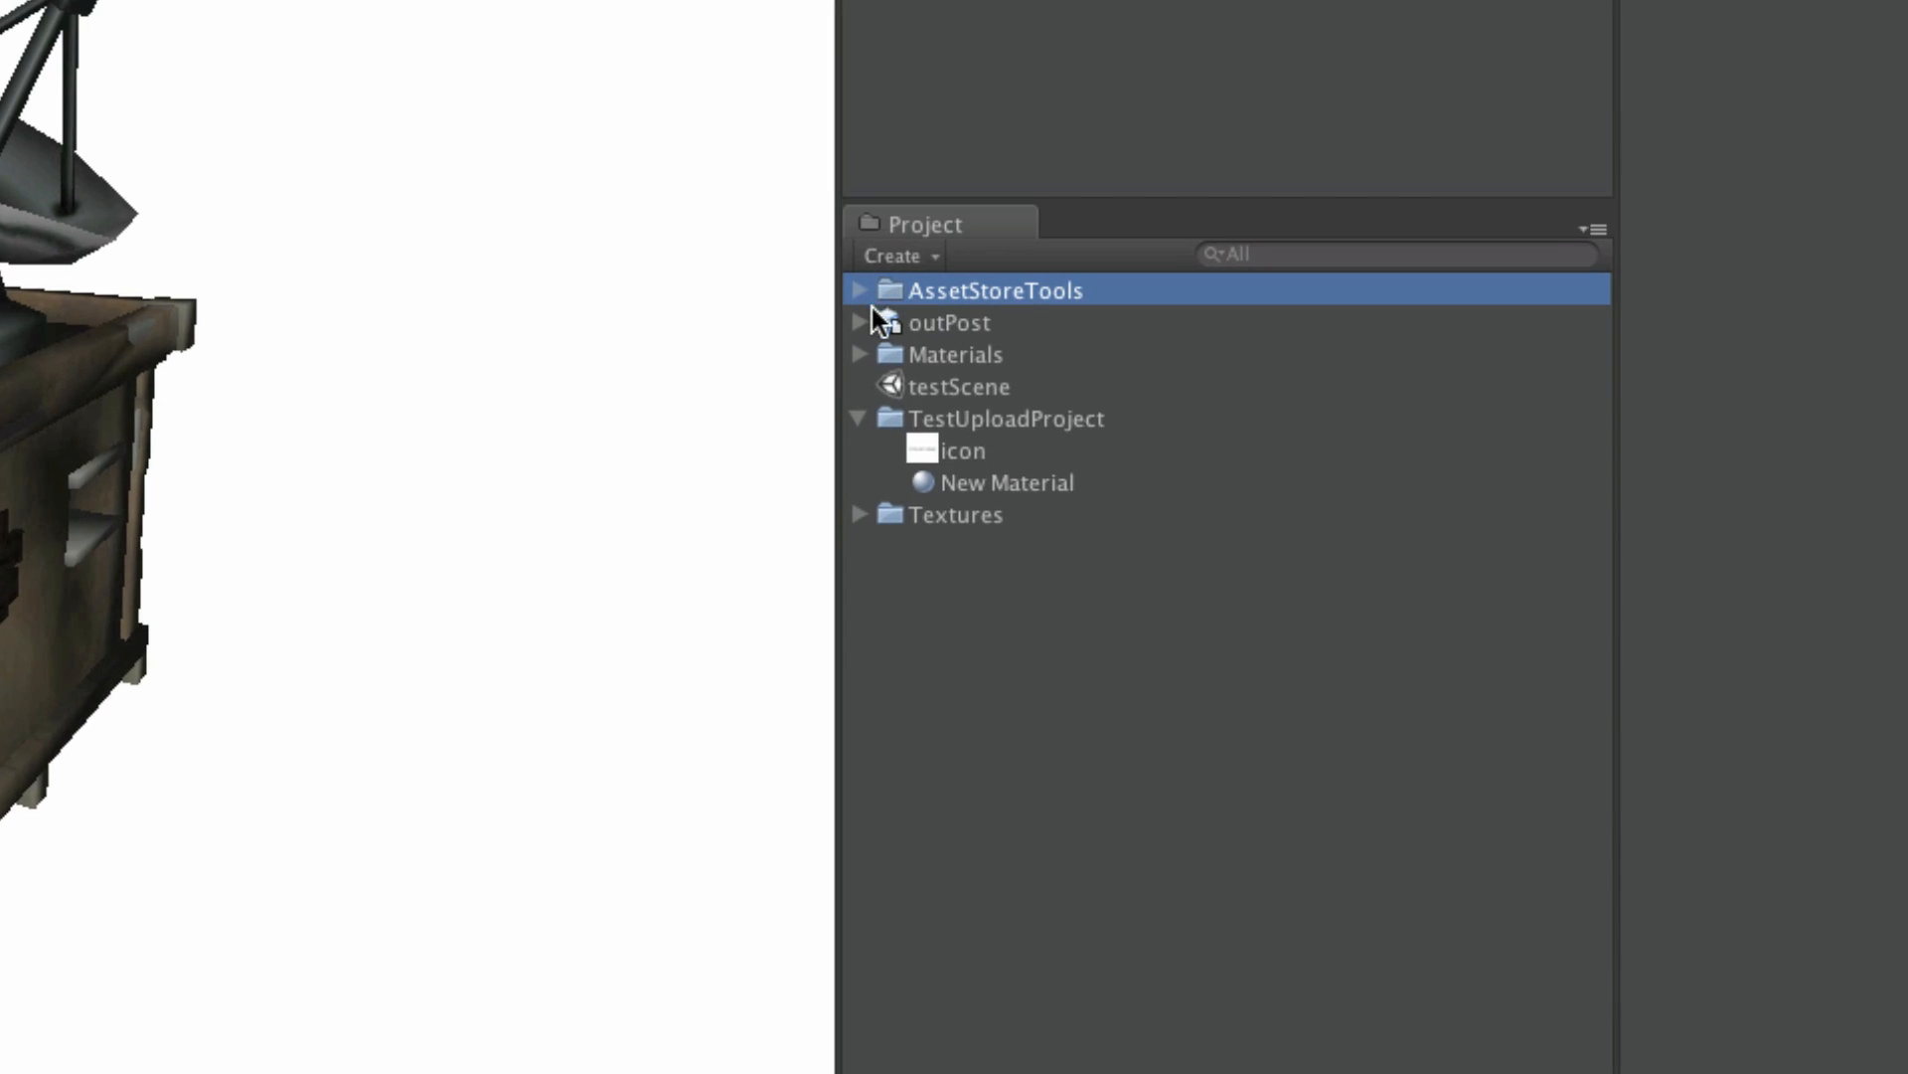
pyautogui.click(858, 289)
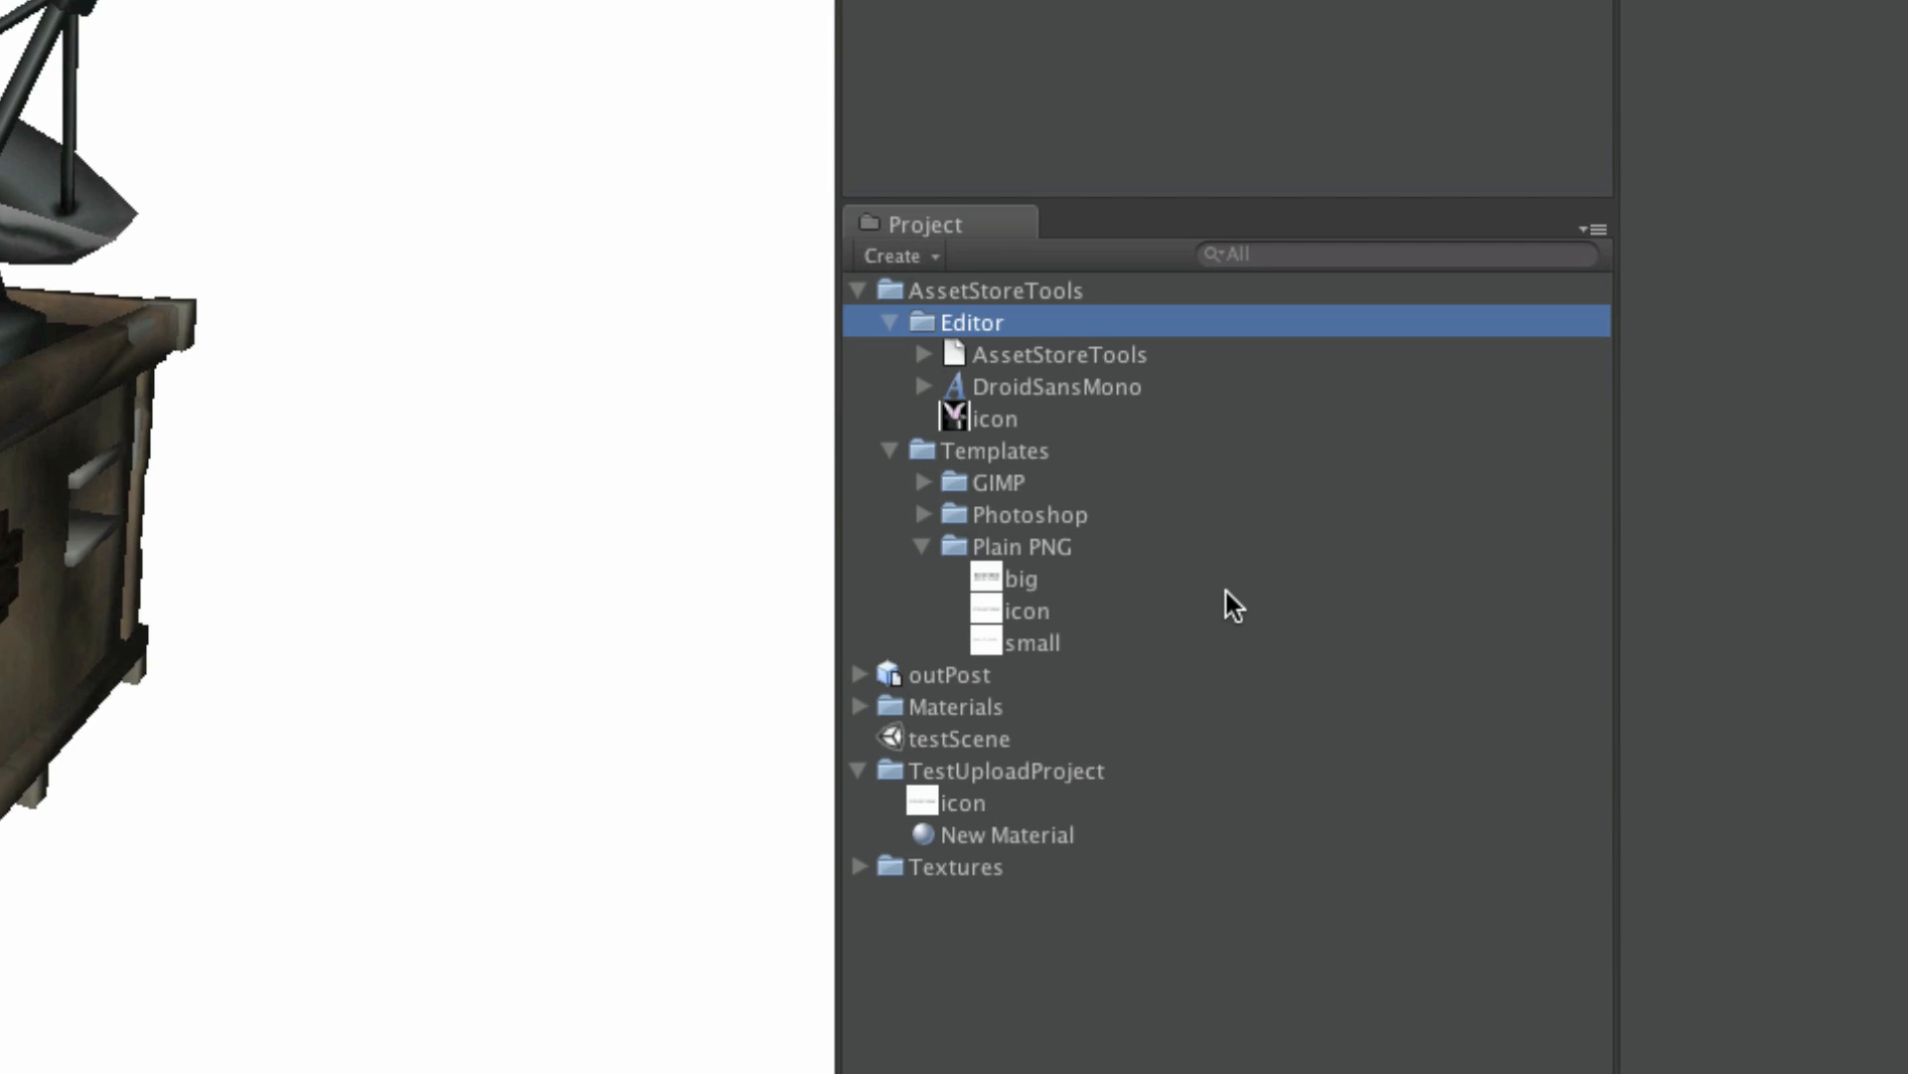
pyautogui.moveTo(1285, 445)
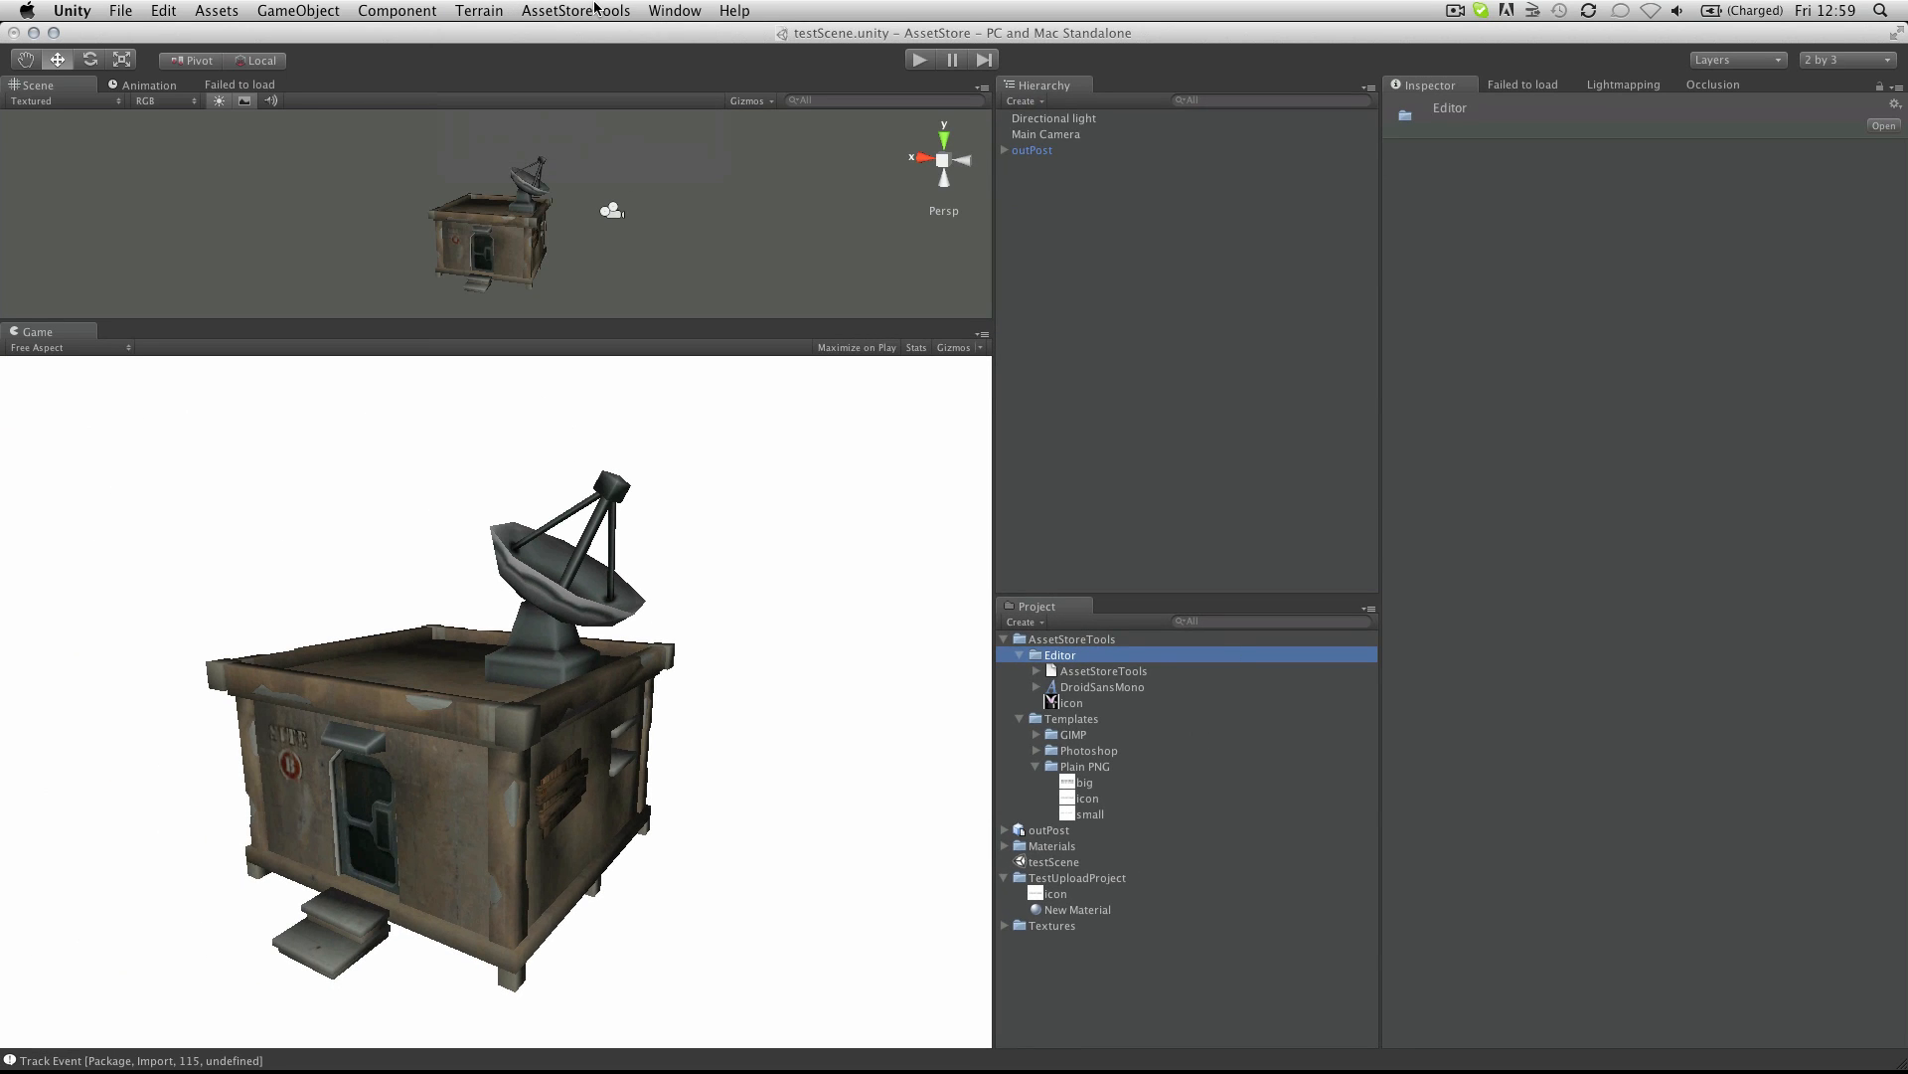
# Open AssetStore Tools > Package Manager to show the empty AssetStoreMgr window
pyautogui.click(574, 10)
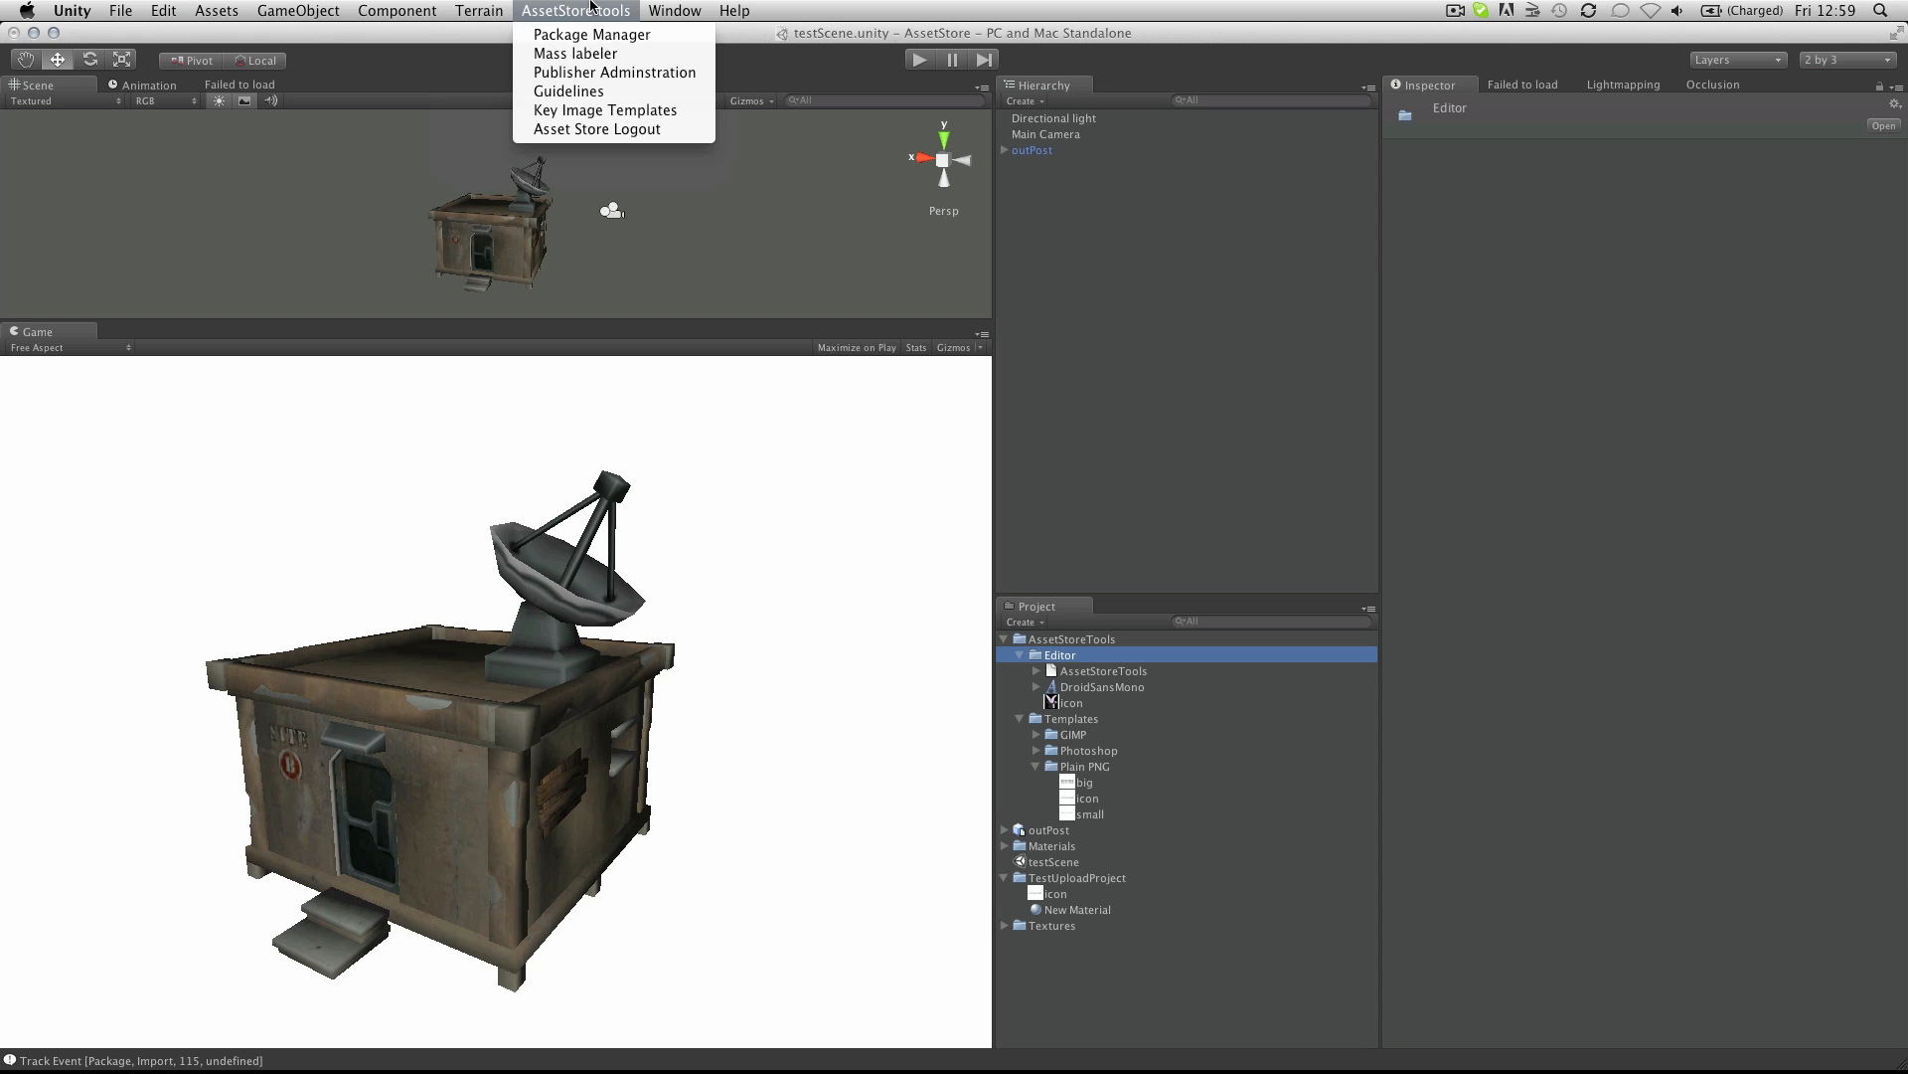
pyautogui.moveTo(592, 34)
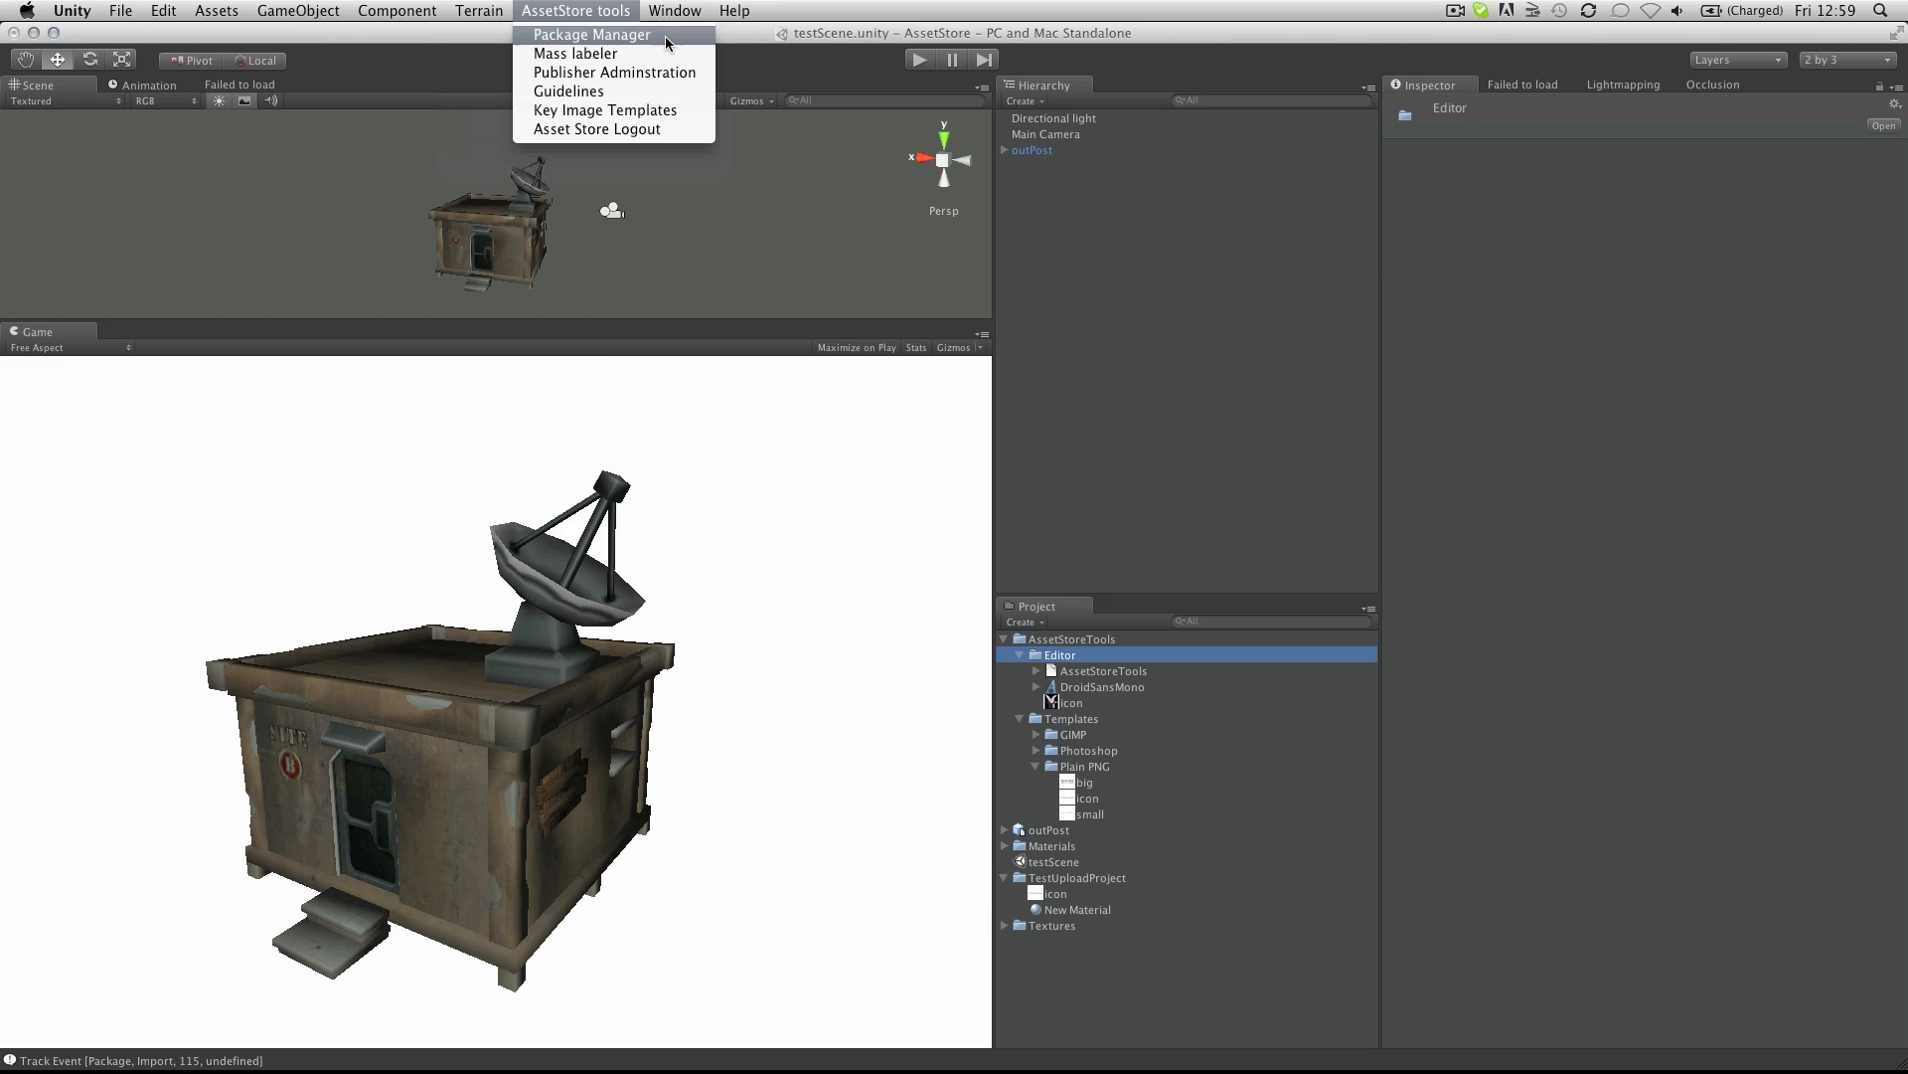
pyautogui.click(591, 33)
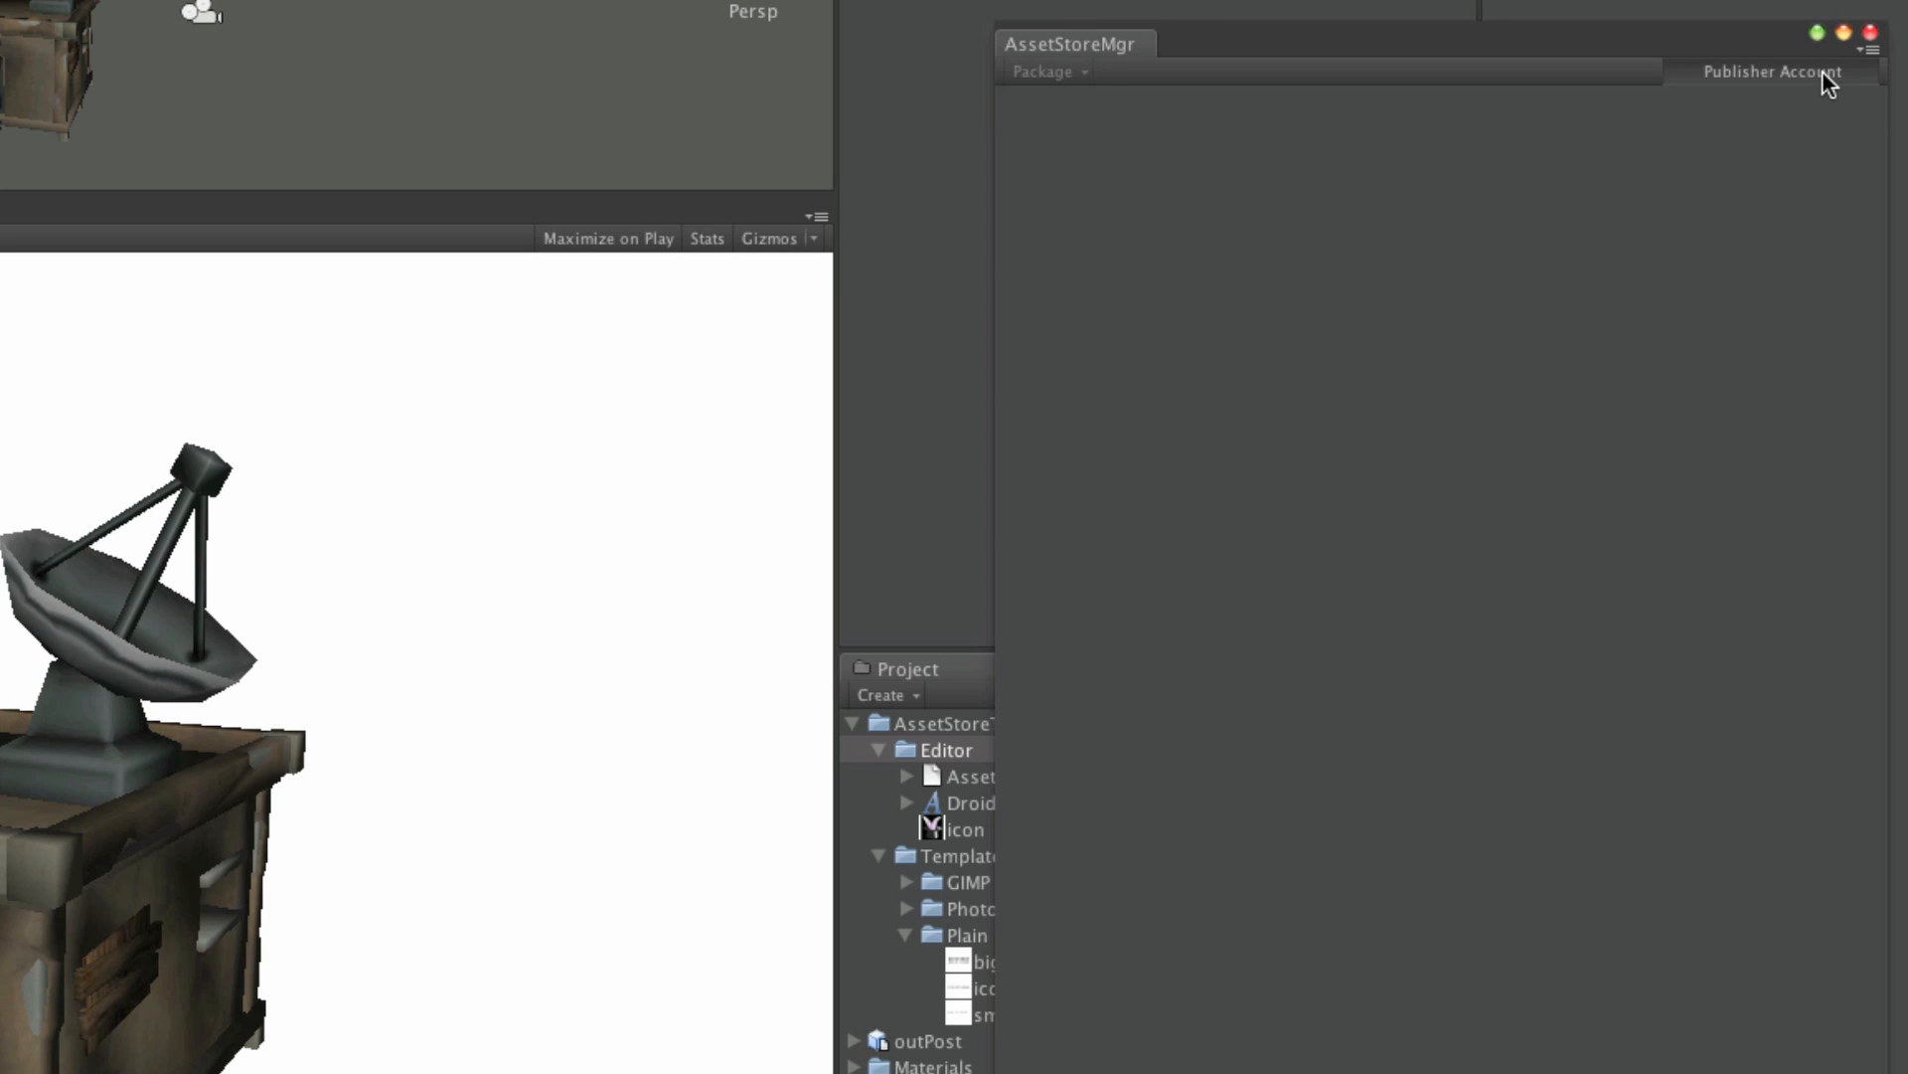
pyautogui.click(1771, 70)
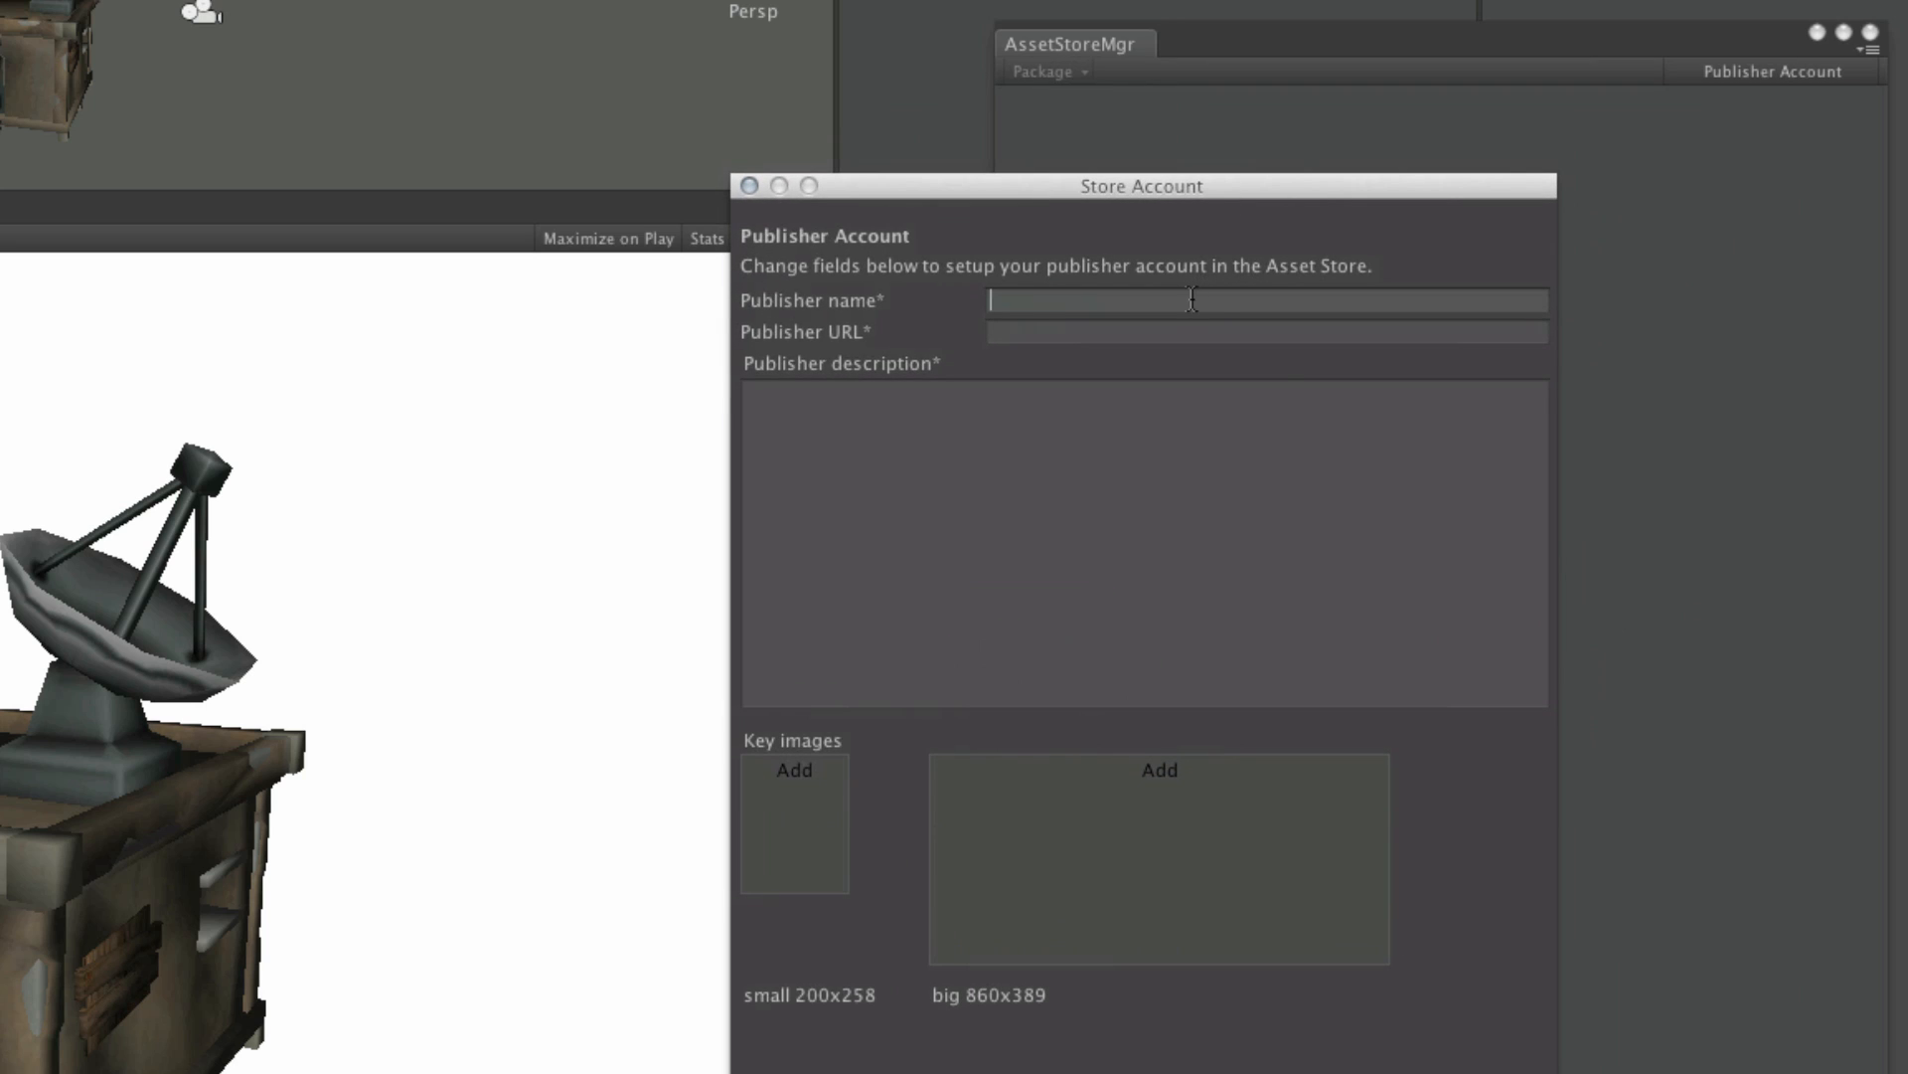
pyautogui.moveTo(1282, 465)
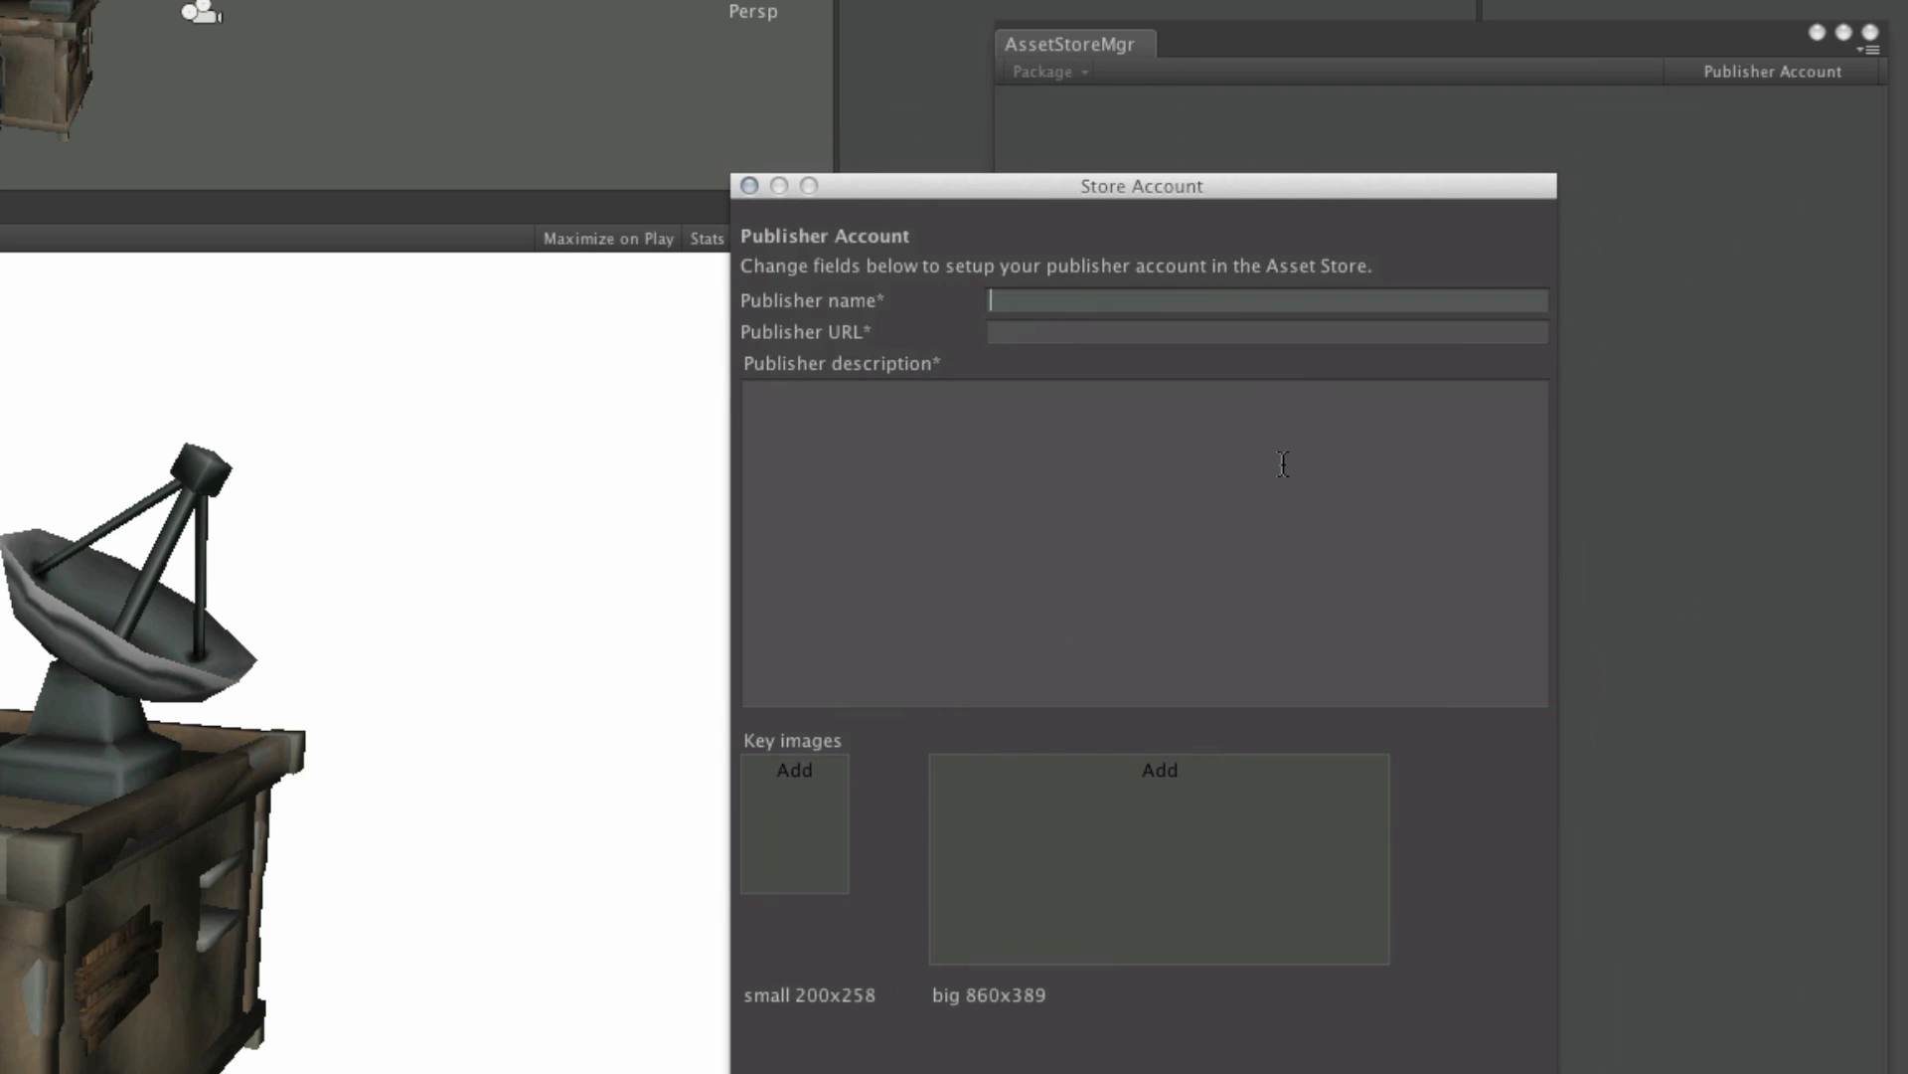
pyautogui.moveTo(1379, 373)
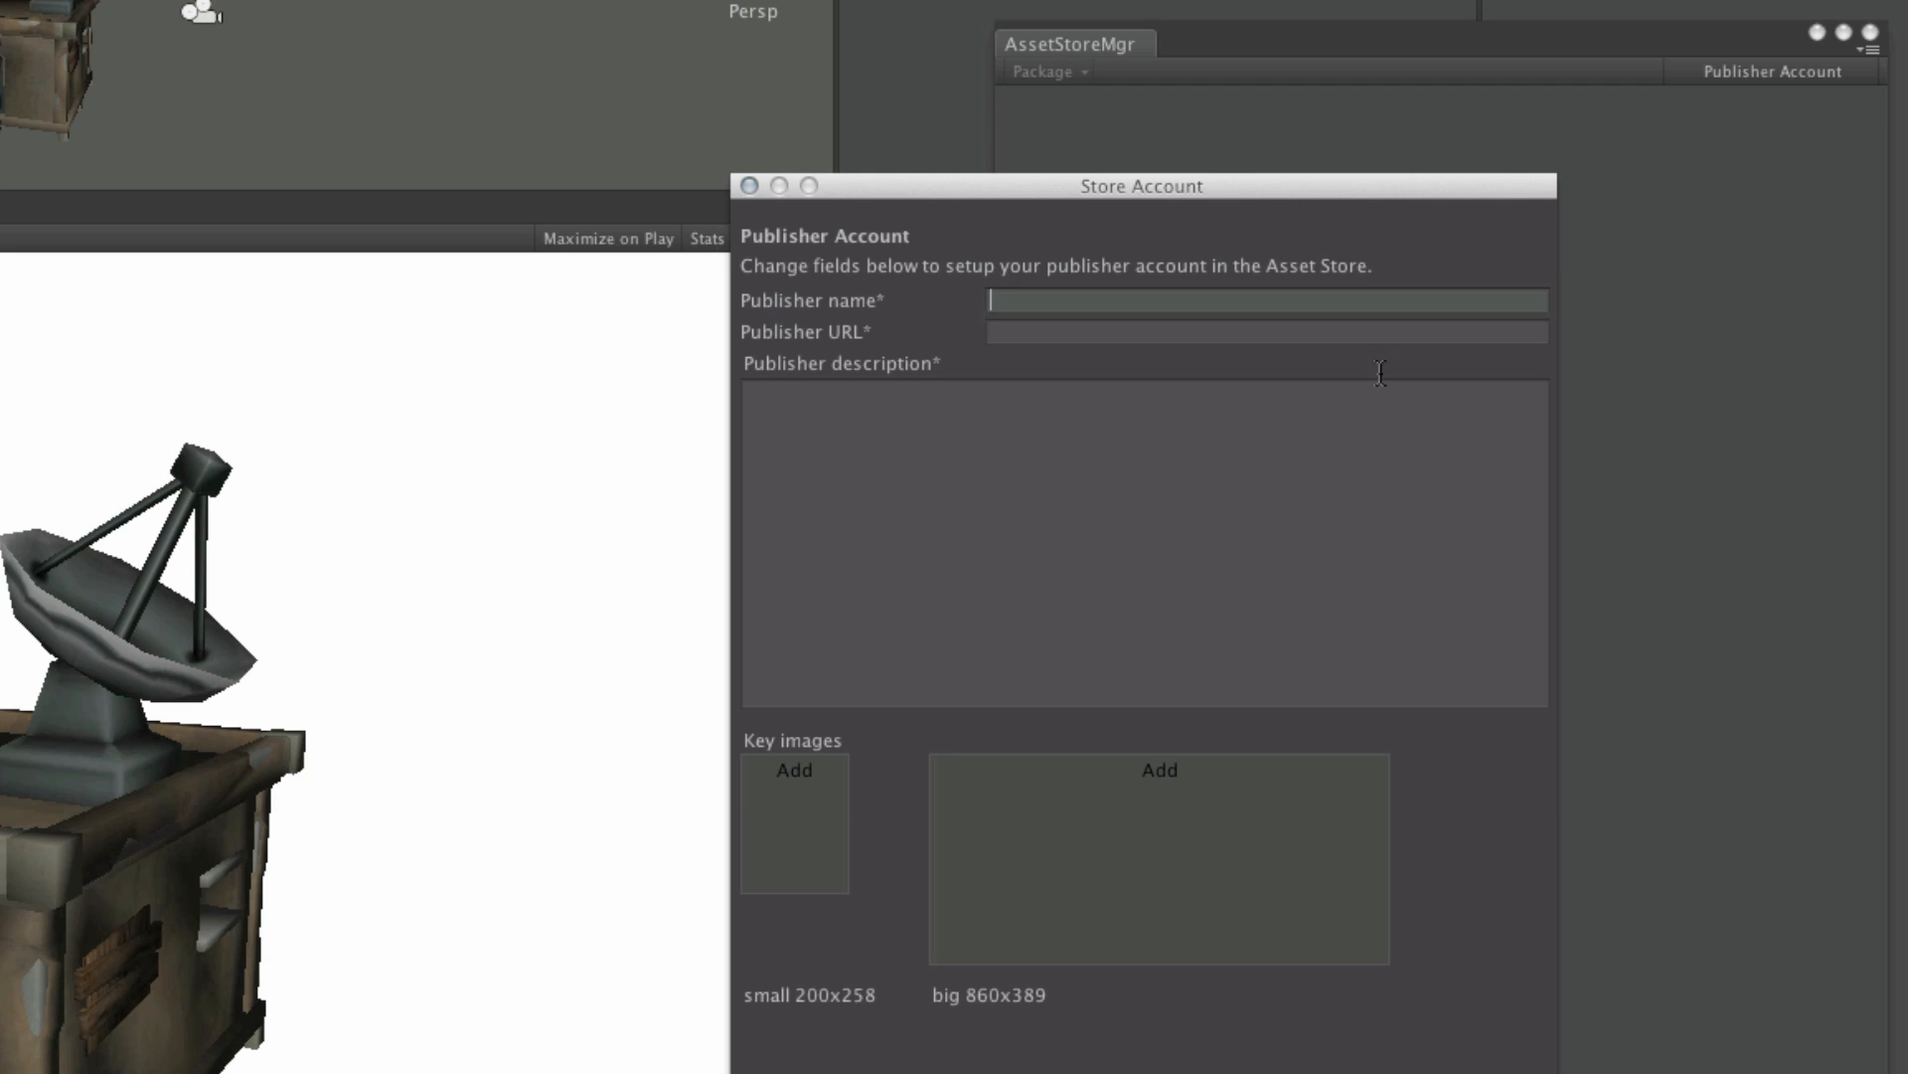
pyautogui.moveTo(1384, 384)
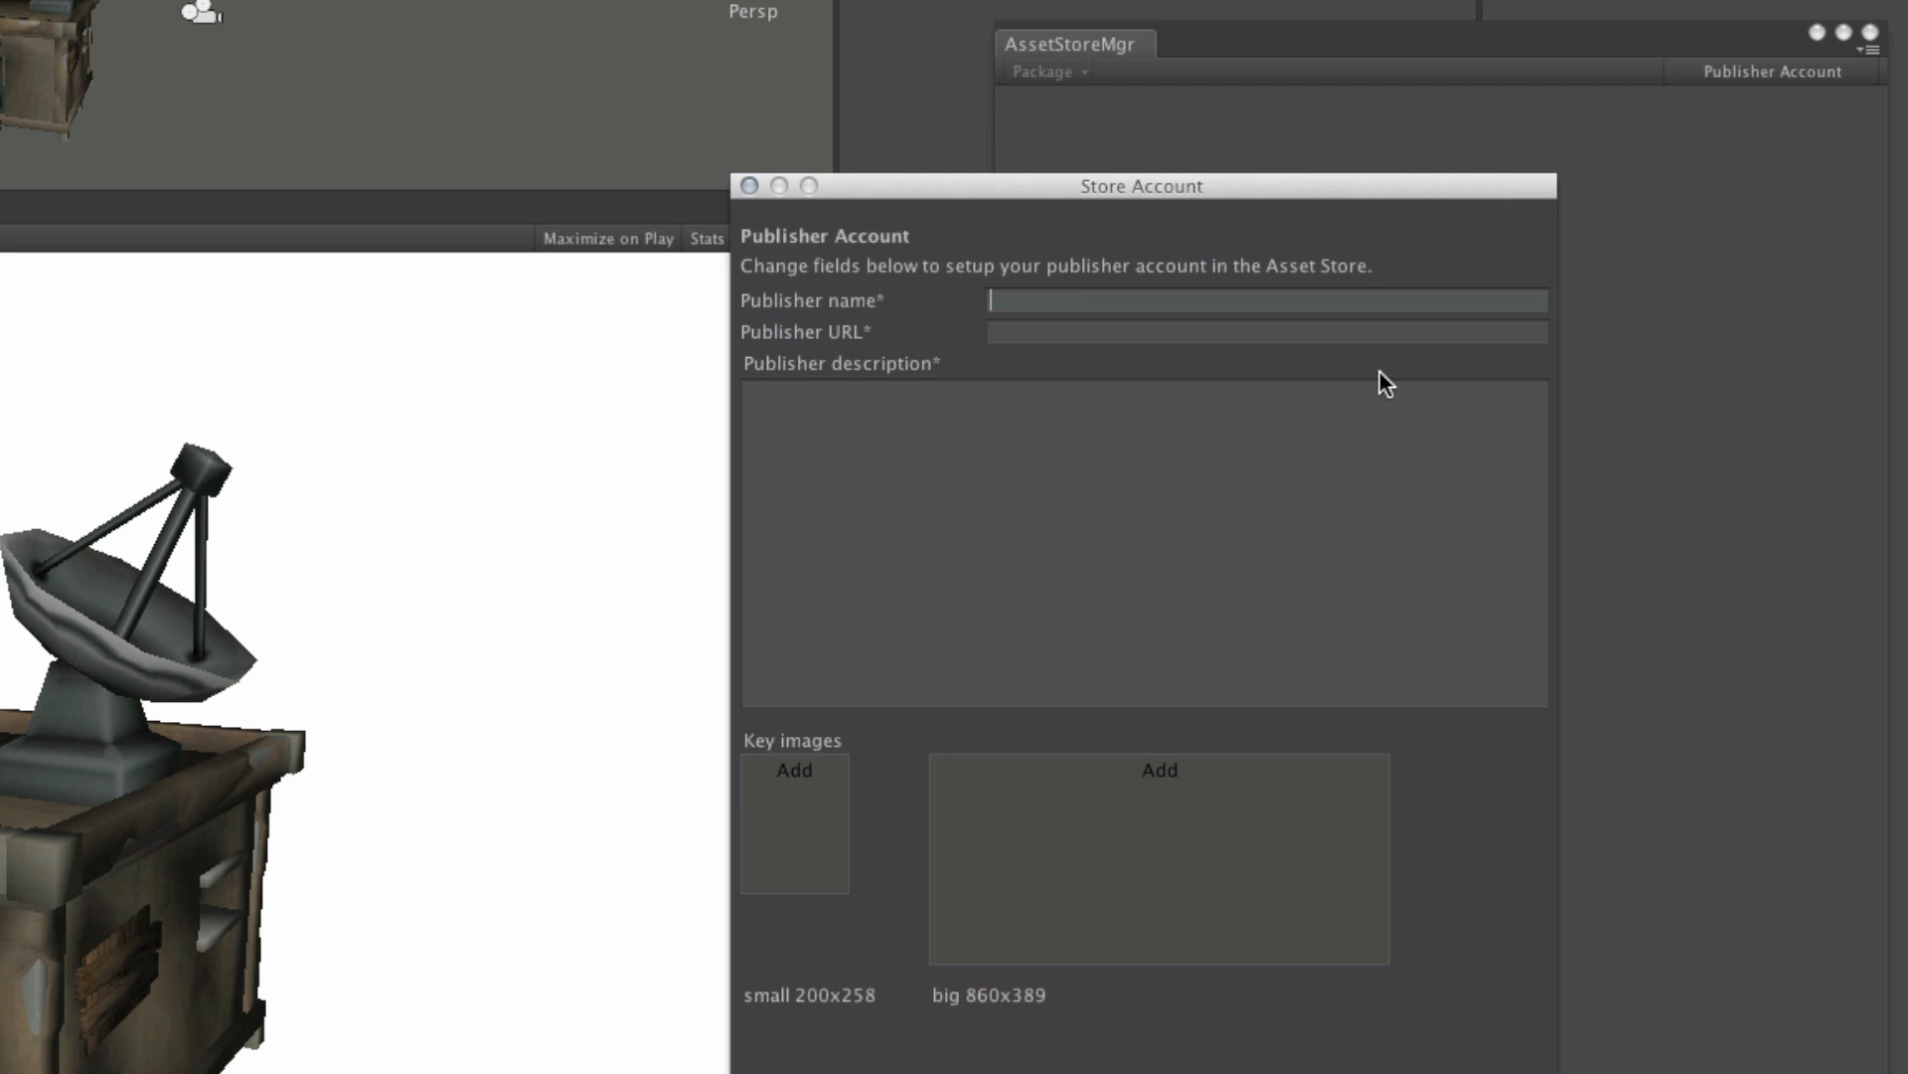
pyautogui.write('Will')
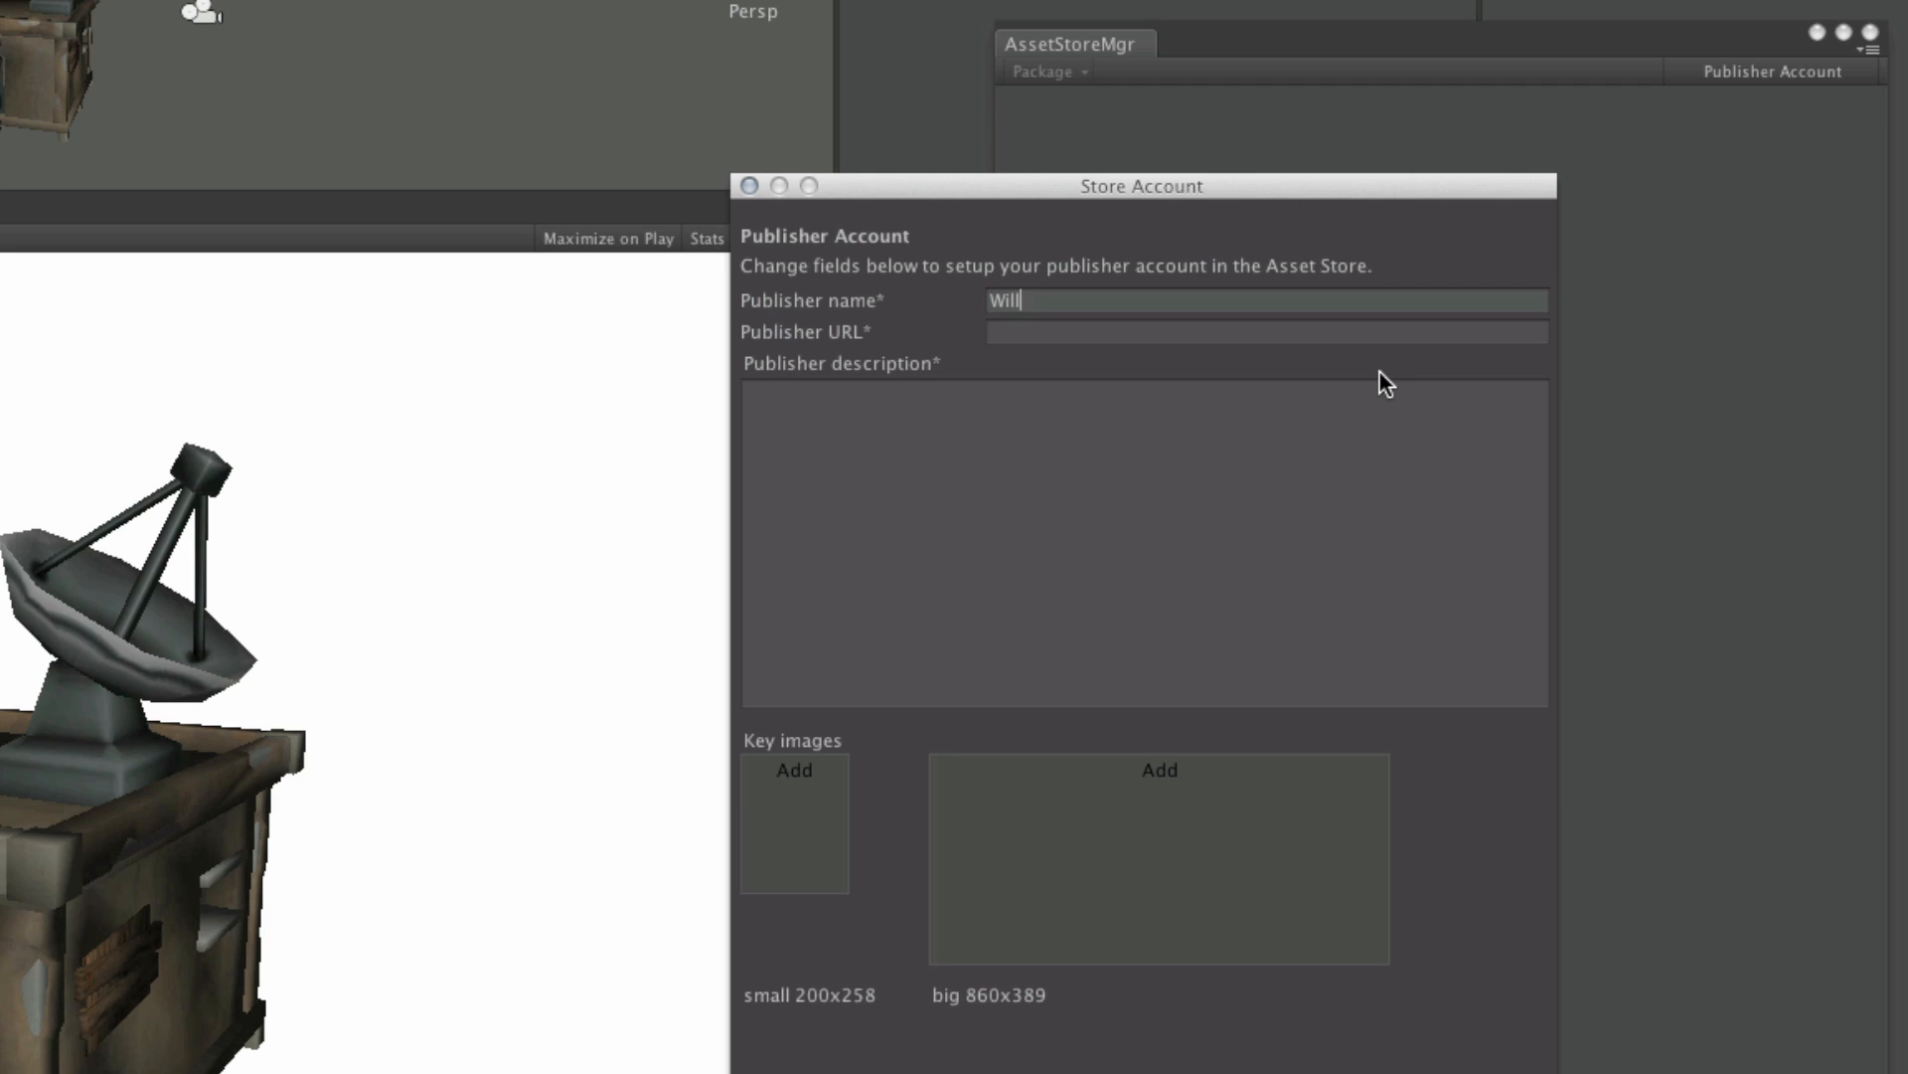
pyautogui.write("'s Games")
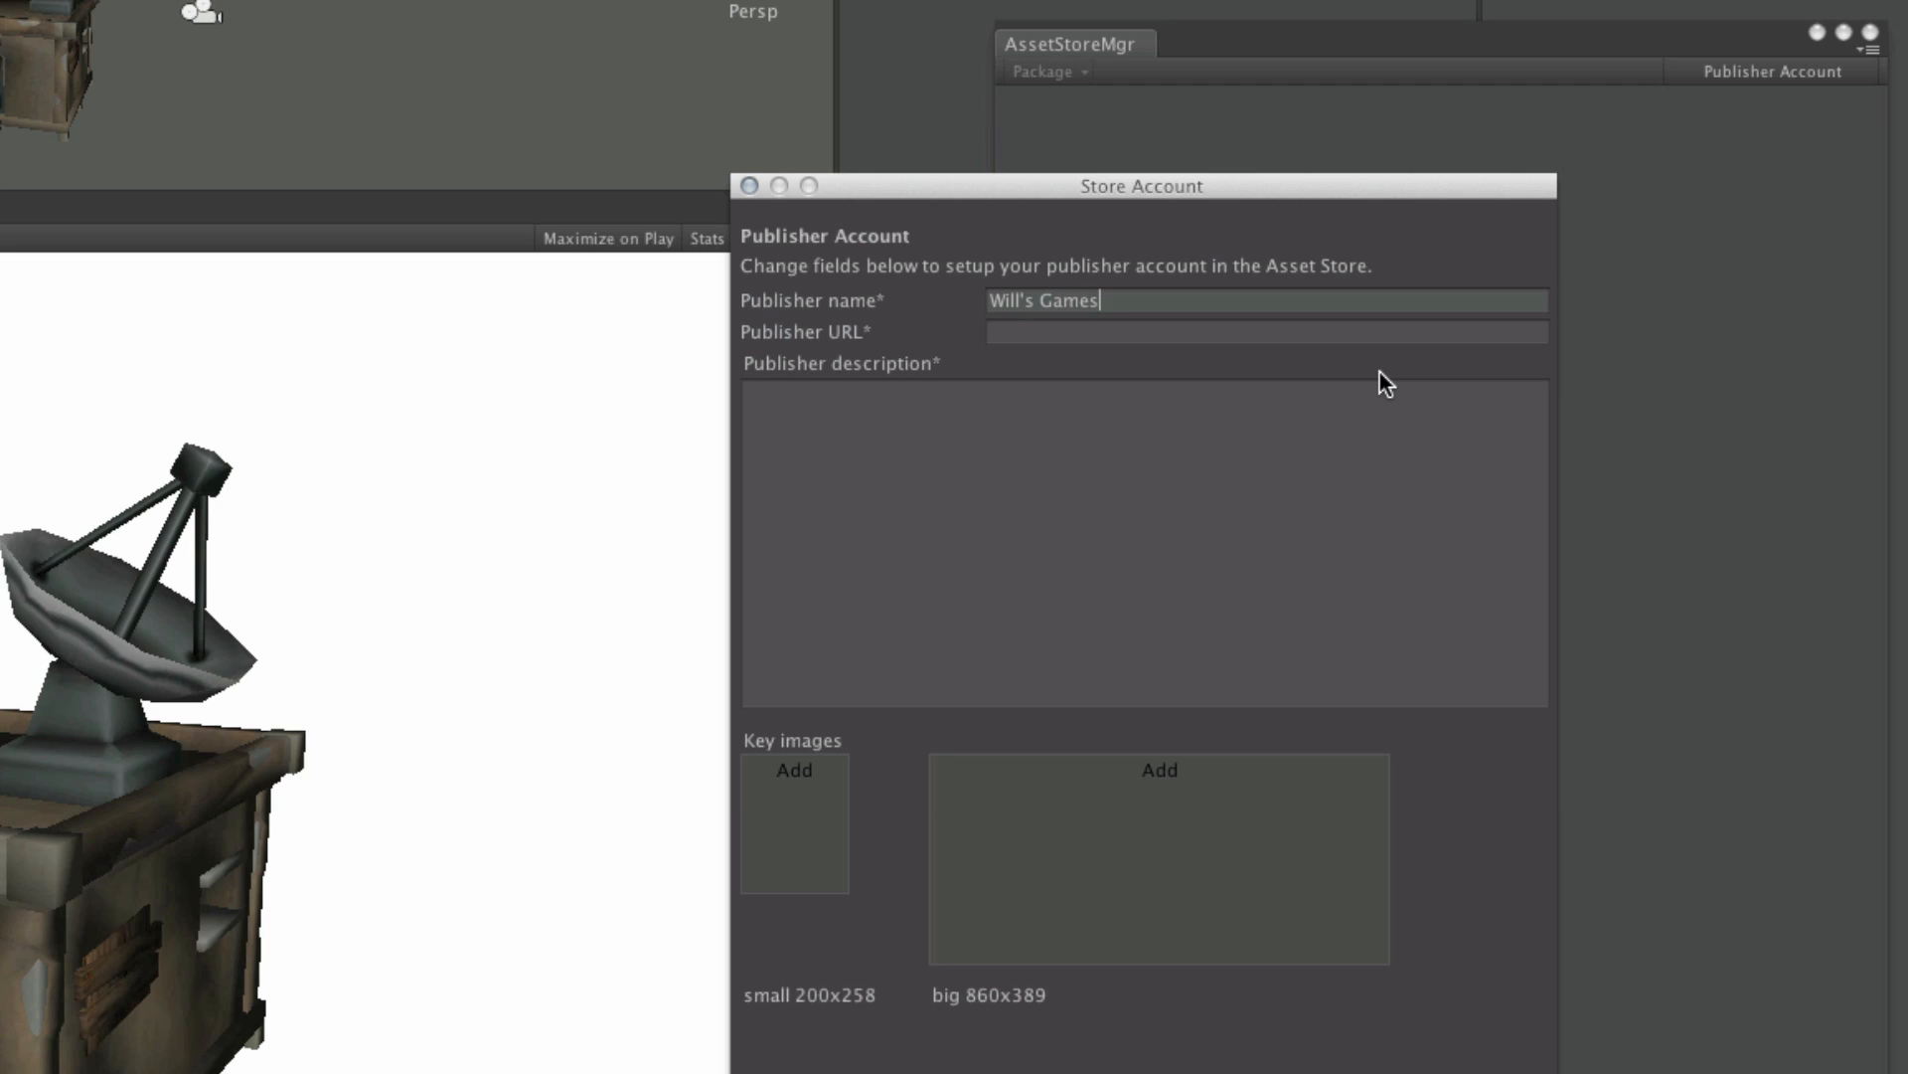
pyautogui.write('http:')
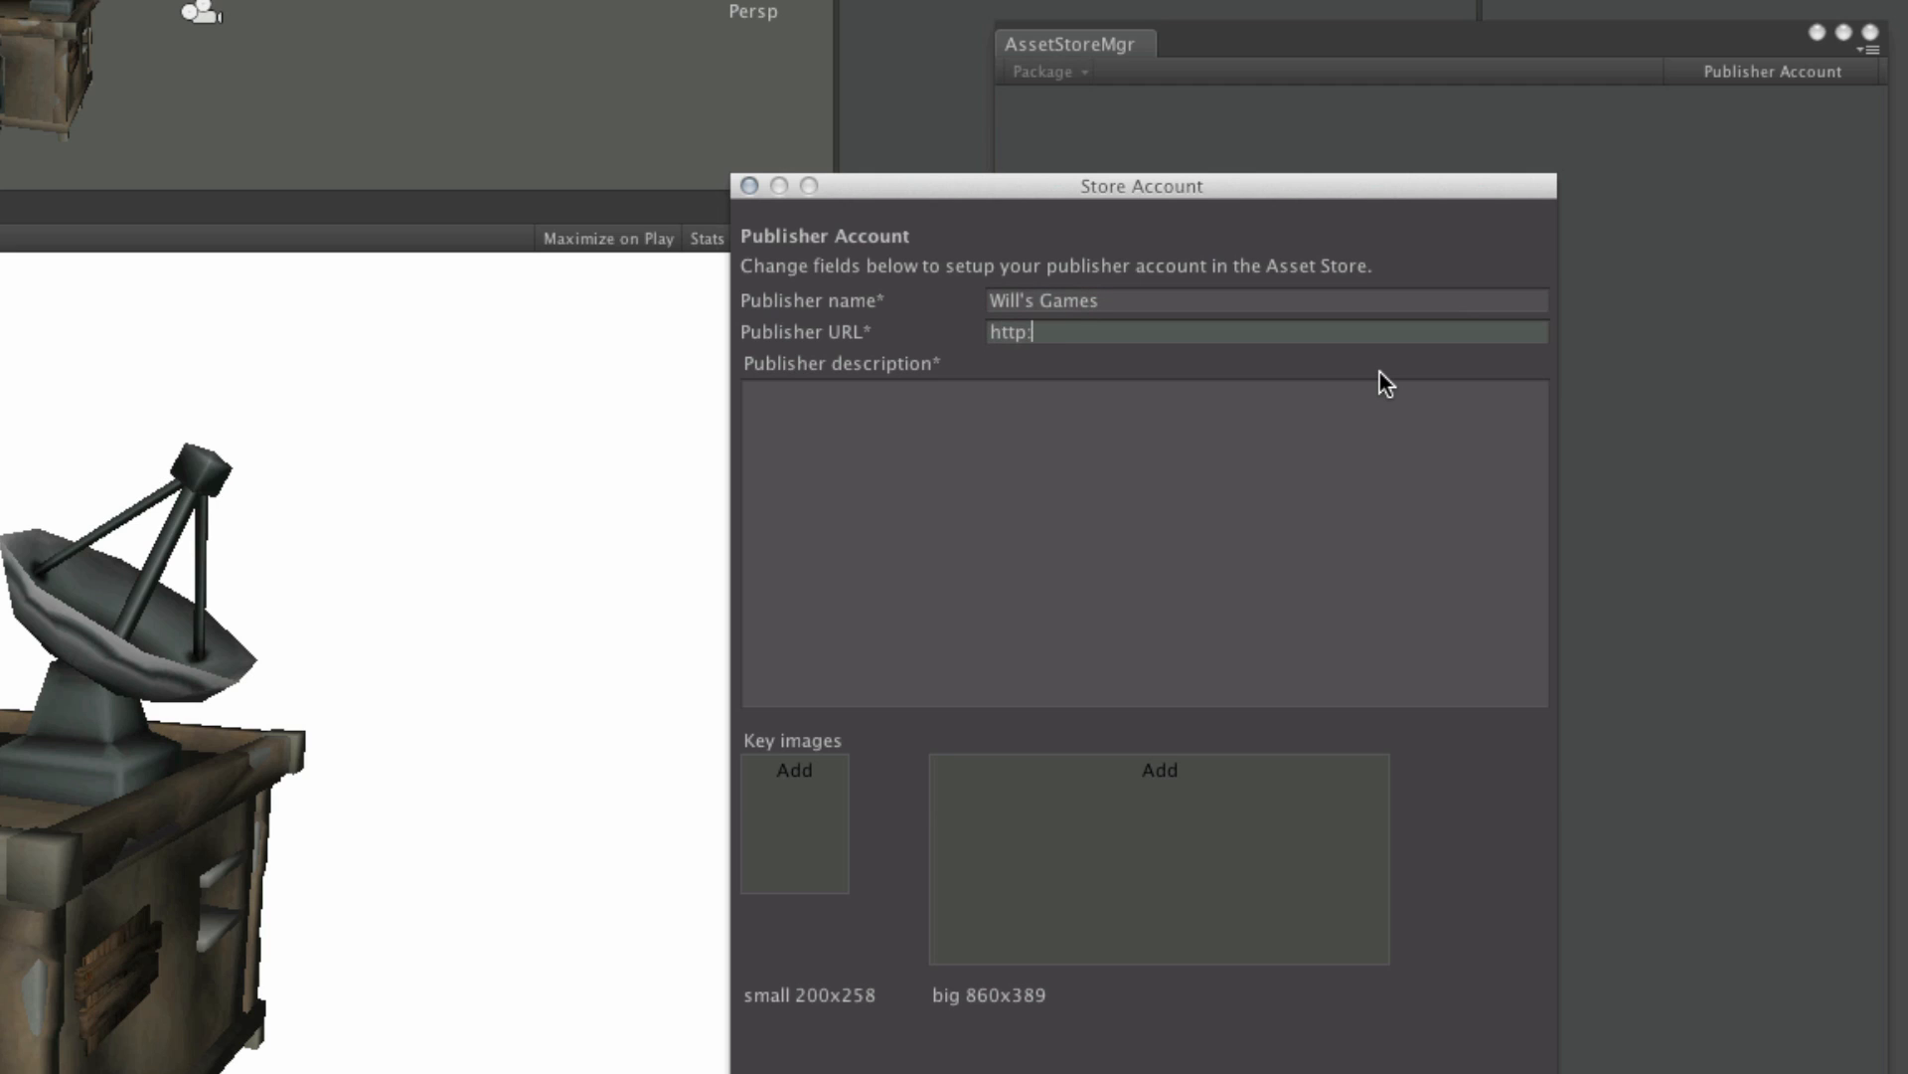
pyautogui.write('//willgoldstone.c')
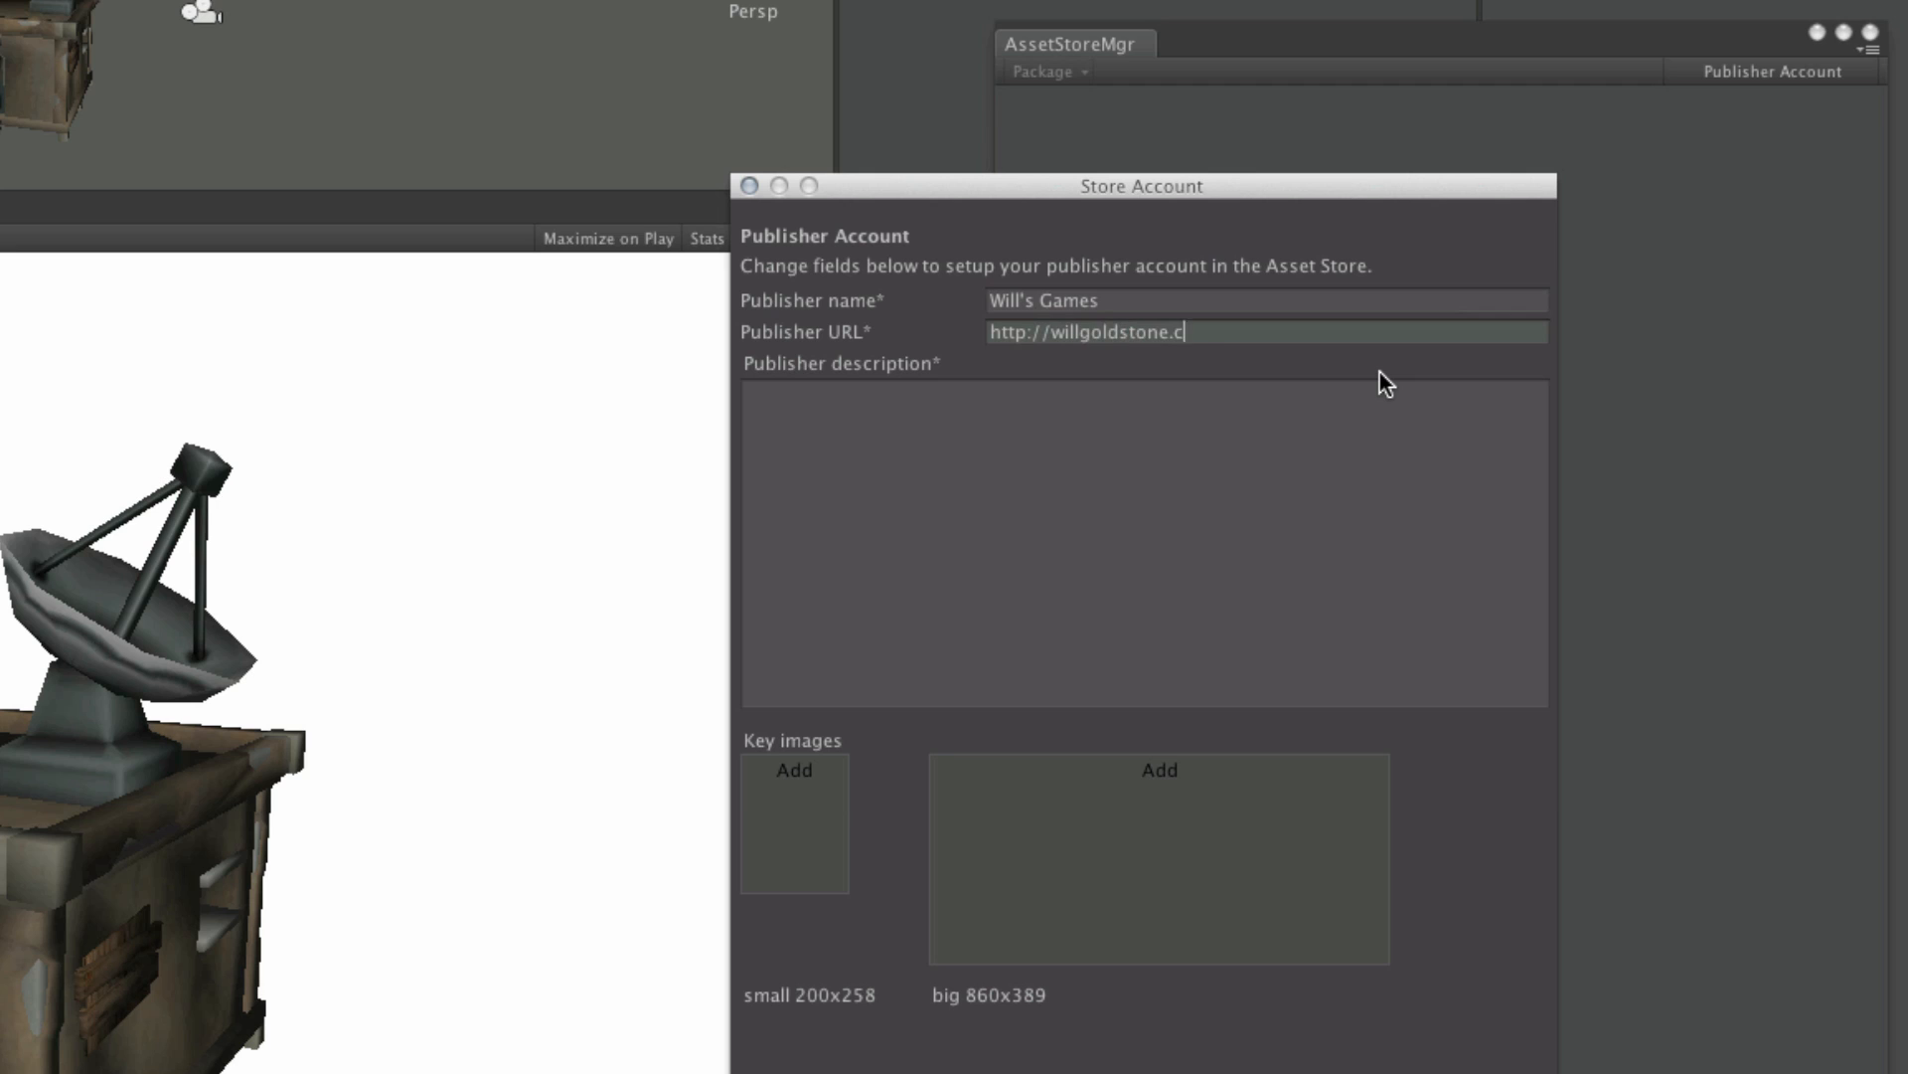
pyautogui.write('om')
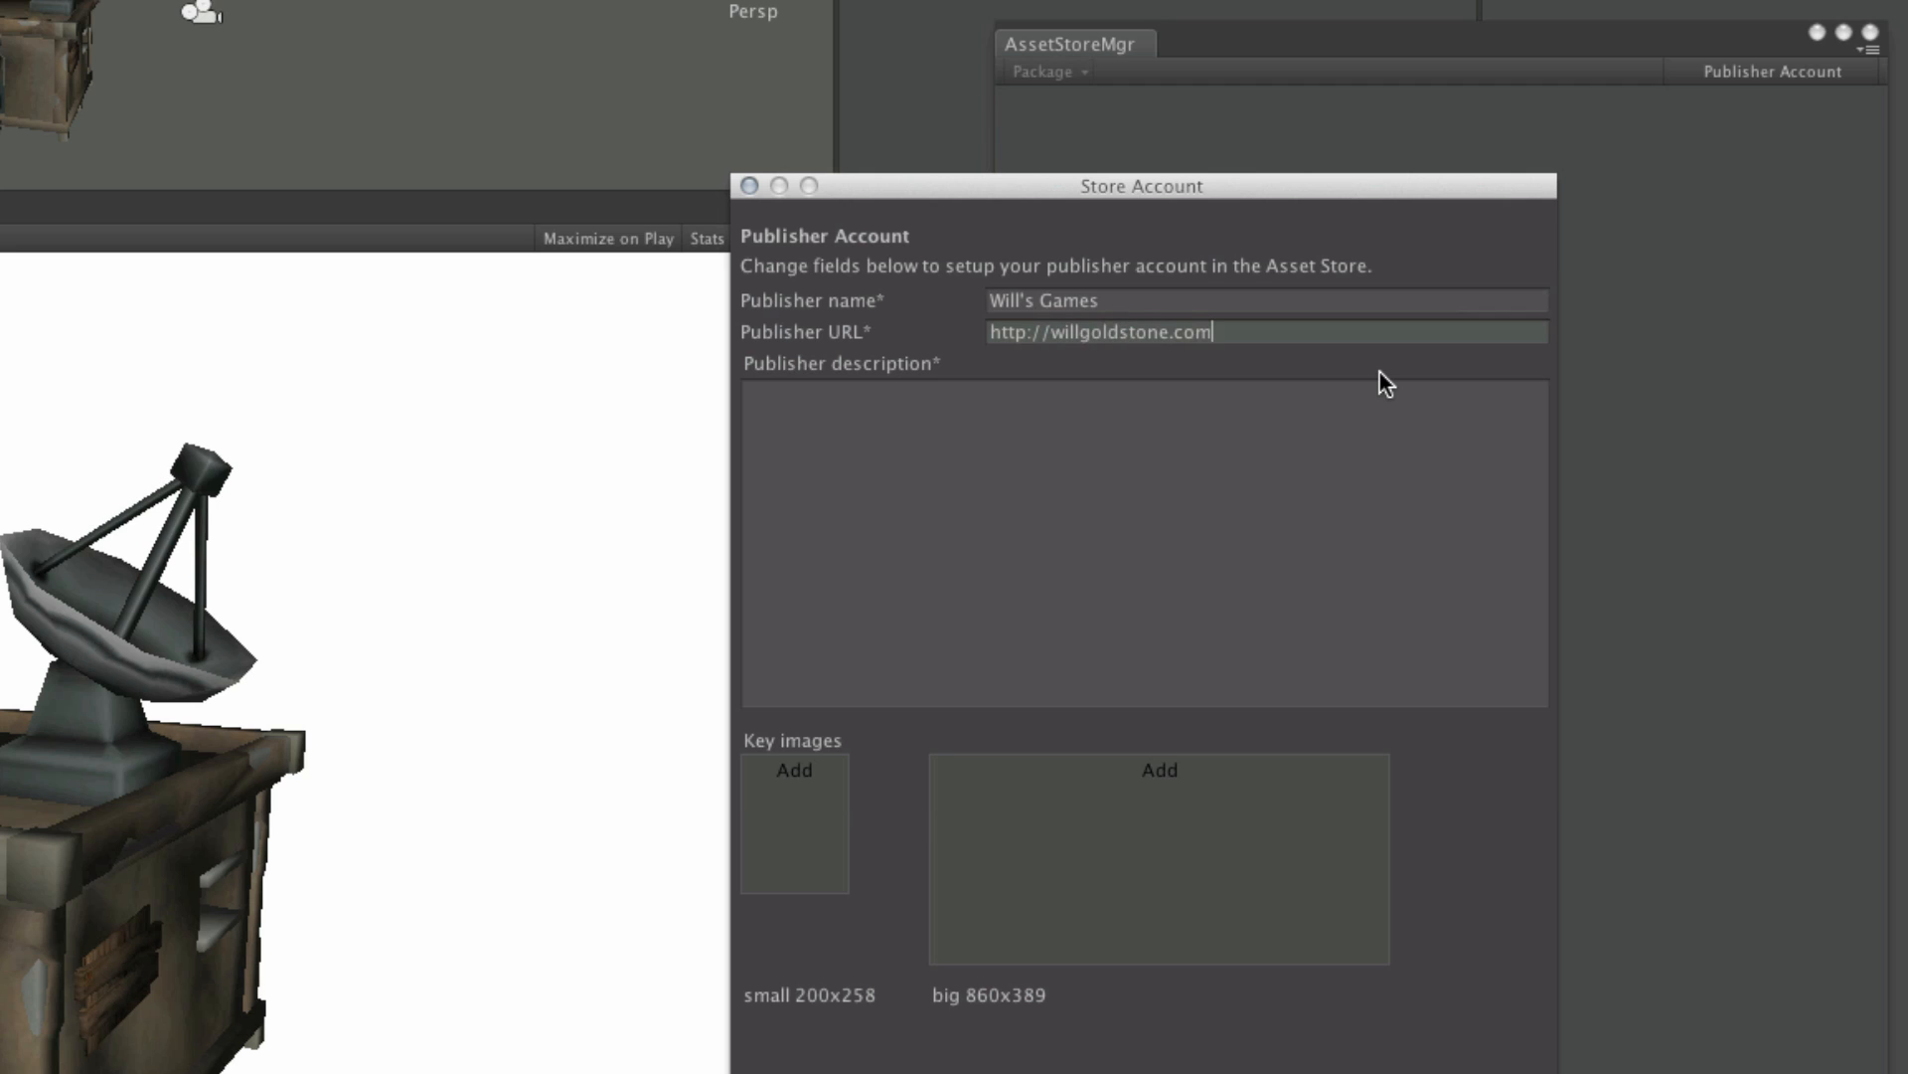
pyautogui.write('This is')
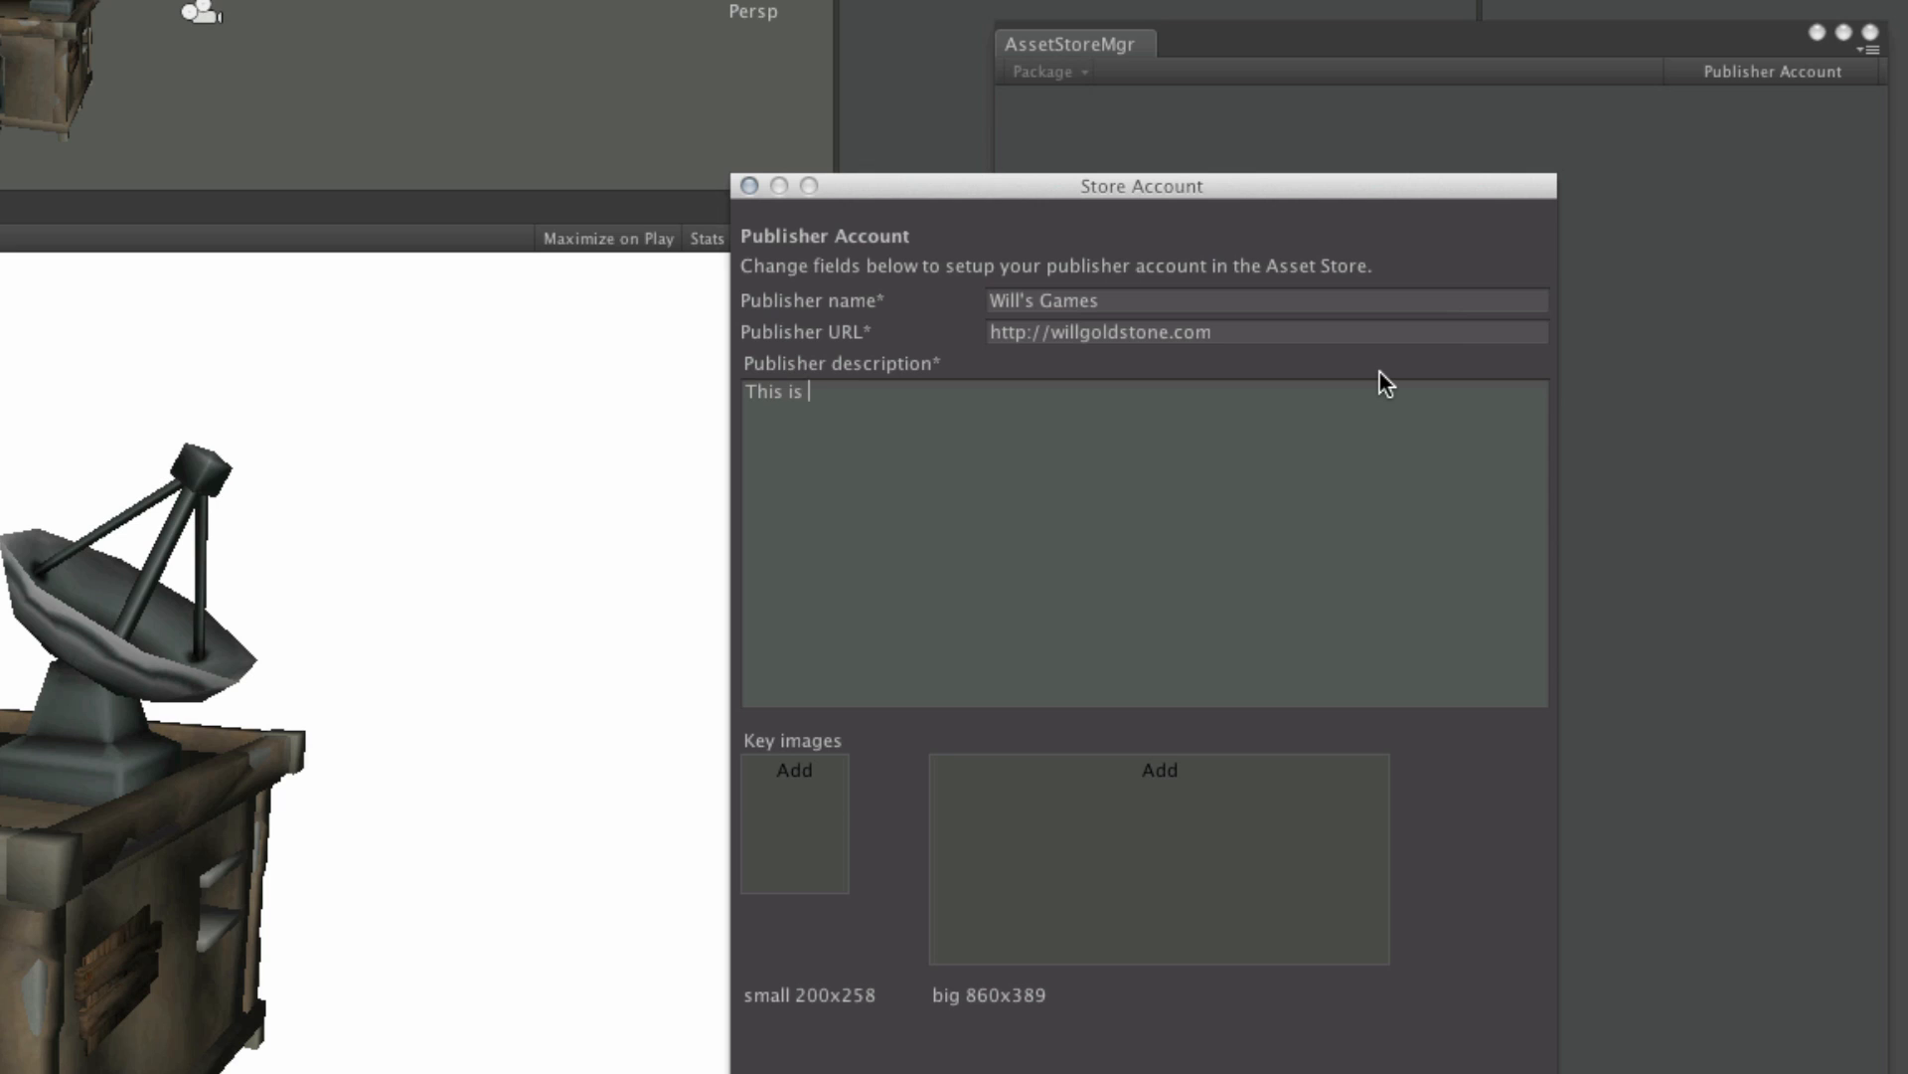
pyautogui.write('an example of a publisher!')
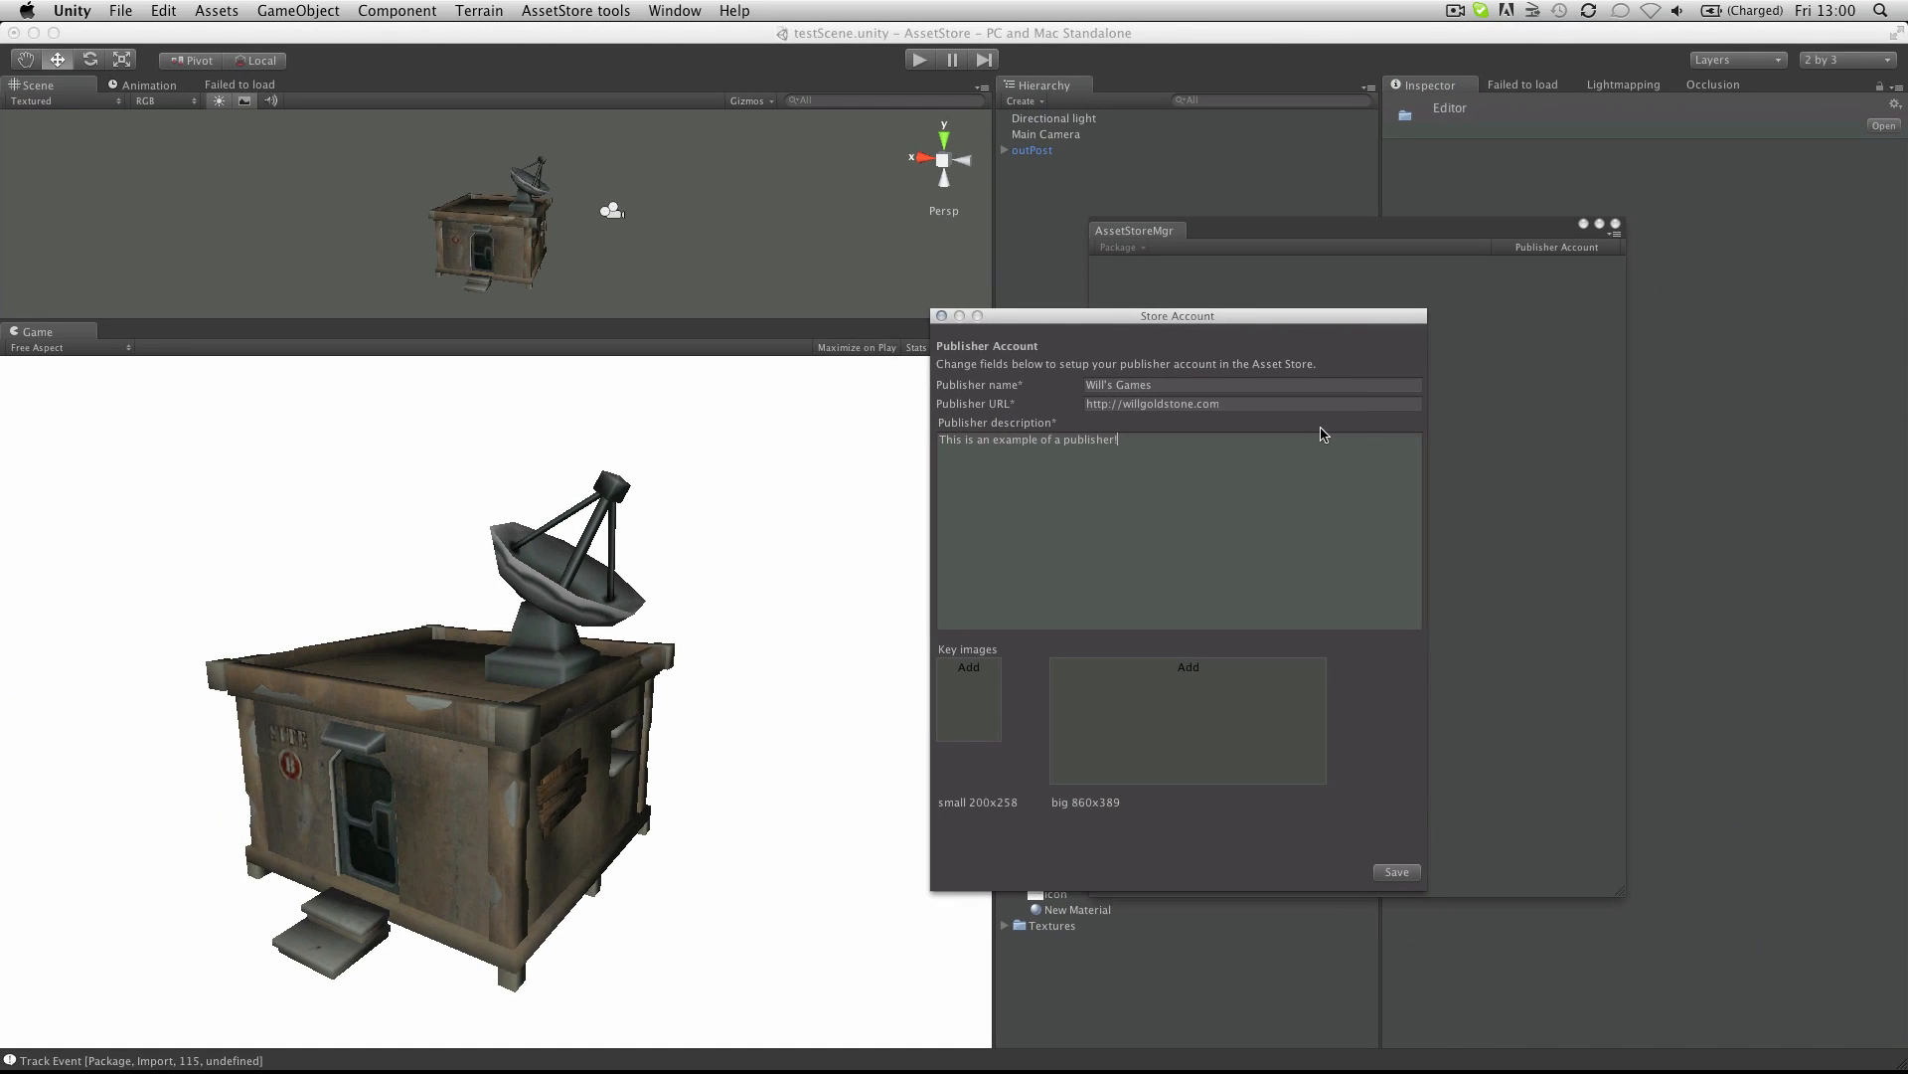
pyautogui.moveTo(1001, 690)
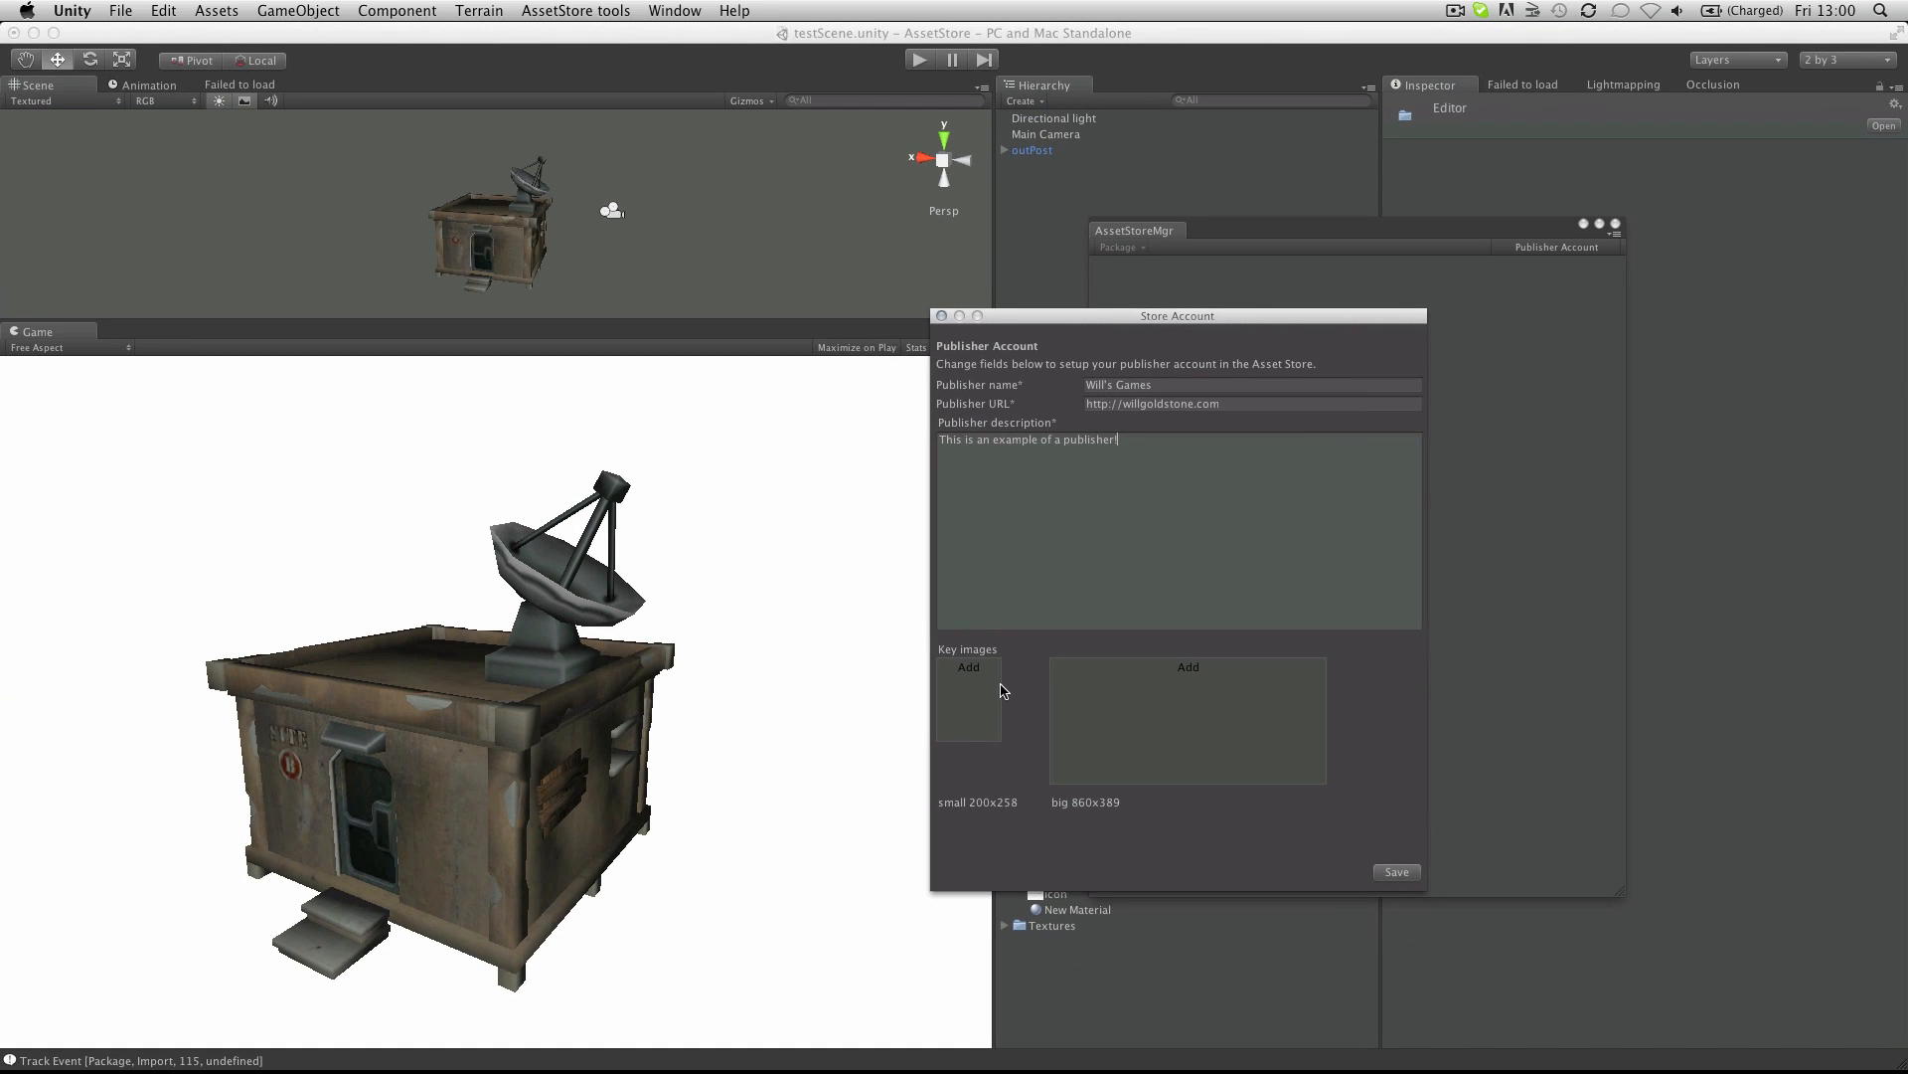
pyautogui.moveTo(1004, 631)
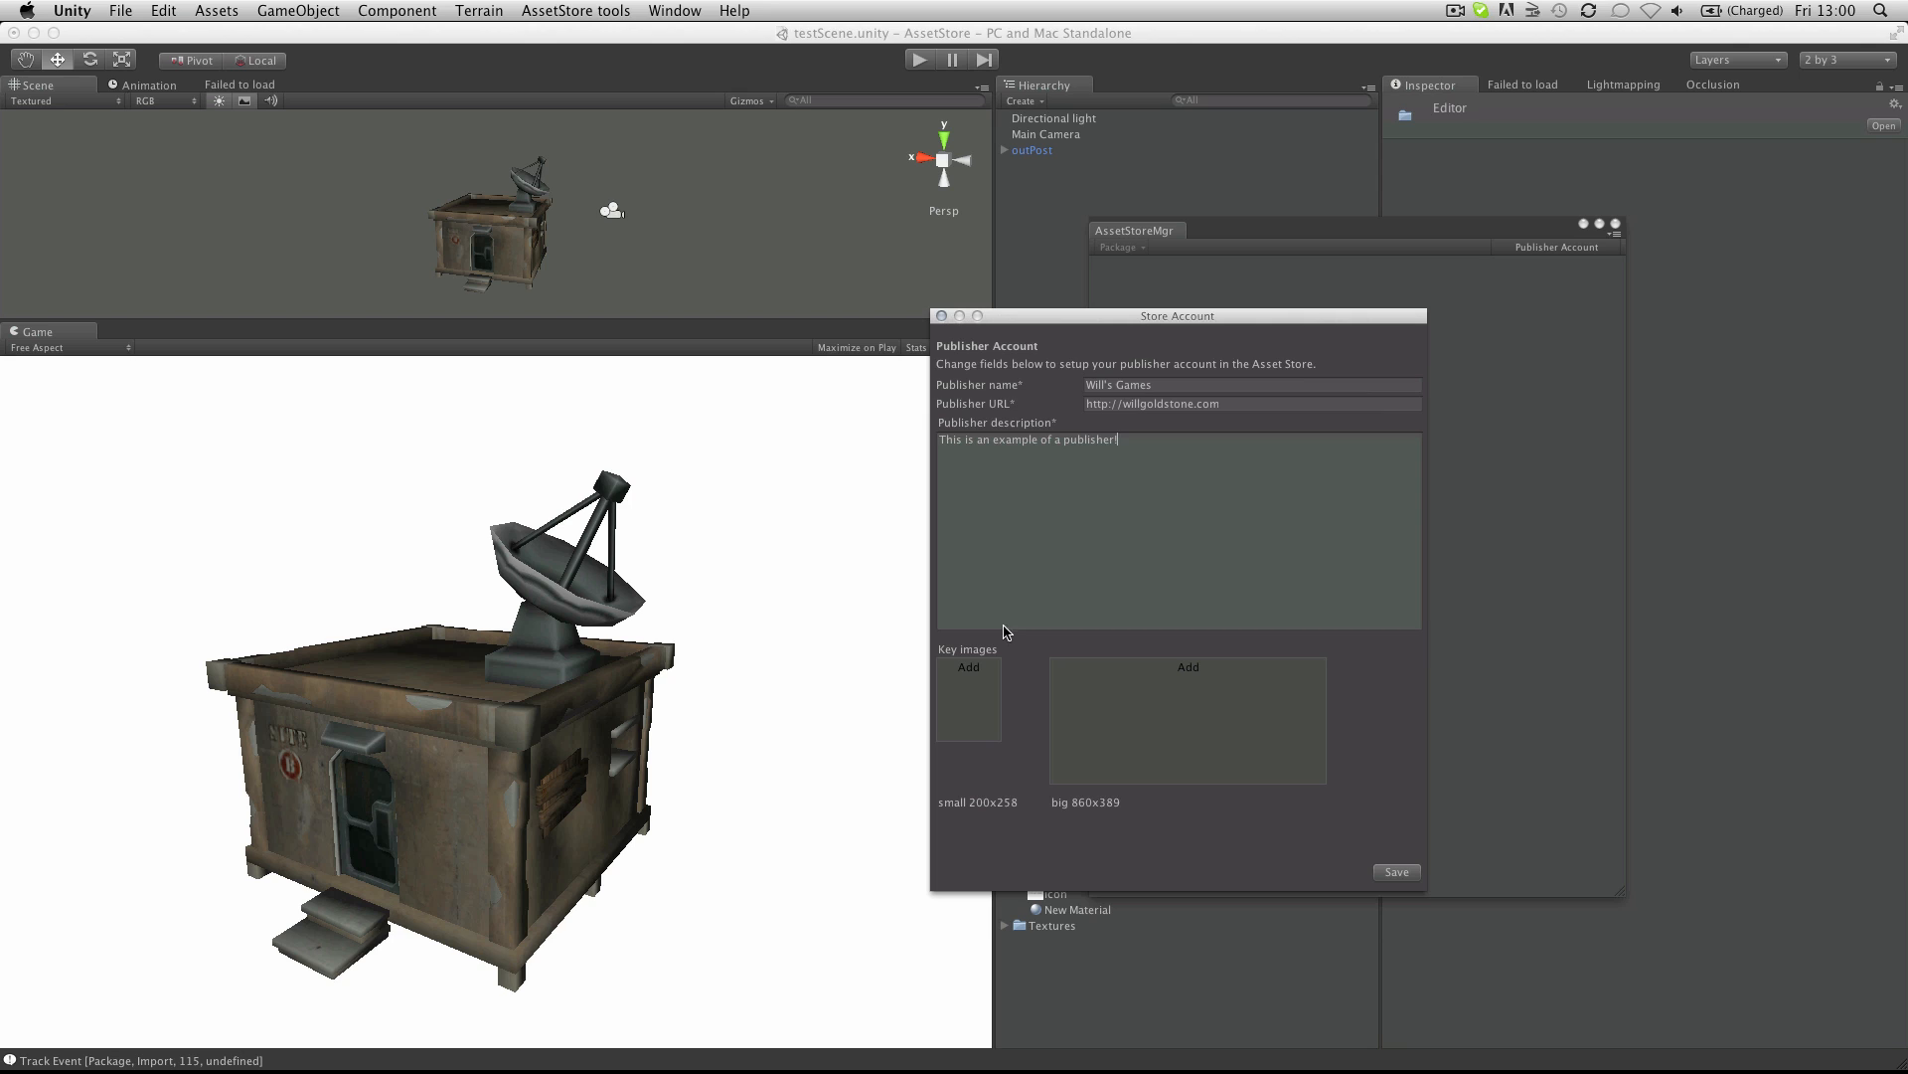
pyautogui.moveTo(1020, 711)
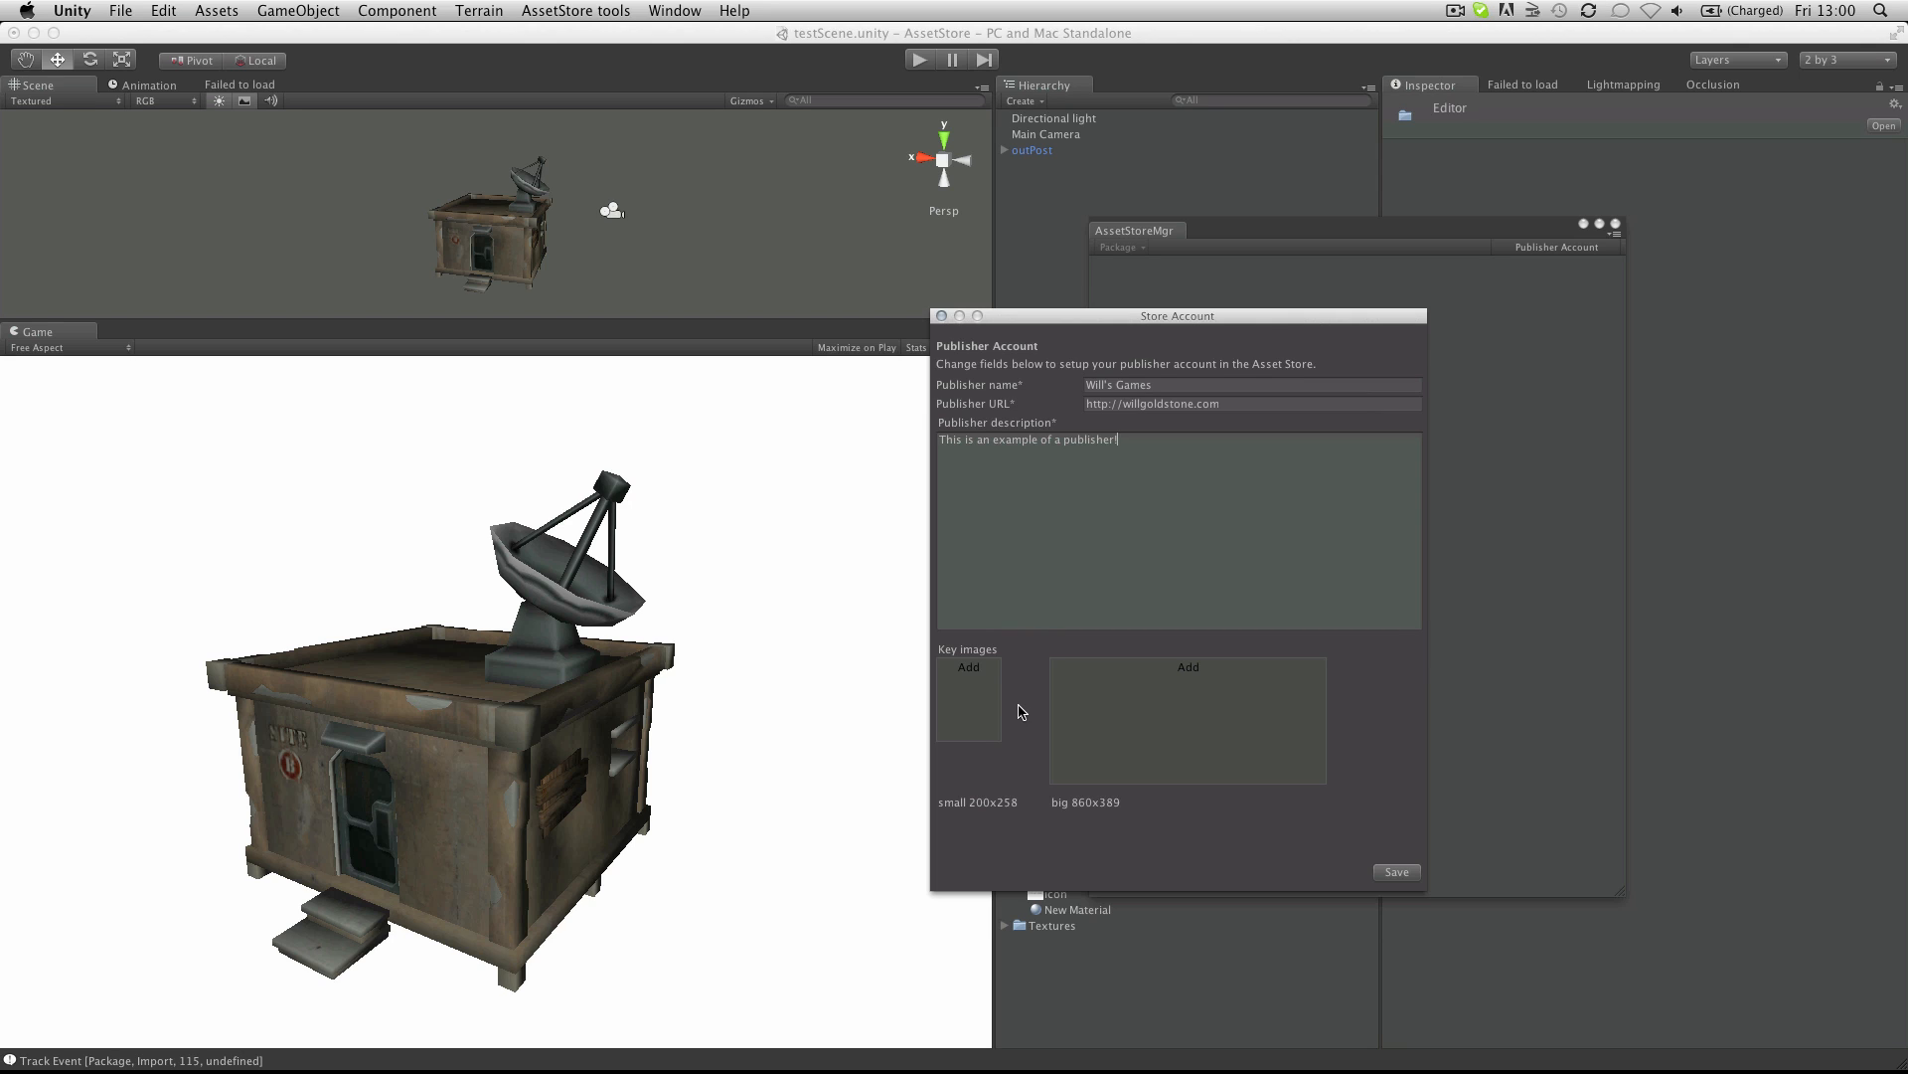
pyautogui.moveTo(998, 710)
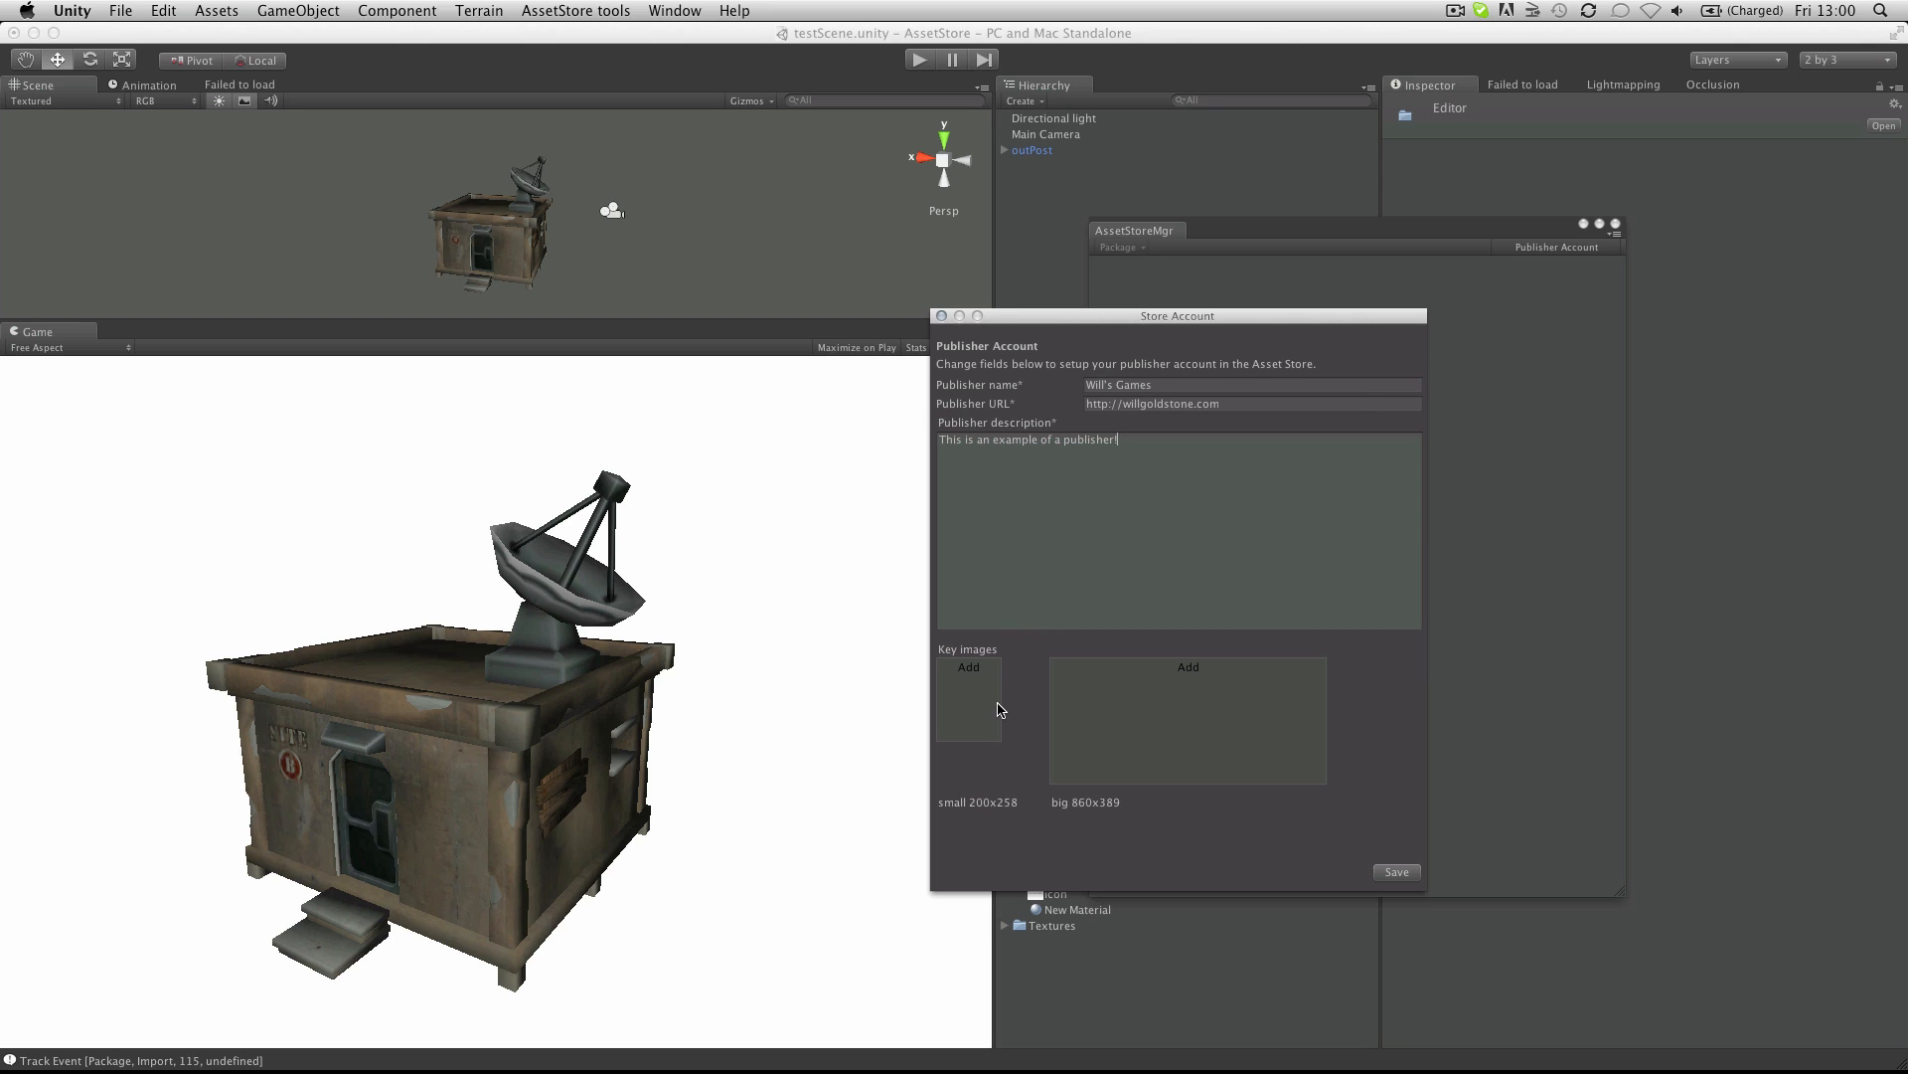
pyautogui.moveTo(1322, 744)
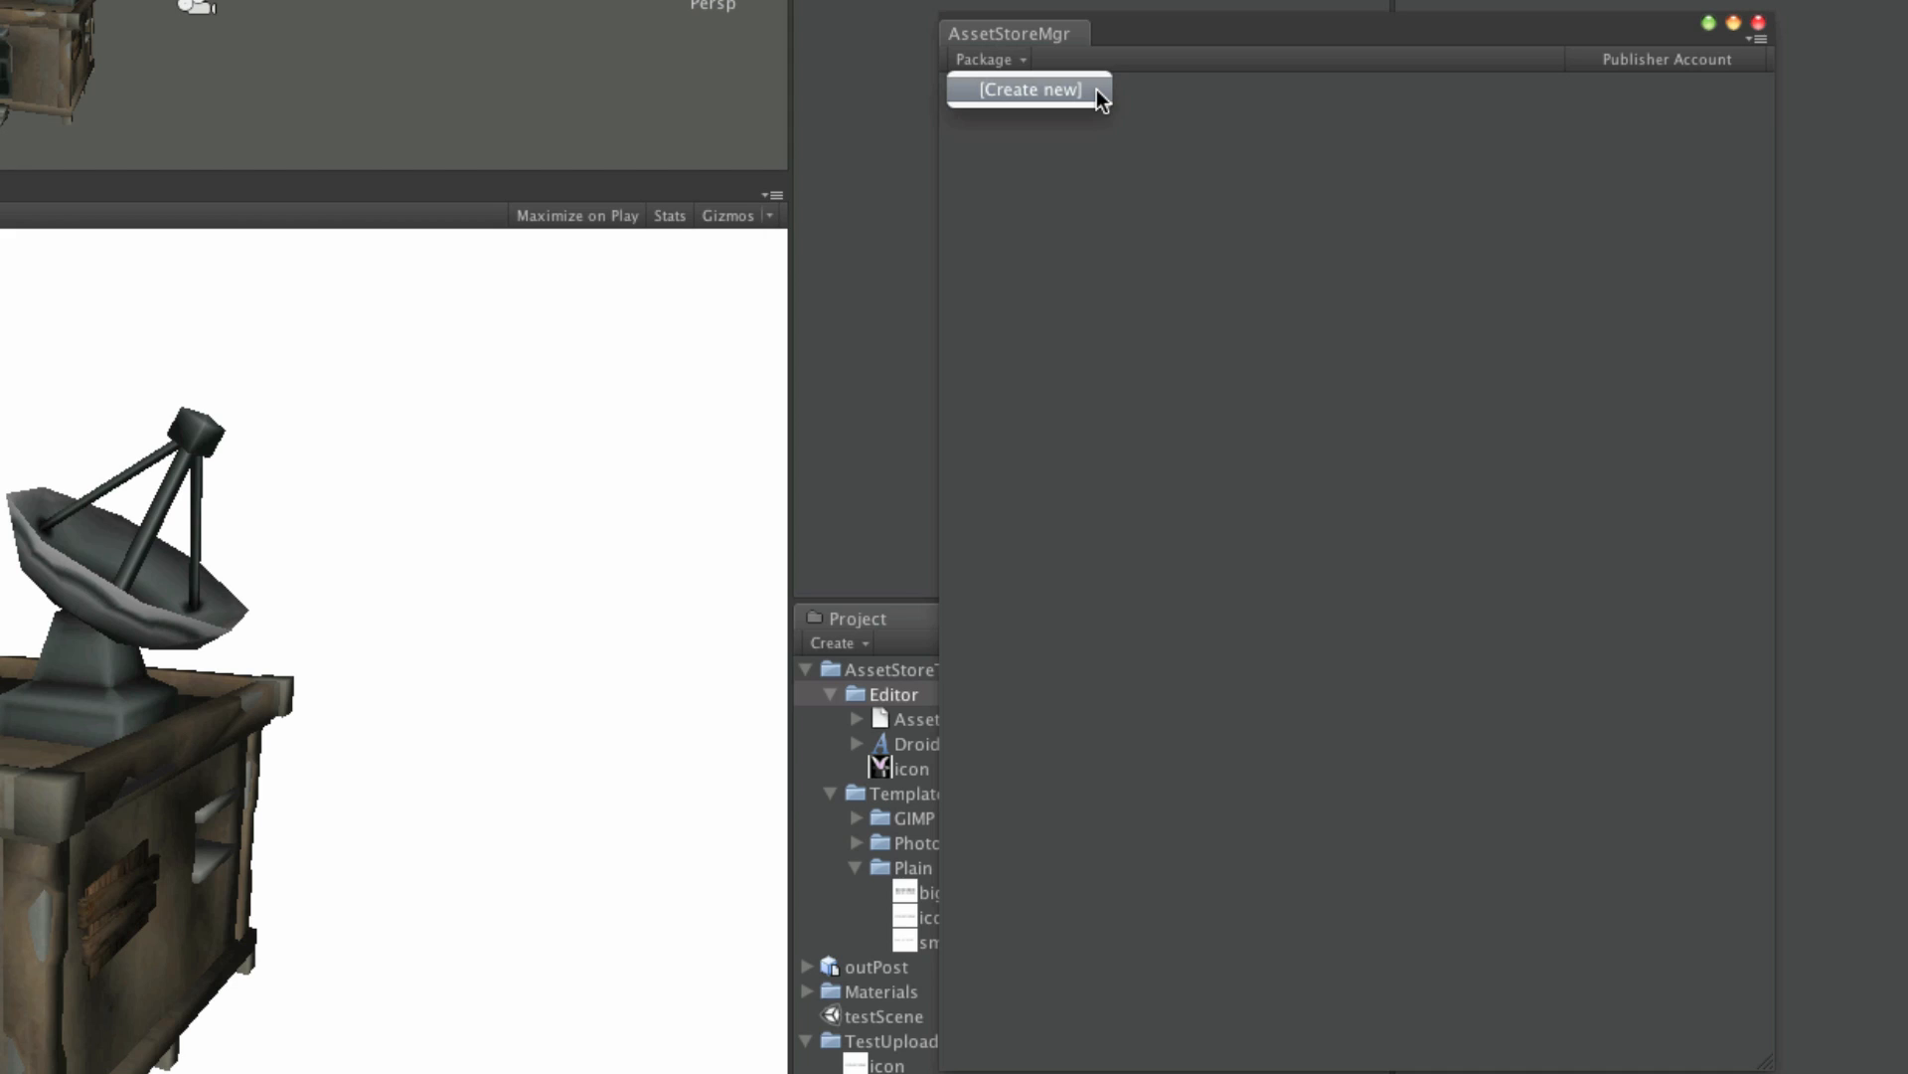
pyautogui.moveTo(1099, 98)
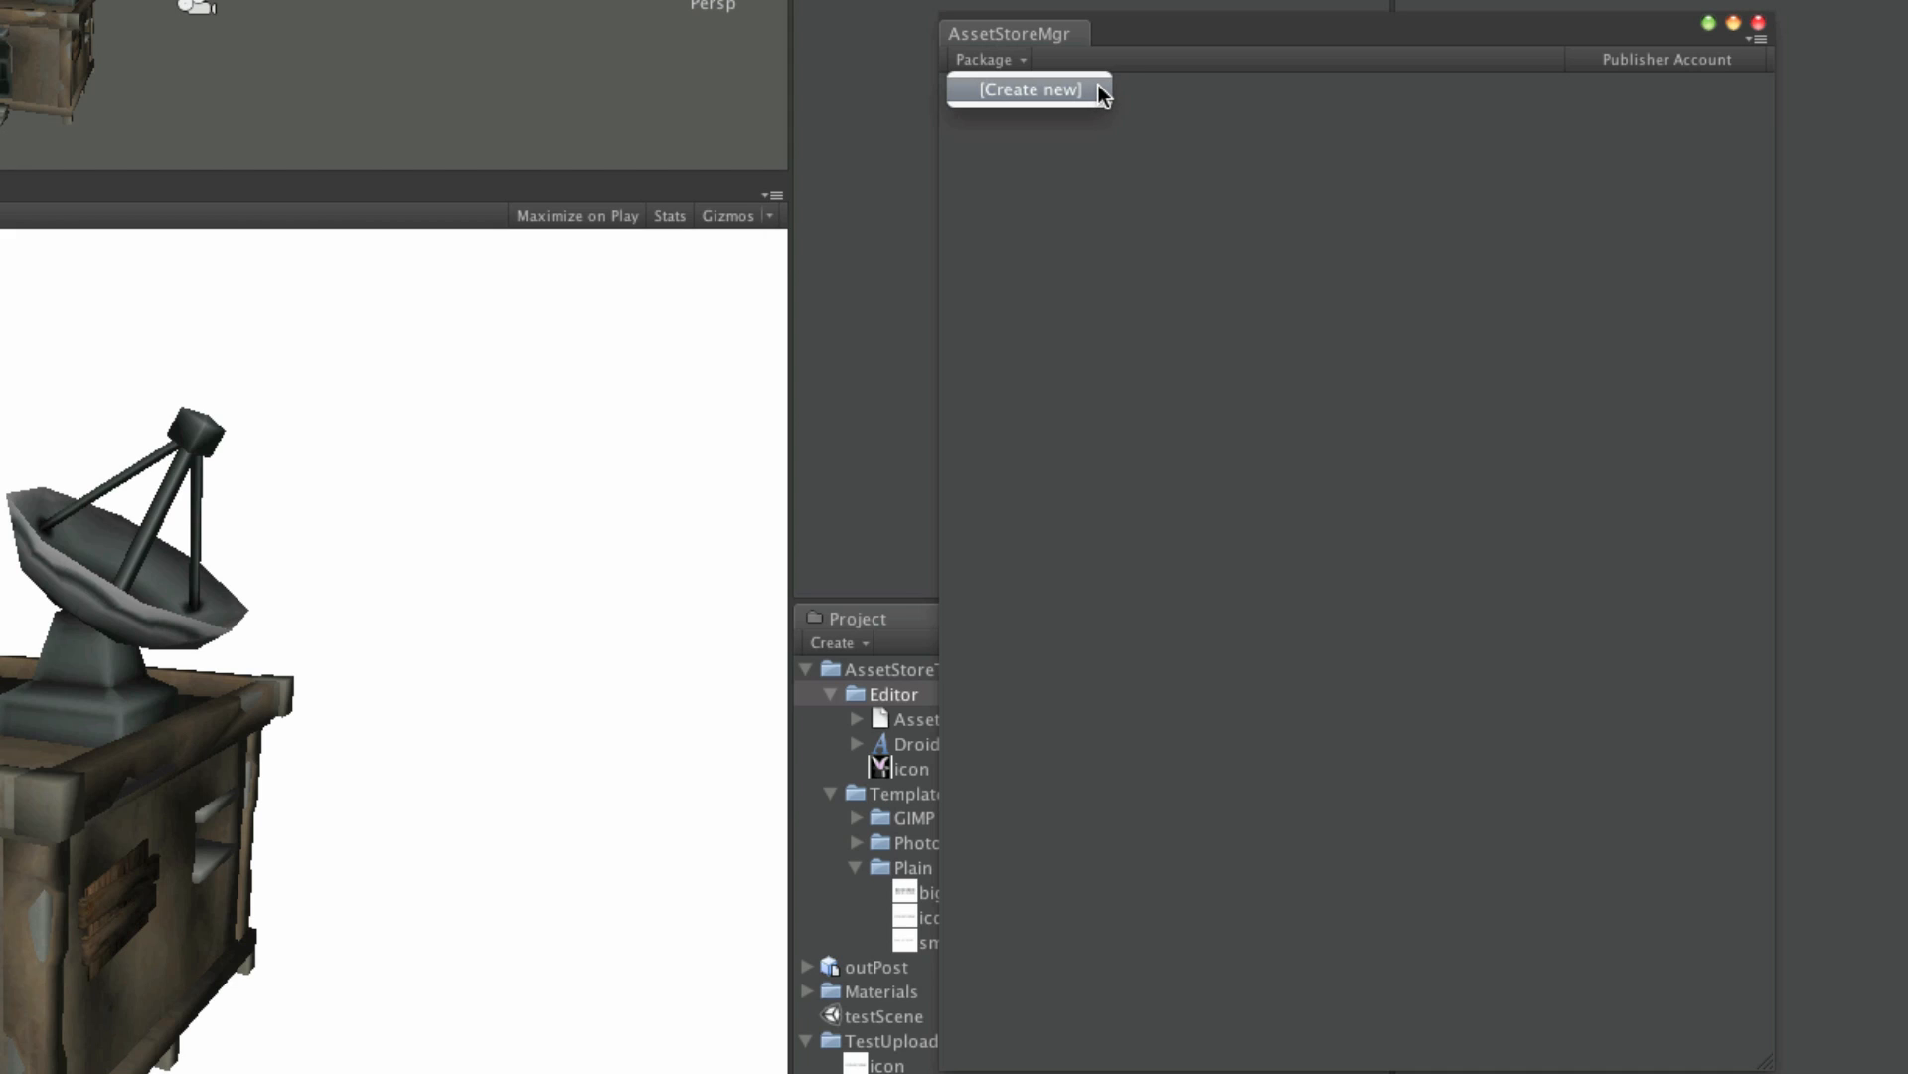
pyautogui.moveTo(1013, 71)
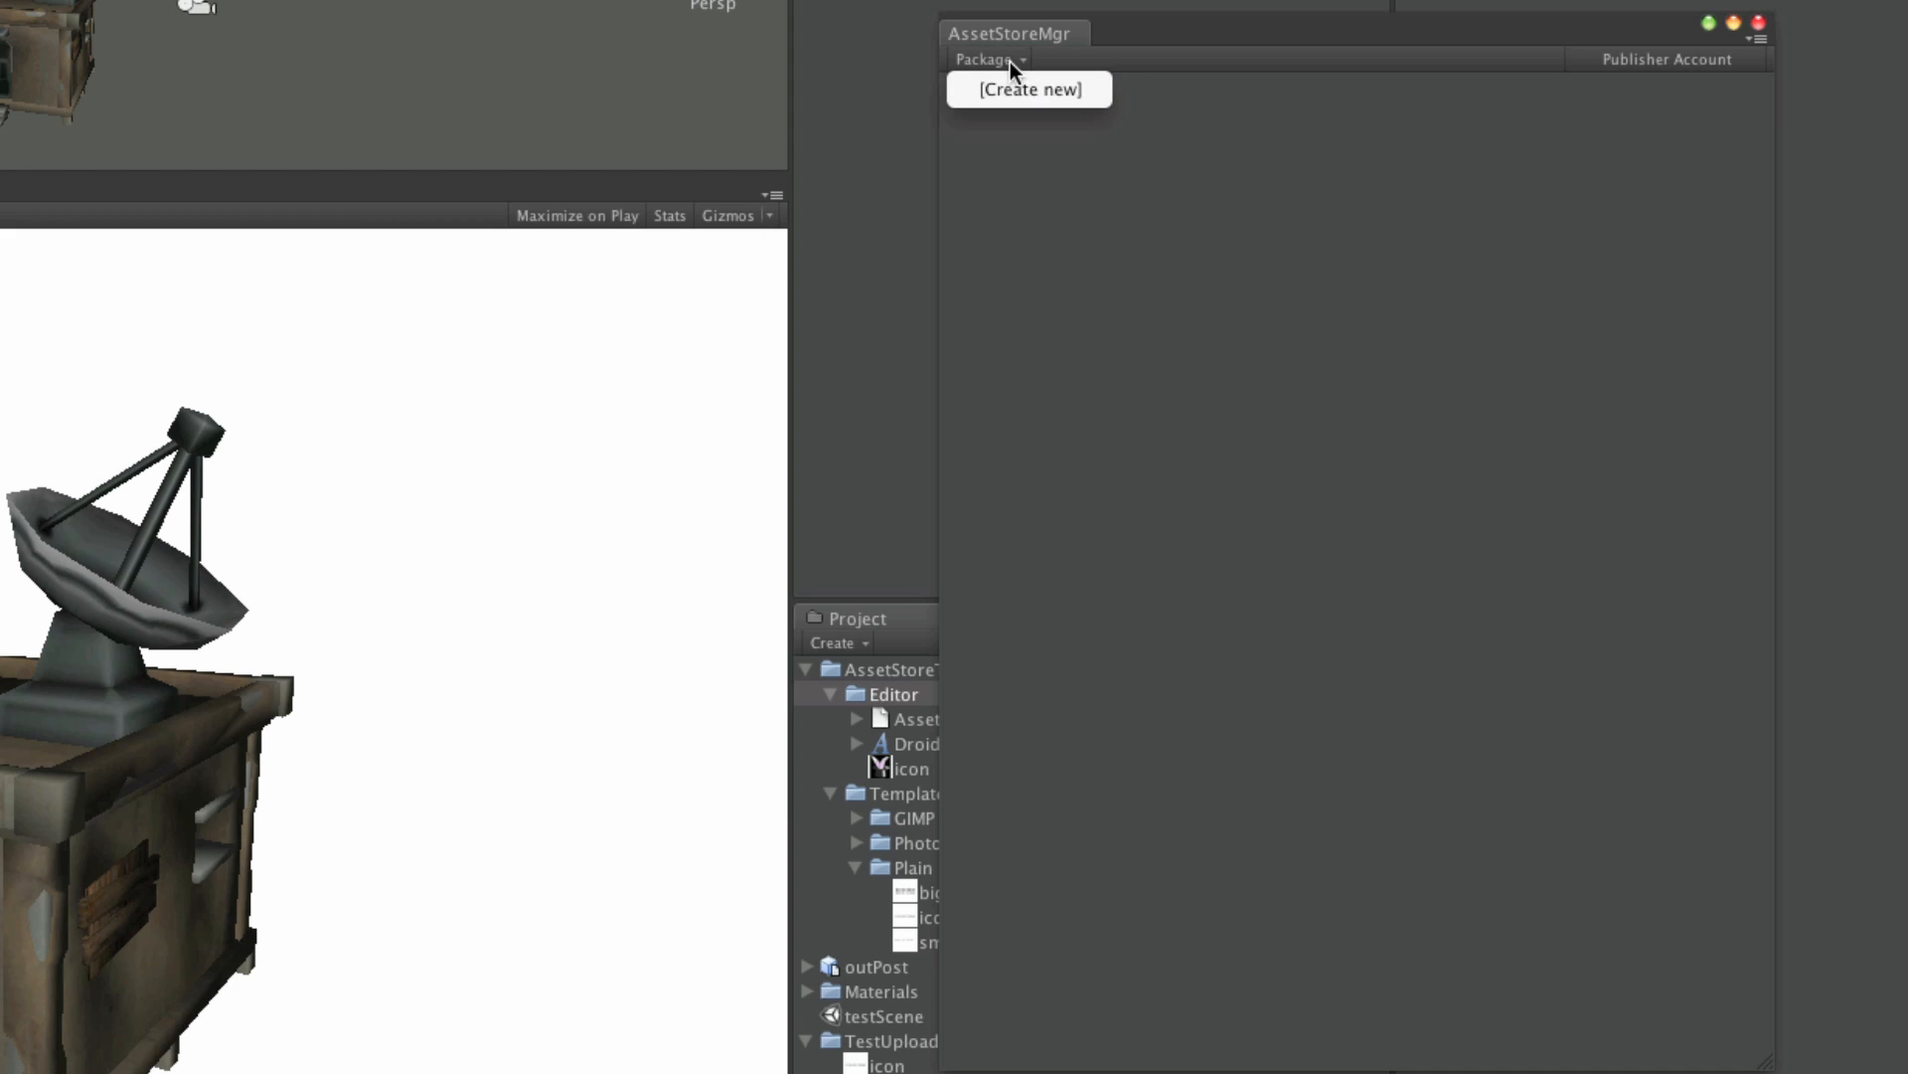
# Create a new version 1.0 package draft and title it 'Island Outpost'
pyautogui.click(1028, 89)
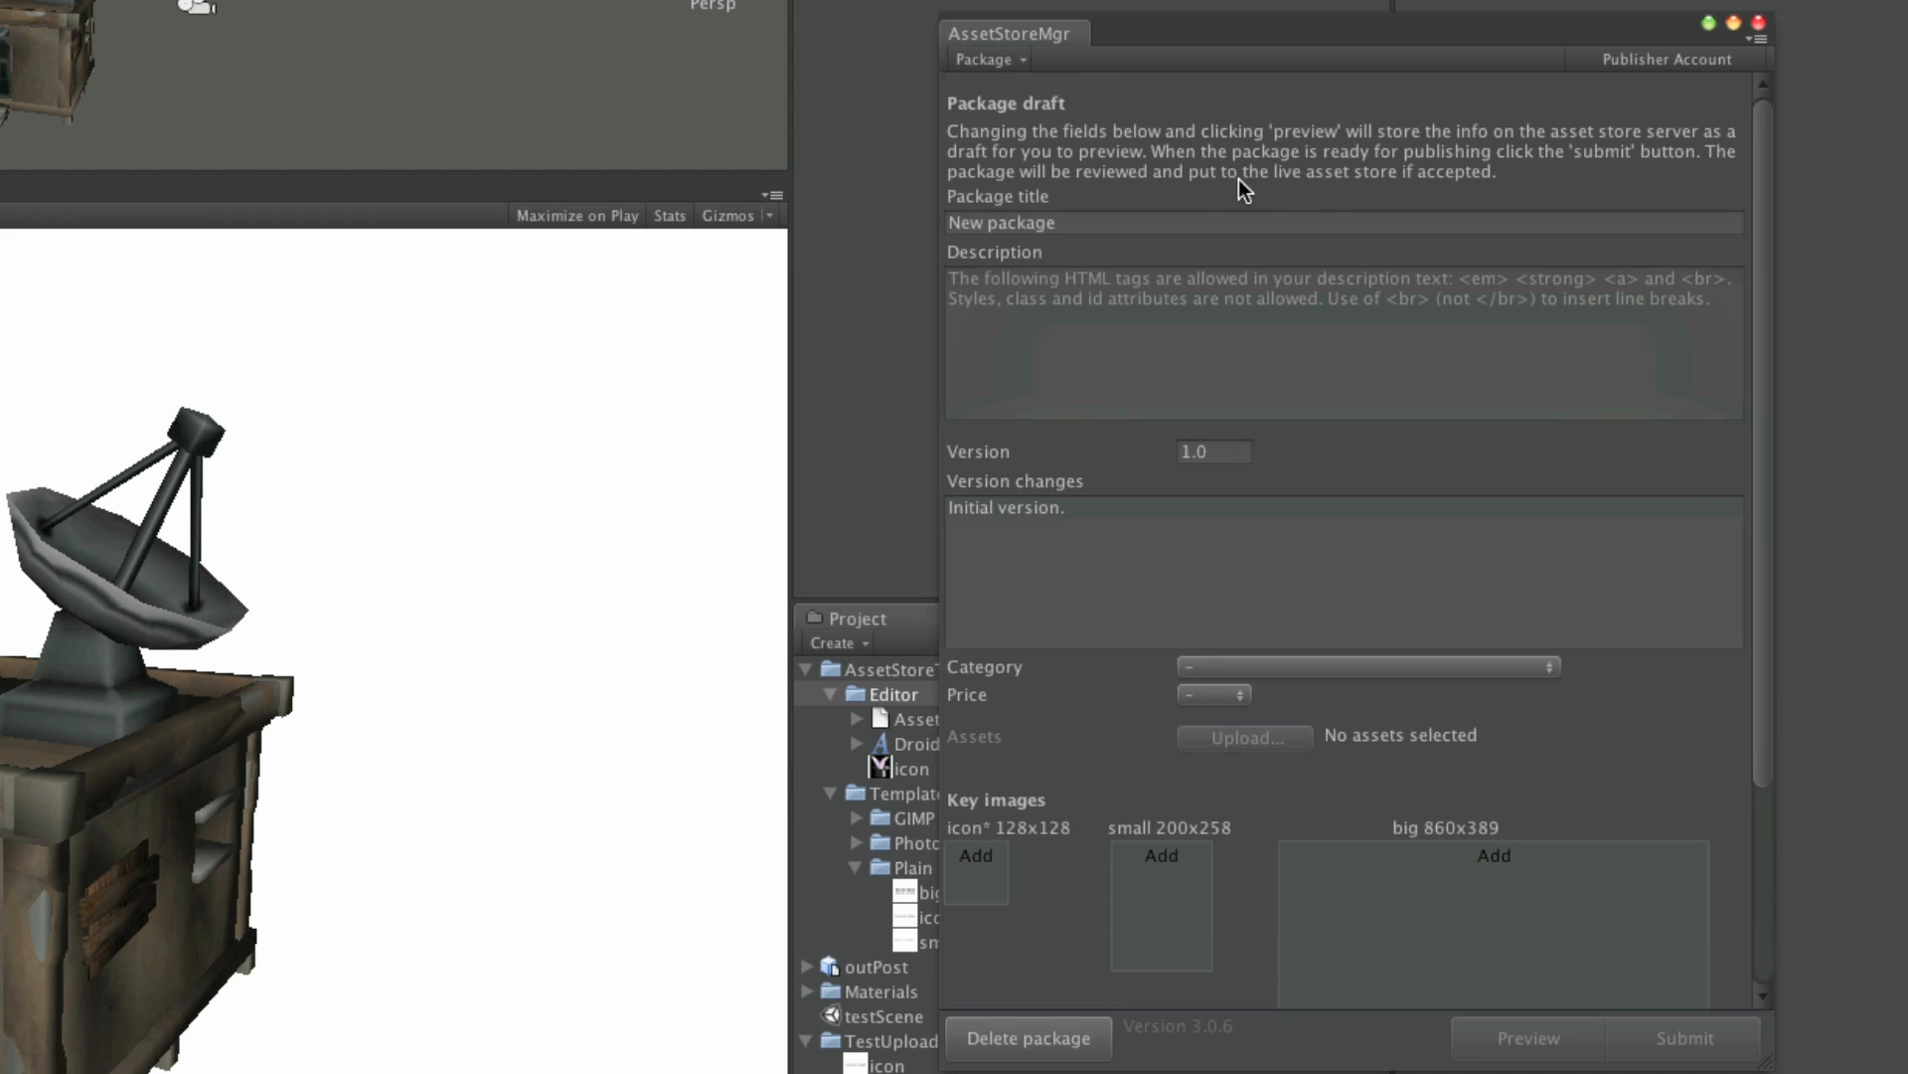
pyautogui.moveTo(1800, 1067)
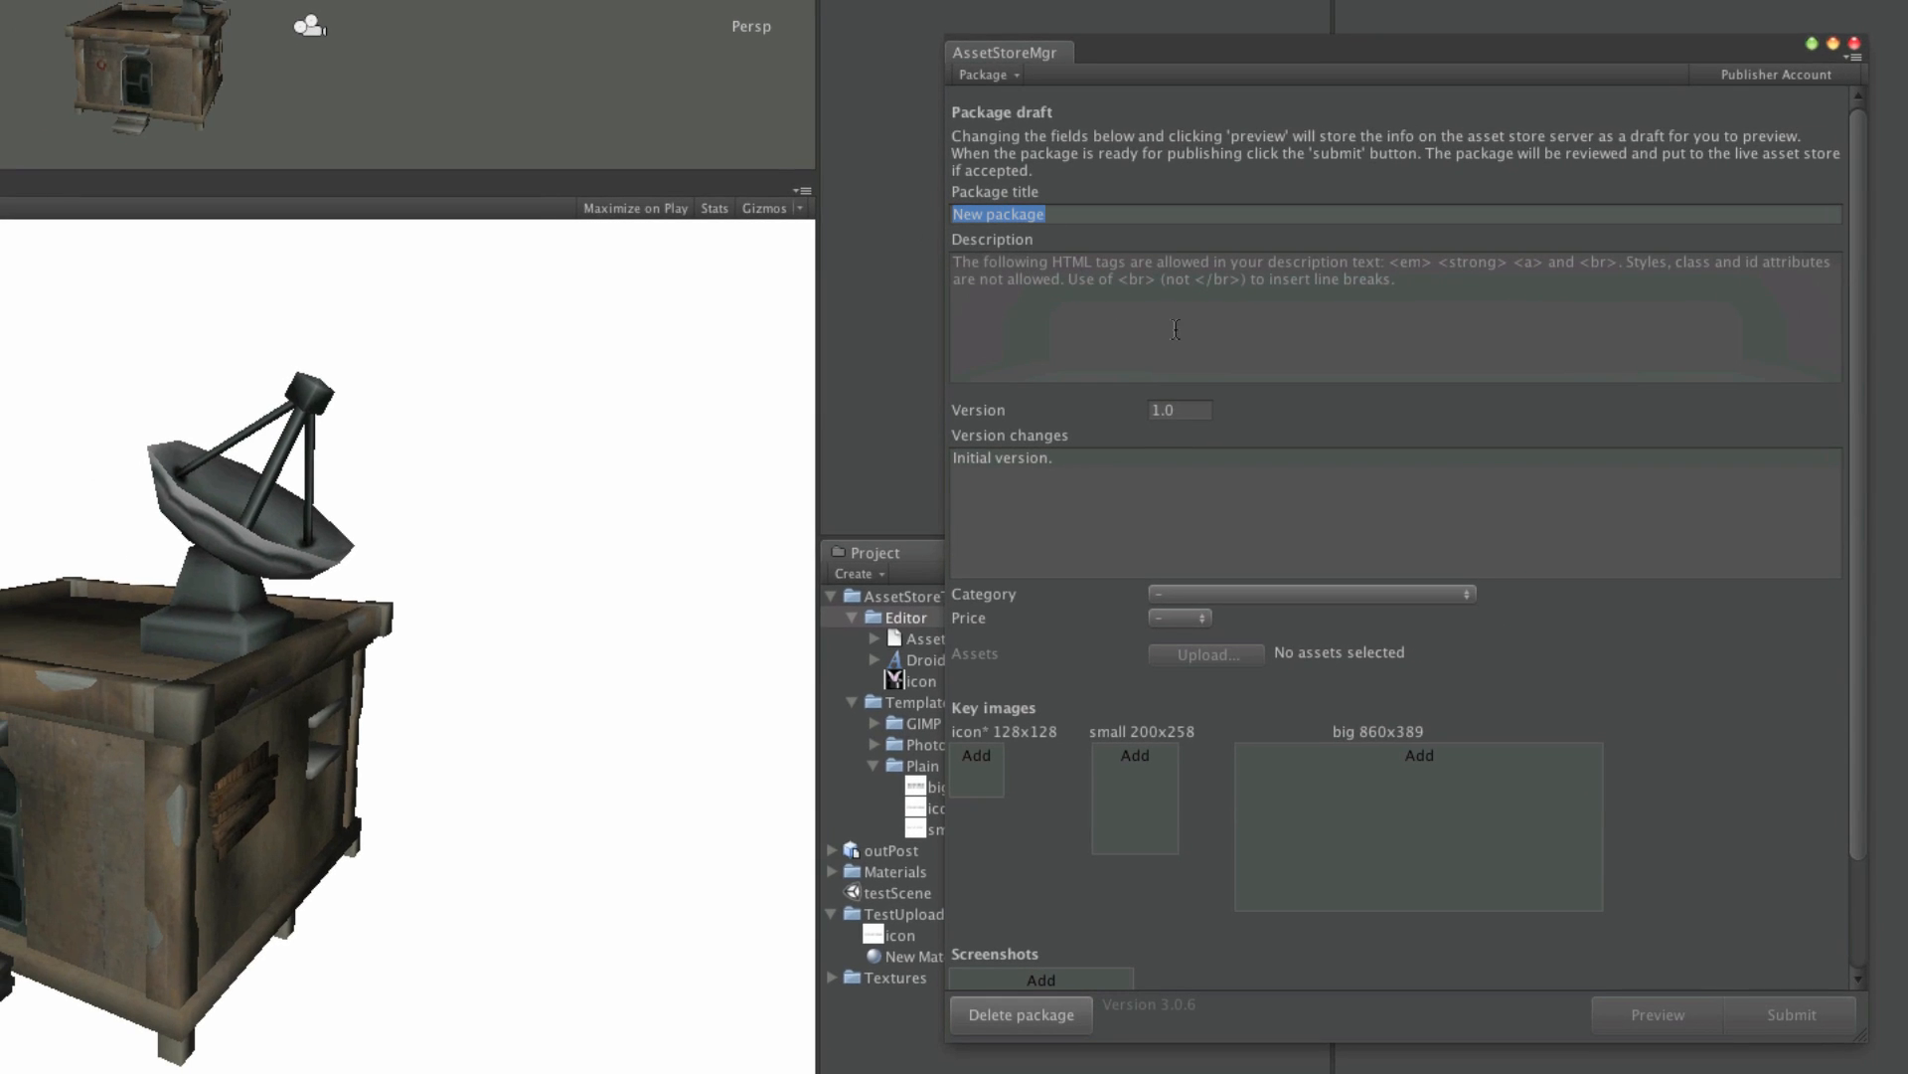
pyautogui.moveTo(1254, 350)
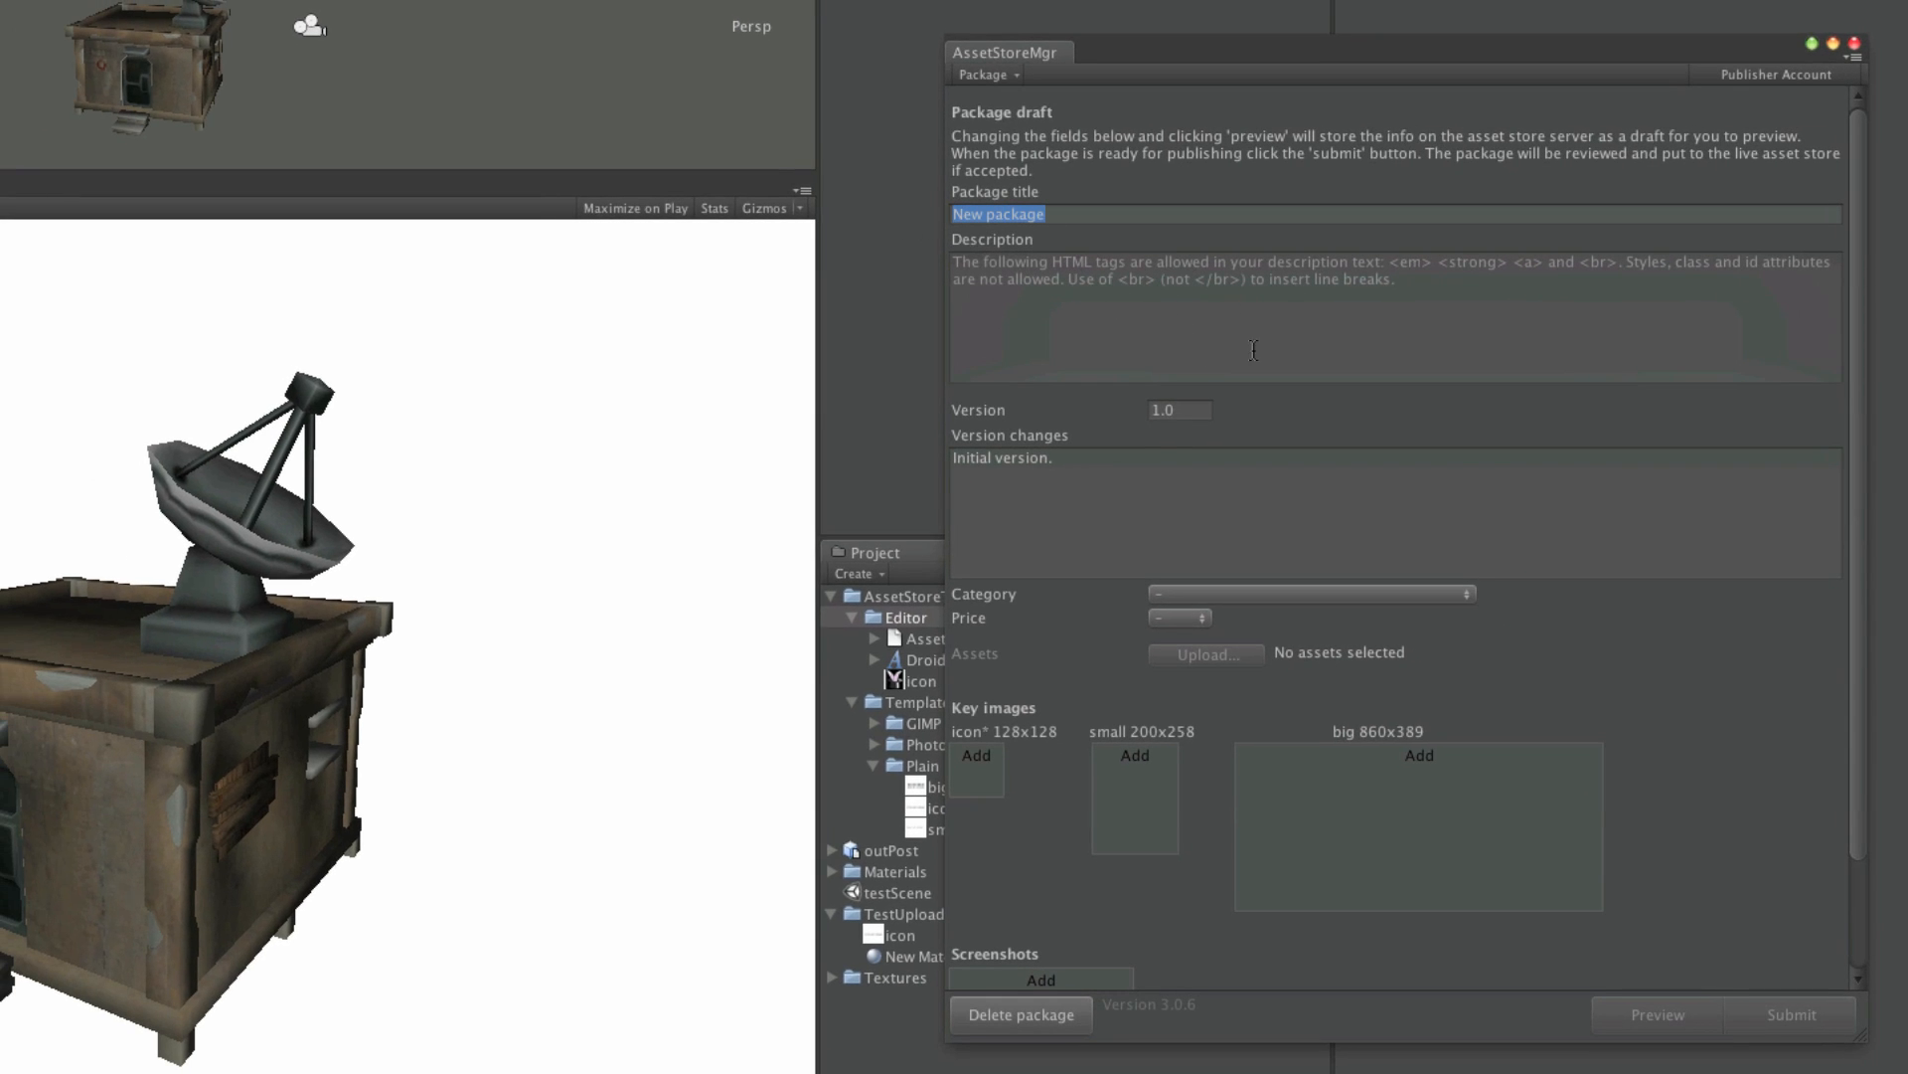
pyautogui.moveTo(1191, 401)
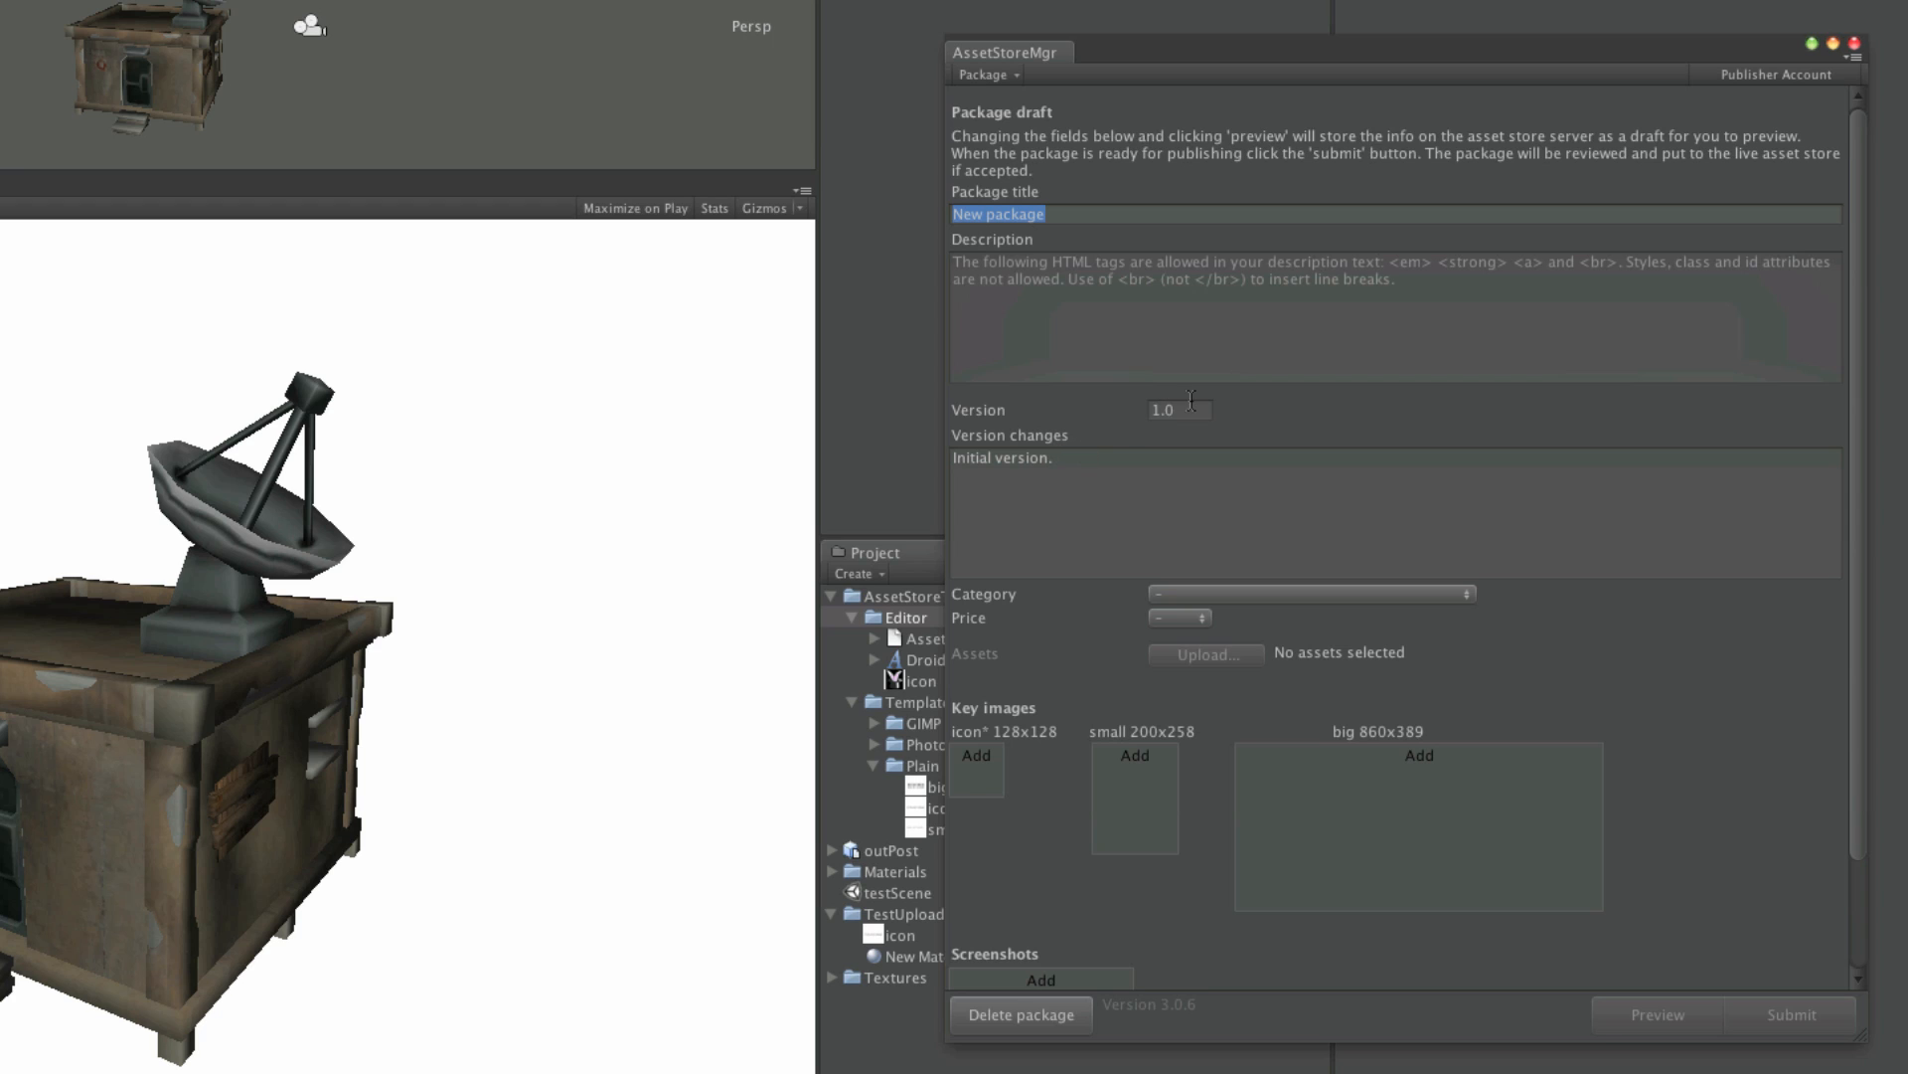
pyautogui.click(1166, 408)
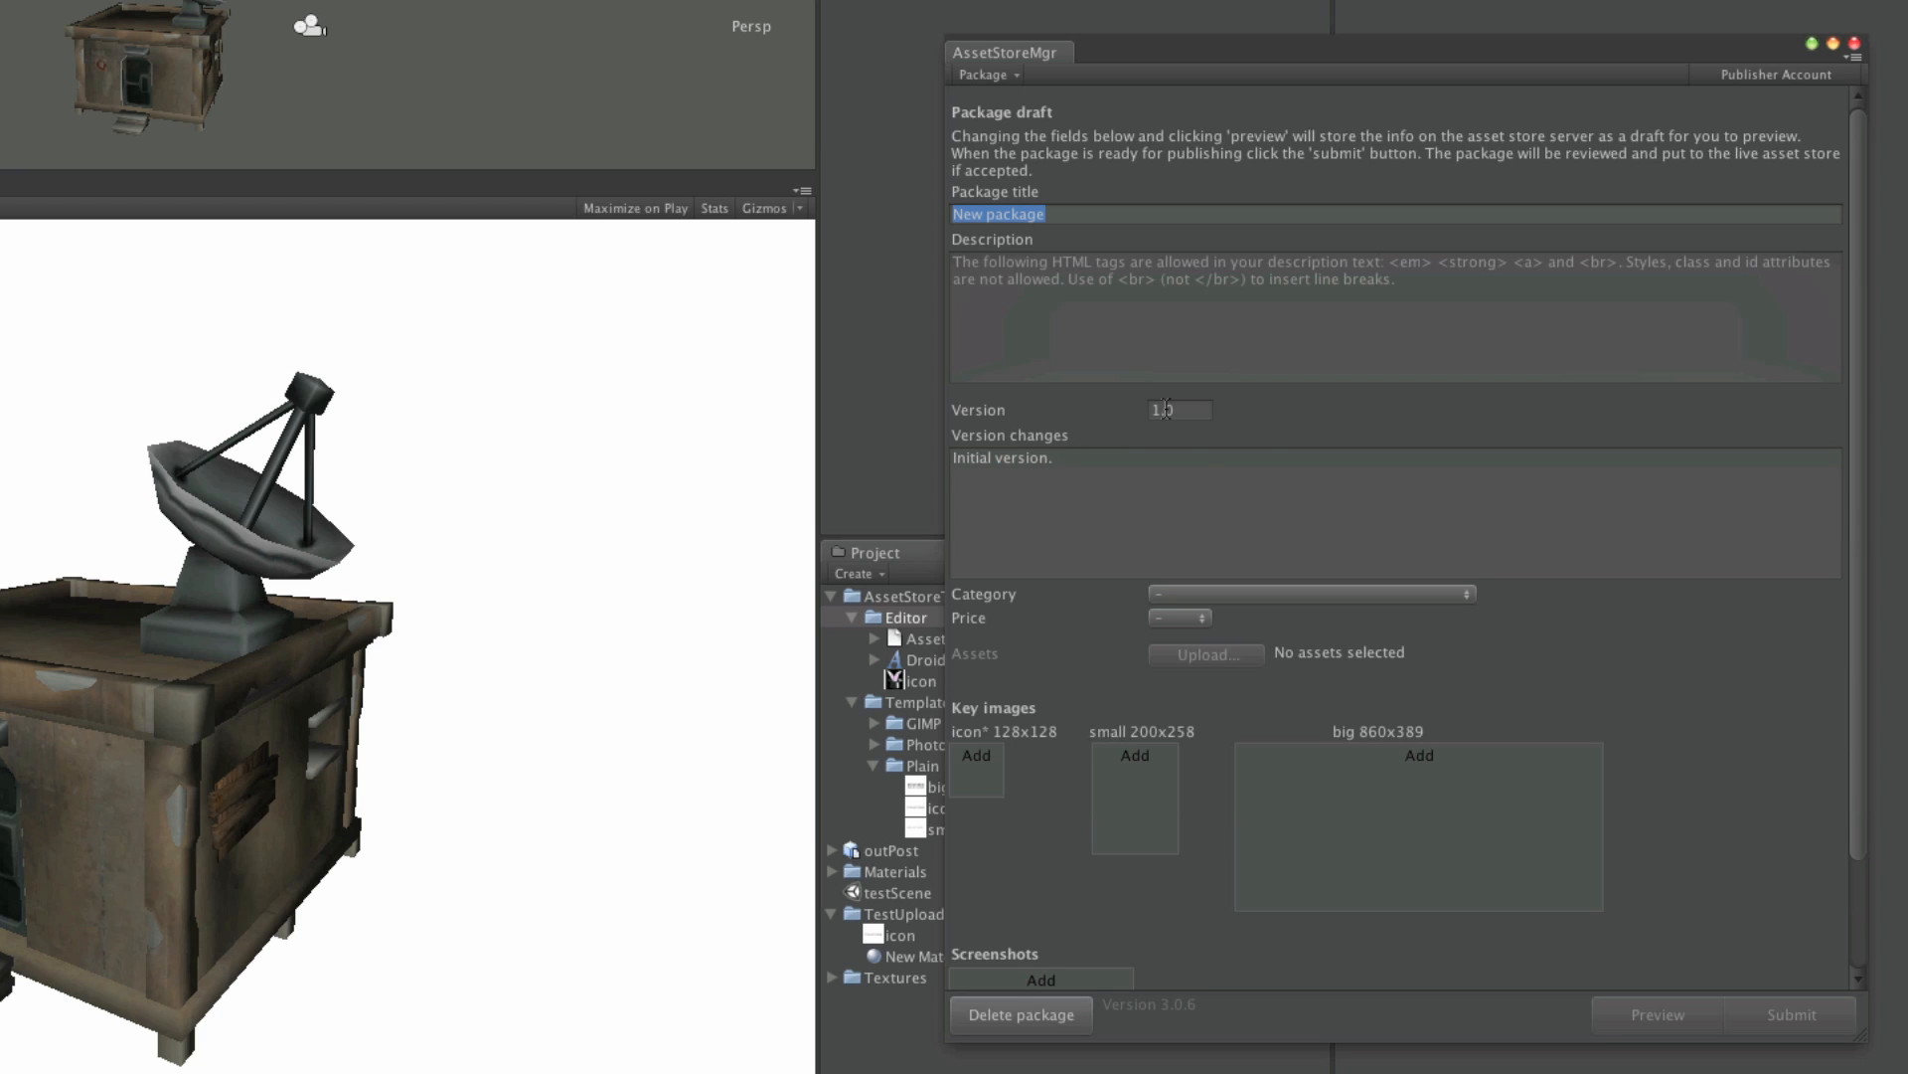
pyautogui.moveTo(1491, 622)
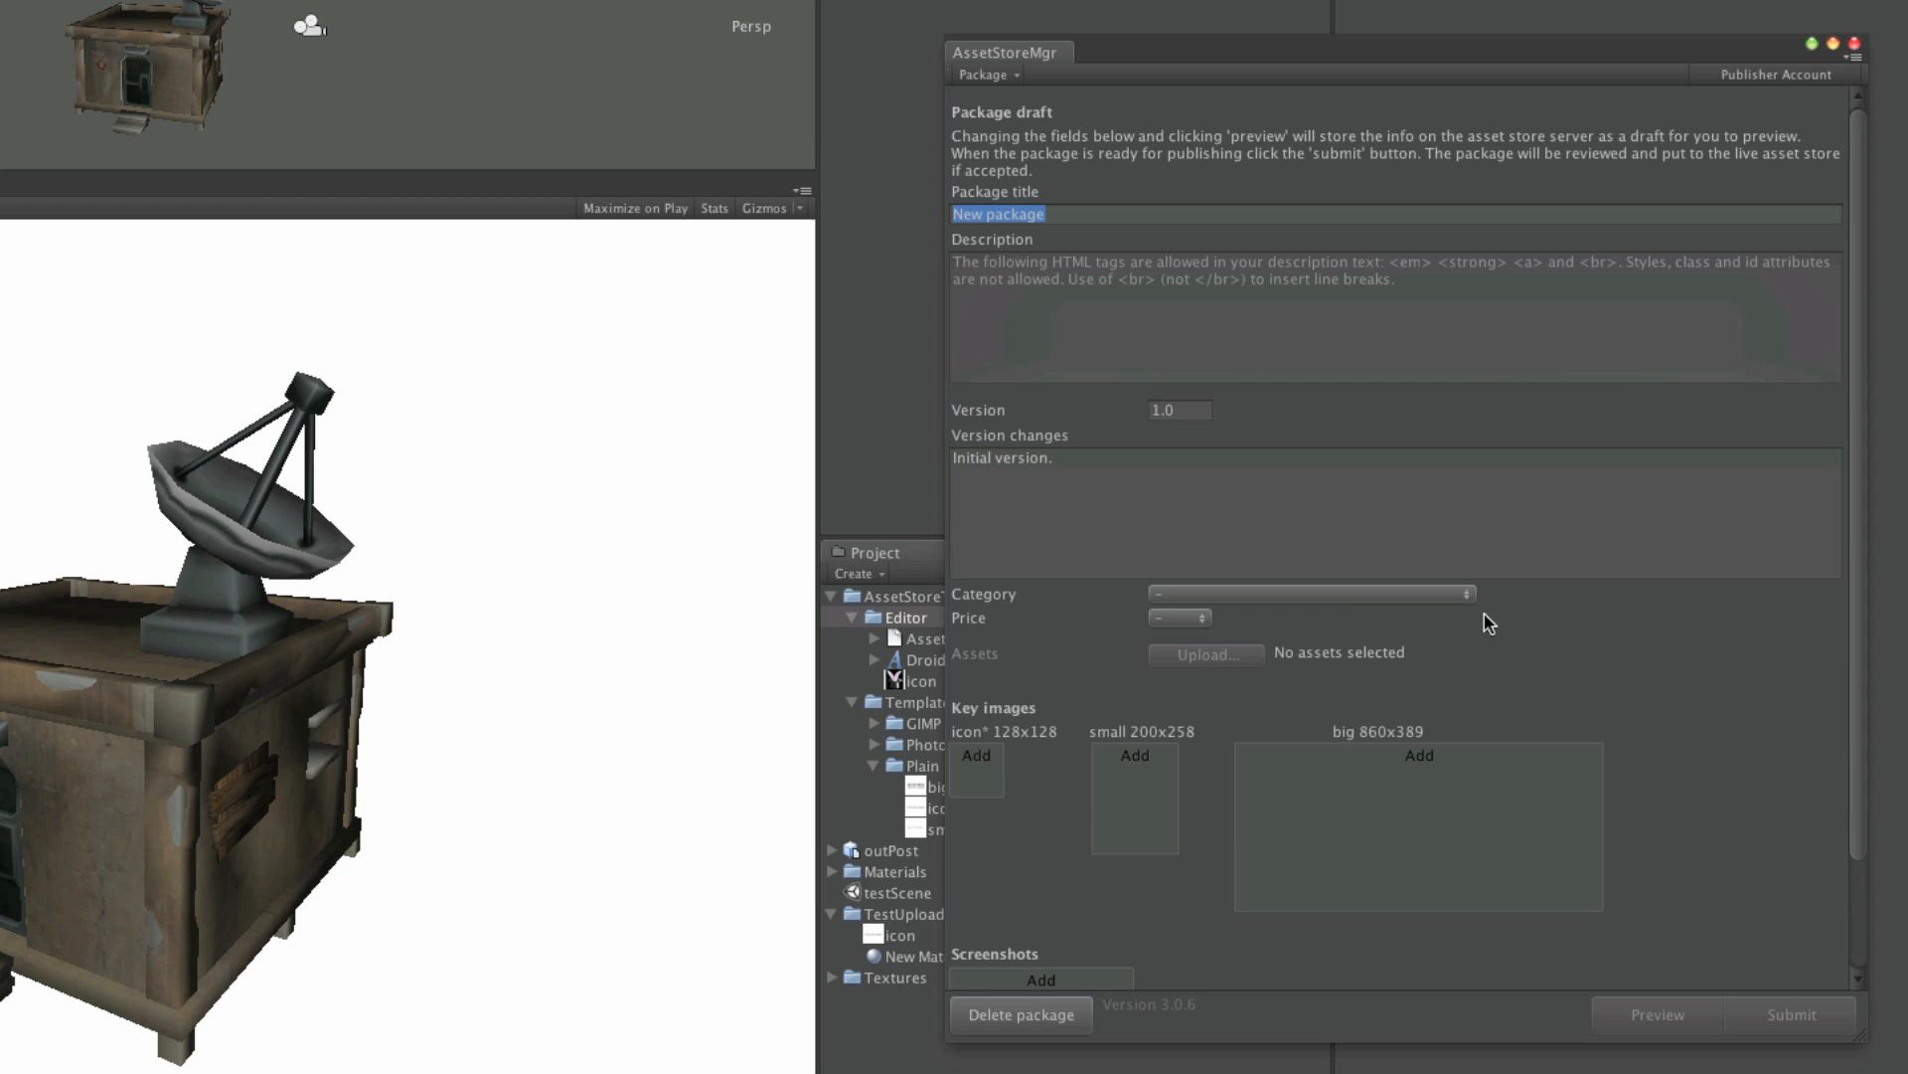
pyautogui.moveTo(1188, 623)
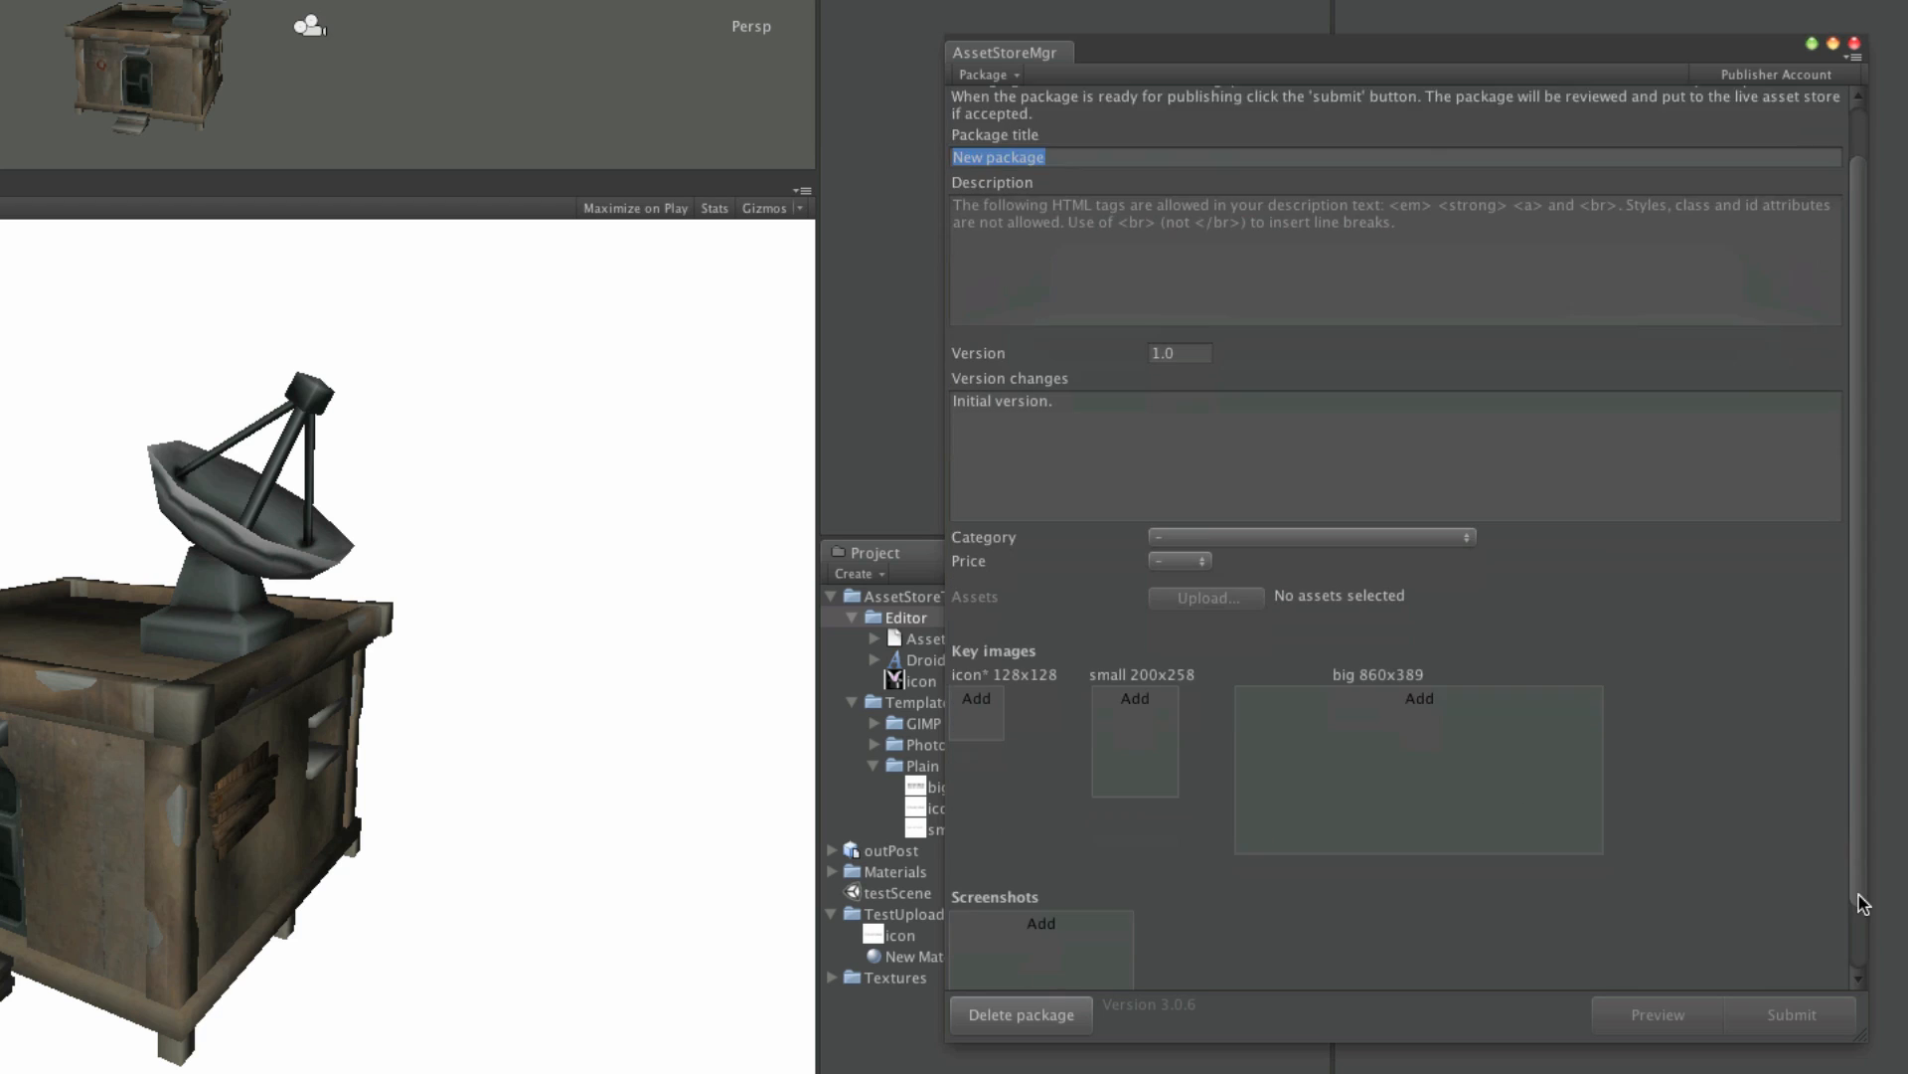
pyautogui.scroll(3)
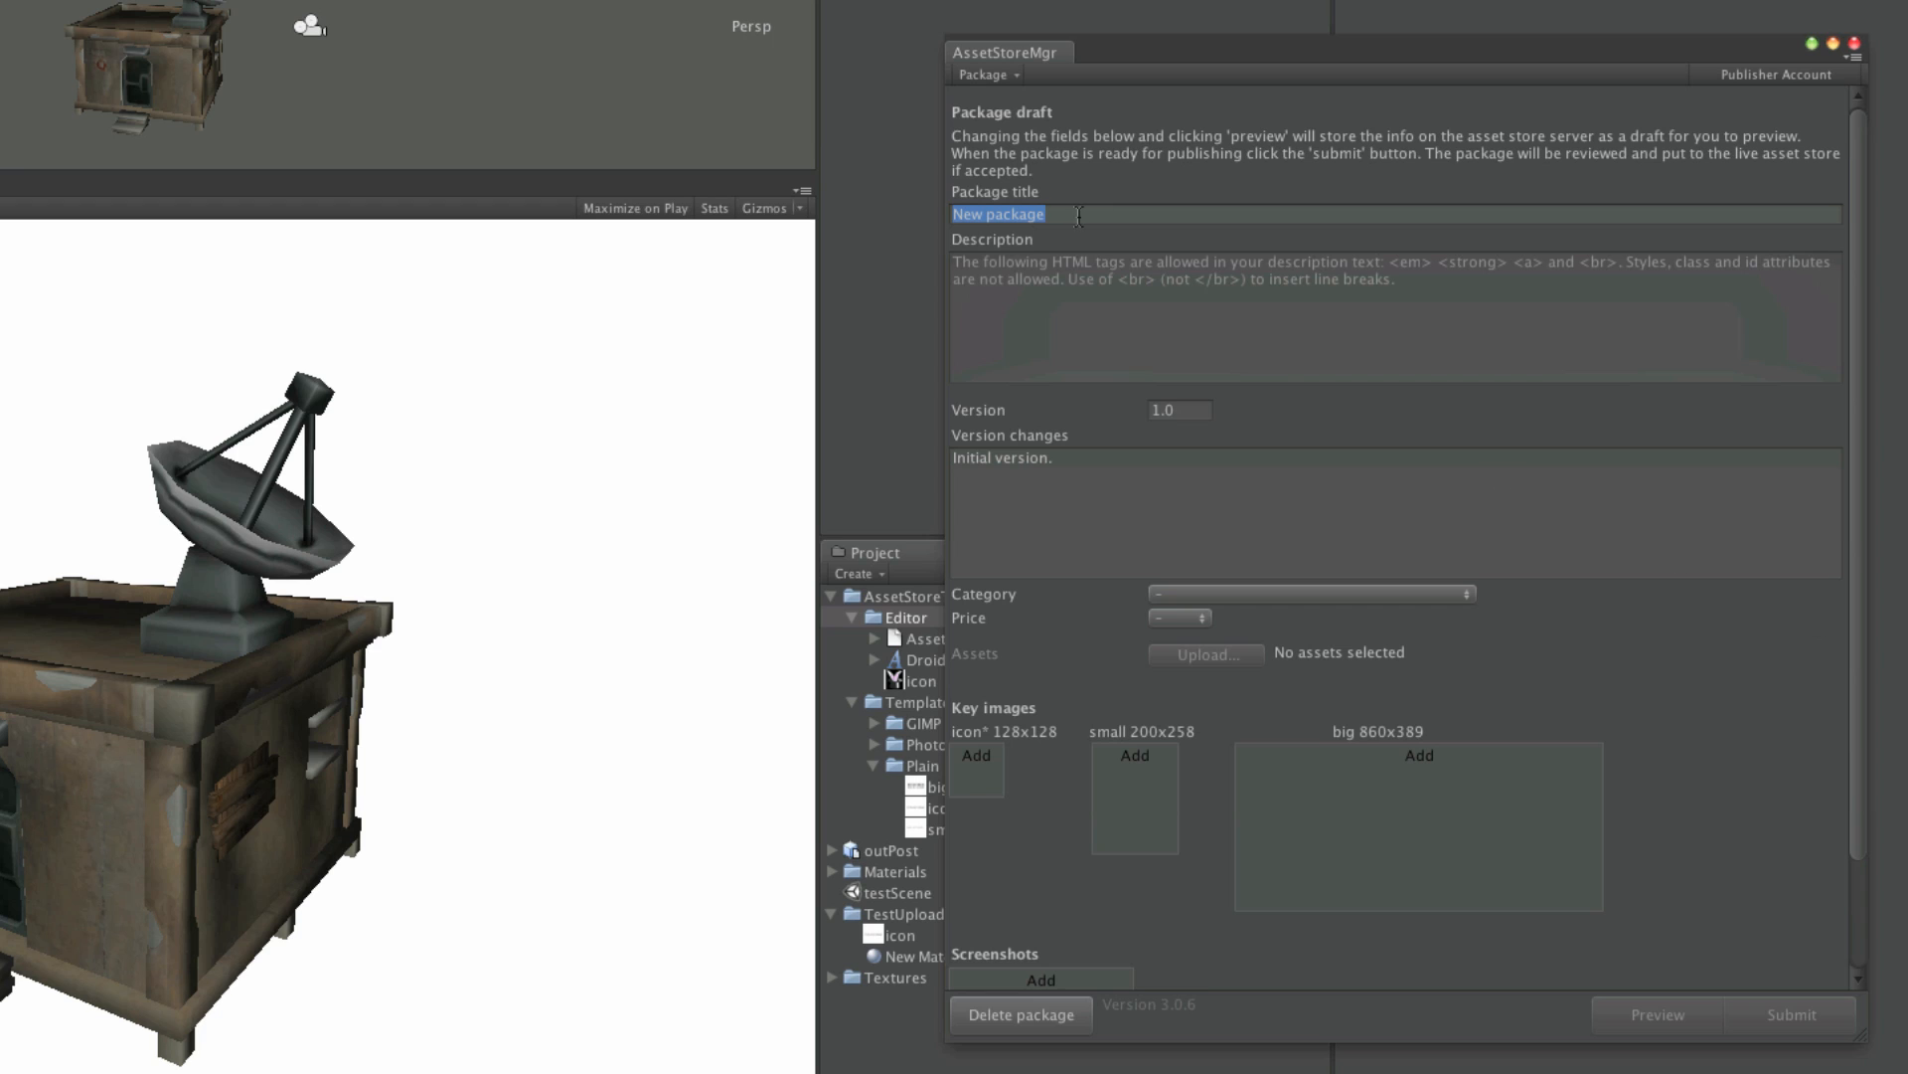
pyautogui.moveTo(847, 213)
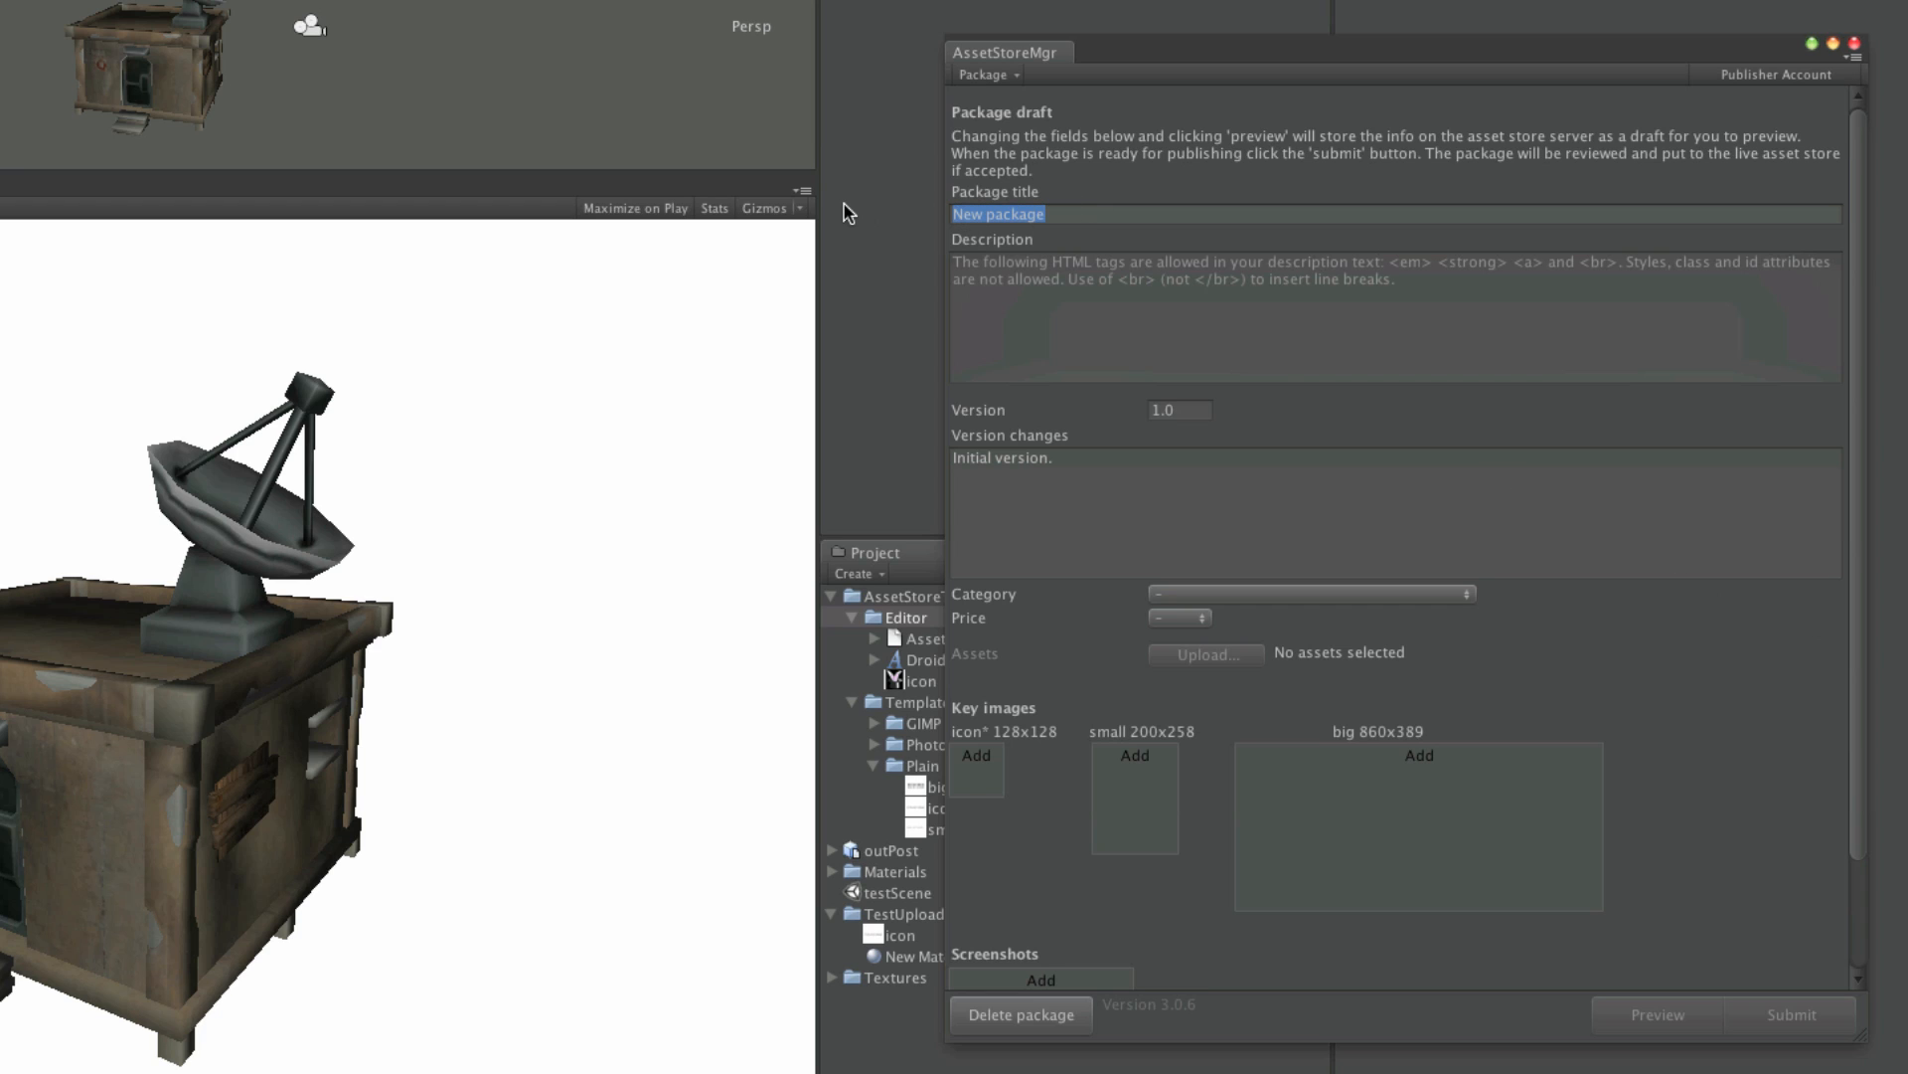
pyautogui.write('Island Outpost')
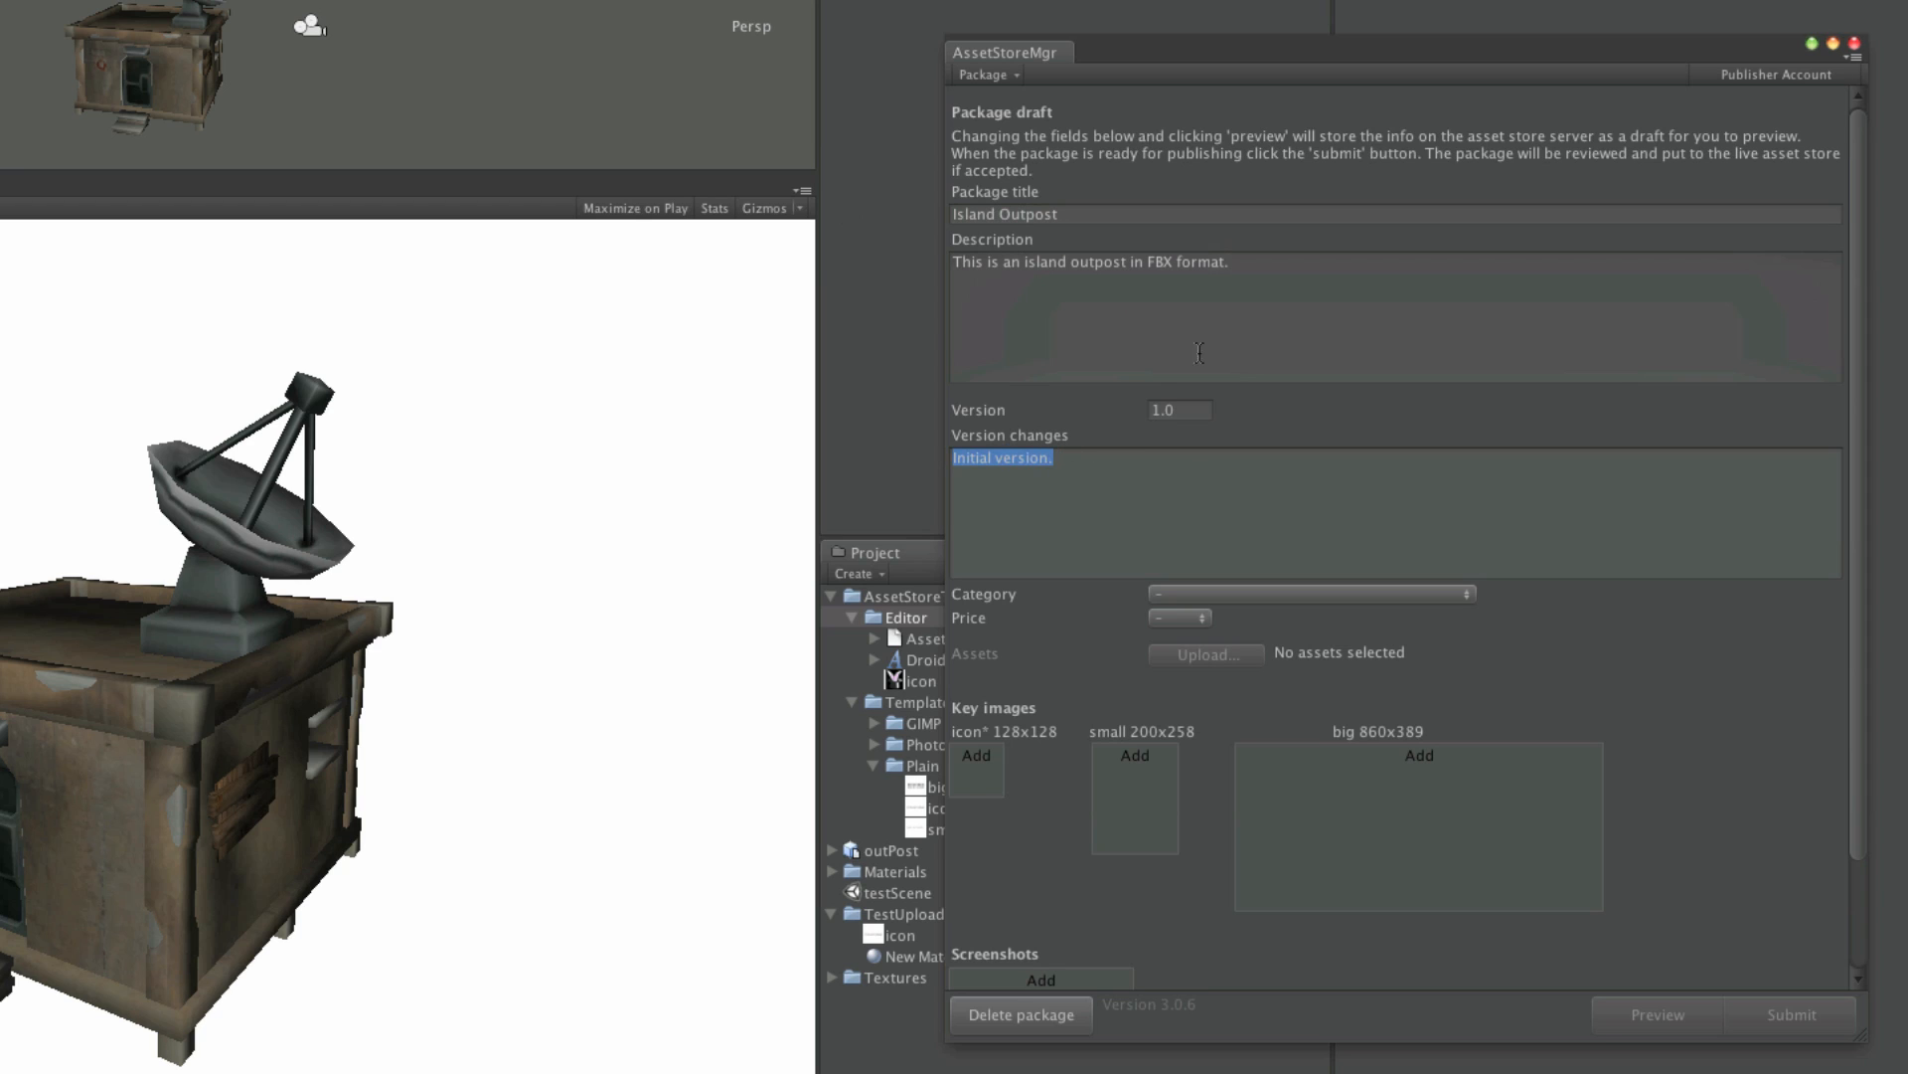
pyautogui.moveTo(1288, 597)
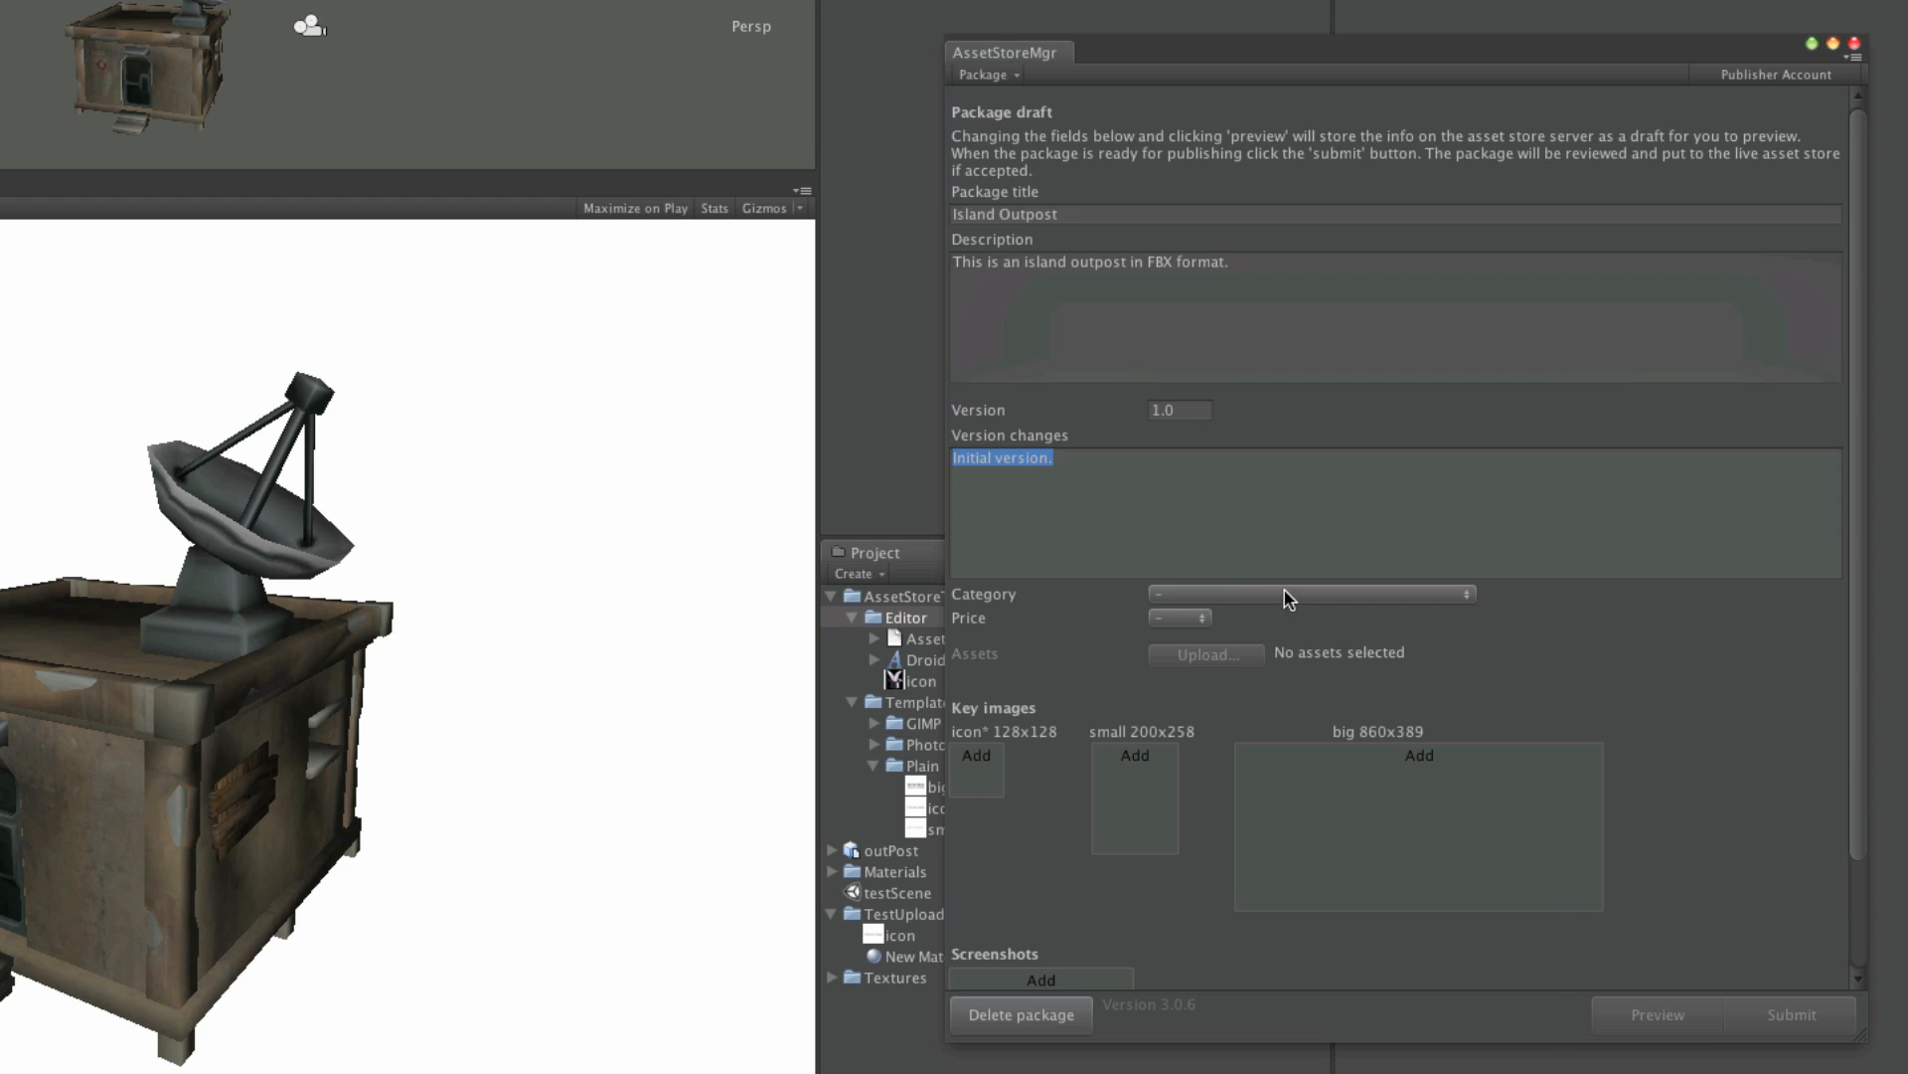
# Set the package category to 3D Models > Environments > Sci-Fi and the price to $5
pyautogui.click(1308, 594)
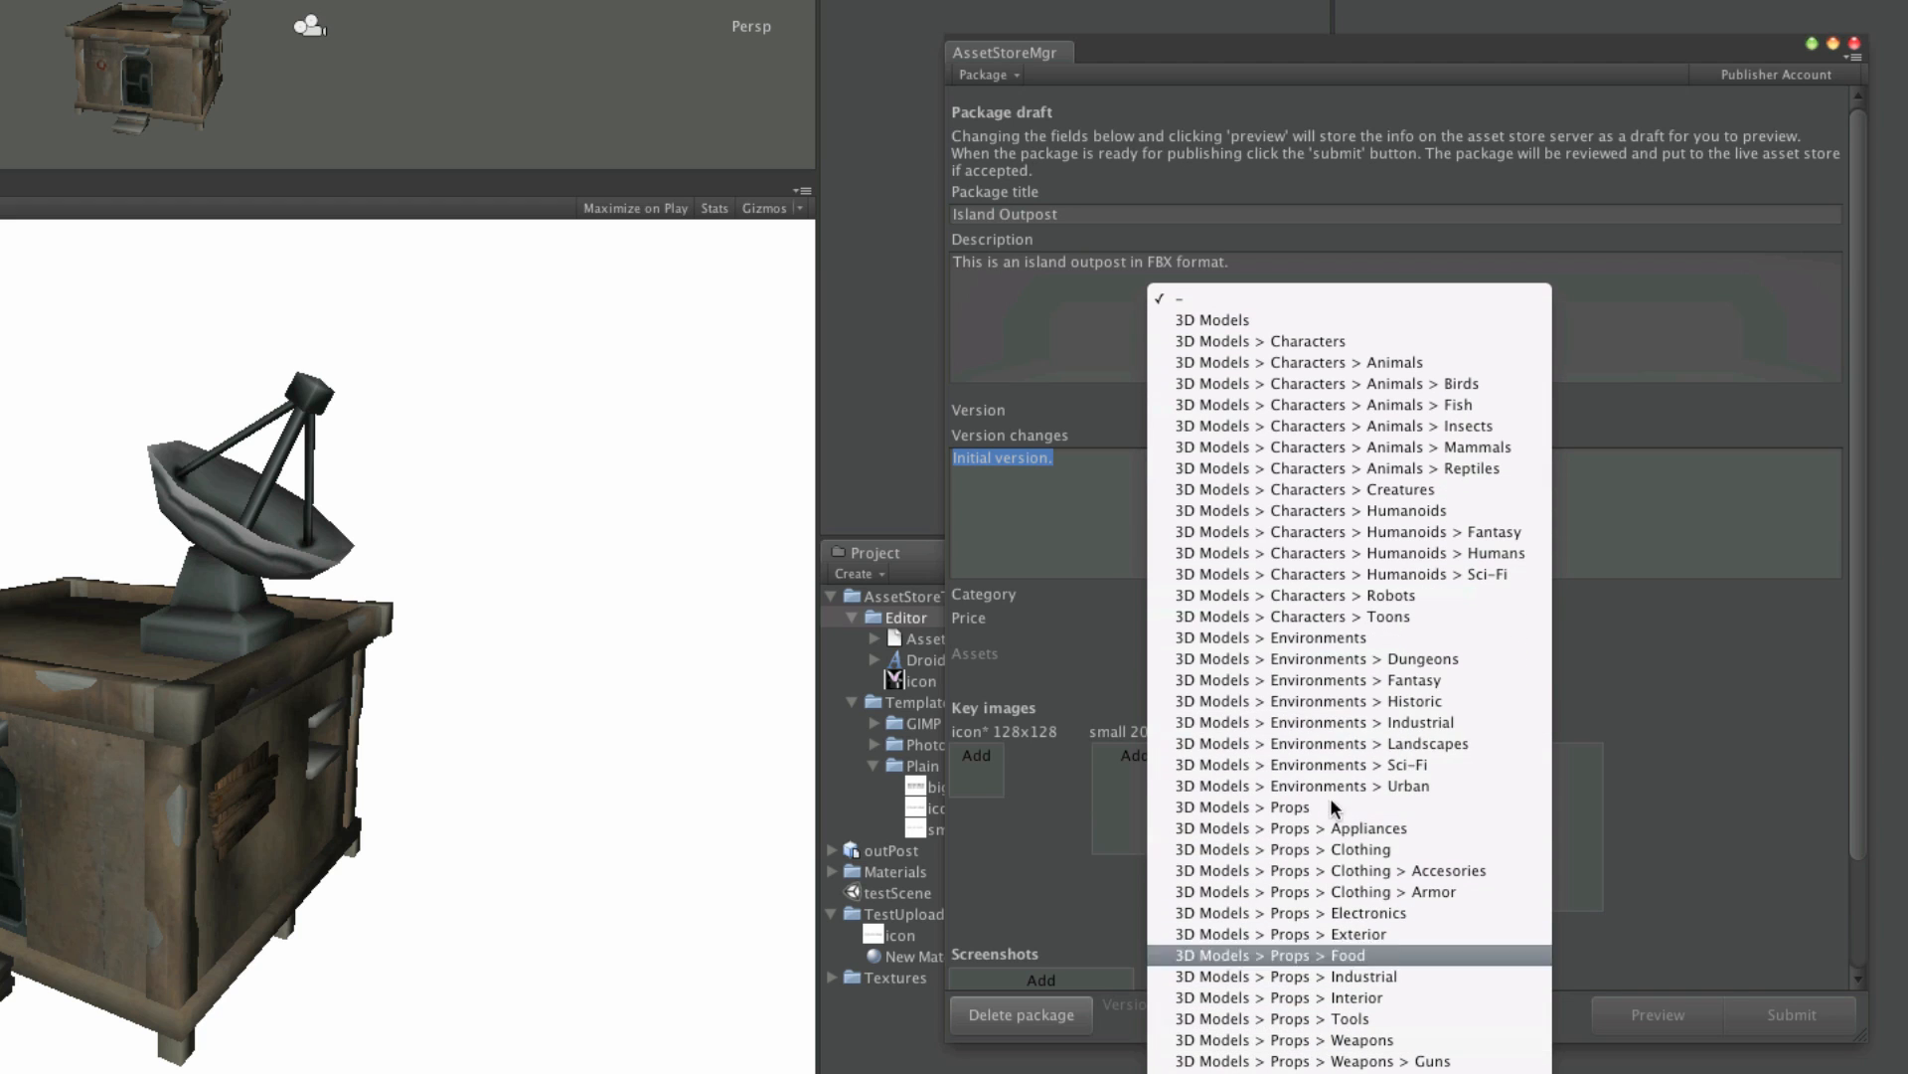
pyautogui.moveTo(1481, 683)
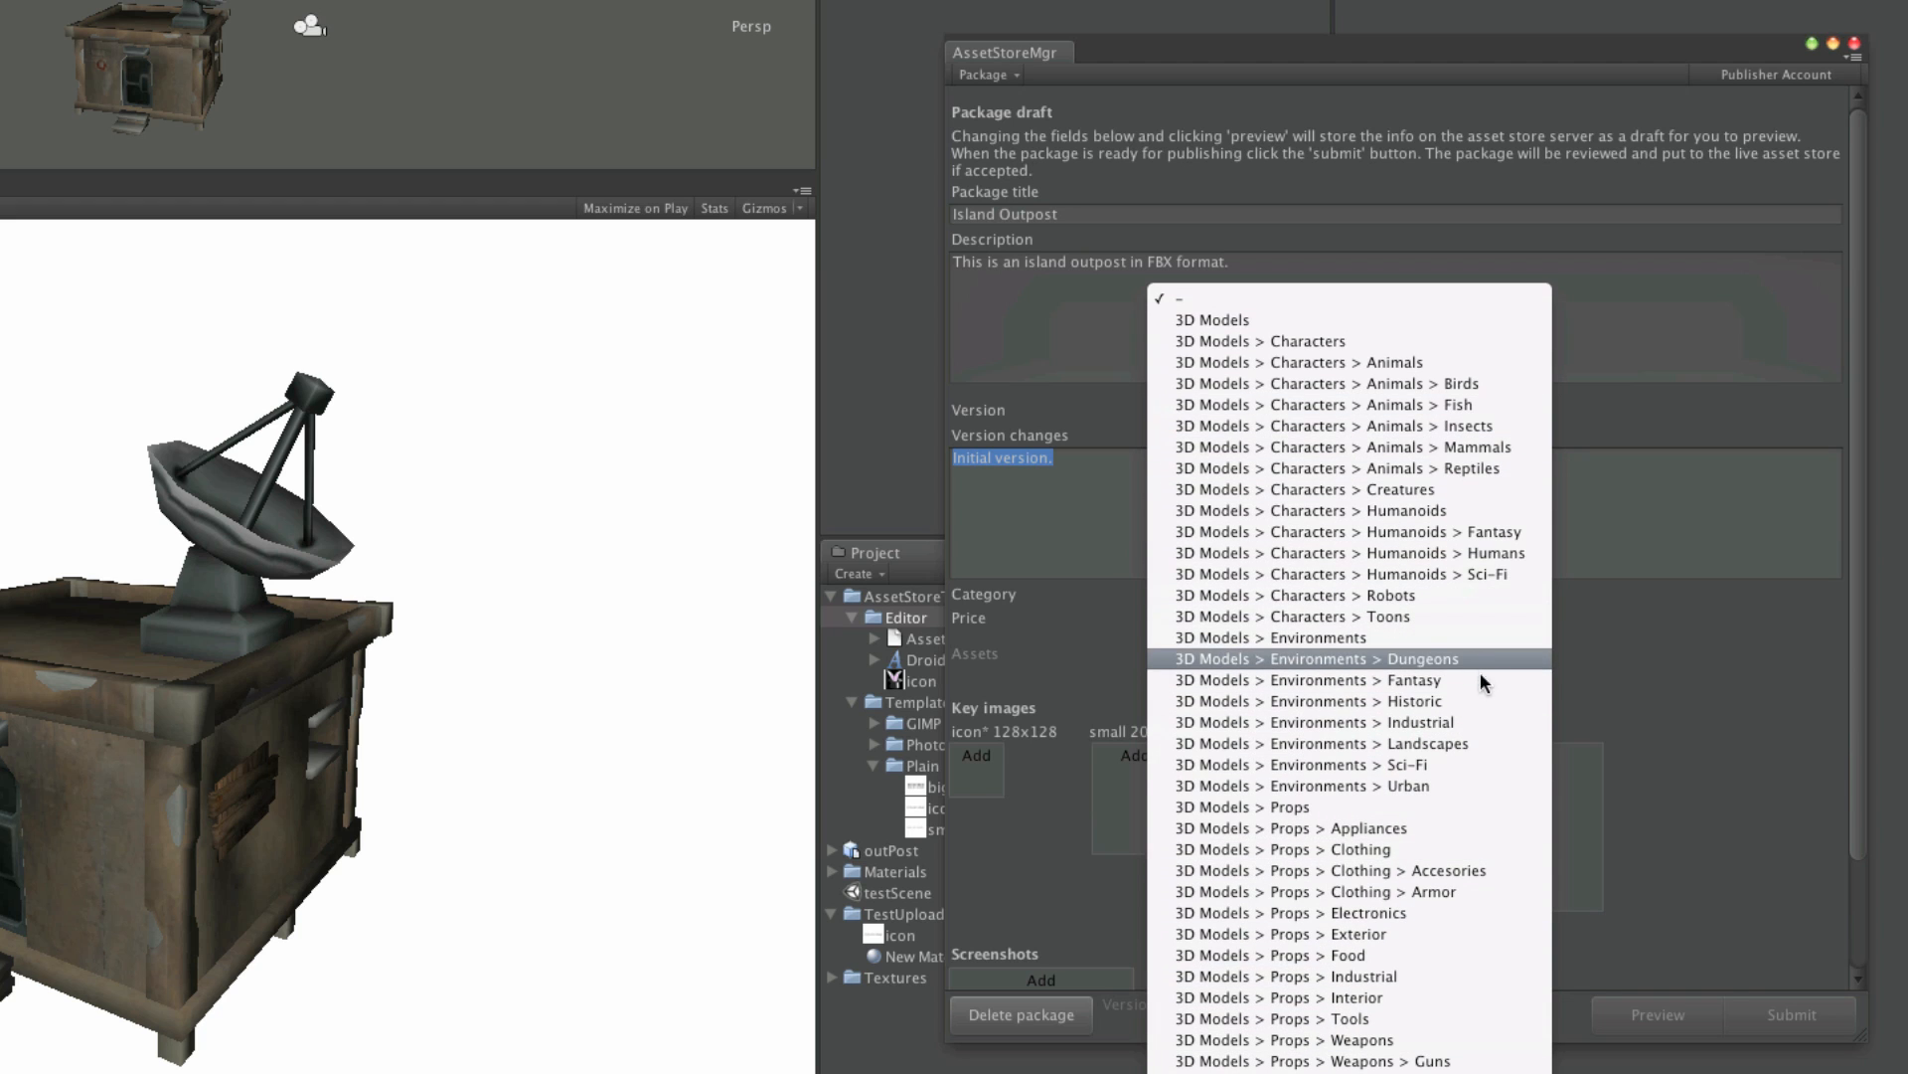
pyautogui.moveTo(1467, 721)
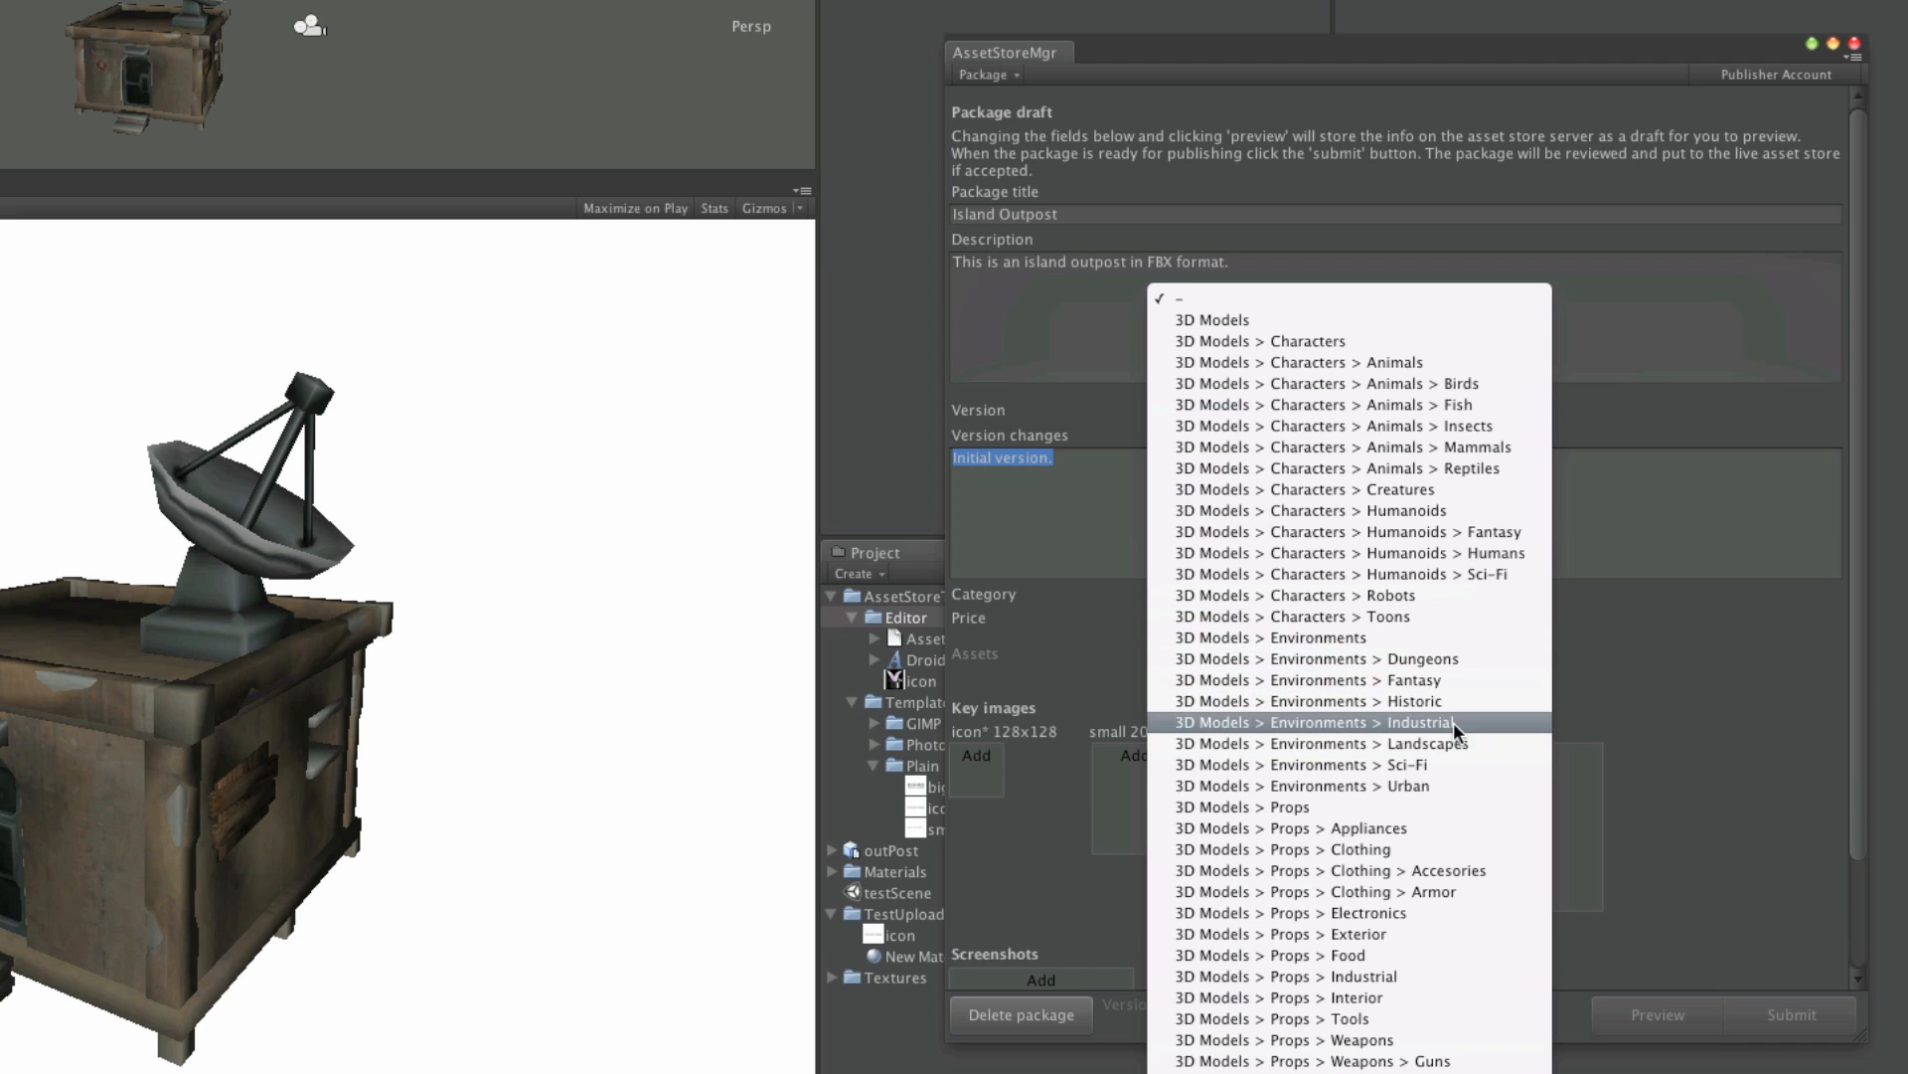
pyautogui.click(1302, 765)
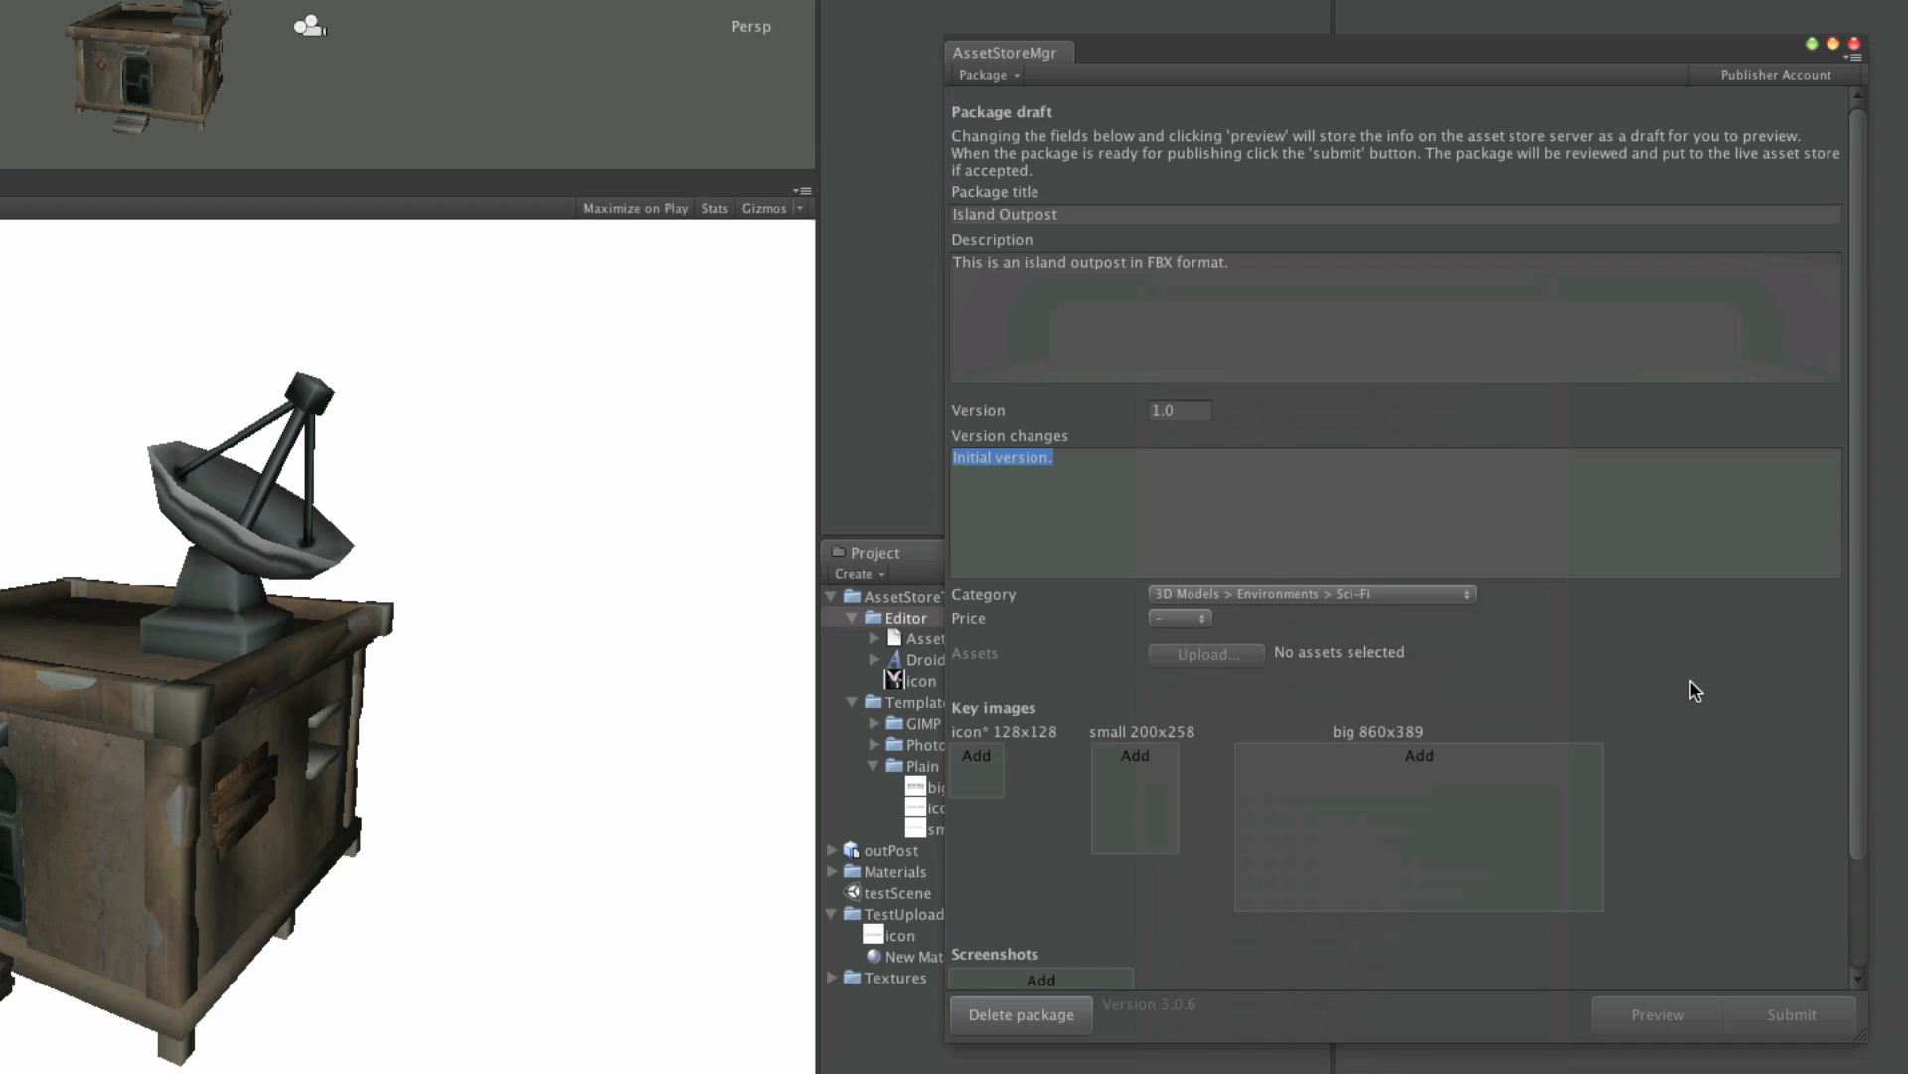
pyautogui.click(1175, 617)
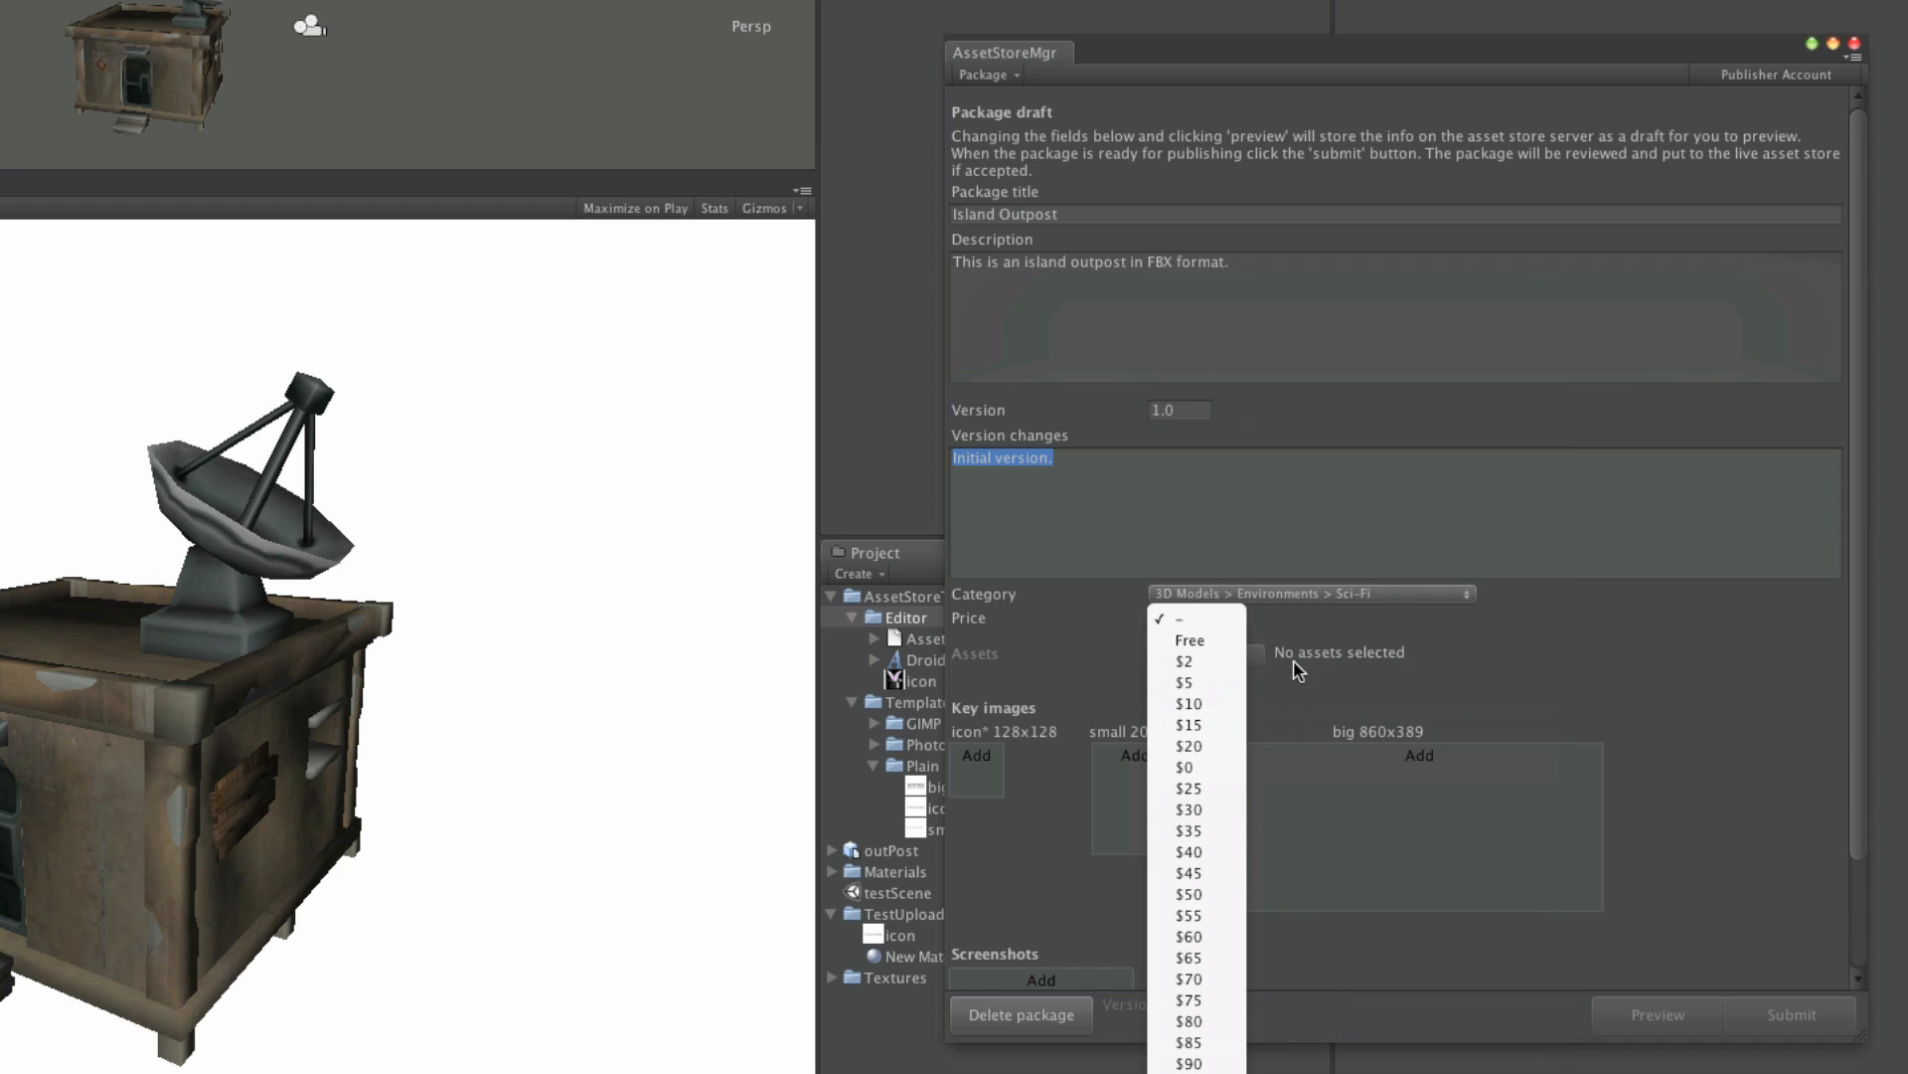
pyautogui.moveTo(1184, 661)
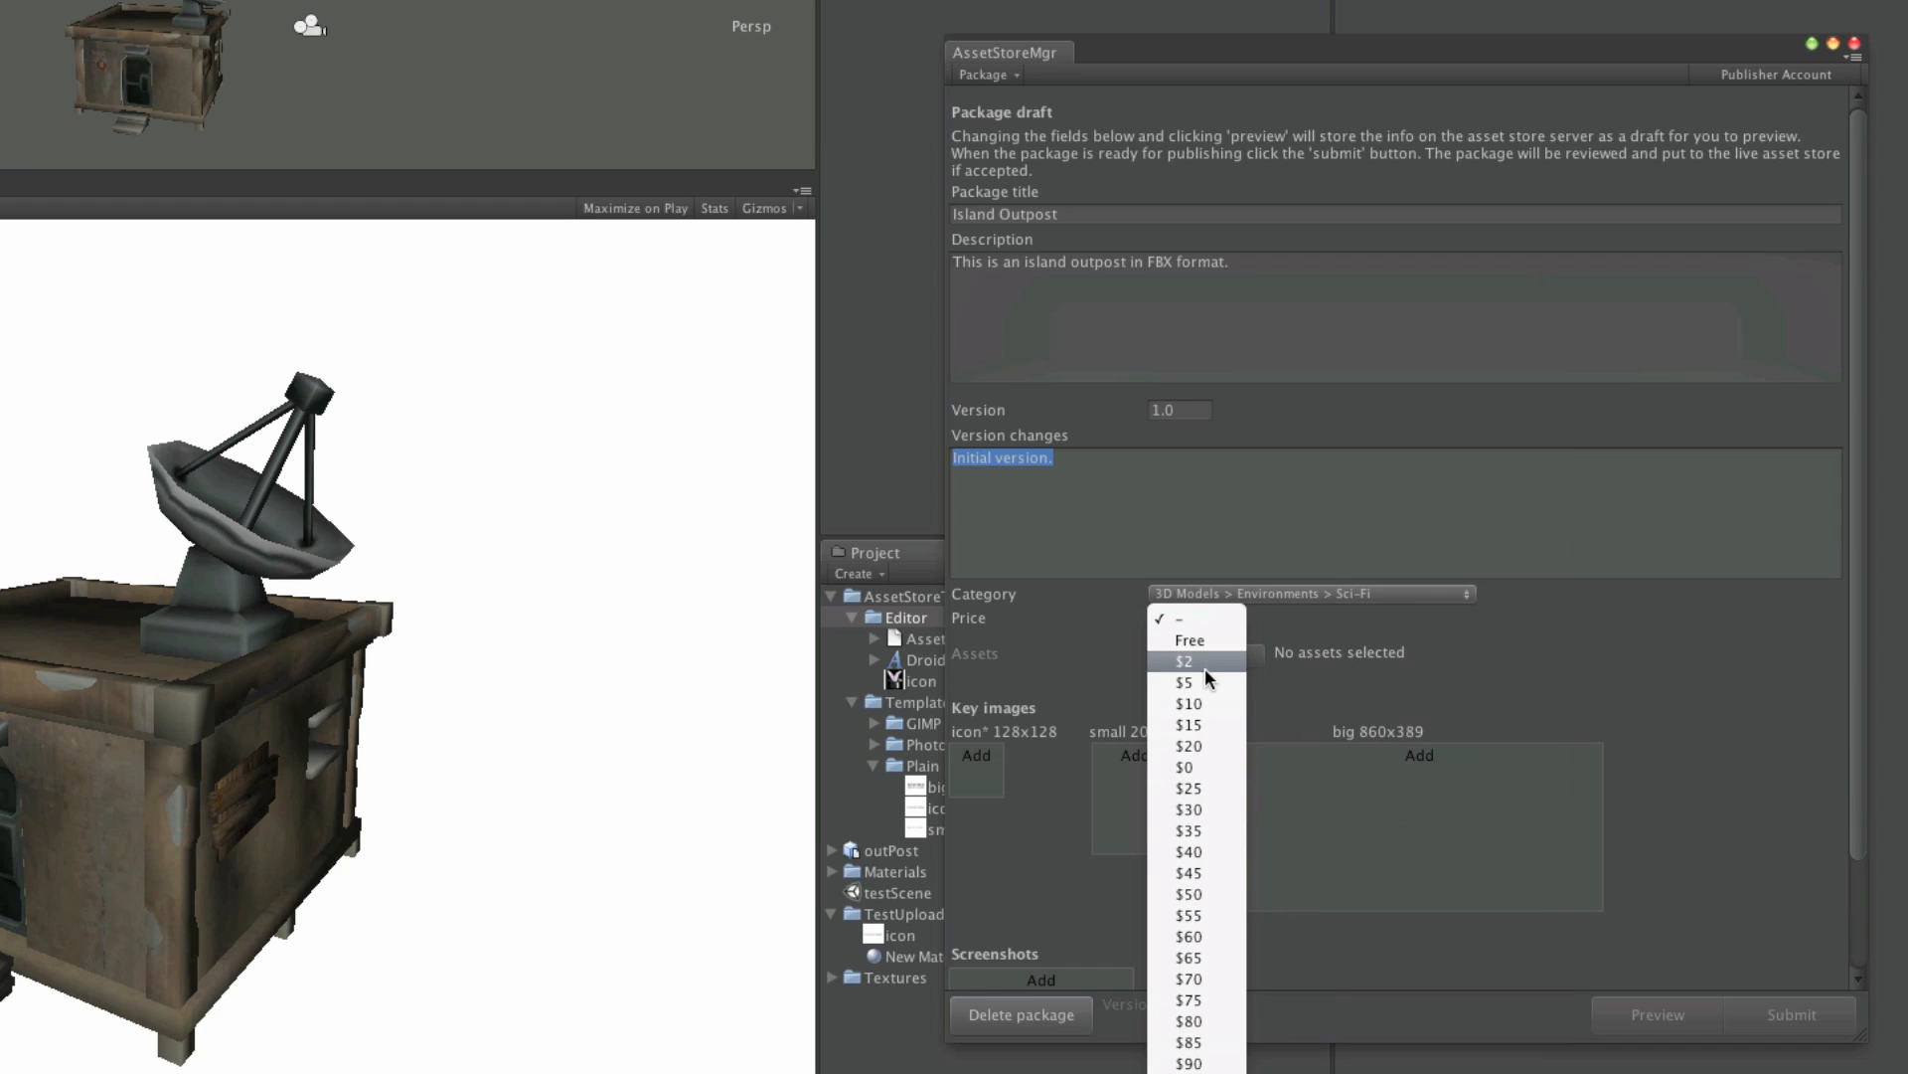
pyautogui.click(1182, 683)
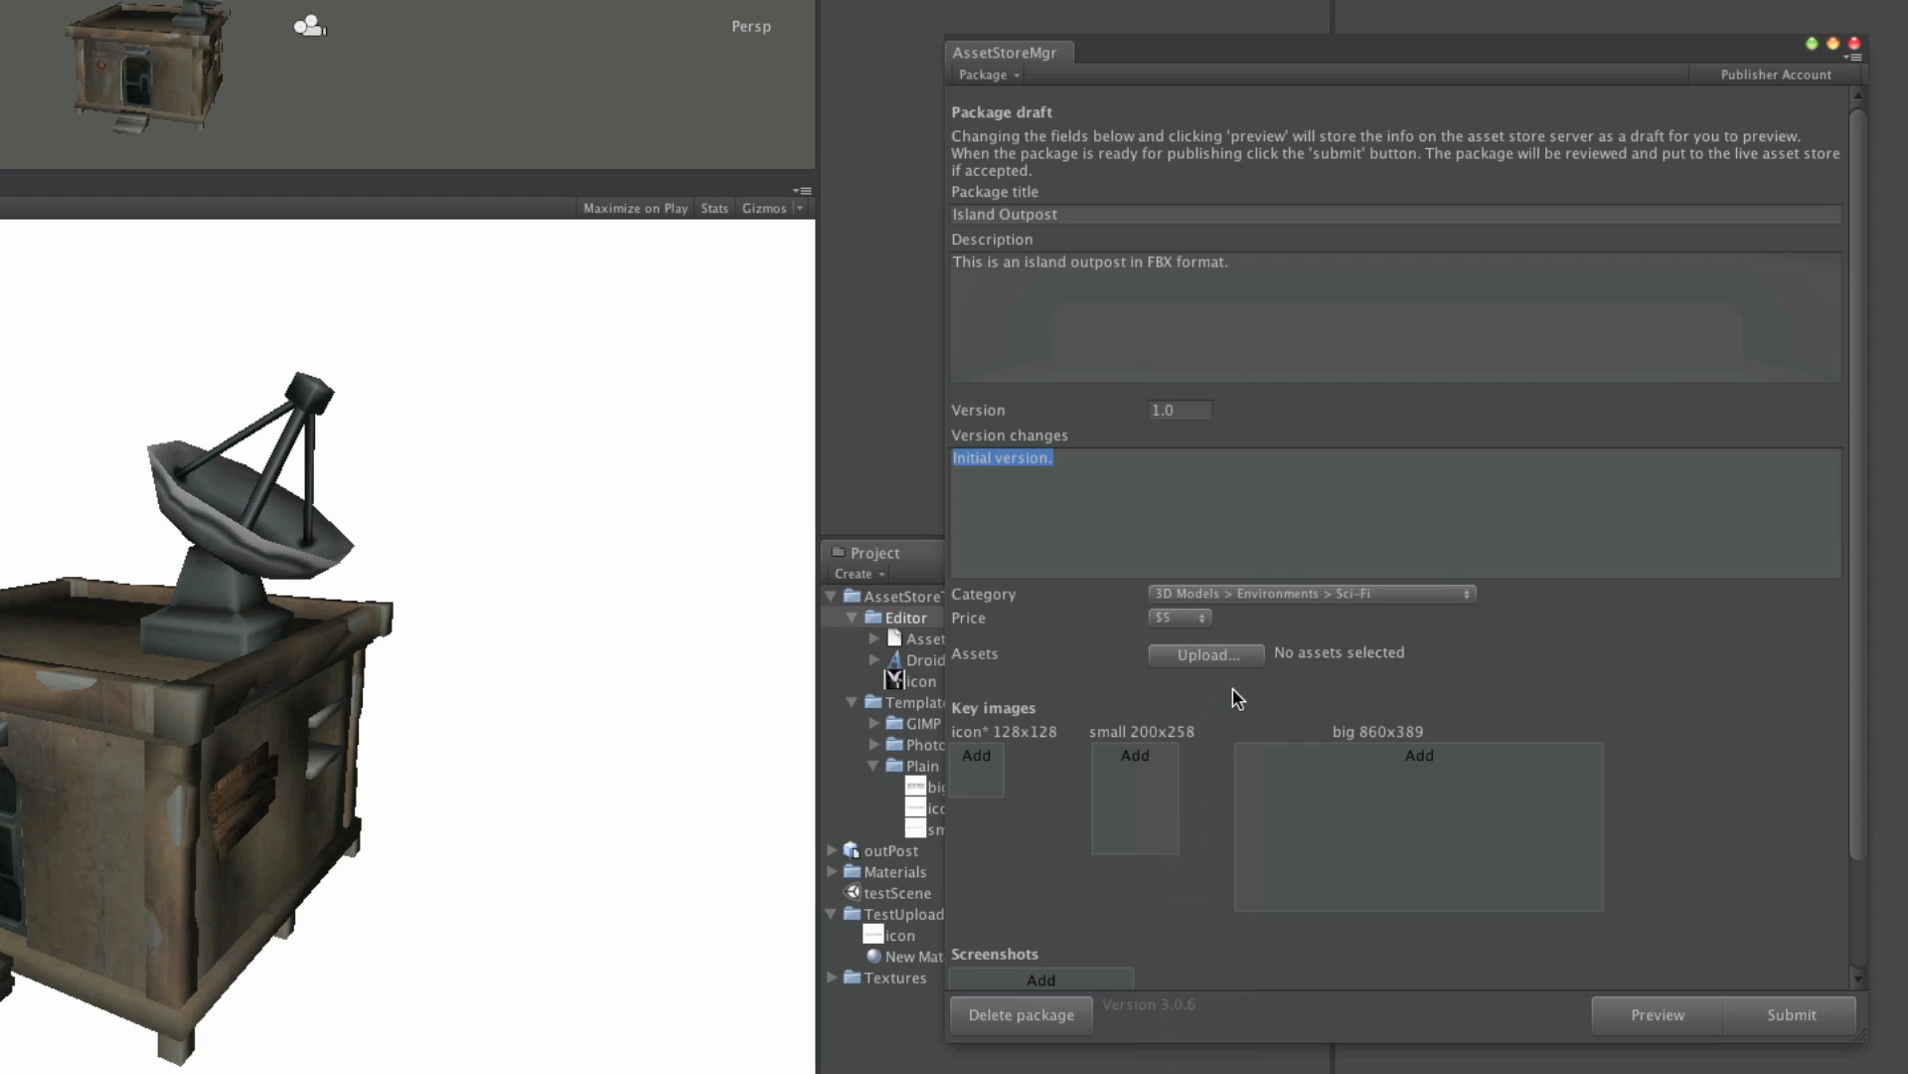
pyautogui.moveTo(1154, 669)
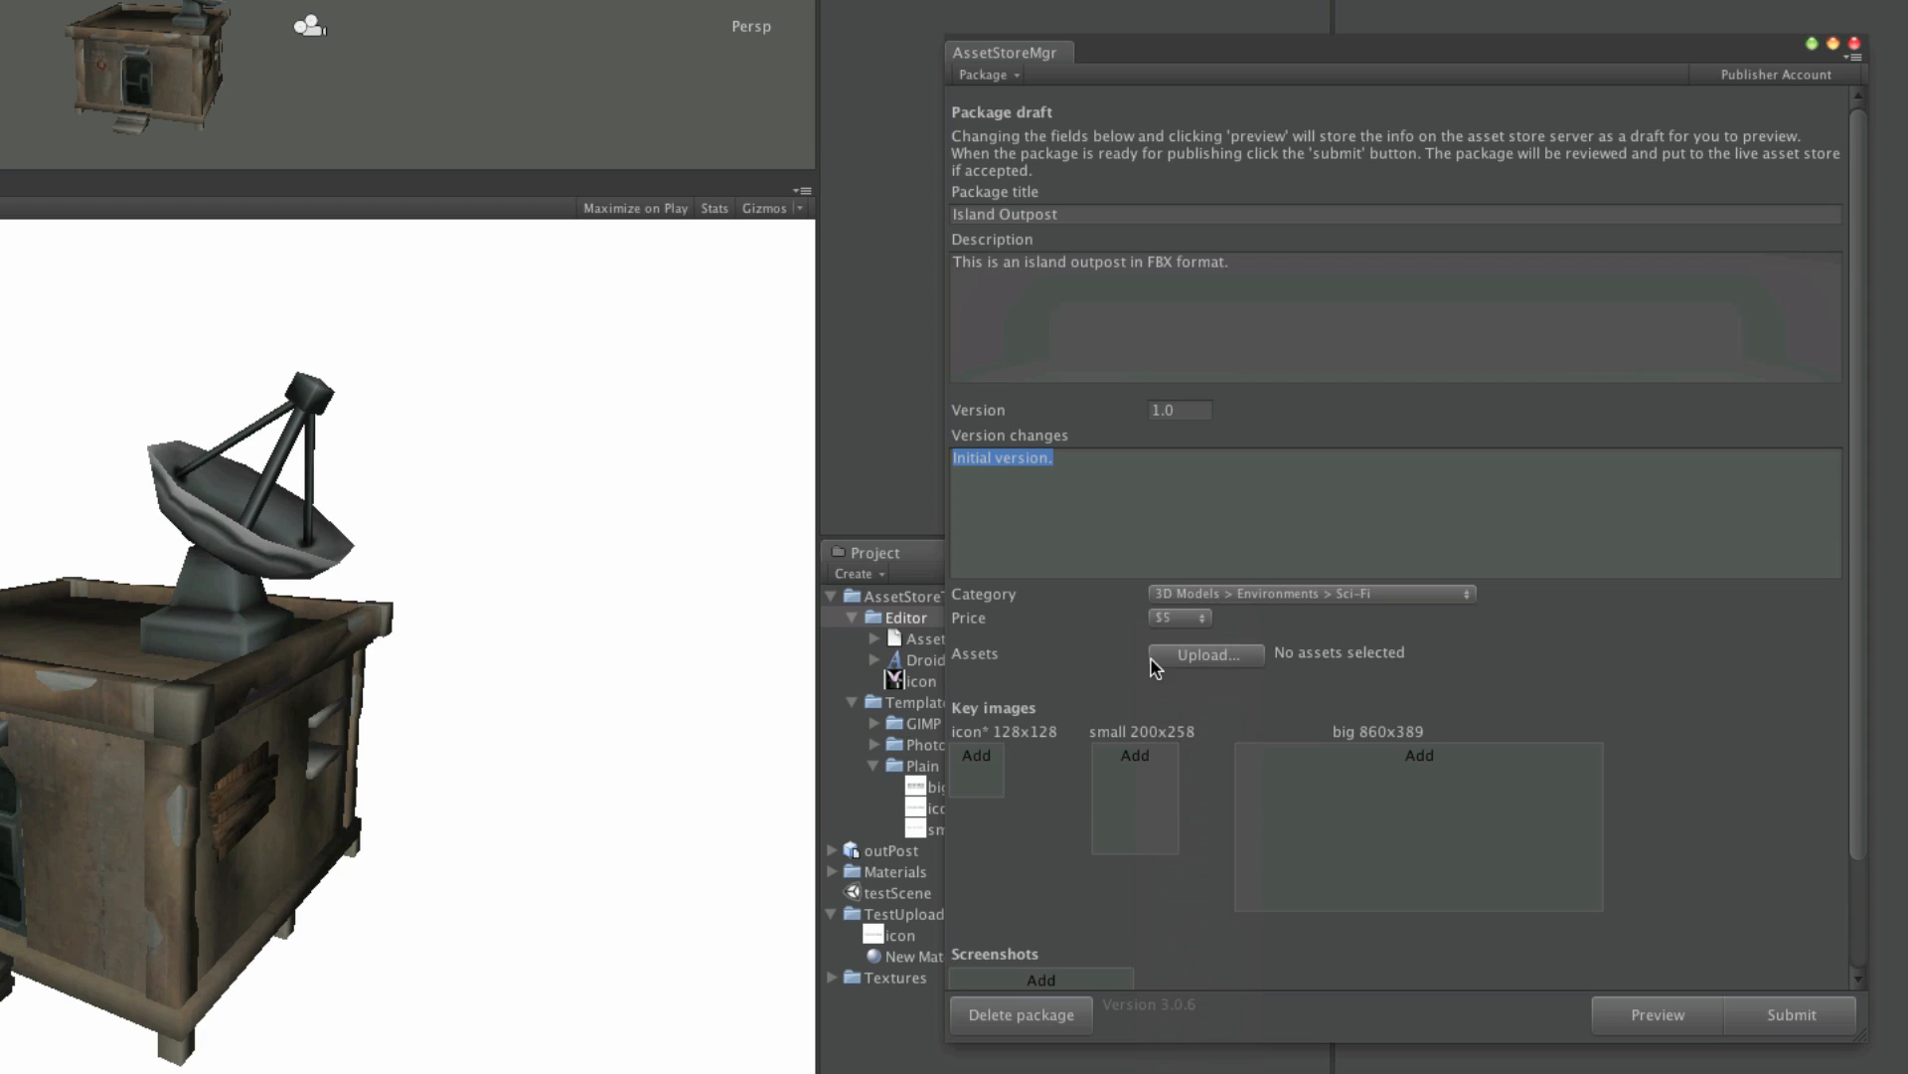
pyautogui.moveTo(1186, 766)
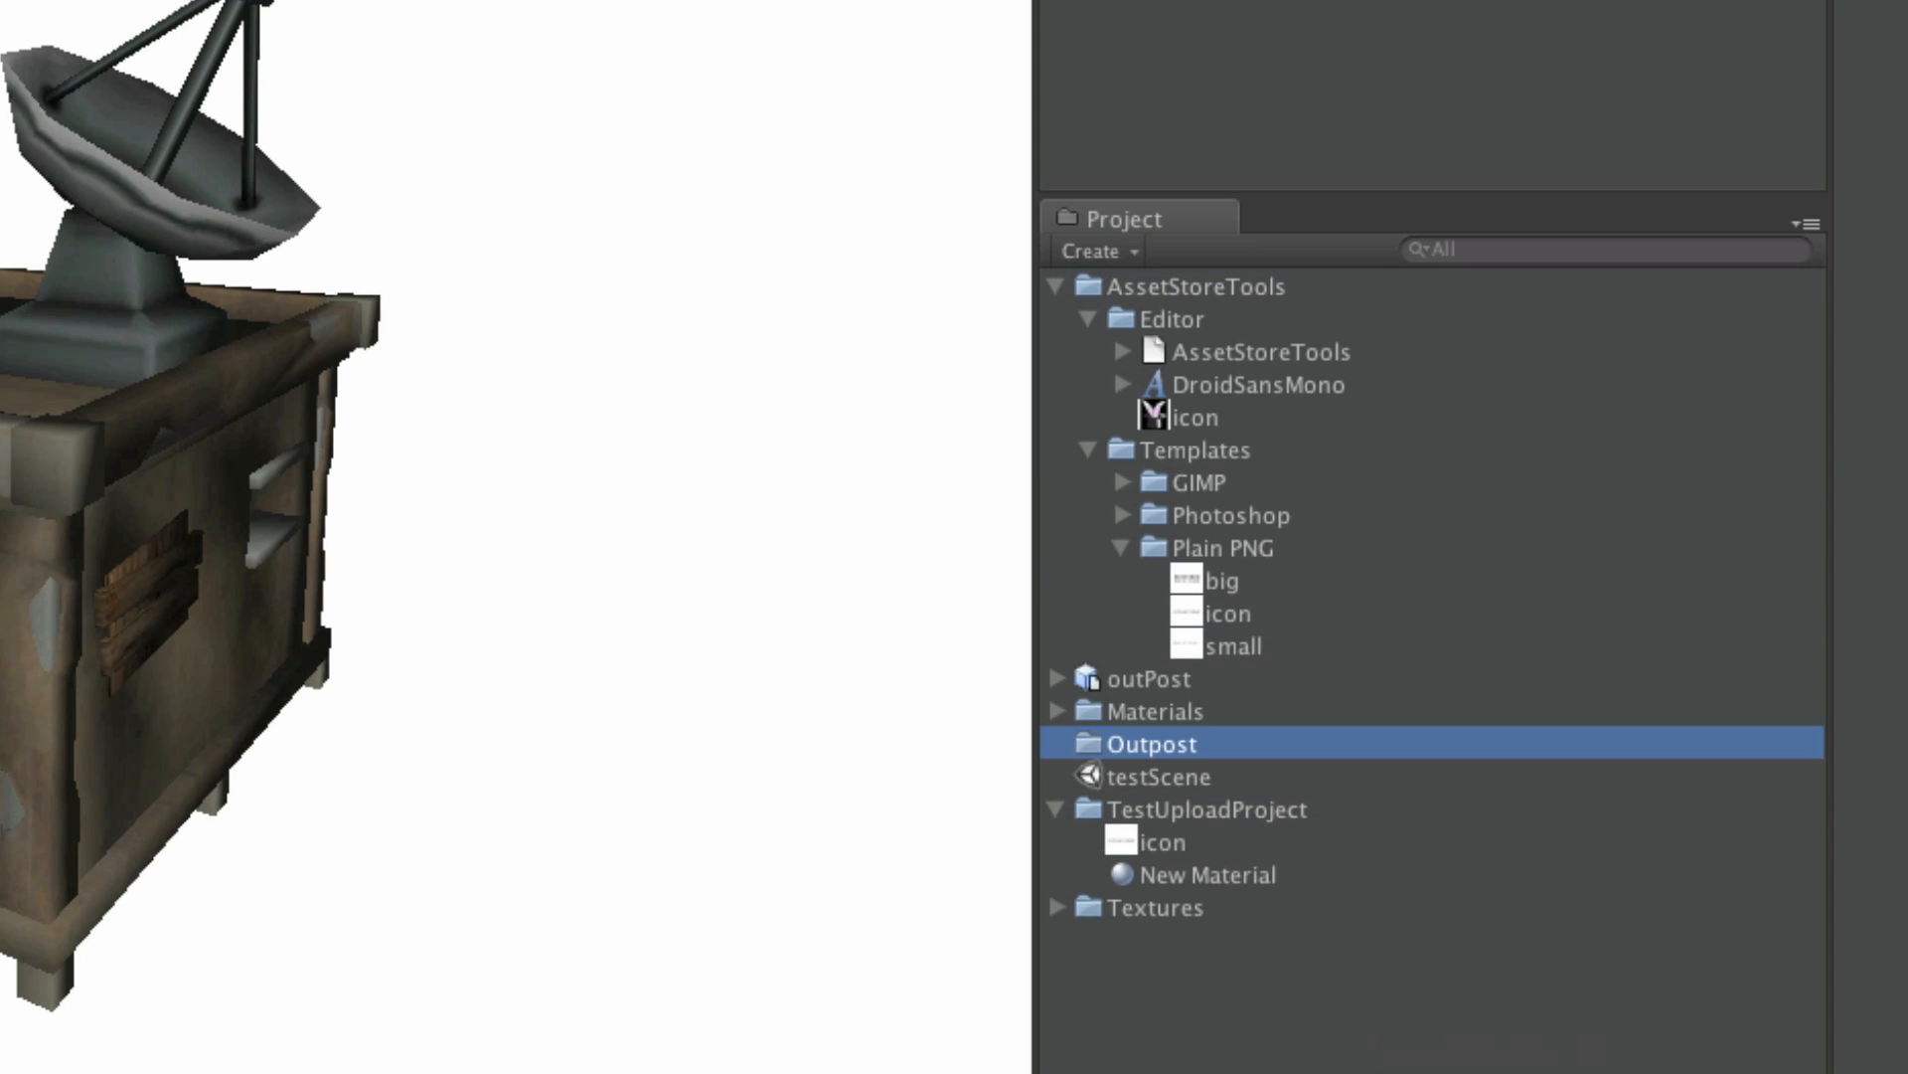
# Select the outPost model and neighbouring assets in the Project panel
pyautogui.click(1147, 678)
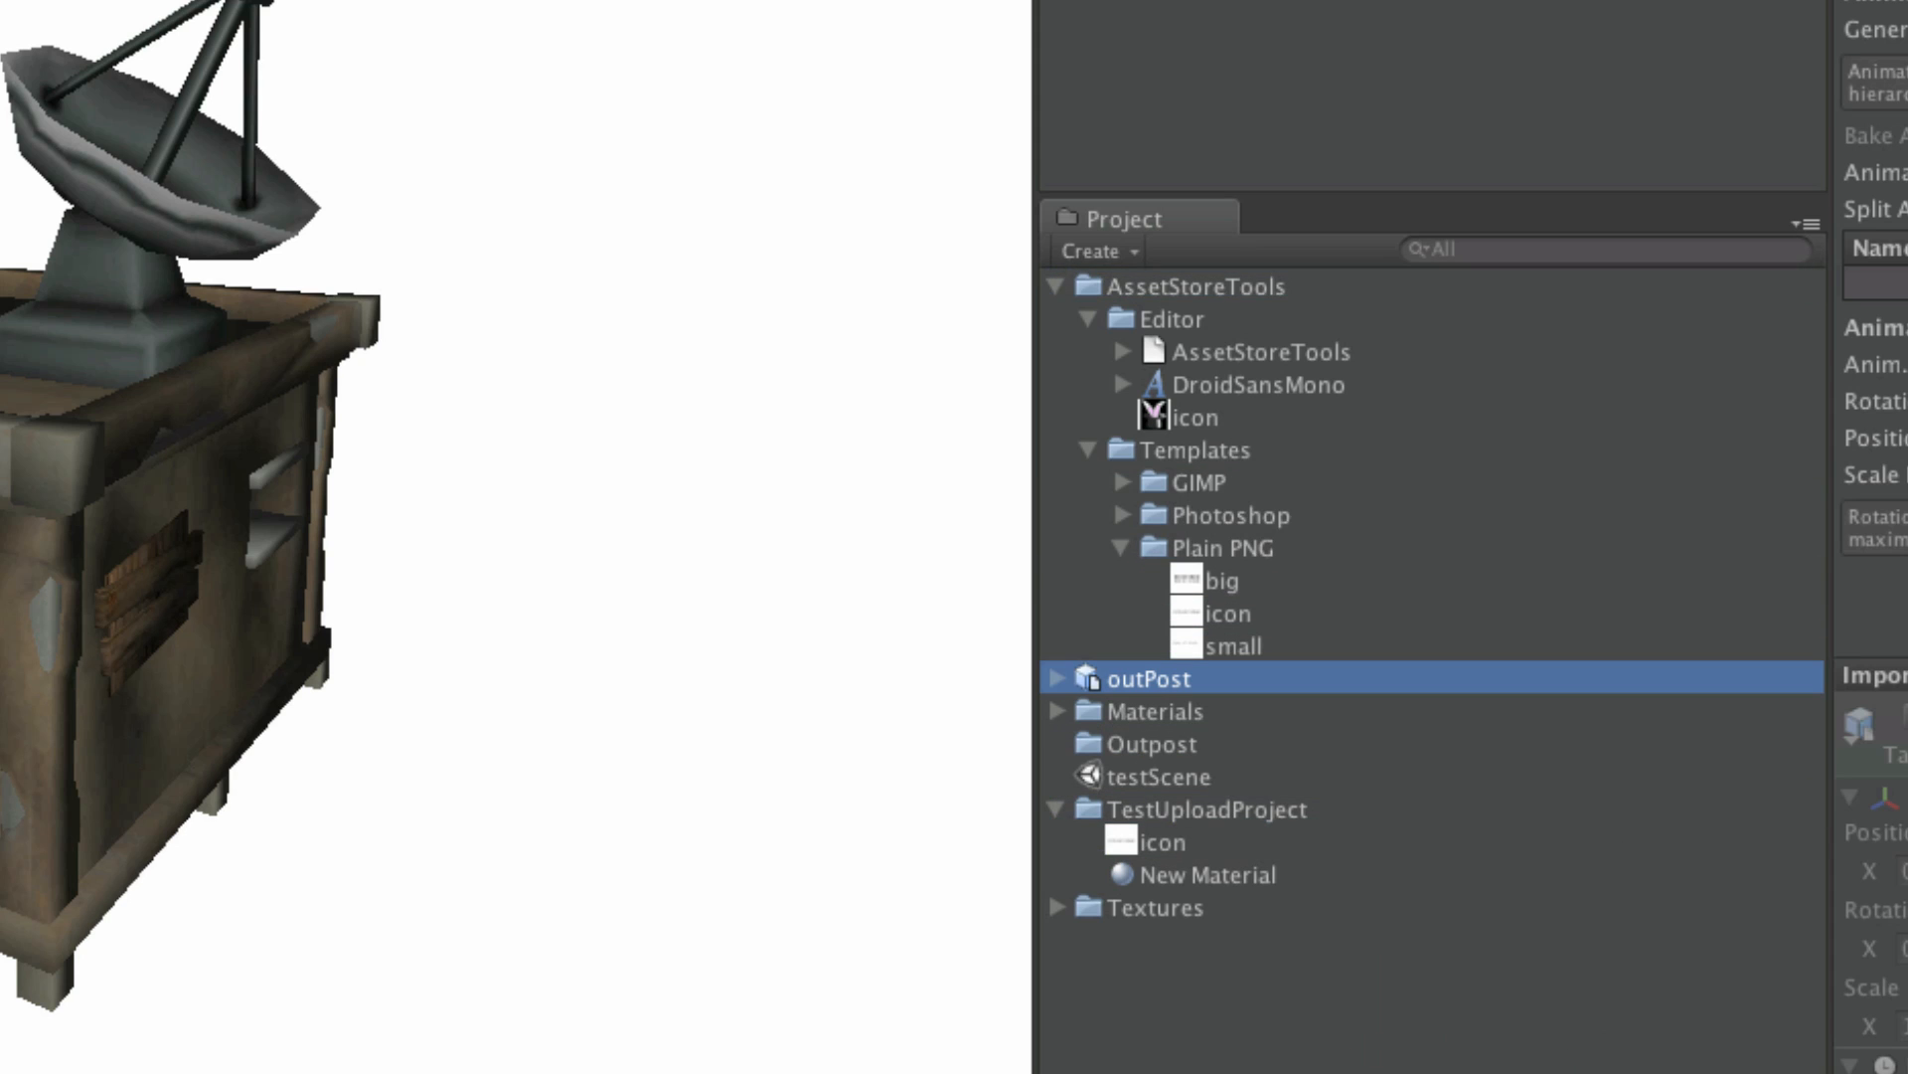
pyautogui.click(1155, 711)
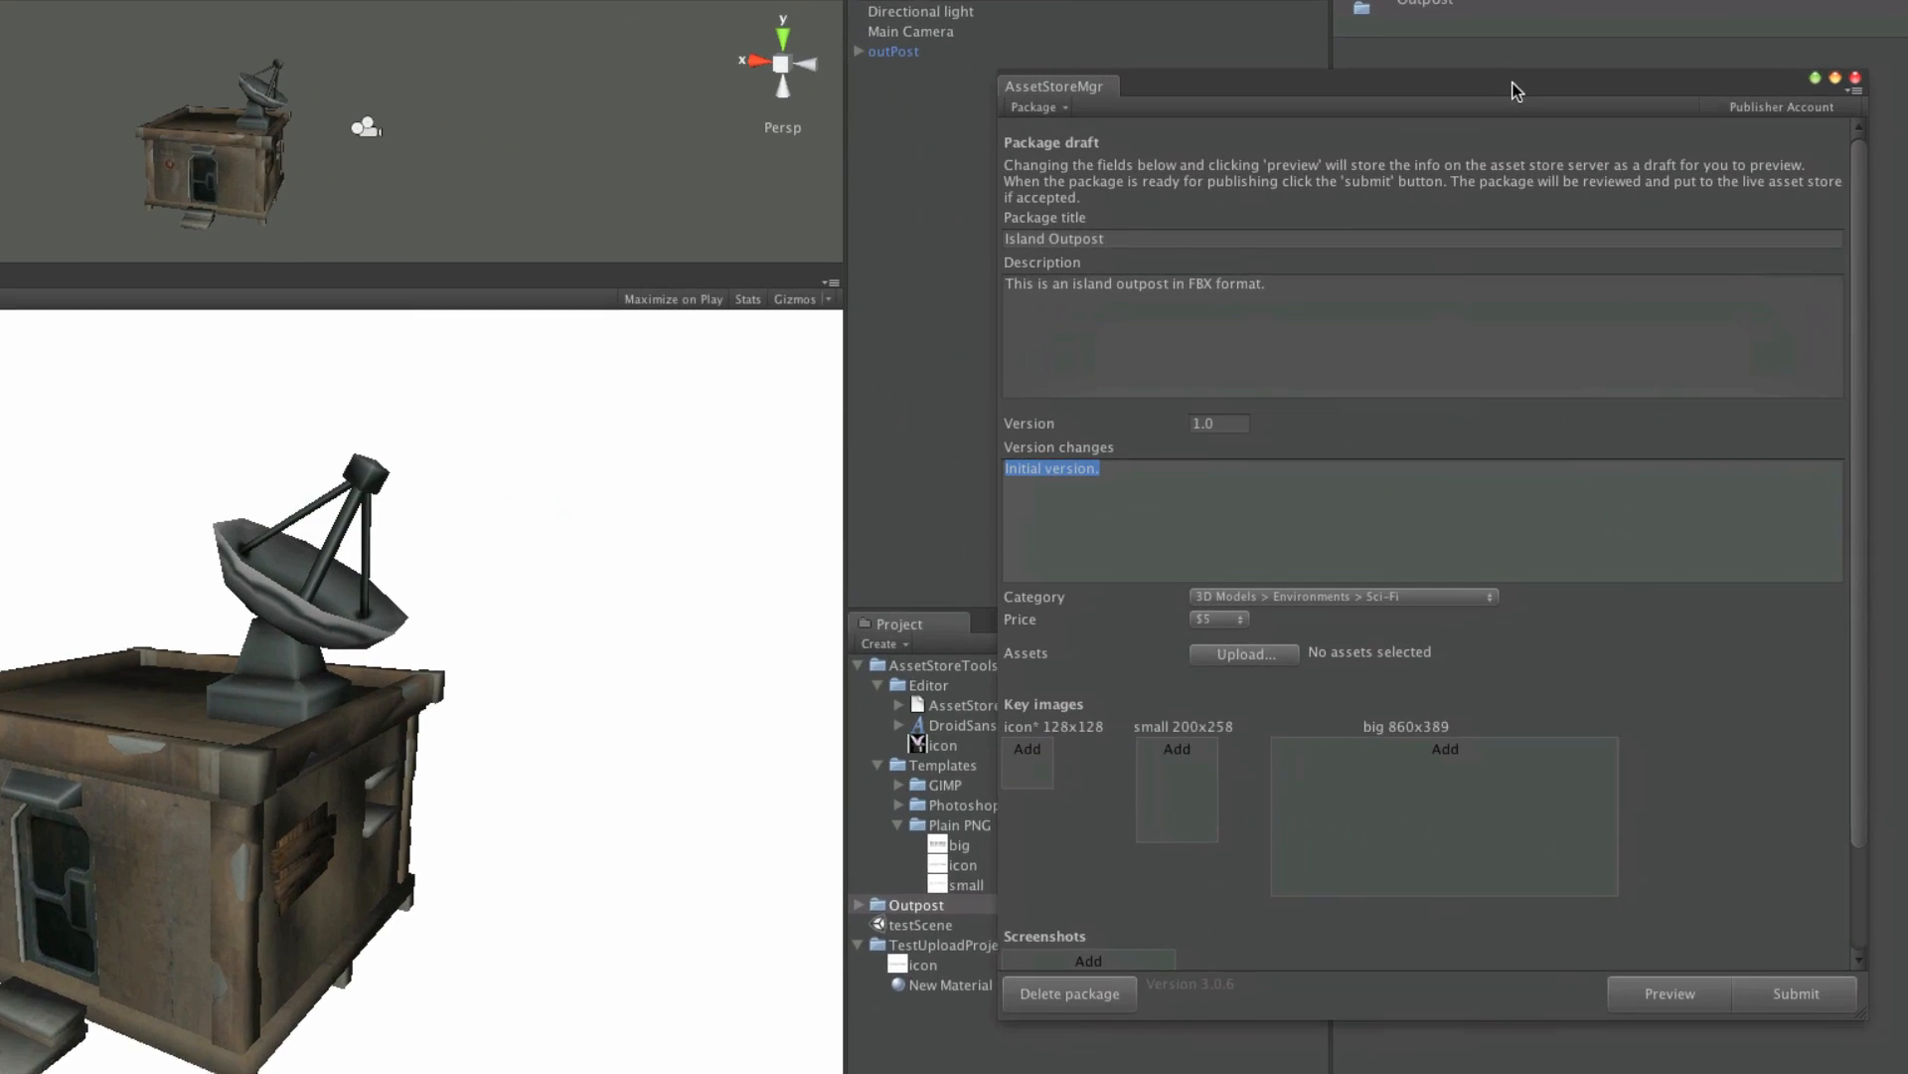
# Upload Assets/Outpost as the package root folder and select the version changes text
pyautogui.click(1242, 654)
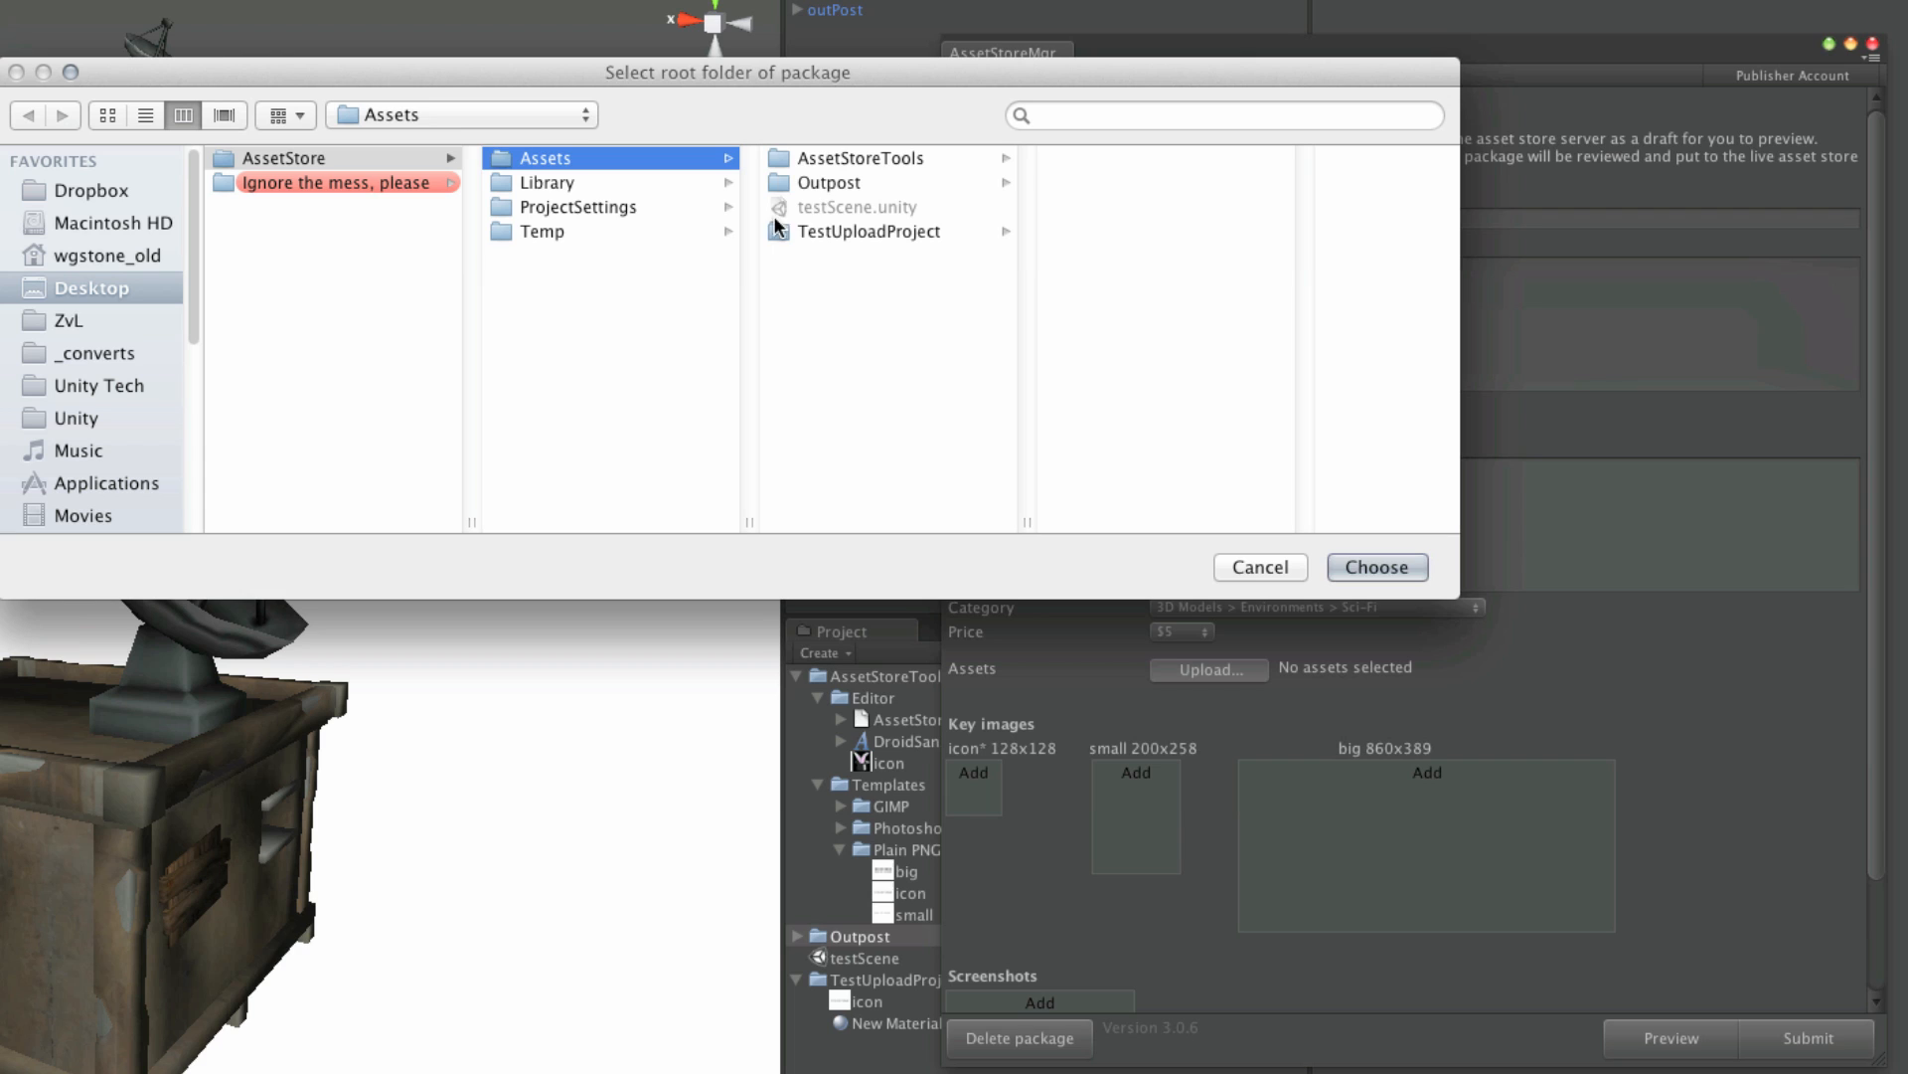
pyautogui.click(830, 183)
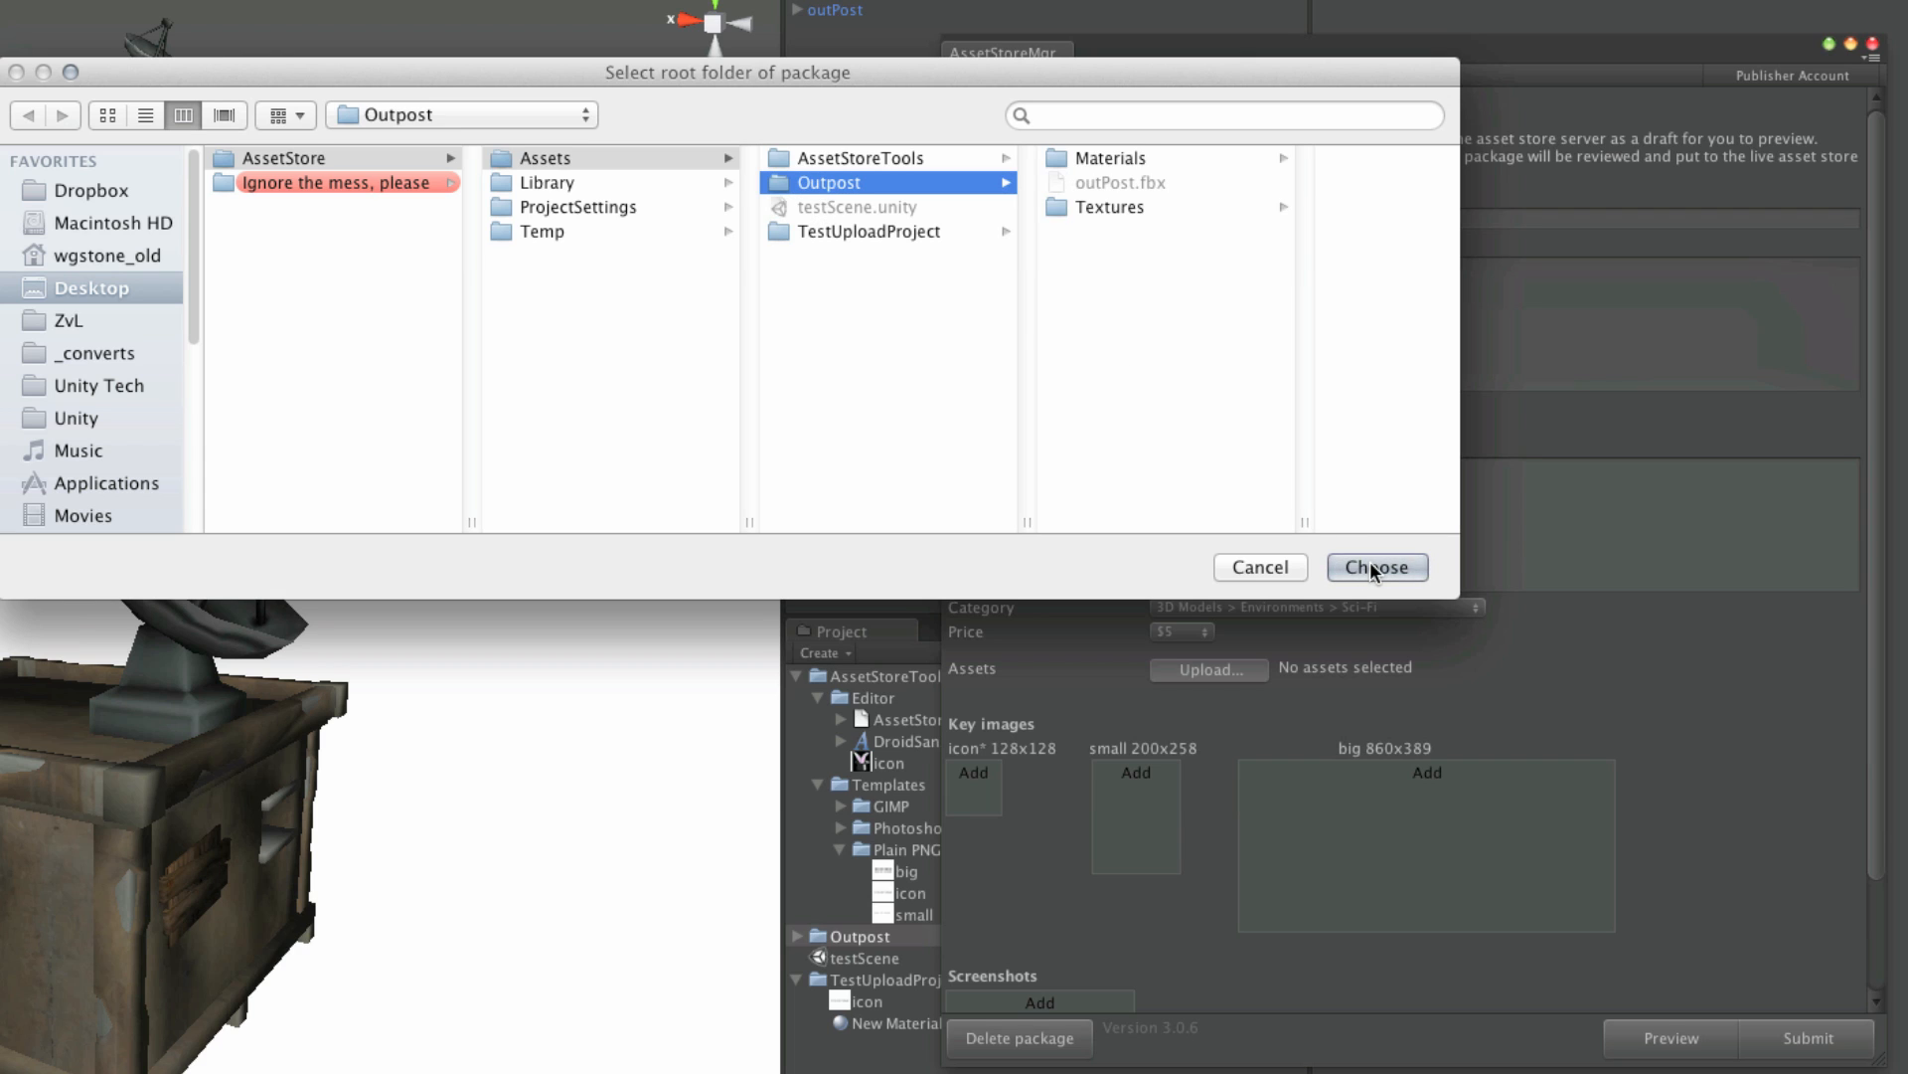
pyautogui.click(1377, 567)
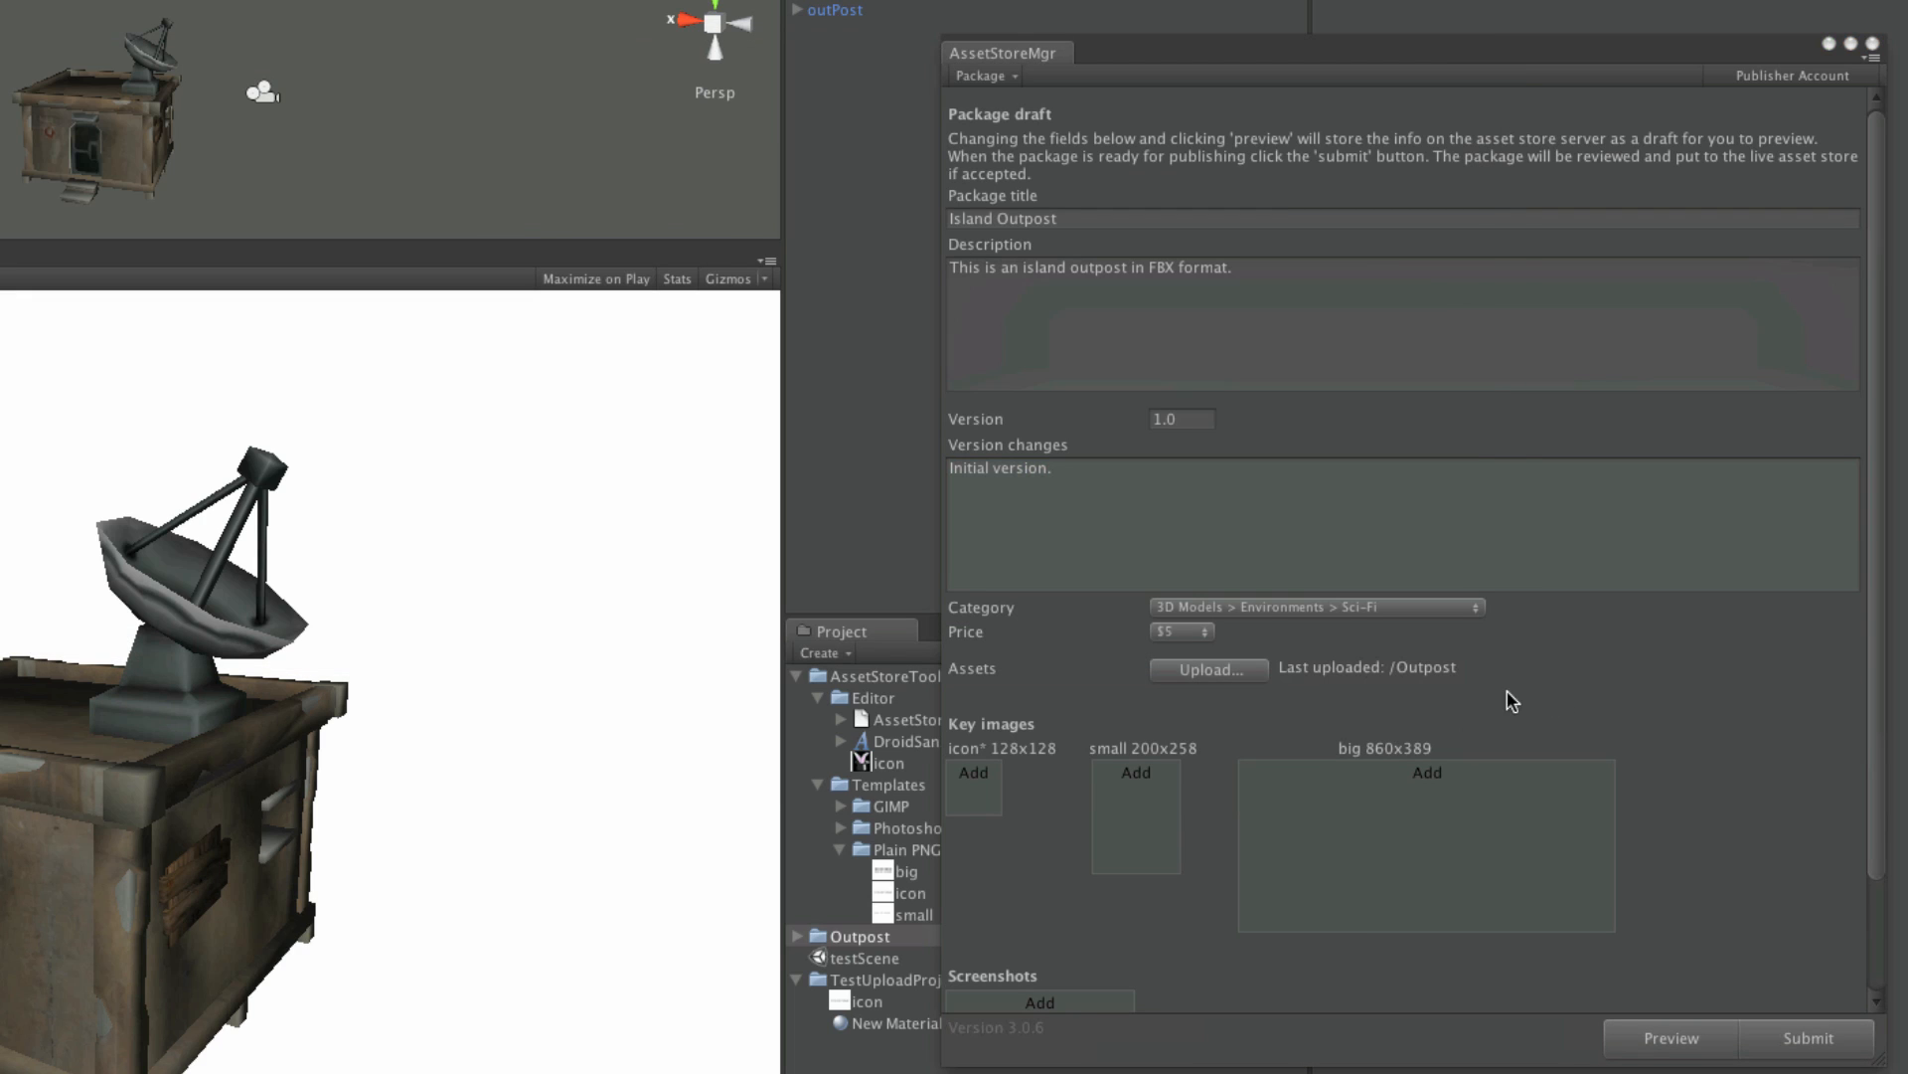
pyautogui.moveTo(1571, 704)
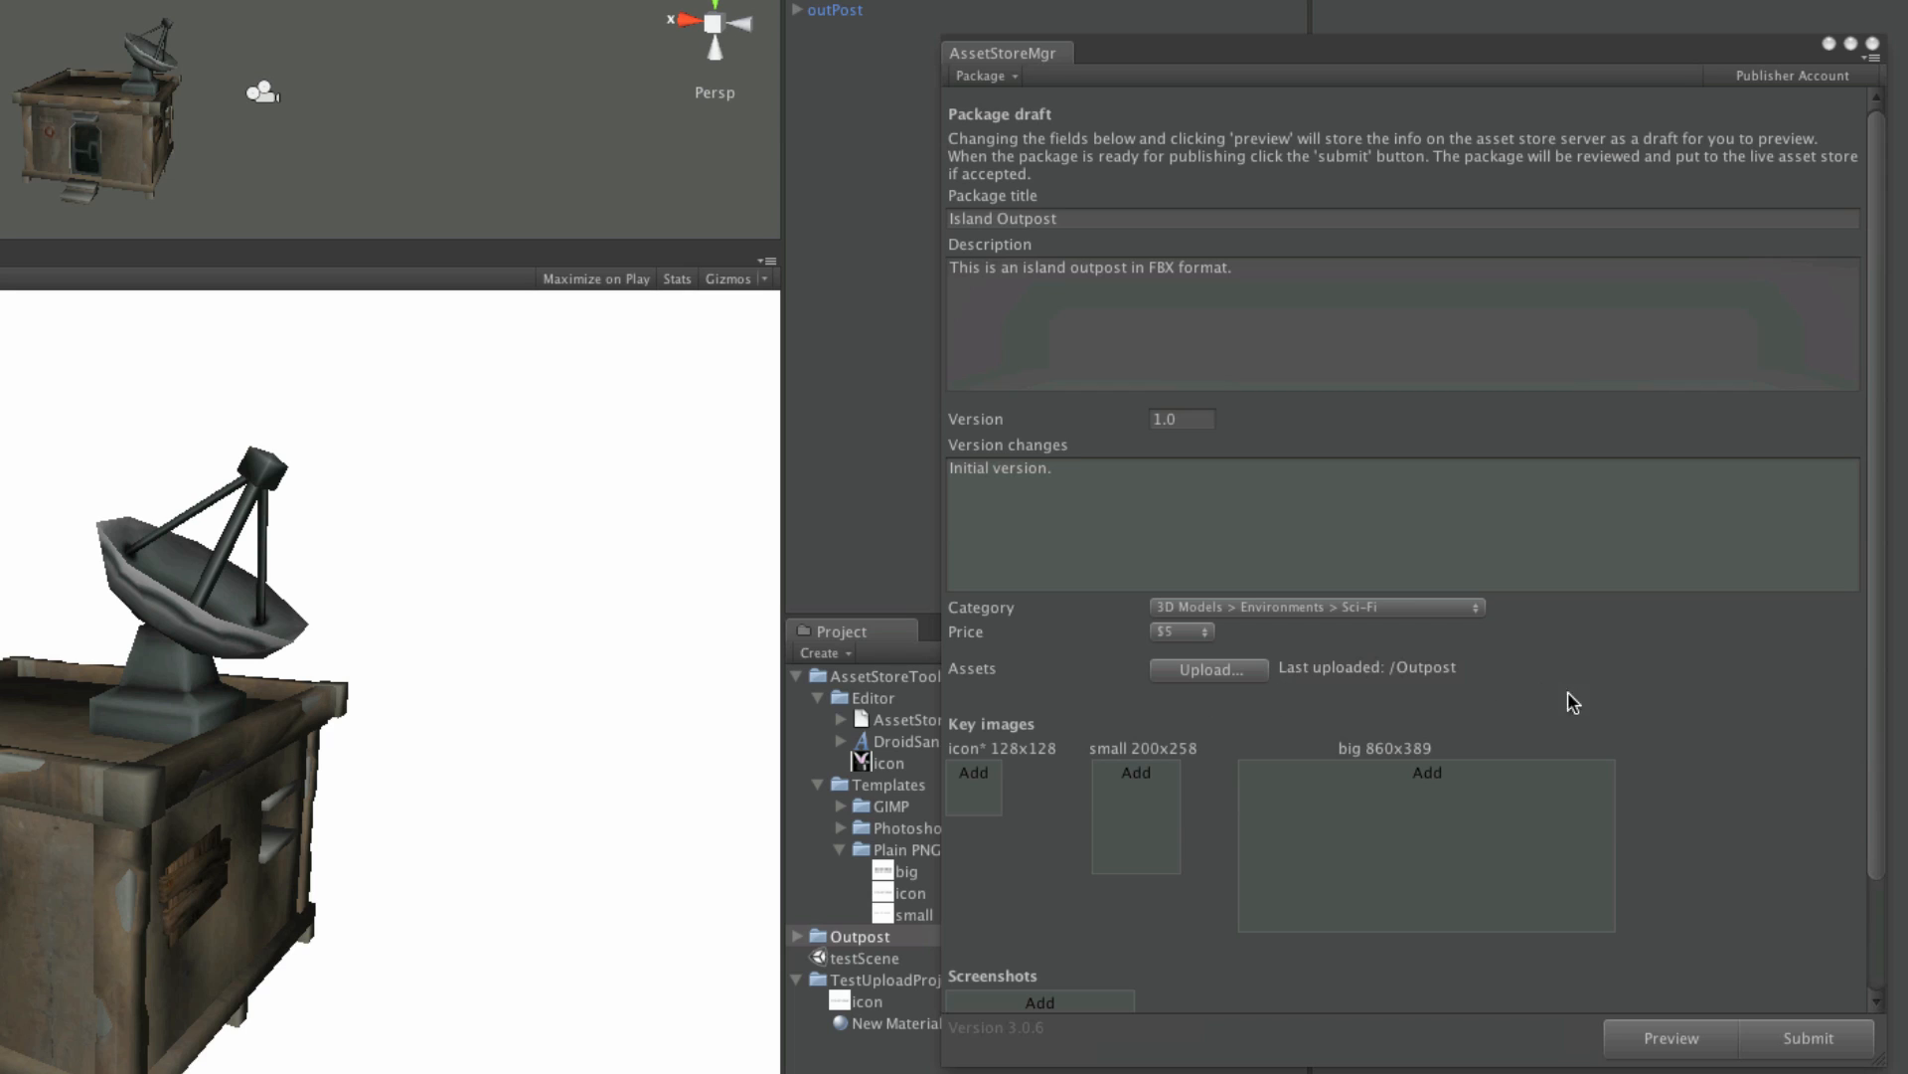
pyautogui.tripleClick(999, 467)
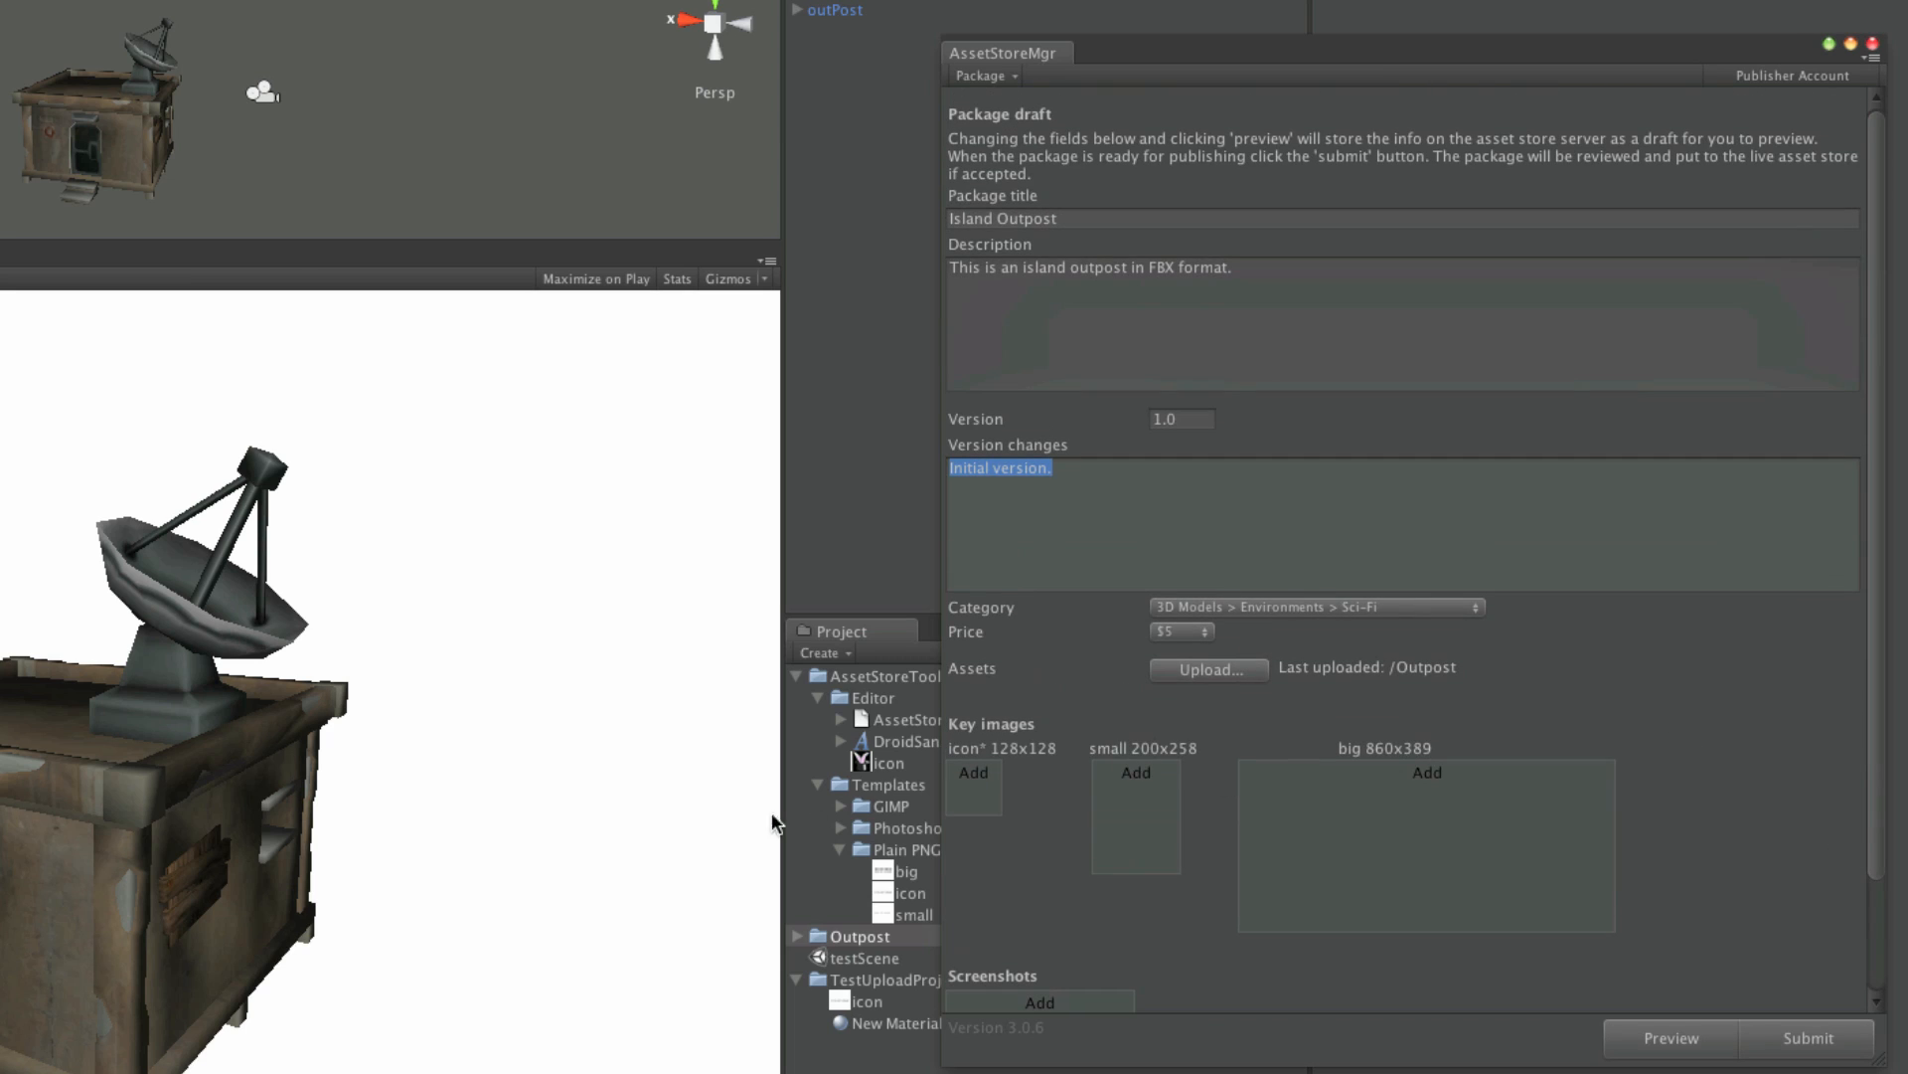
pyautogui.moveTo(1029, 760)
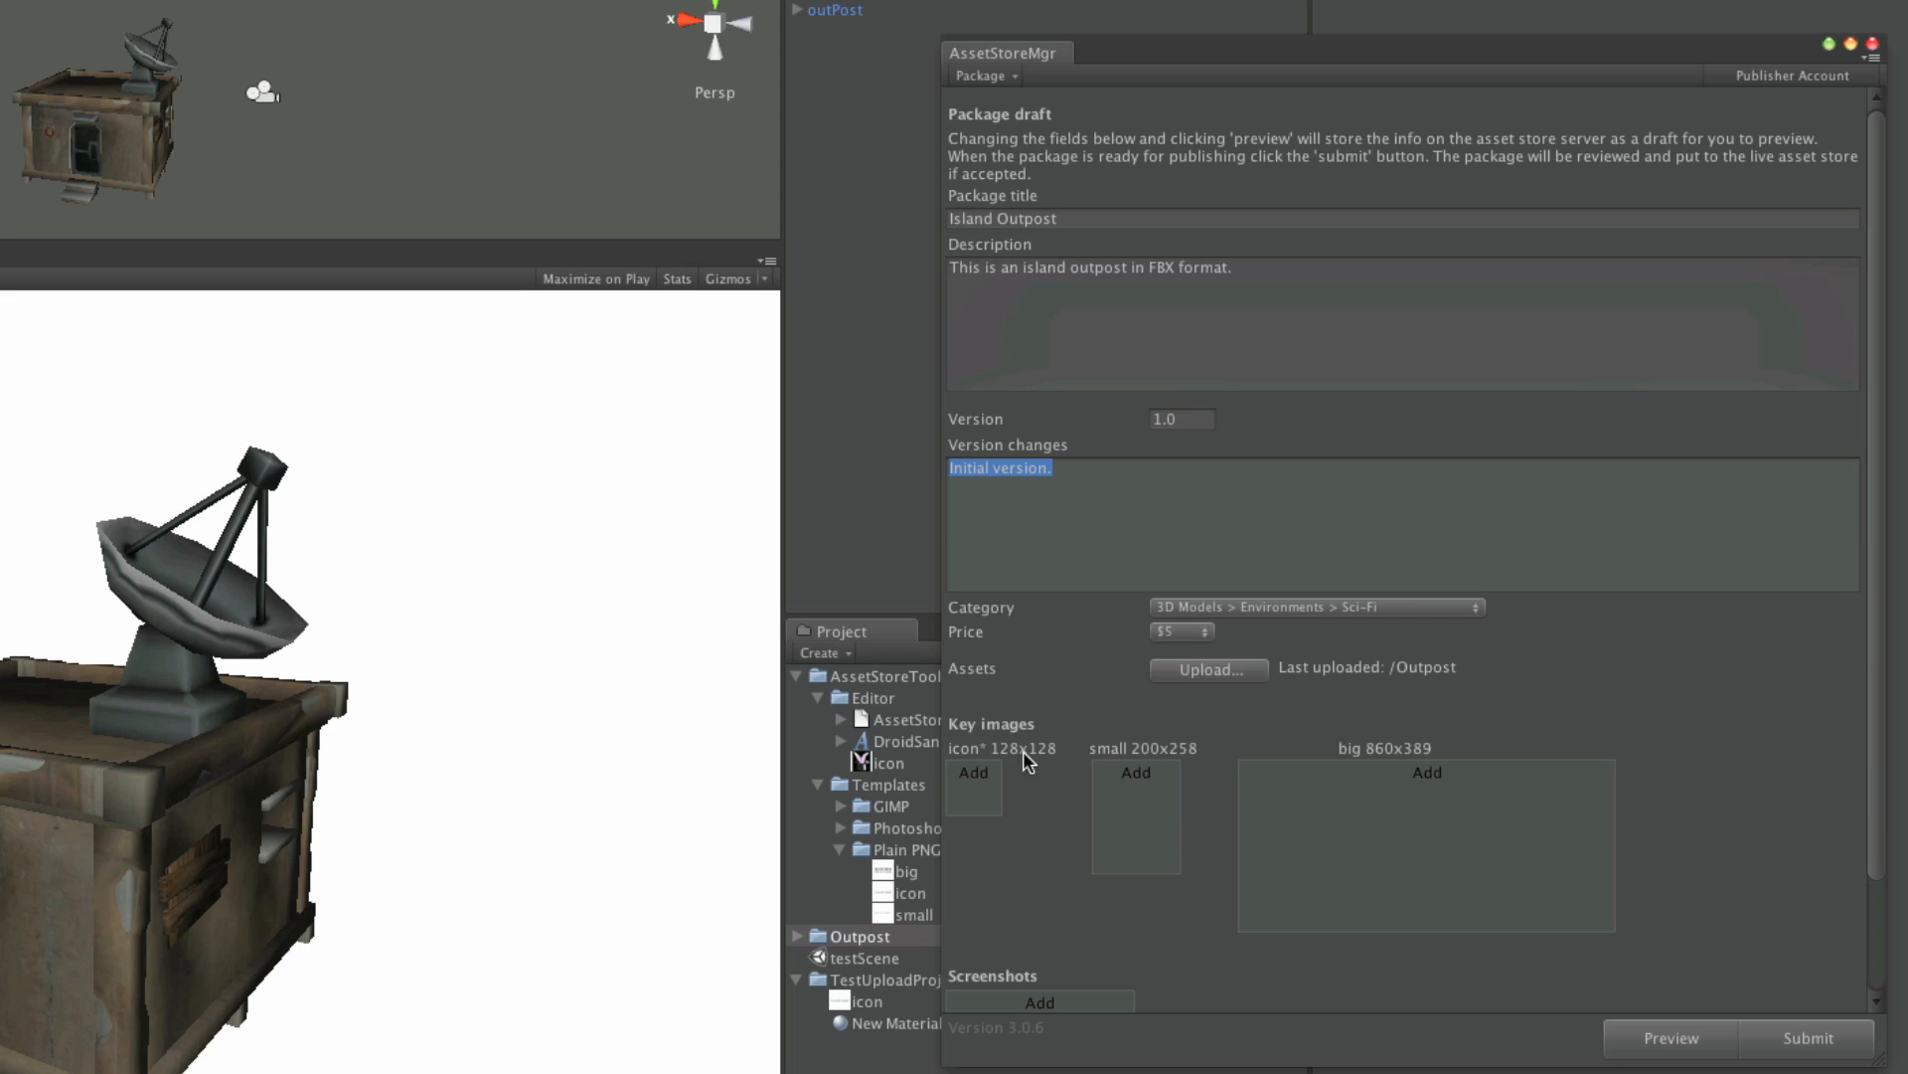
pyautogui.moveTo(1384, 765)
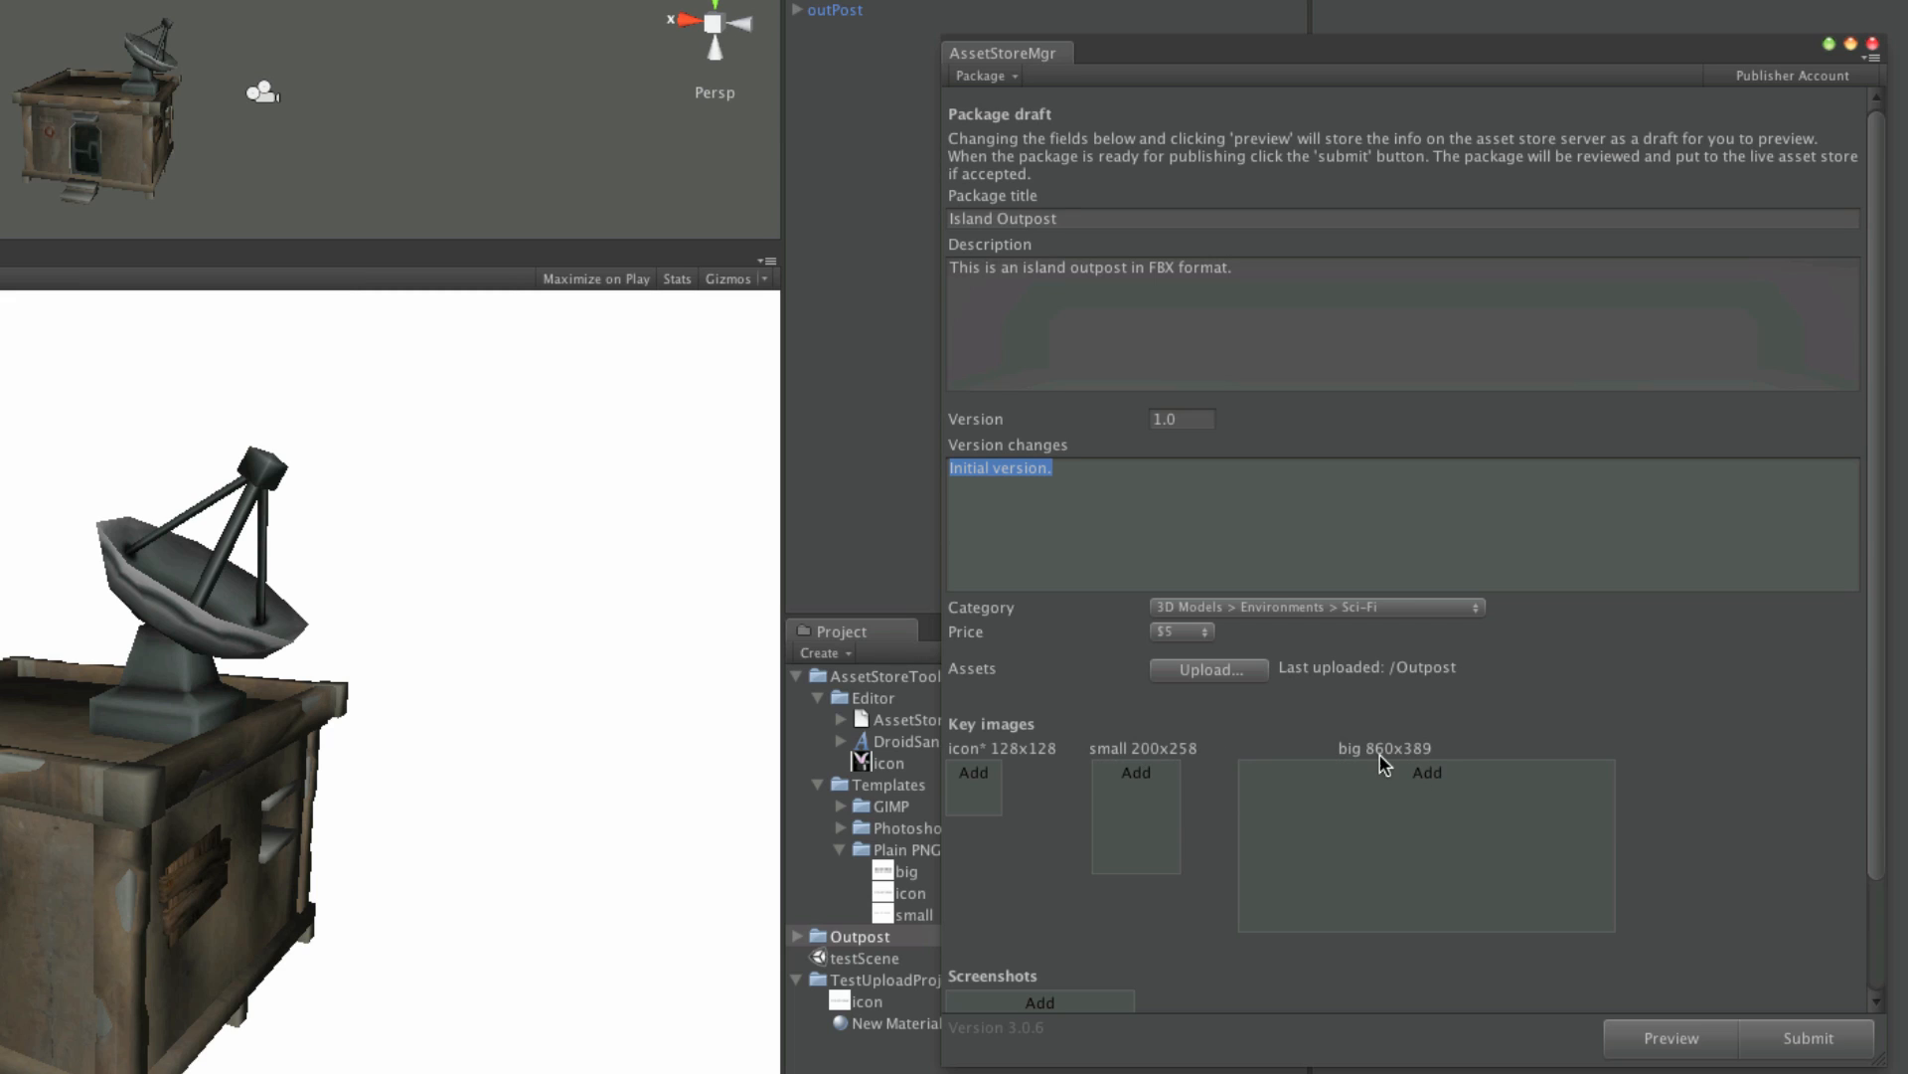
pyautogui.scroll(-3)
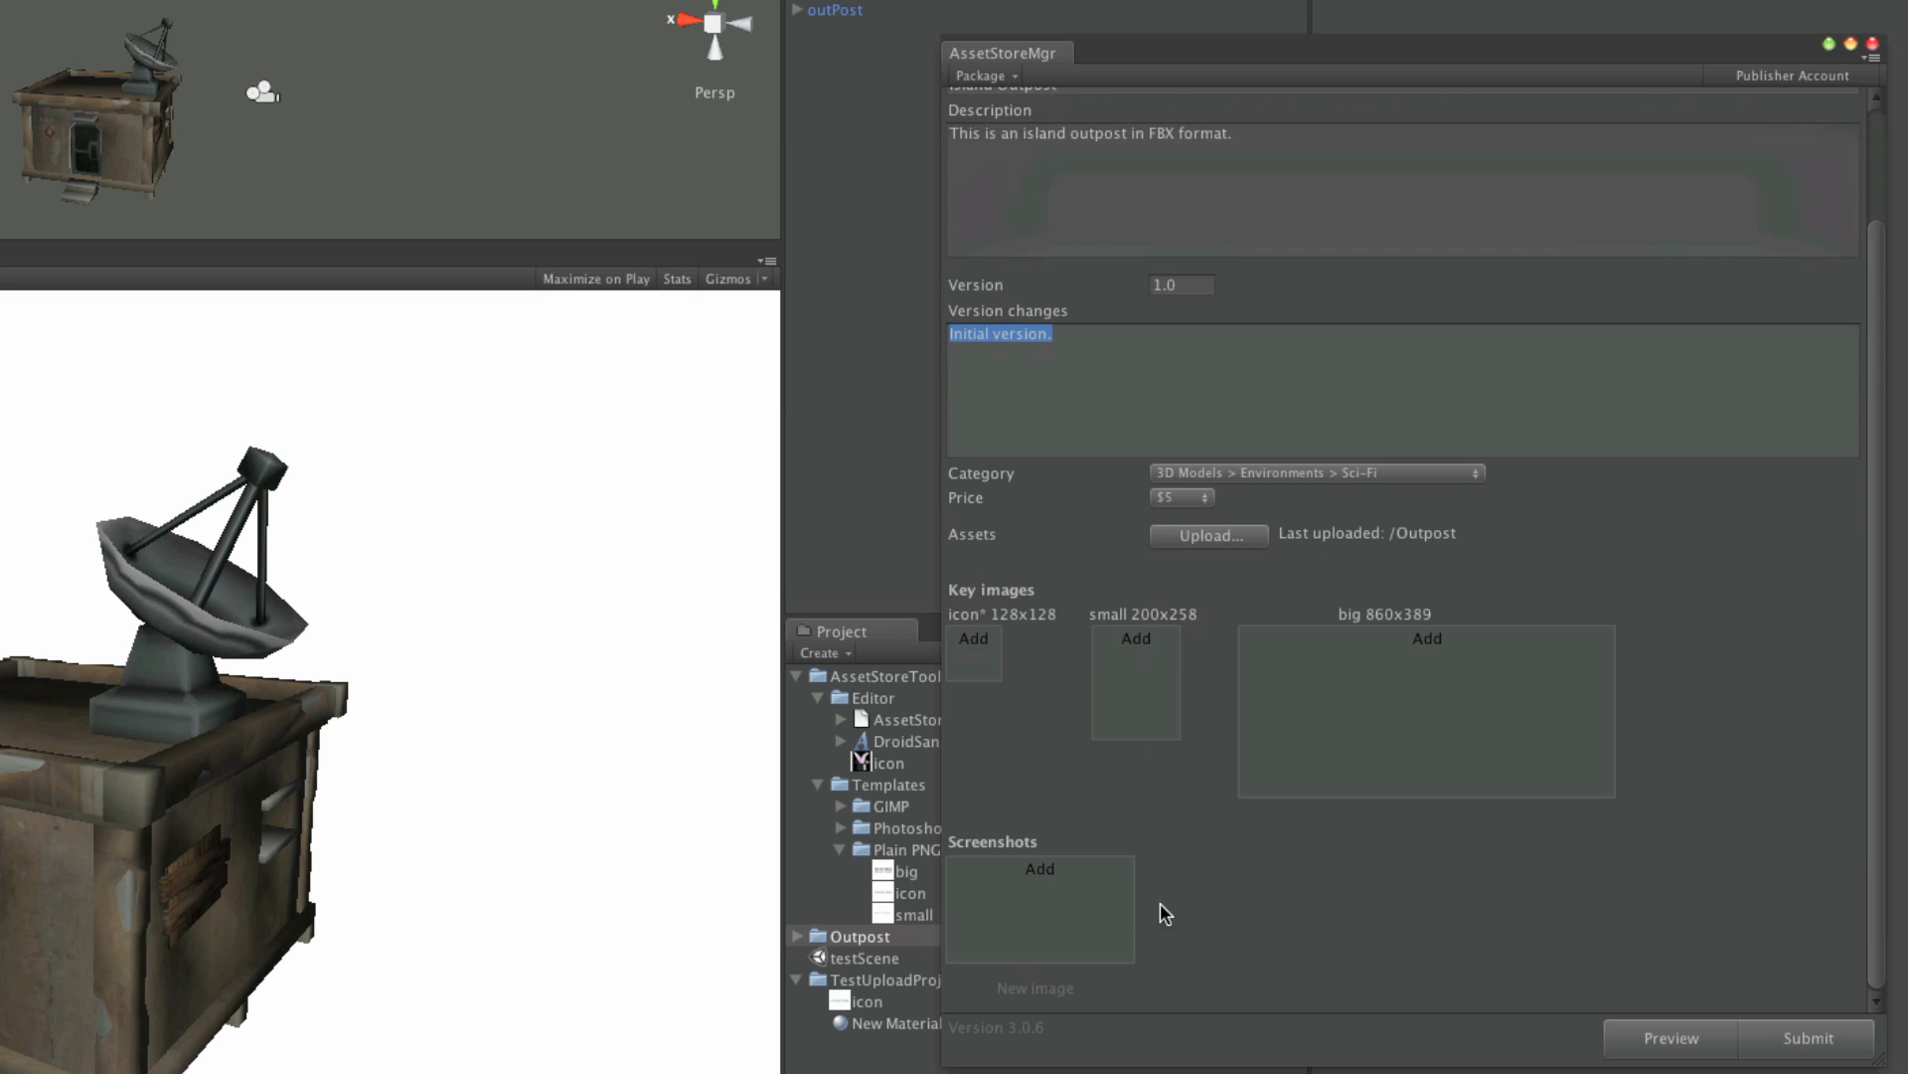
pyautogui.moveTo(1075, 652)
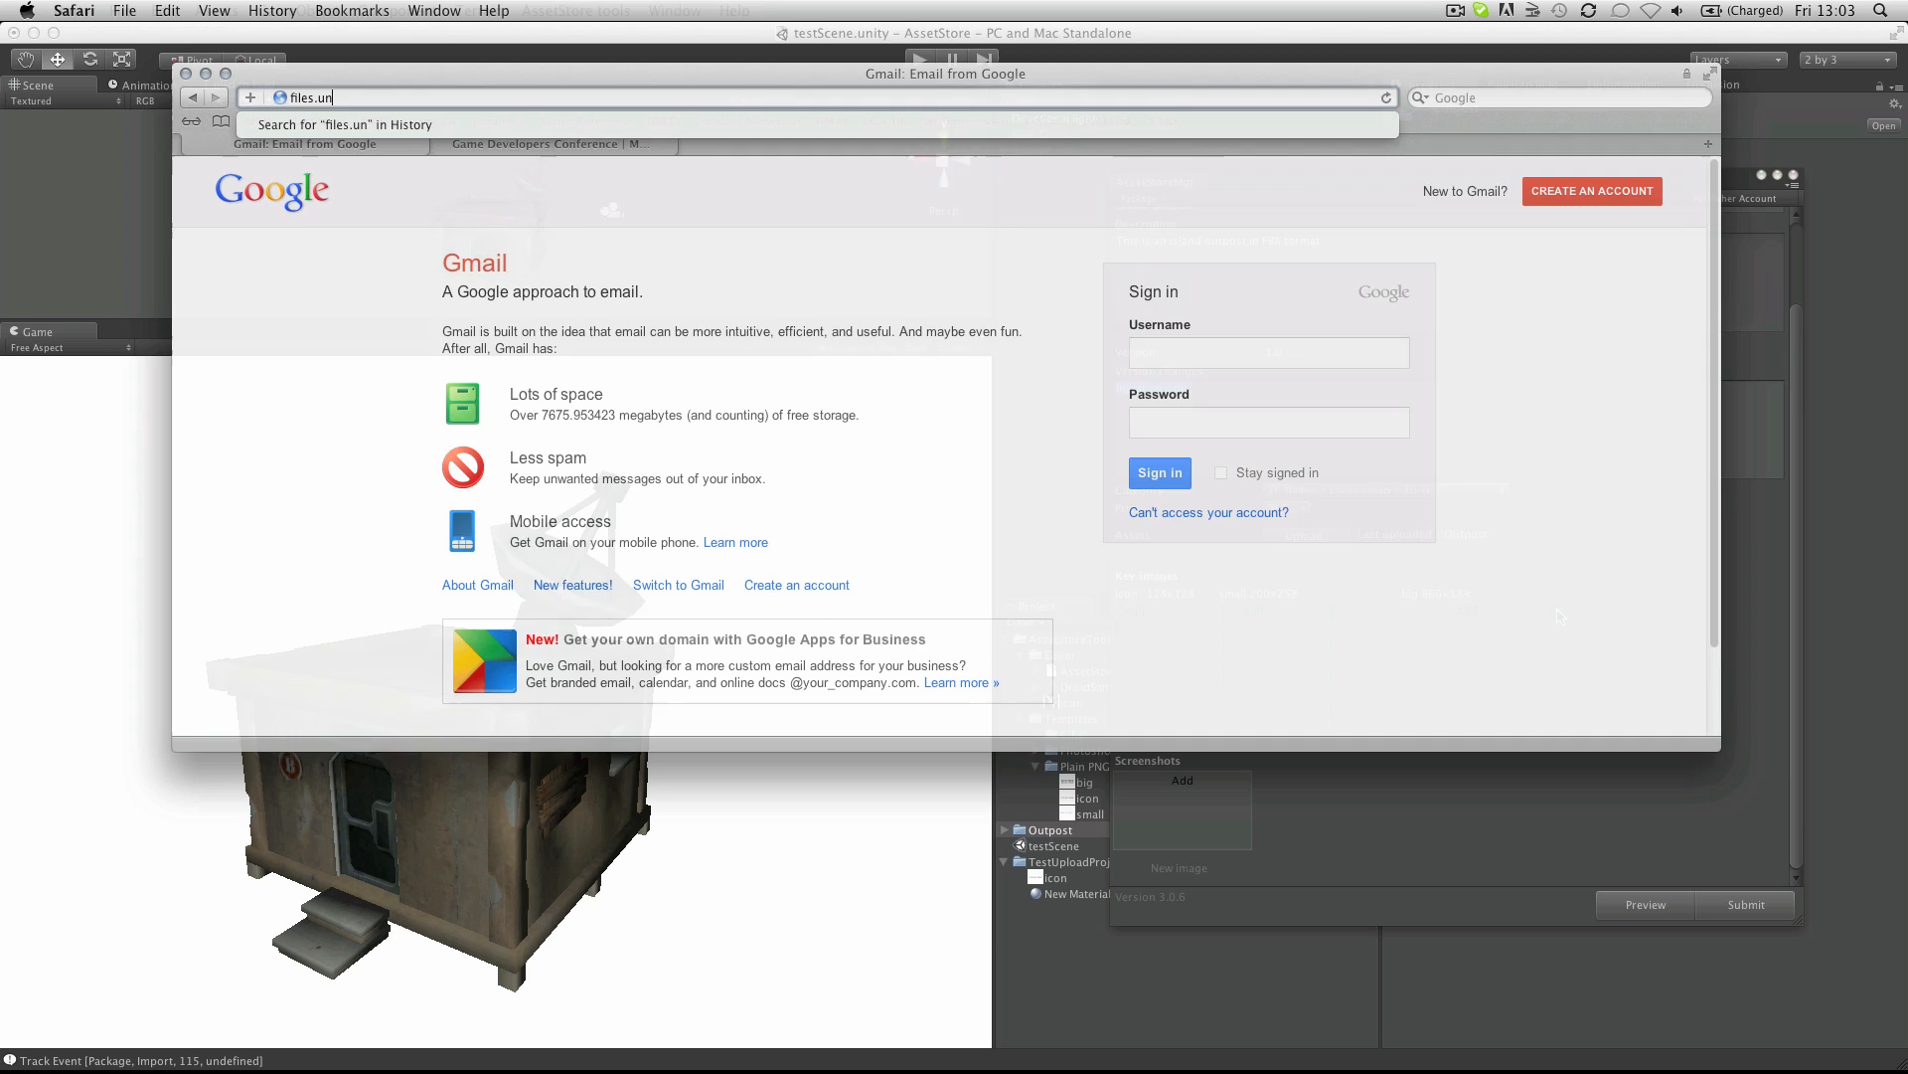
# Download the key images zip from files.unity3d.com and reveal the folder in Finder
pyautogui.write('ity3d.co')
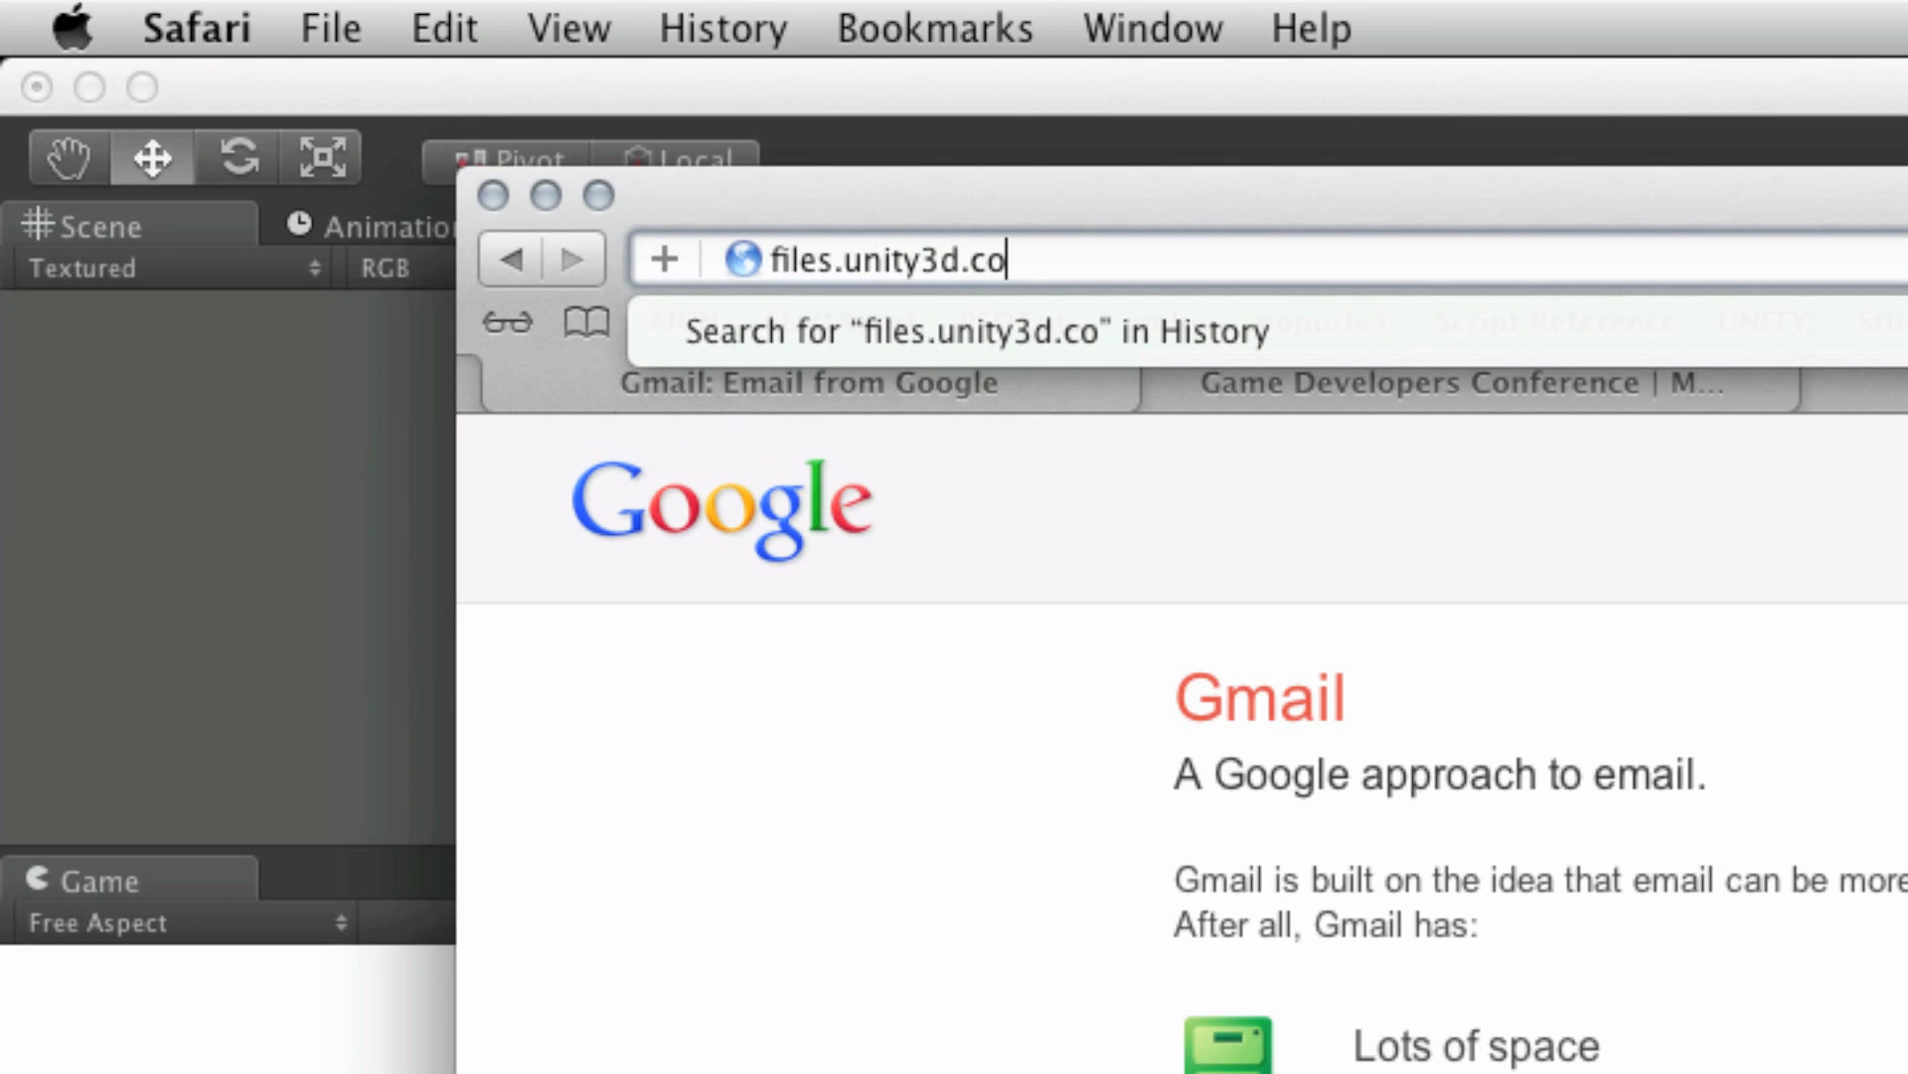
pyautogui.write('m/')
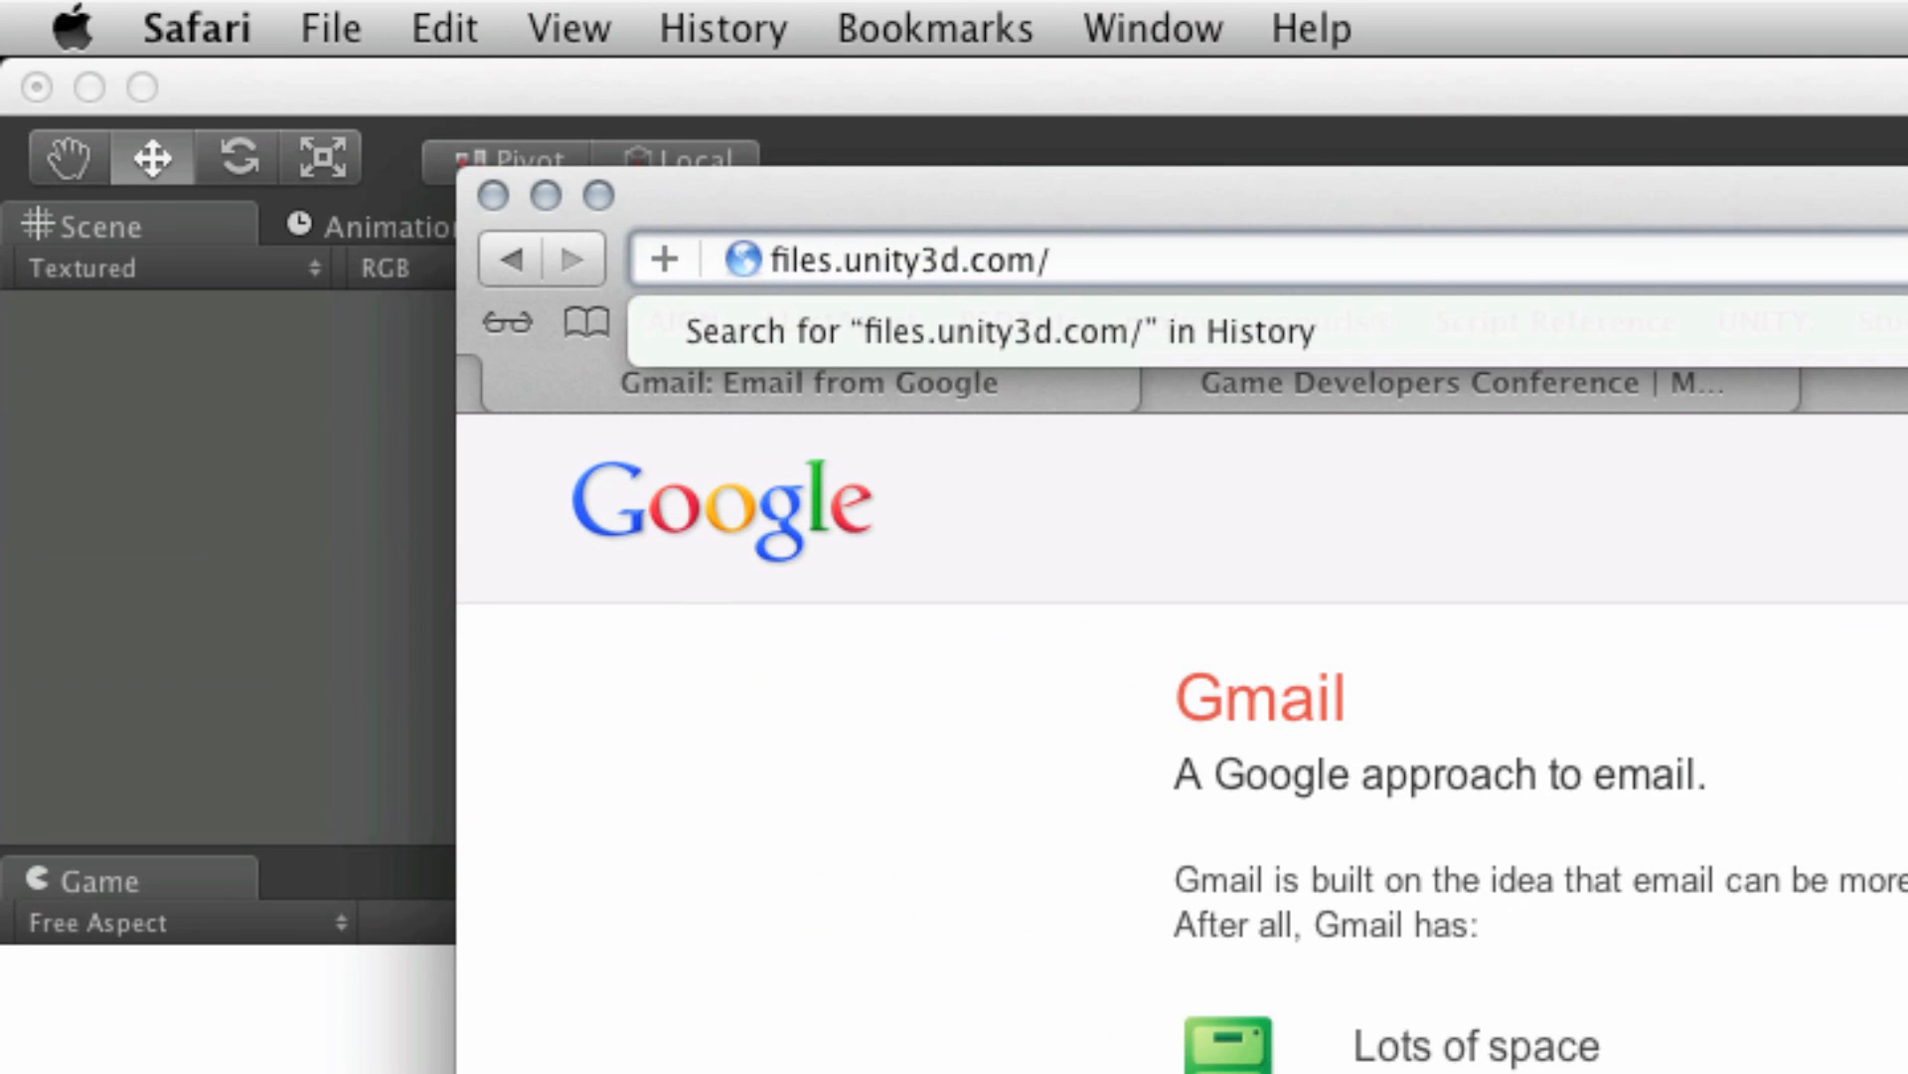
pyautogui.write('will')
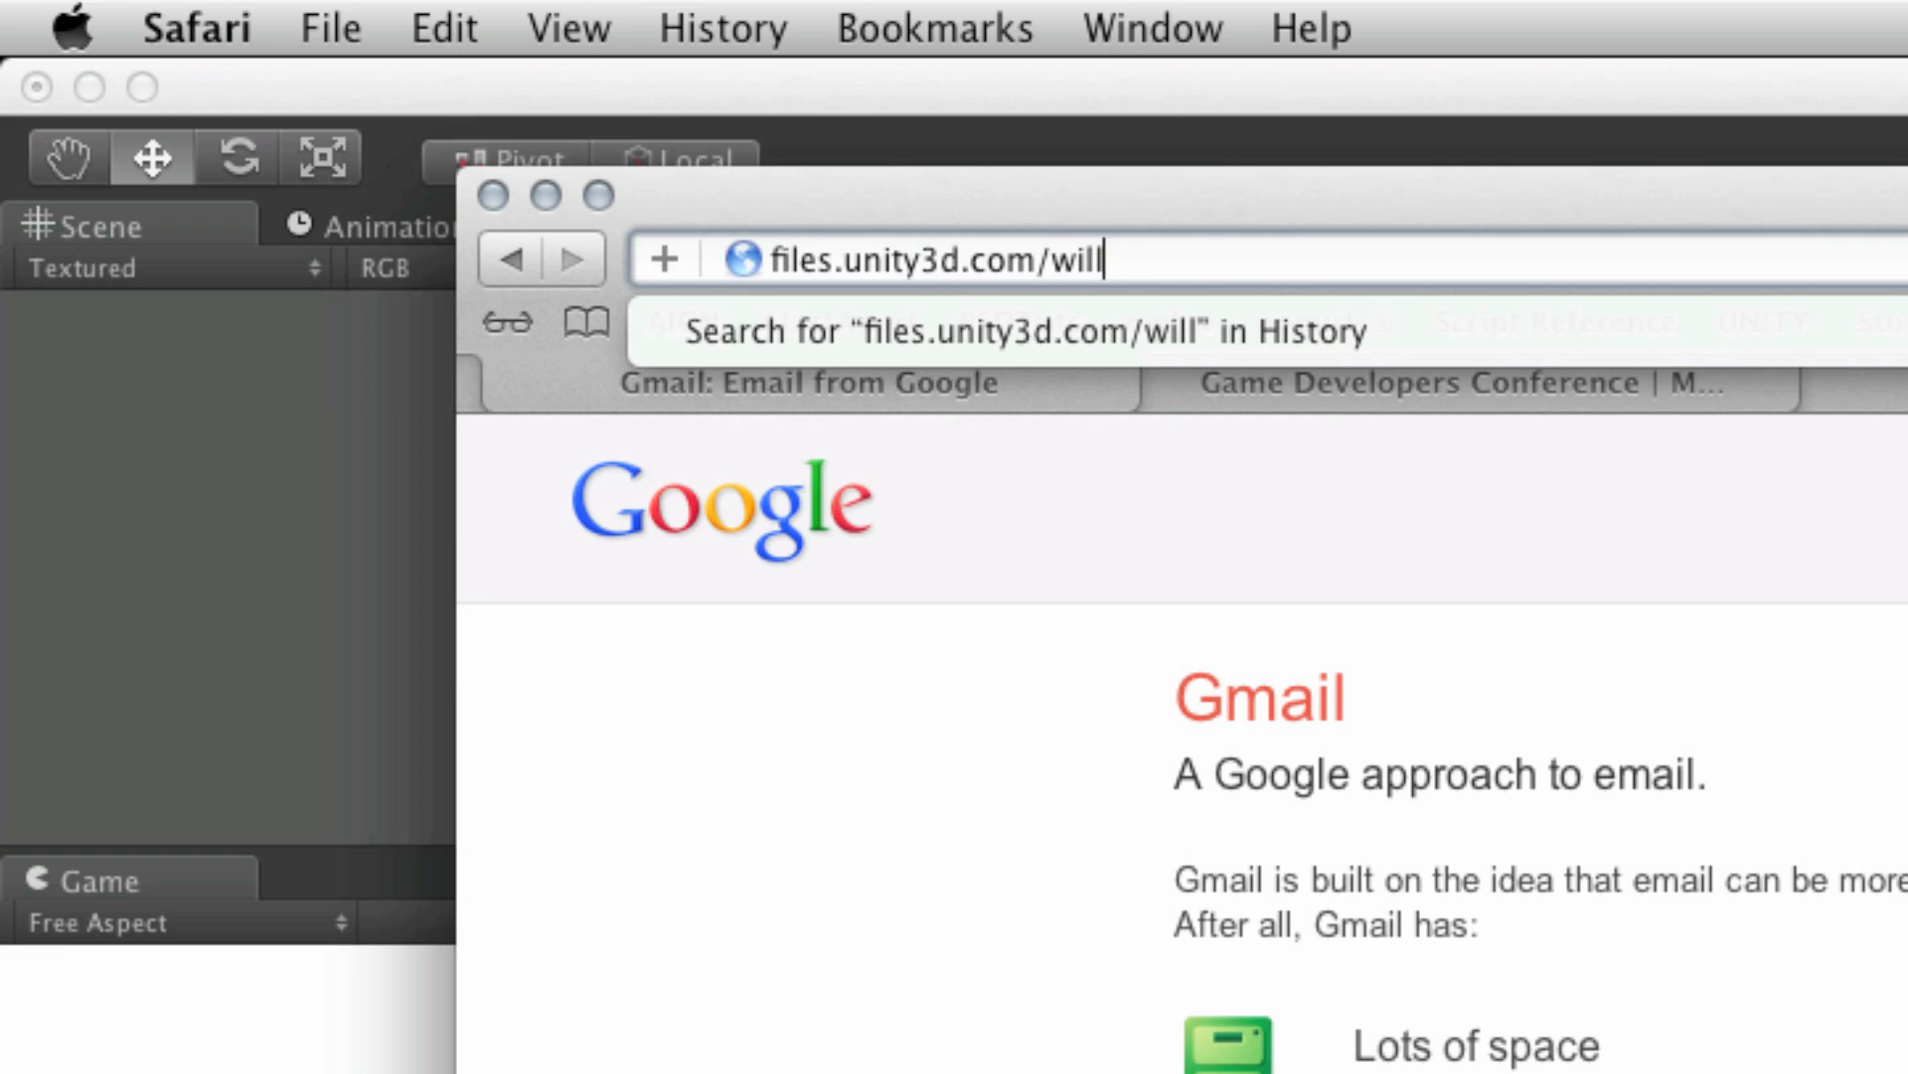
pyautogui.write('/keyimaeg')
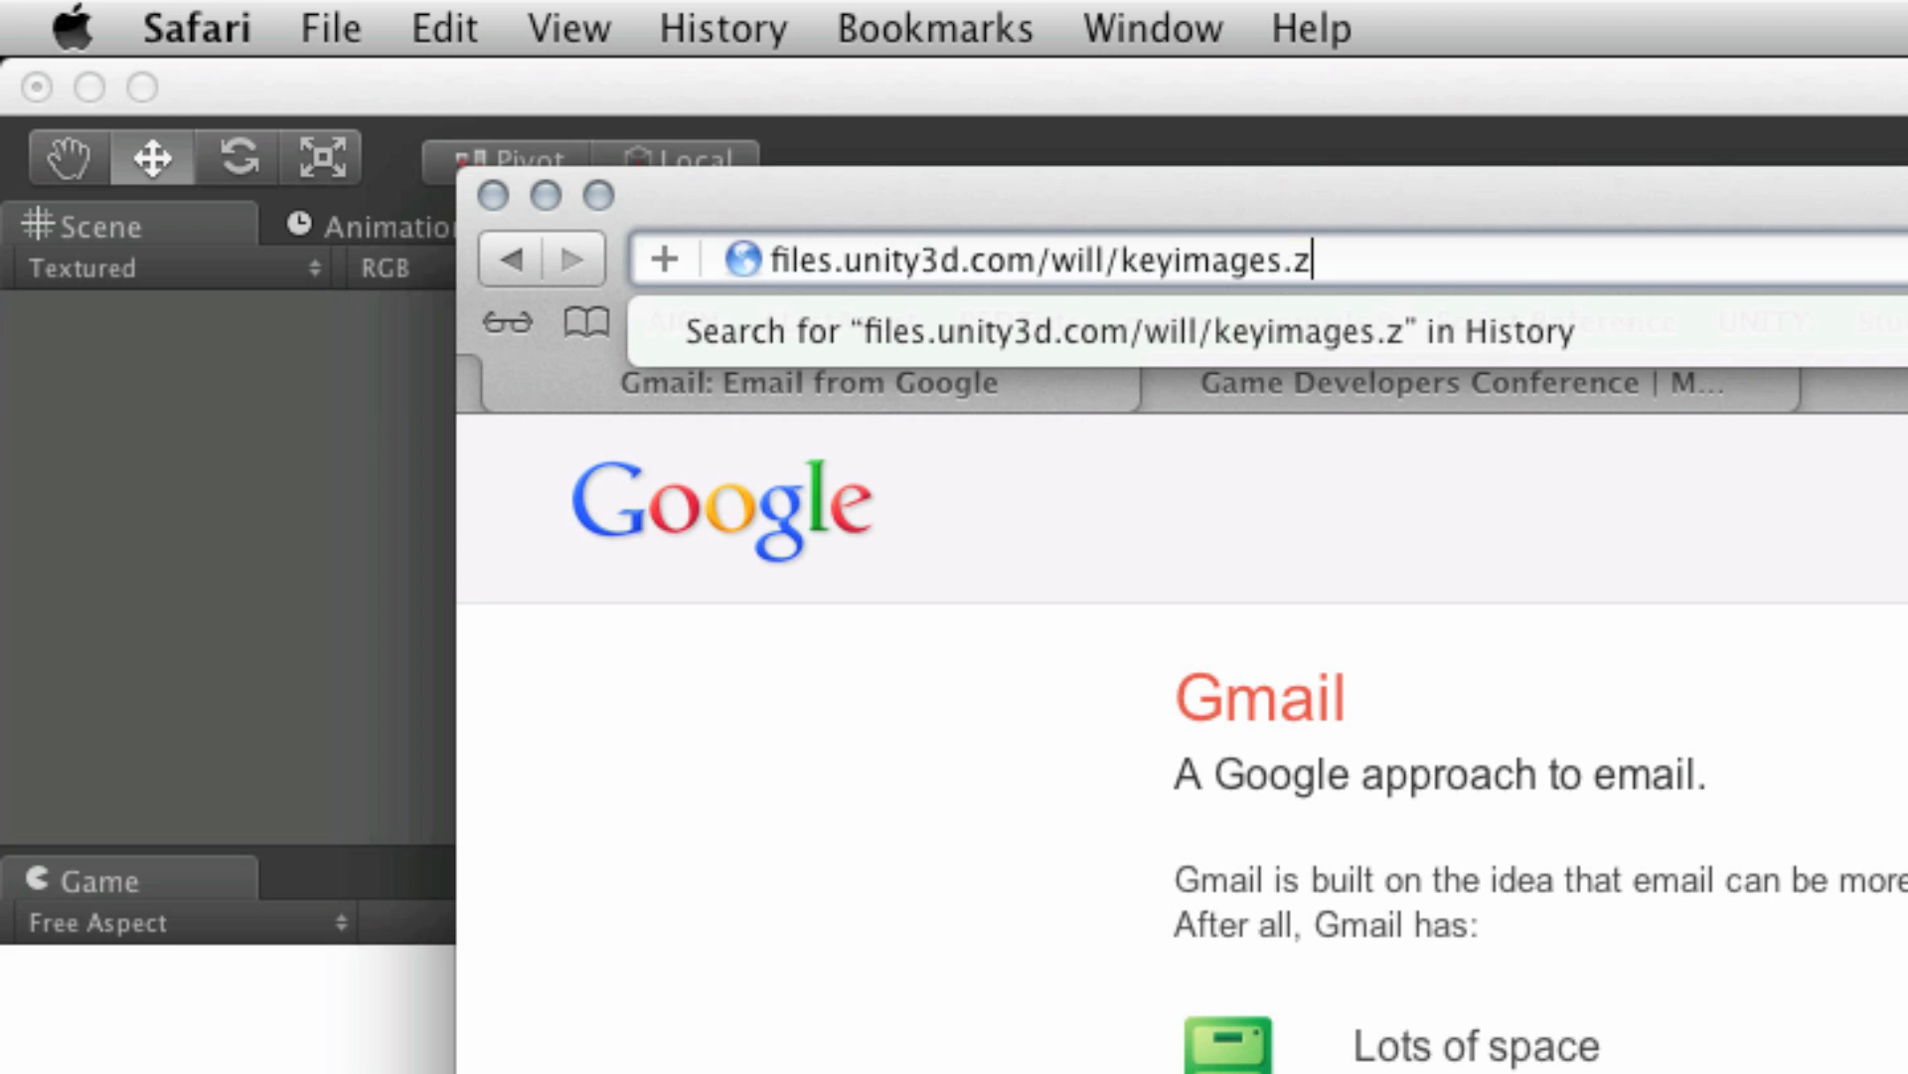
pyautogui.write('ip')
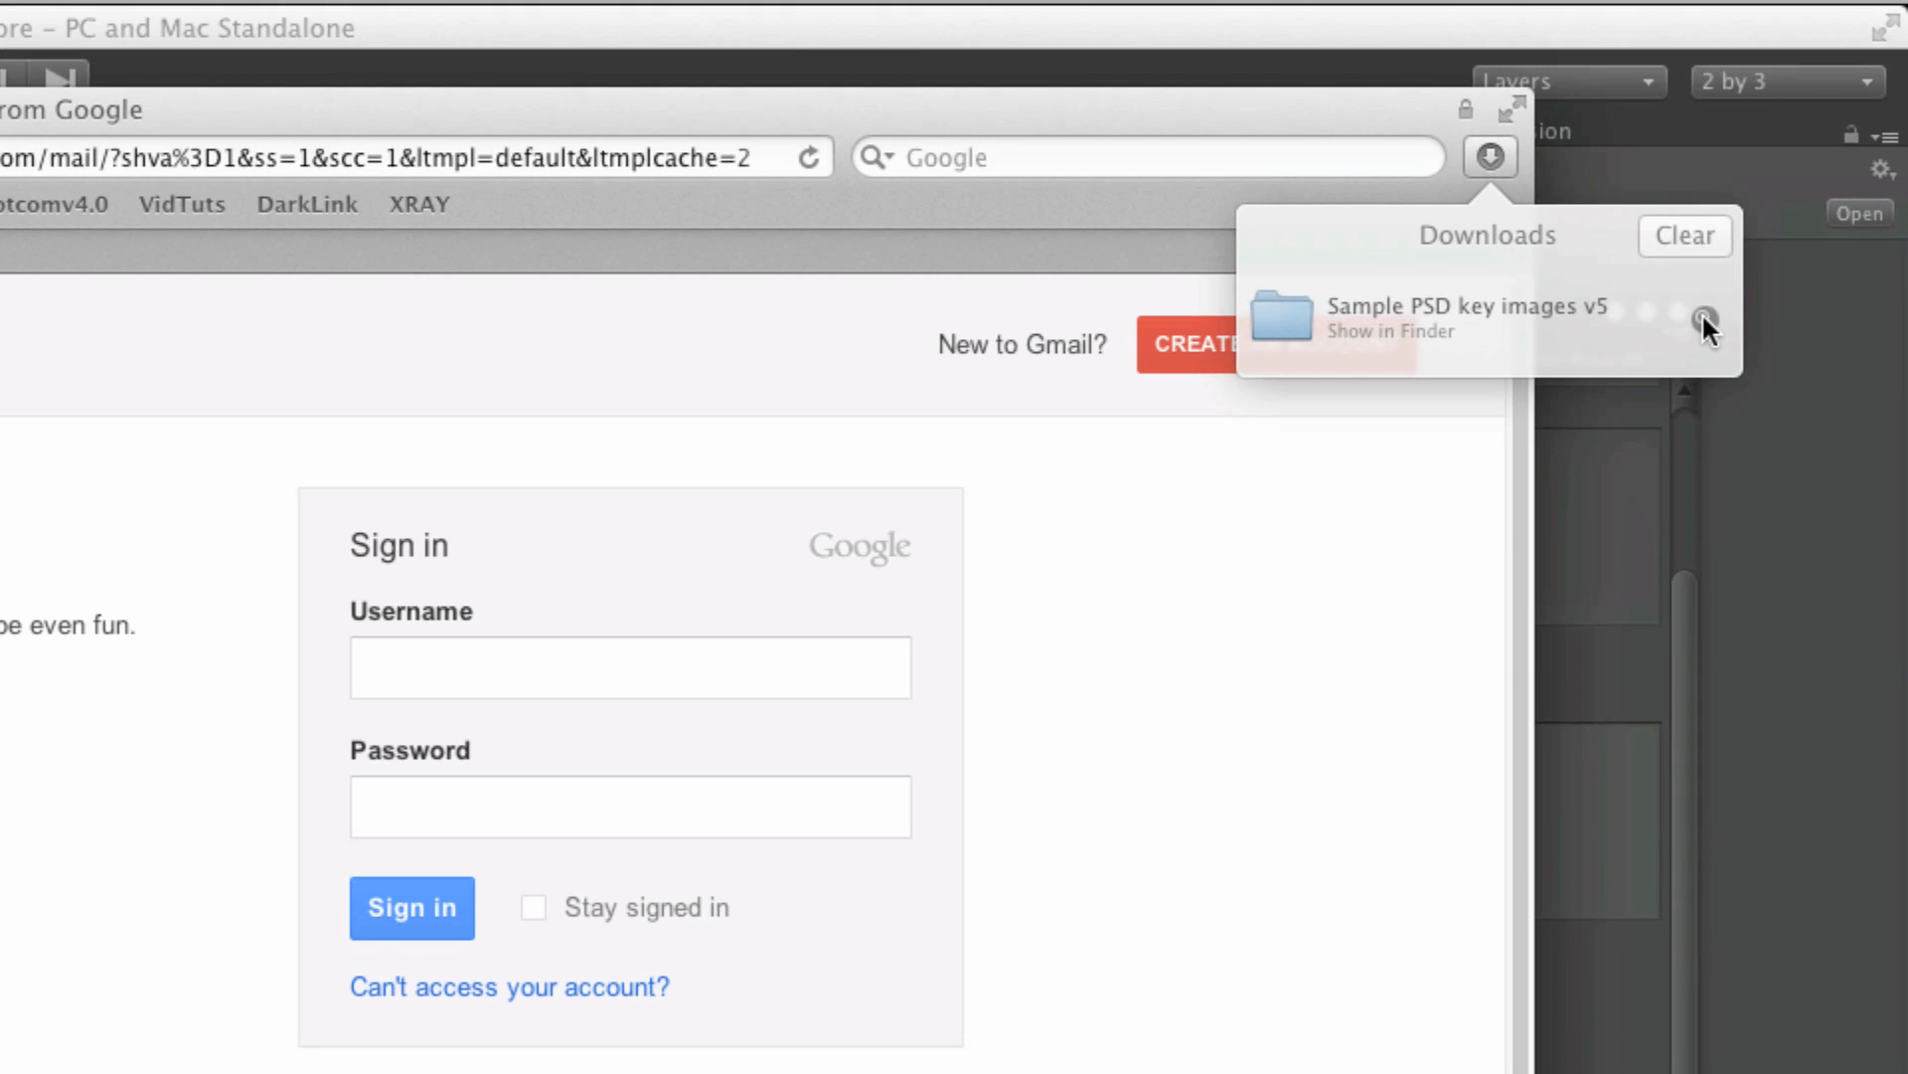
pyautogui.click(1393, 331)
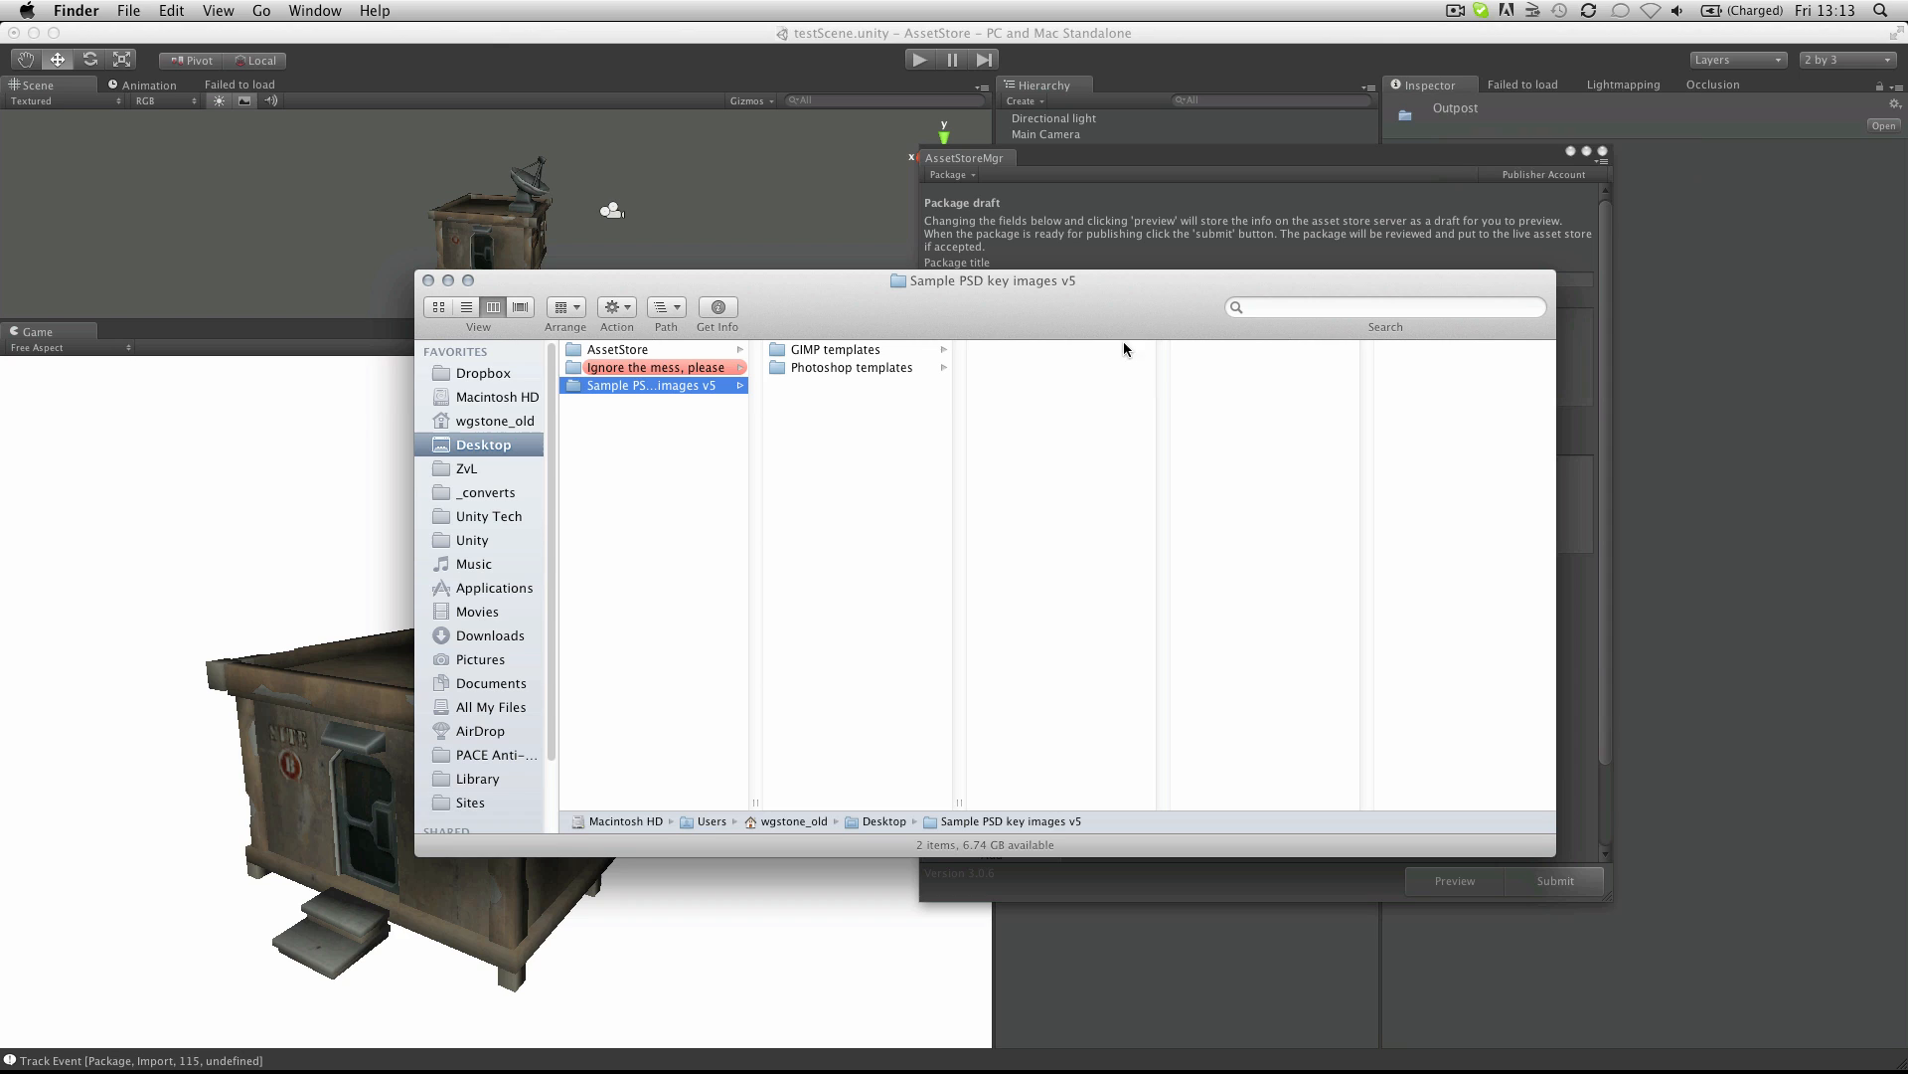
pyautogui.moveTo(912, 370)
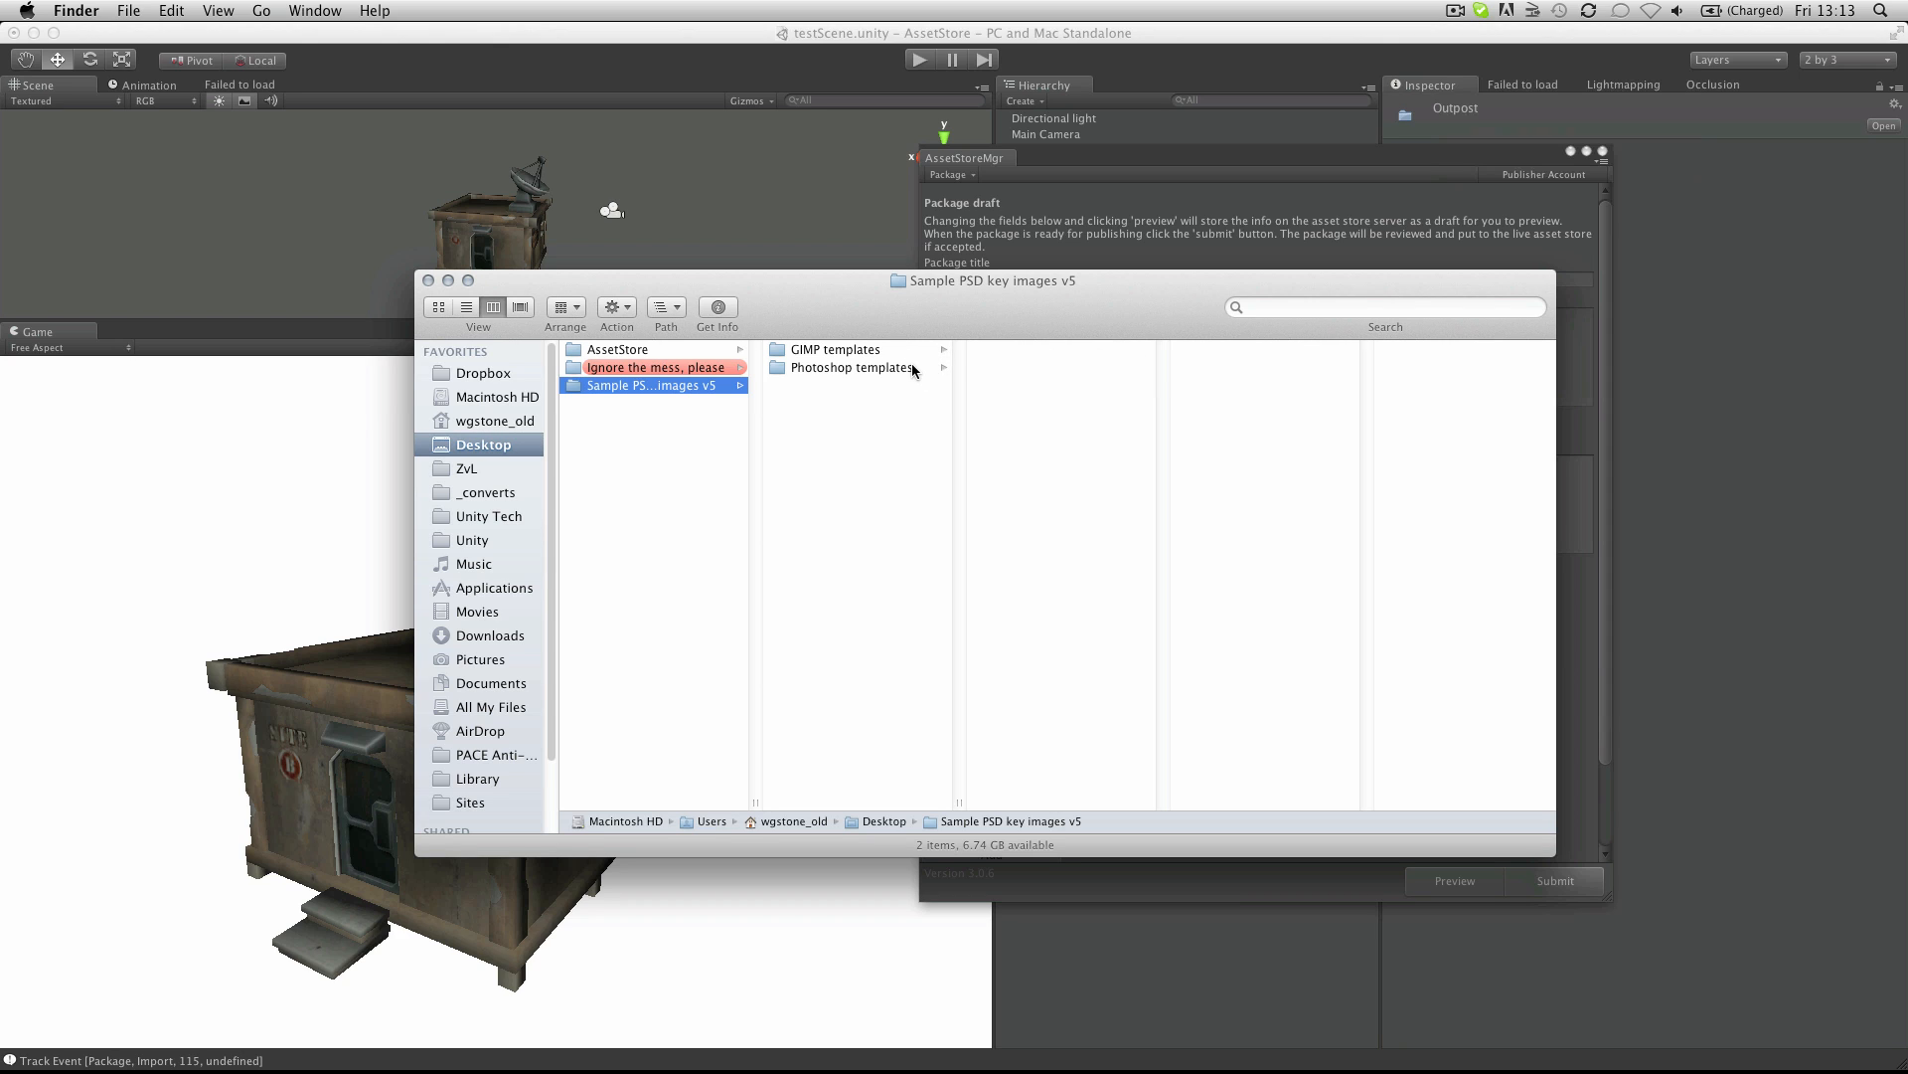
# Open the Photoshop templates folder inside Sample PSD key images v5
pyautogui.click(848, 367)
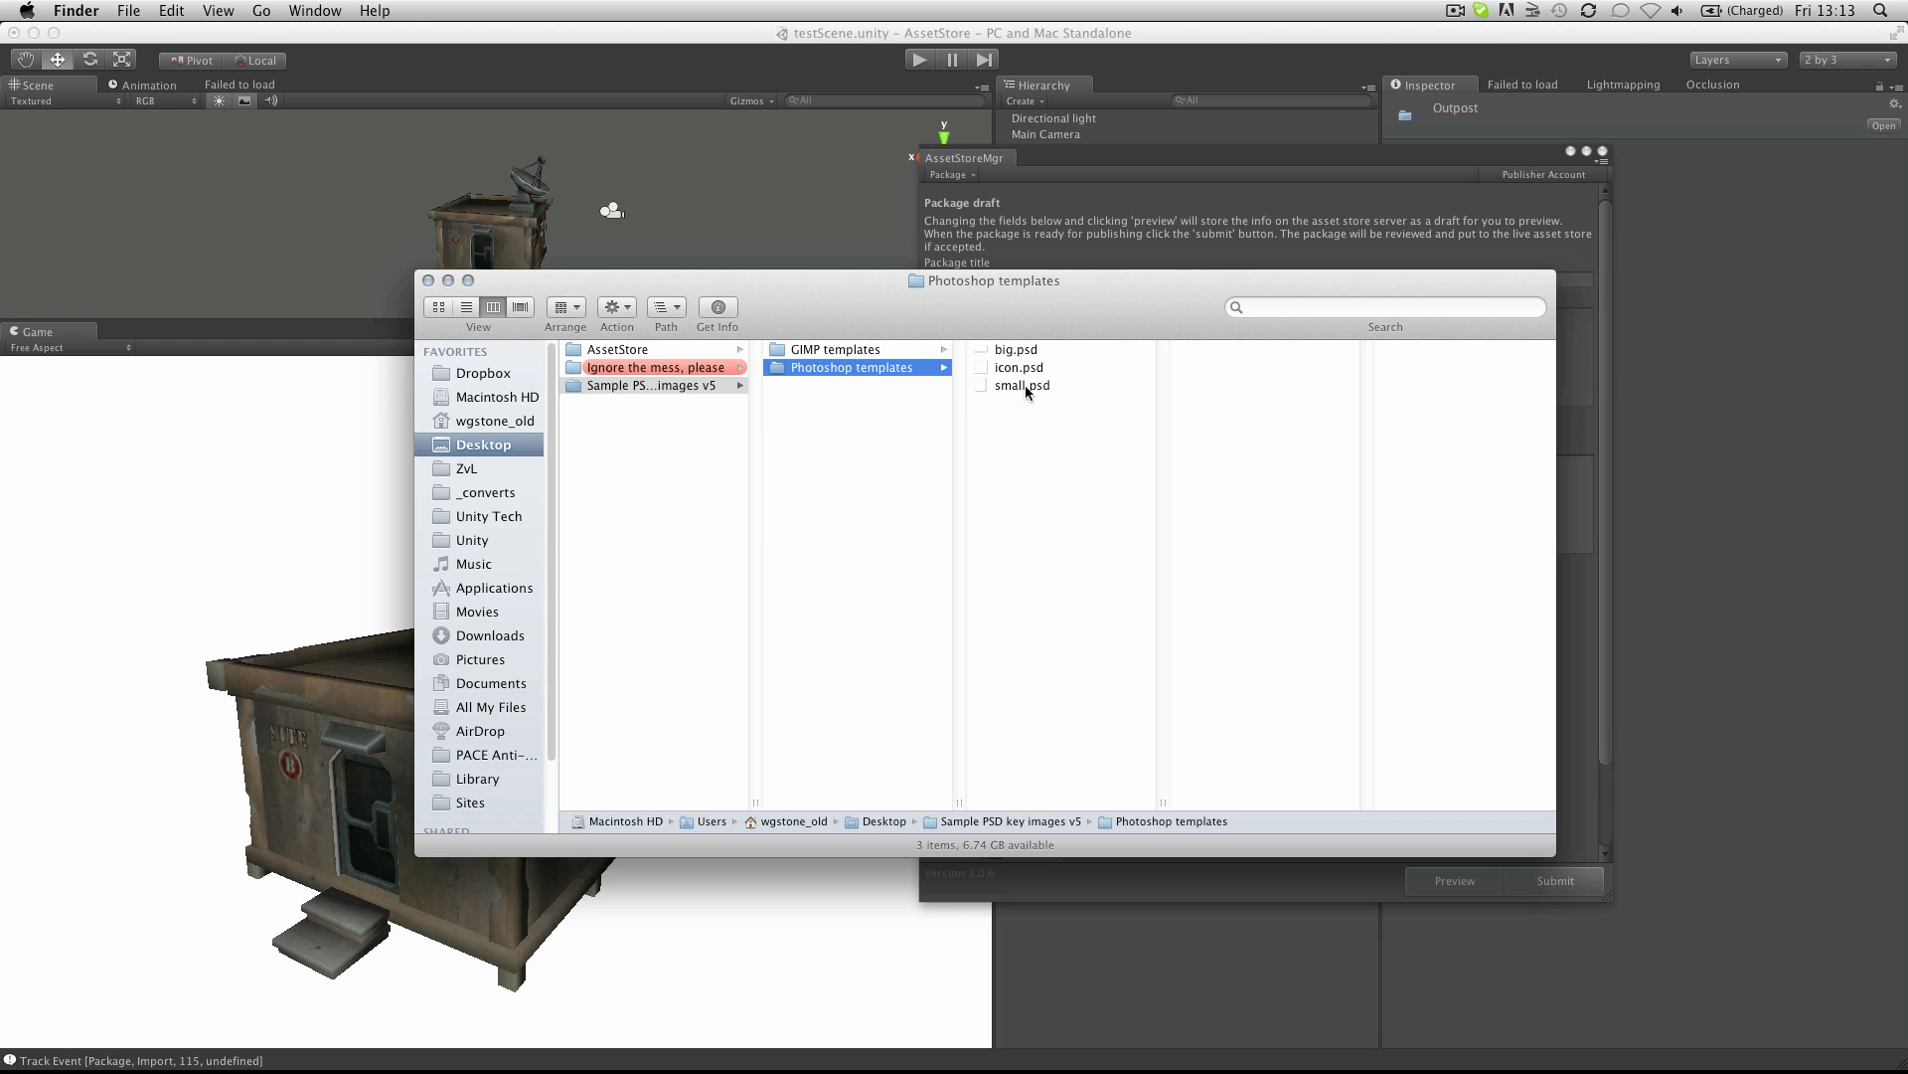
pyautogui.moveTo(983, 377)
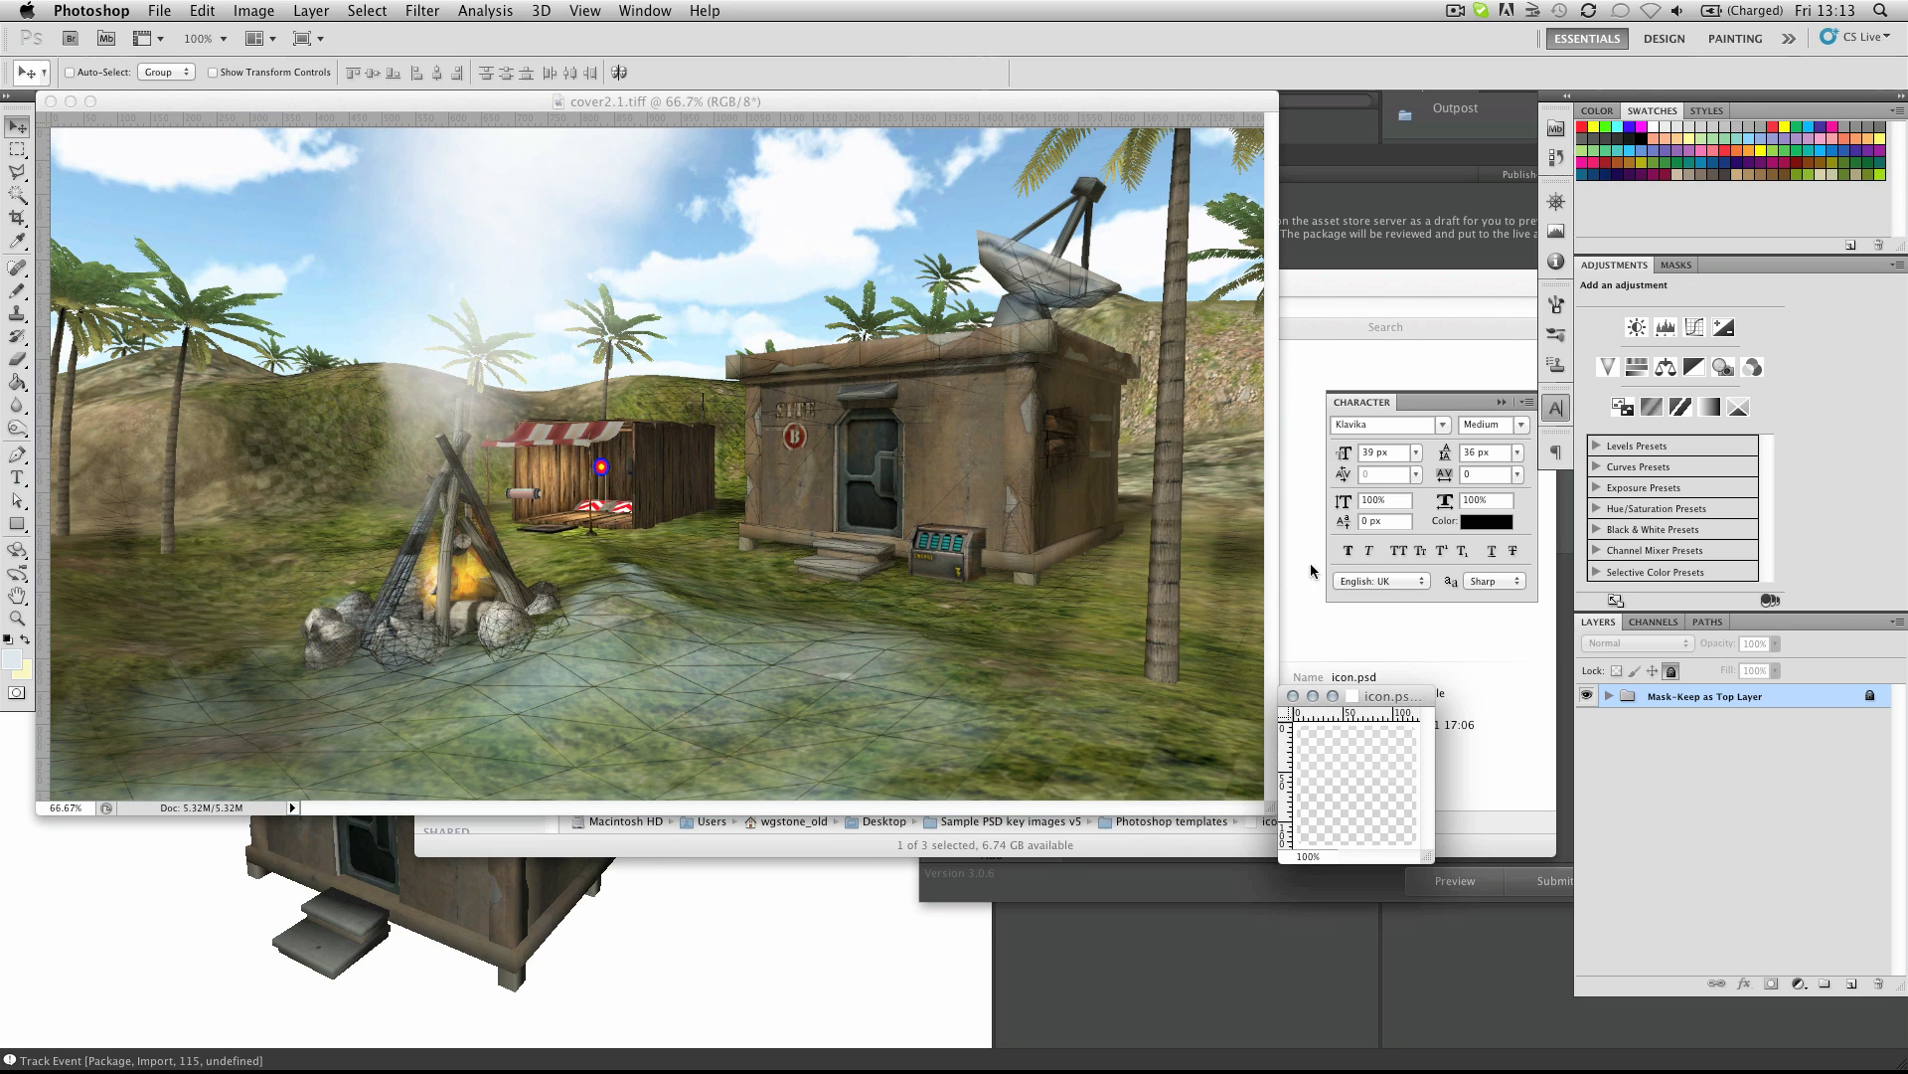
pyautogui.moveTo(932, 487)
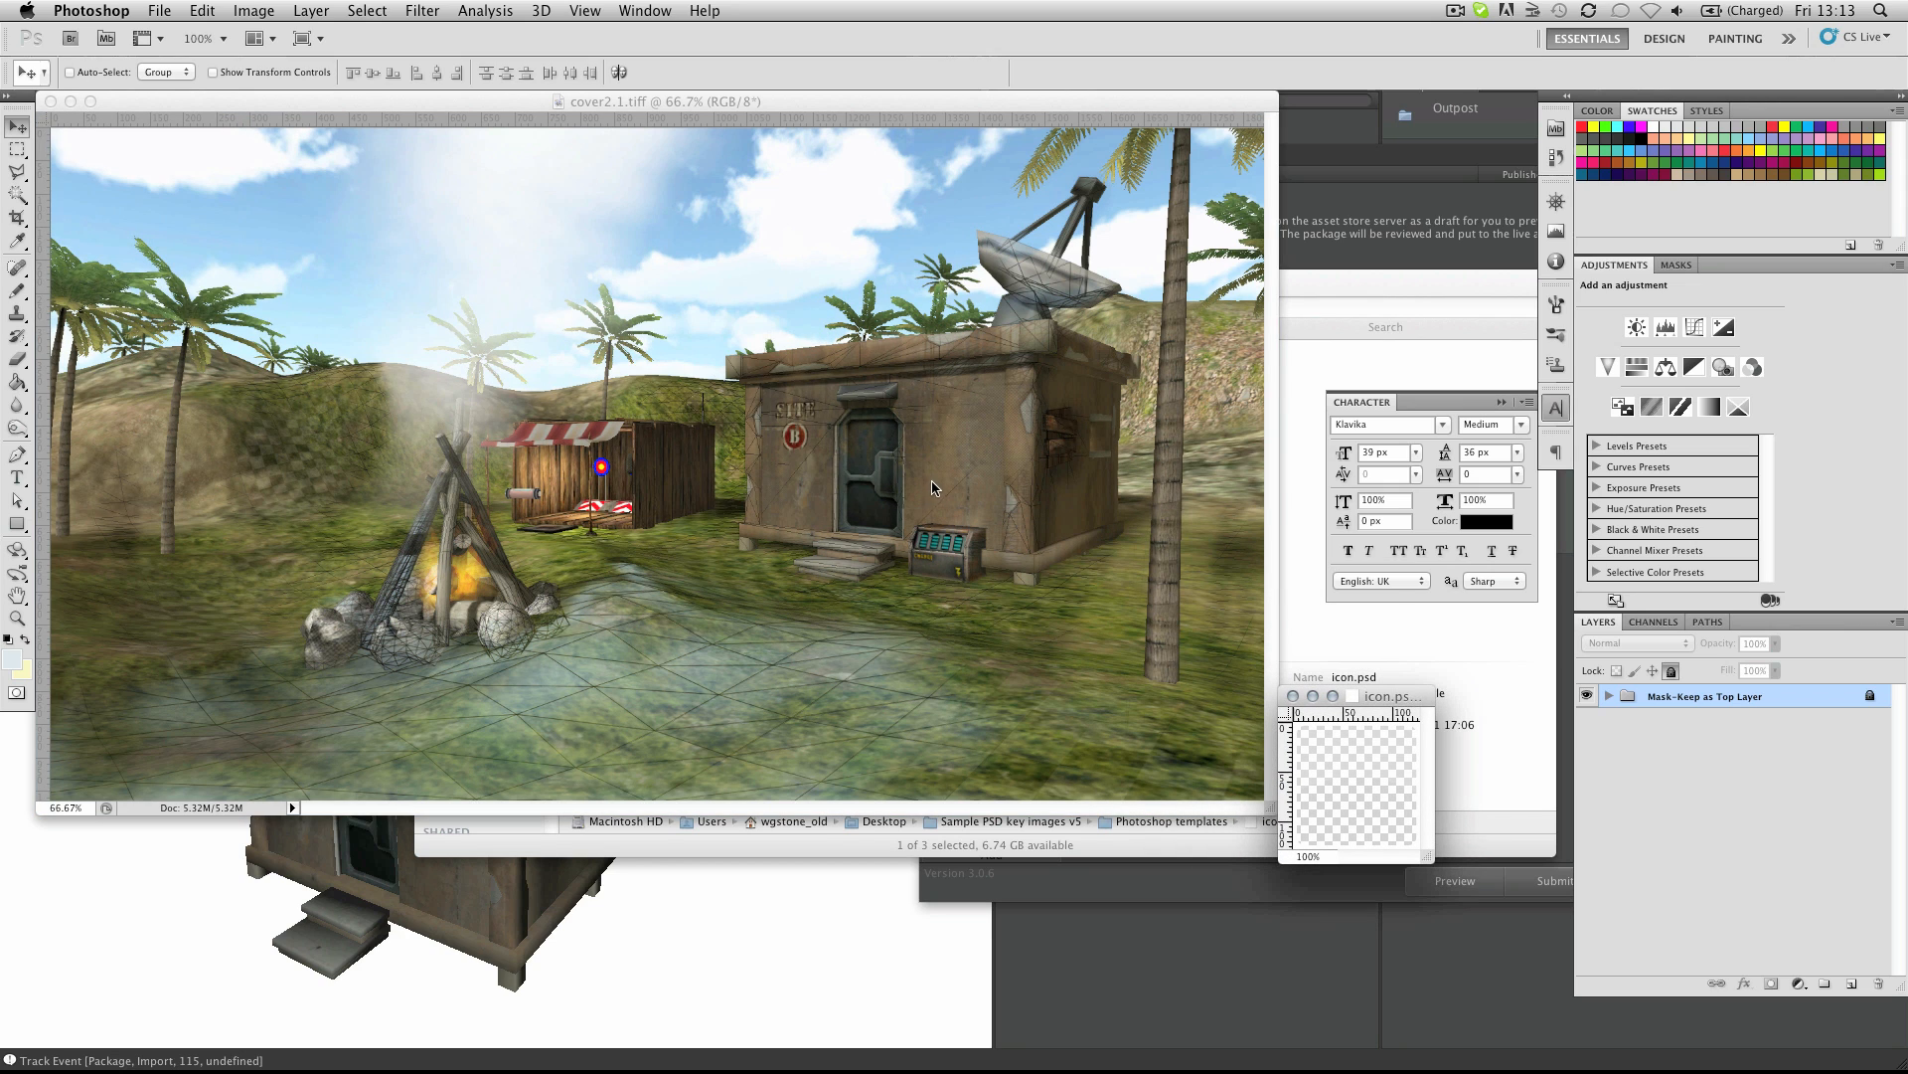
pyautogui.moveTo(811, 153)
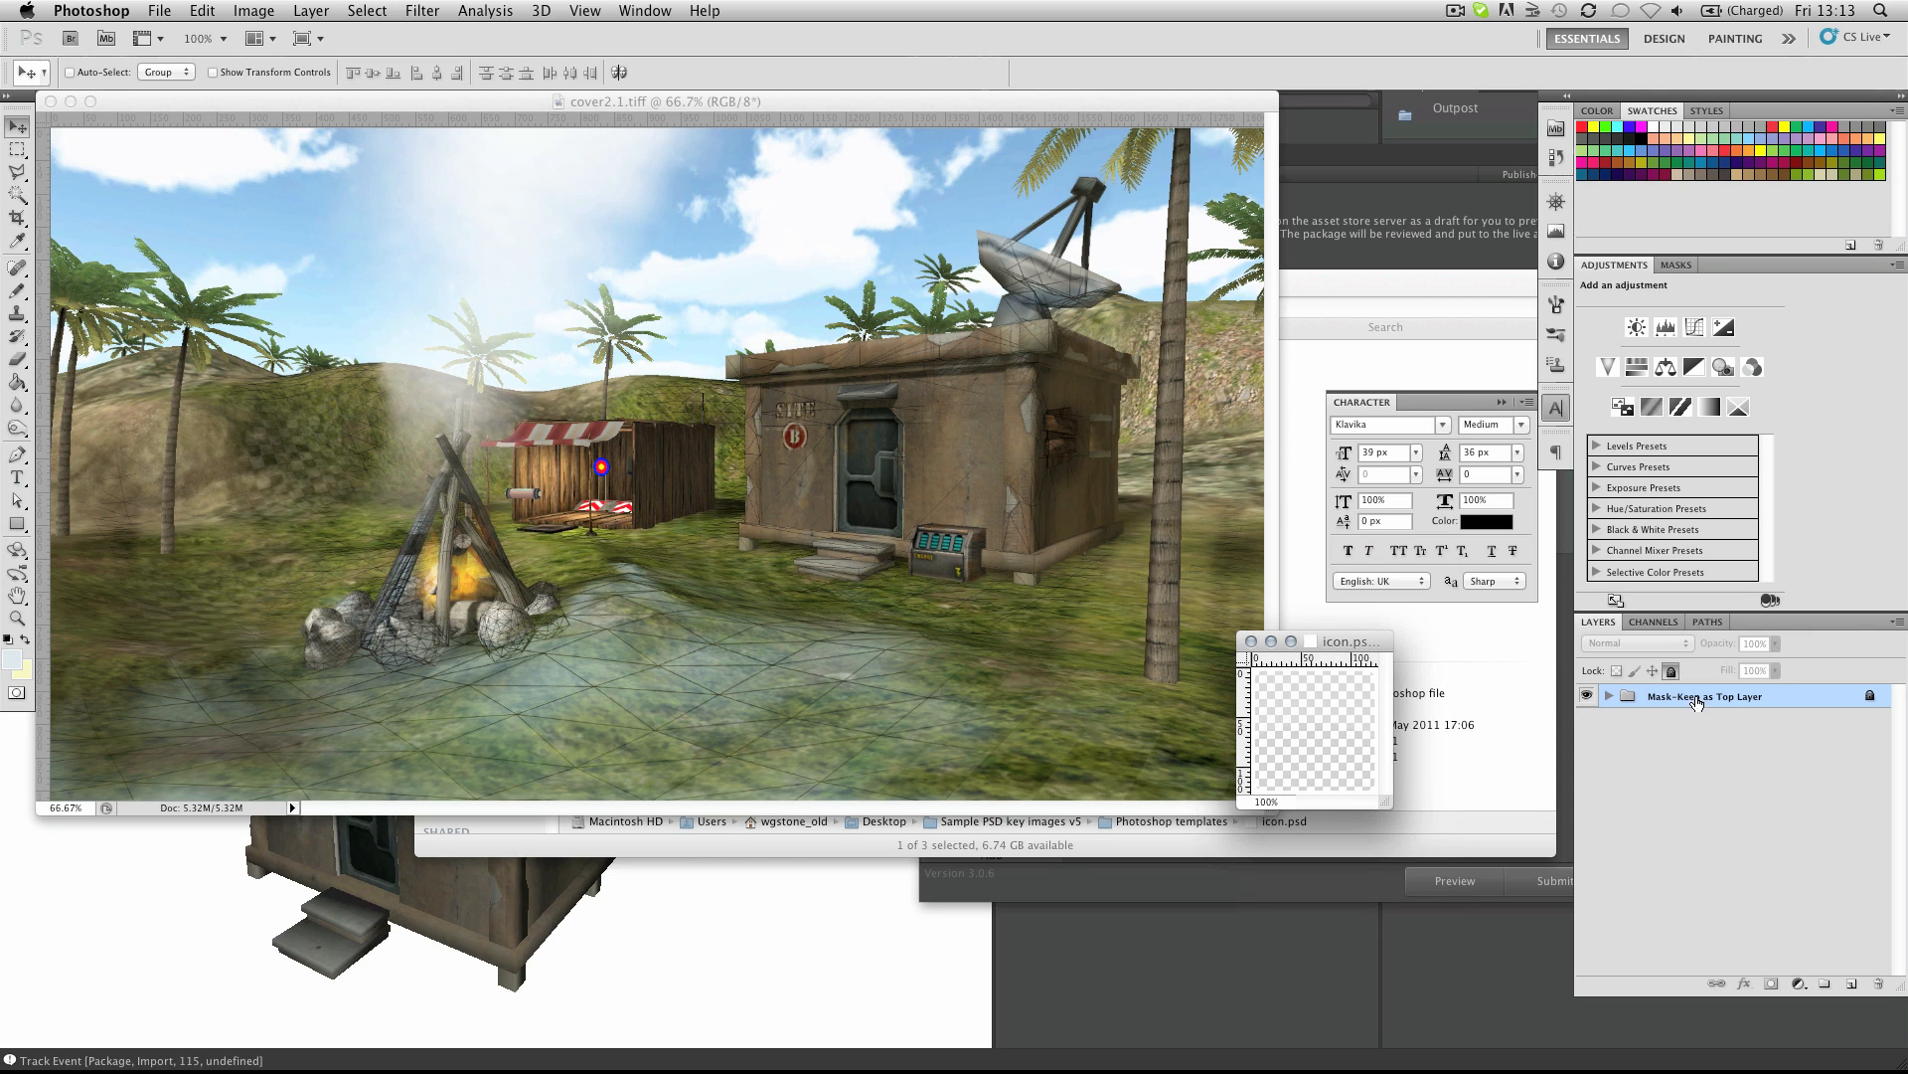
pyautogui.moveTo(1732, 706)
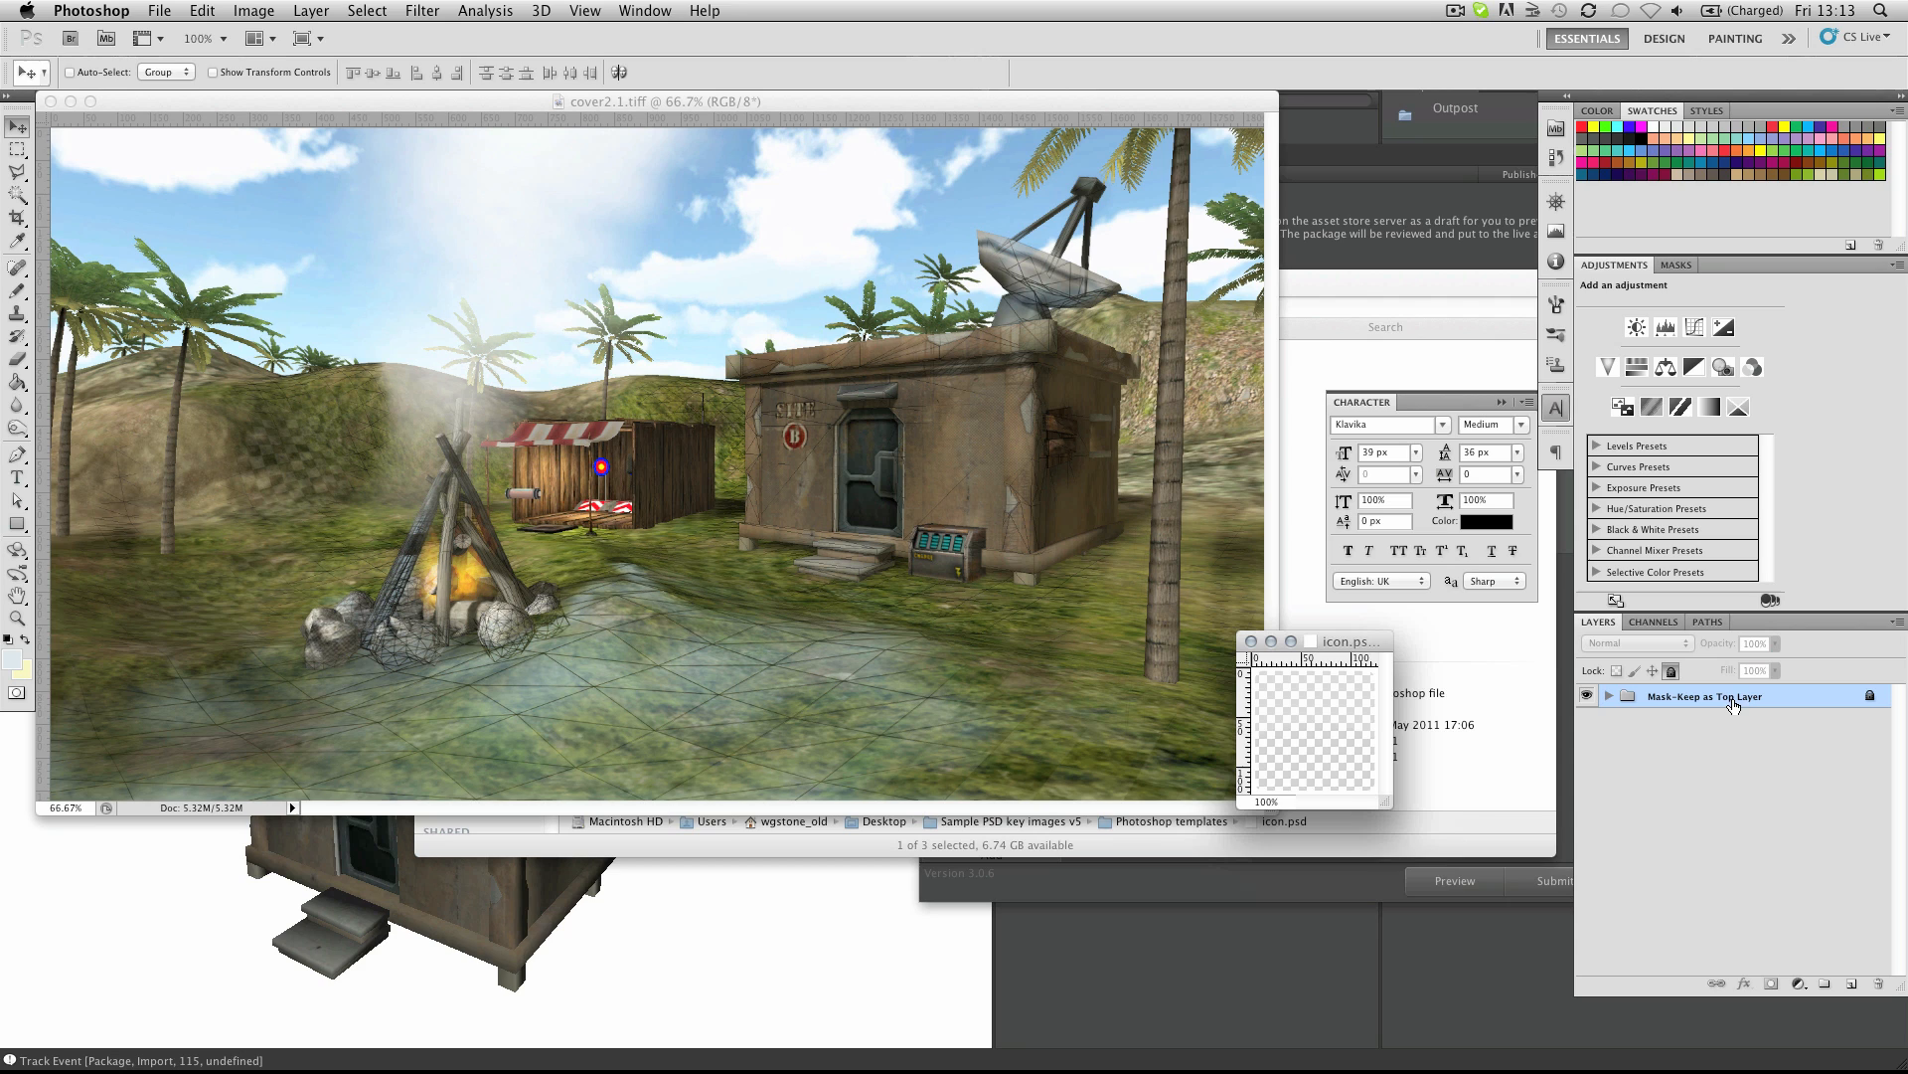
pyautogui.moveTo(1785, 712)
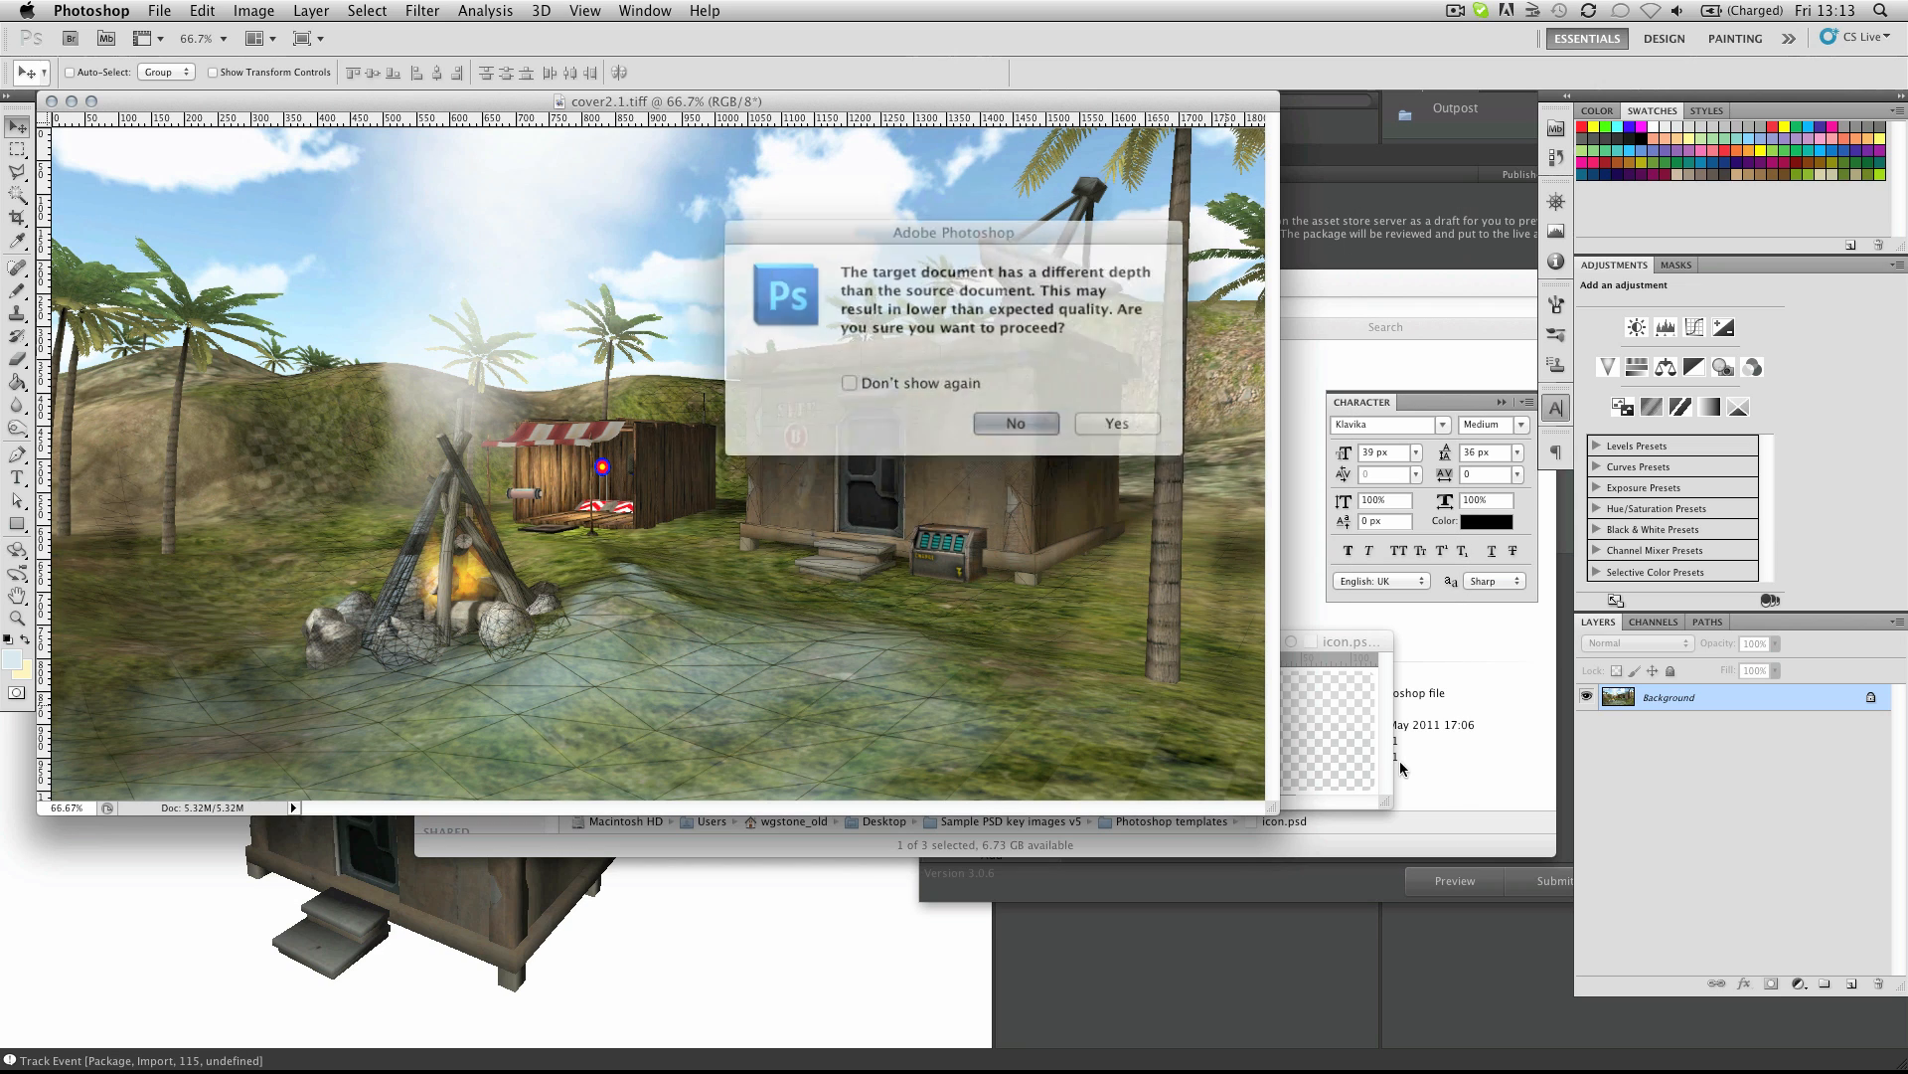
# Copy the cover2.1.tiff scene into icon.psd as Layer 1, accepting the bit-depth warning
pyautogui.click(1115, 422)
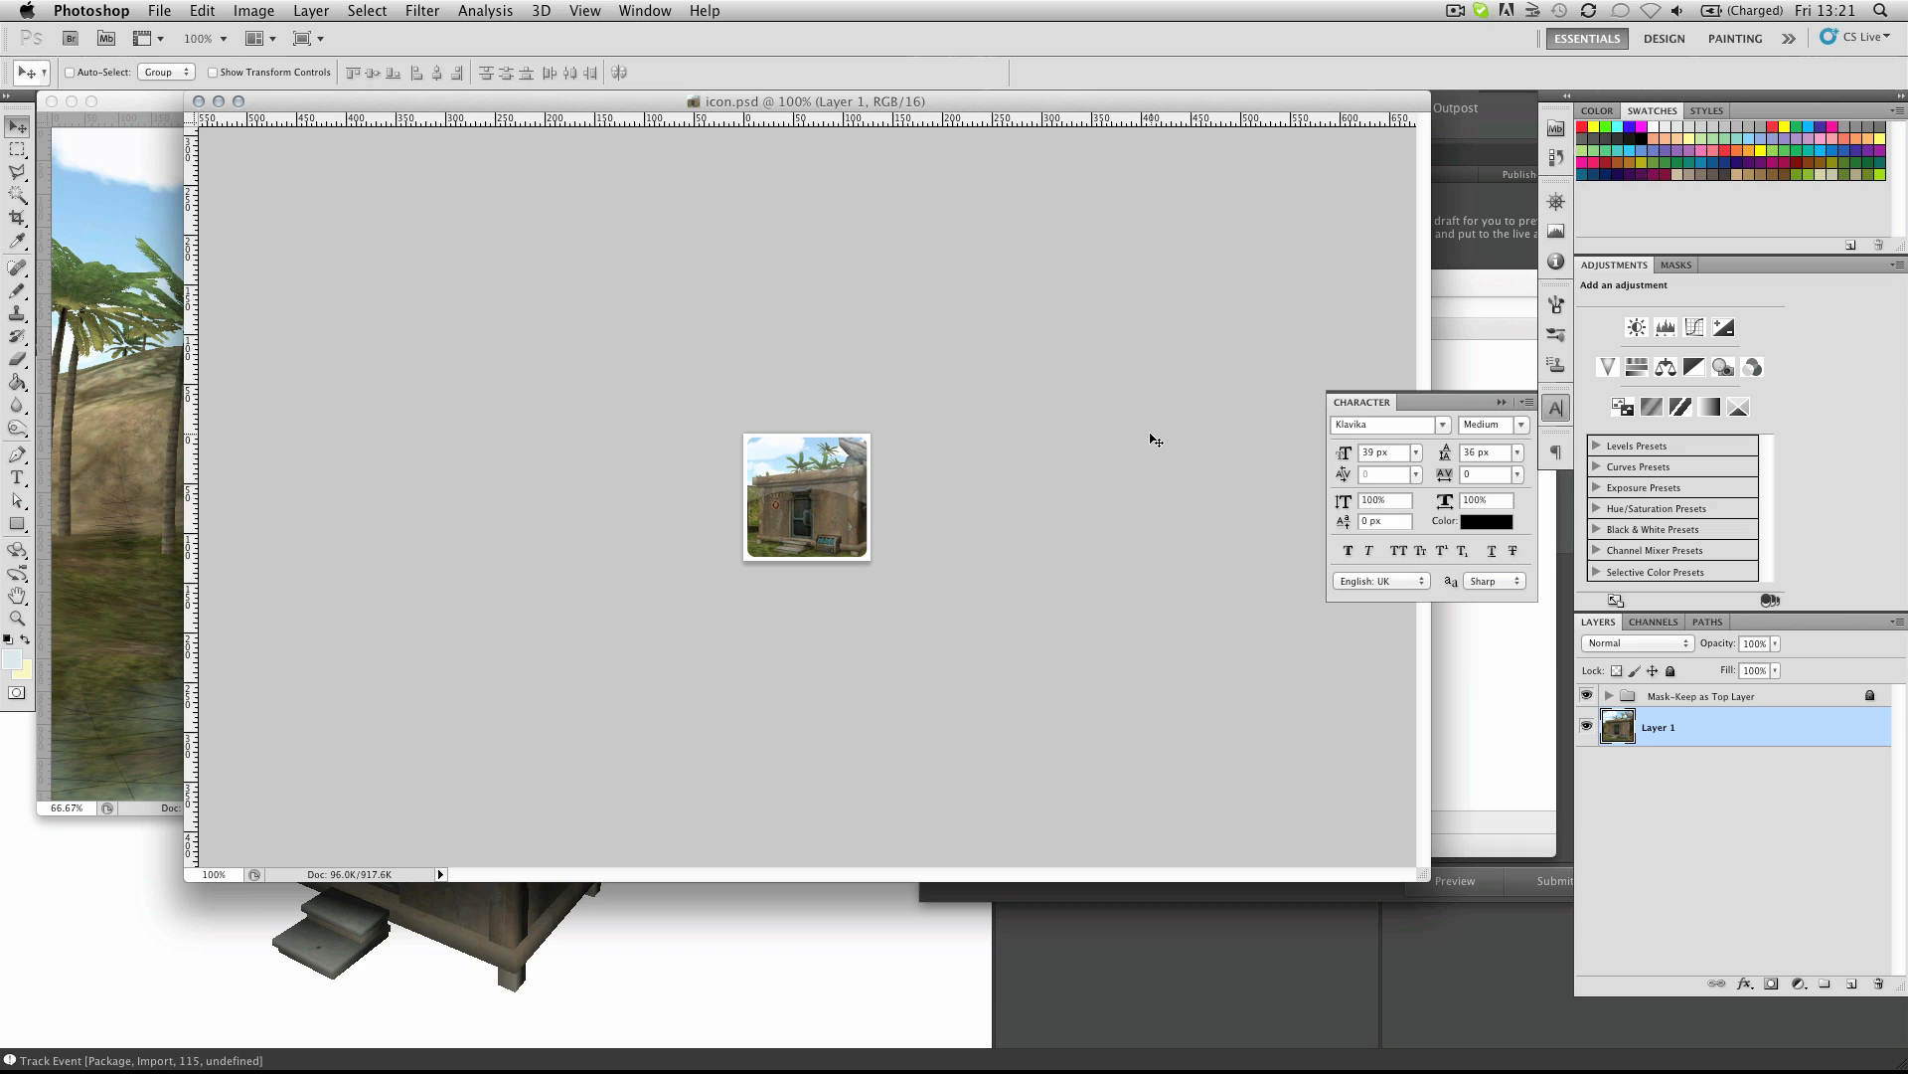
pyautogui.moveTo(1146, 445)
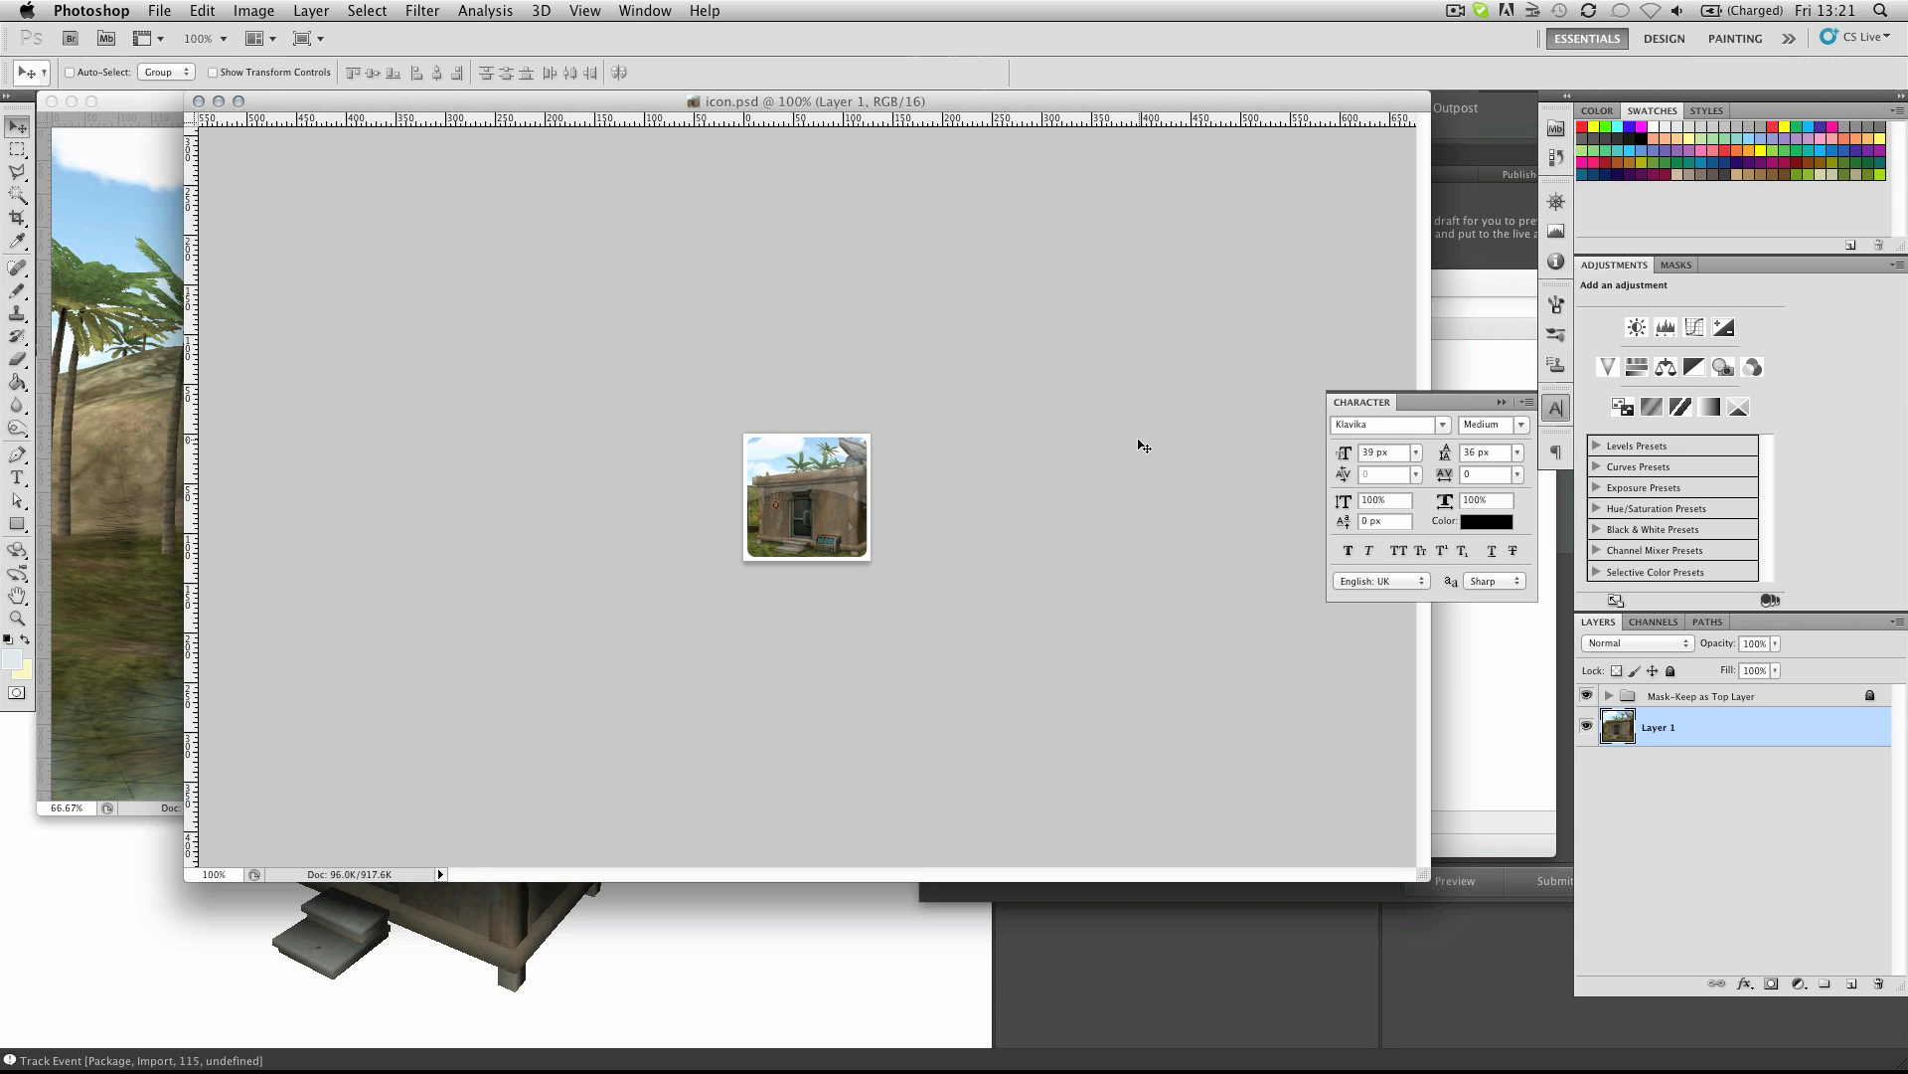
pyautogui.moveTo(1139, 451)
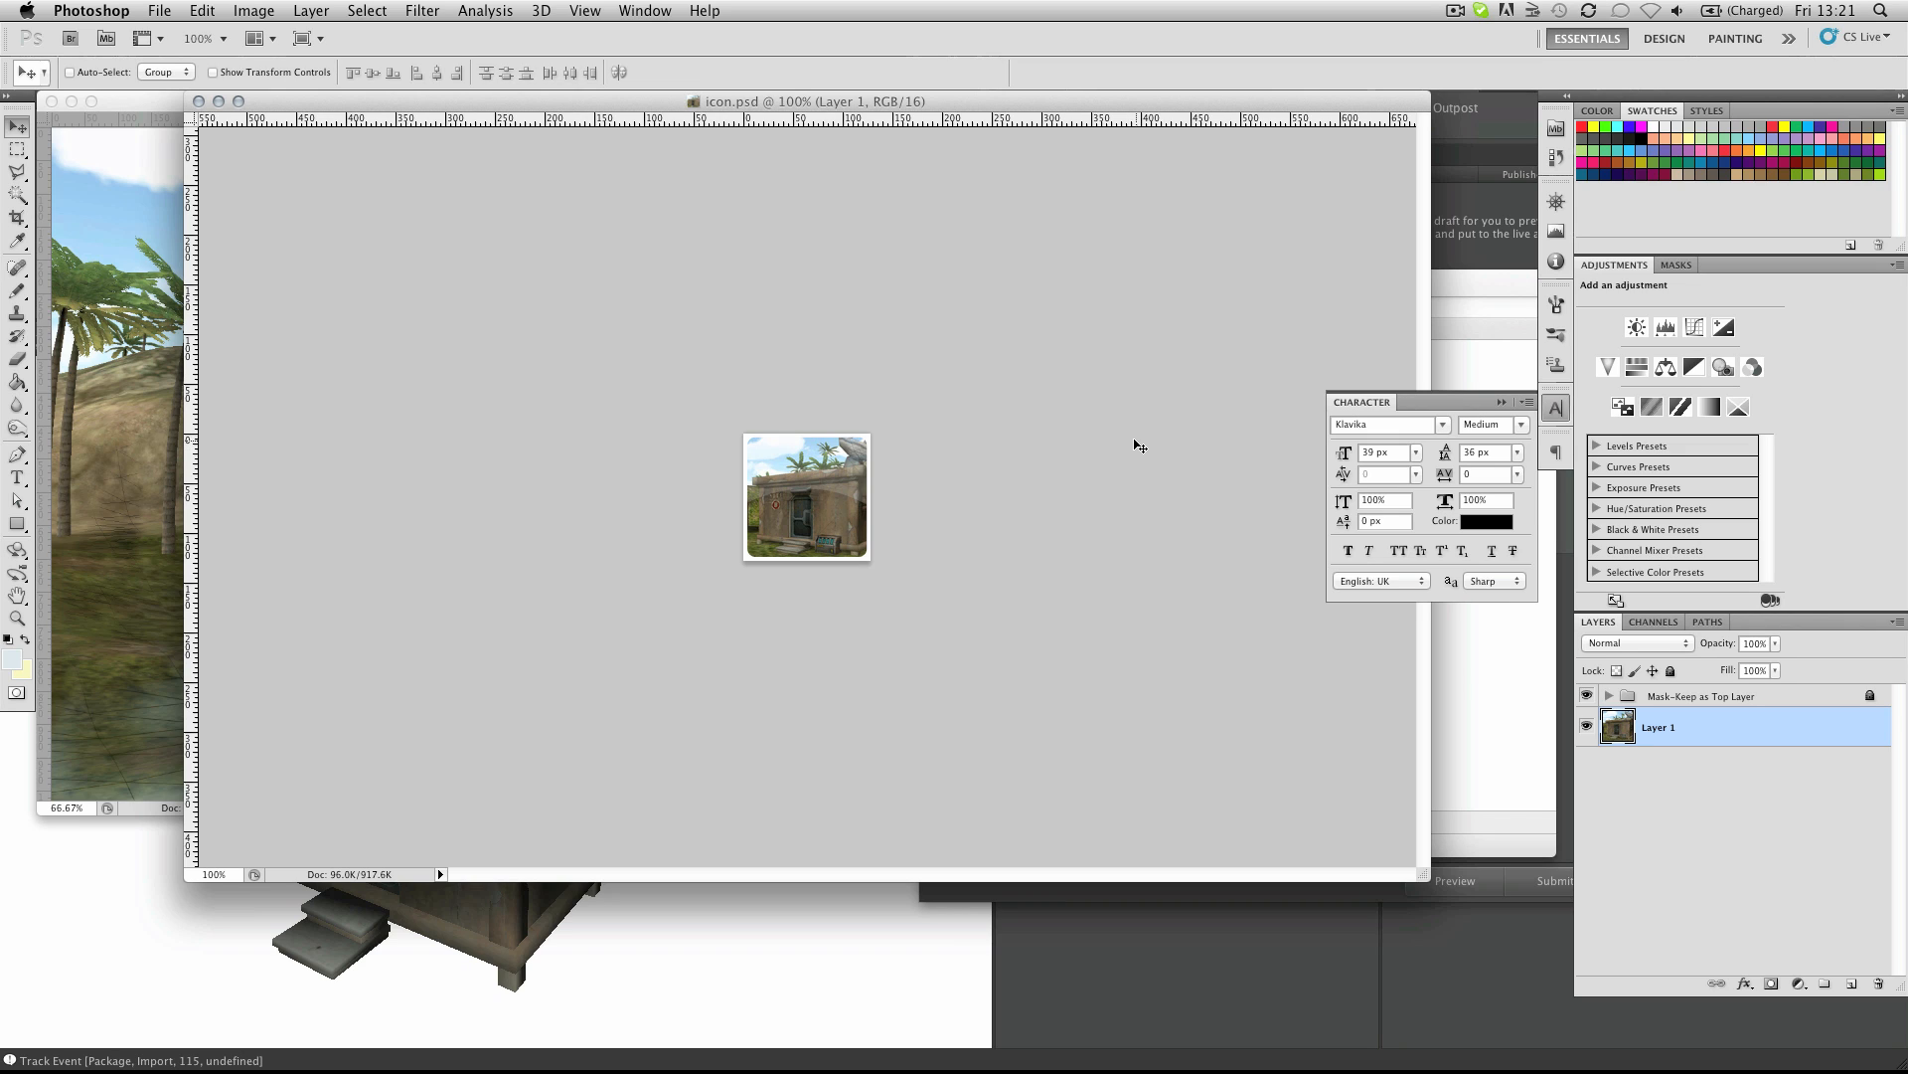
pyautogui.click(158, 10)
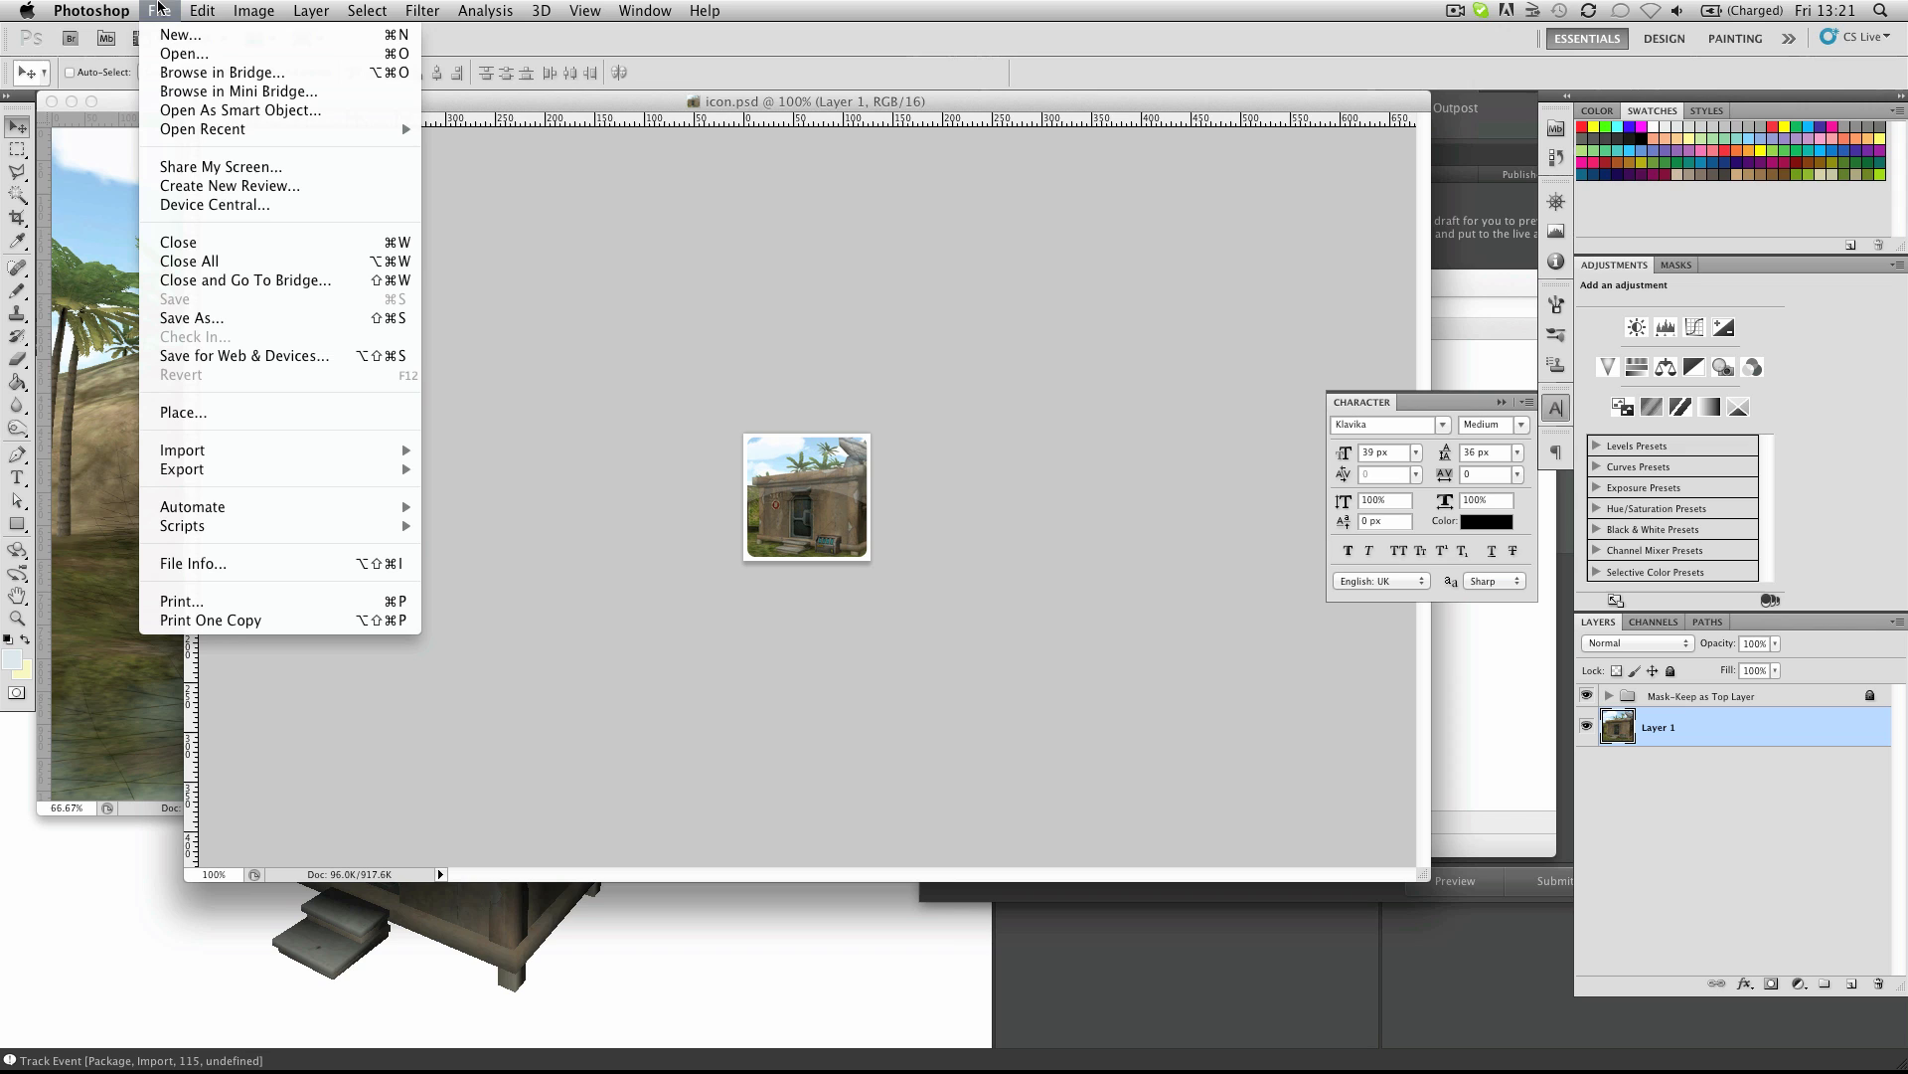
pyautogui.moveTo(191, 318)
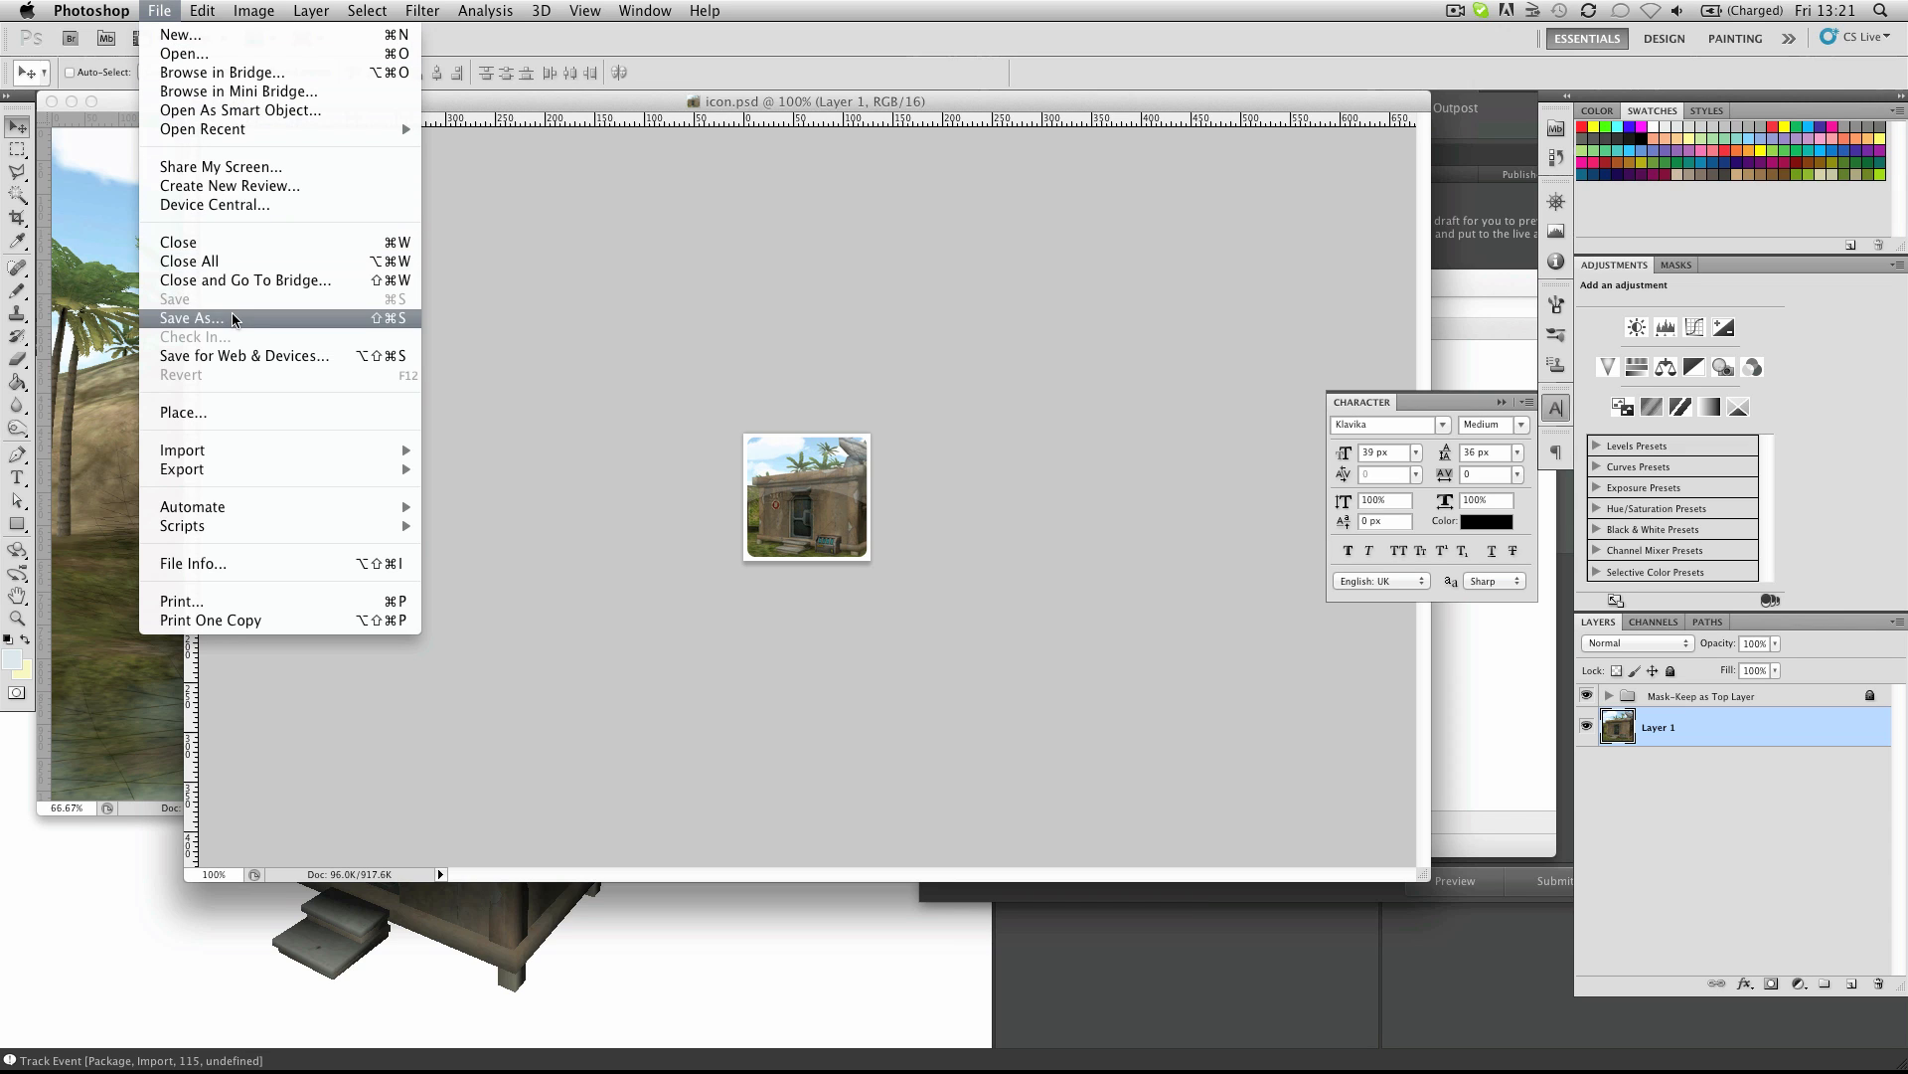
# Save the icon template in PNG format as icon.png, confirming the PNG options
pyautogui.click(191, 318)
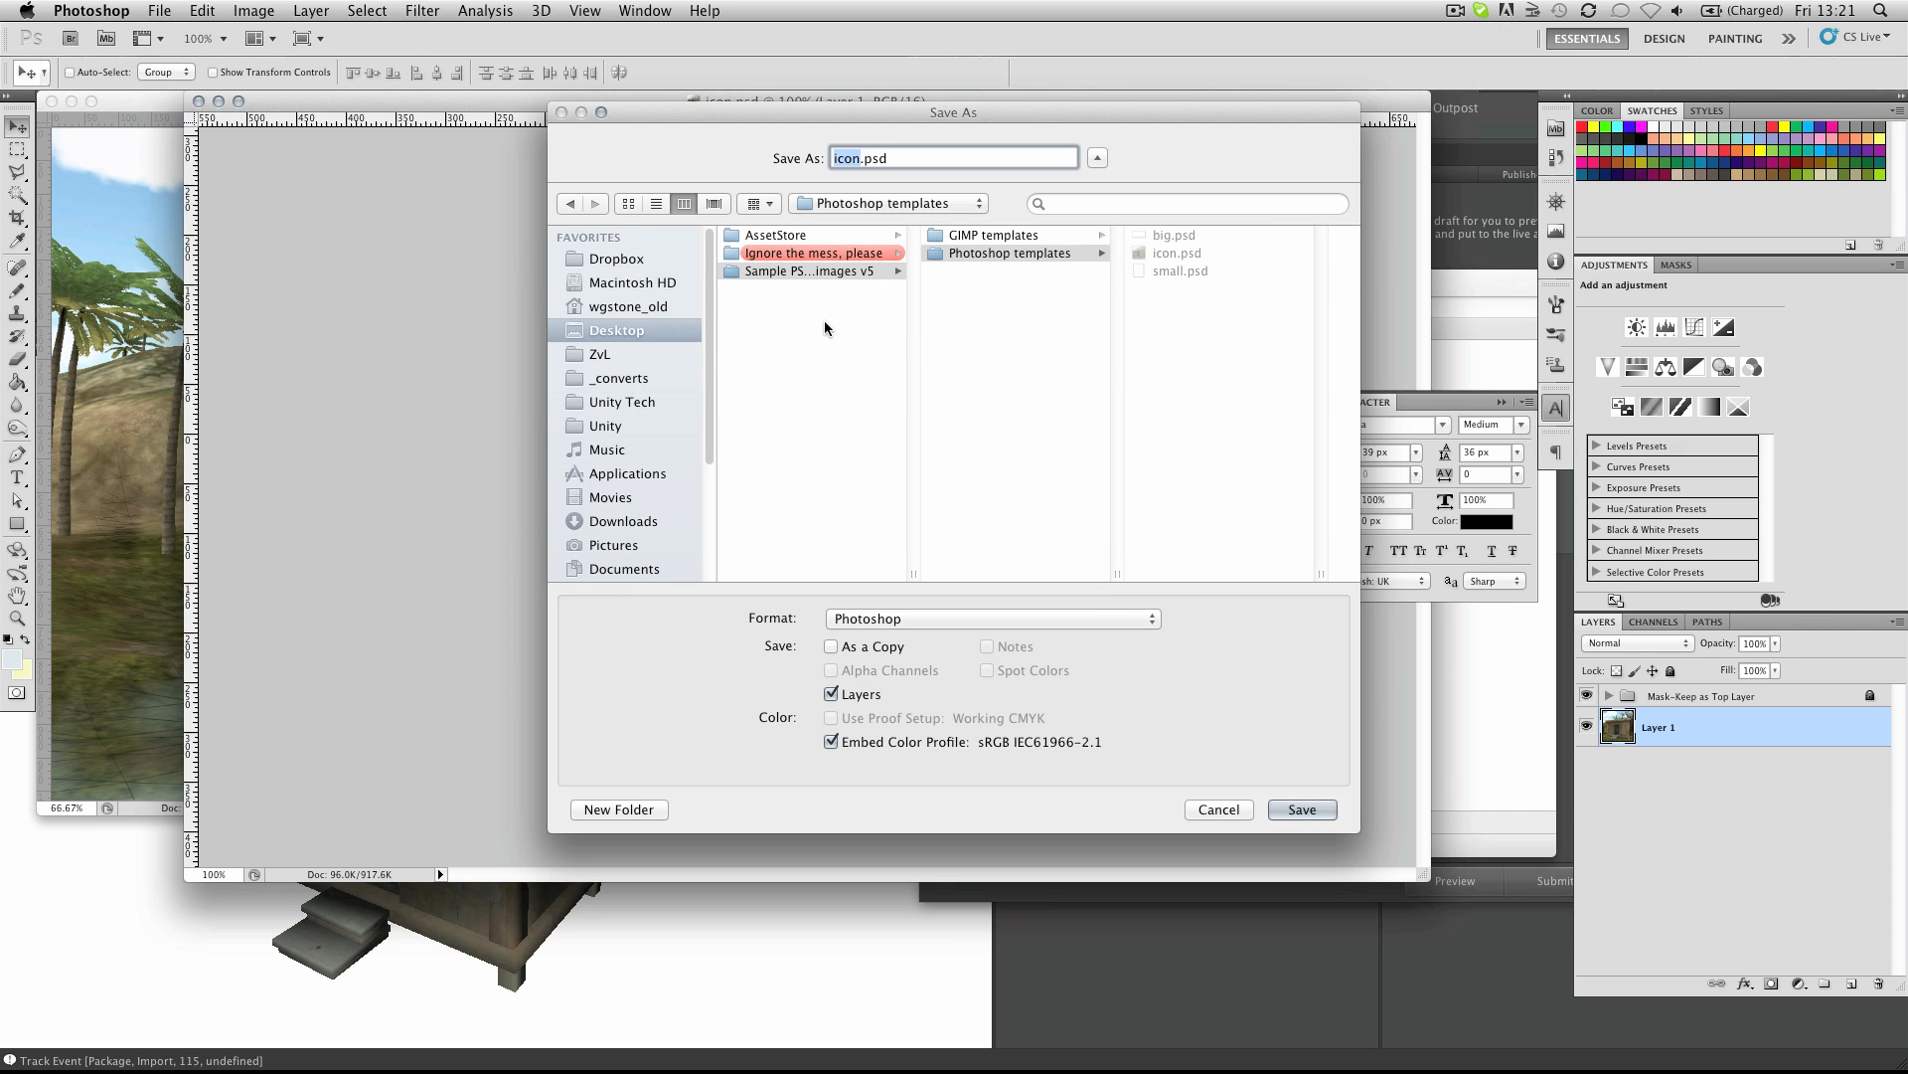
pyautogui.click(990, 618)
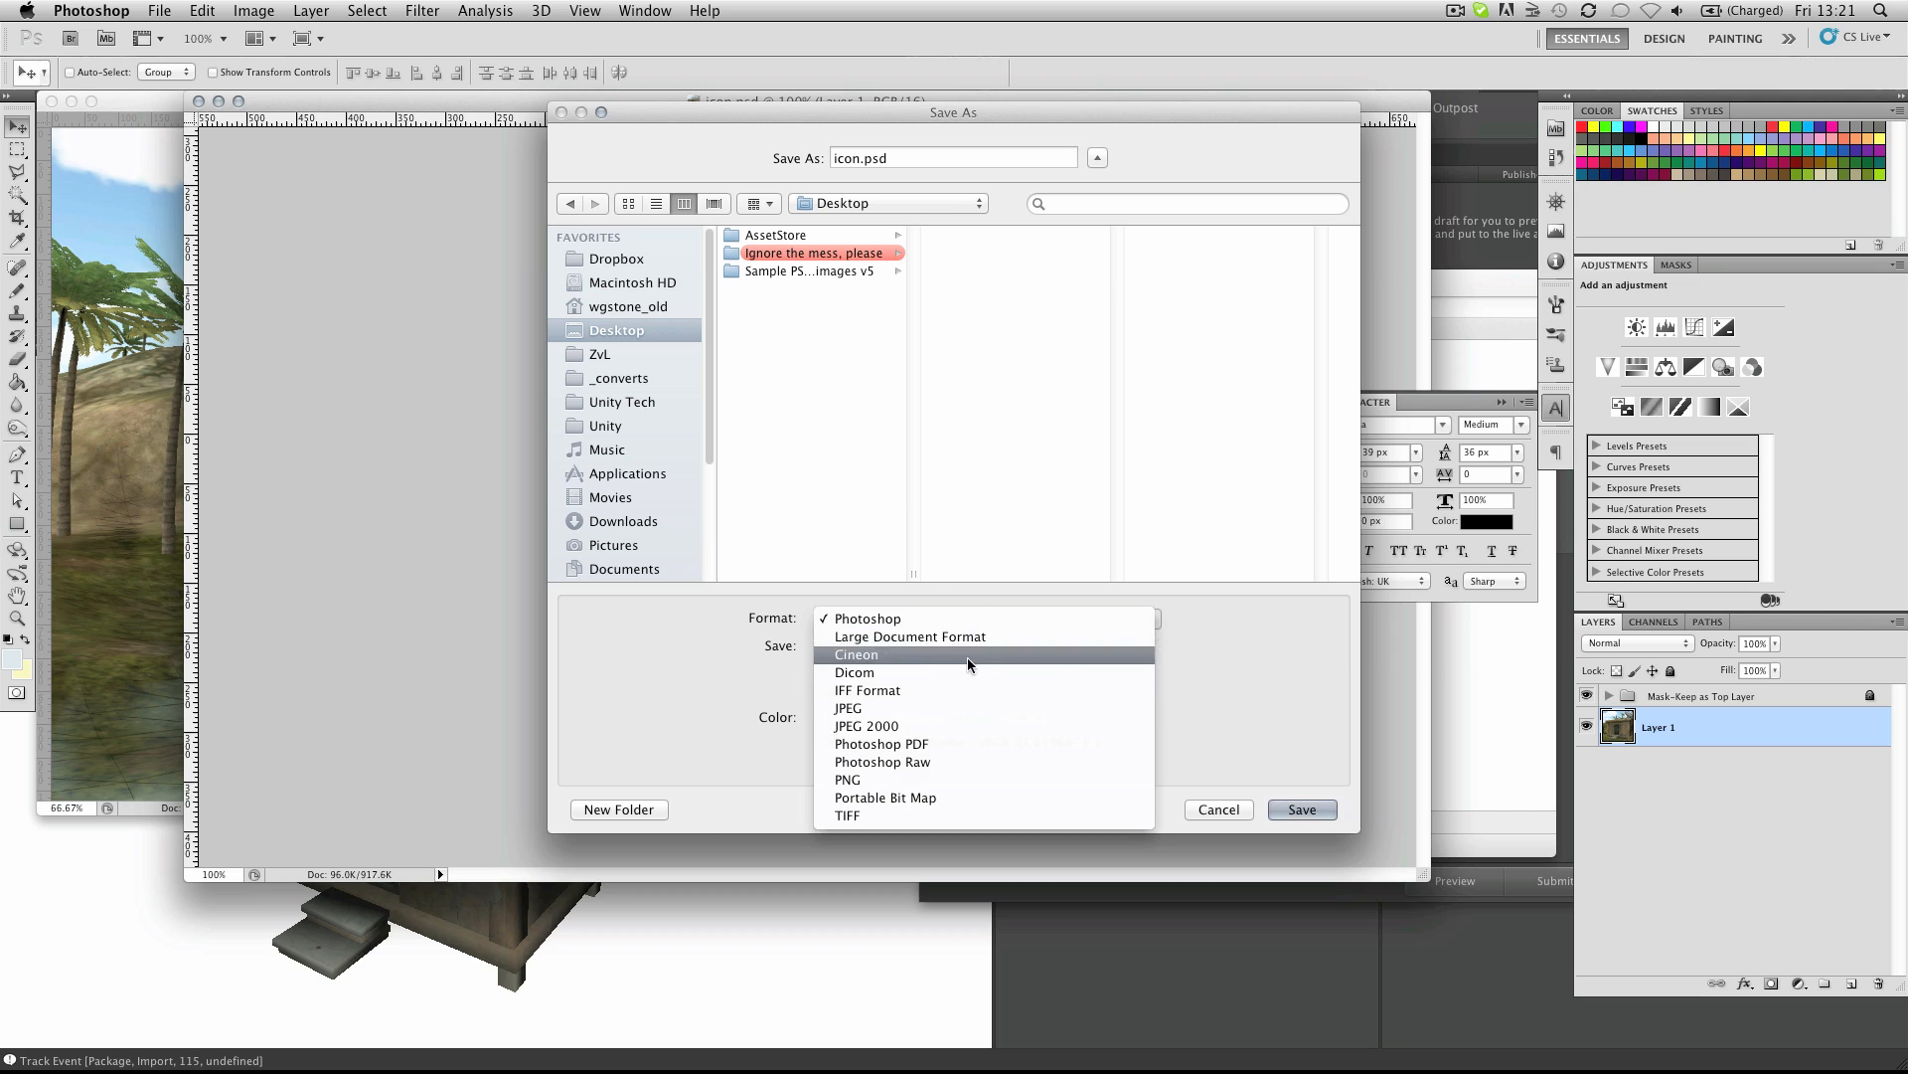
pyautogui.click(847, 779)
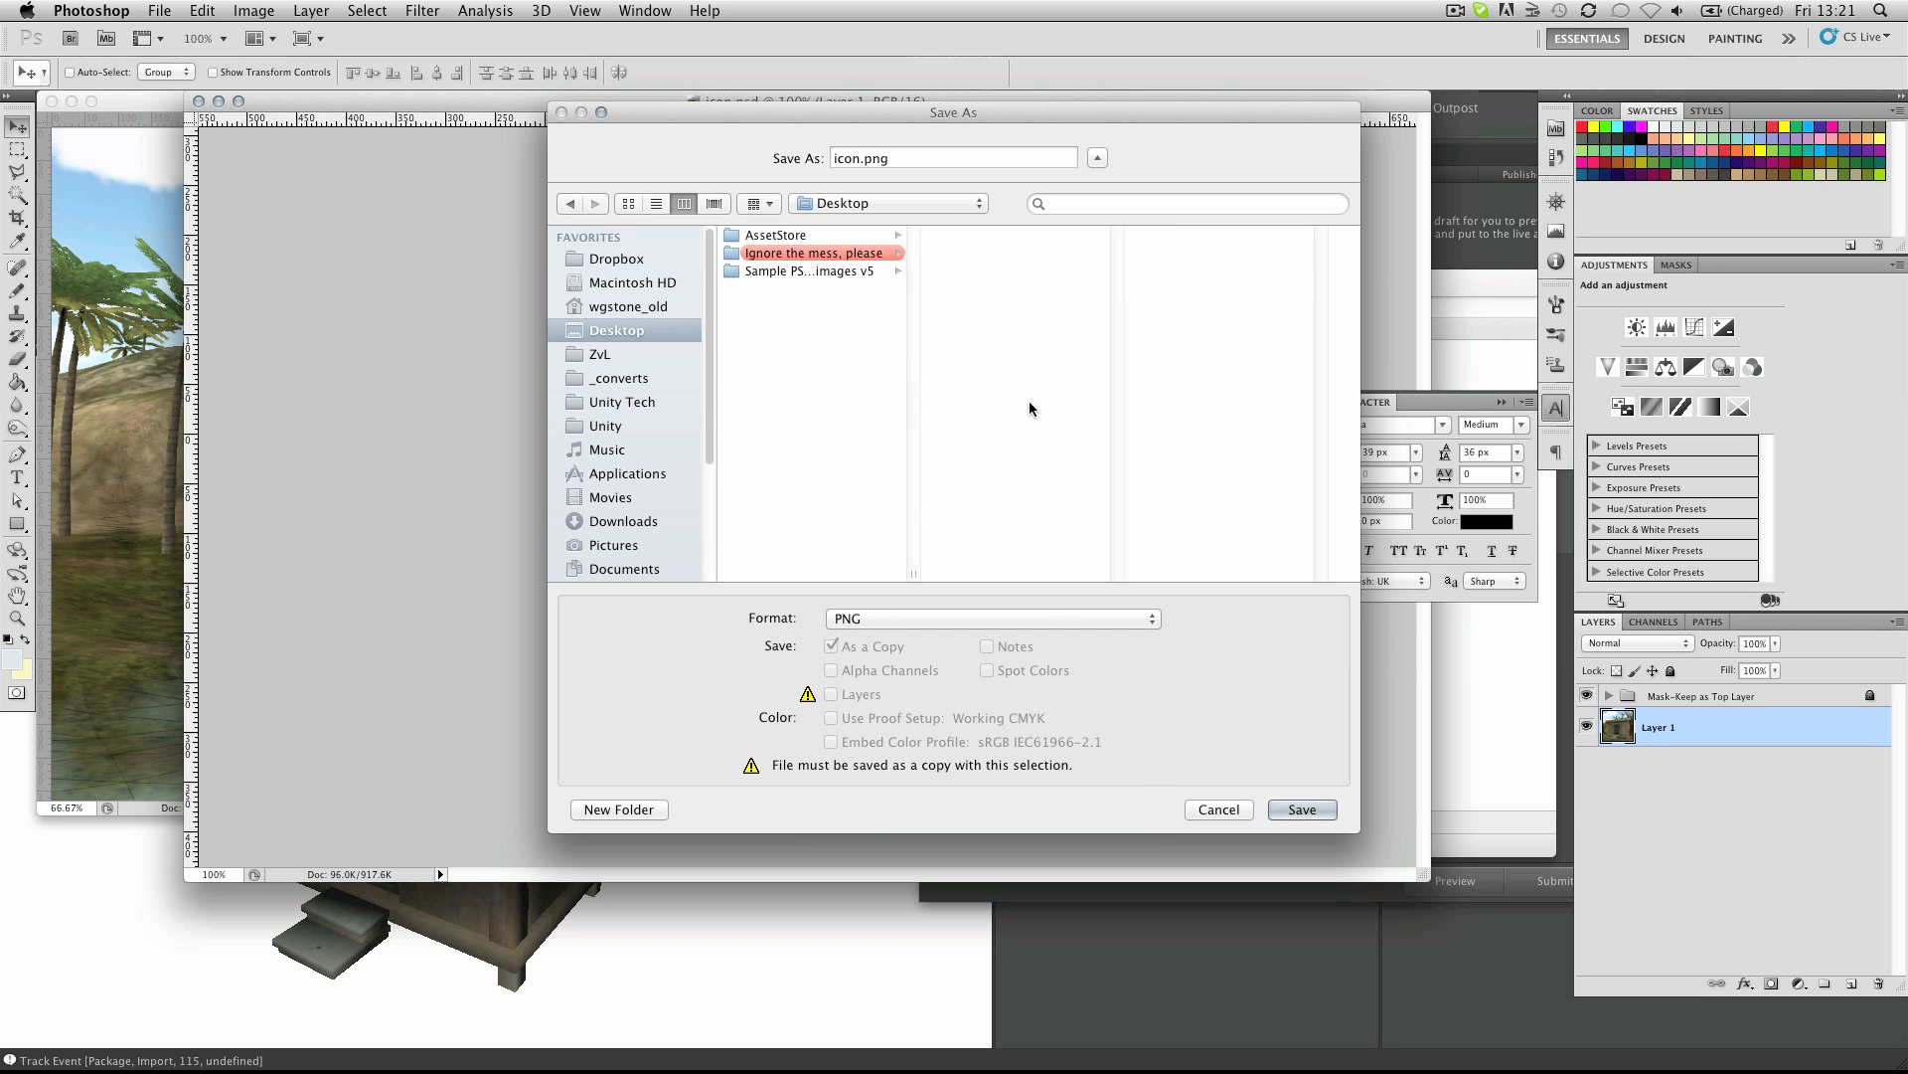
pyautogui.moveTo(1114, 605)
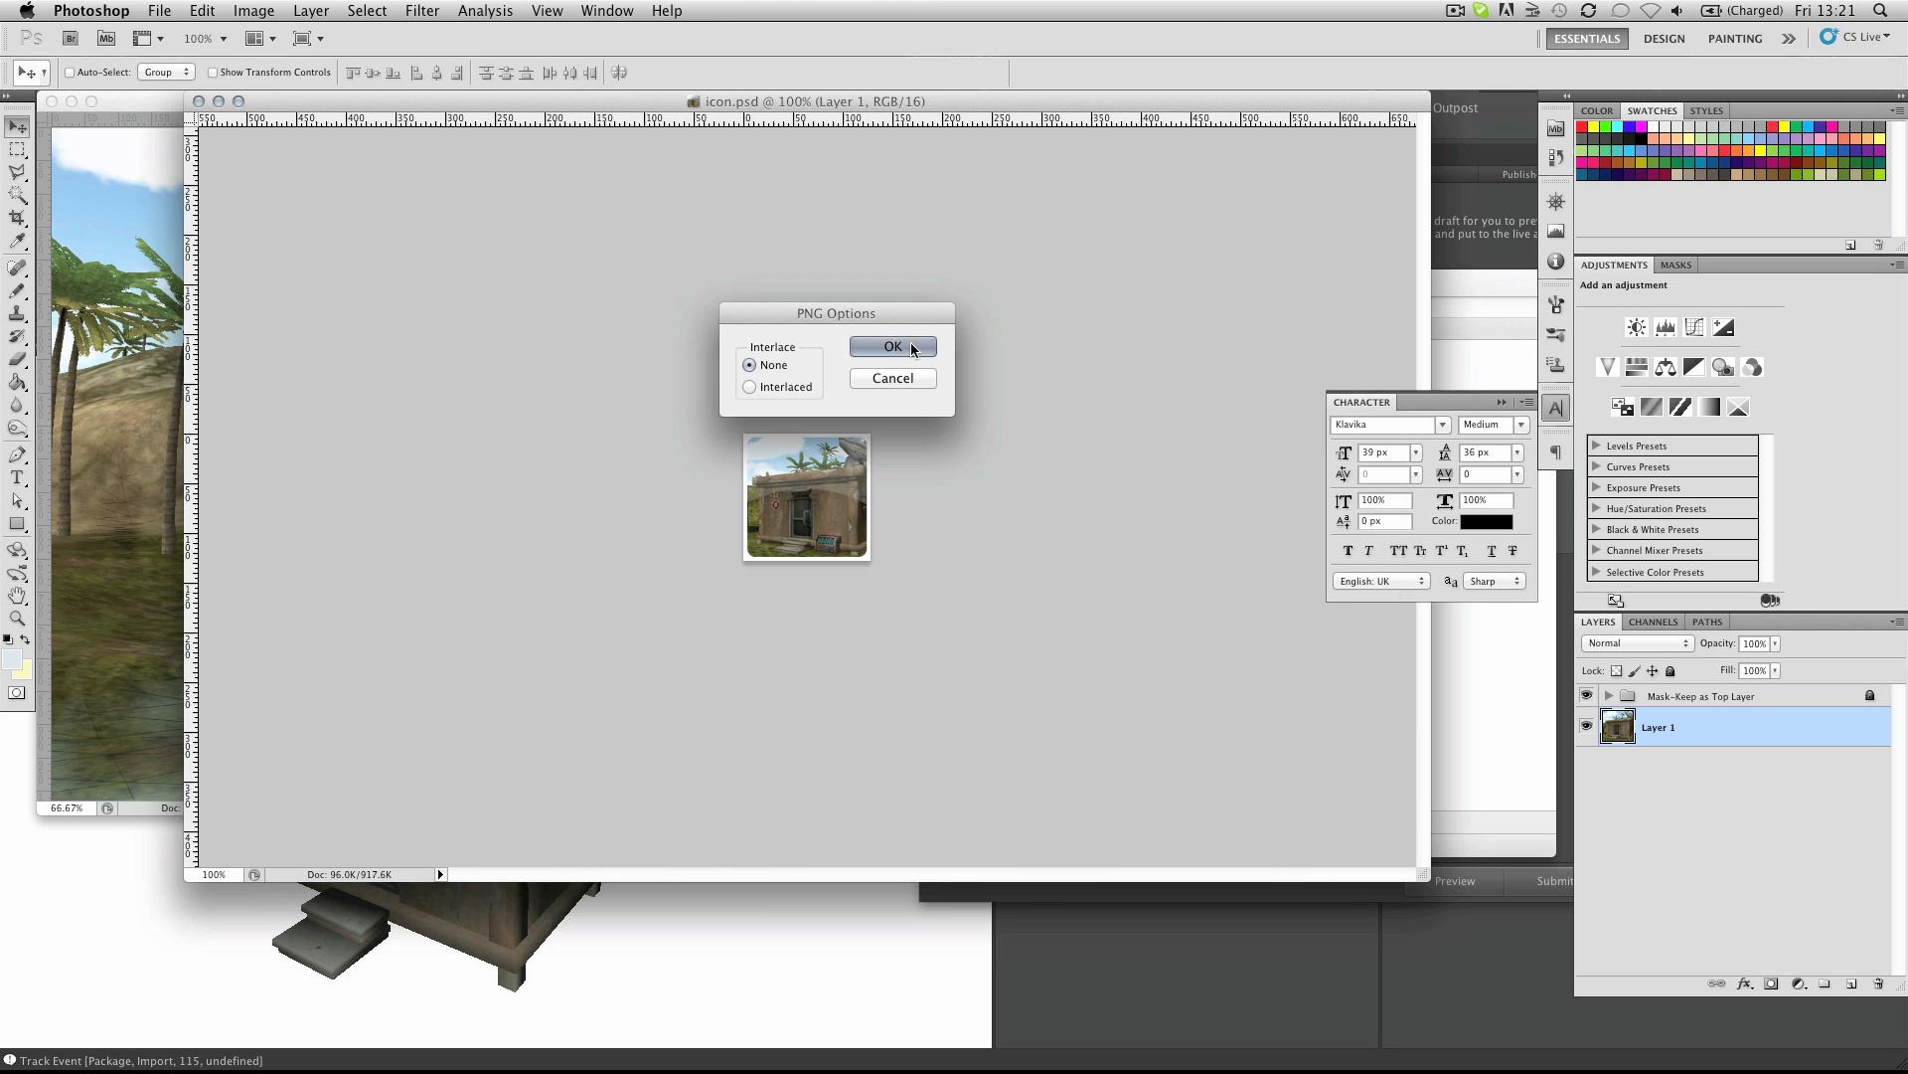
pyautogui.click(892, 347)
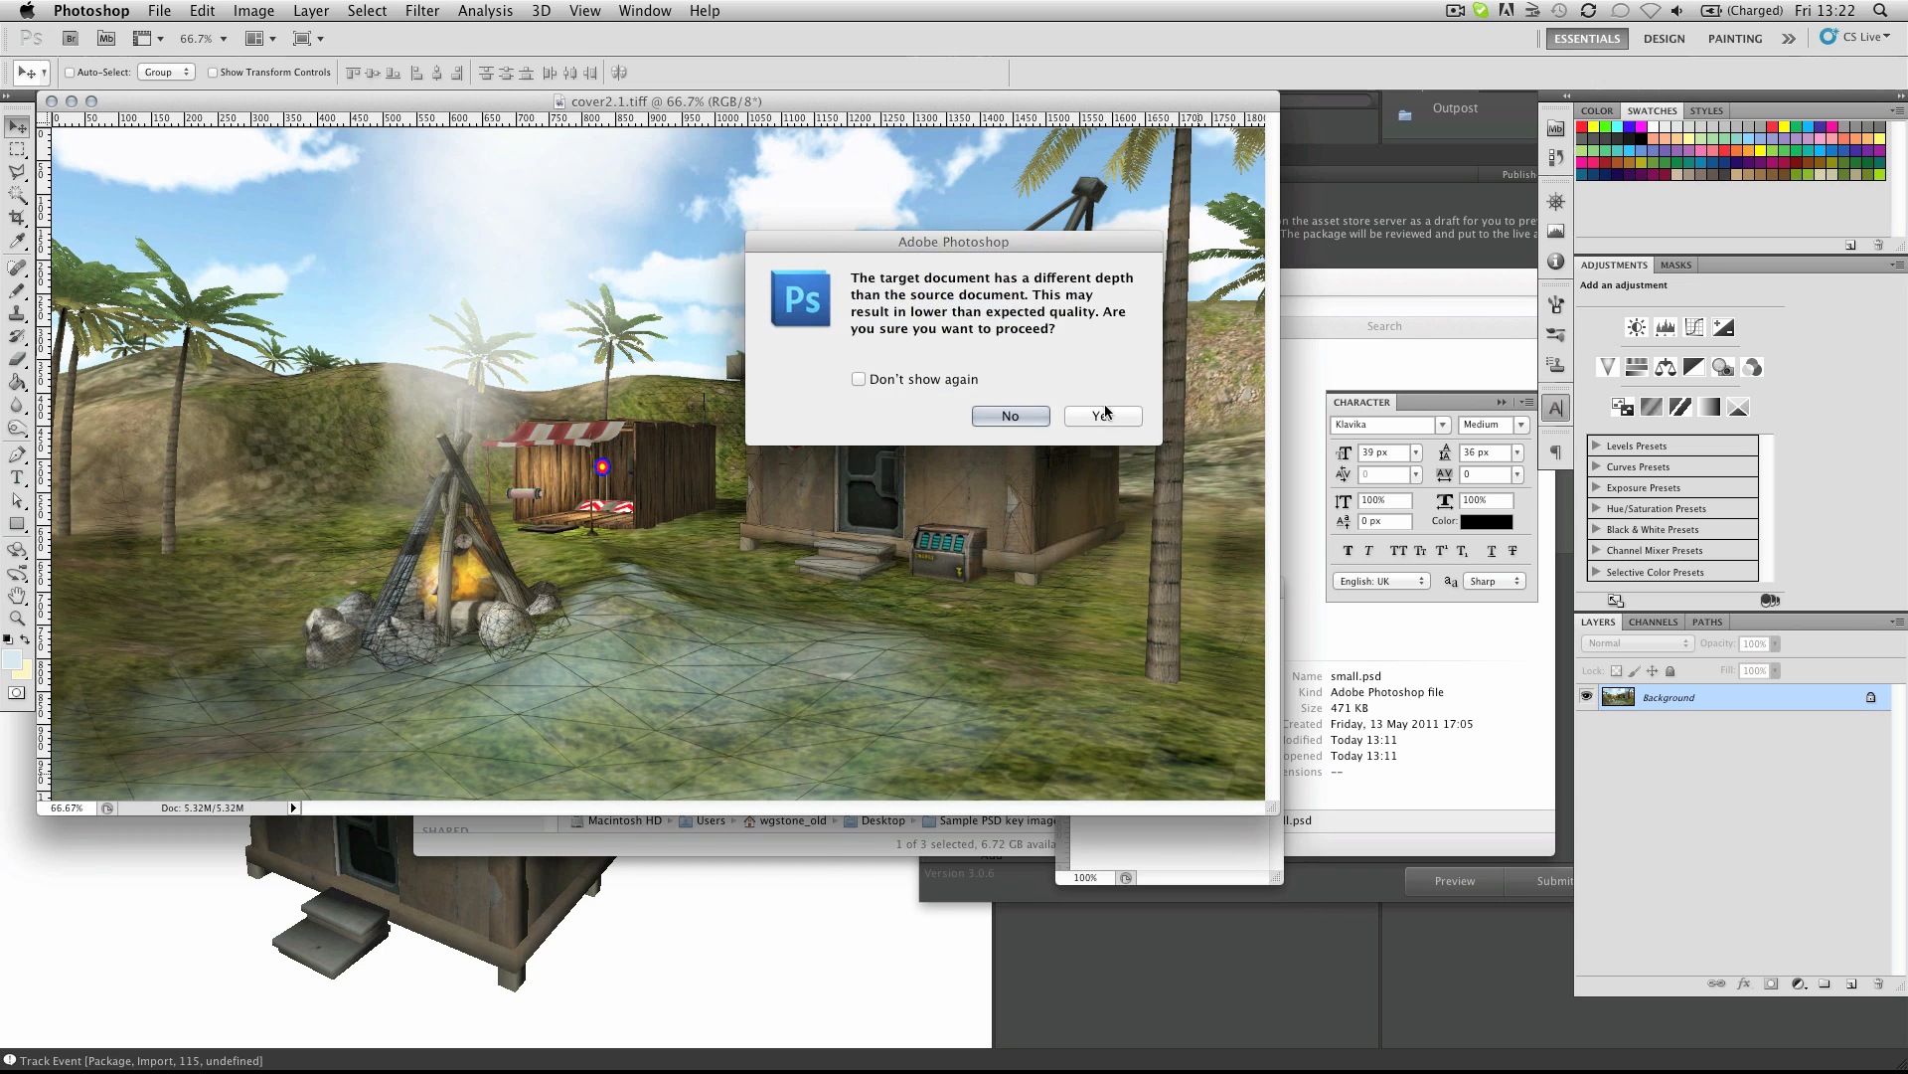
# Place and resize the outpost scene in small.psd with a 24 px title
pyautogui.click(1102, 416)
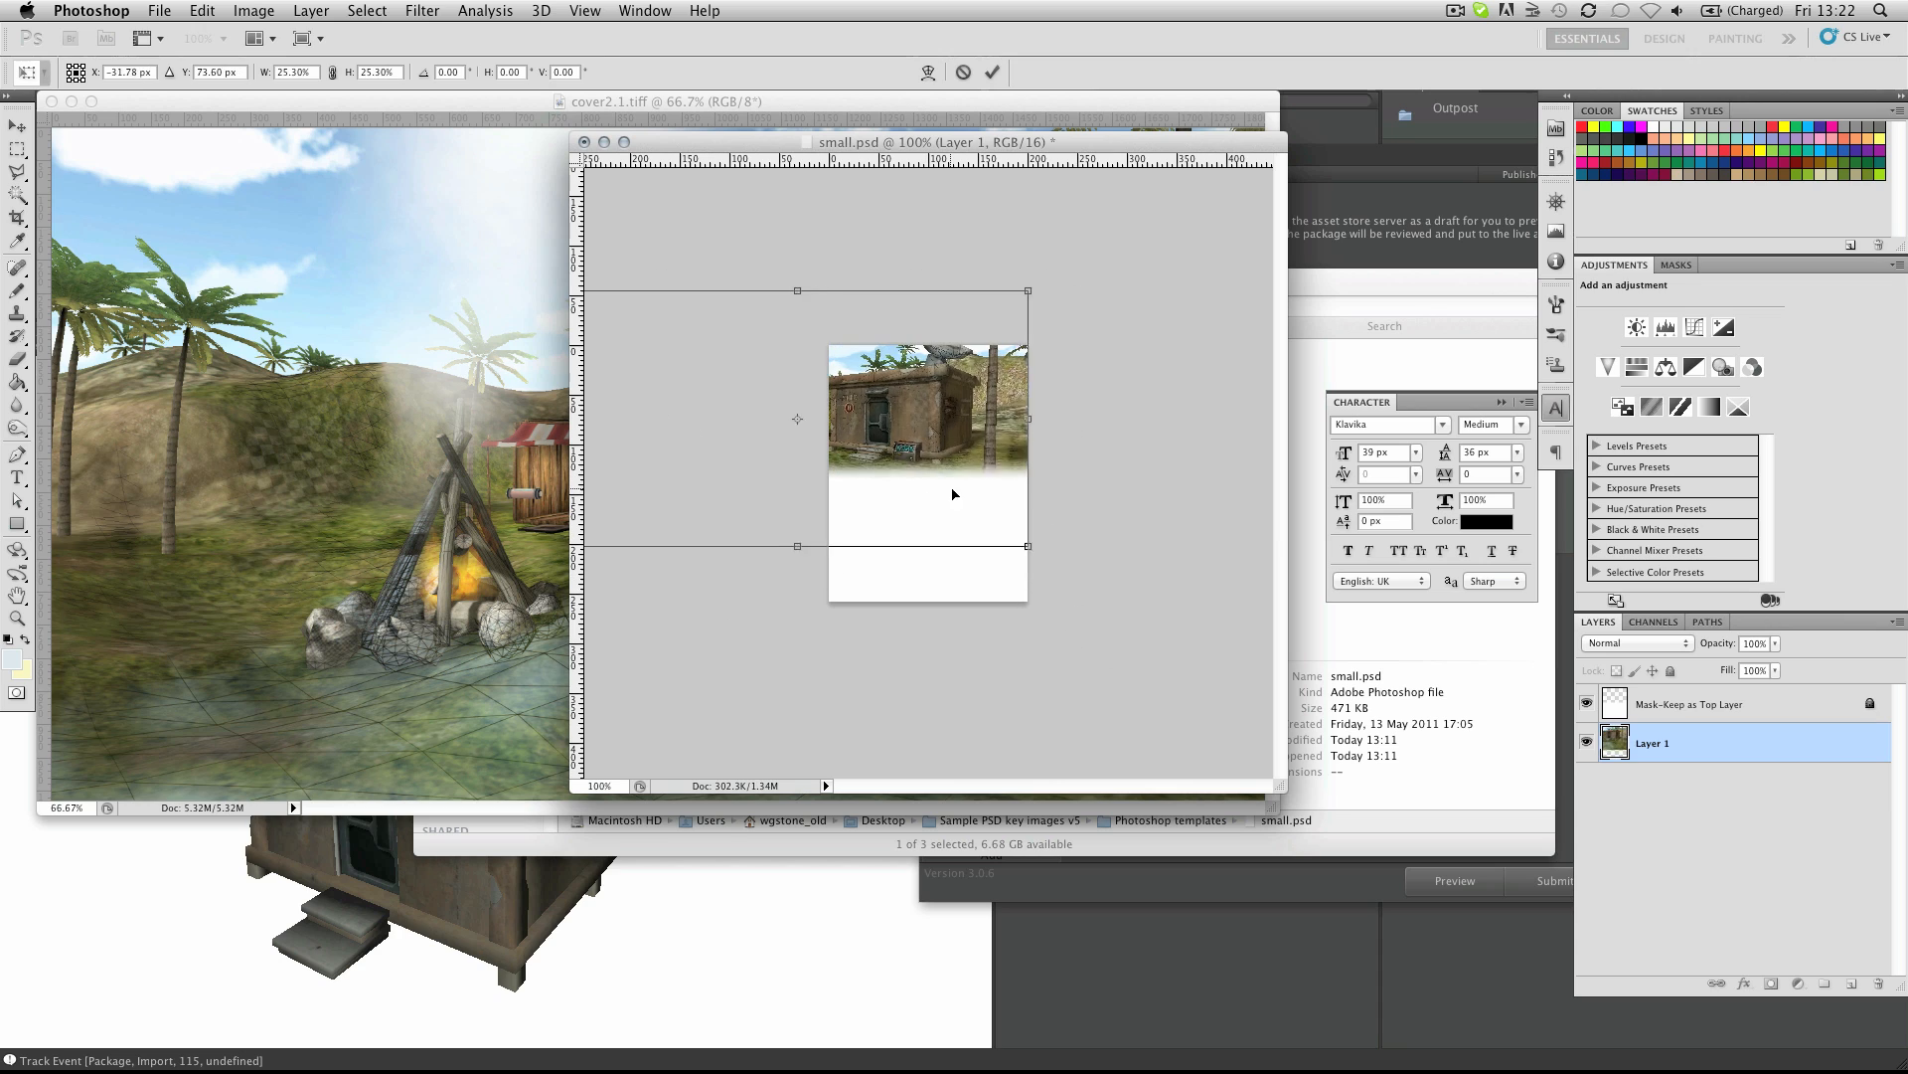
pyautogui.click(991, 71)
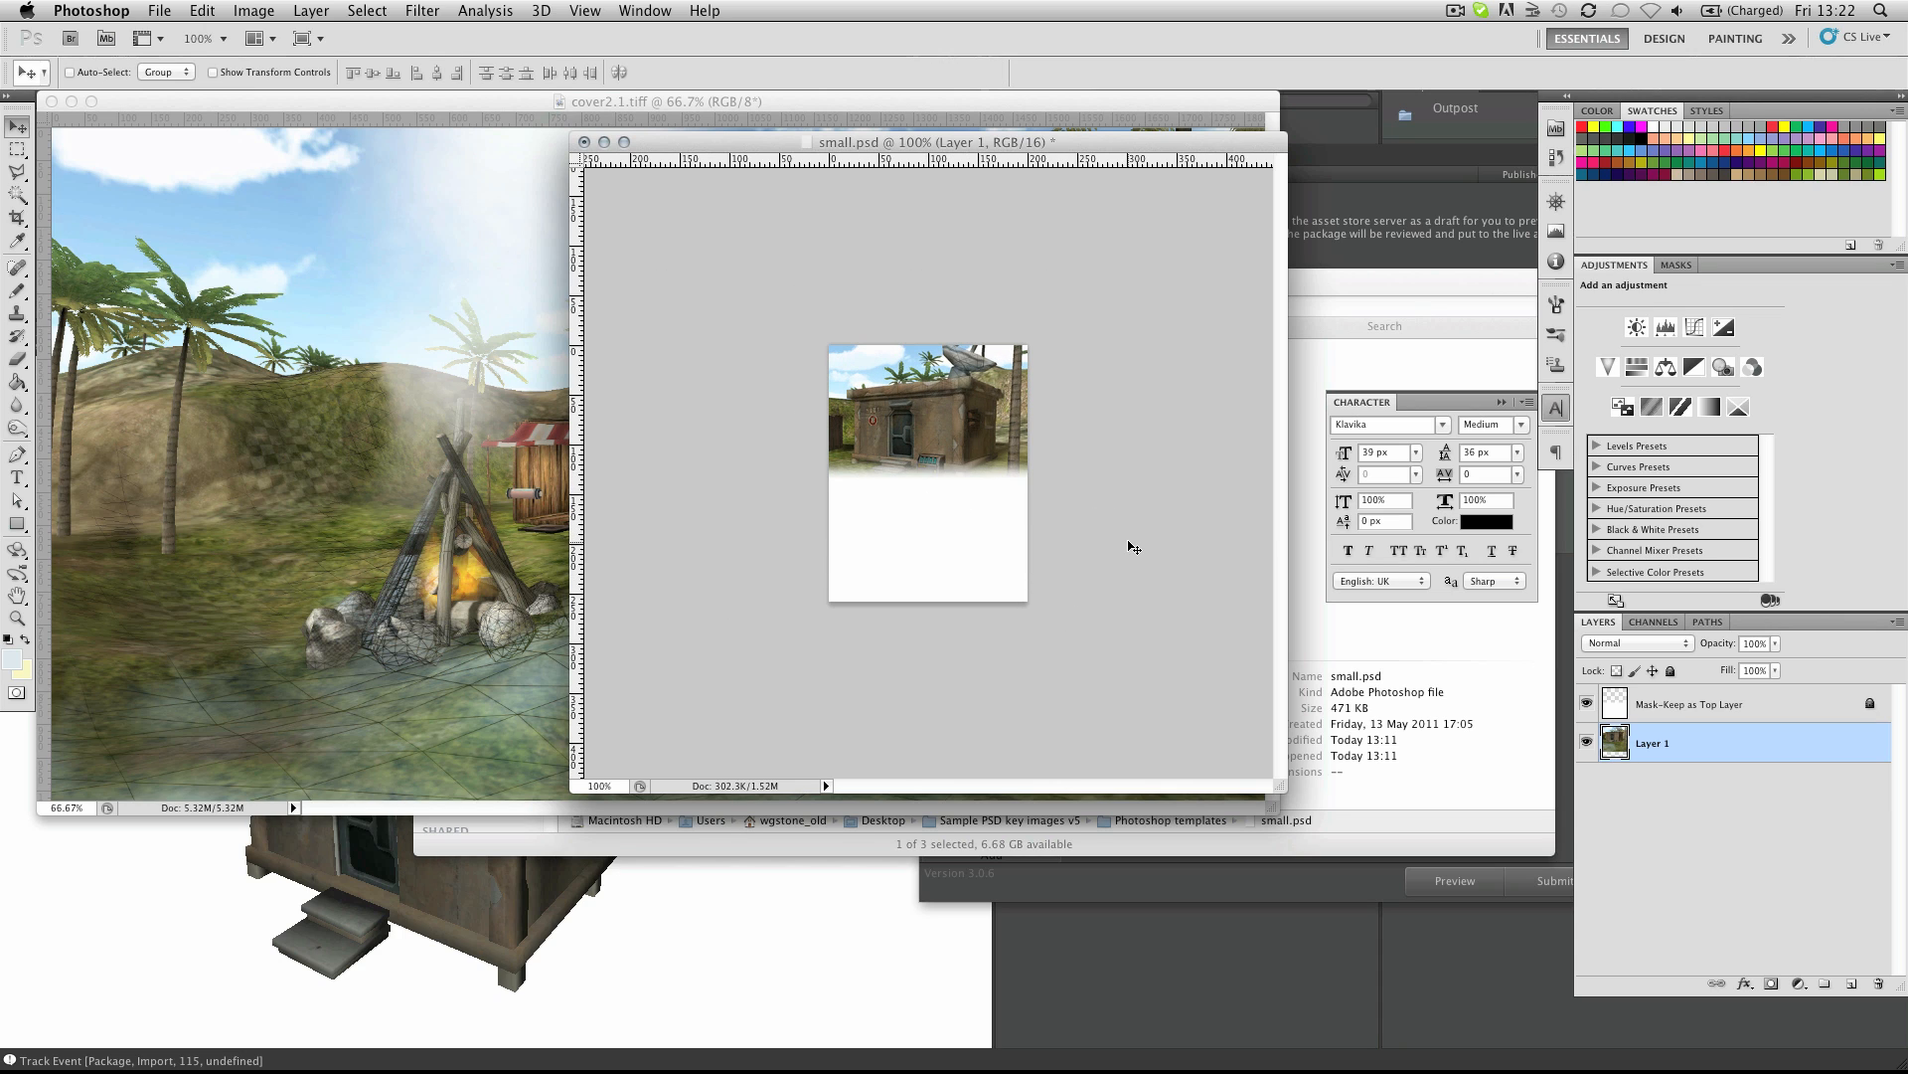
pyautogui.moveTo(1008, 514)
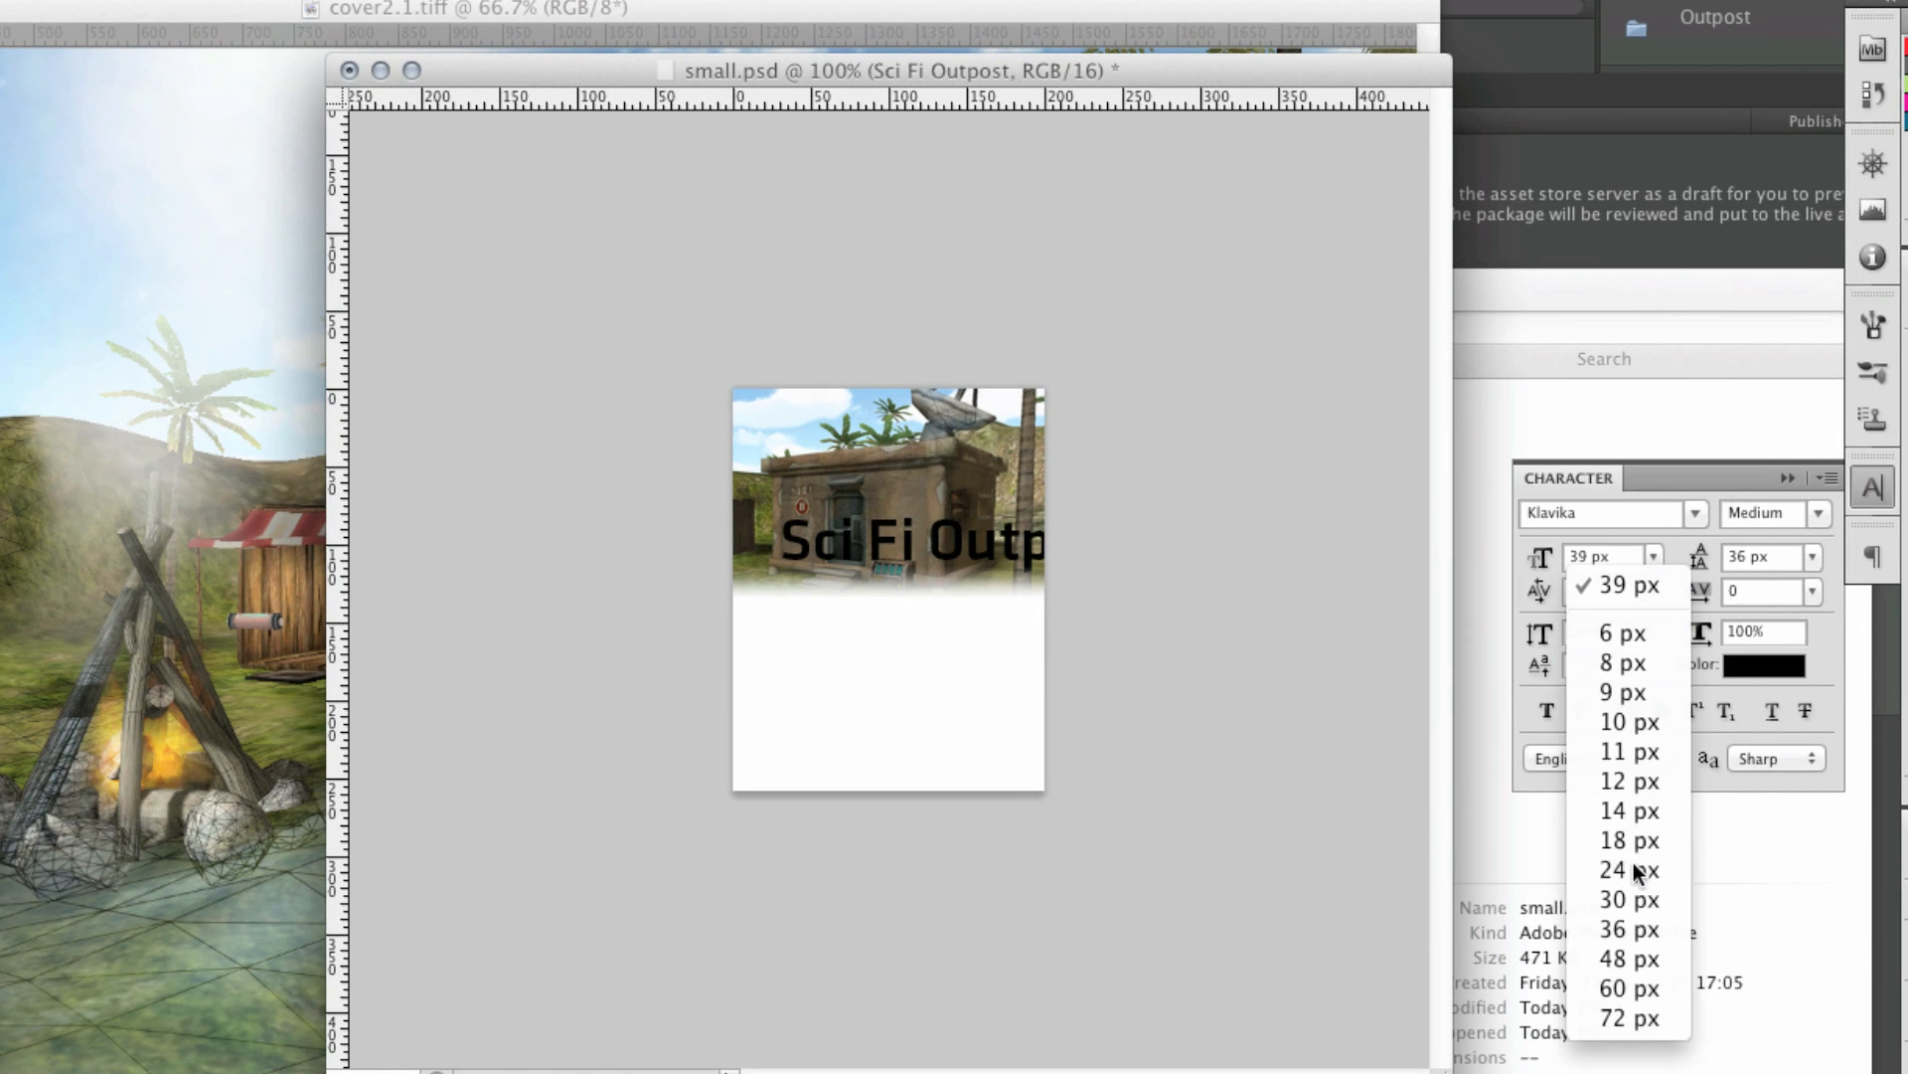
pyautogui.click(1616, 868)
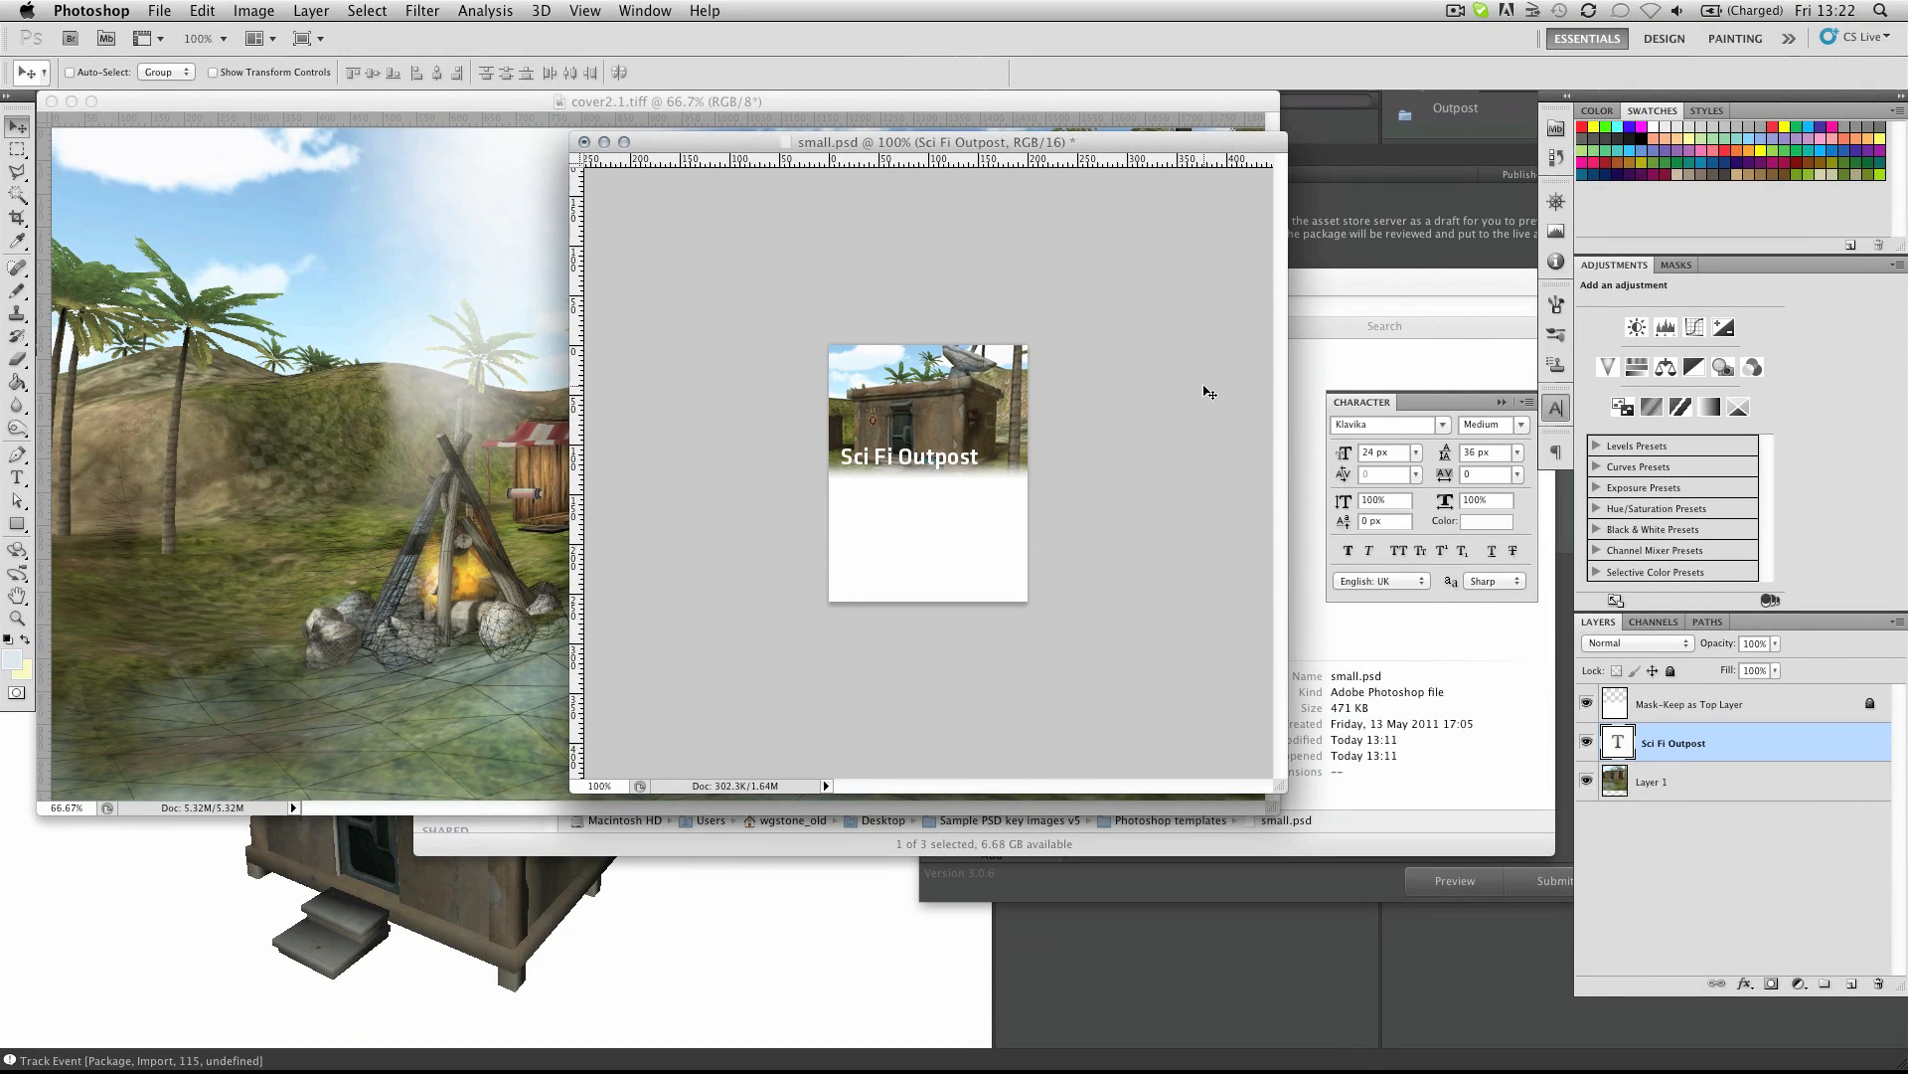
pyautogui.press('cmd+shift+s')
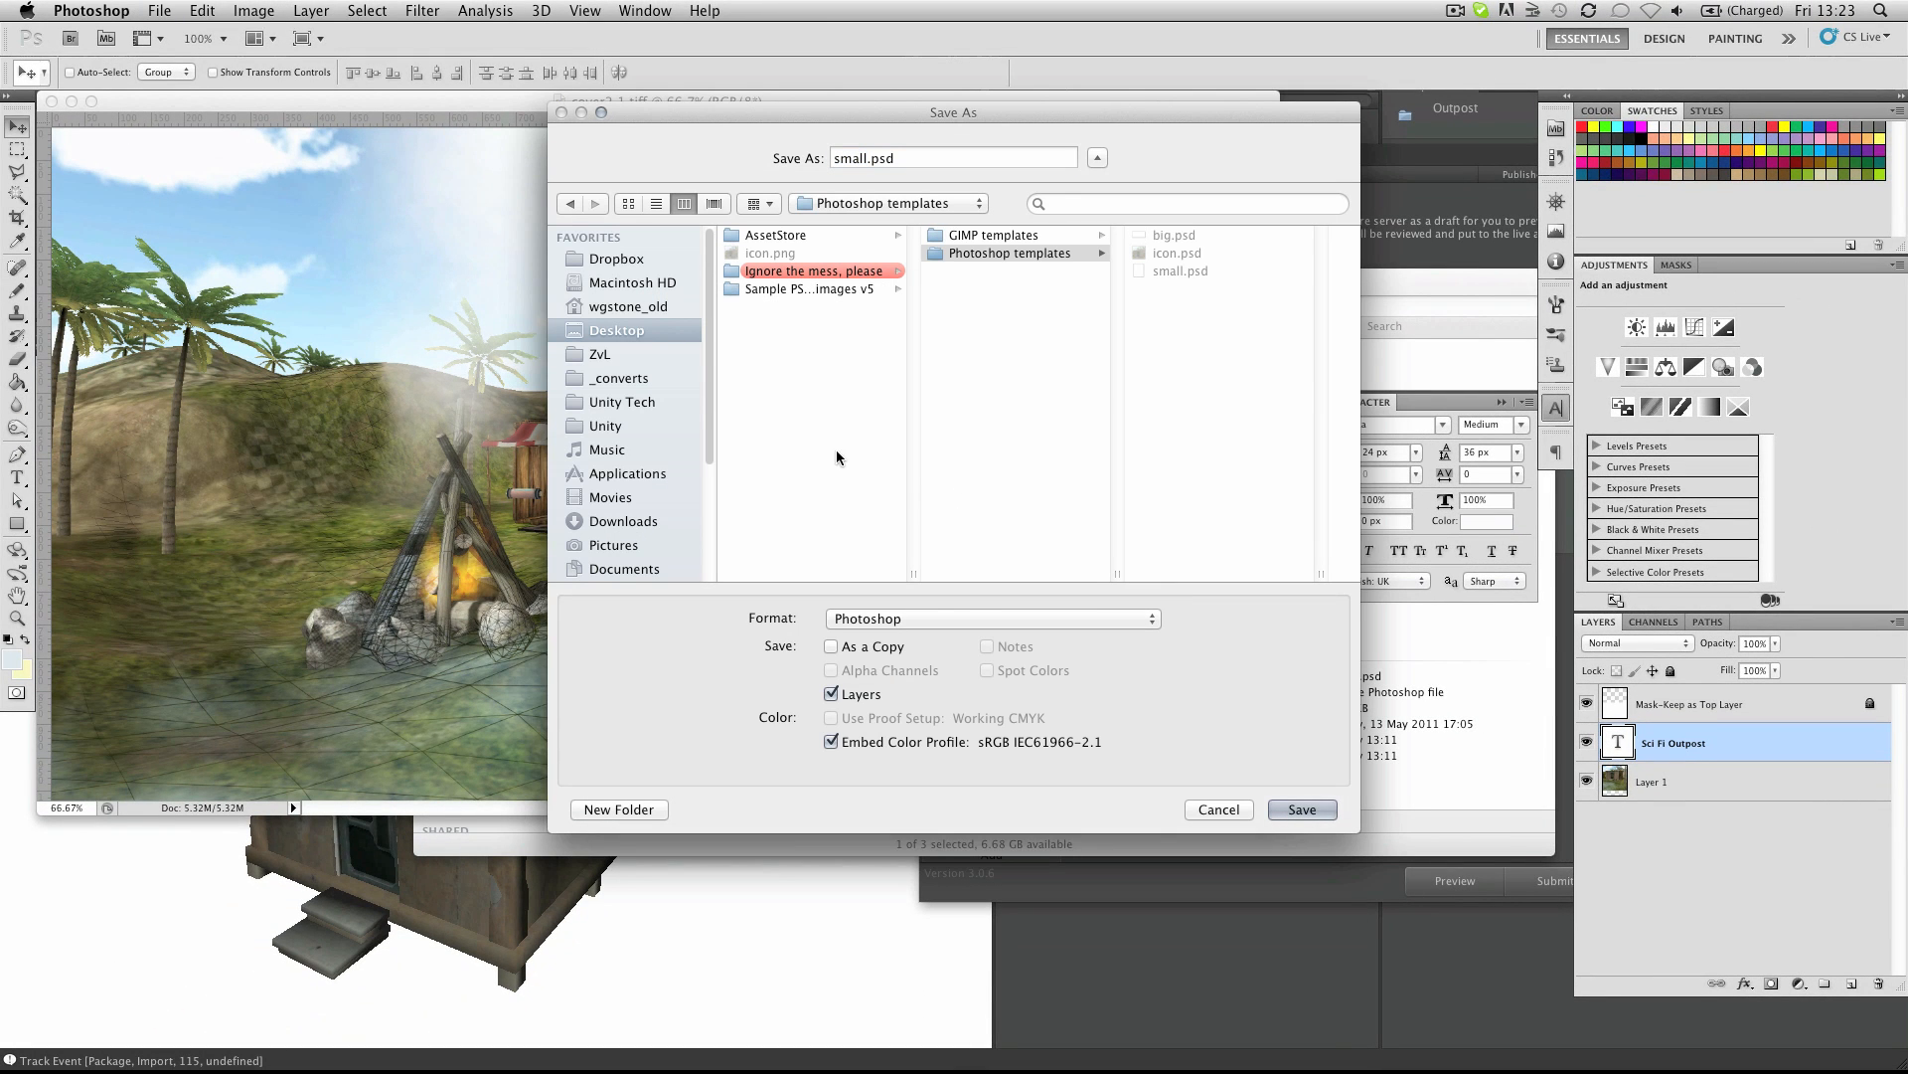
# Save the small template in PNG format as small.png, confirming the PNG options
pyautogui.click(990, 618)
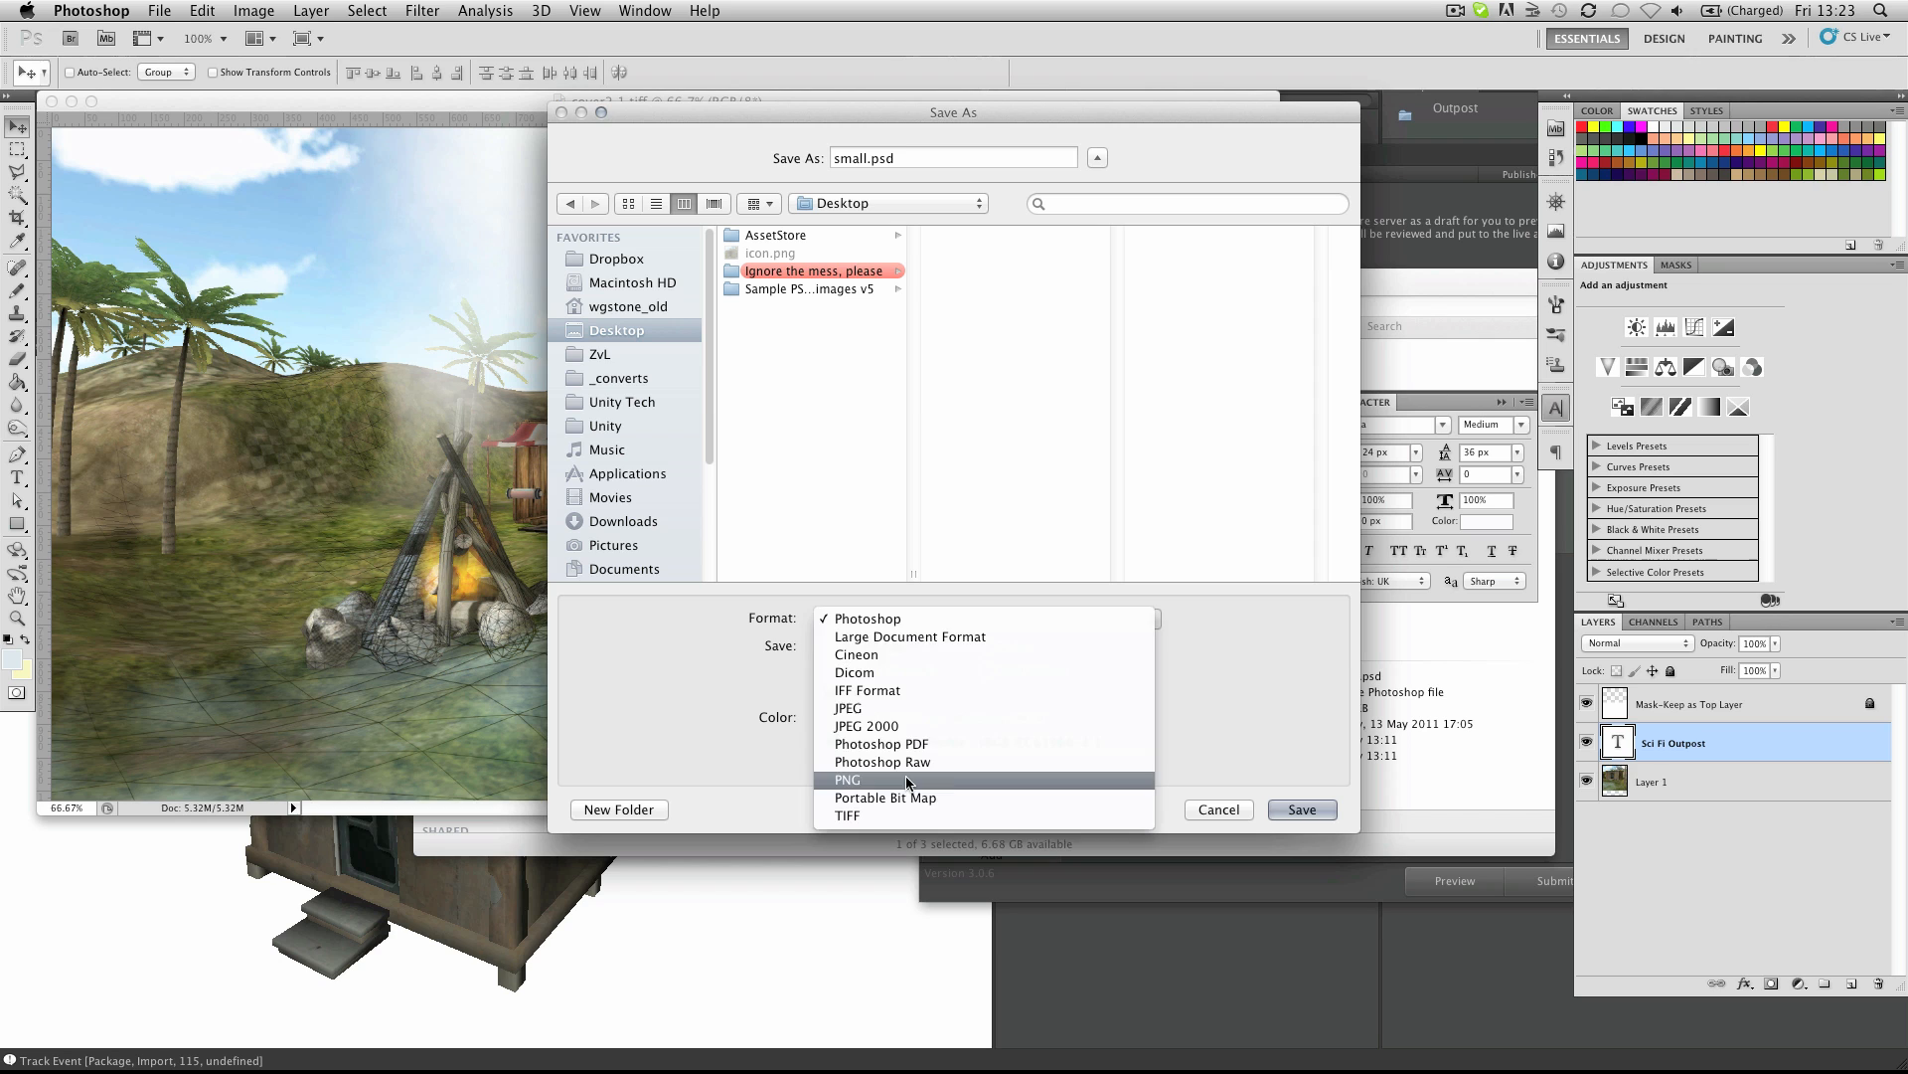
pyautogui.click(847, 779)
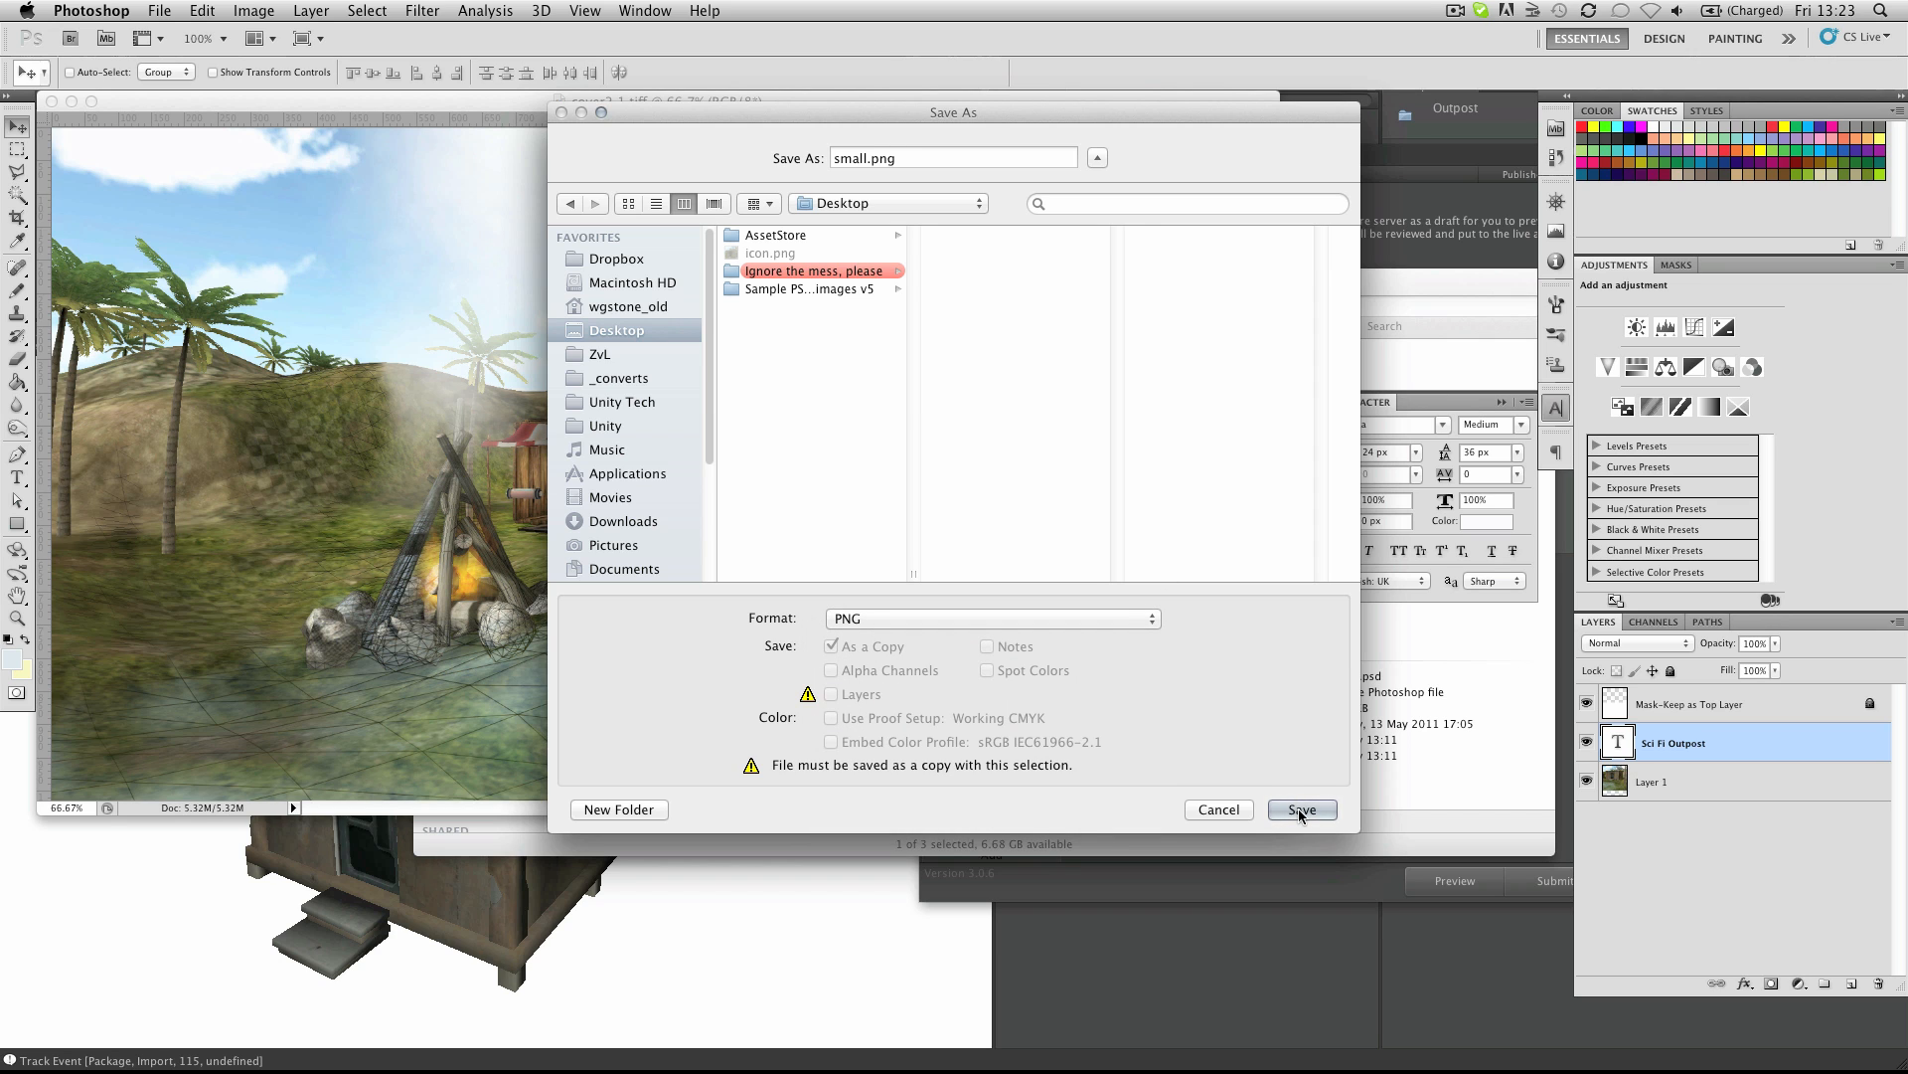
pyautogui.click(1300, 809)
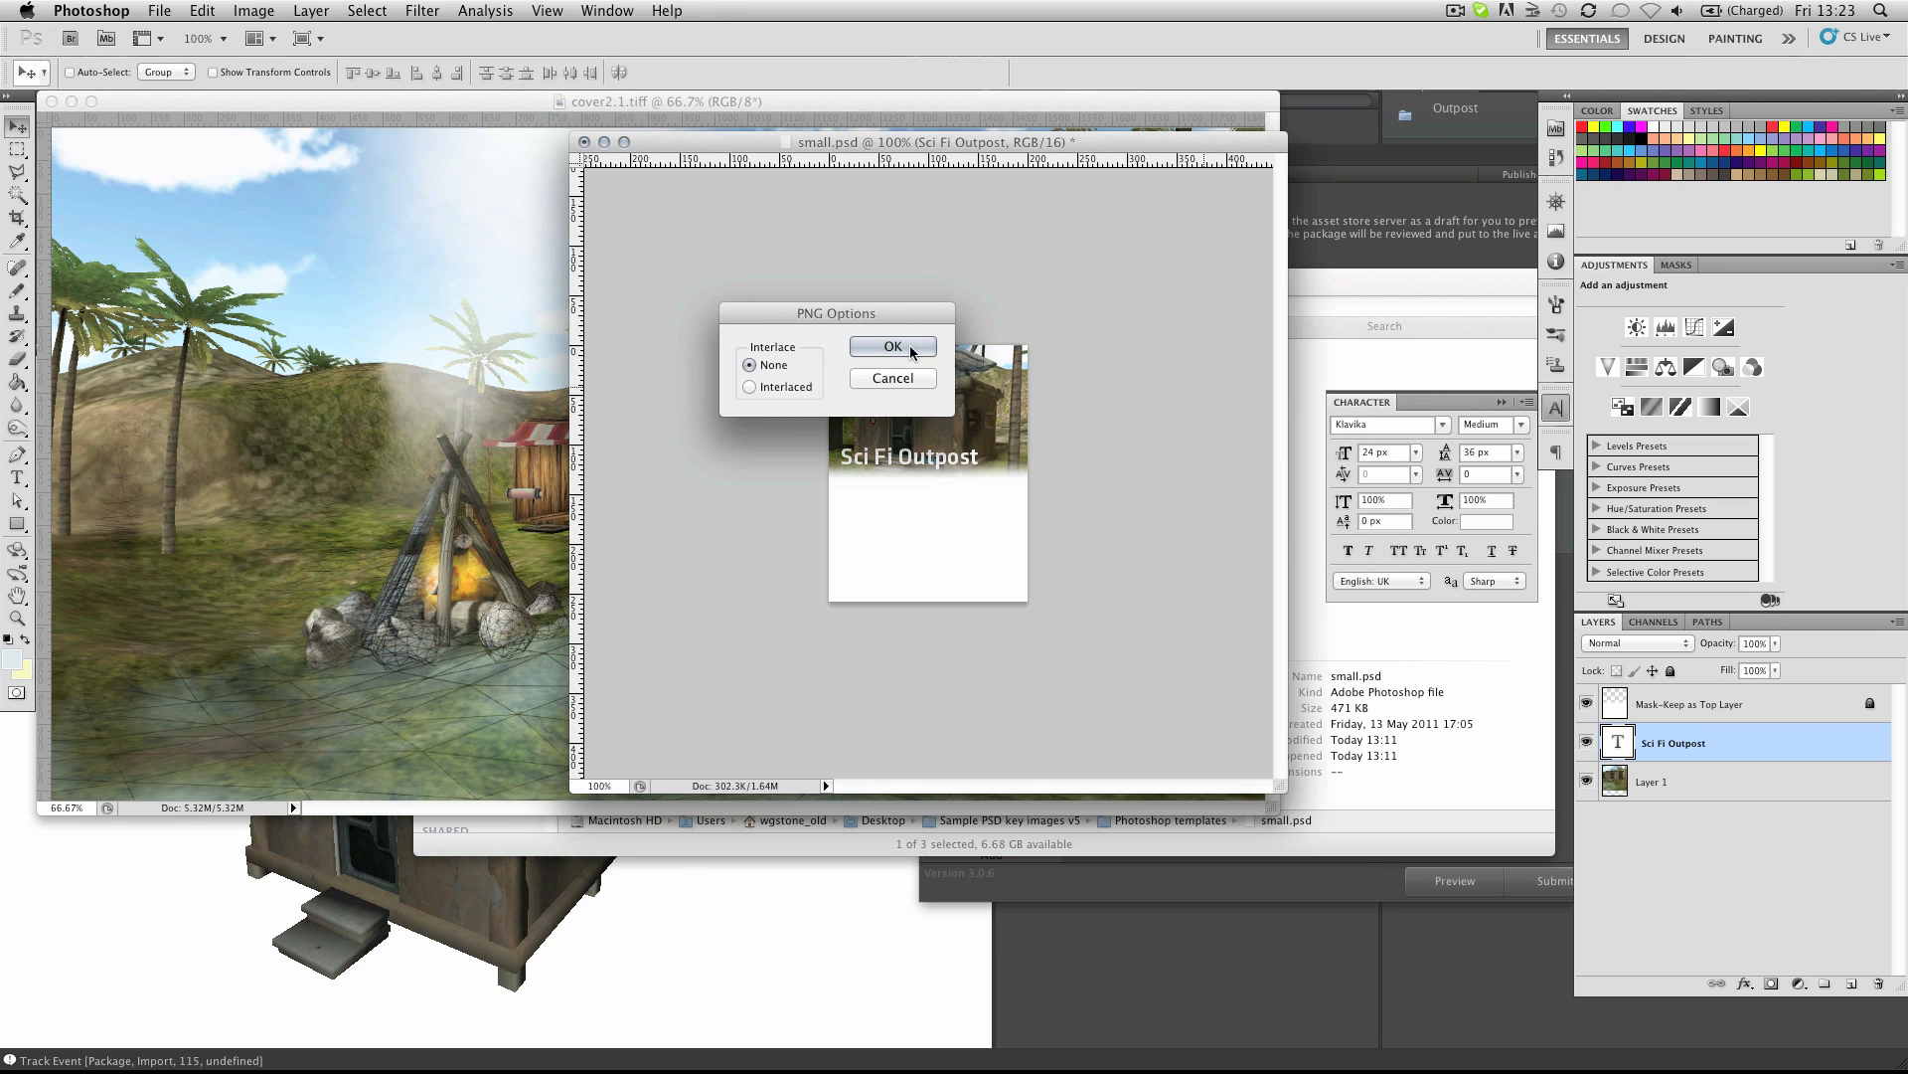
pyautogui.click(892, 347)
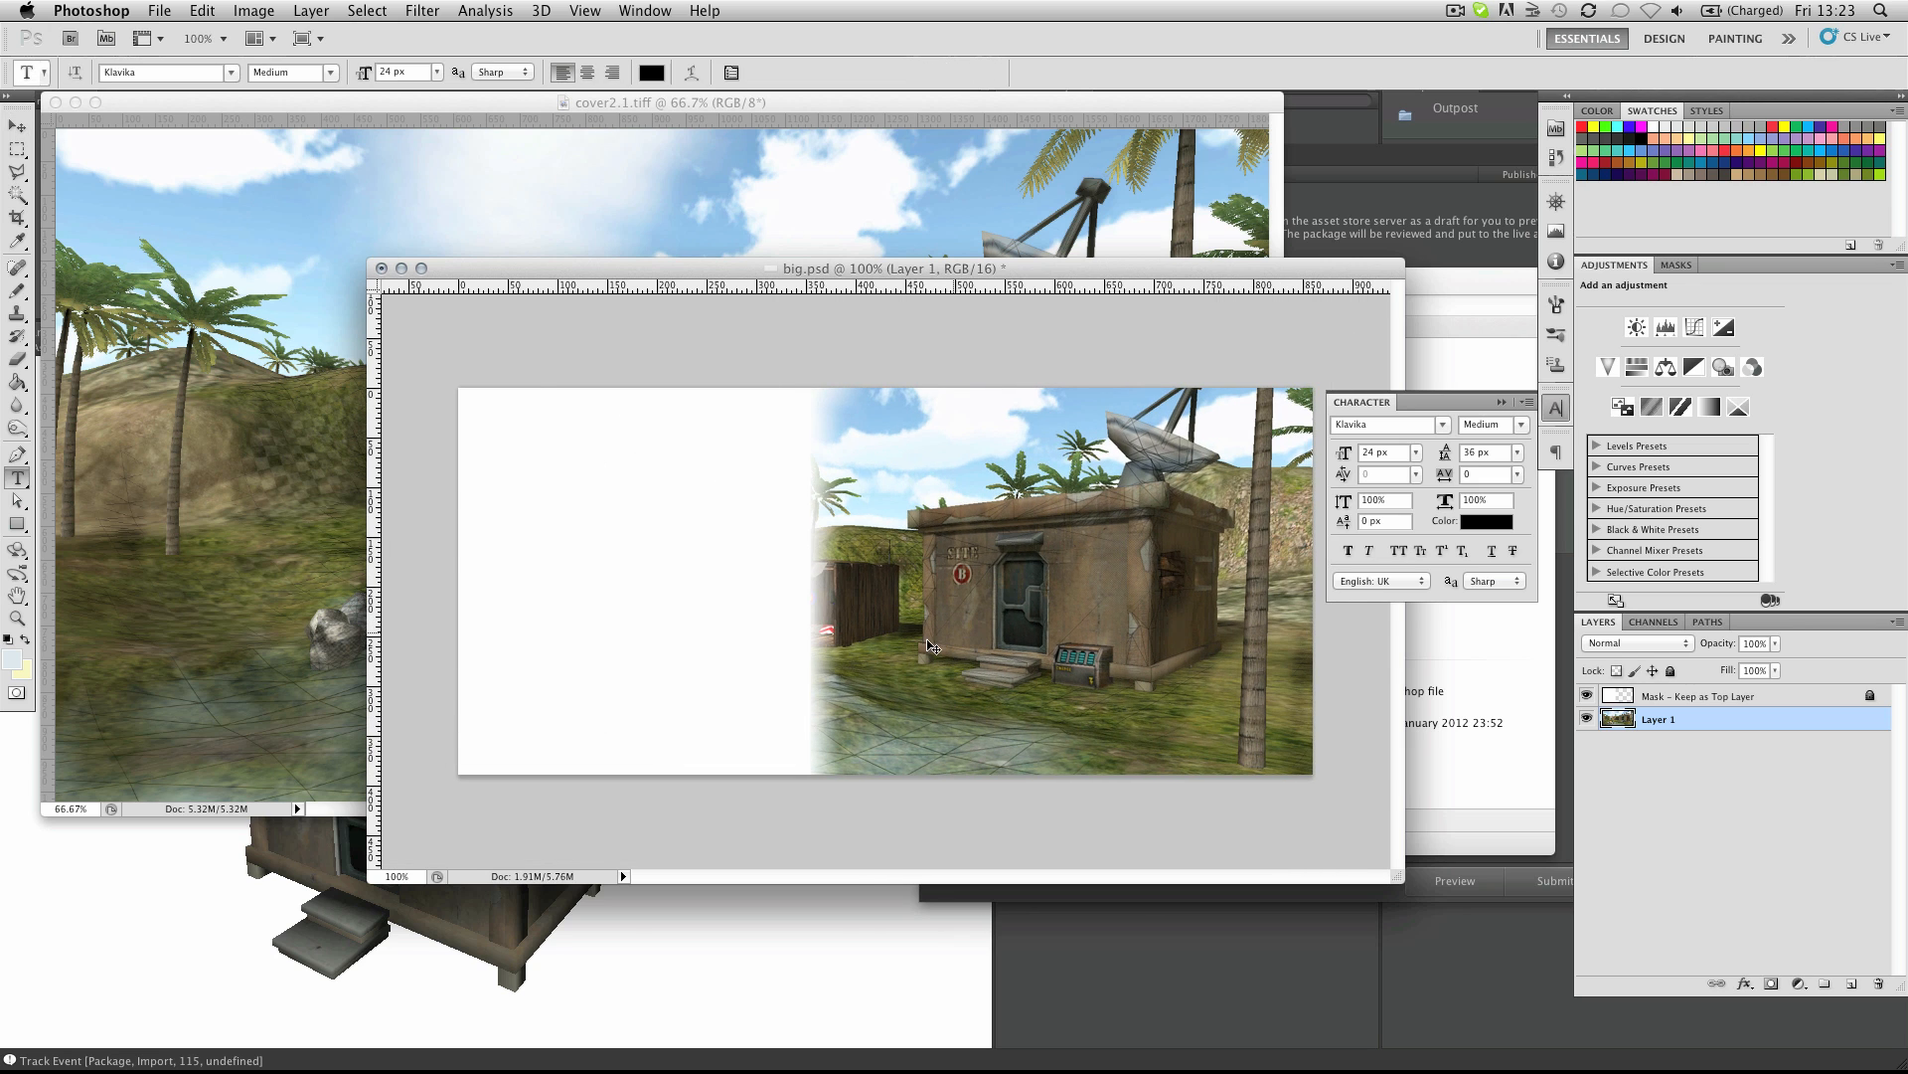
# Add a "Sci Fi Outpost" title to the big template and save it as big.psd
pyautogui.click(895, 720)
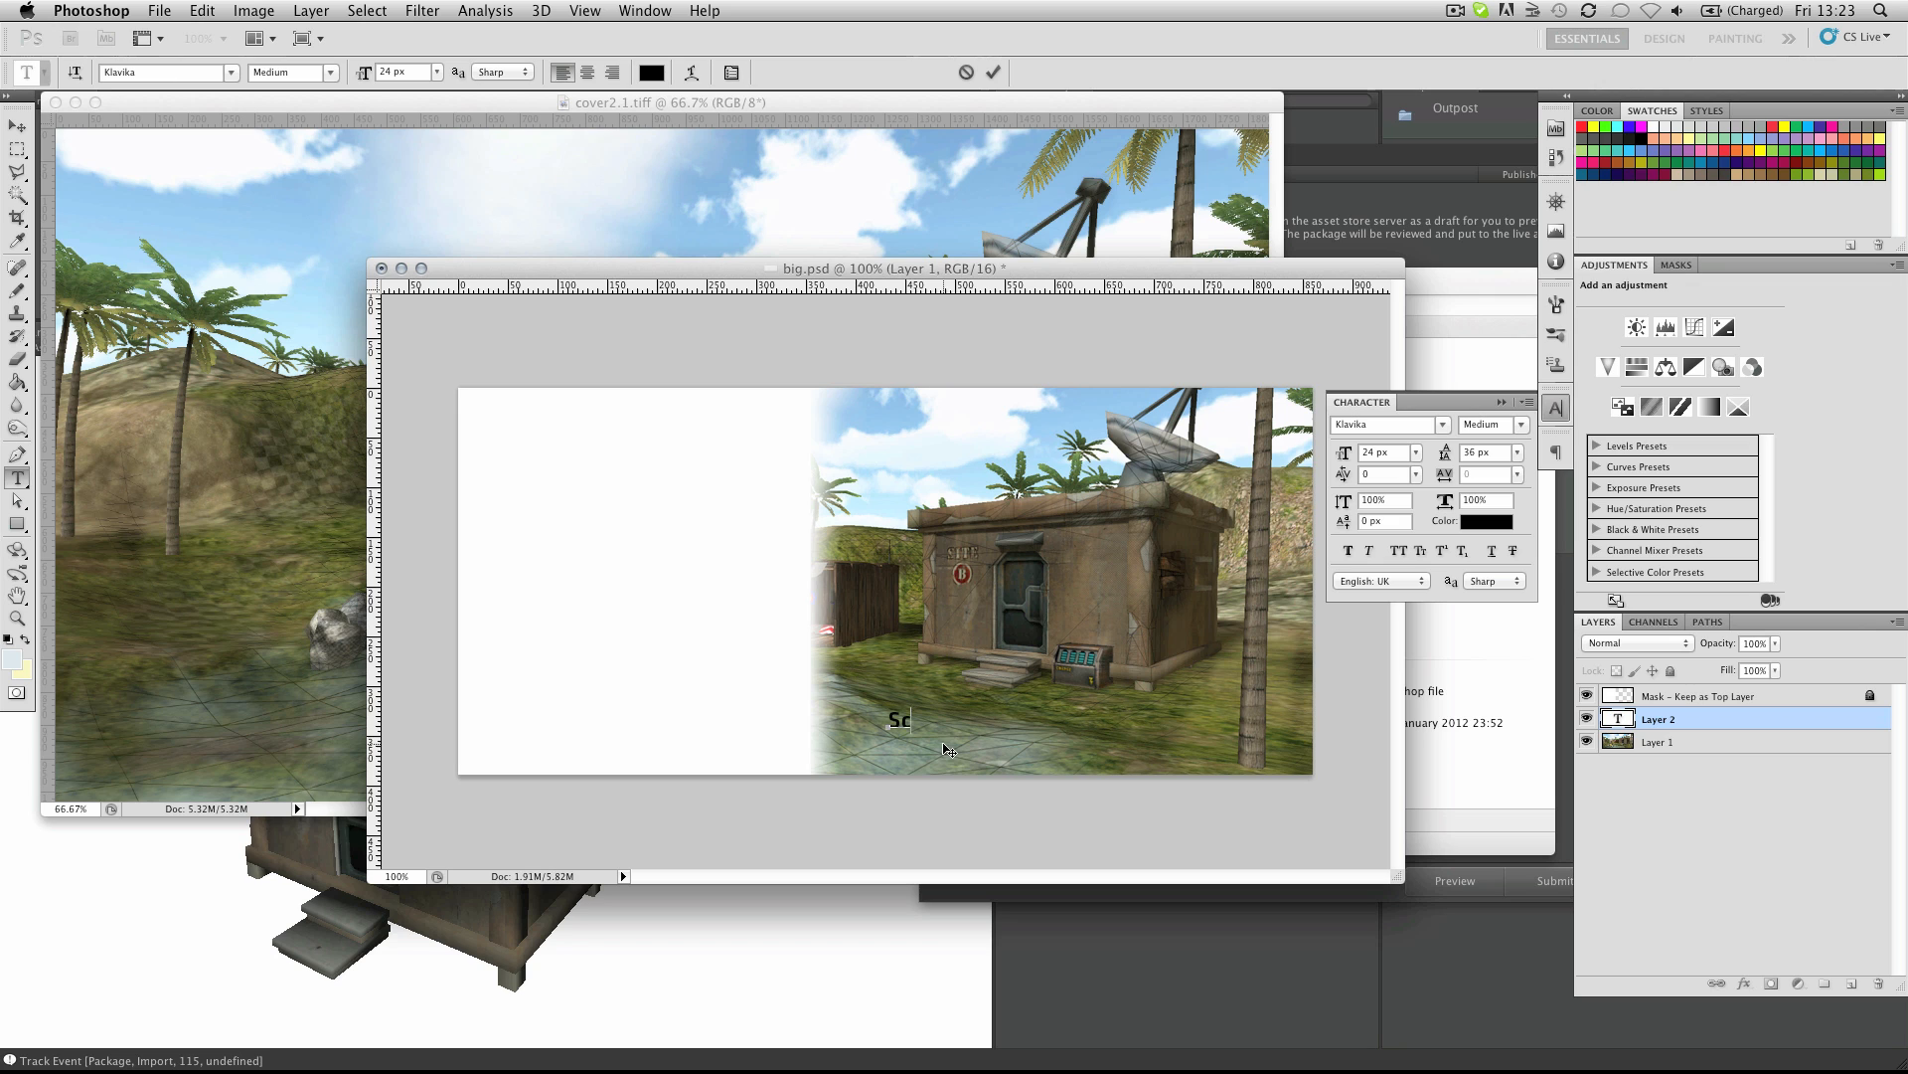
pyautogui.write('ci Fi Outpost')
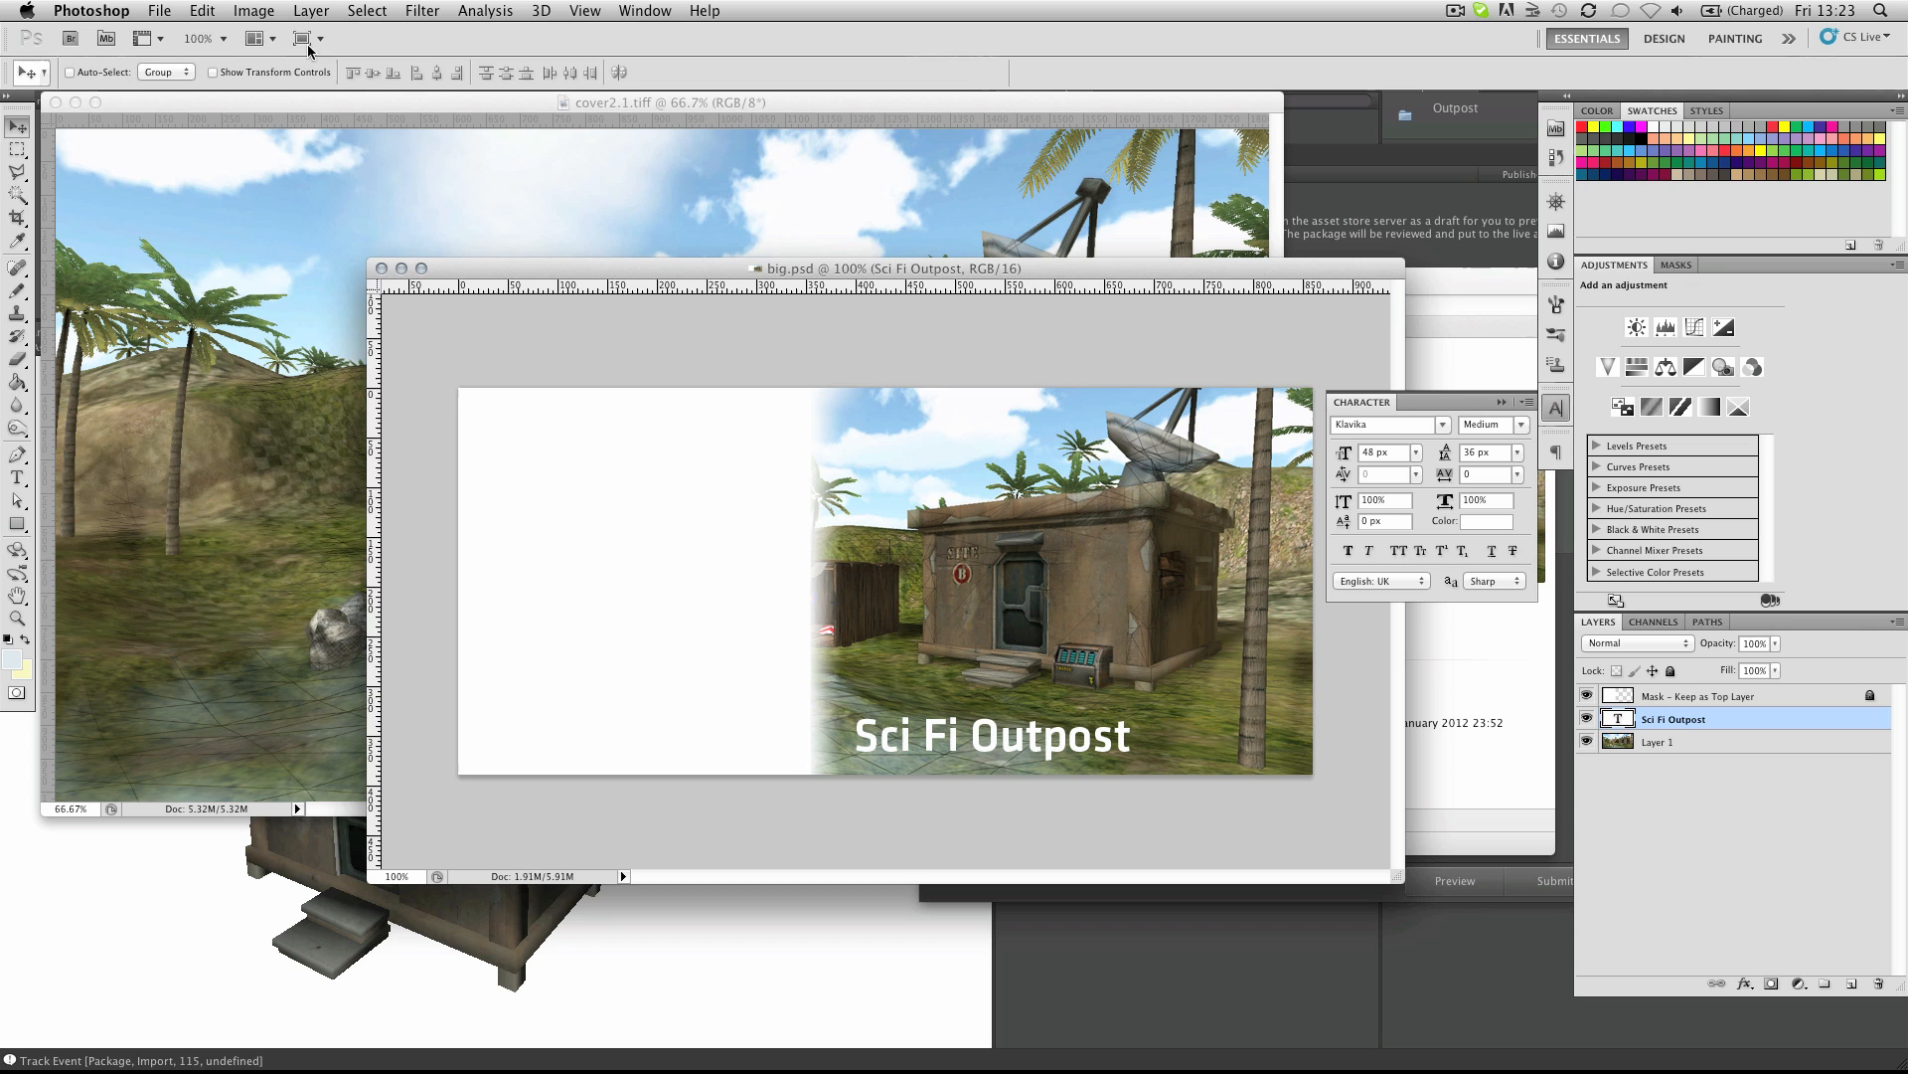
pyautogui.click(158, 10)
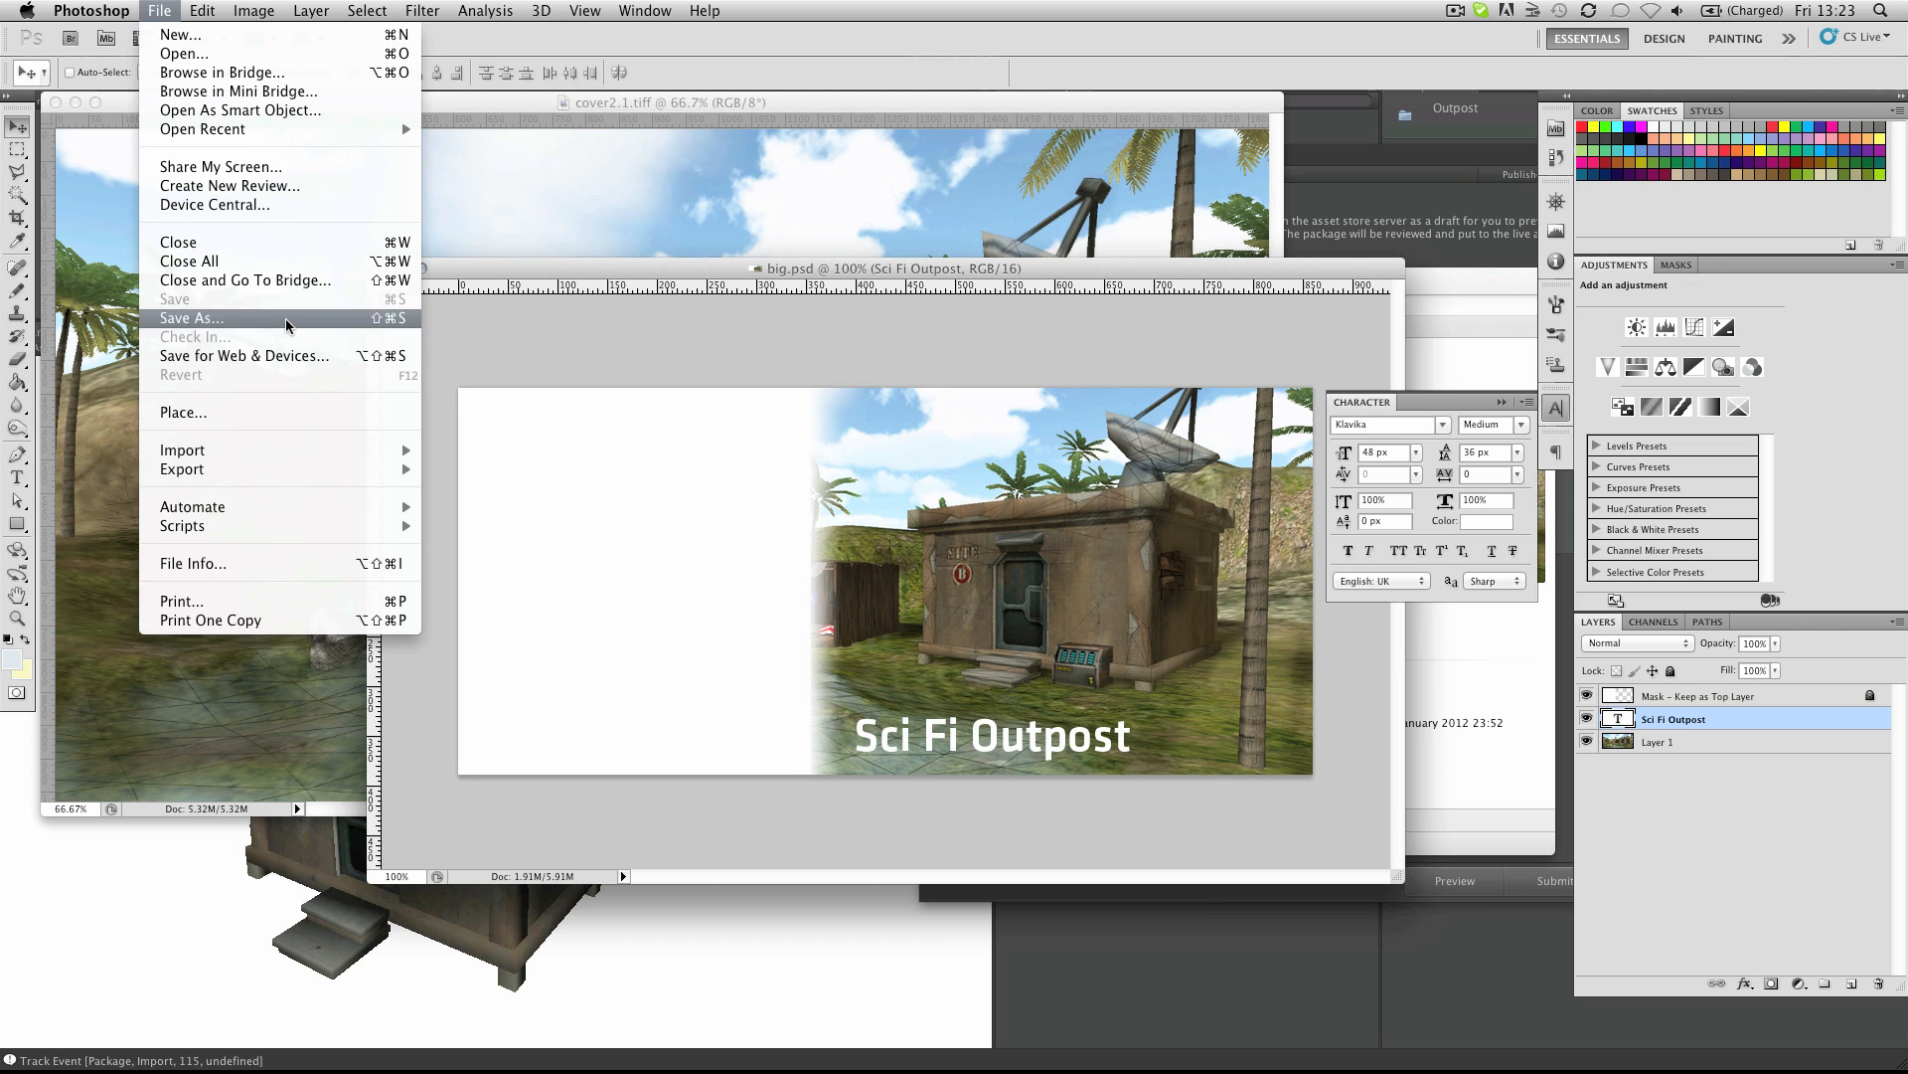
pyautogui.click(191, 318)
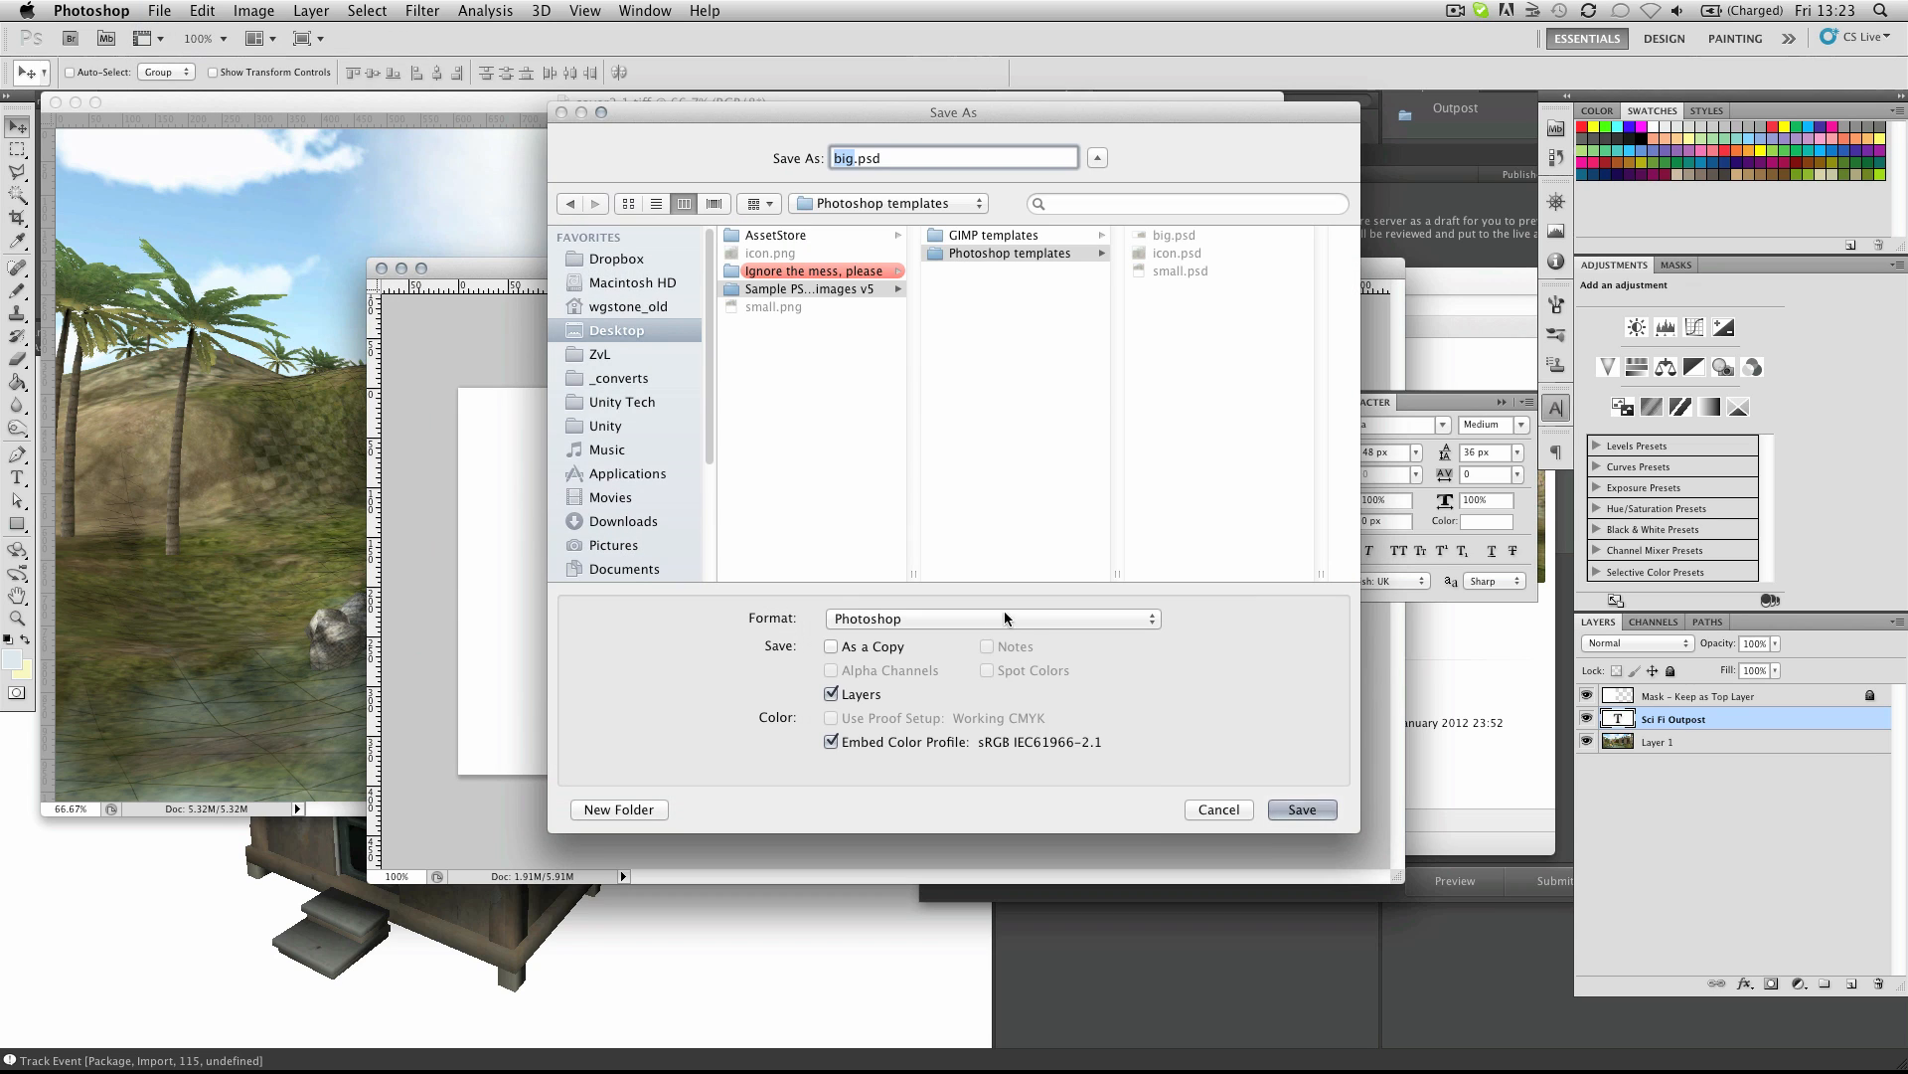
pyautogui.click(1300, 809)
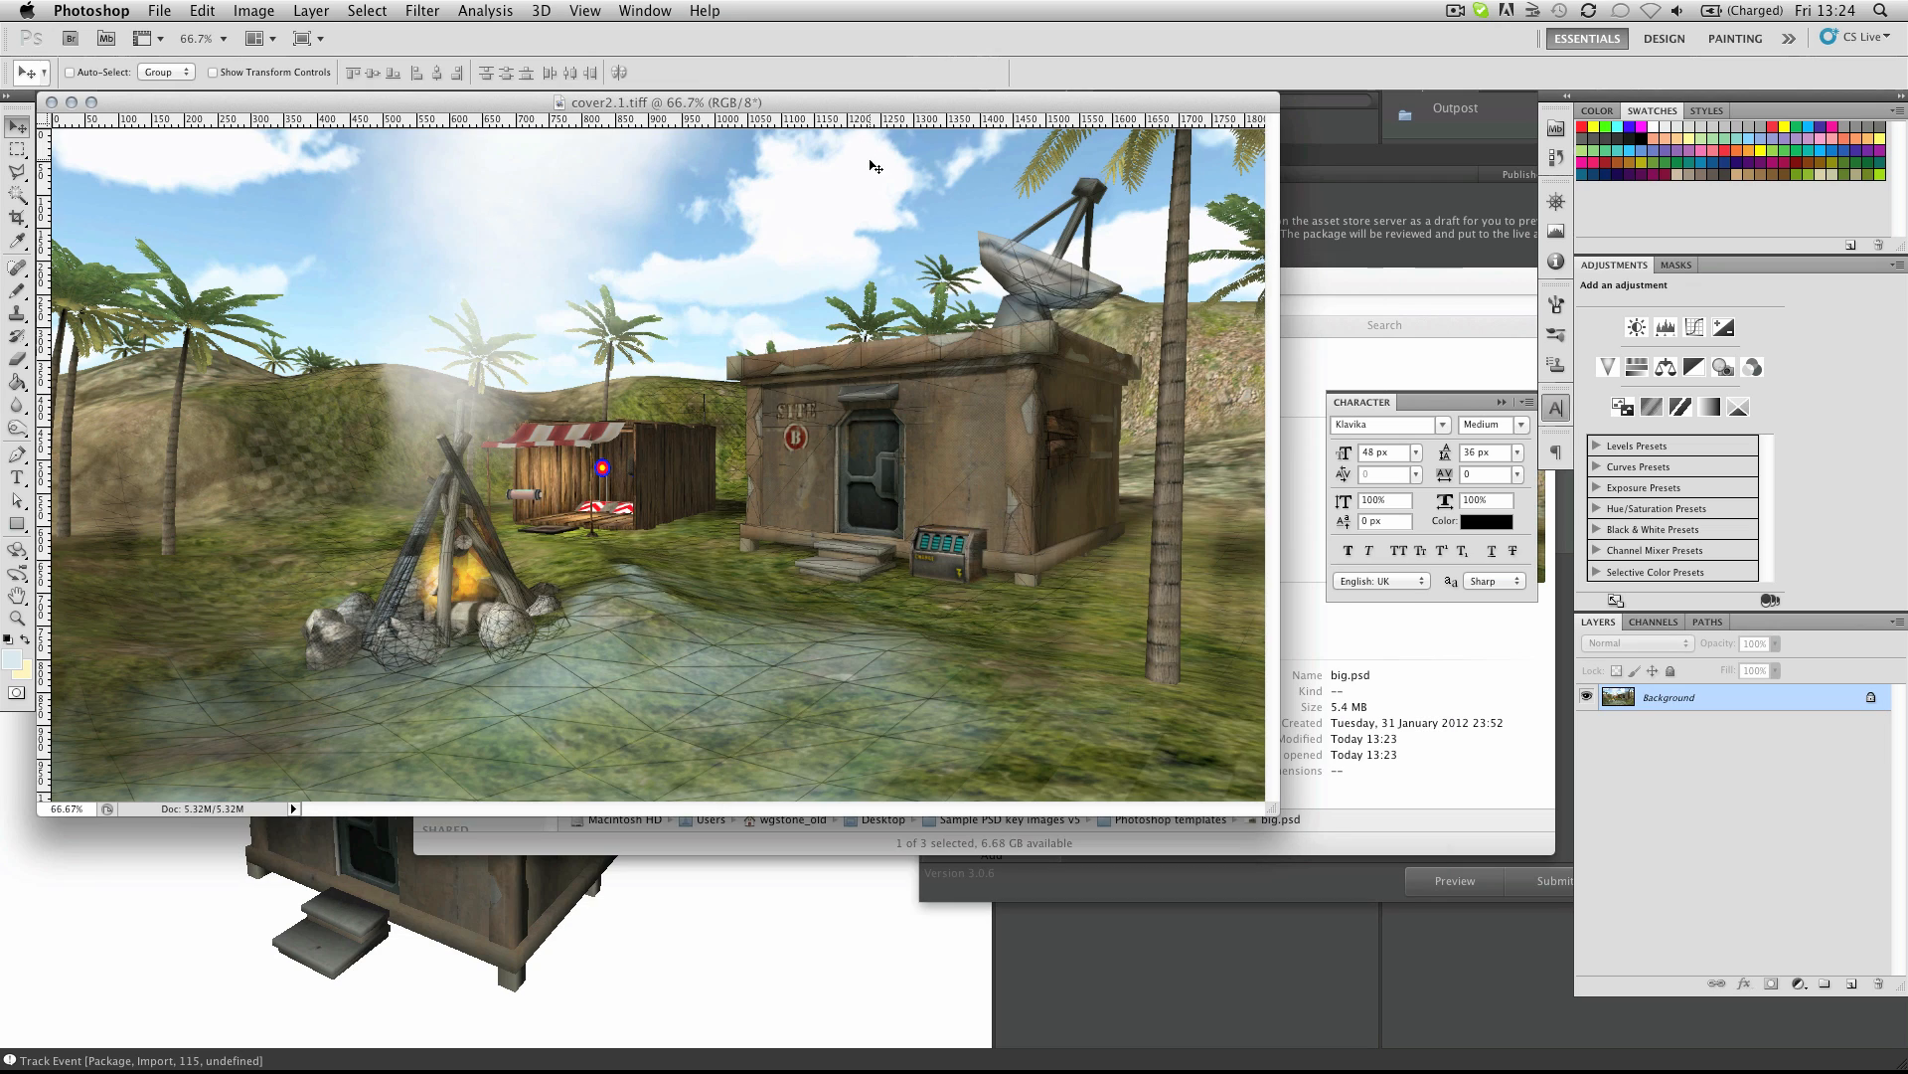
pyautogui.moveTo(992, 290)
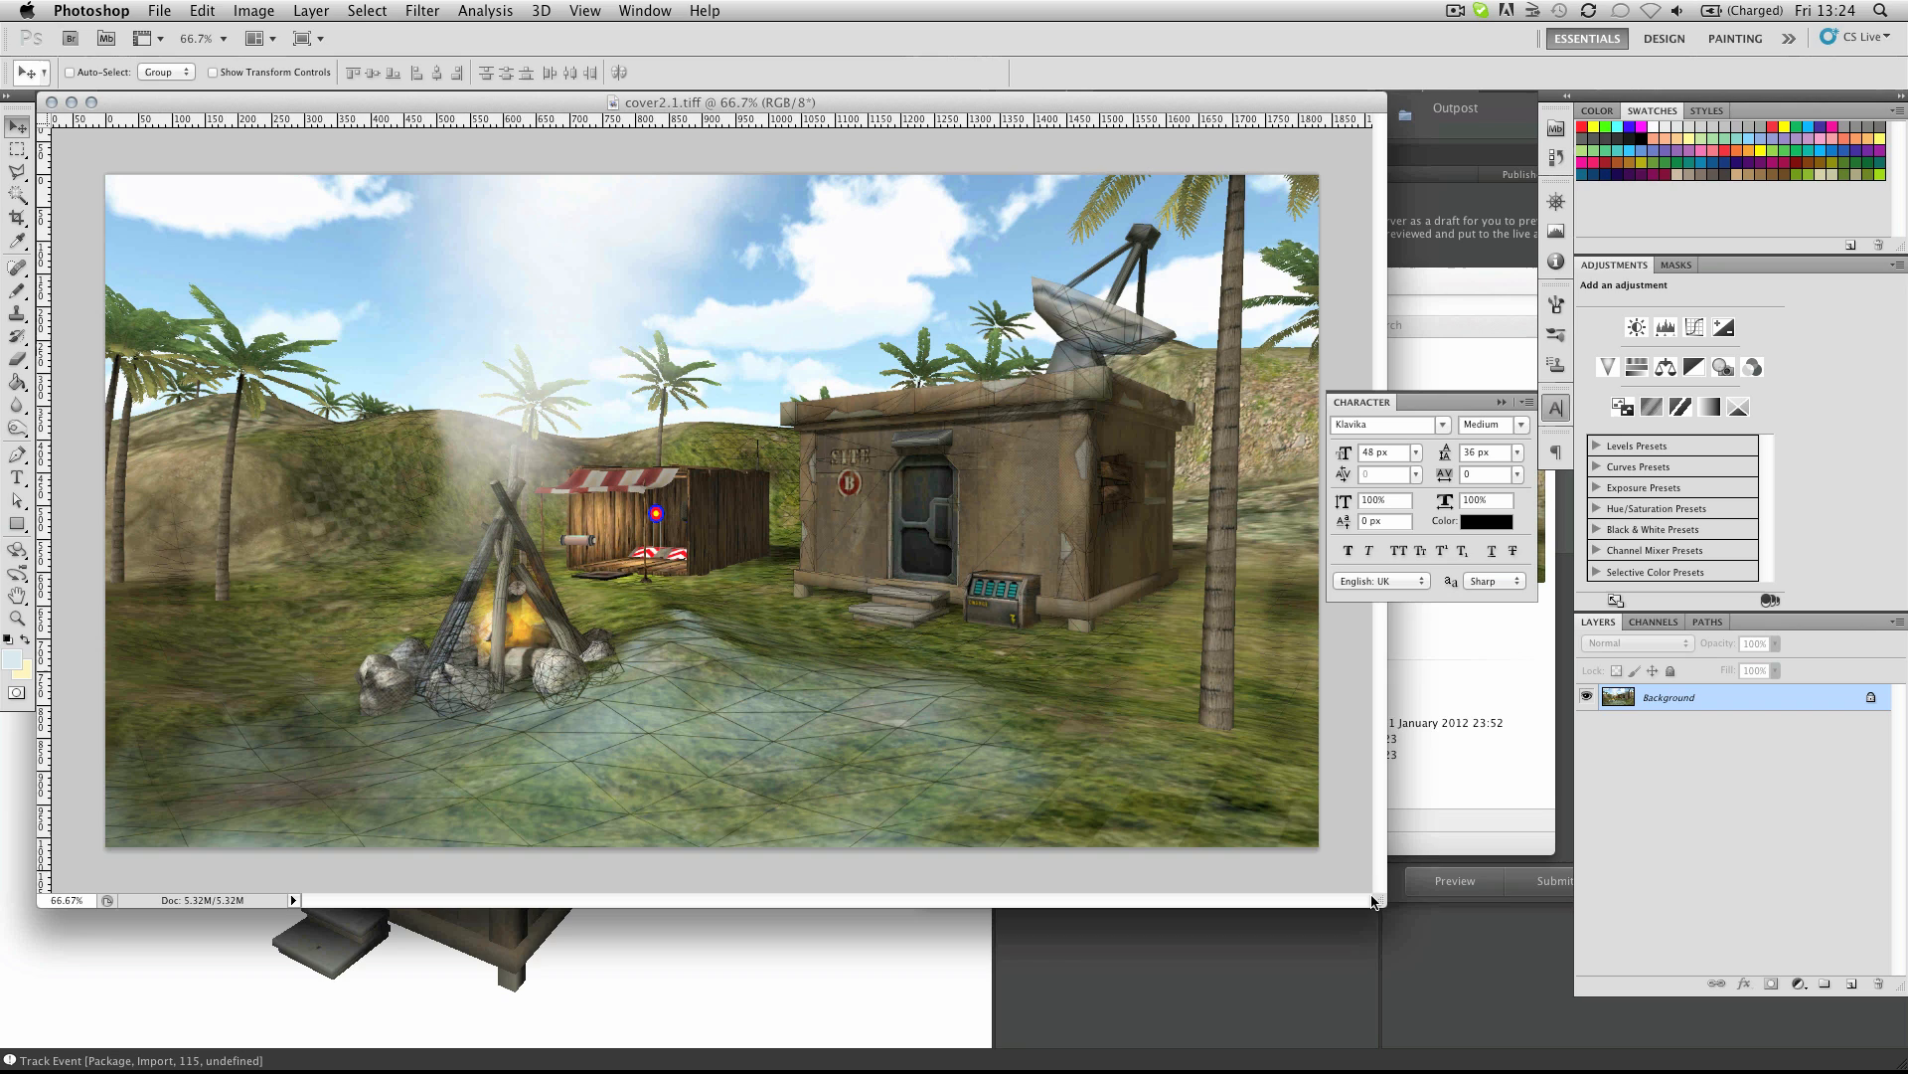
# Crop cover2.1.tiff to the marquee selection, 1274×954 px, and open Save for Web & Devices
pyautogui.click(254, 11)
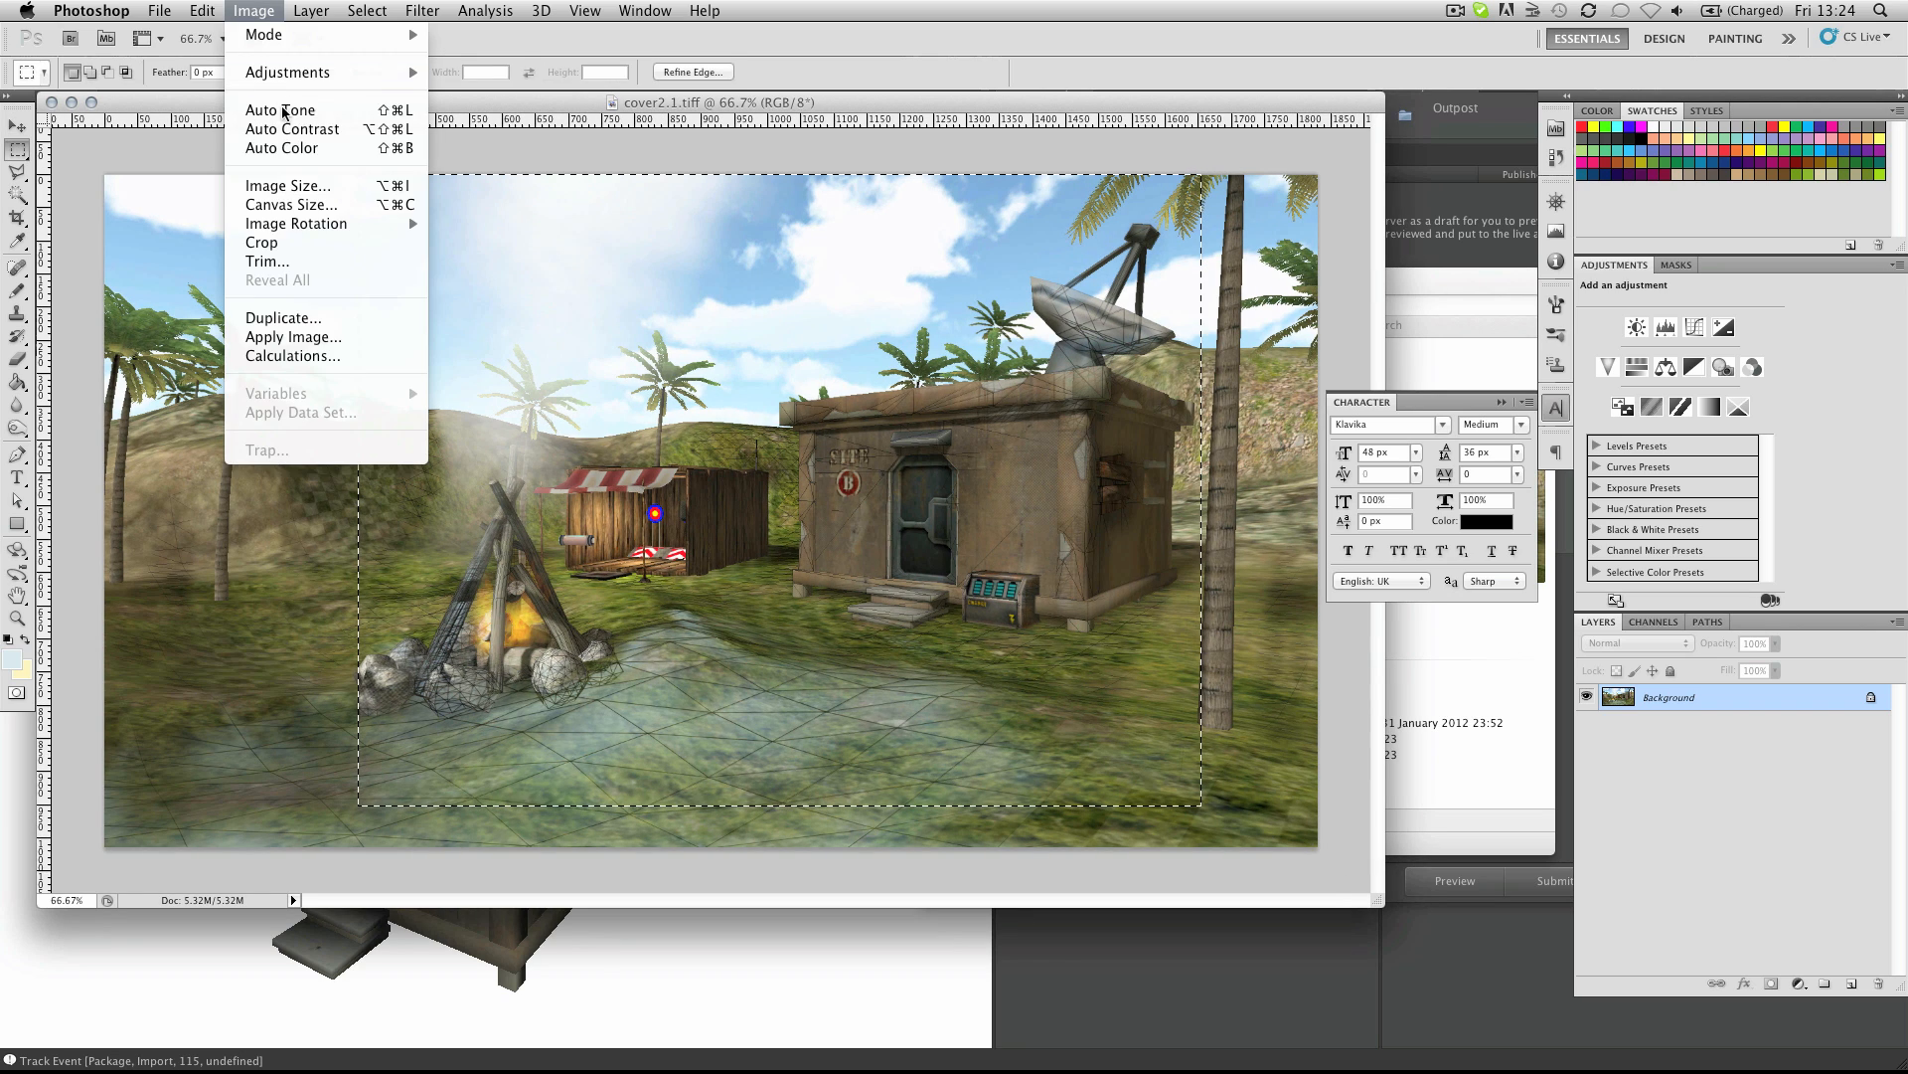
pyautogui.click(158, 11)
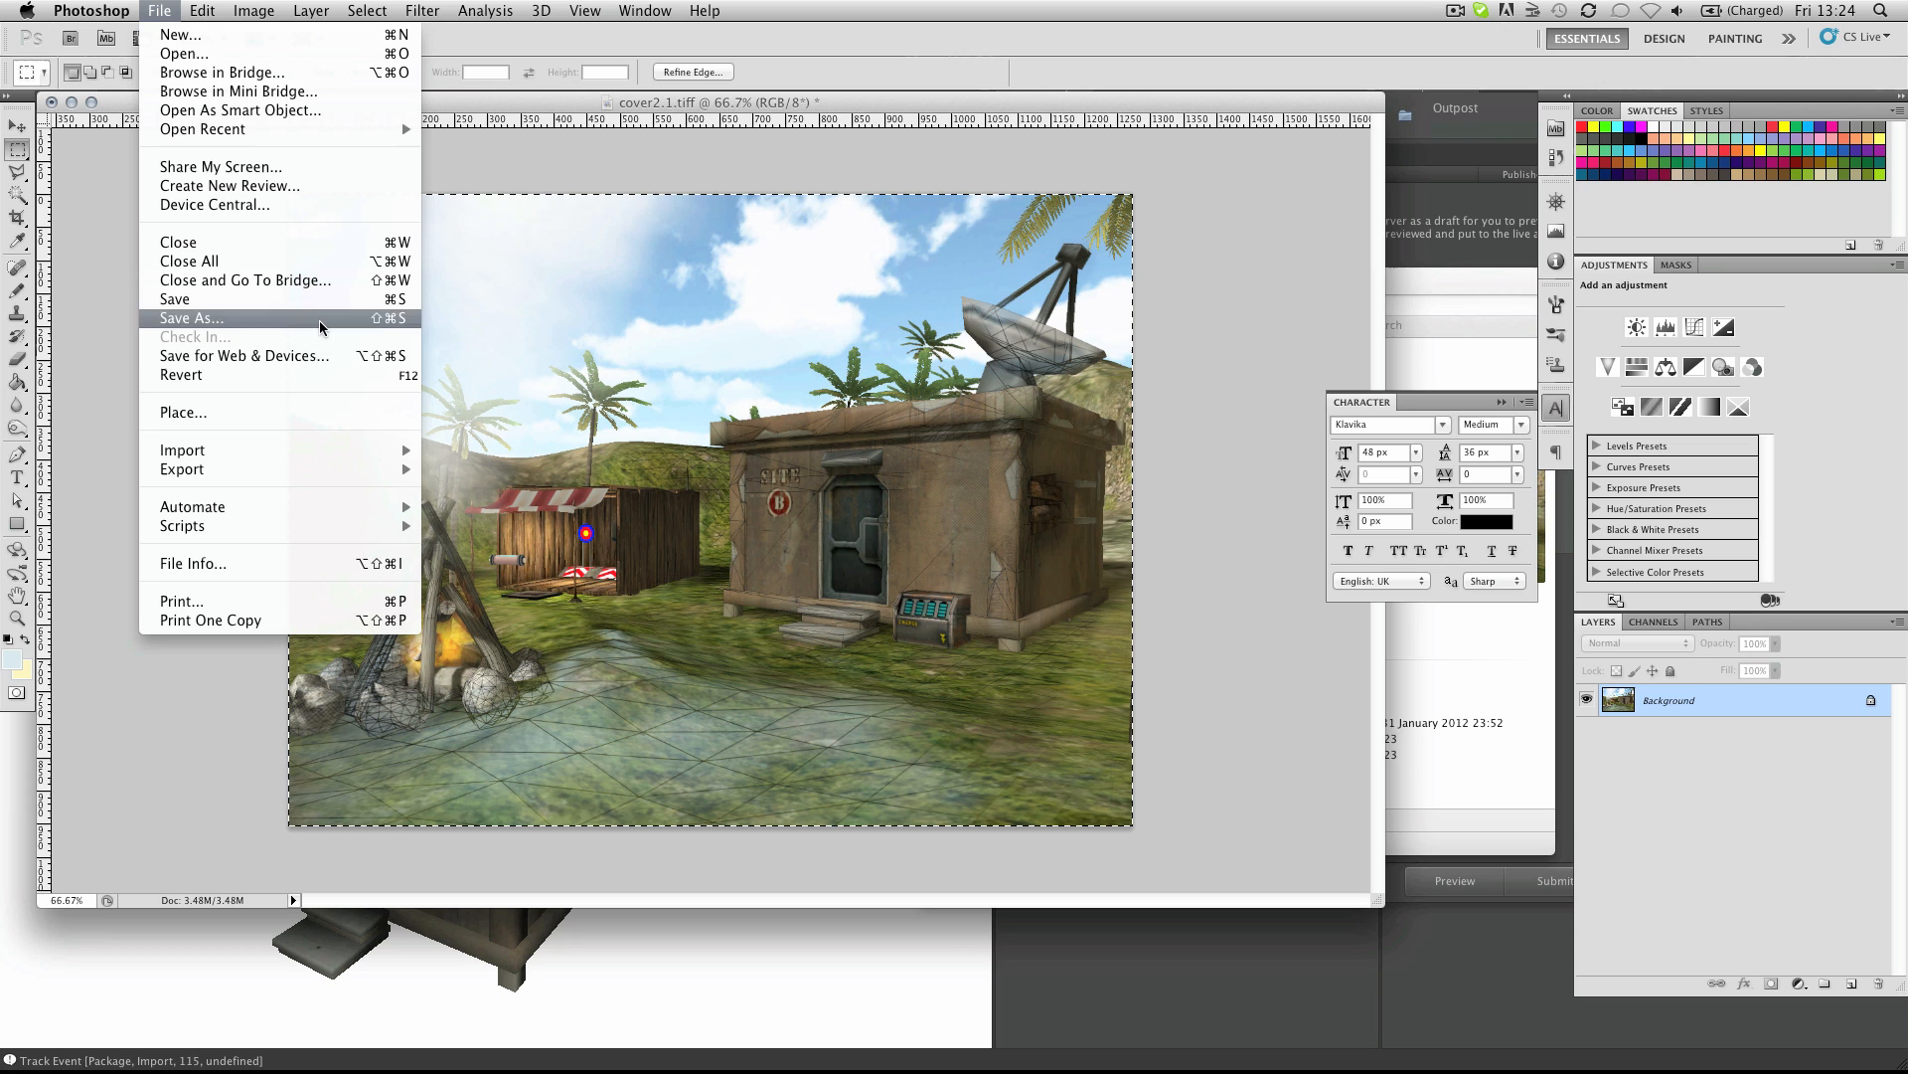
pyautogui.click(244, 356)
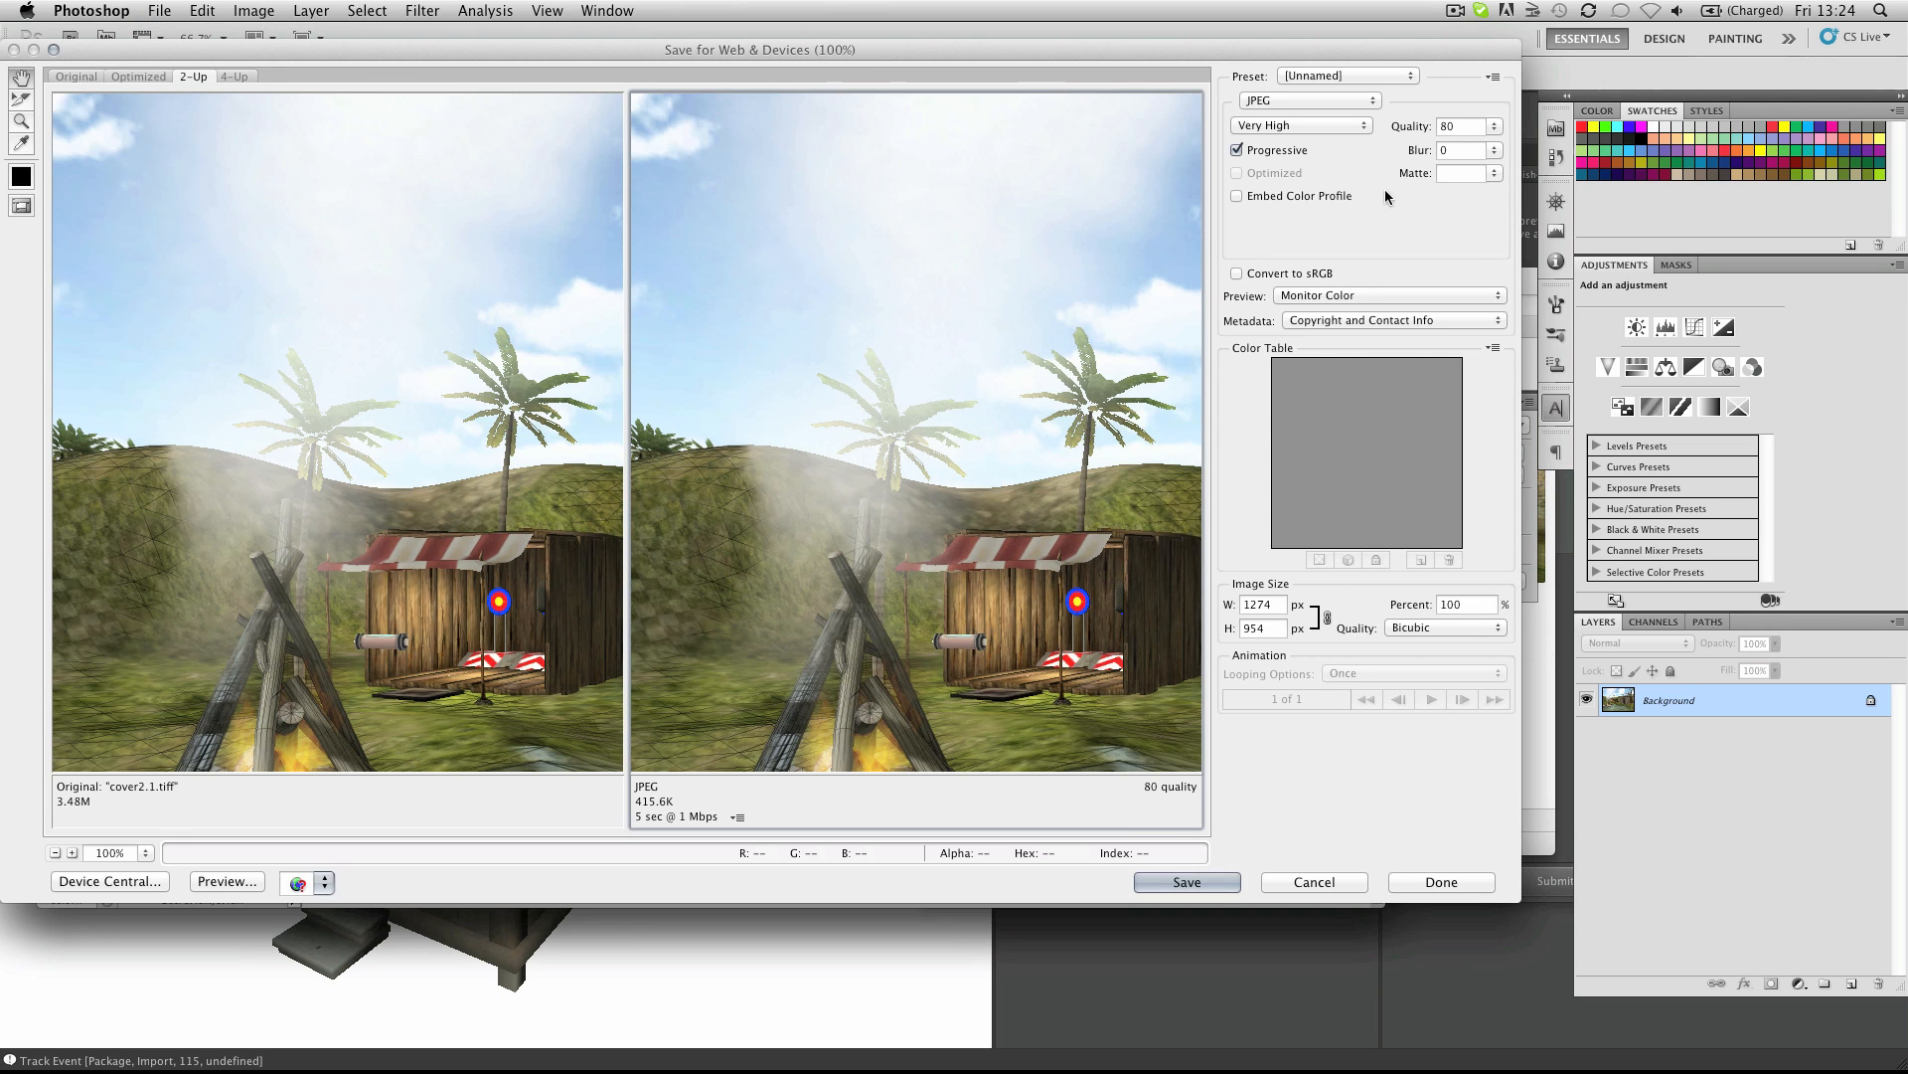
pyautogui.moveTo(1420, 202)
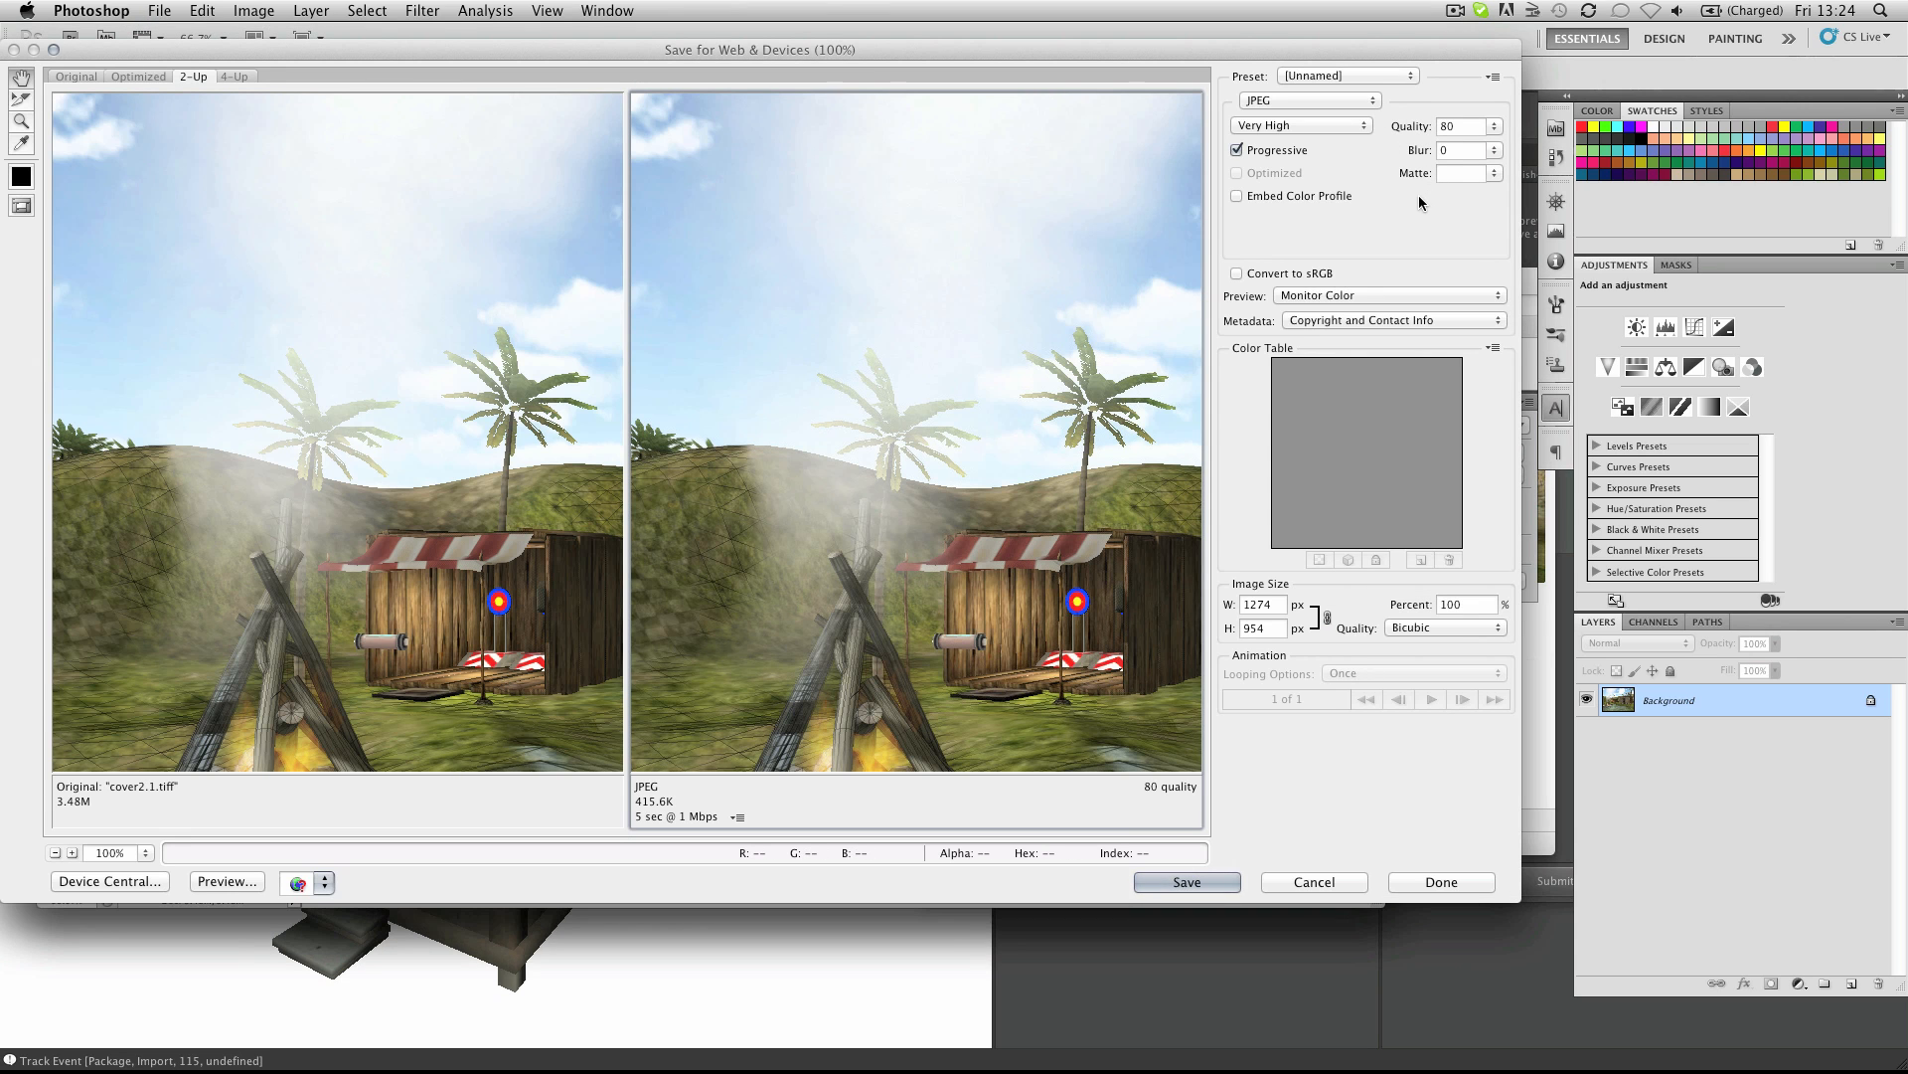
pyautogui.moveTo(1454, 148)
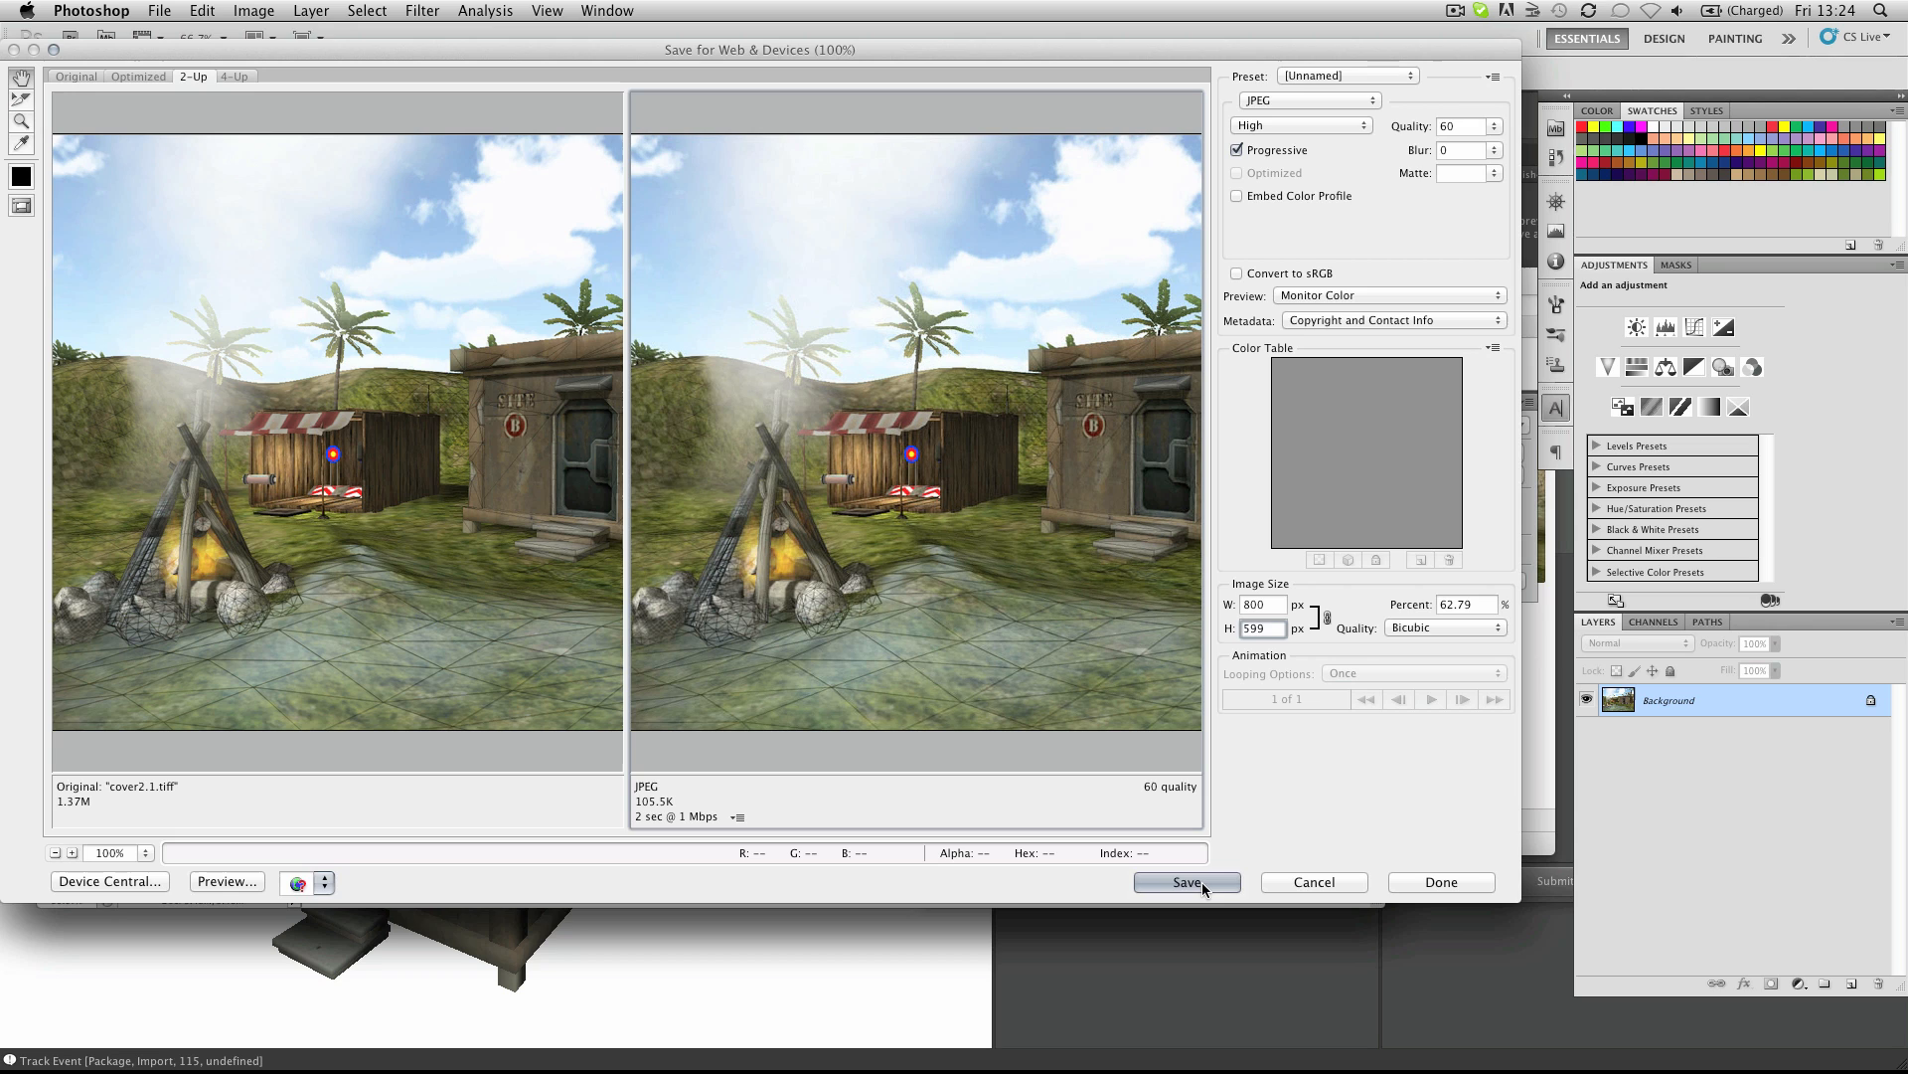
# Save the optimized 800×599, quality-60 JPEG as shot1.jpg on the Desktop
pyautogui.click(1187, 882)
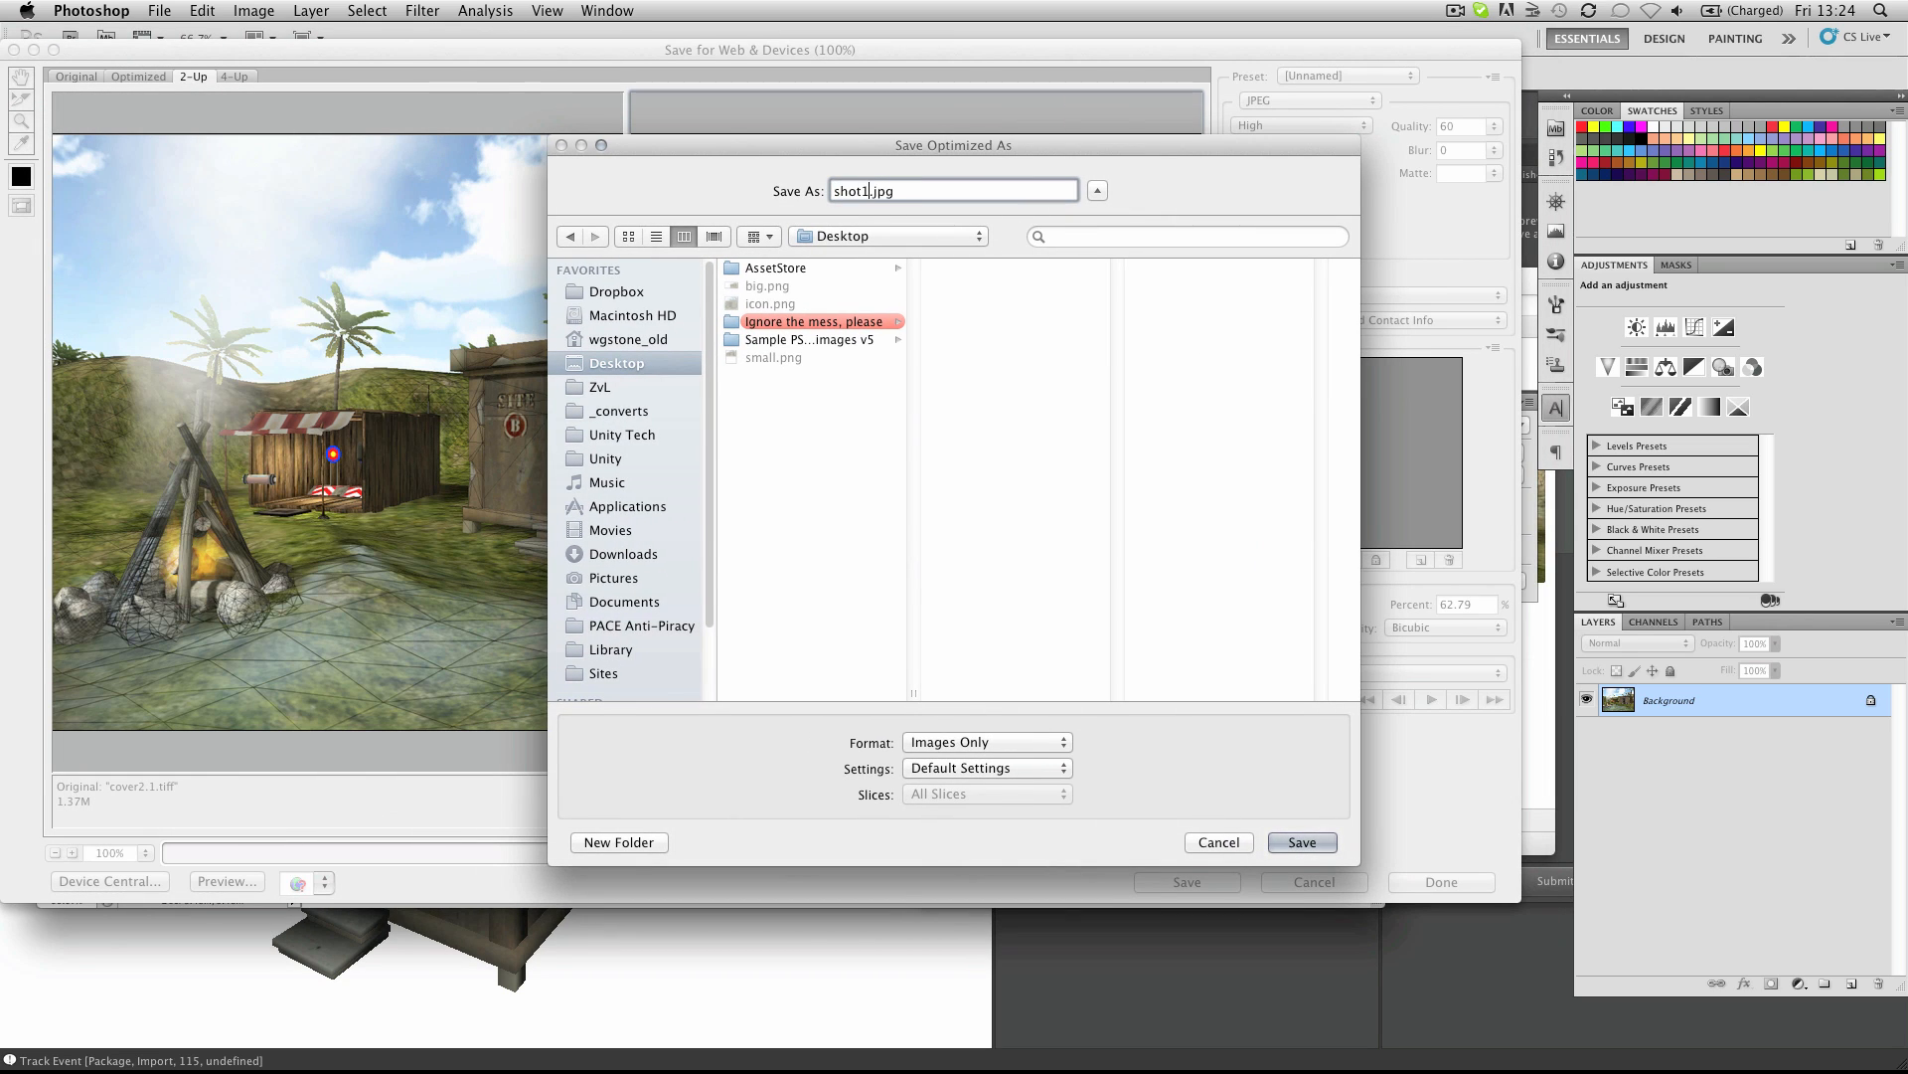
pyautogui.click(1301, 842)
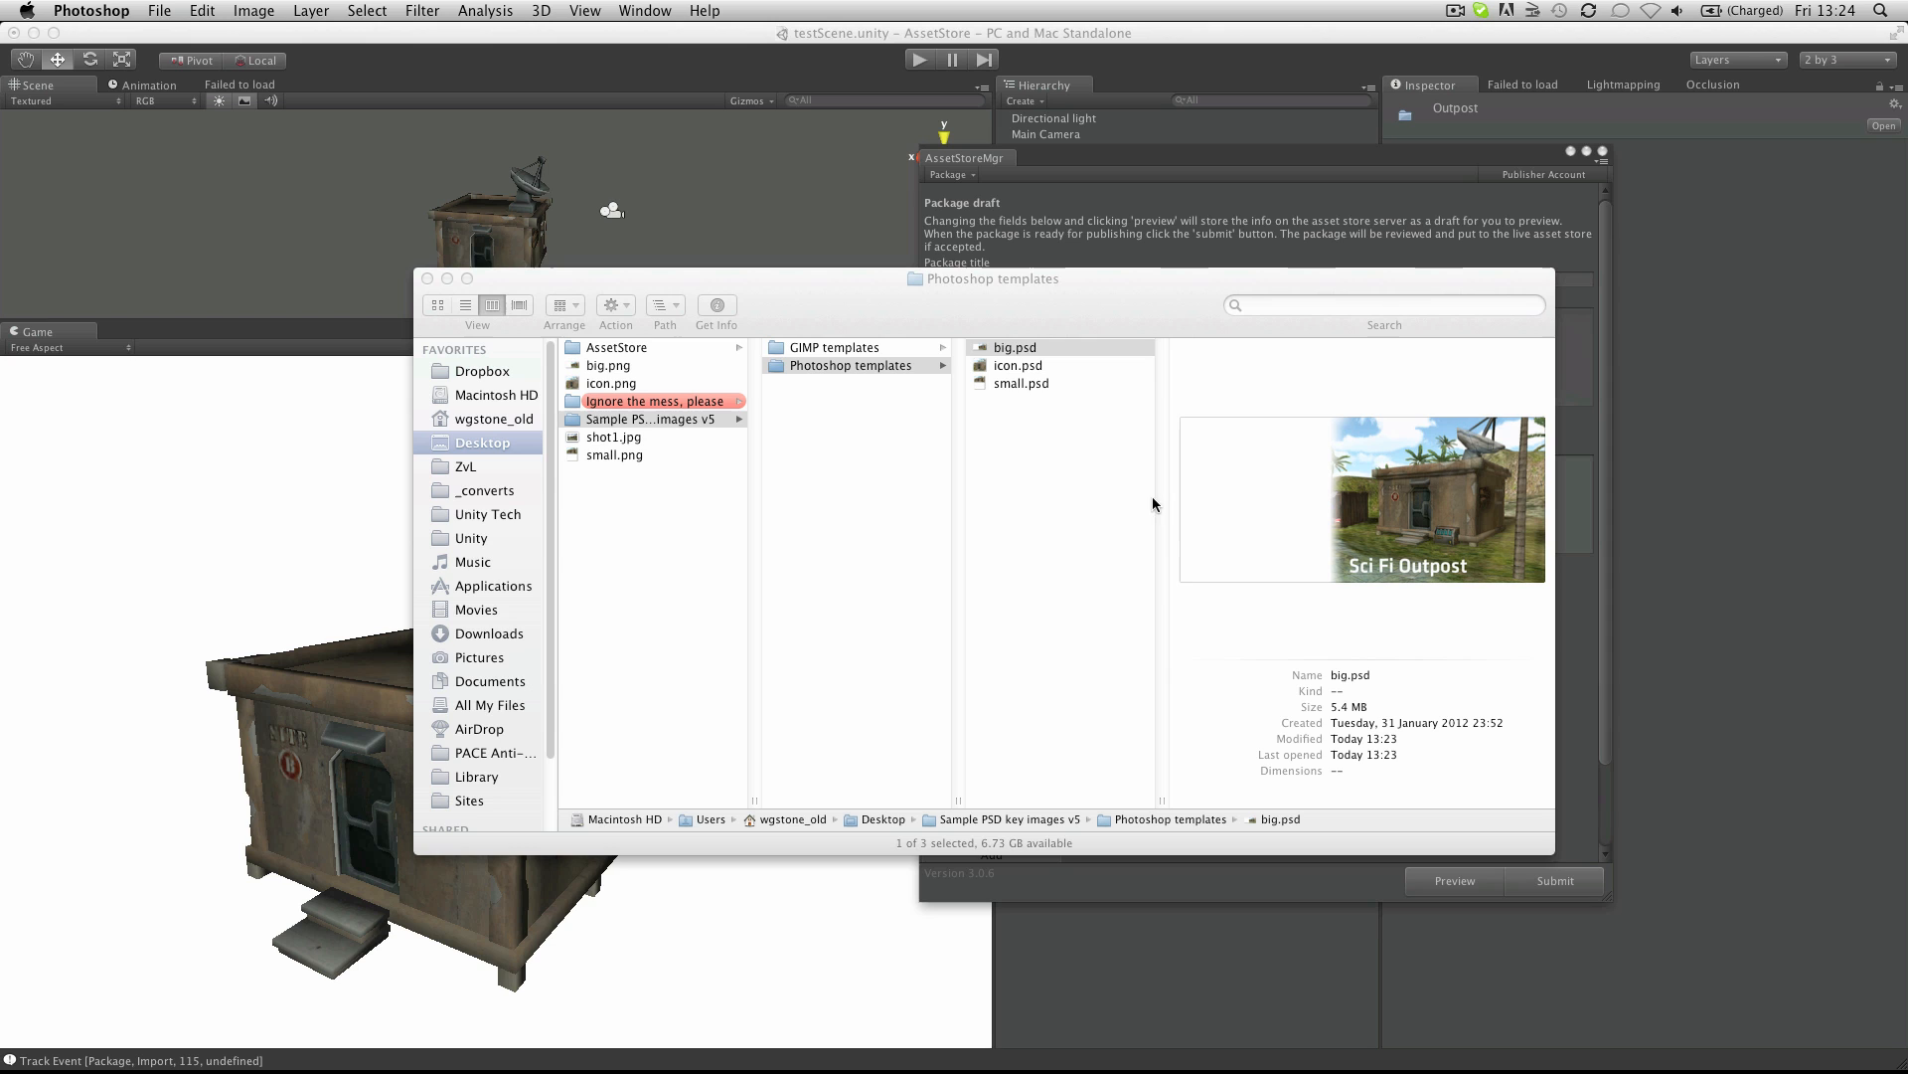
# Leave Finder and return to the Island Outpost package draft in Unity
pyautogui.click(482, 441)
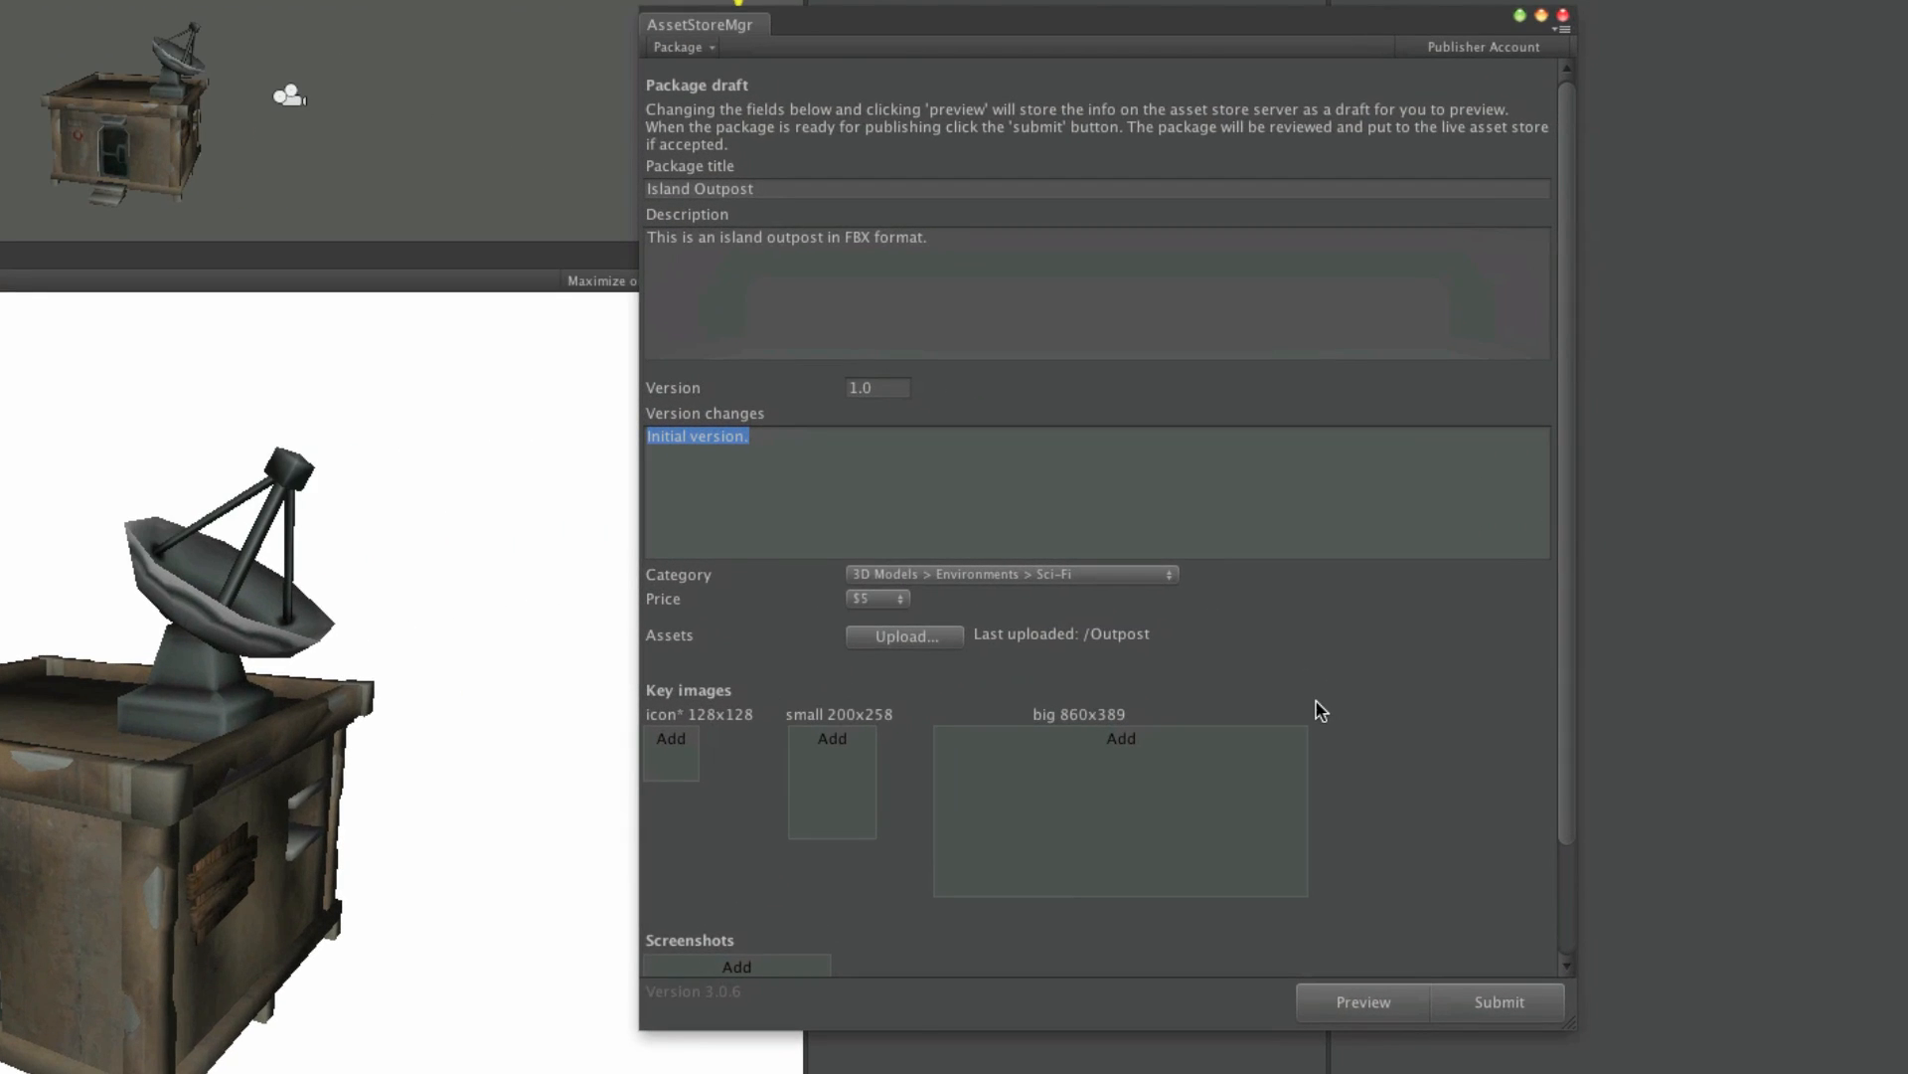
pyautogui.moveTo(1321, 320)
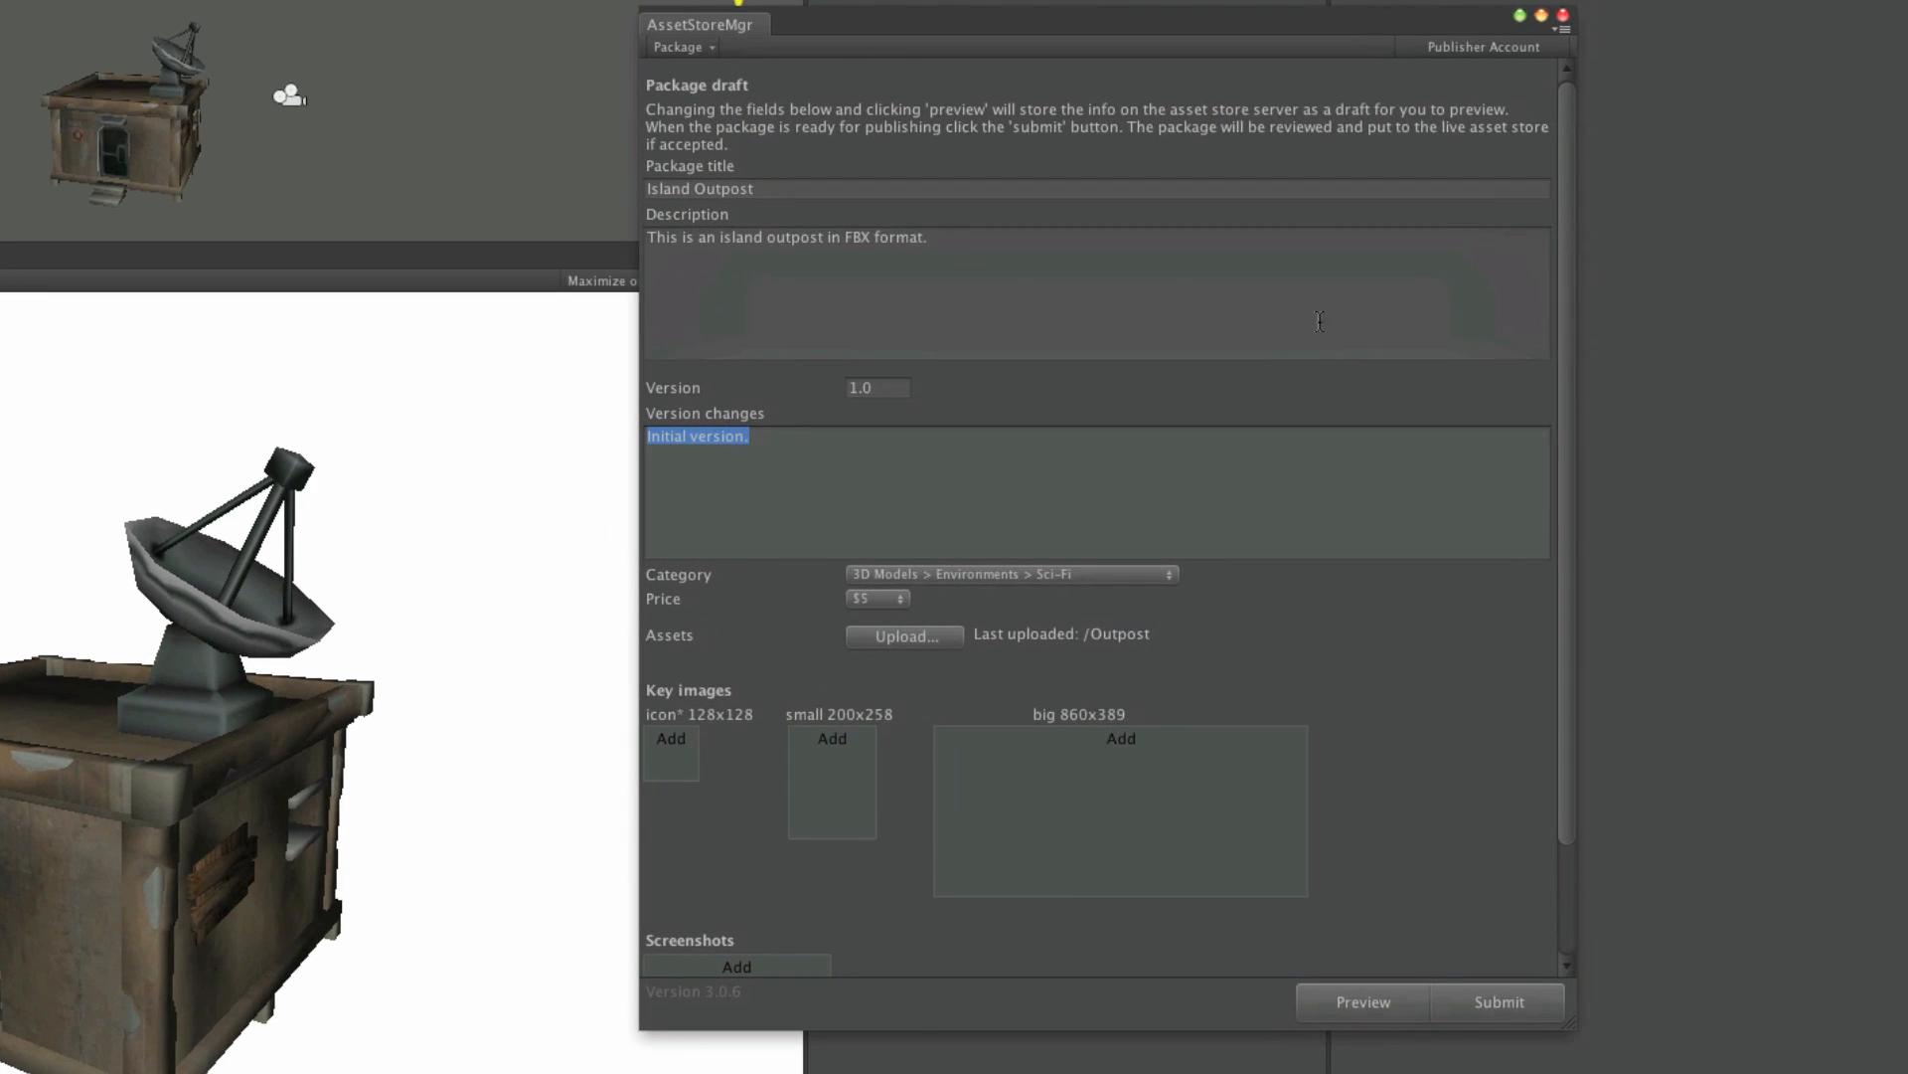
pyautogui.moveTo(1112, 783)
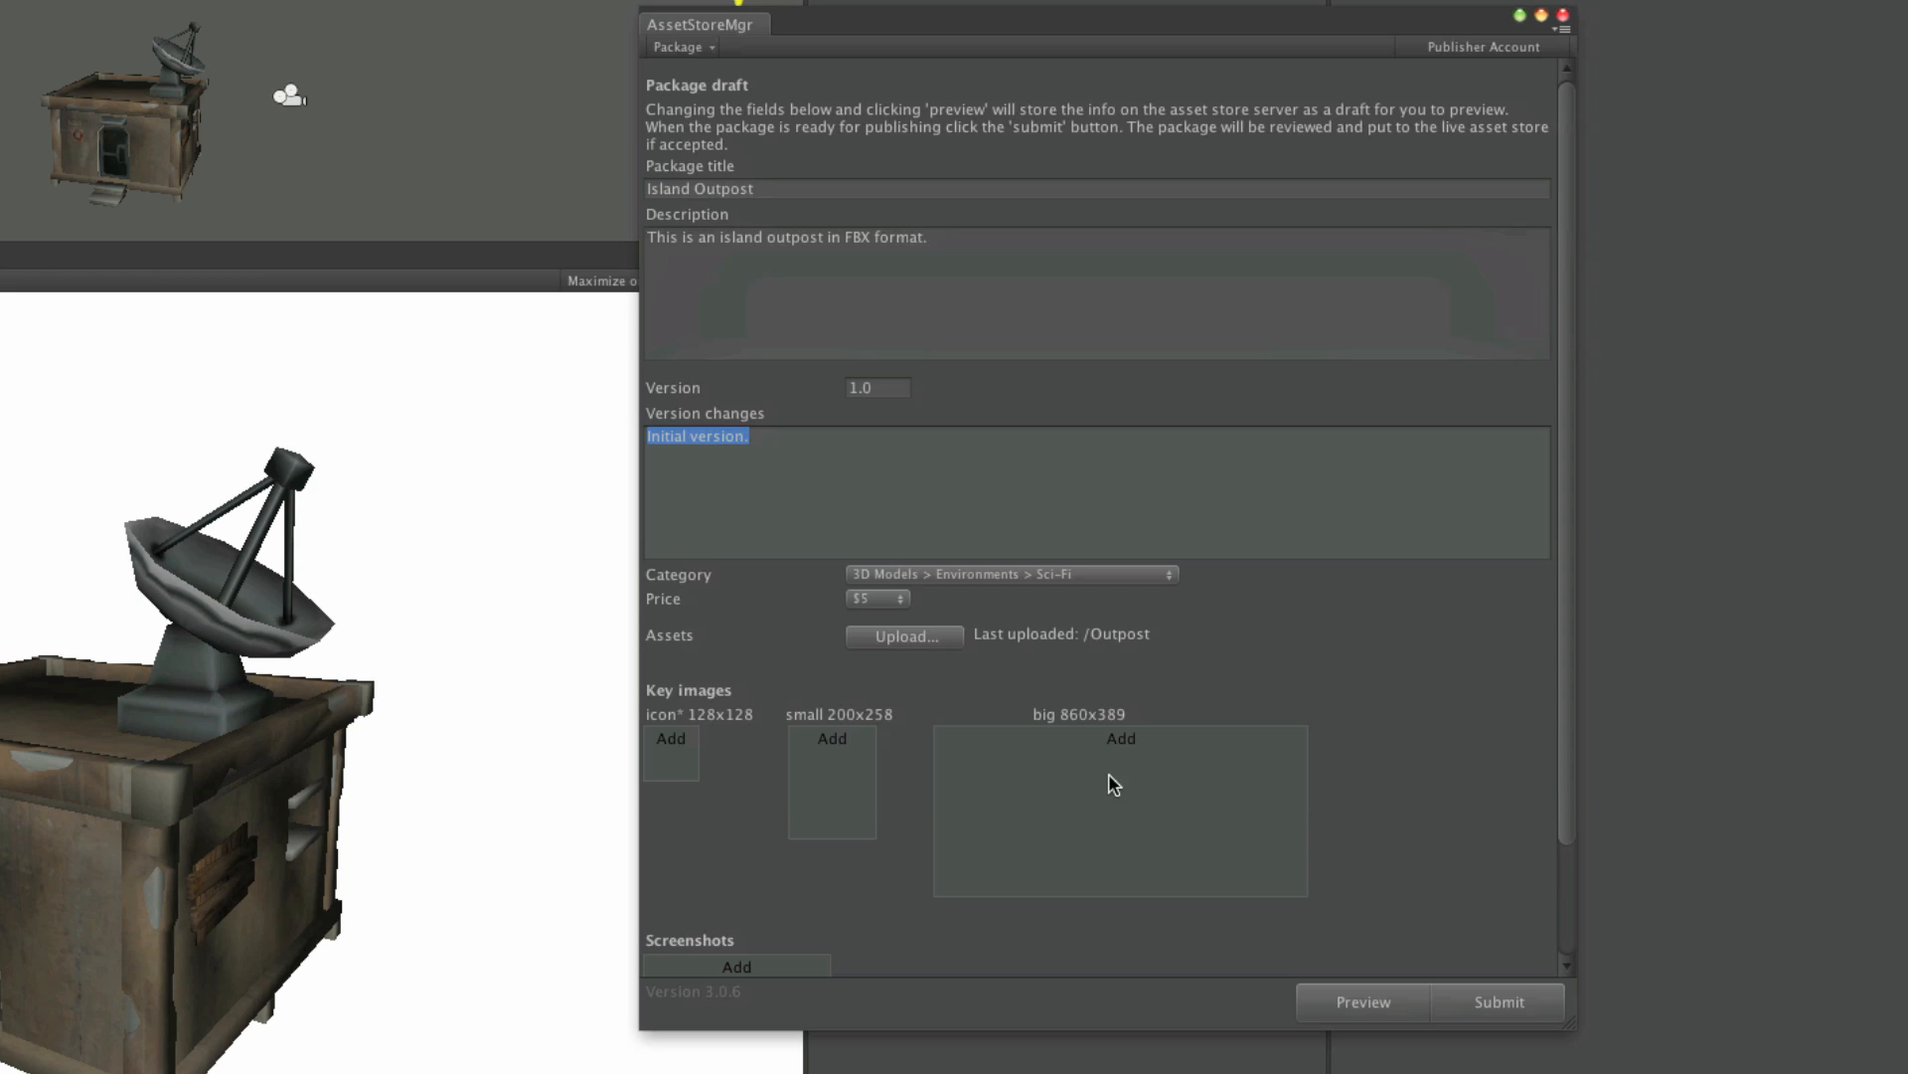
pyautogui.moveTo(1519, 674)
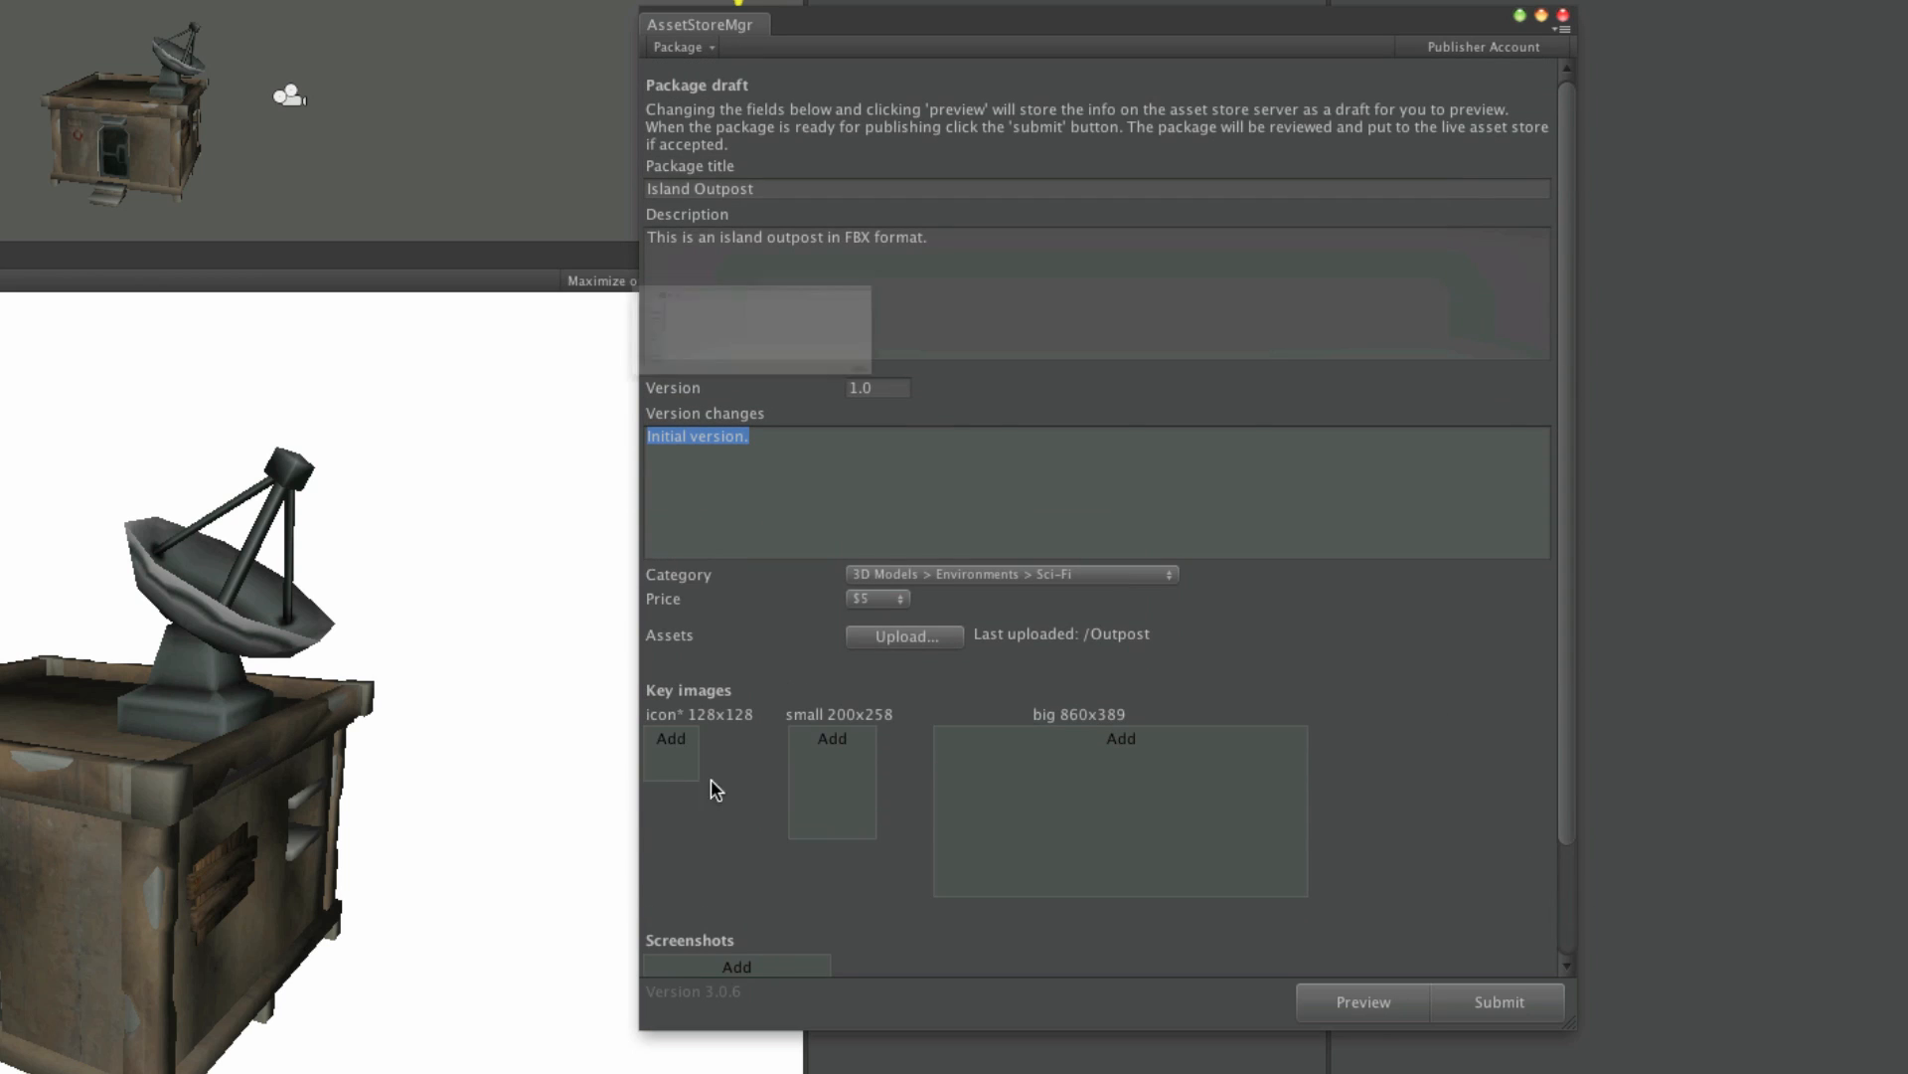
# Upload icon.png into the 128×128 icon slot of the draft
pyautogui.click(671, 753)
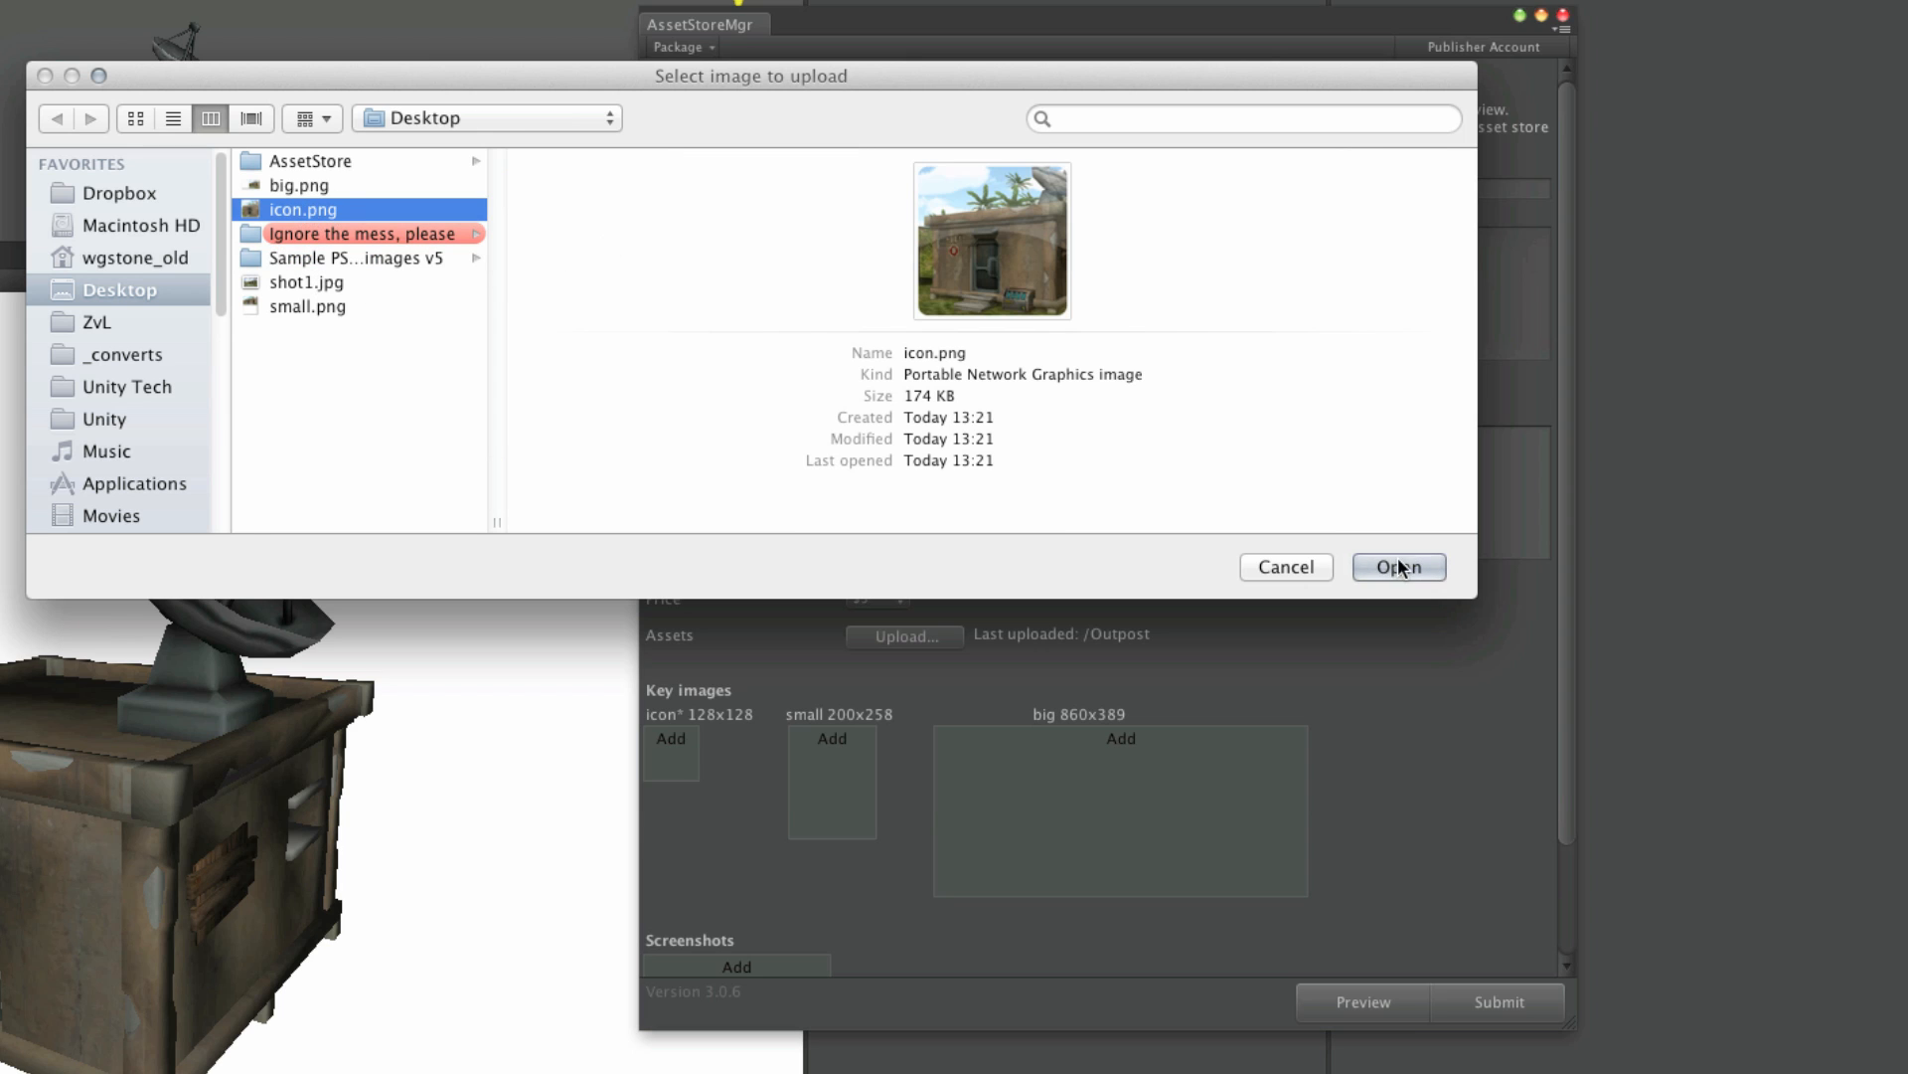
pyautogui.click(1397, 565)
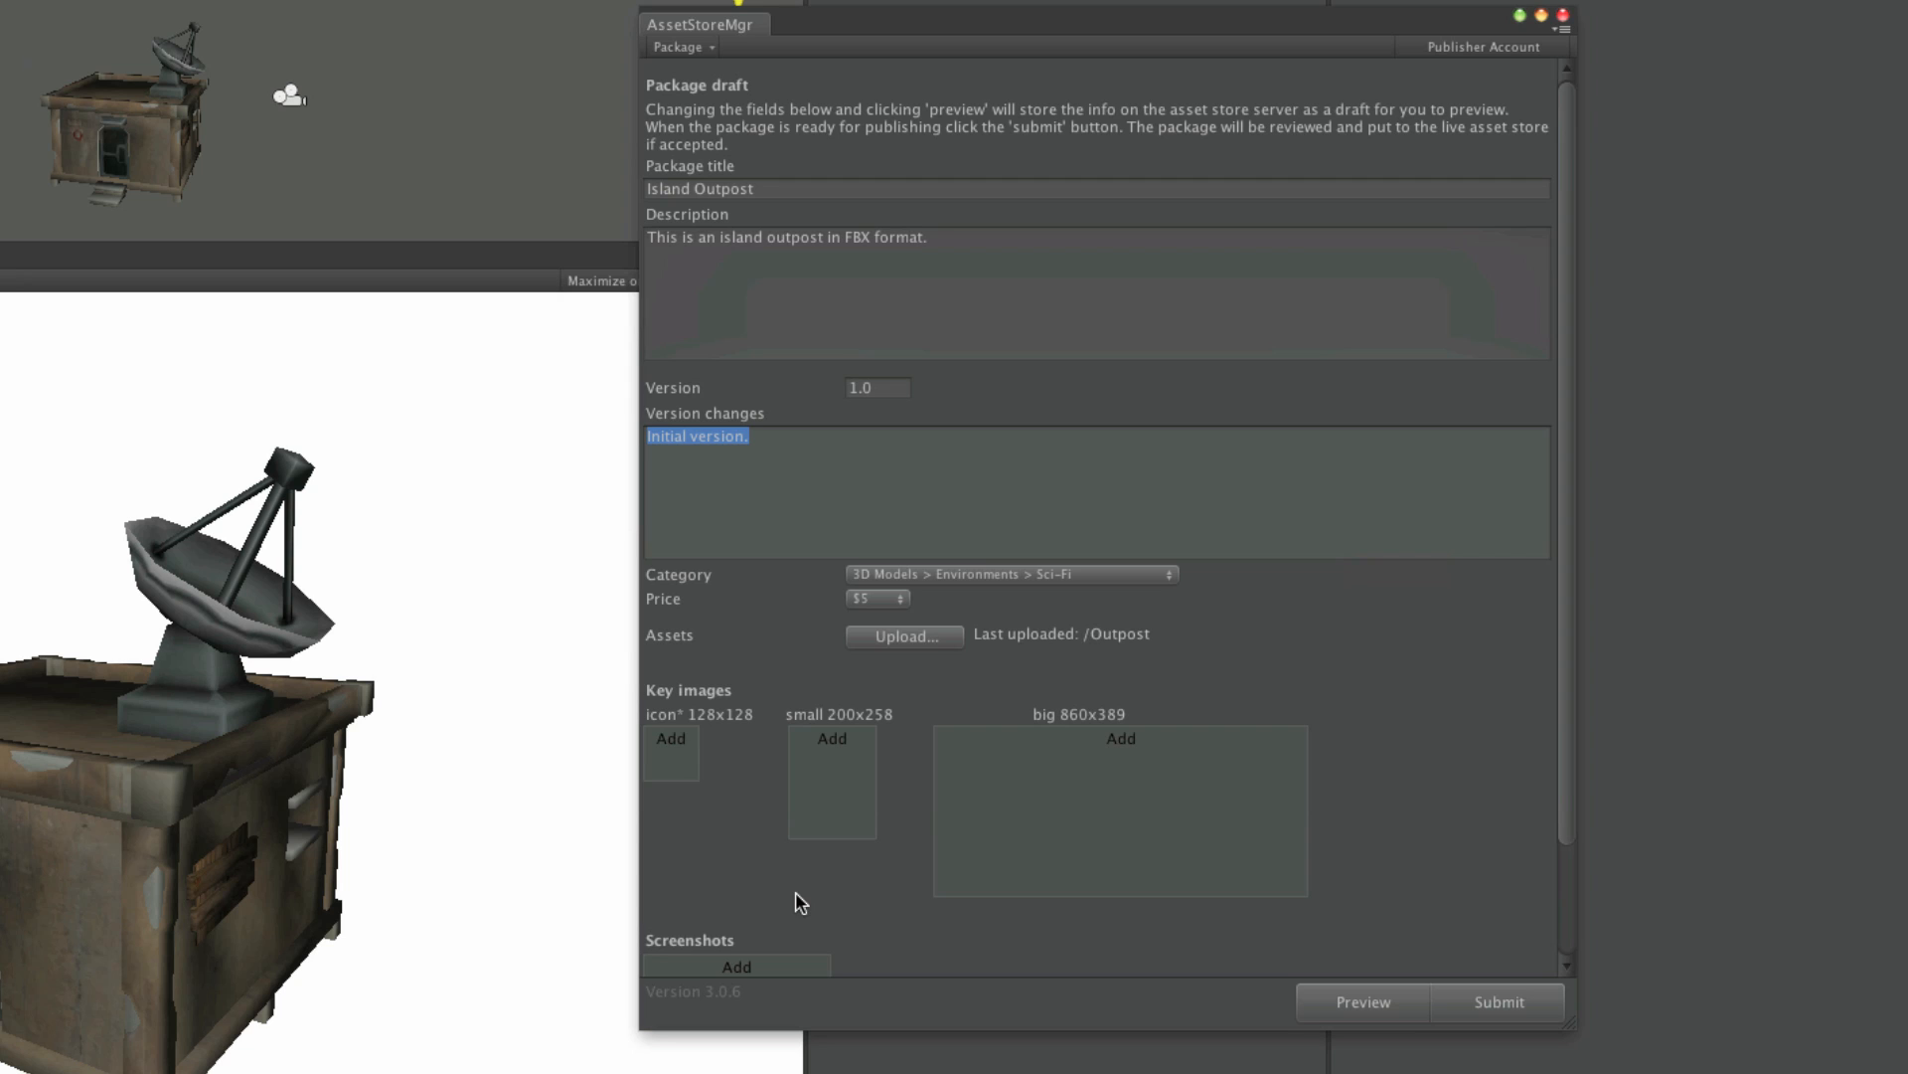
pyautogui.click(671, 753)
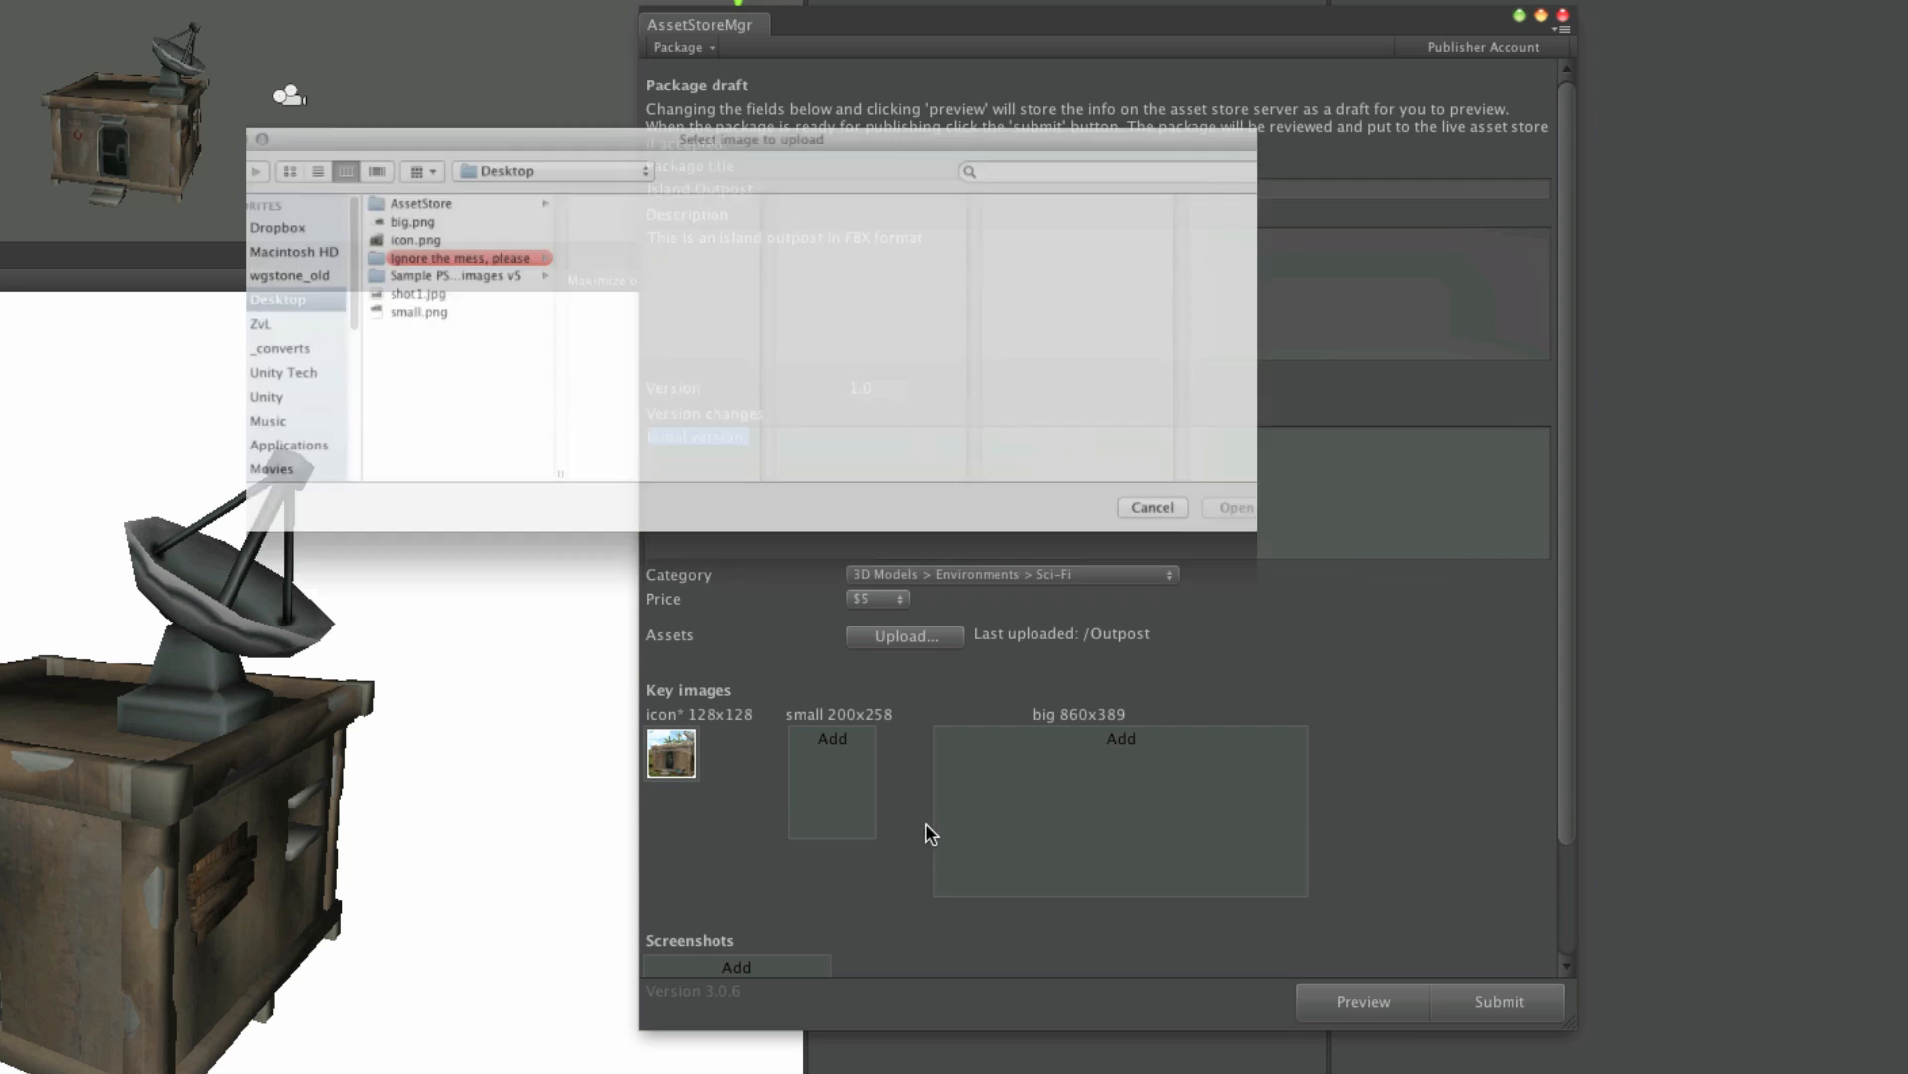
# Fill the small key image with small.png and the big key image with big.png
pyautogui.click(419, 311)
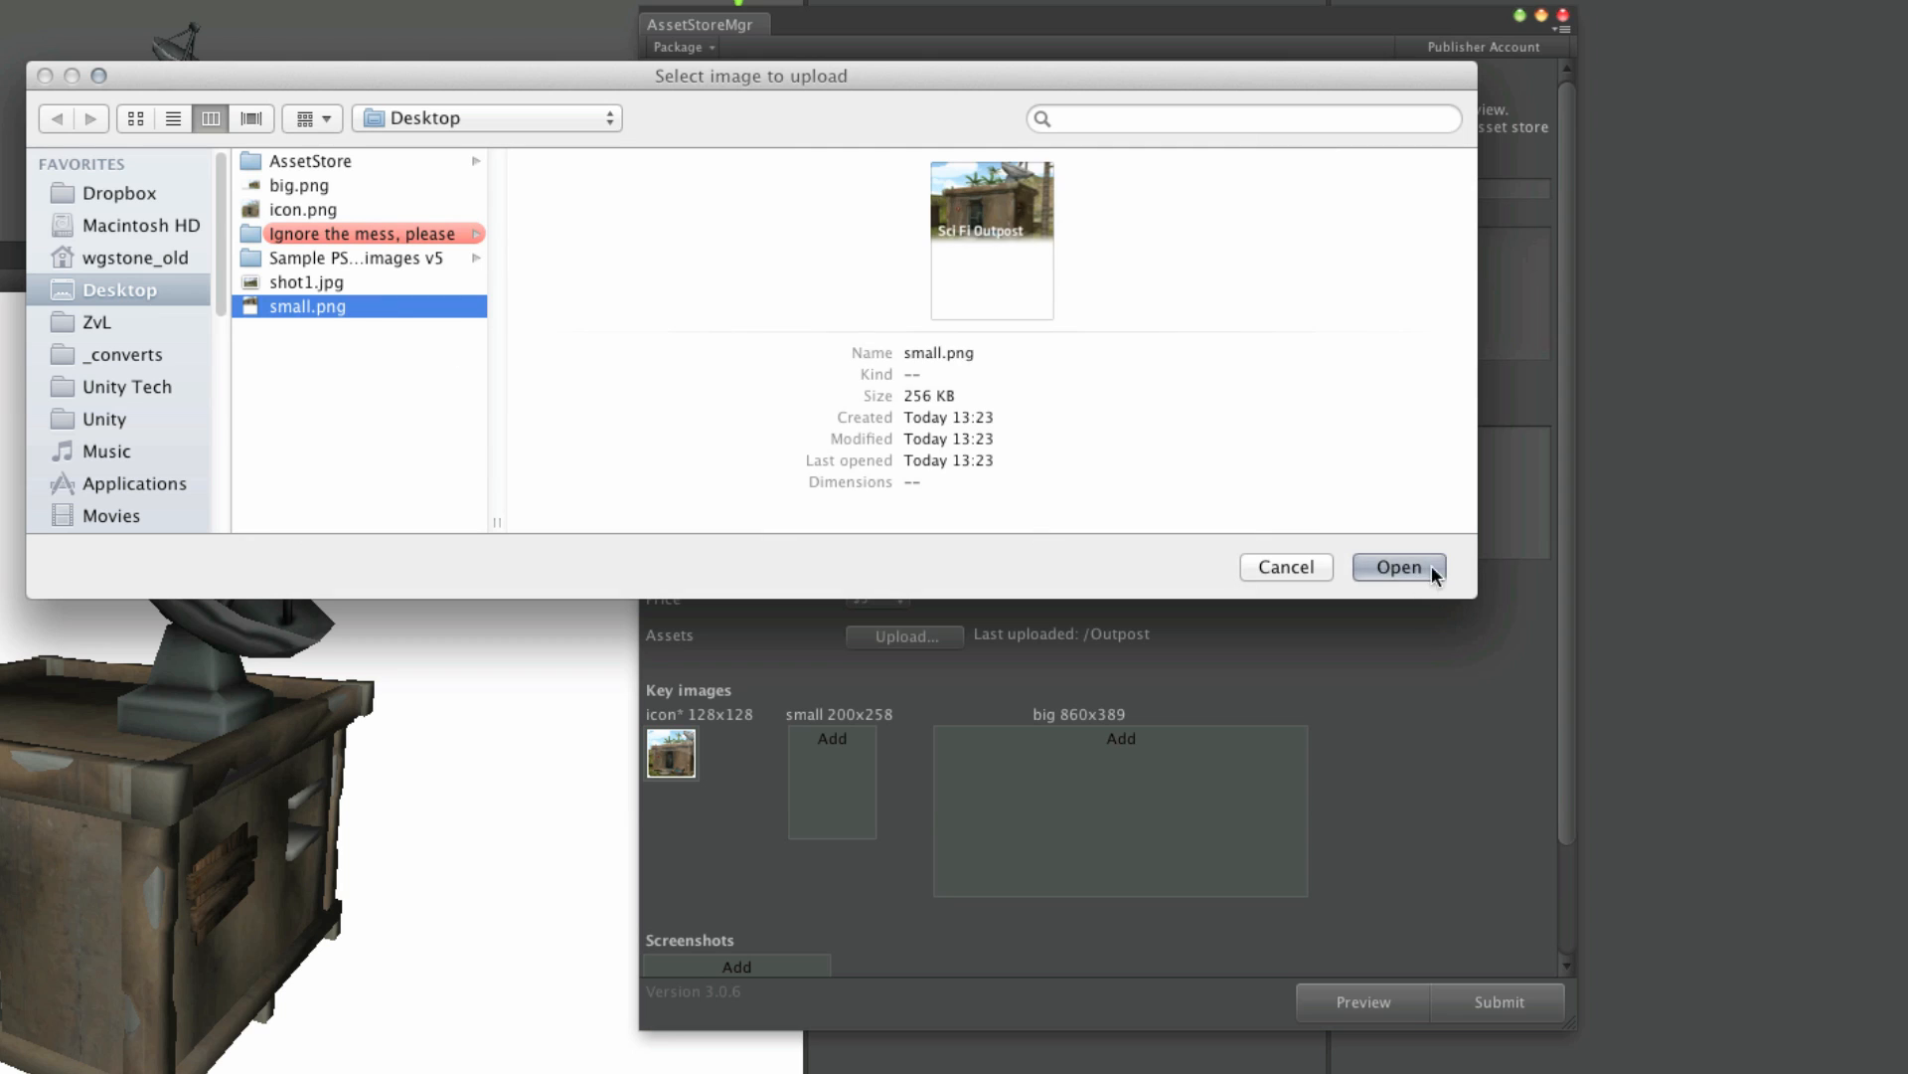
pyautogui.click(1398, 567)
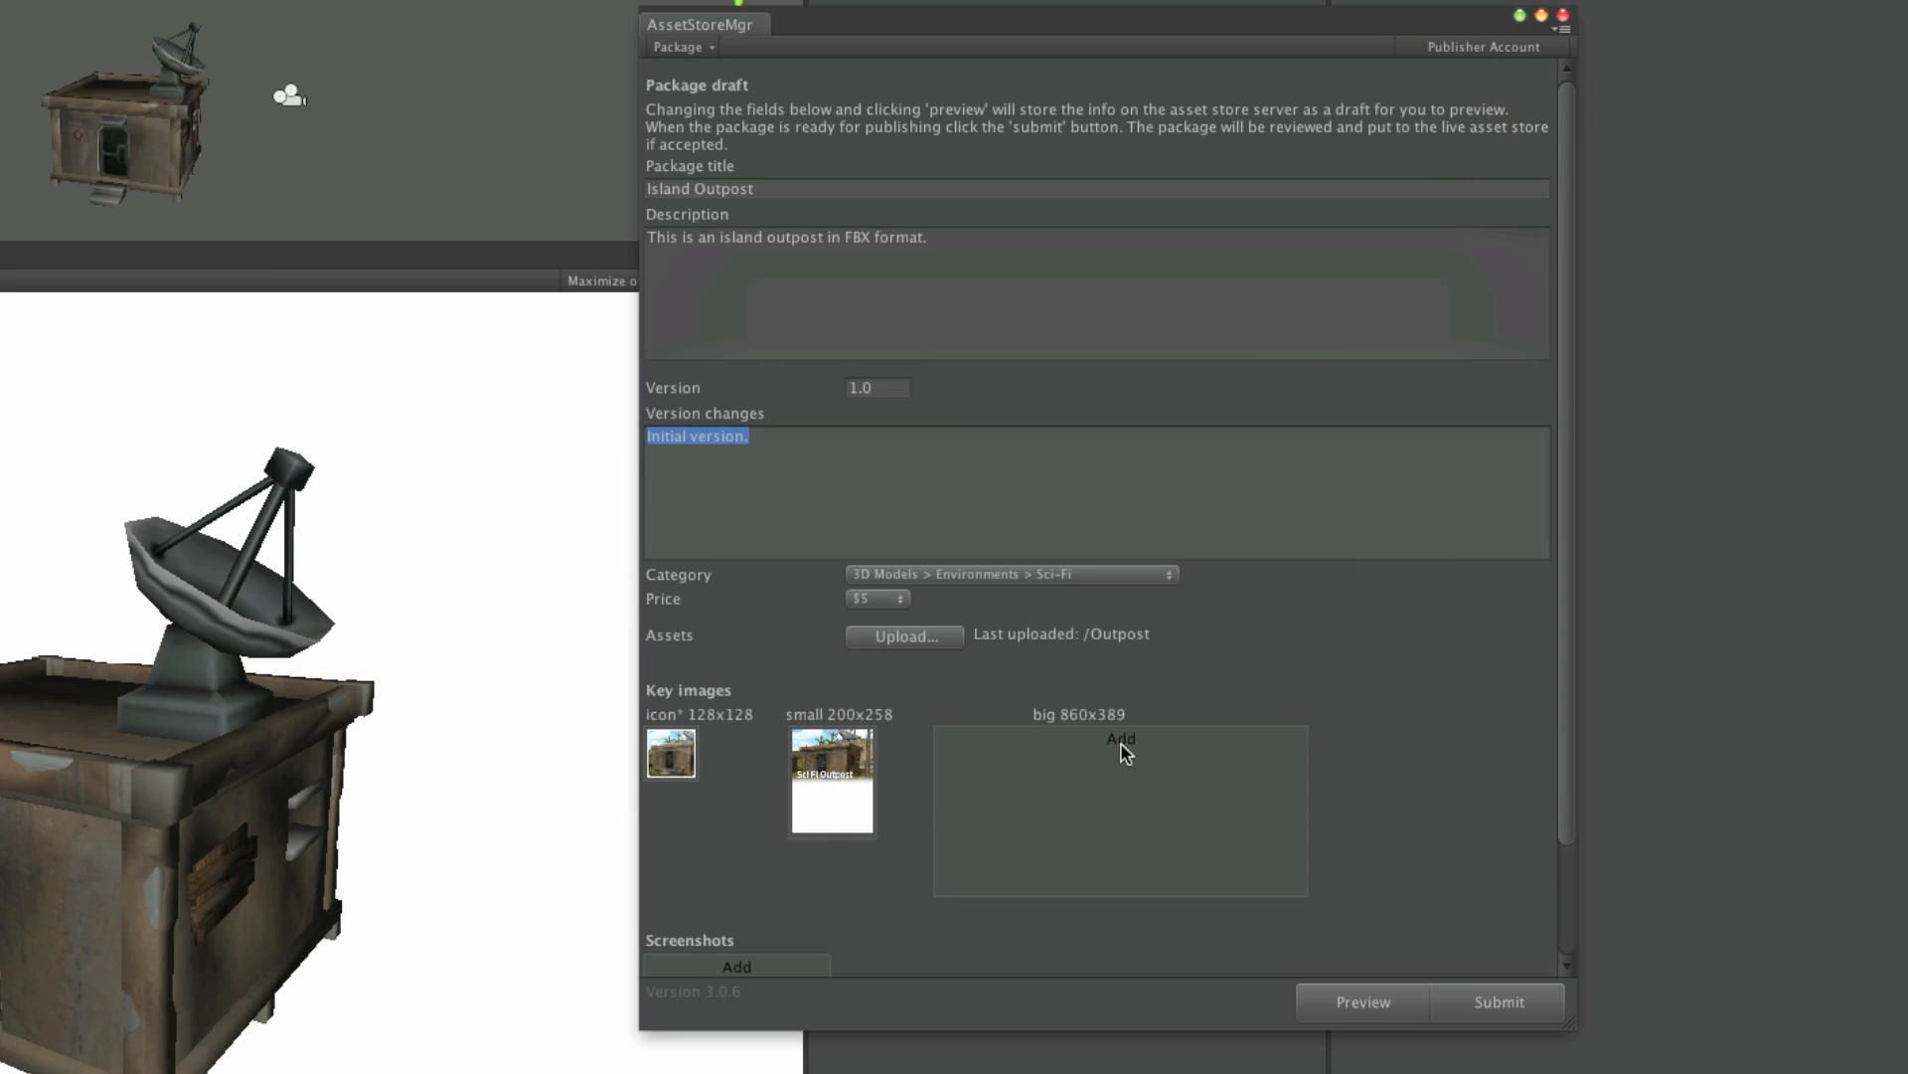
pyautogui.click(1118, 738)
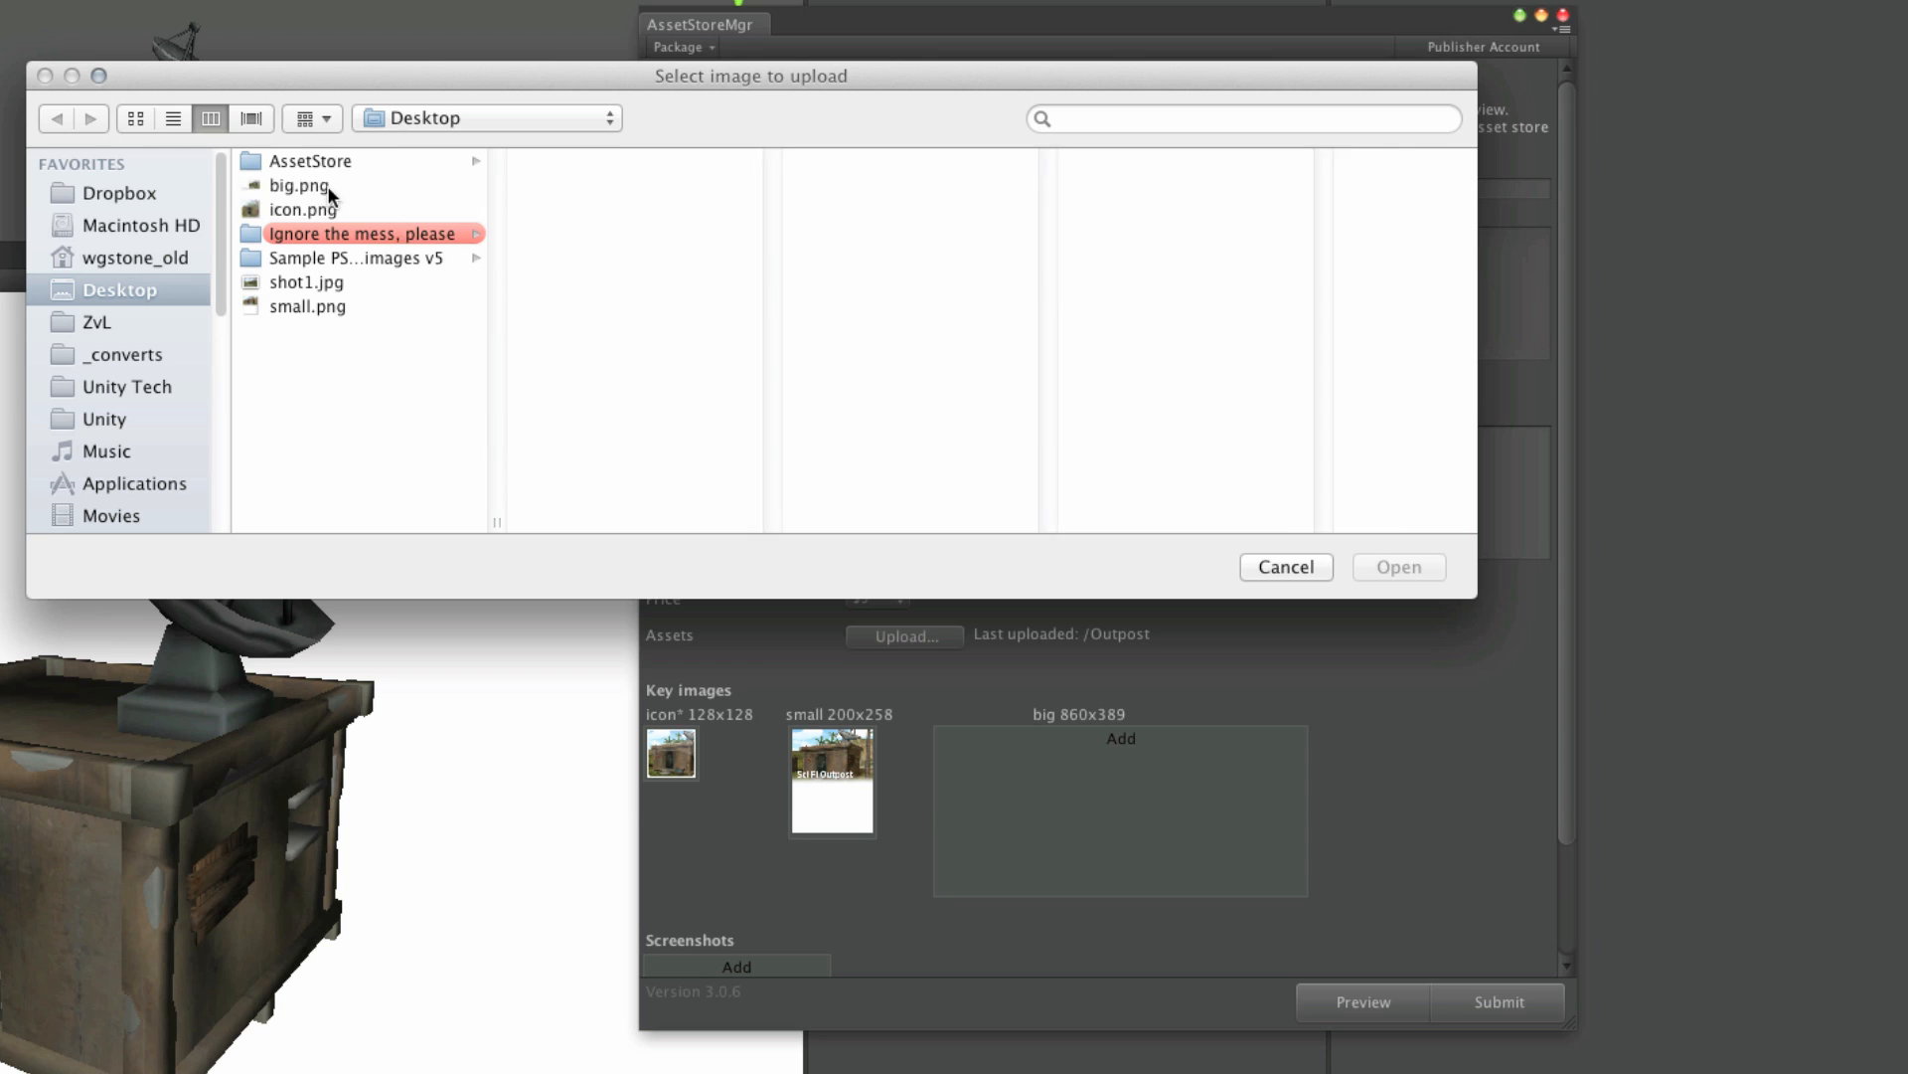
pyautogui.click(1284, 566)
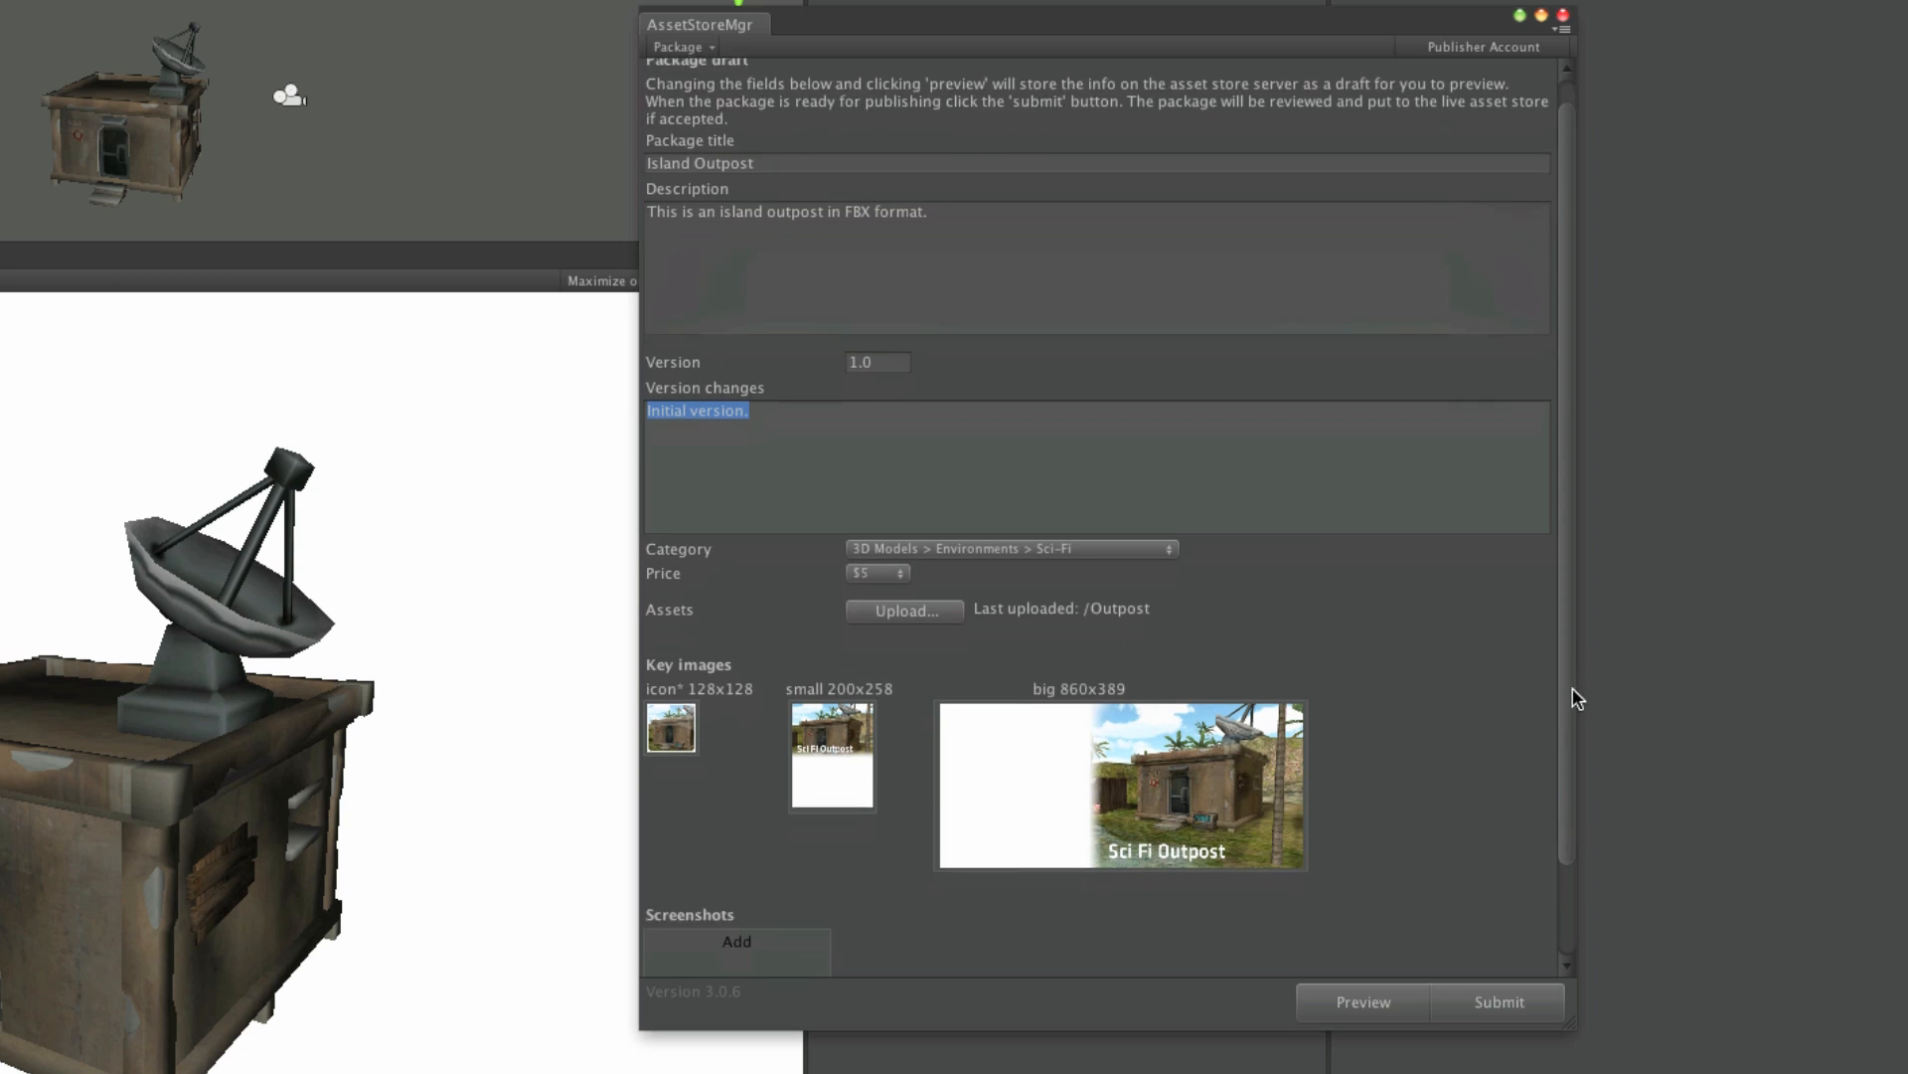
pyautogui.scroll(-3)
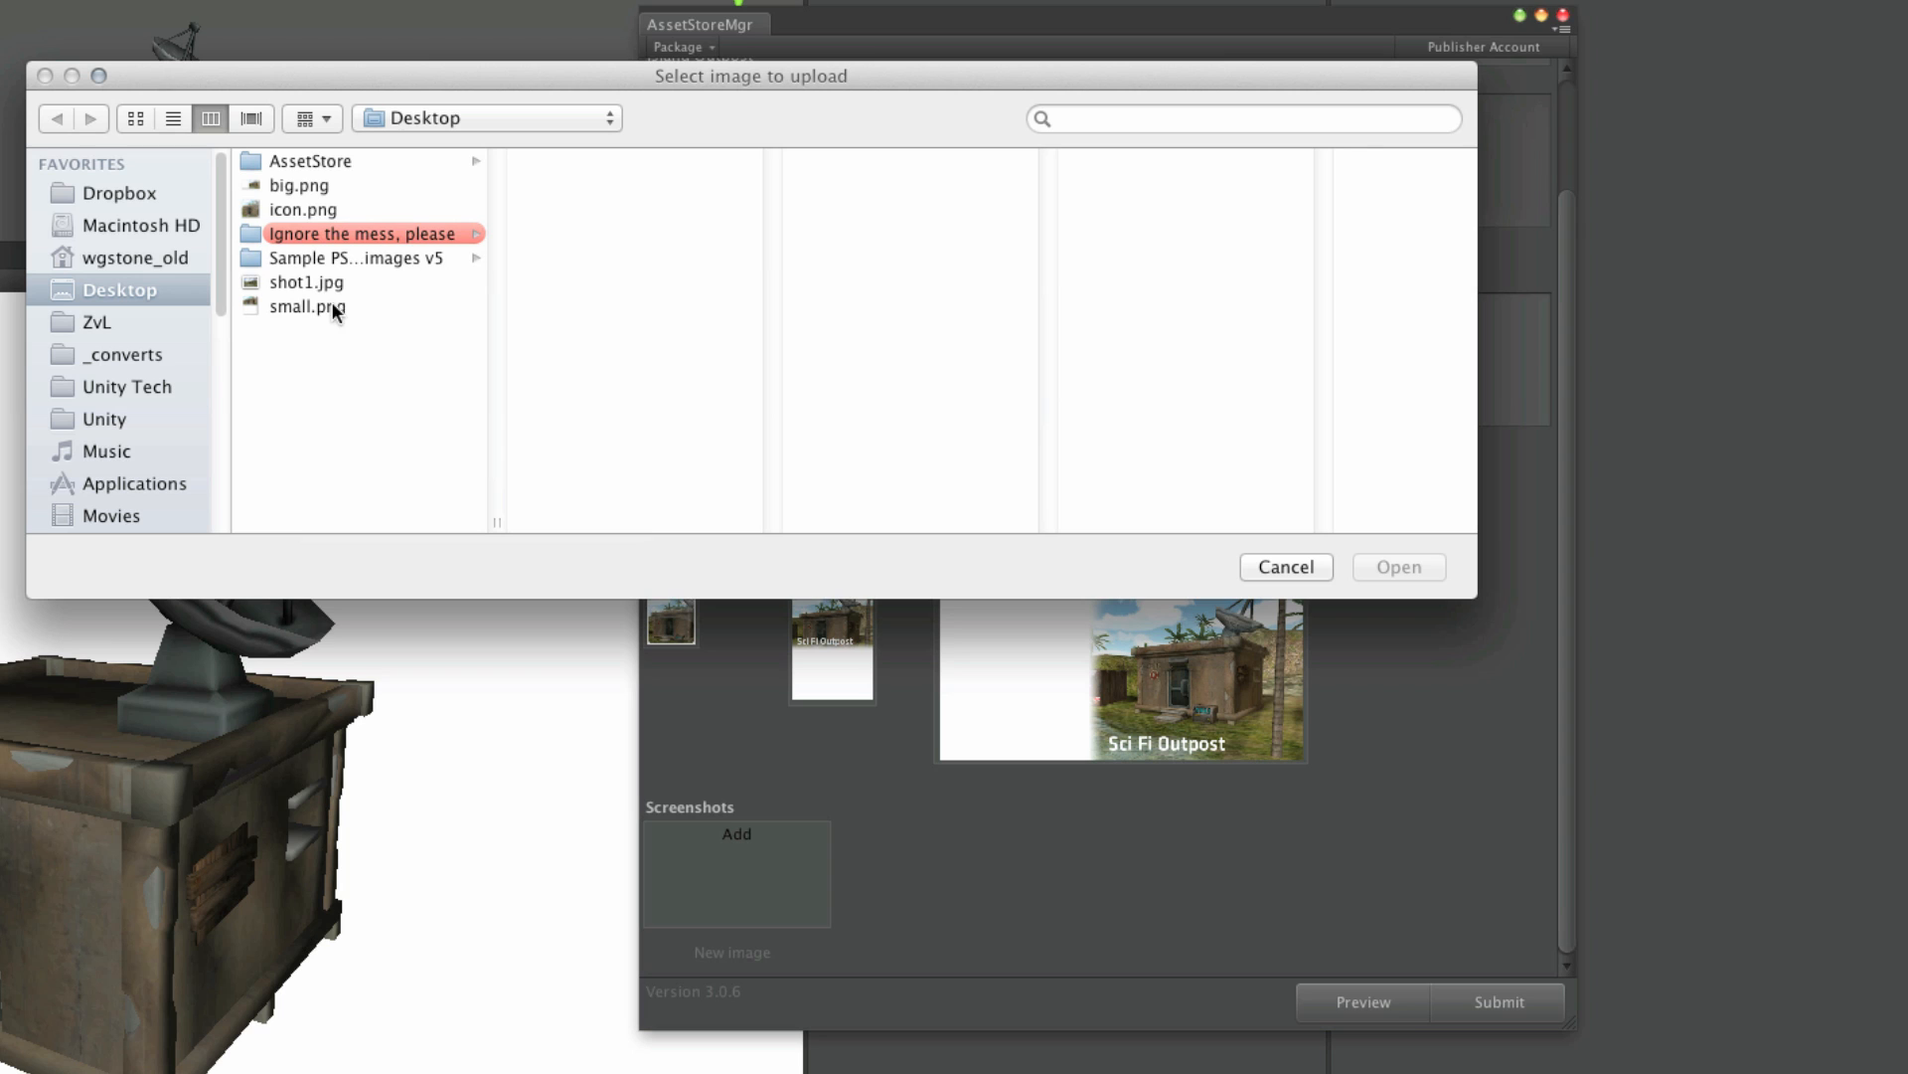
# Select shot1.jpg and upload it as the first screenshot
pyautogui.click(305, 282)
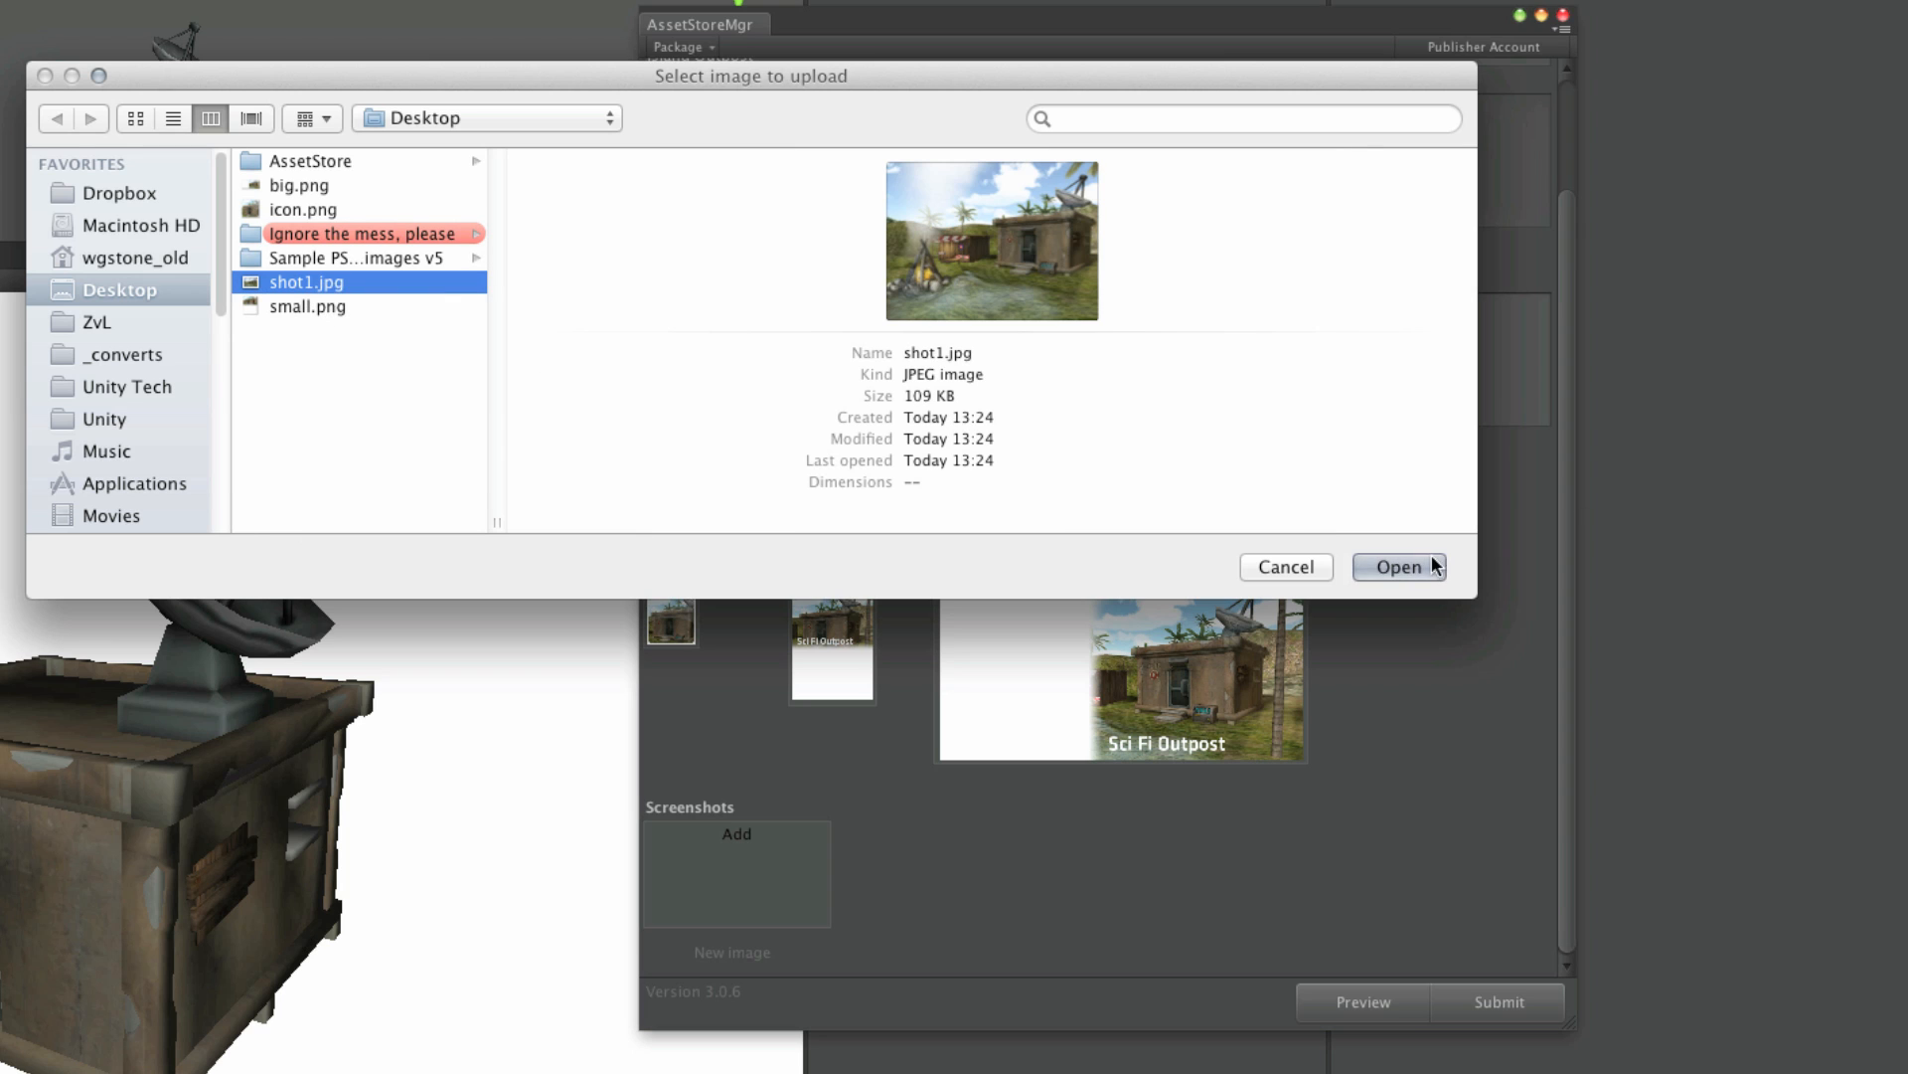
pyautogui.click(1398, 565)
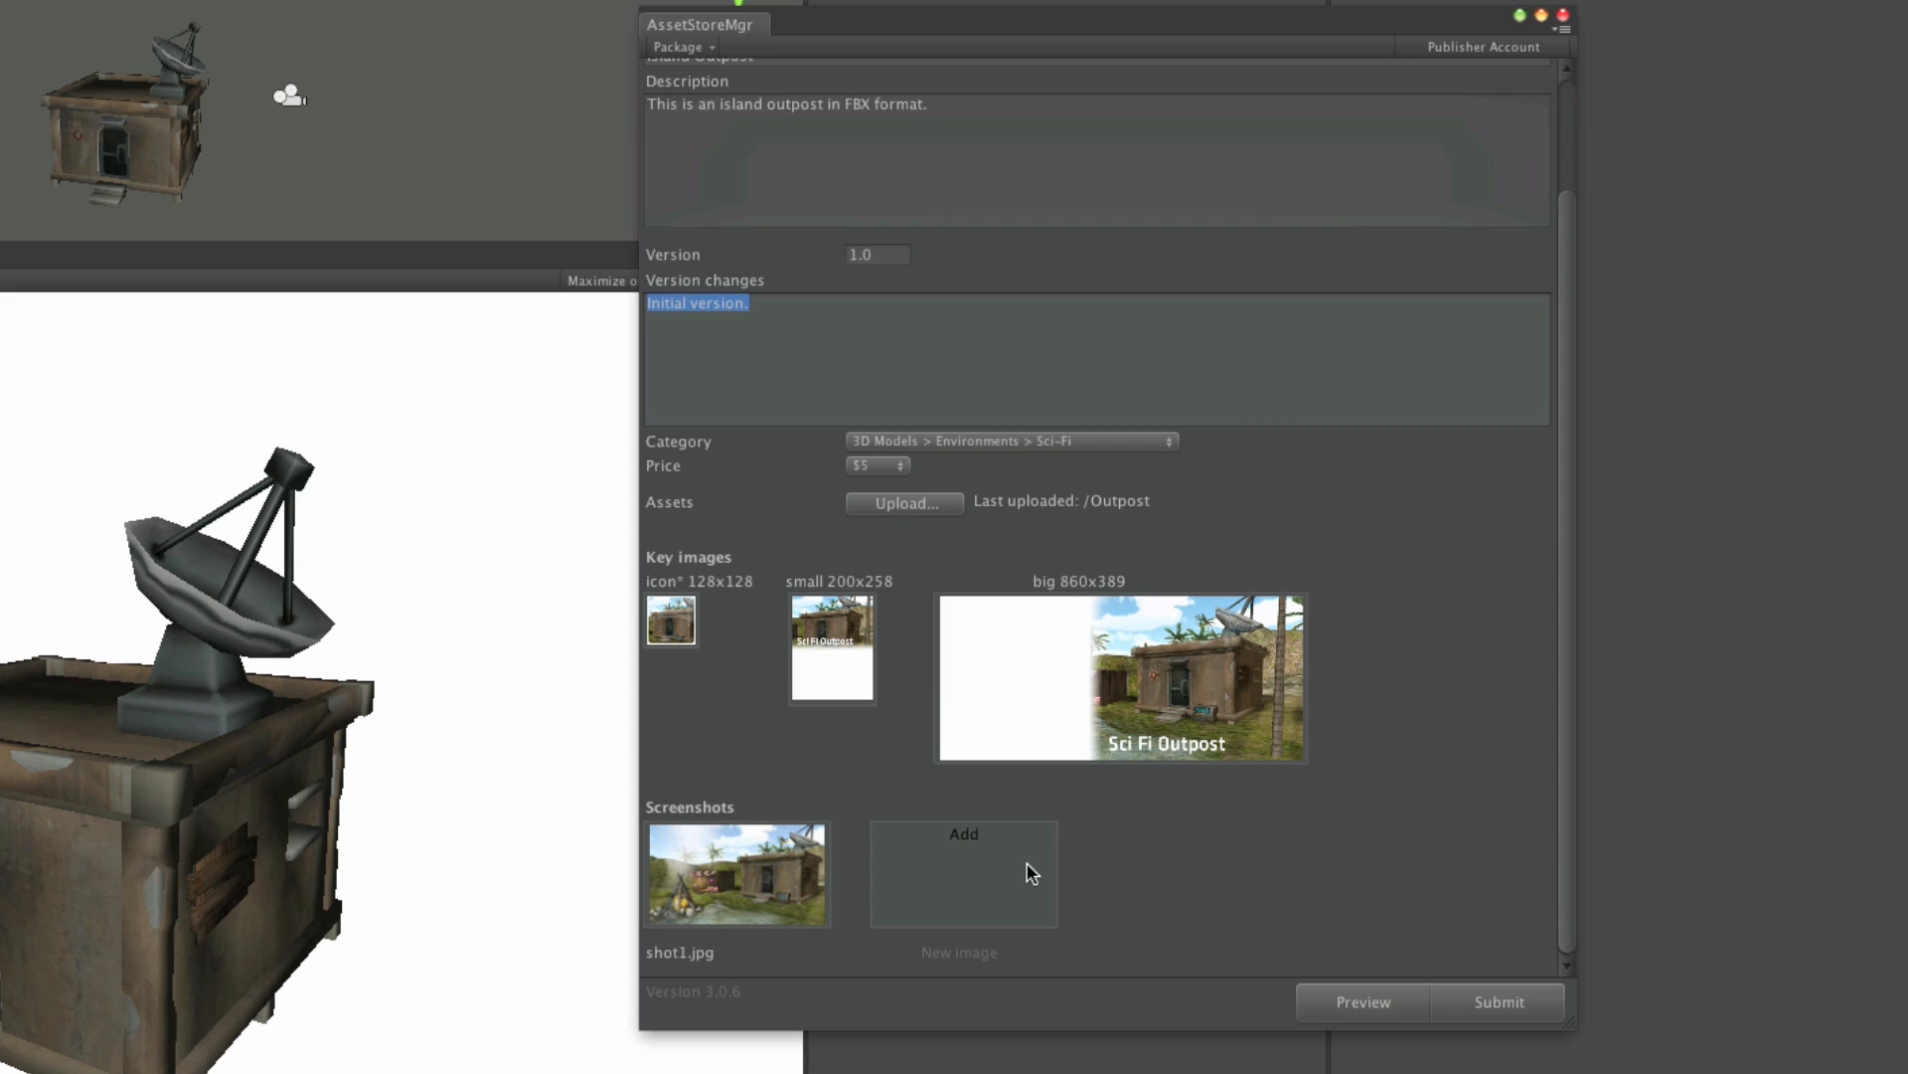
pyautogui.moveTo(1336, 918)
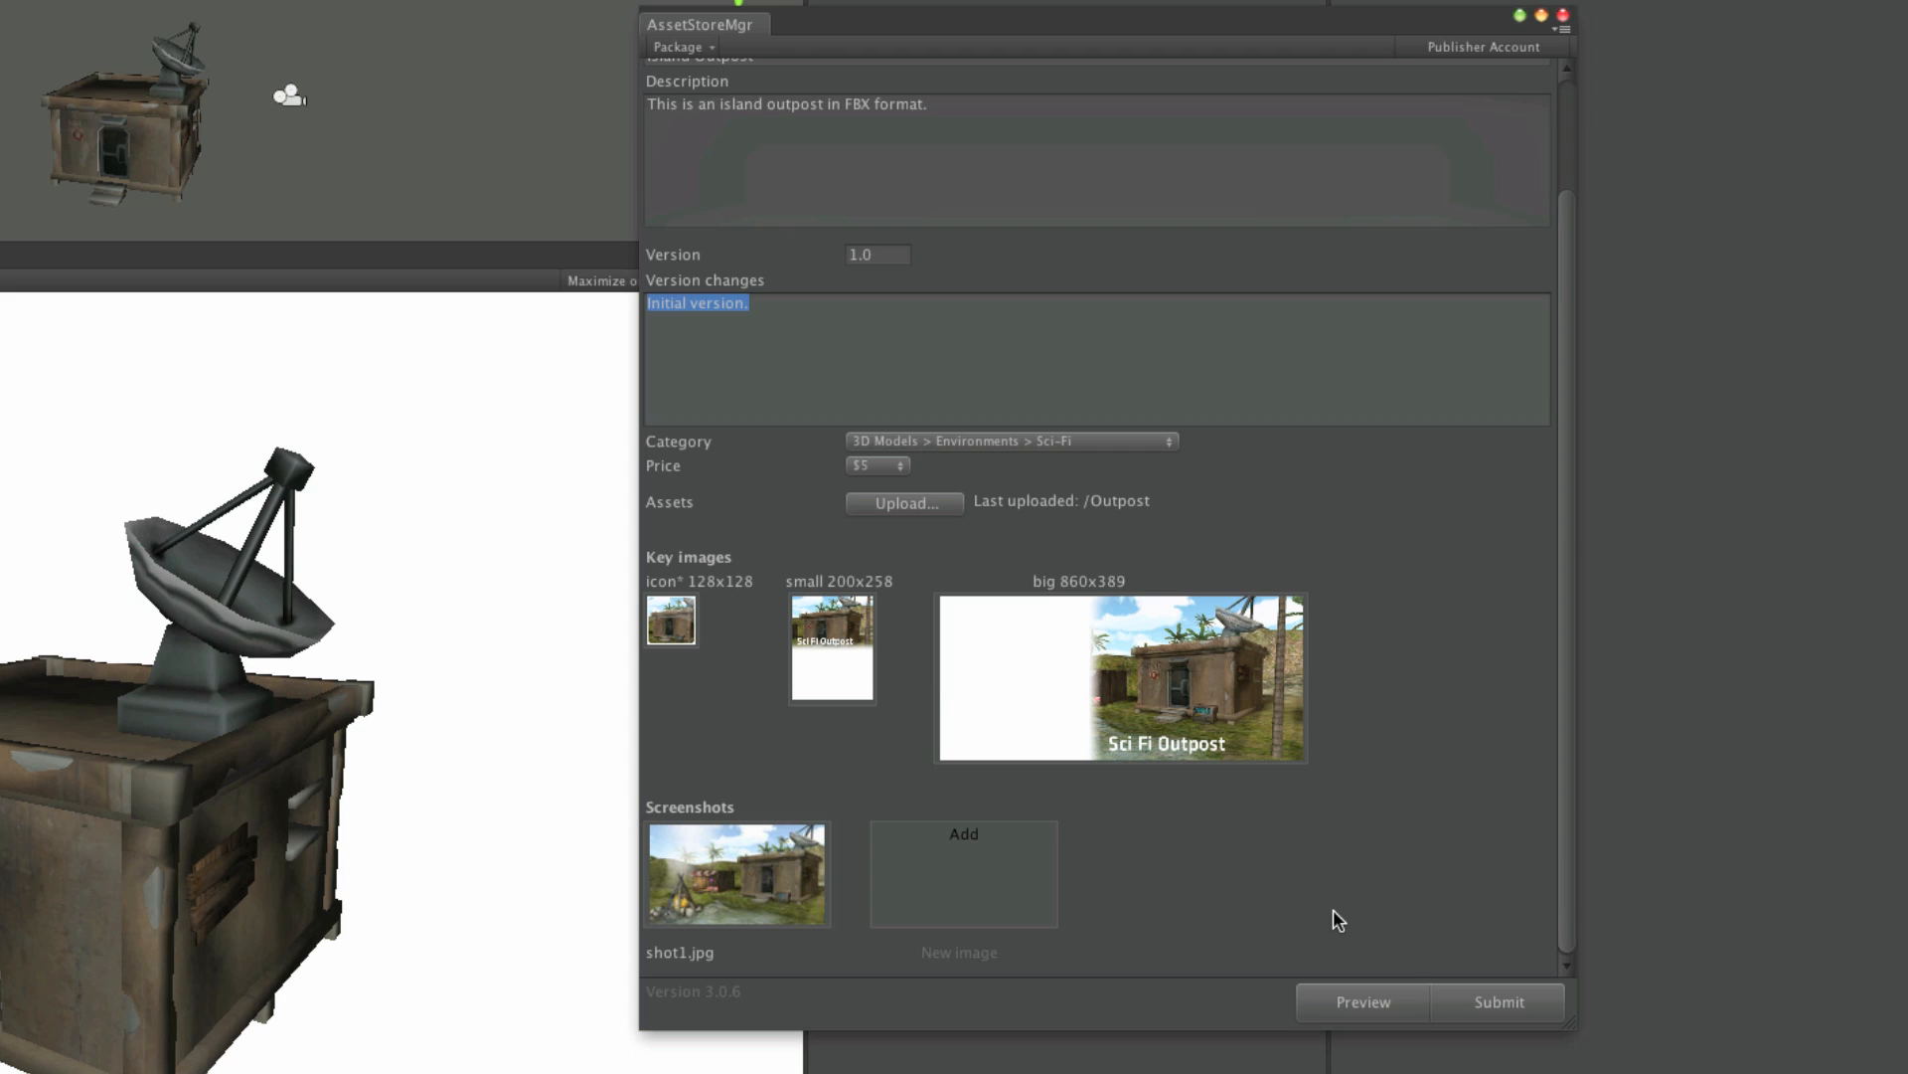
pyautogui.moveTo(1360, 933)
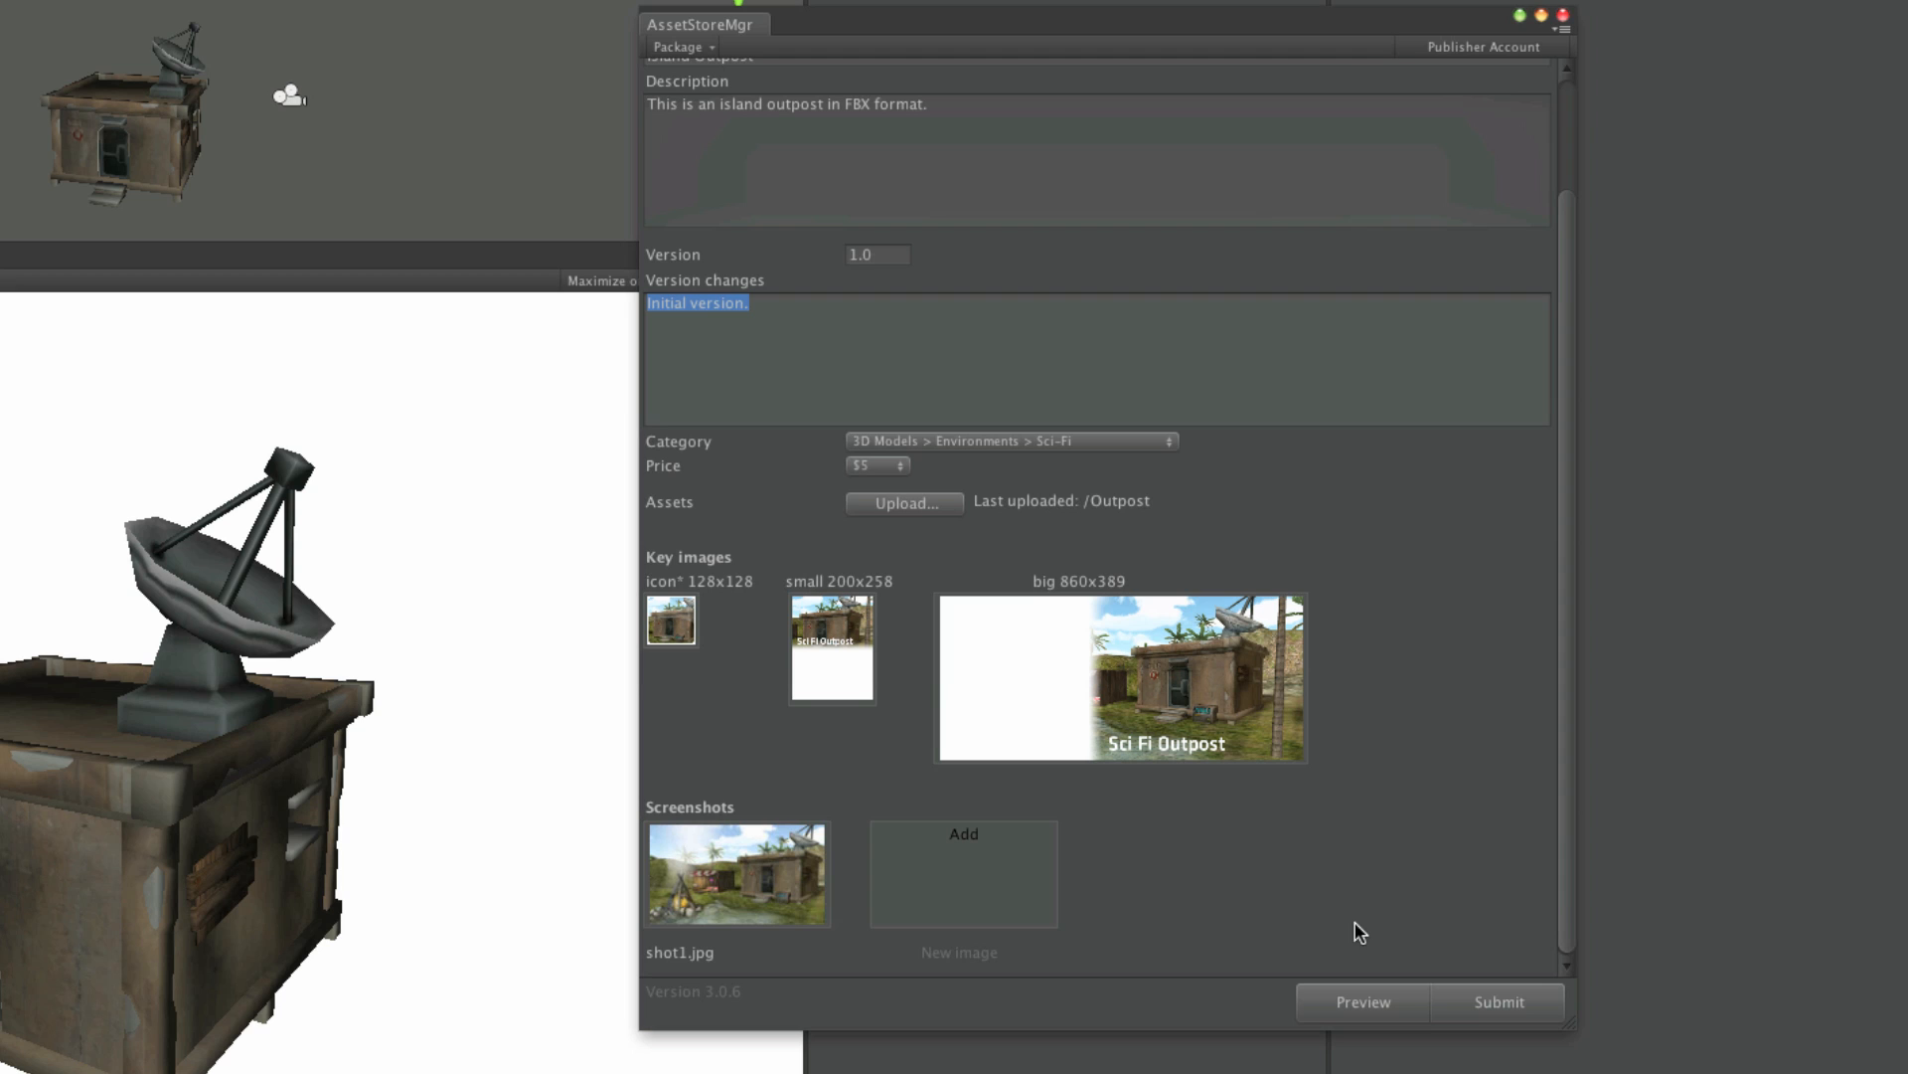
pyautogui.moveTo(1395, 864)
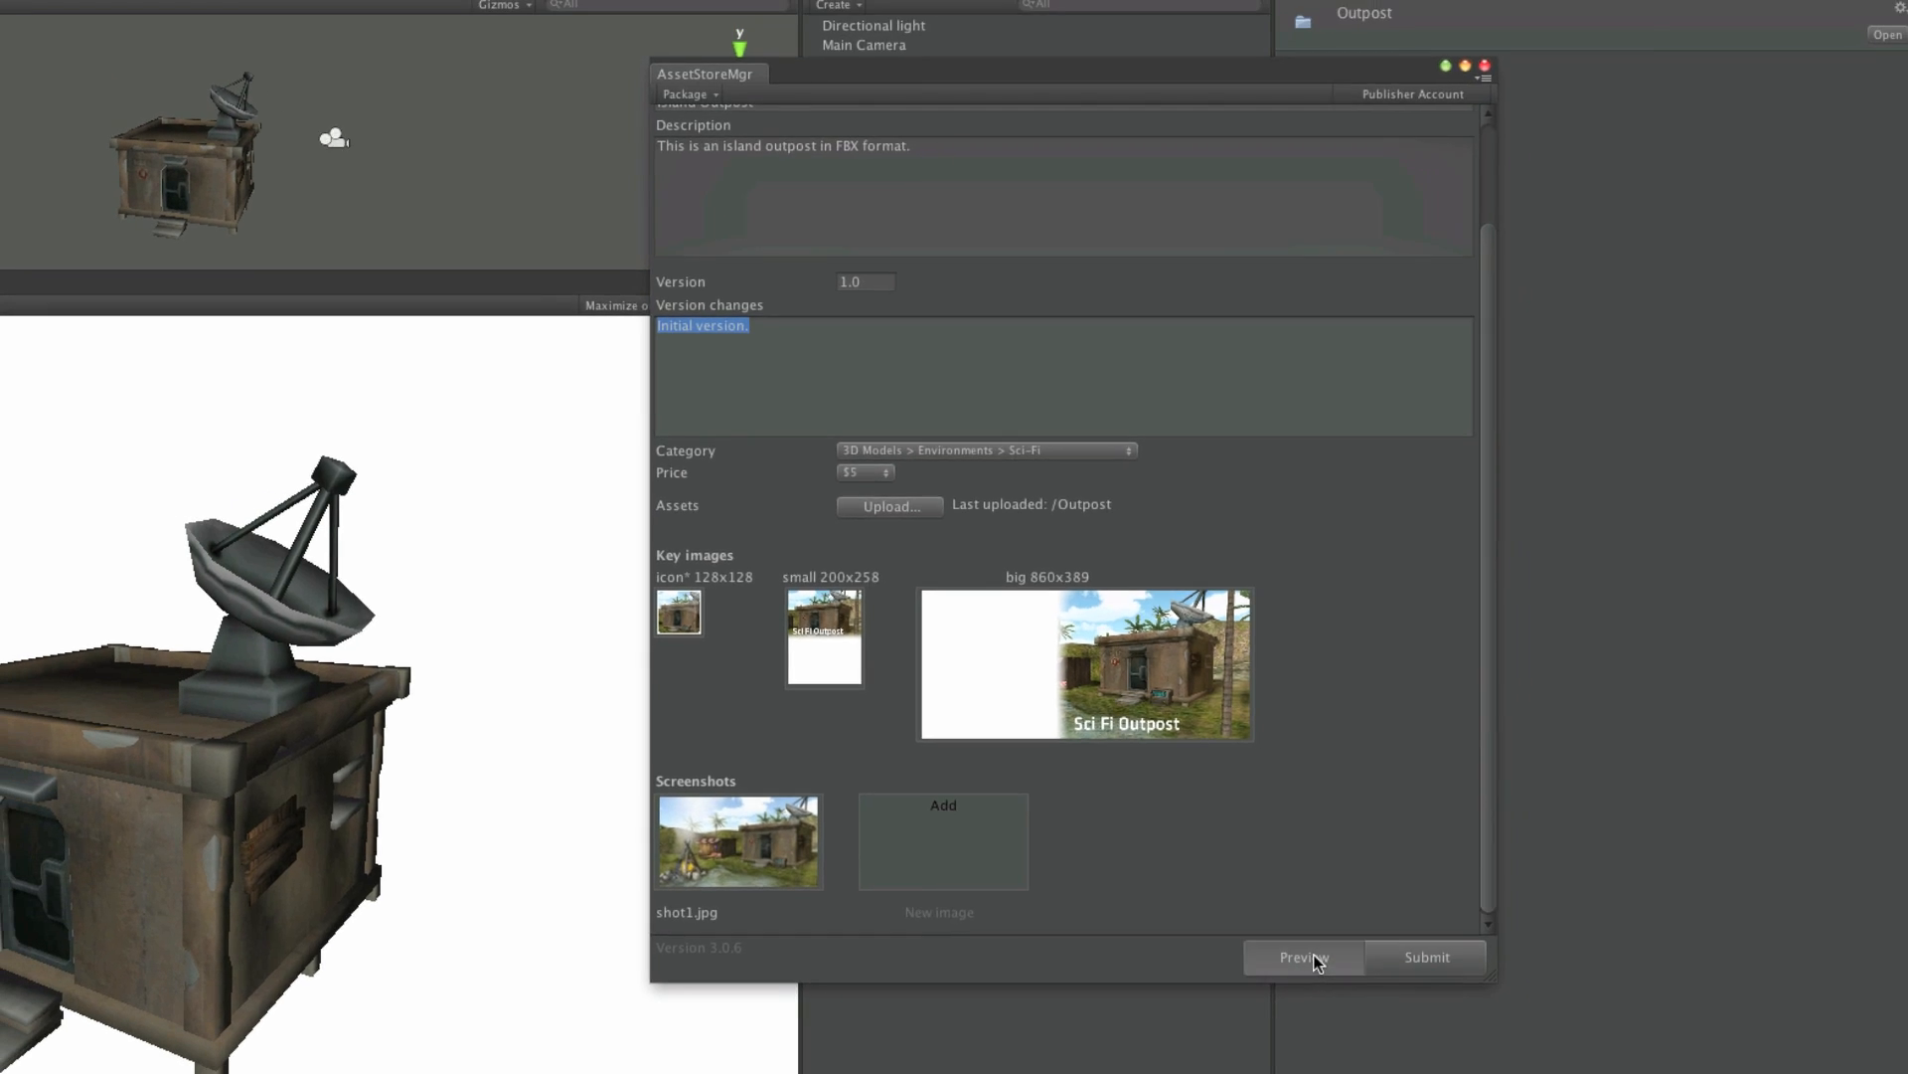
# Preview the Island Outpost store page, scrolling through its screenshot and icon previews
pyautogui.click(1303, 956)
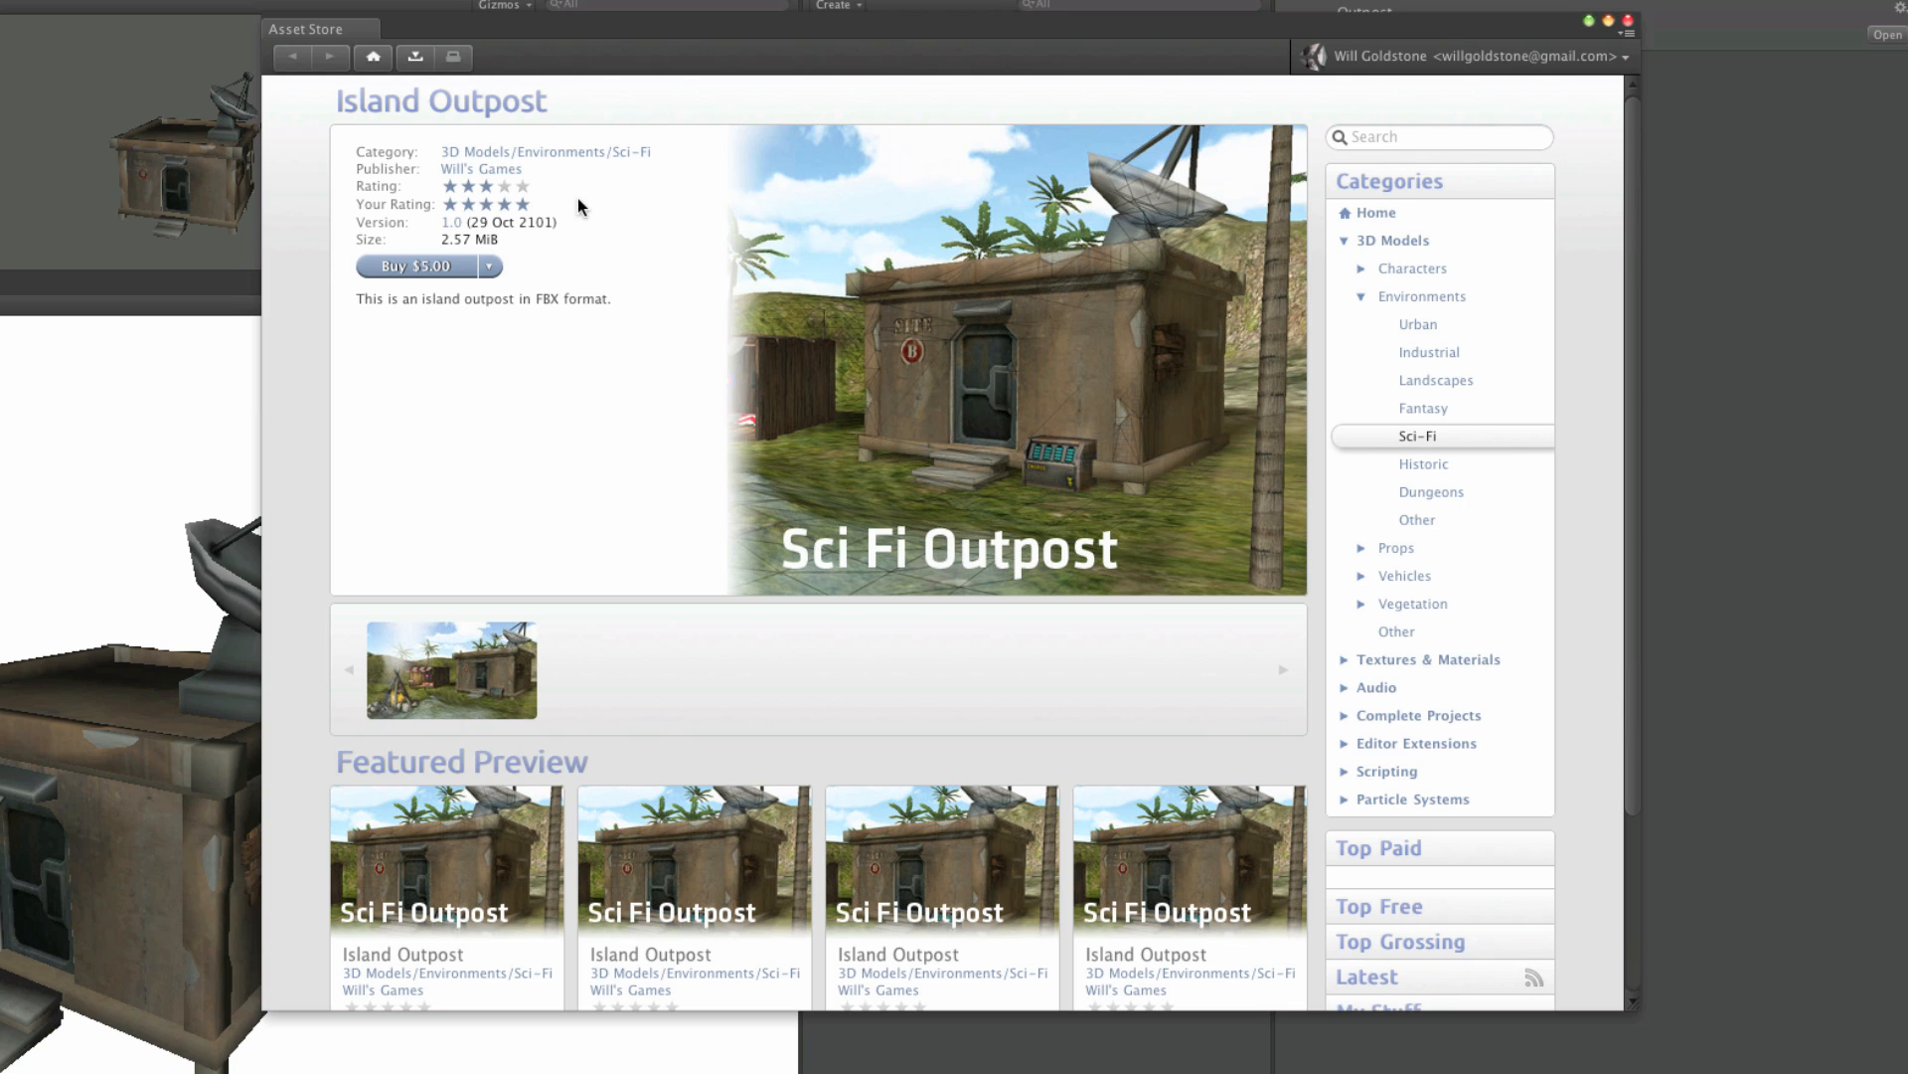
pyautogui.moveTo(560, 302)
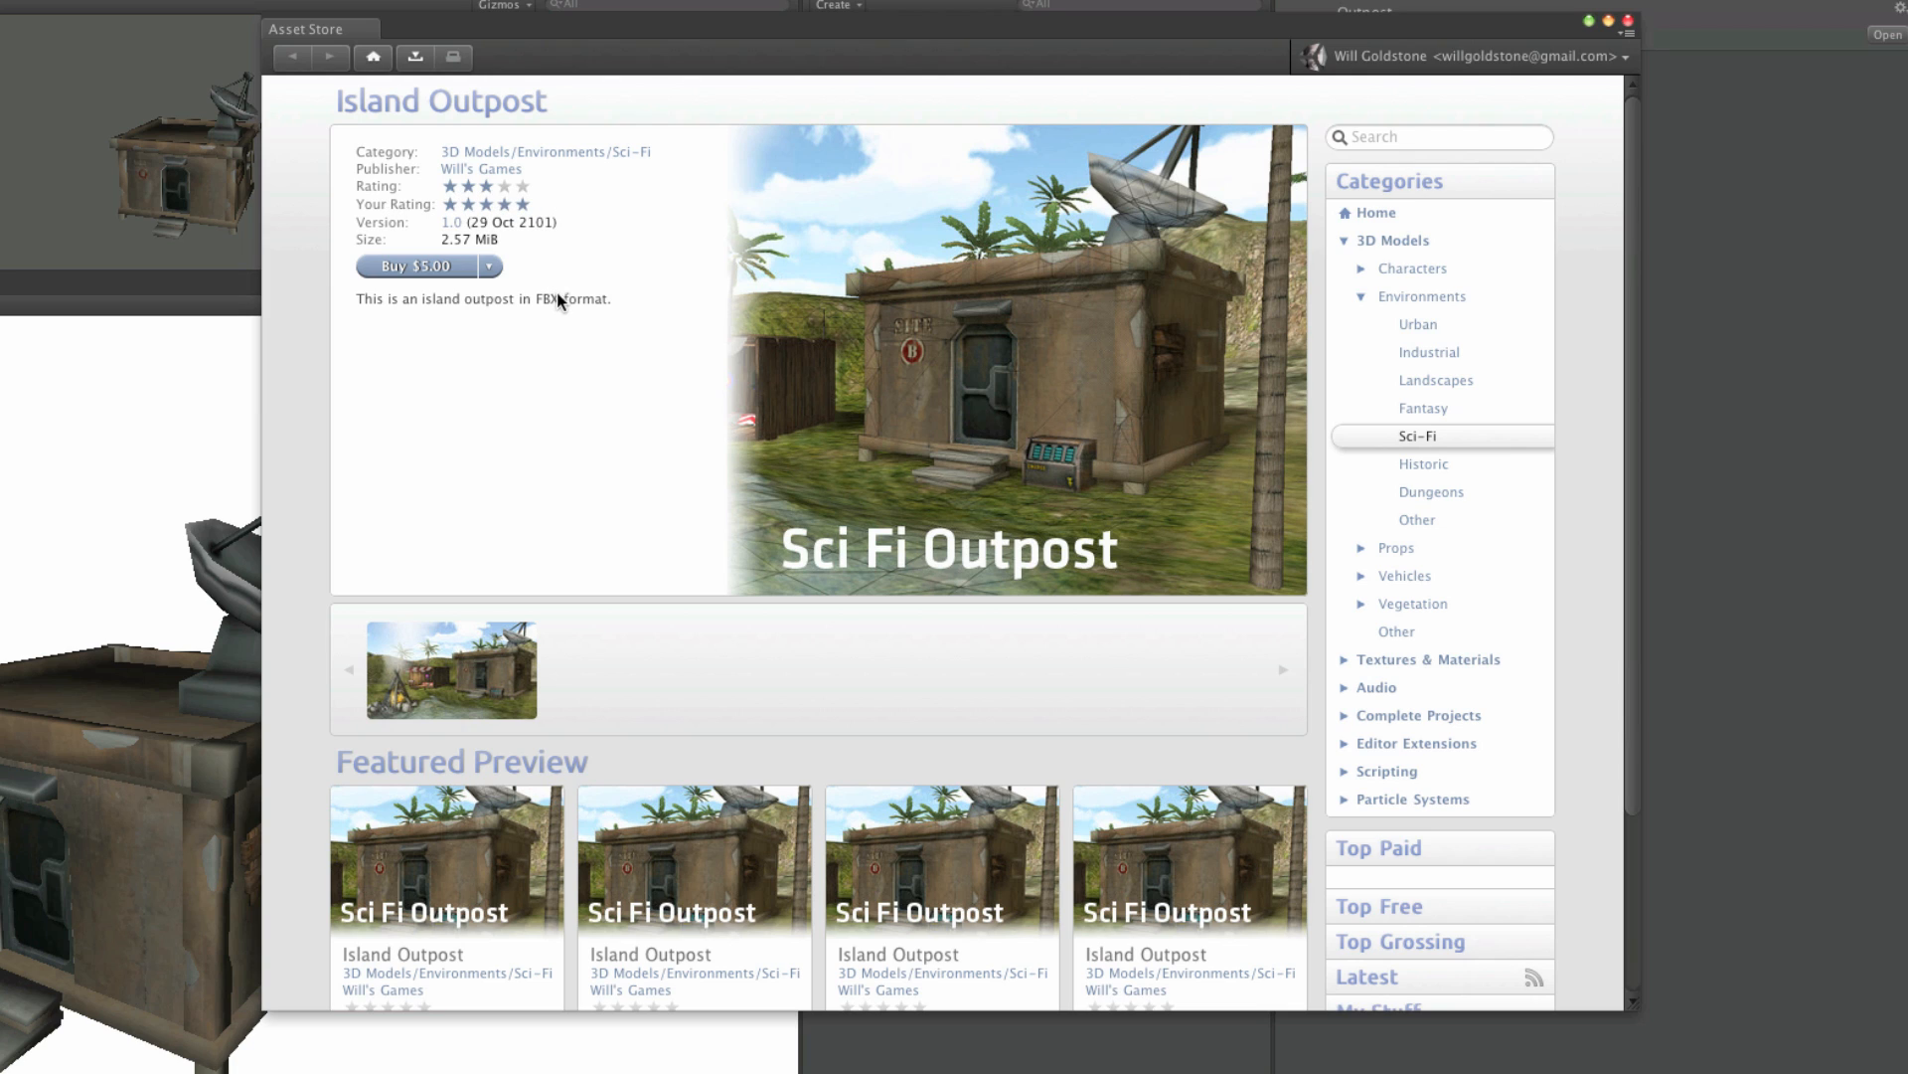
pyautogui.moveTo(579, 316)
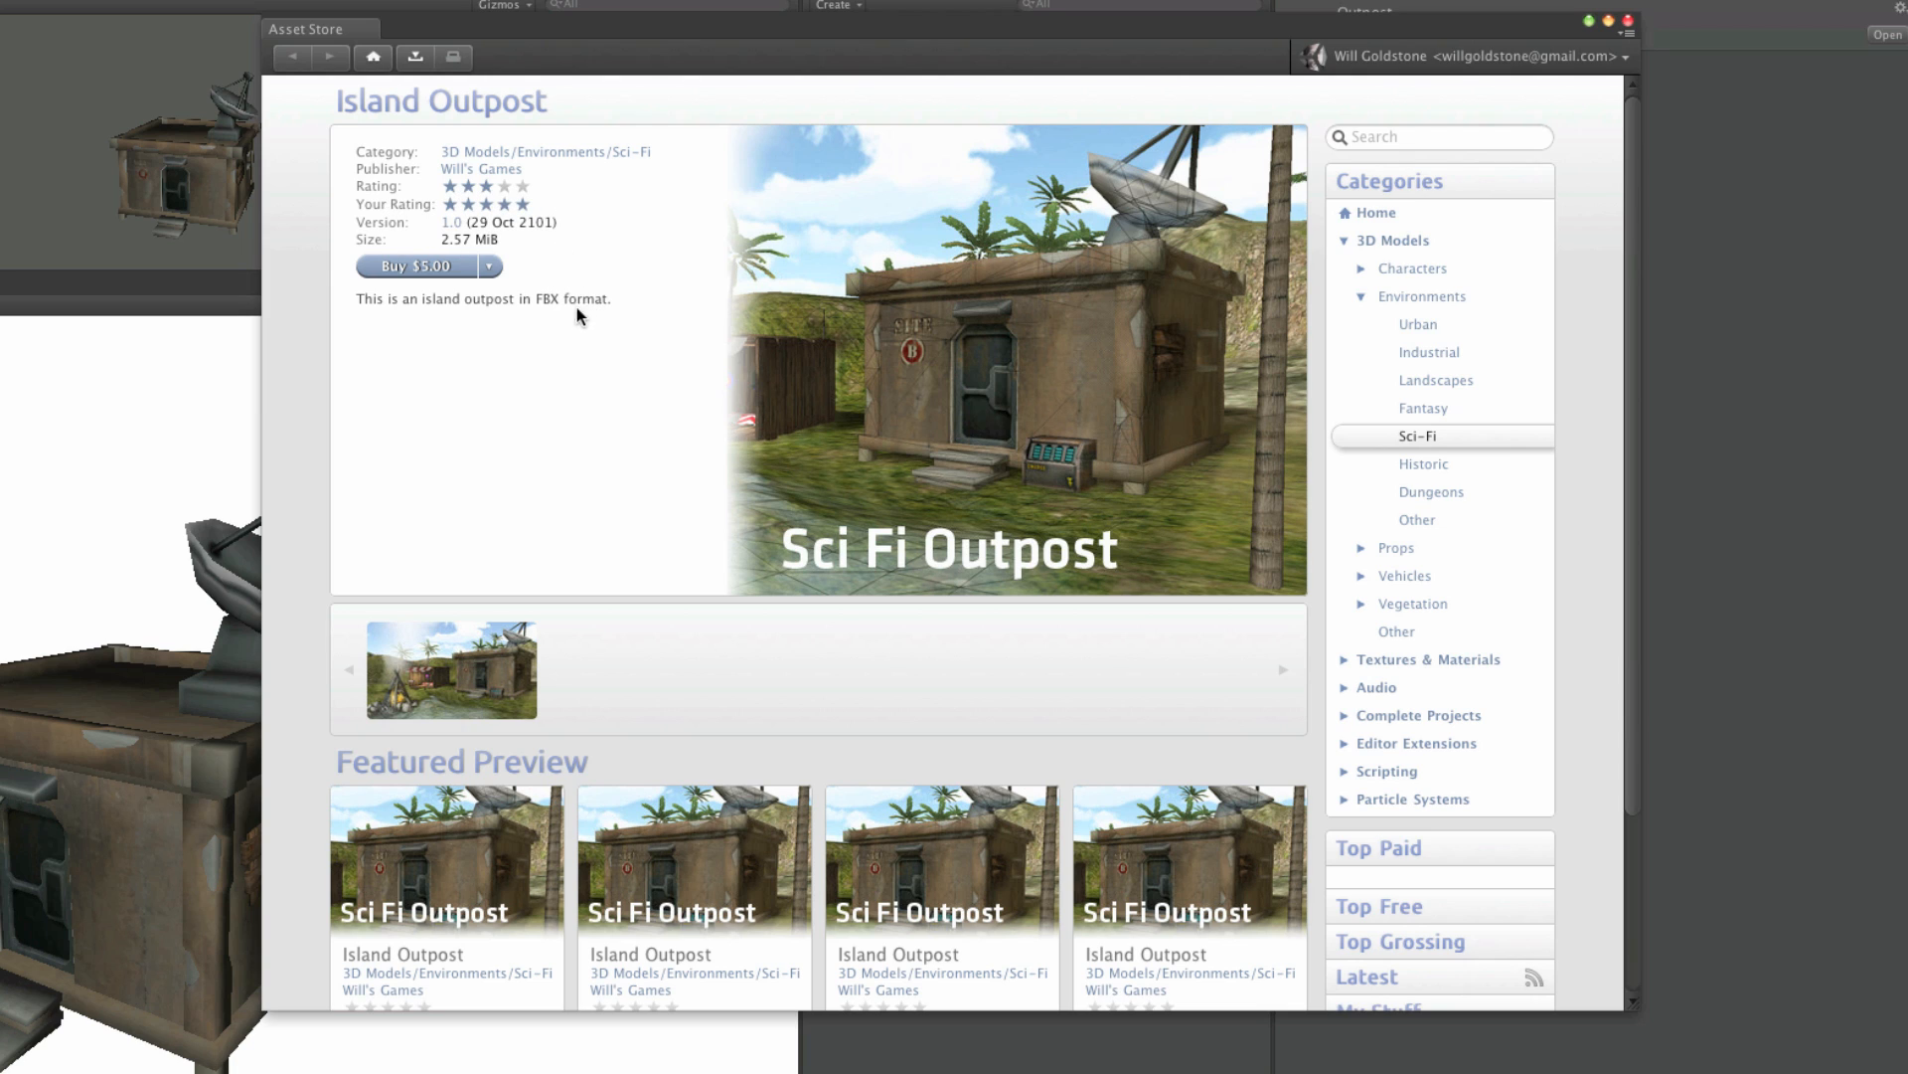
pyautogui.moveTo(747, 608)
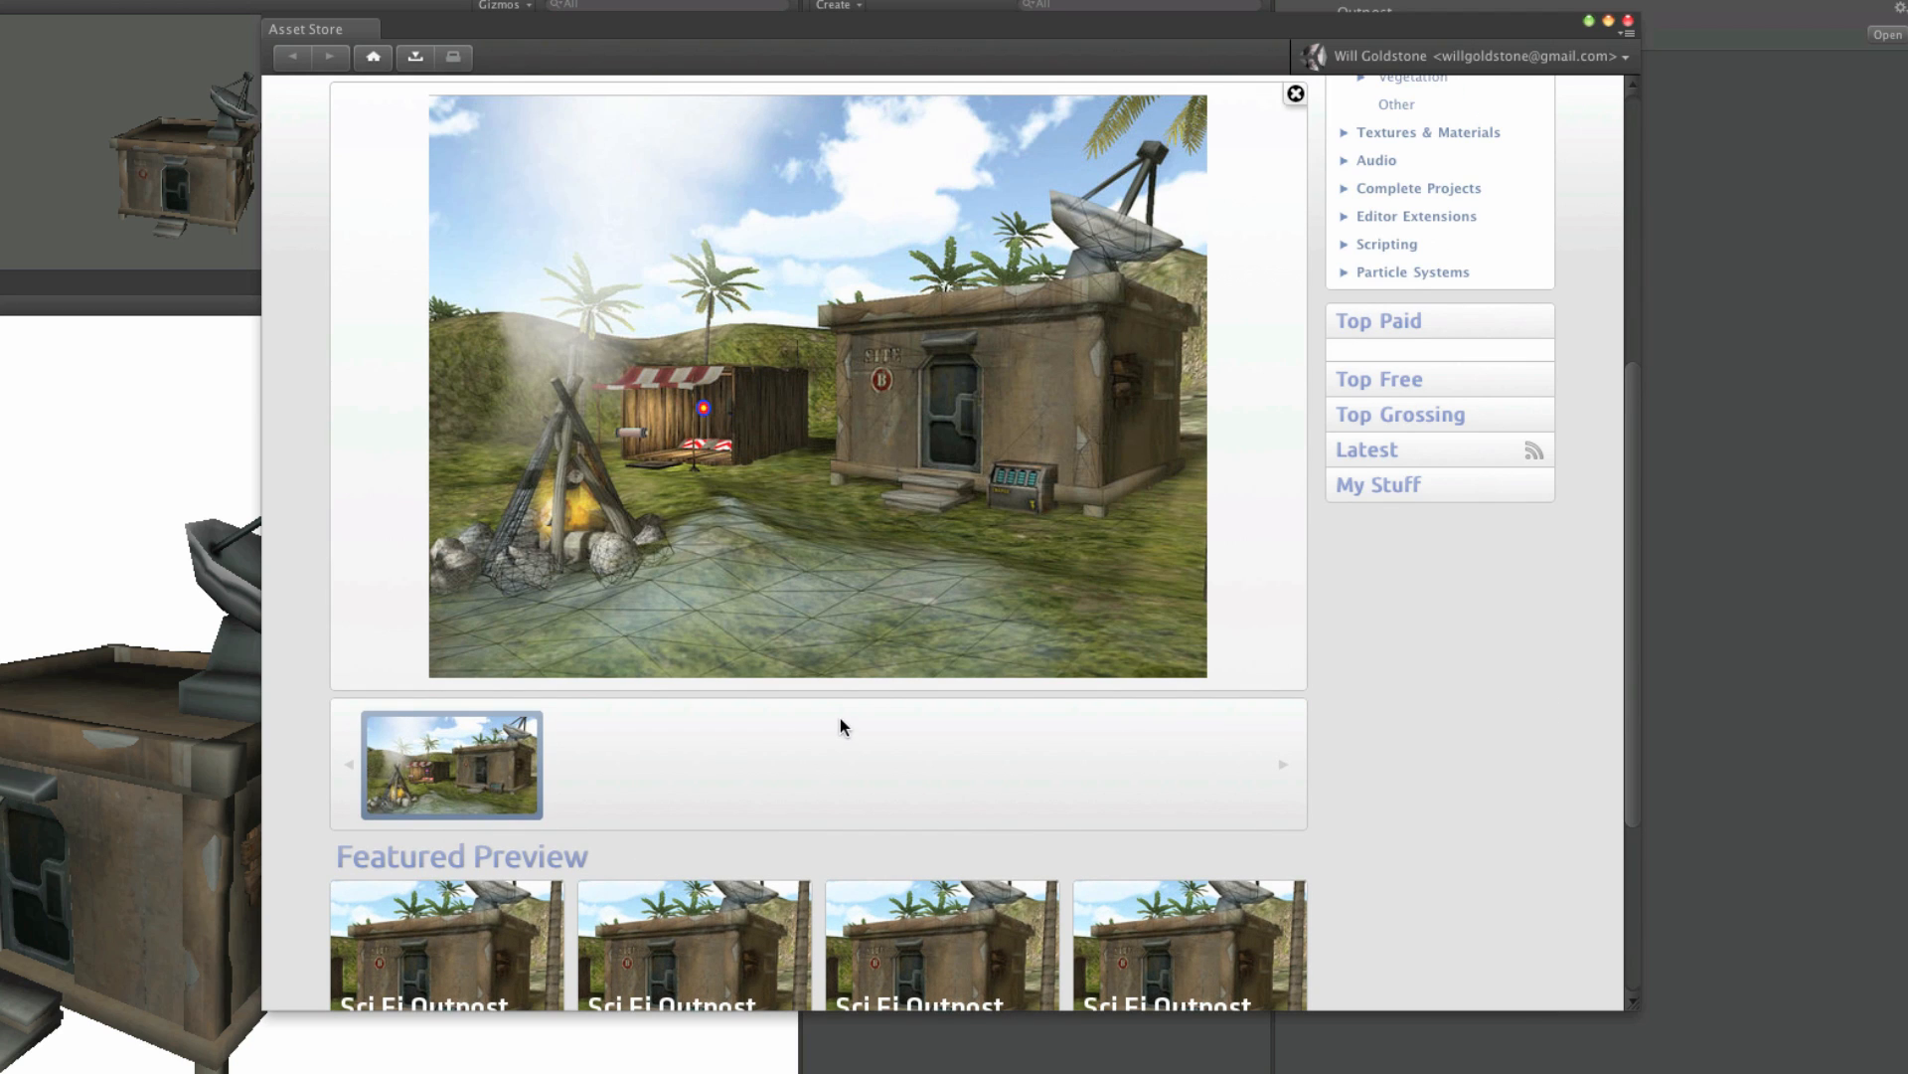
pyautogui.scroll(3)
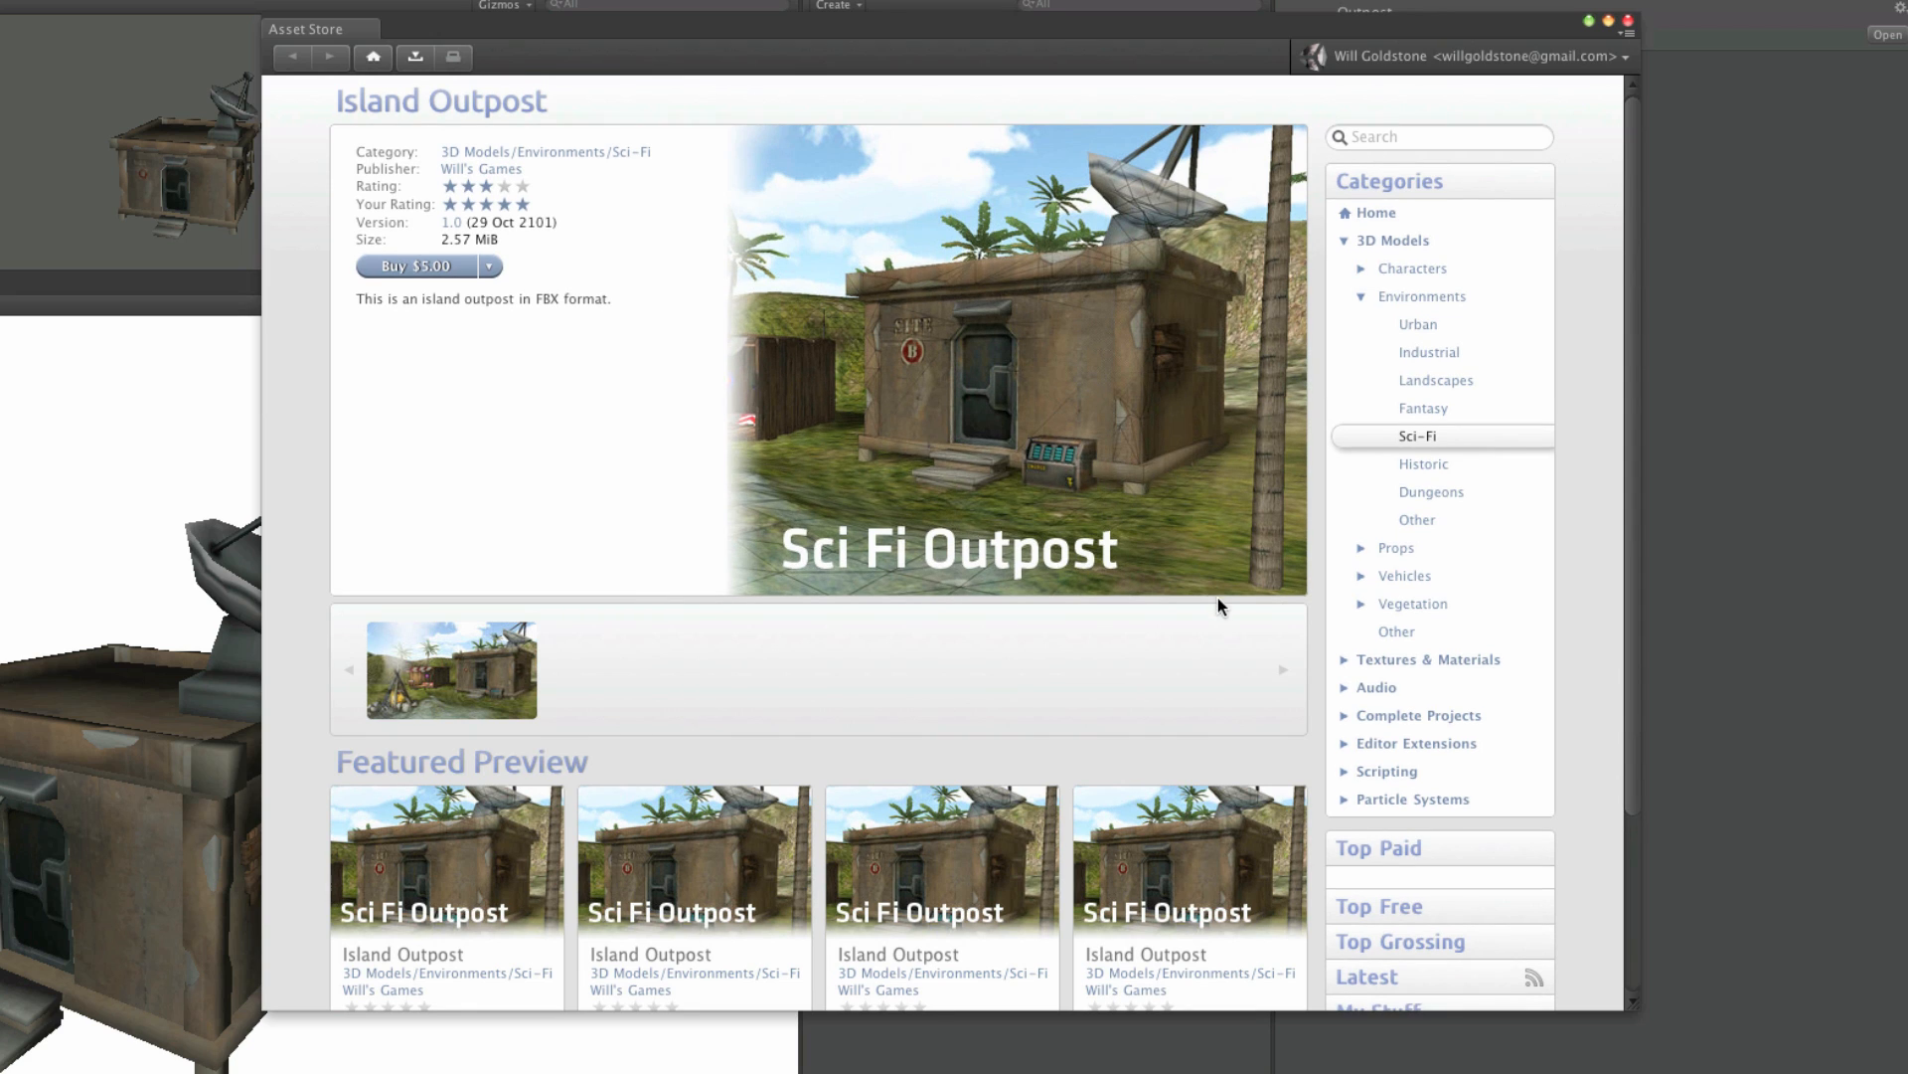
pyautogui.moveTo(1620, 792)
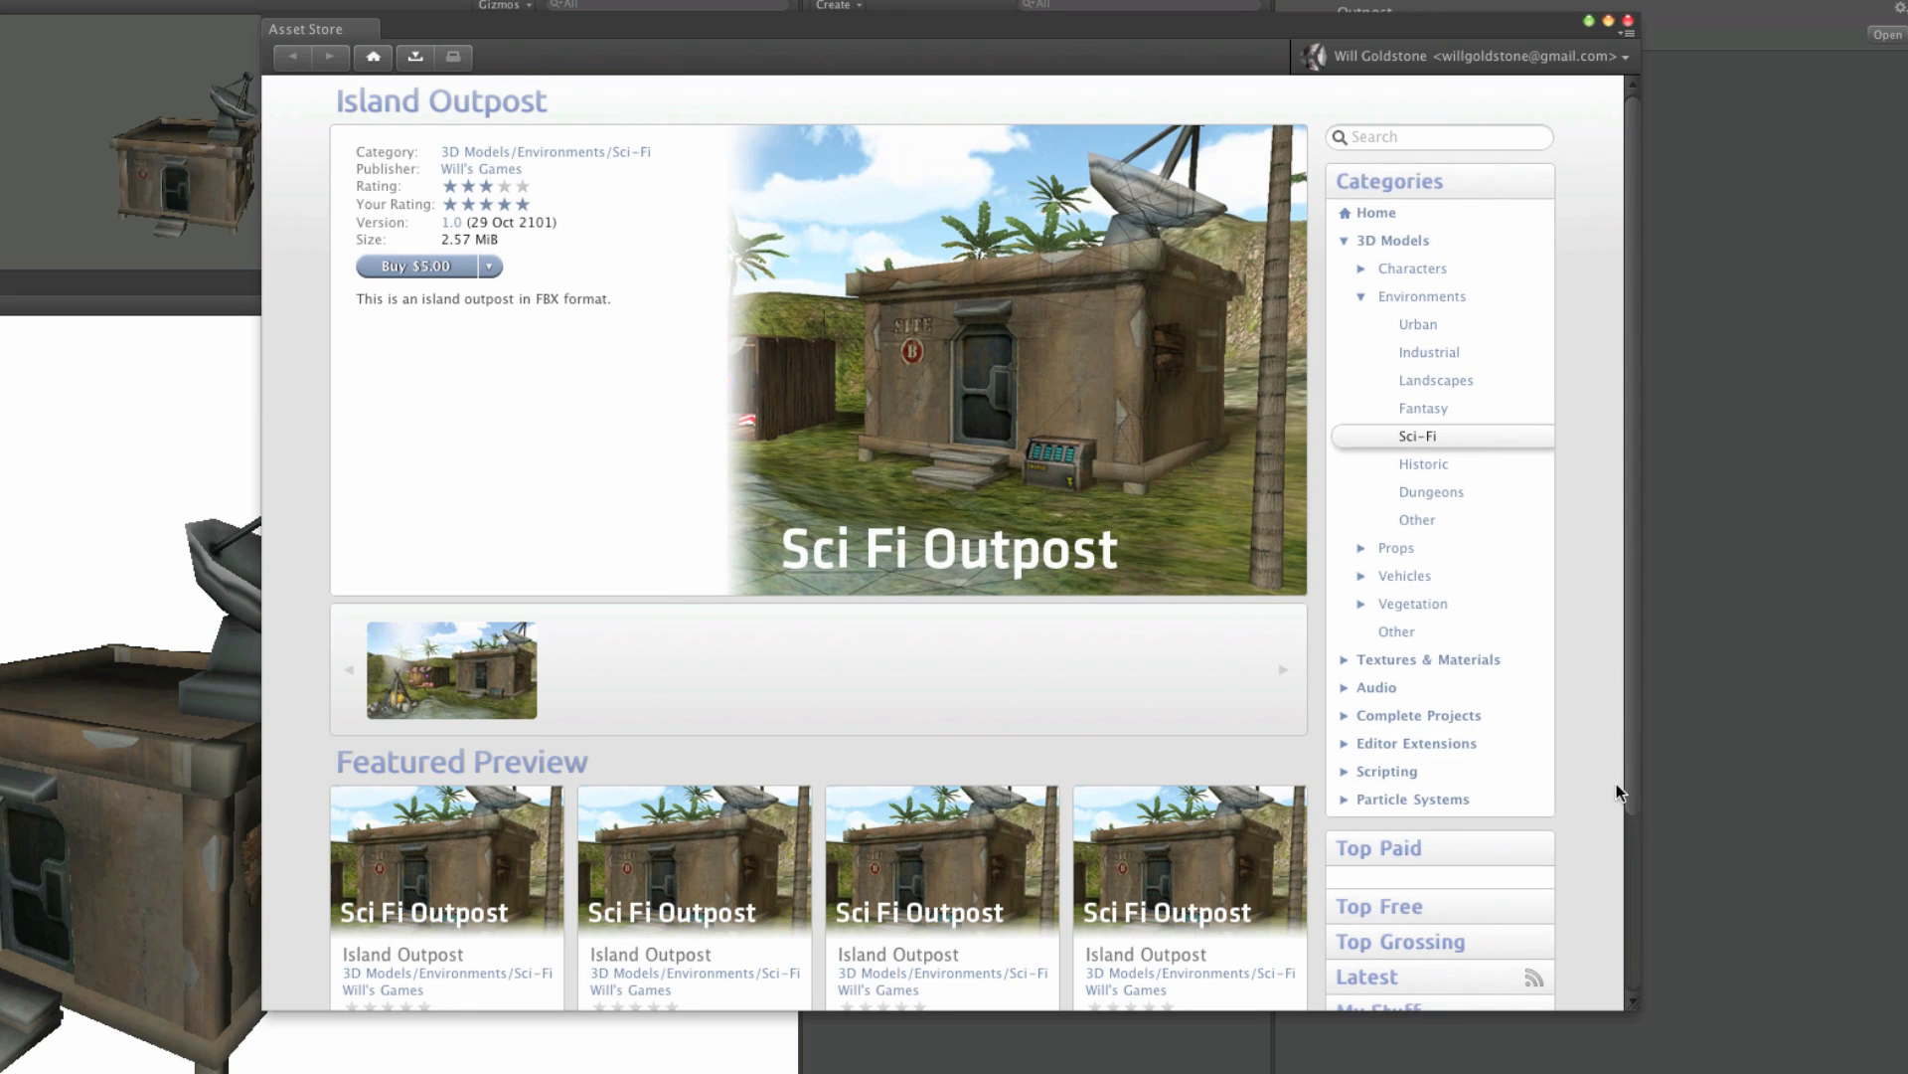
pyautogui.moveTo(1631, 879)
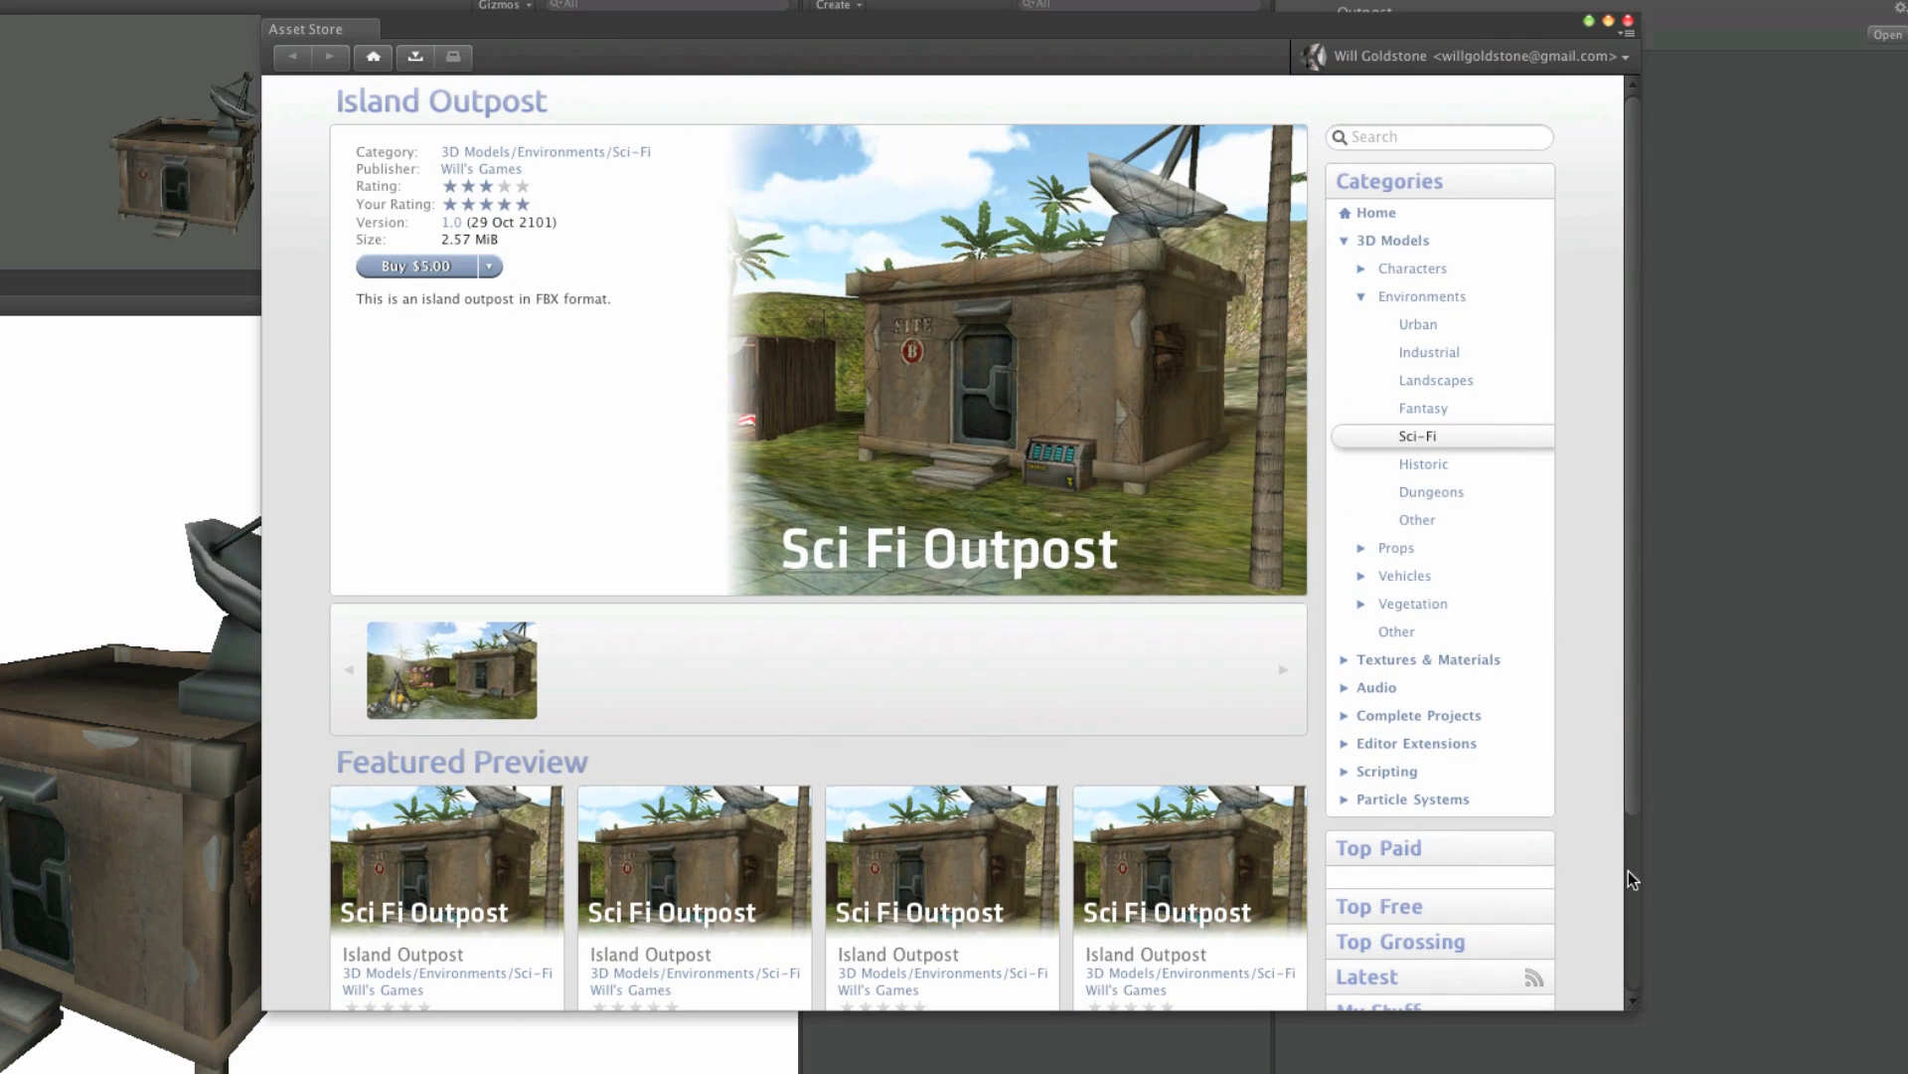
pyautogui.scroll(-3)
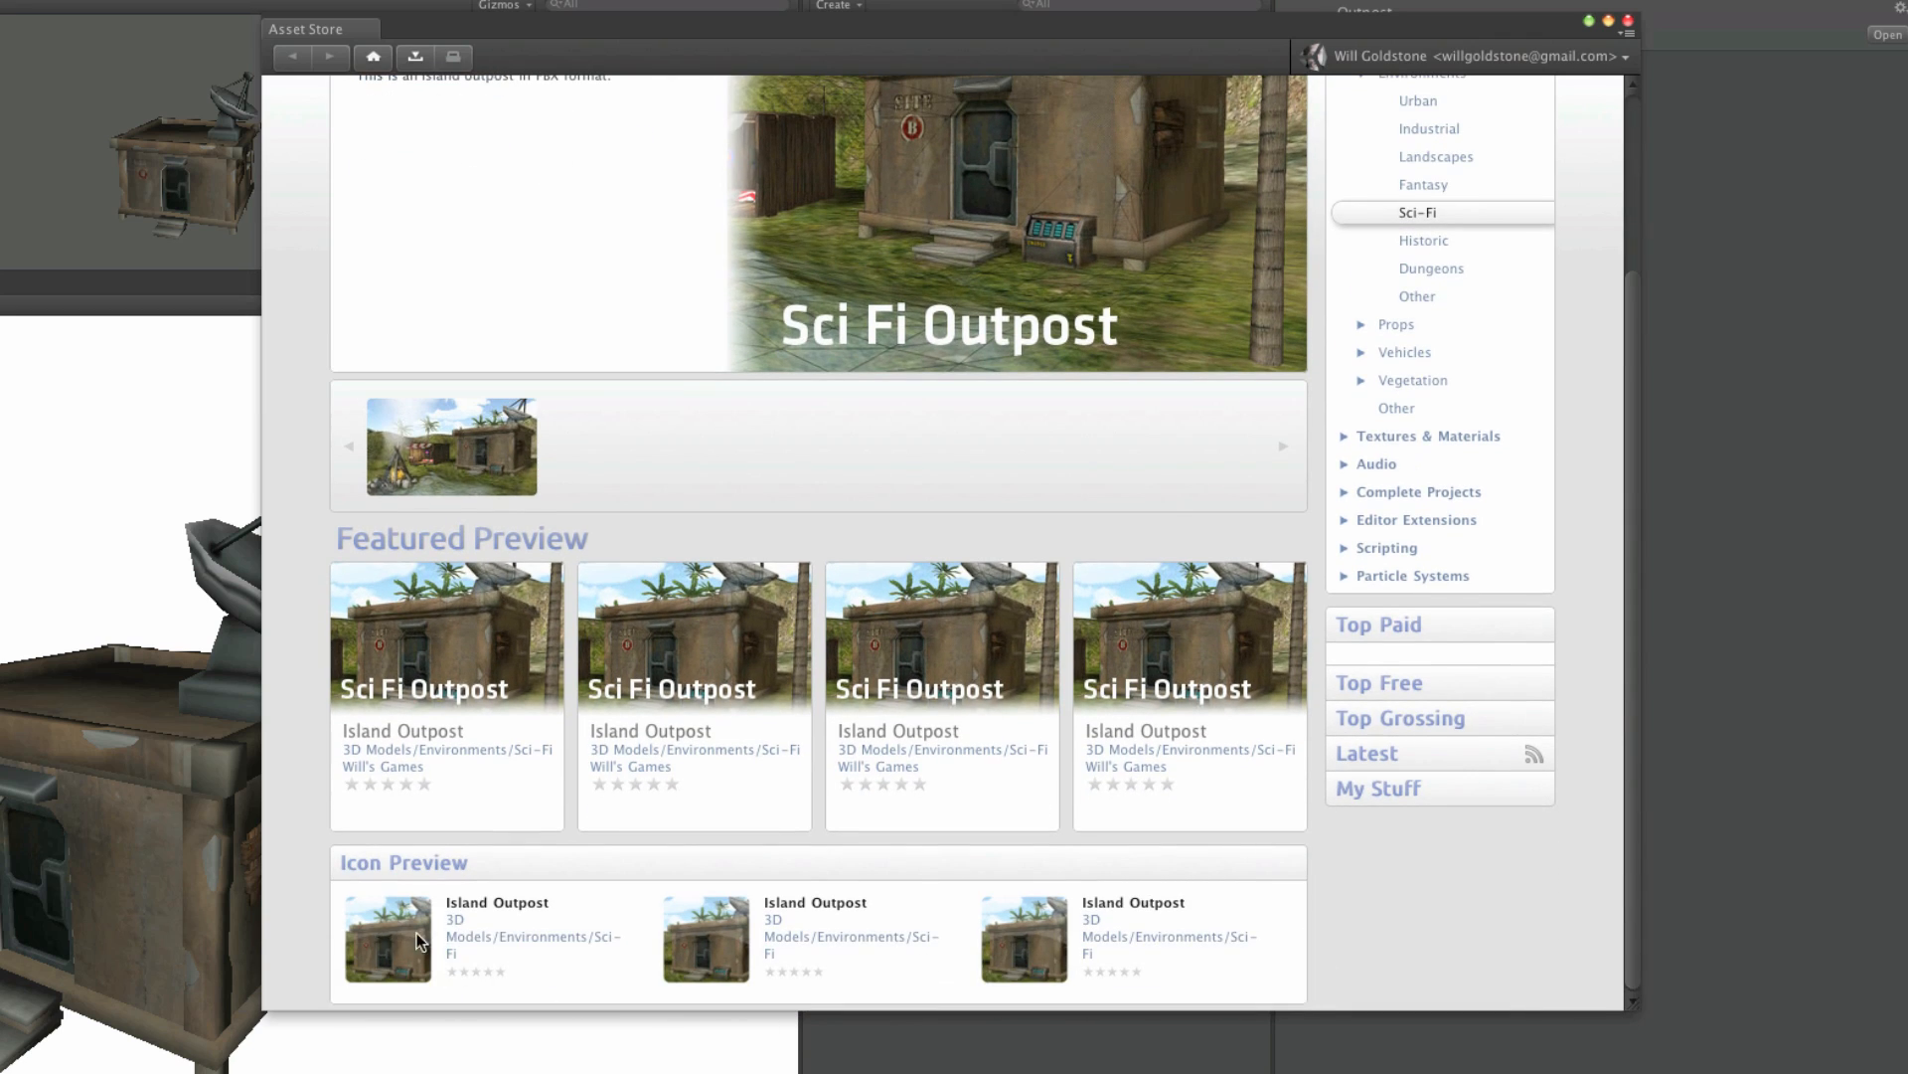
pyautogui.moveTo(1057, 969)
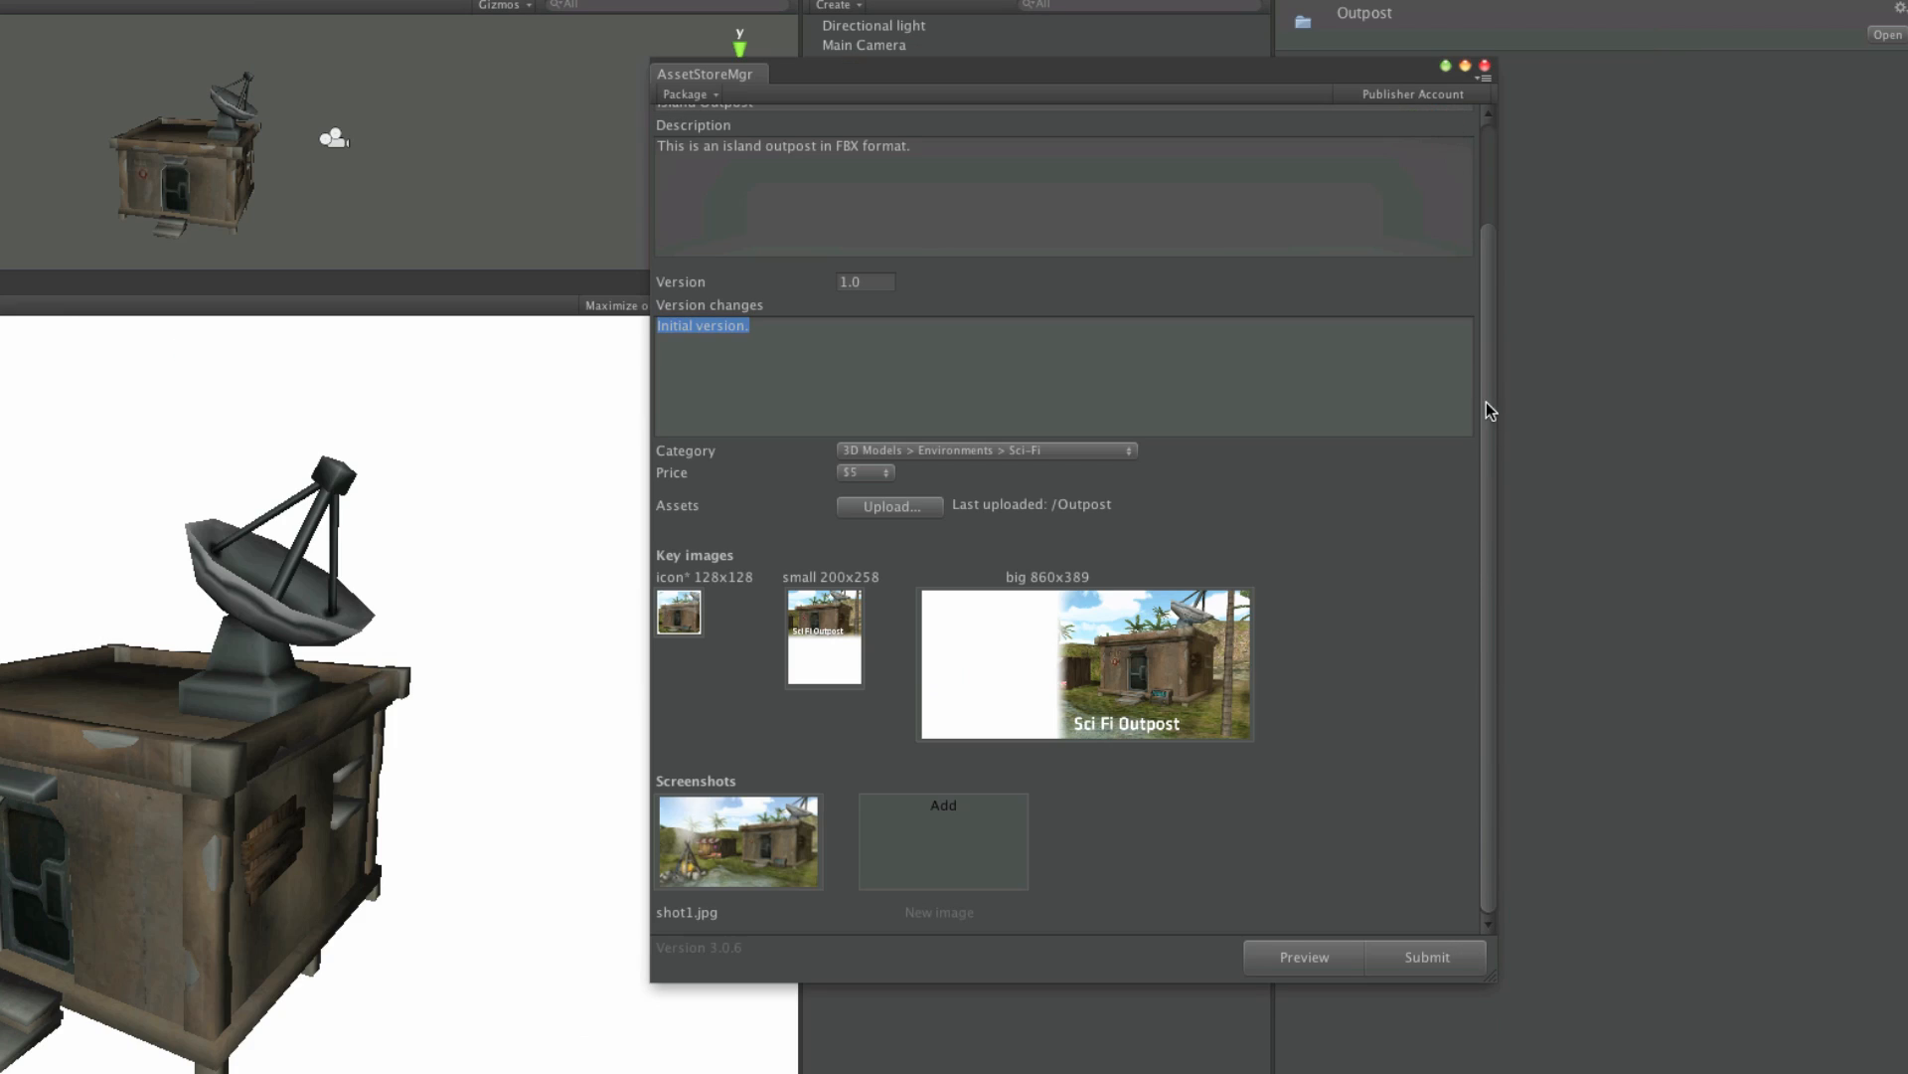
# Submit the package for review with the reviewer message 'Hi guys!'
pyautogui.scroll(3)
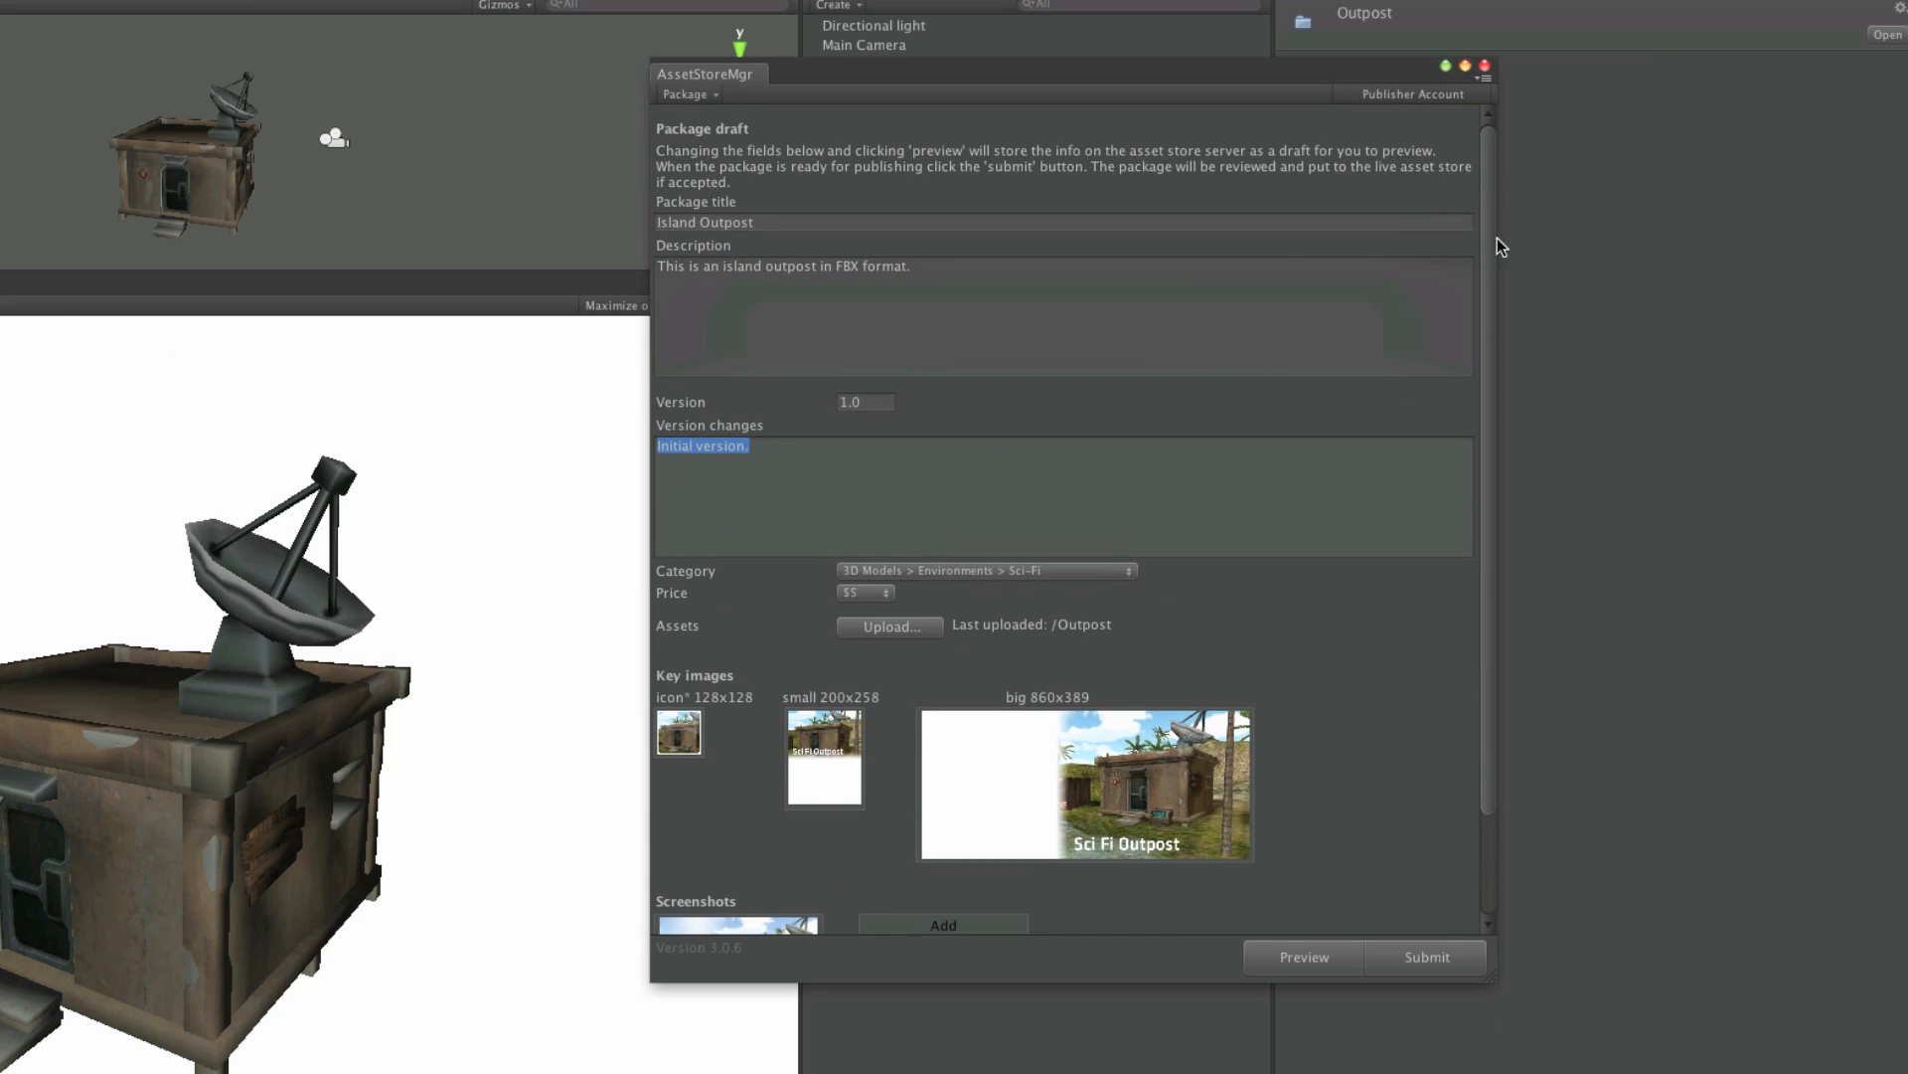
pyautogui.scroll(-3)
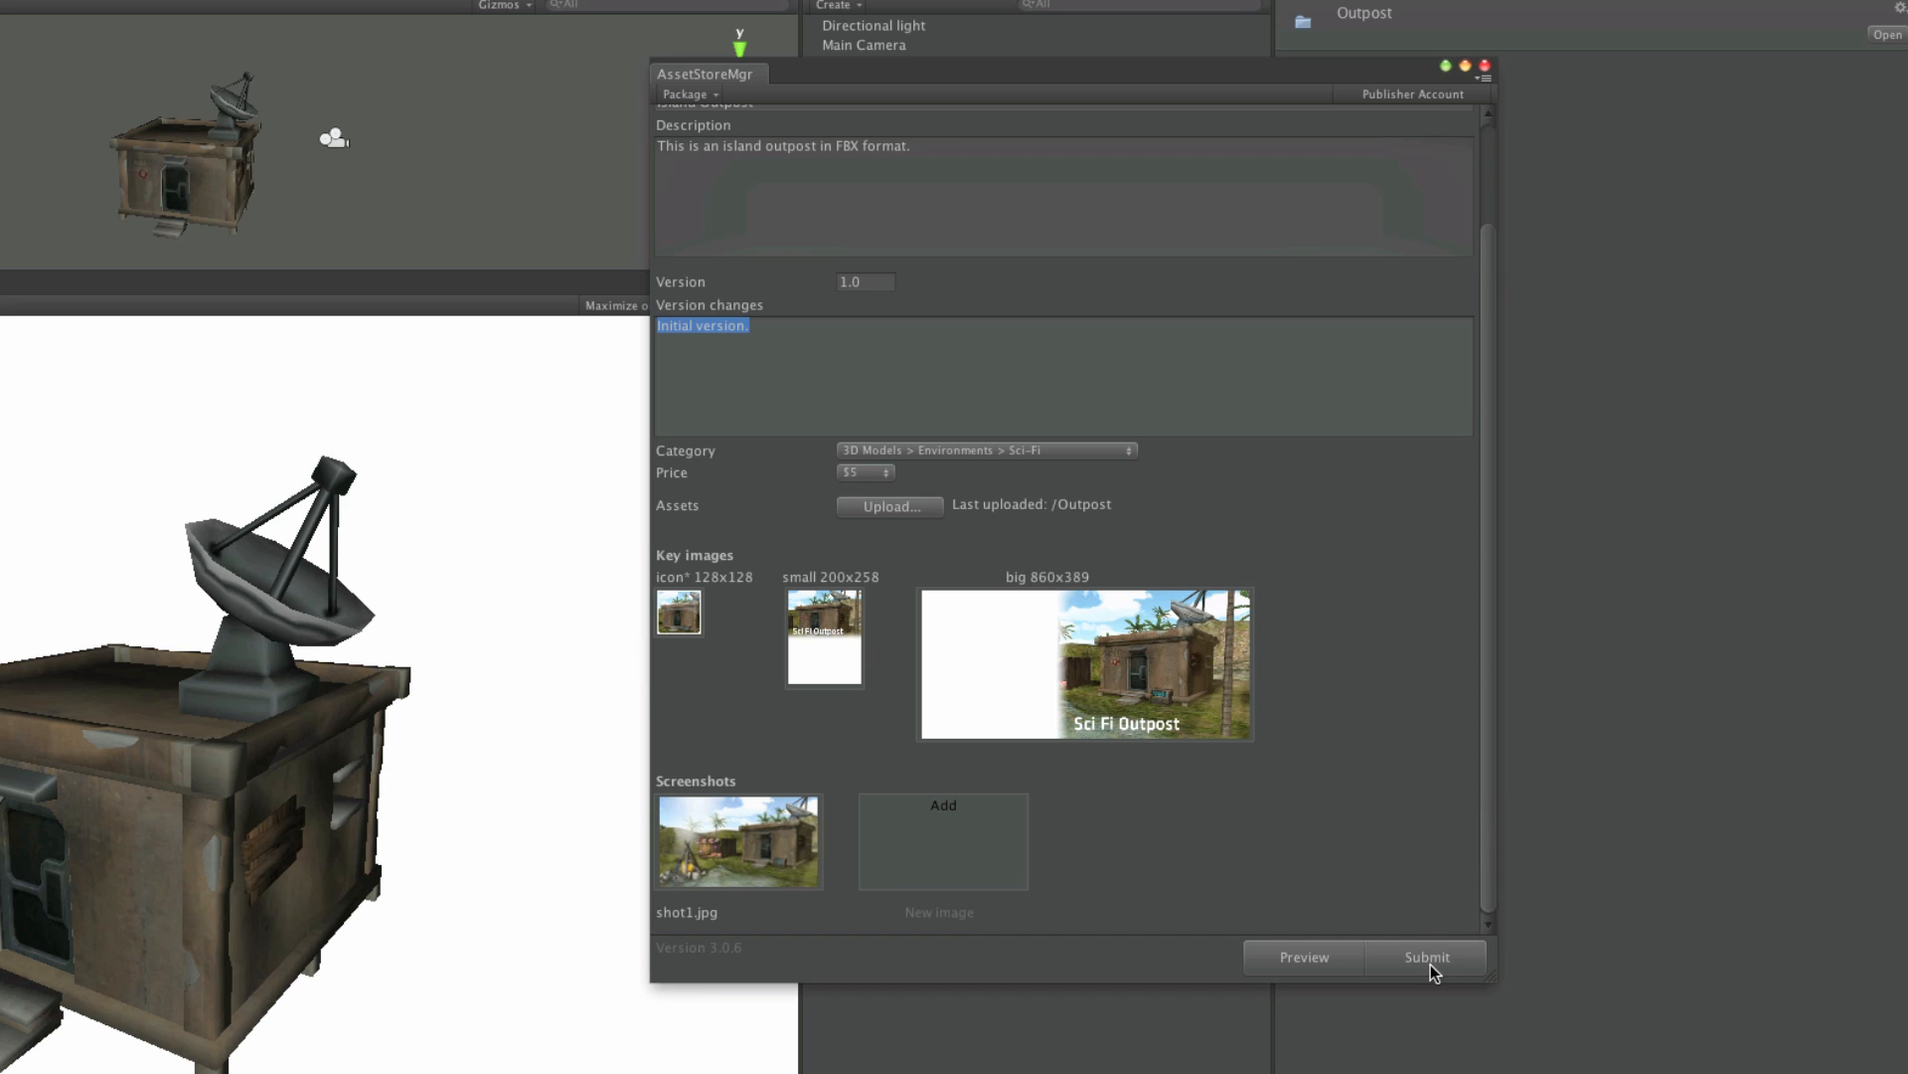
pyautogui.click(1426, 956)
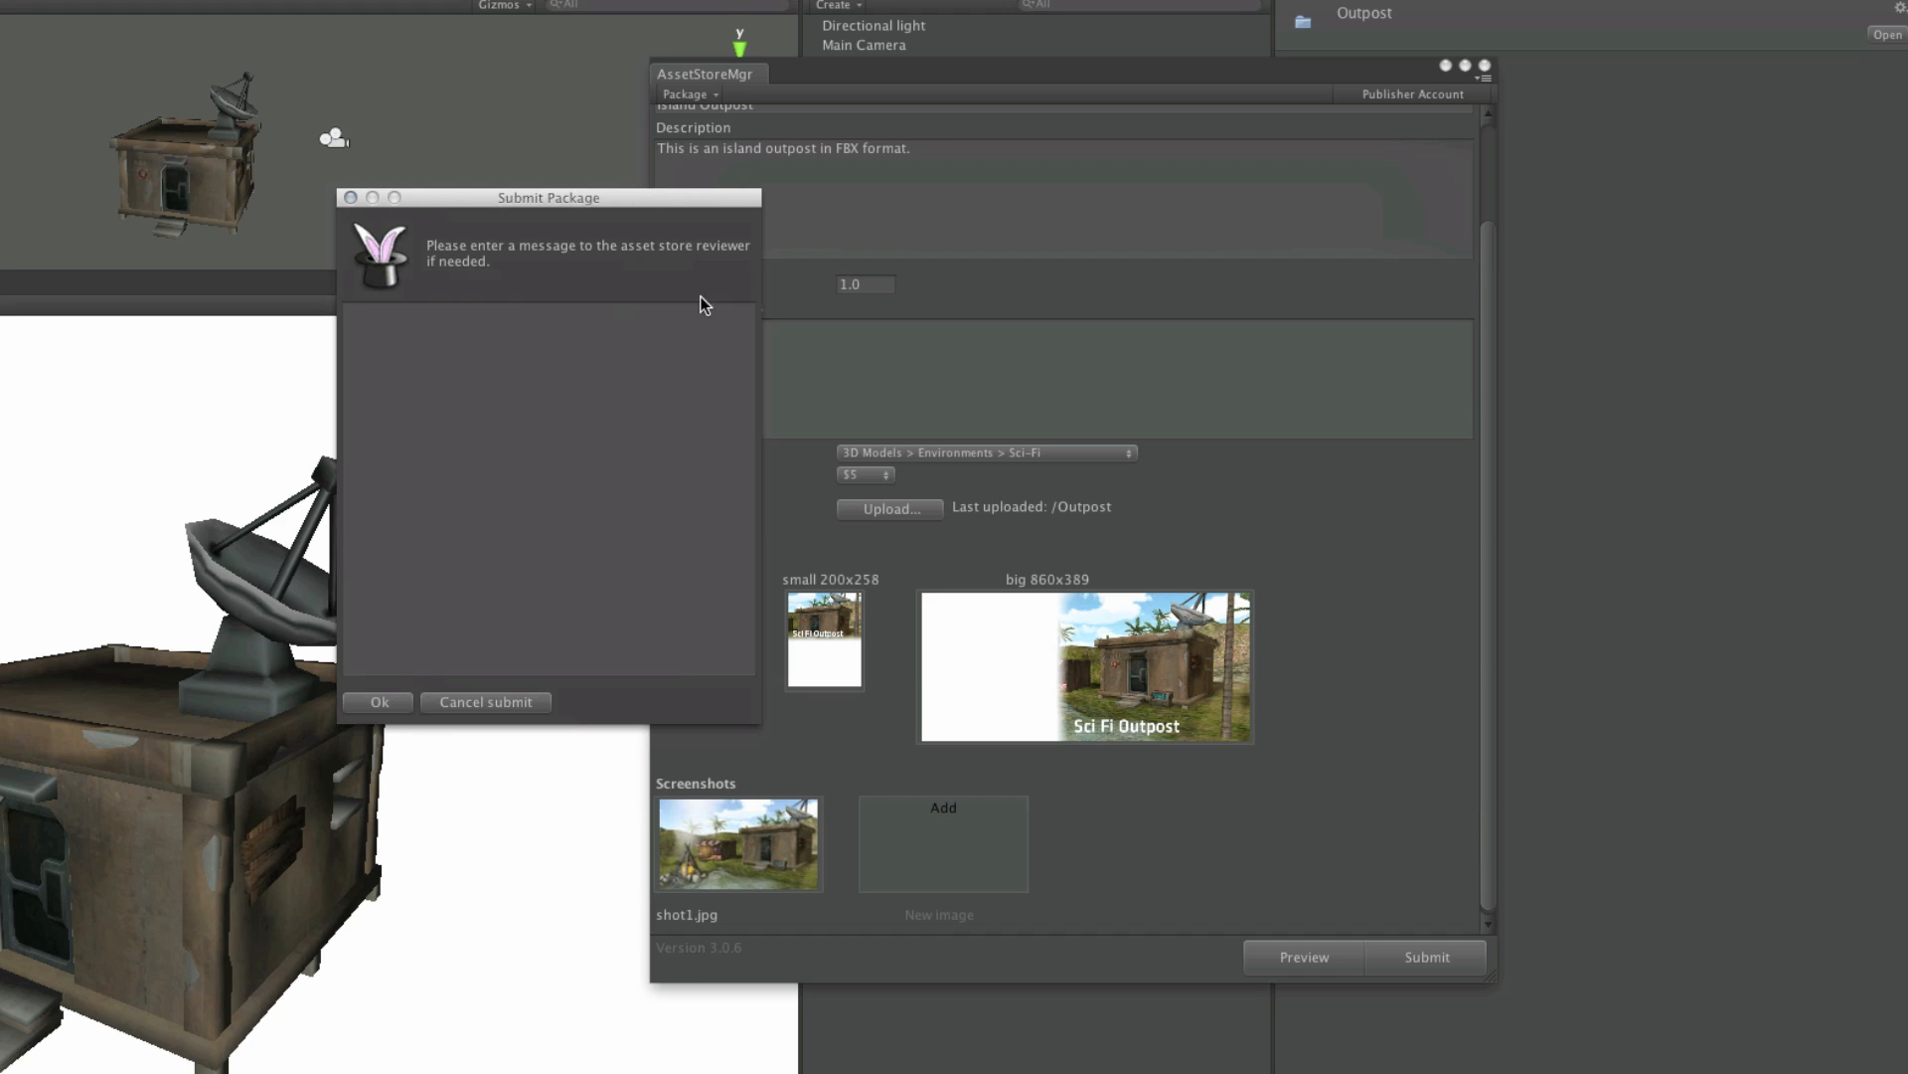
pyautogui.moveTo(547, 196); pyautogui.dragTo(611, 228)
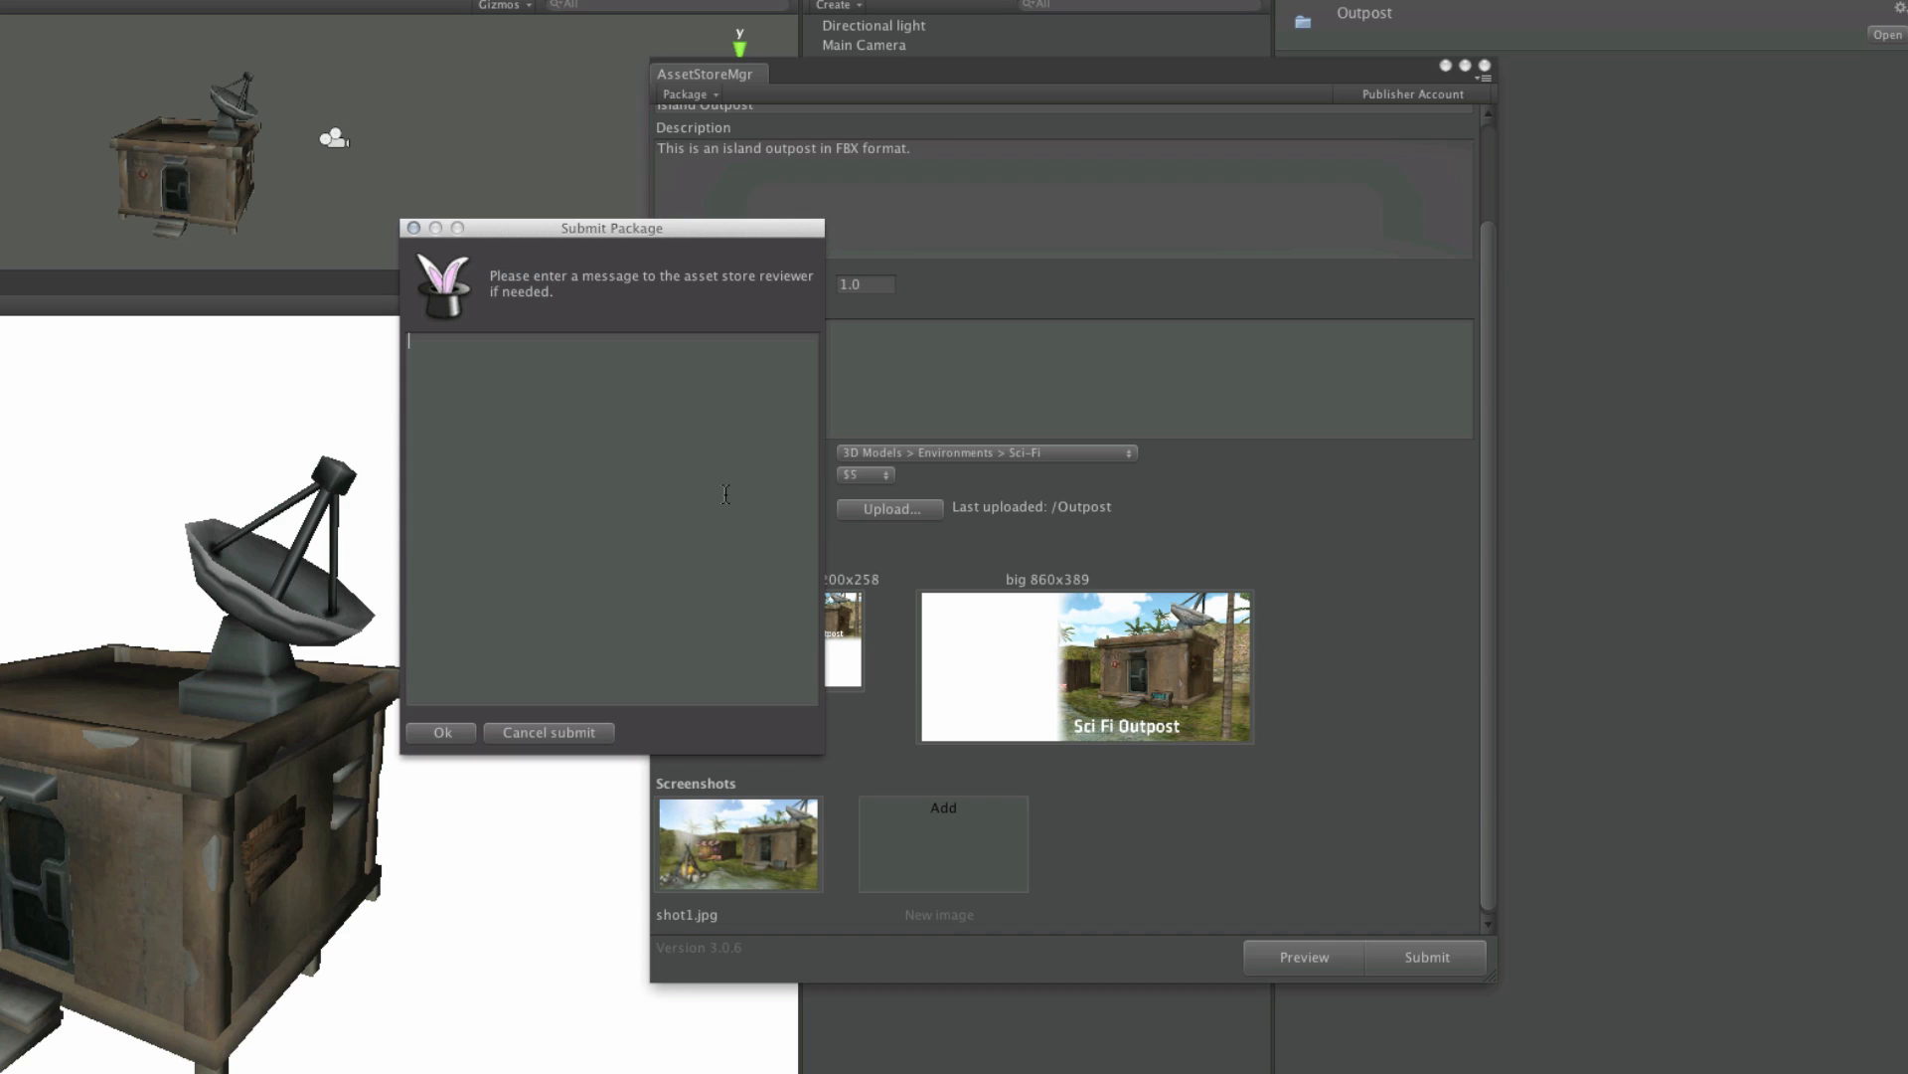
pyautogui.write('Hi guys!')
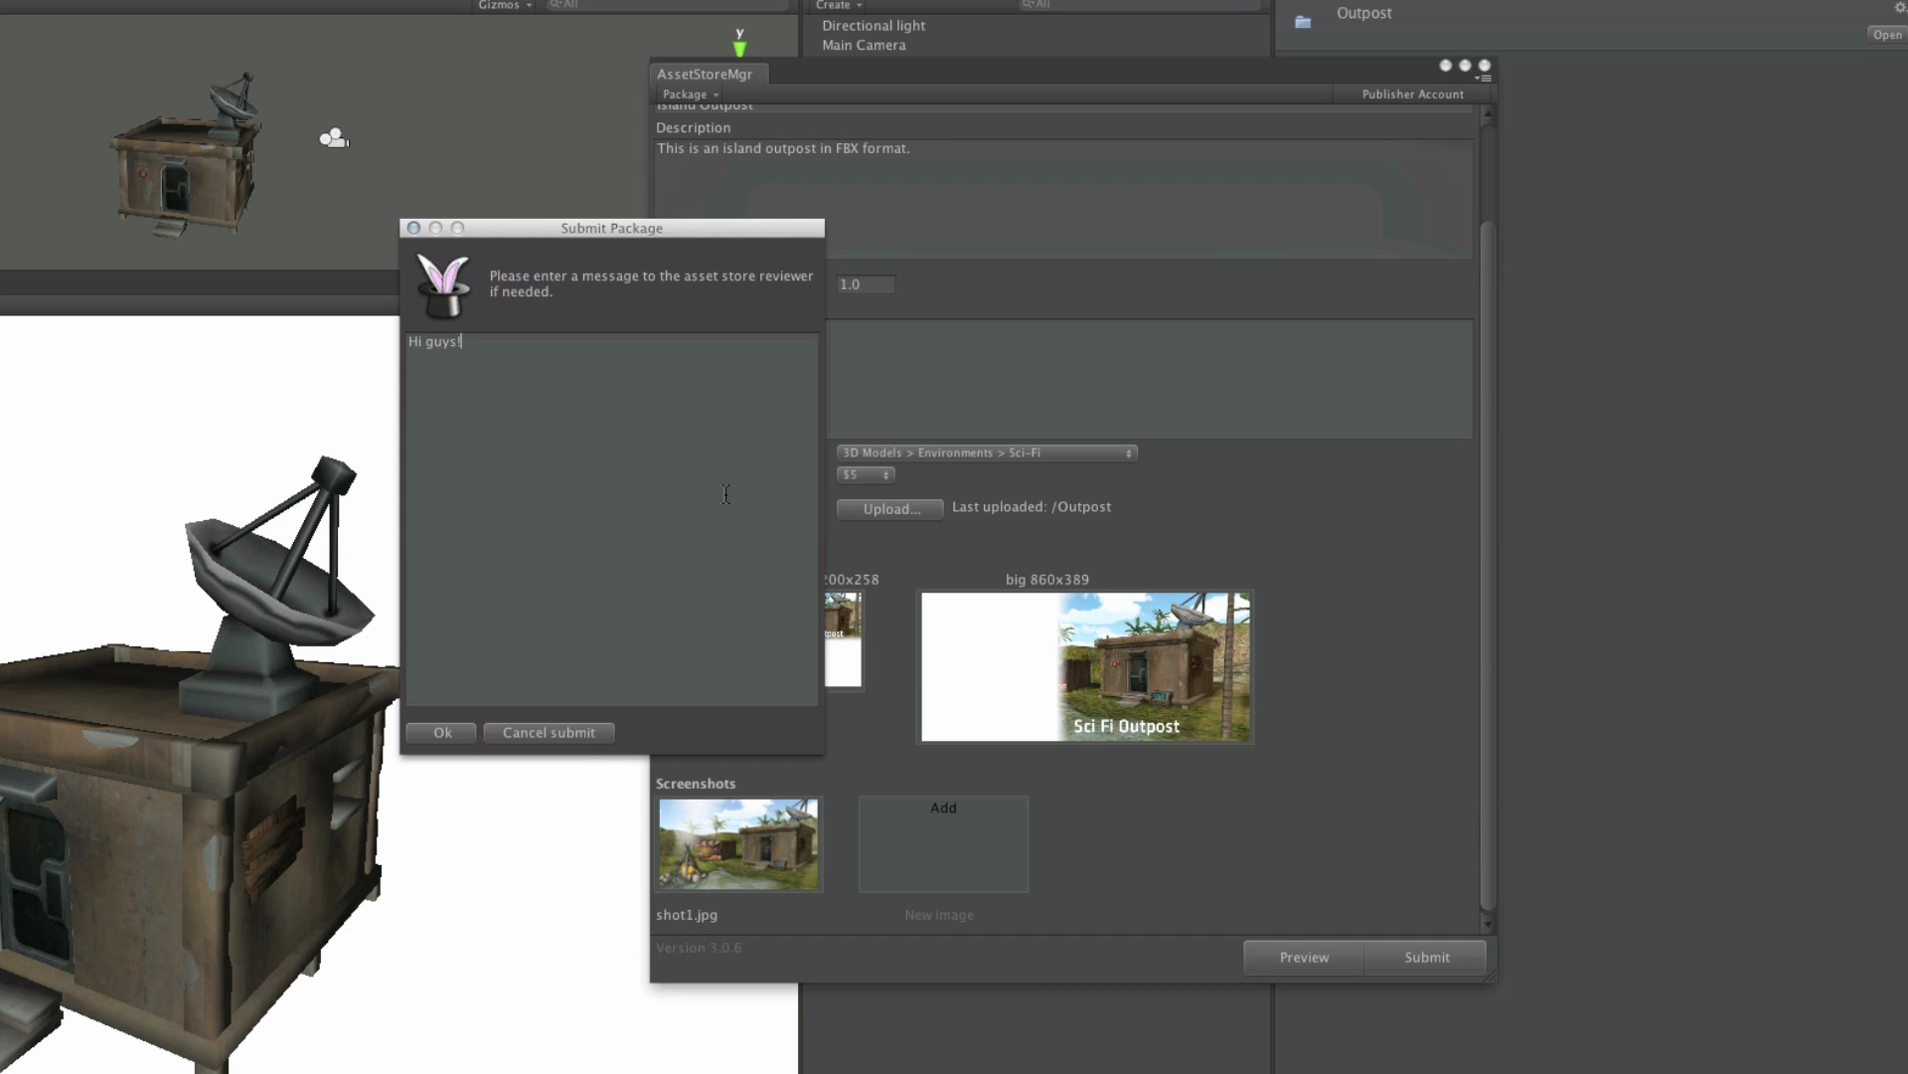
pyautogui.click(441, 731)
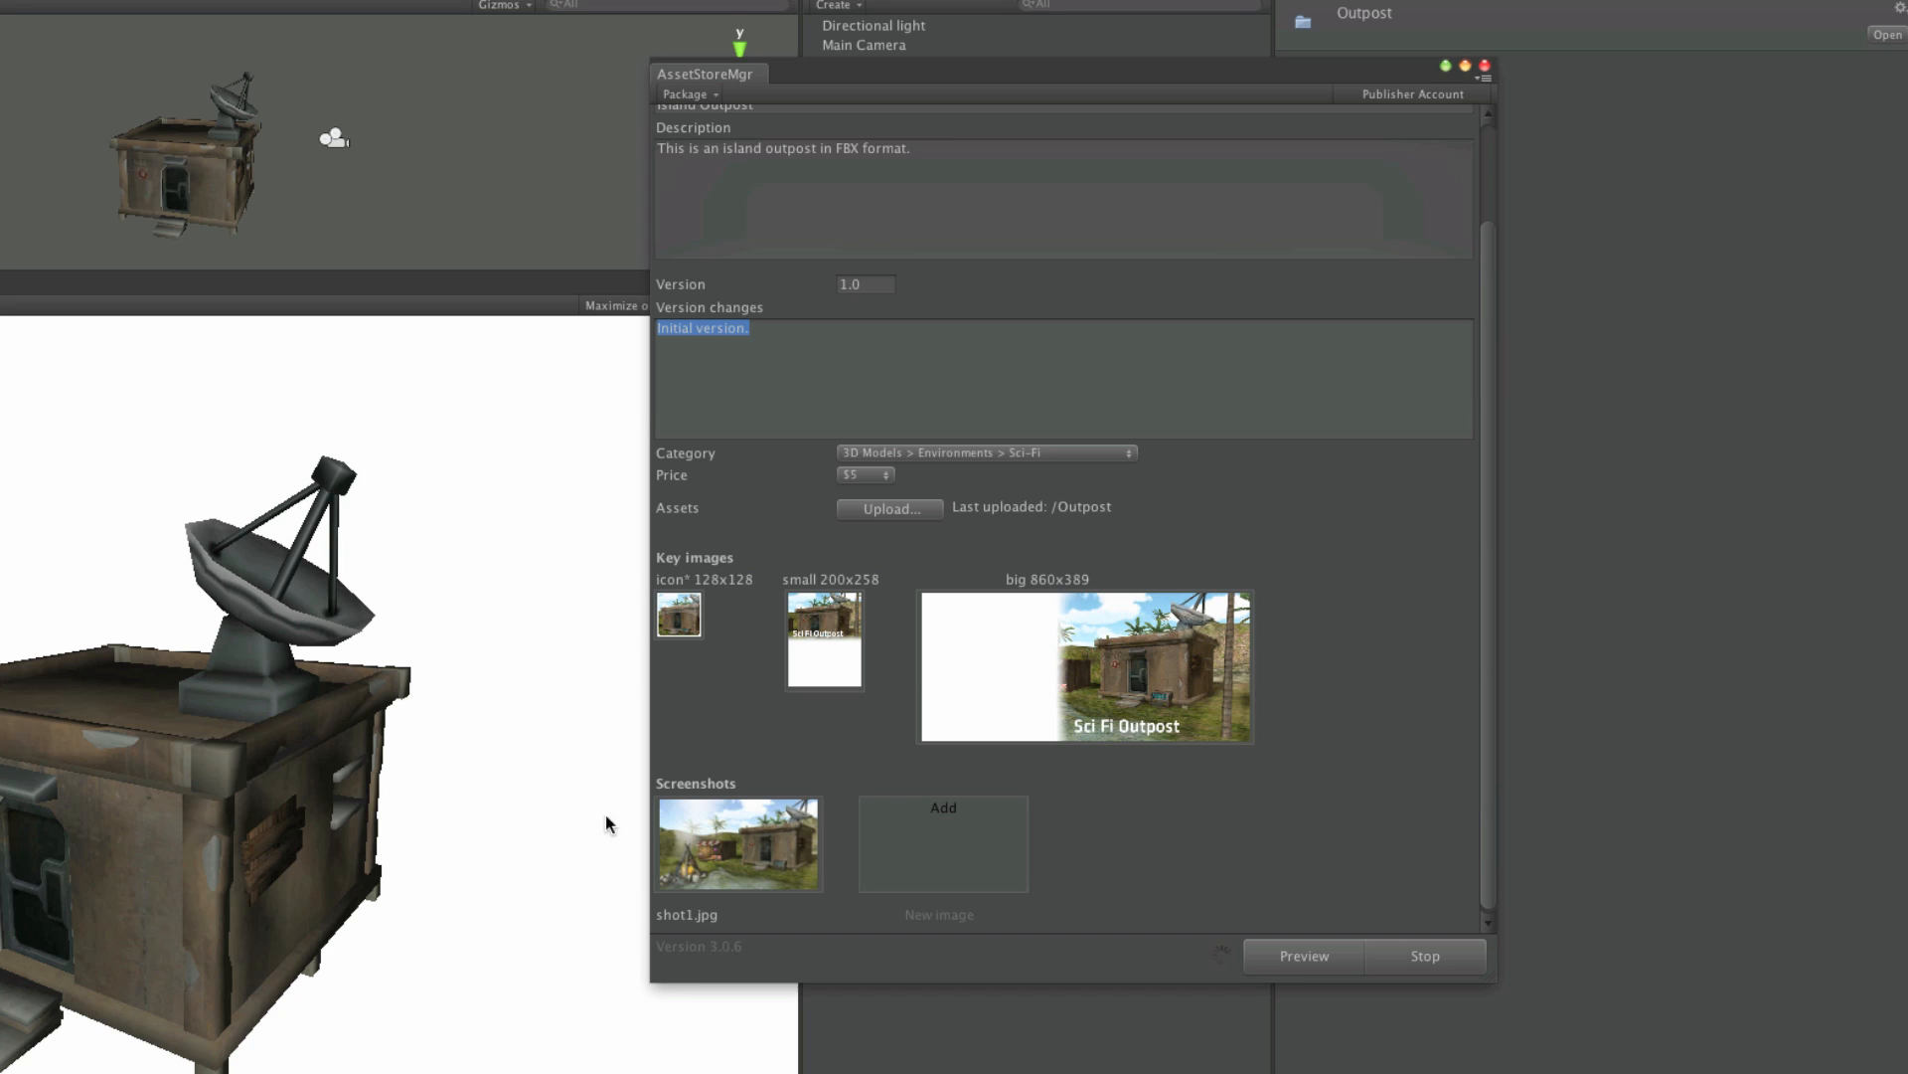
# Tick 'I accept these terms and conditions' in the TermsViewer and confirm
pyautogui.click(1422, 955)
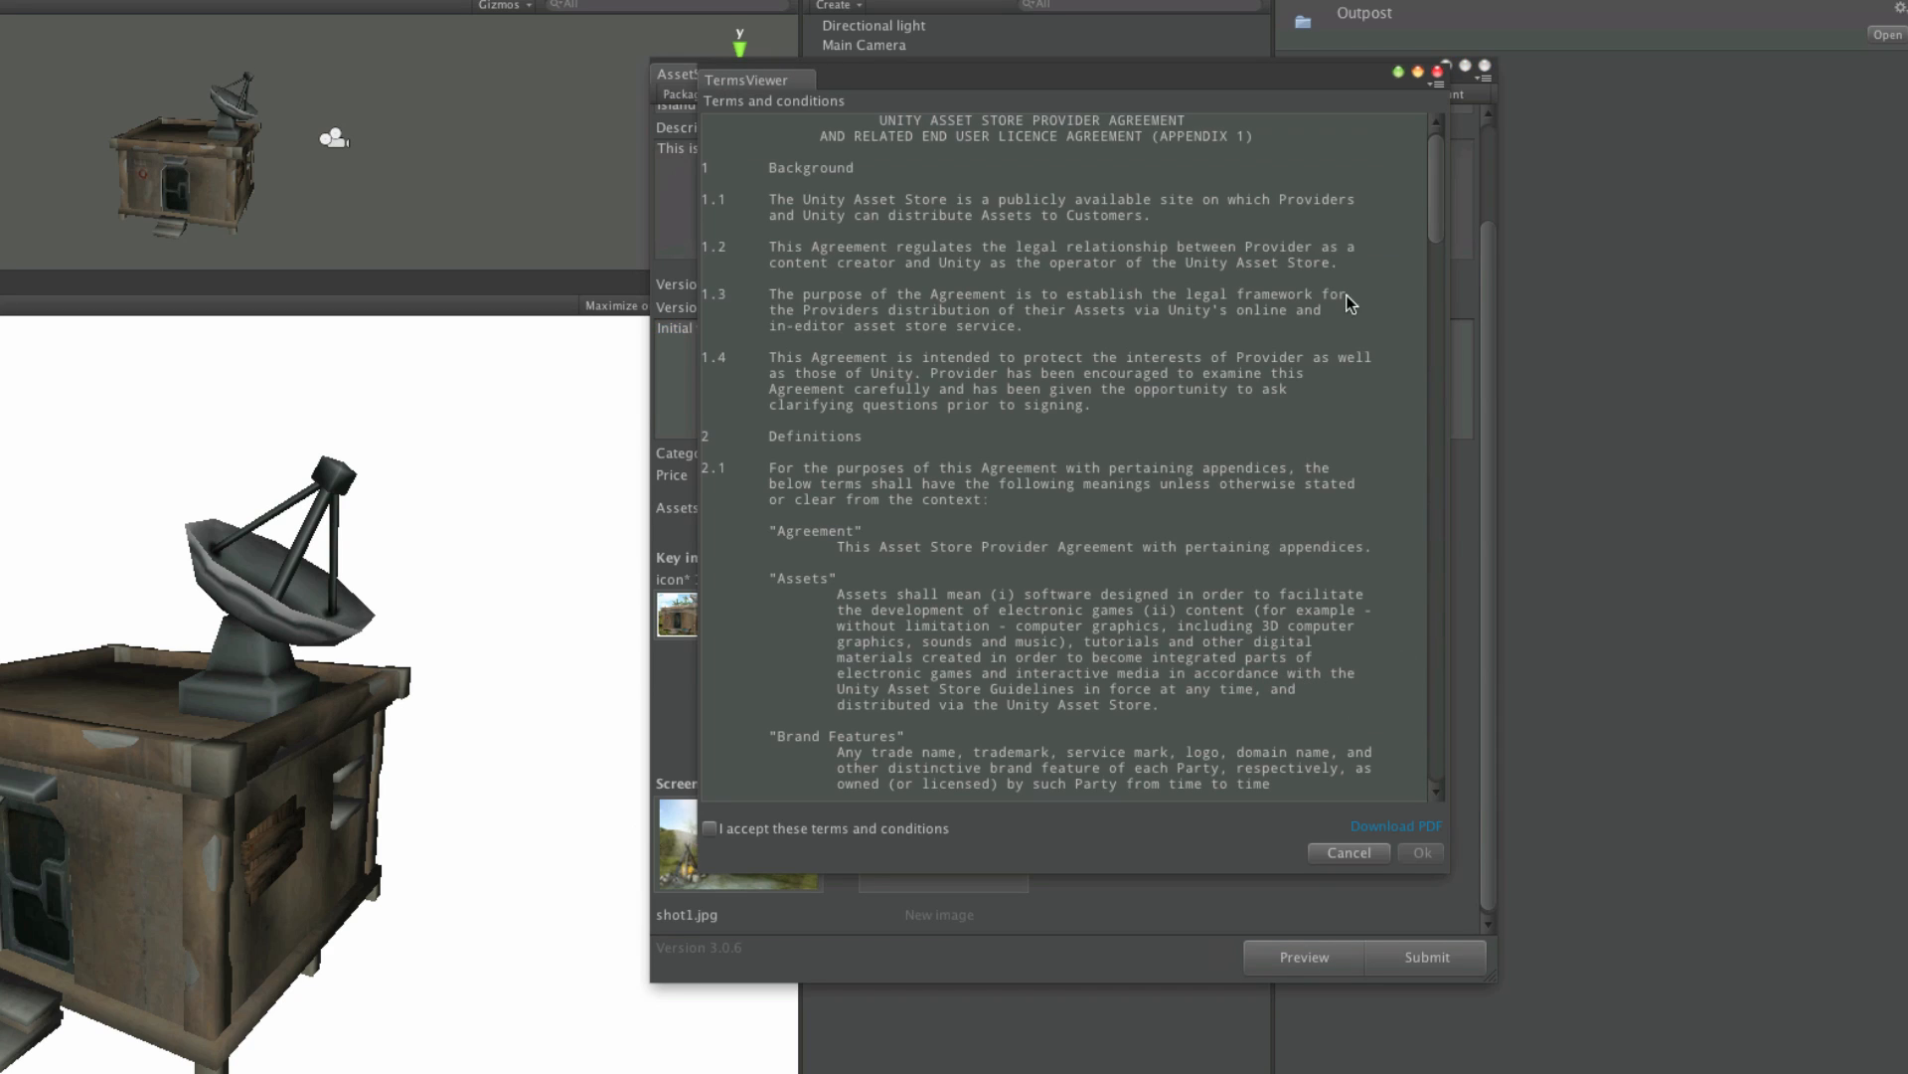
pyautogui.moveTo(1446, 202)
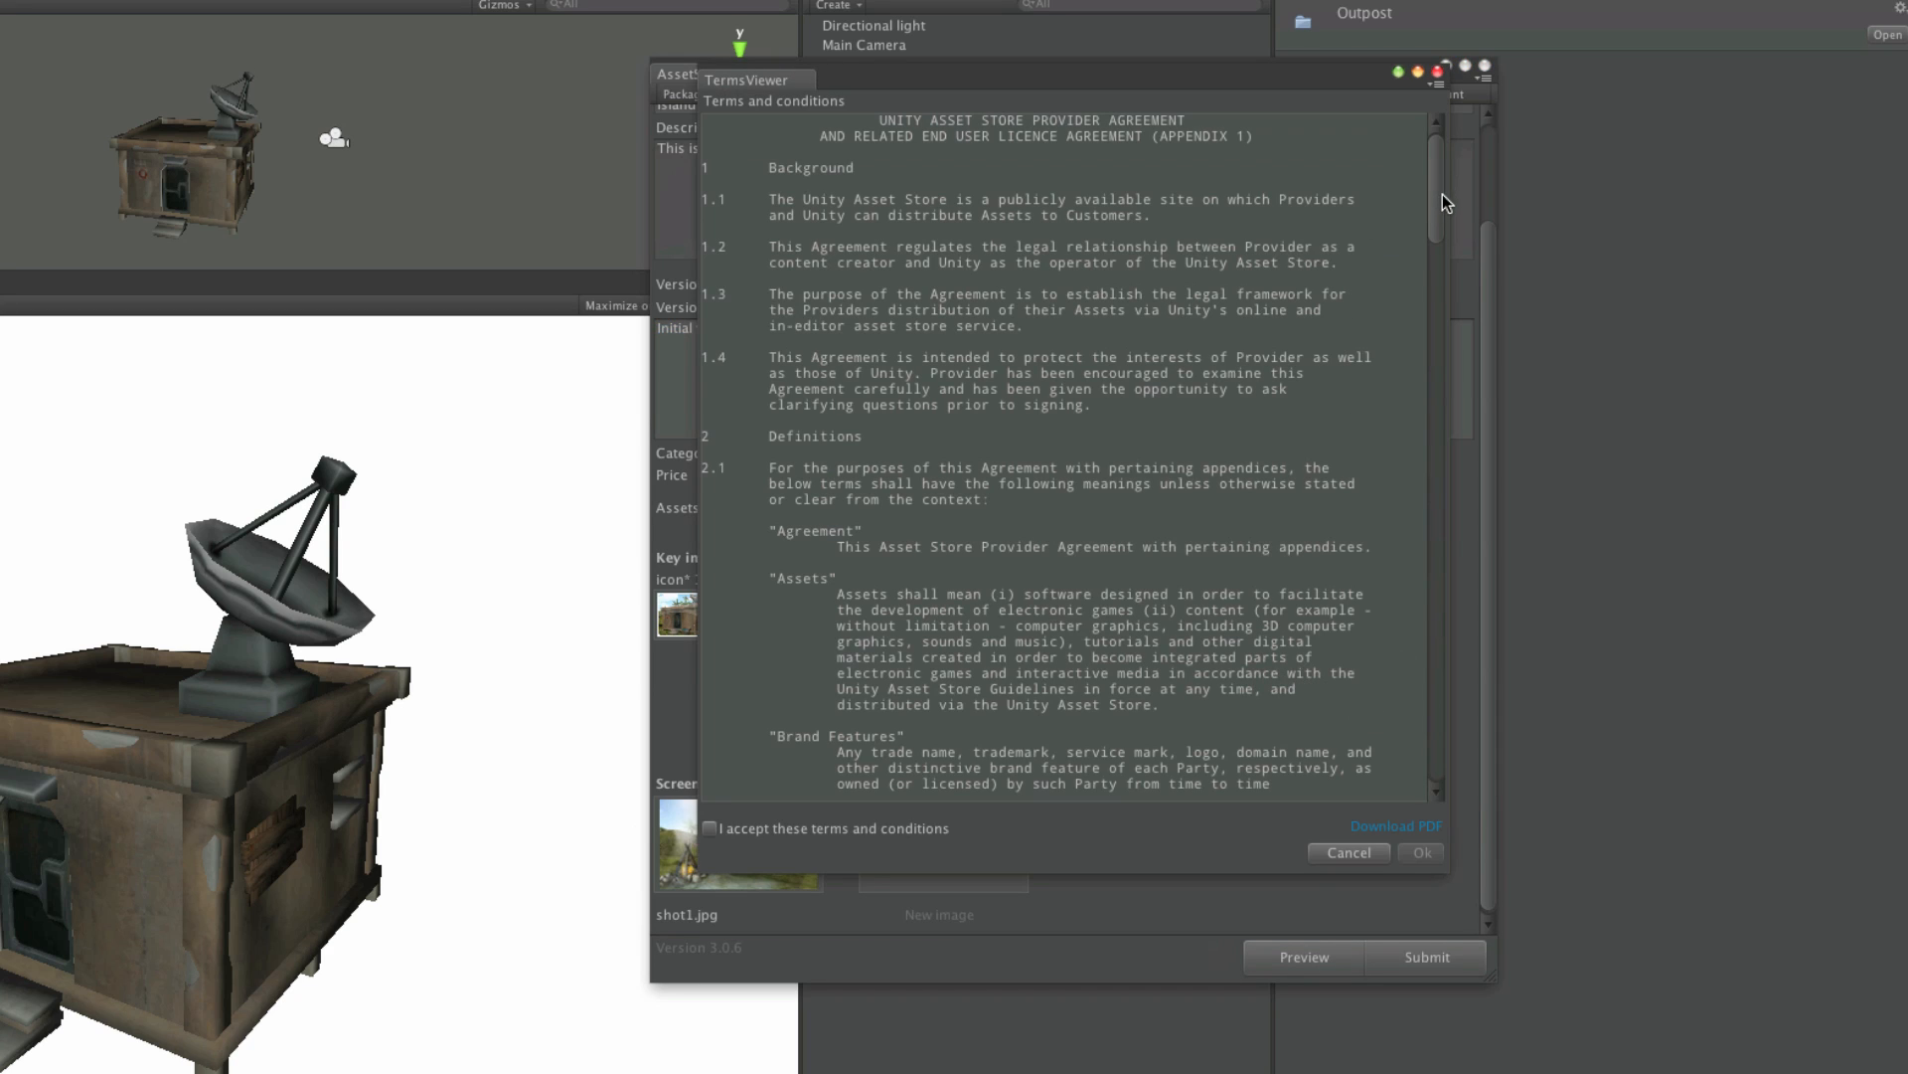
pyautogui.moveTo(1440, 180)
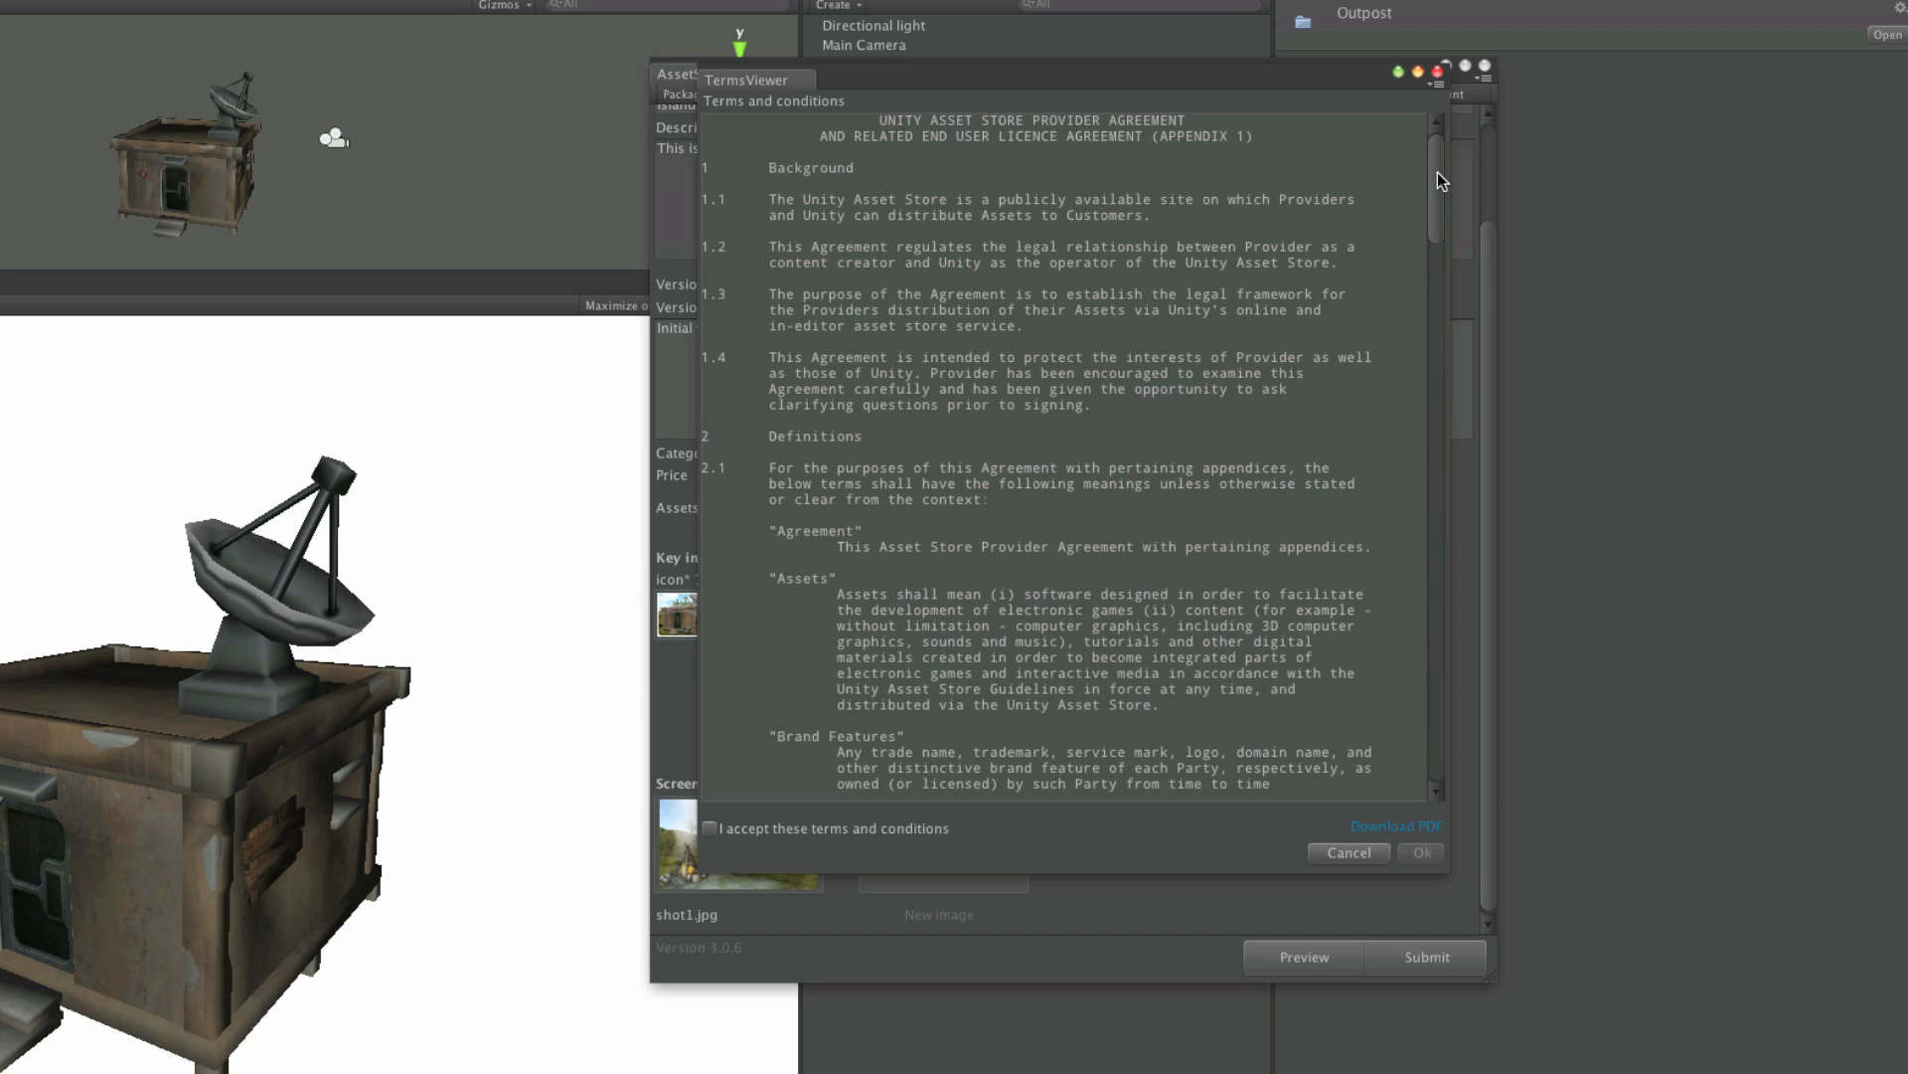
pyautogui.moveTo(793, 858)
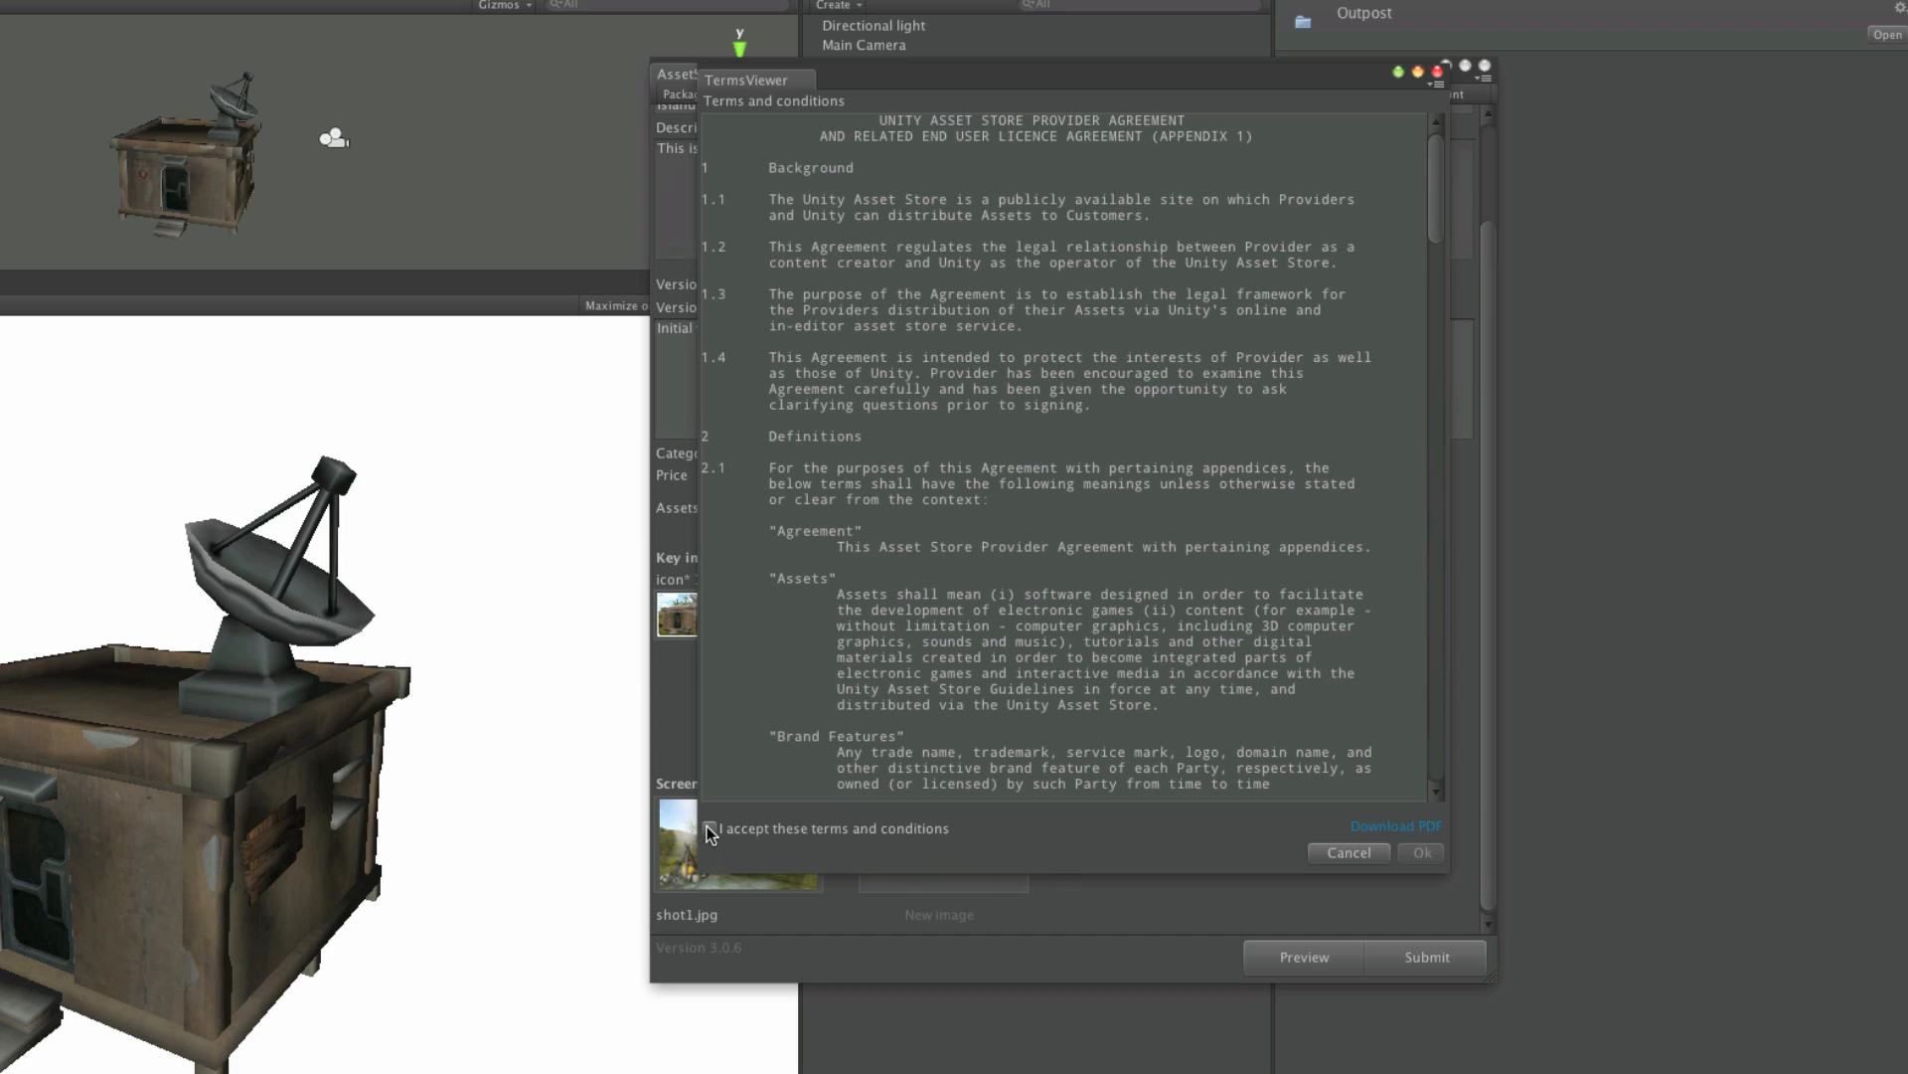
pyautogui.click(710, 828)
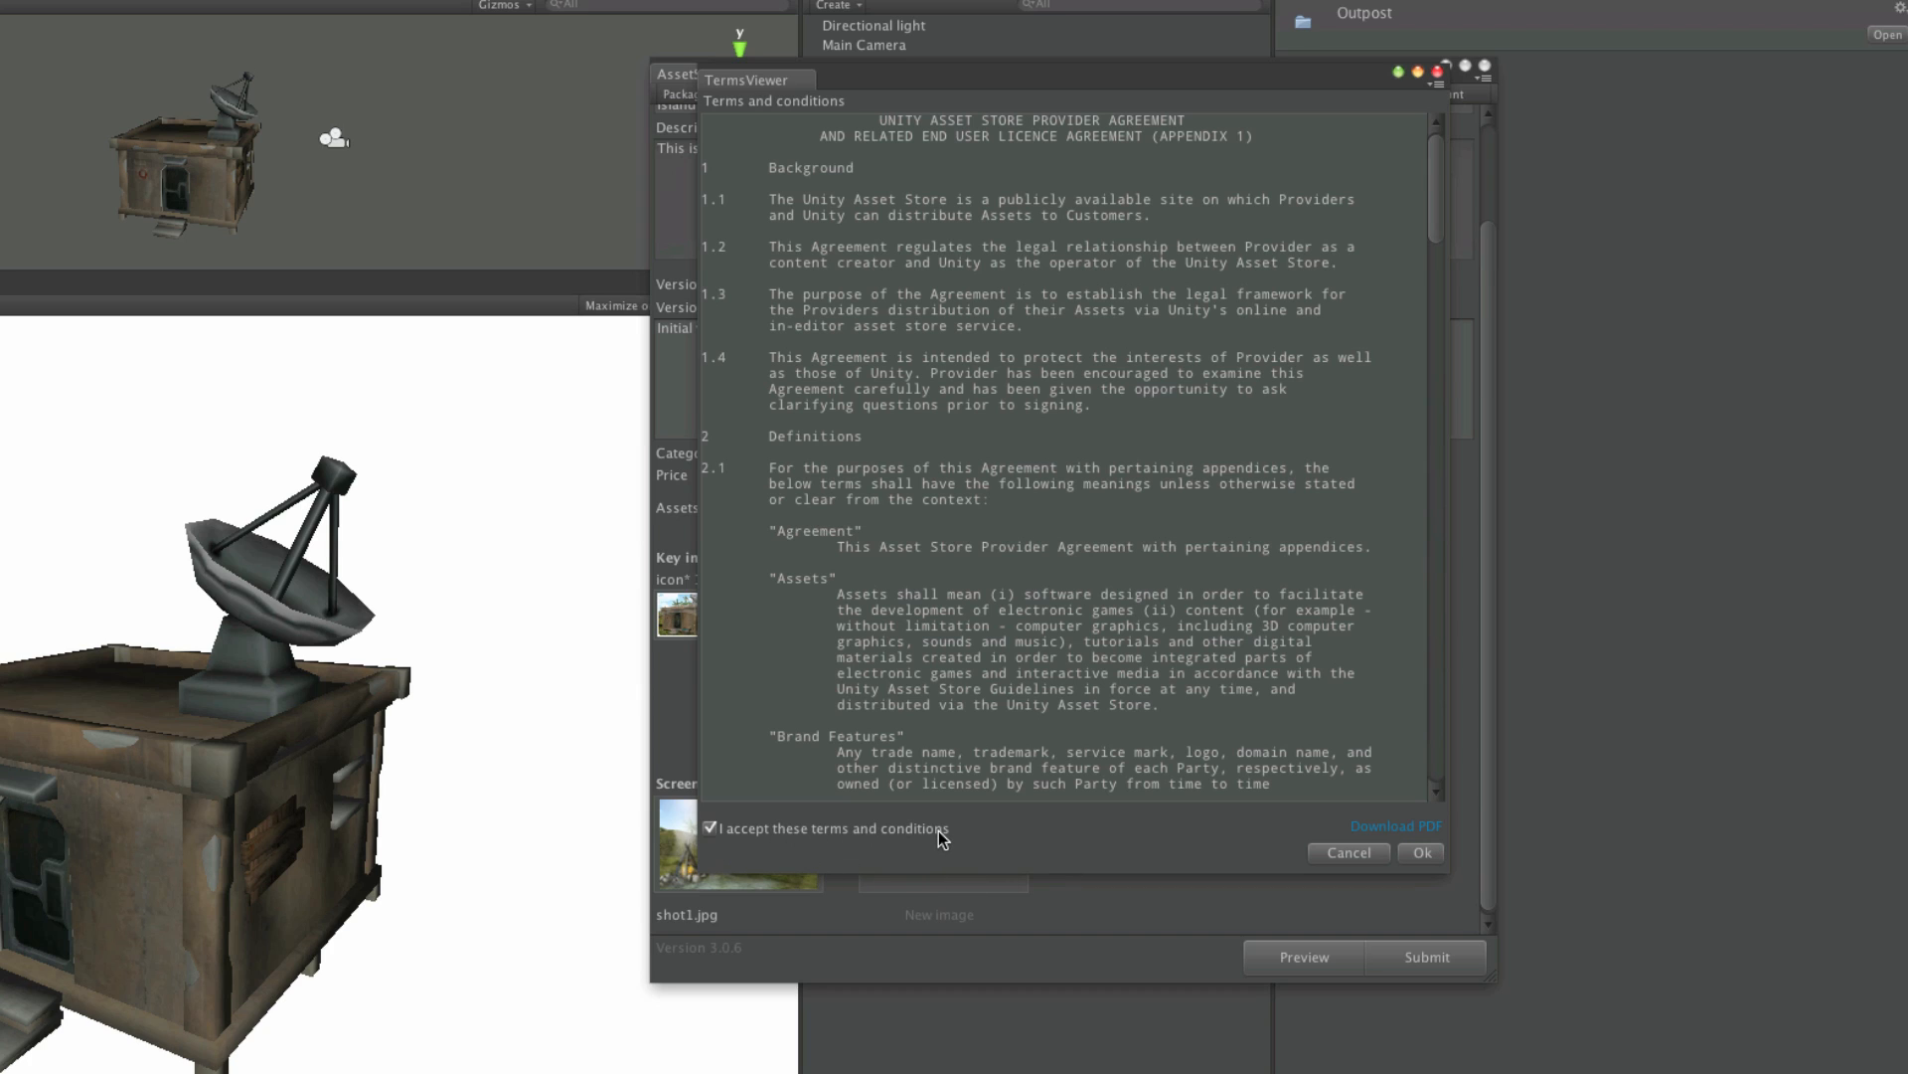
pyautogui.moveTo(1218, 867)
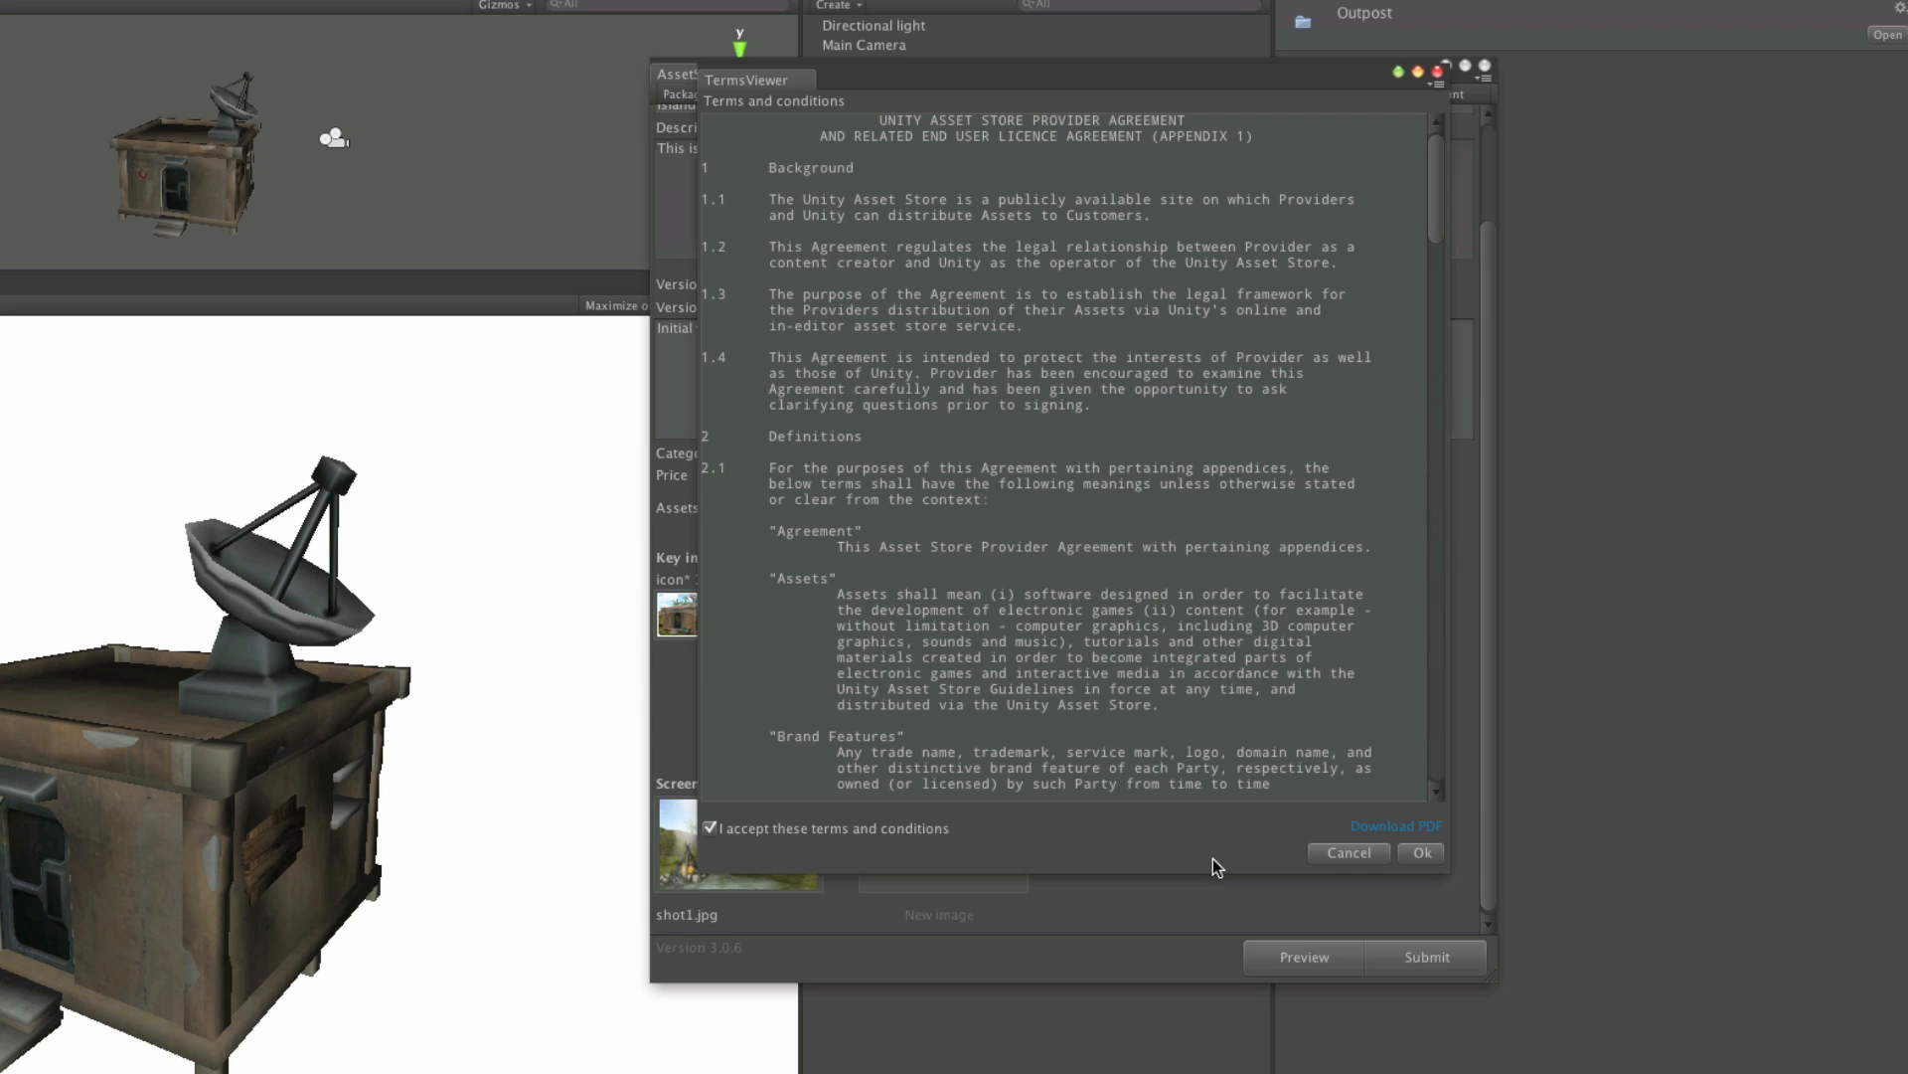
pyautogui.click(1419, 851)
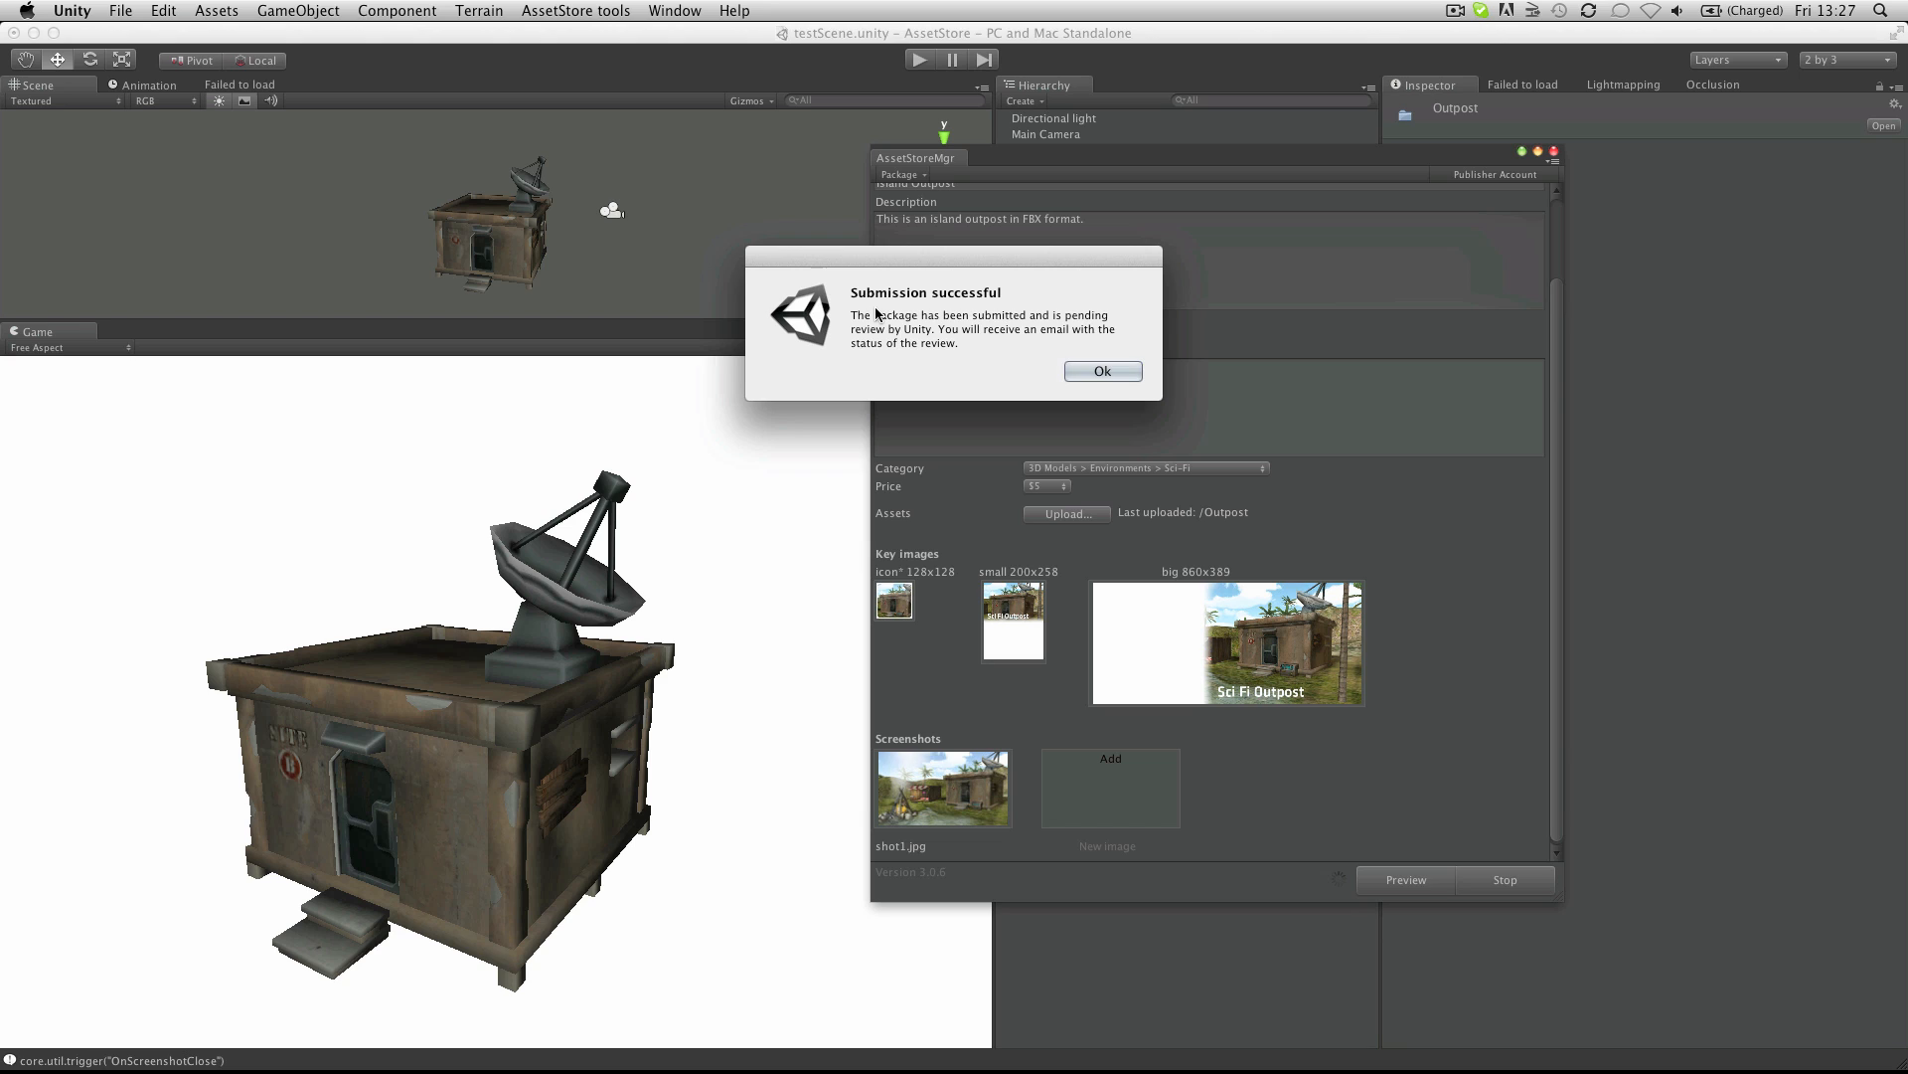
pyautogui.moveTo(895, 319)
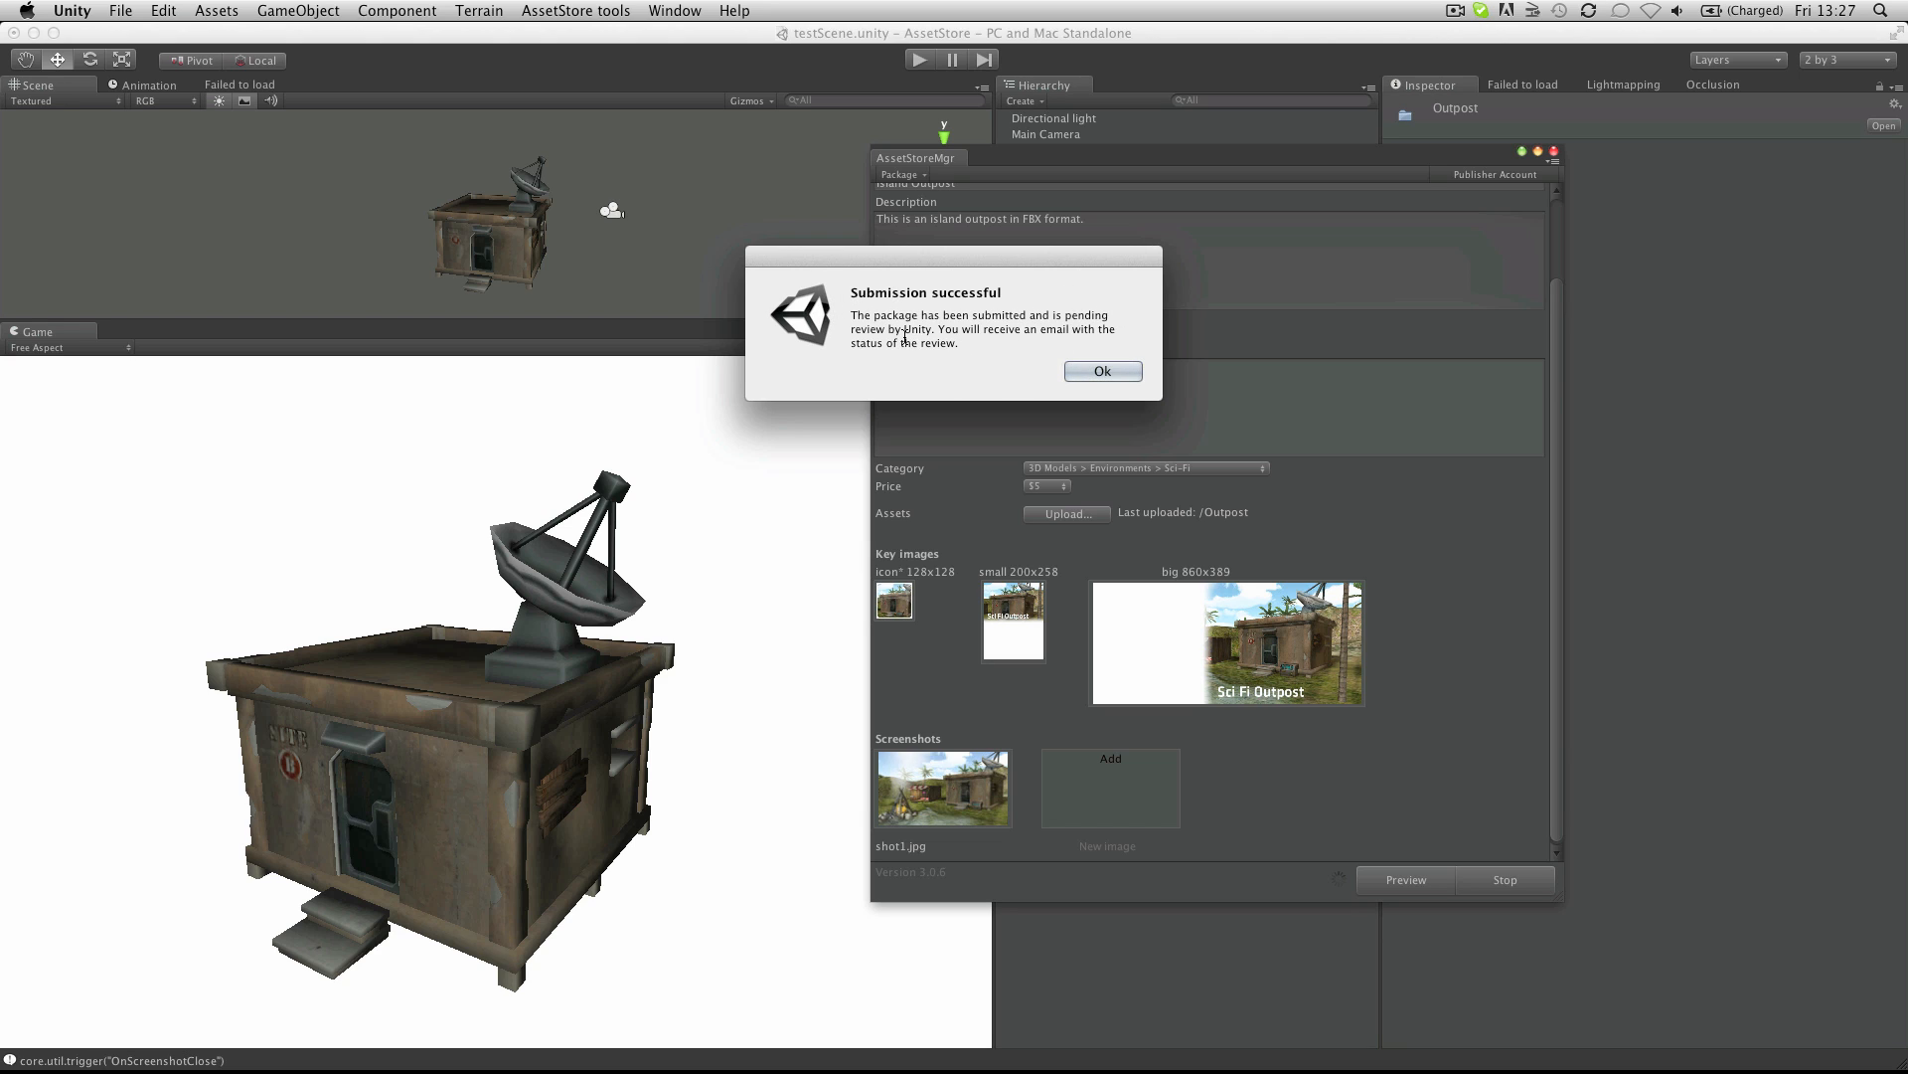
pyautogui.moveTo(1105, 319)
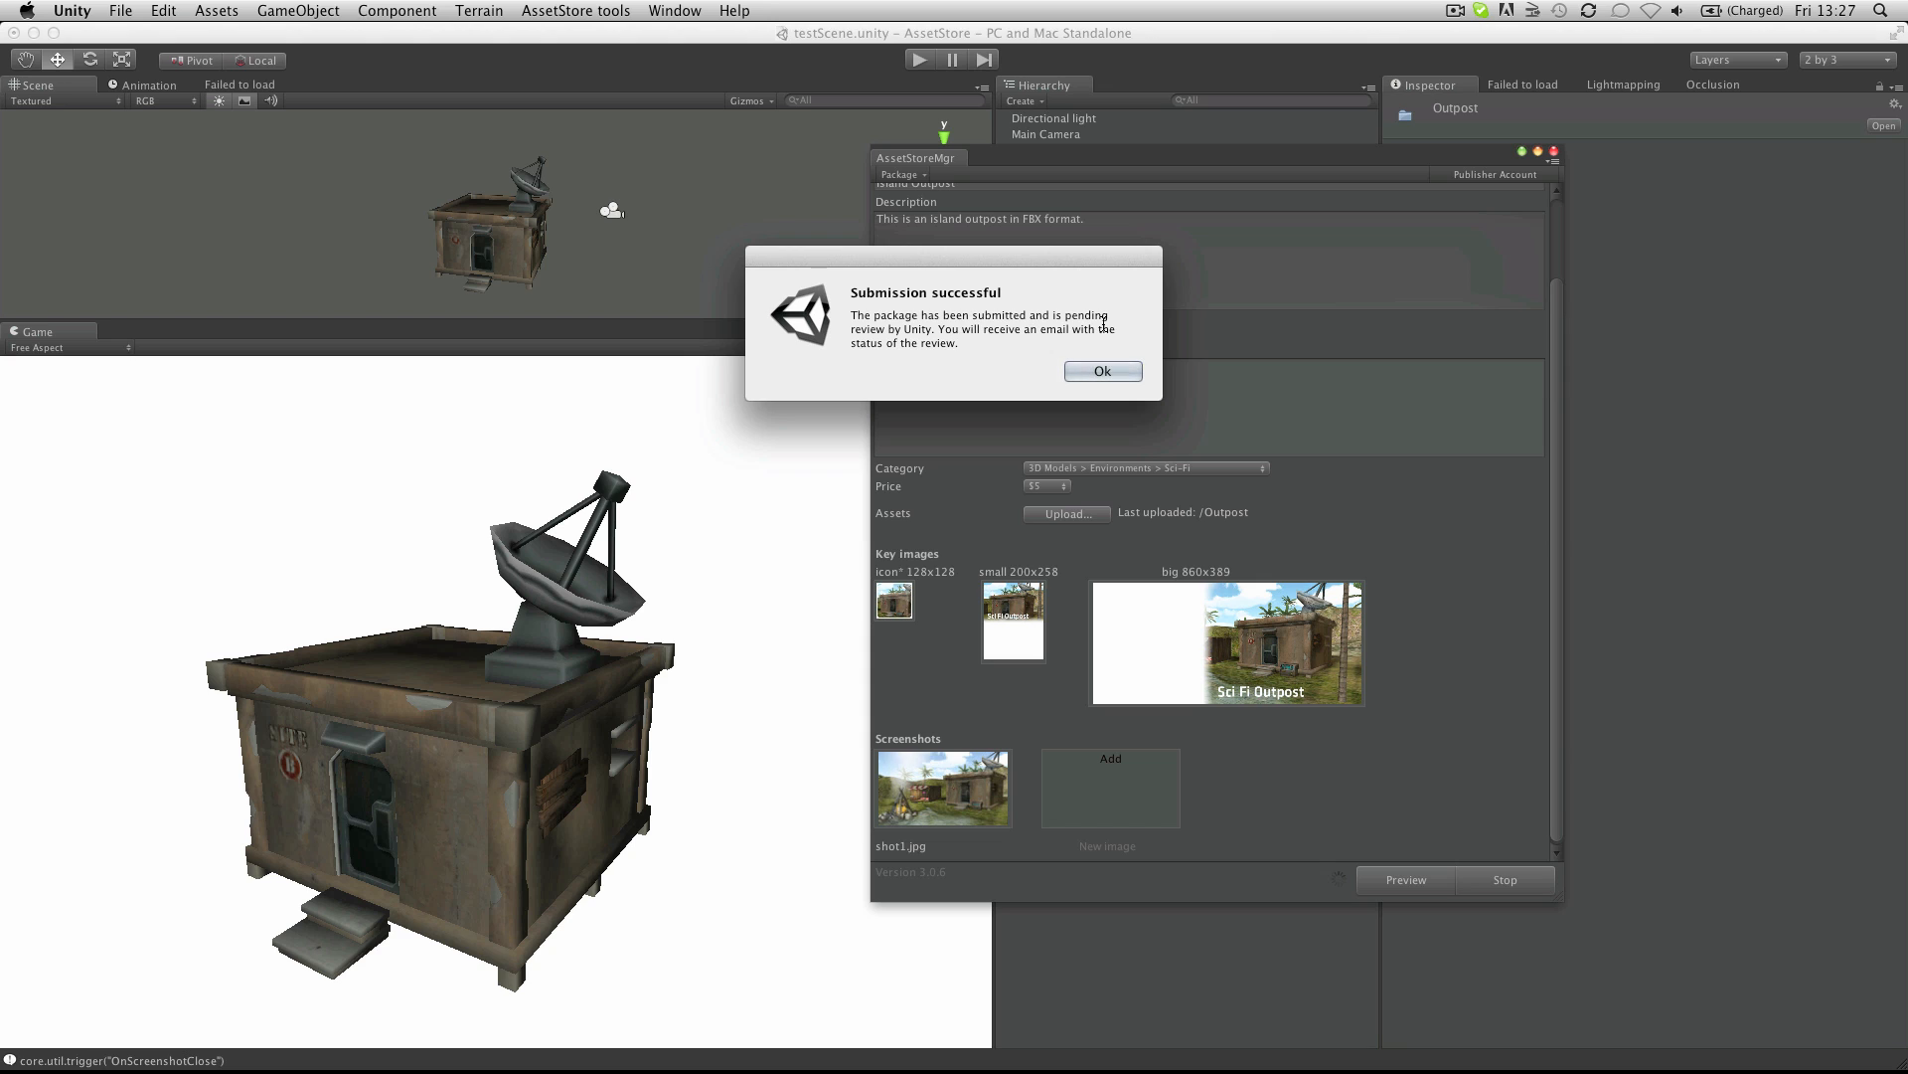
pyautogui.moveTo(998, 357)
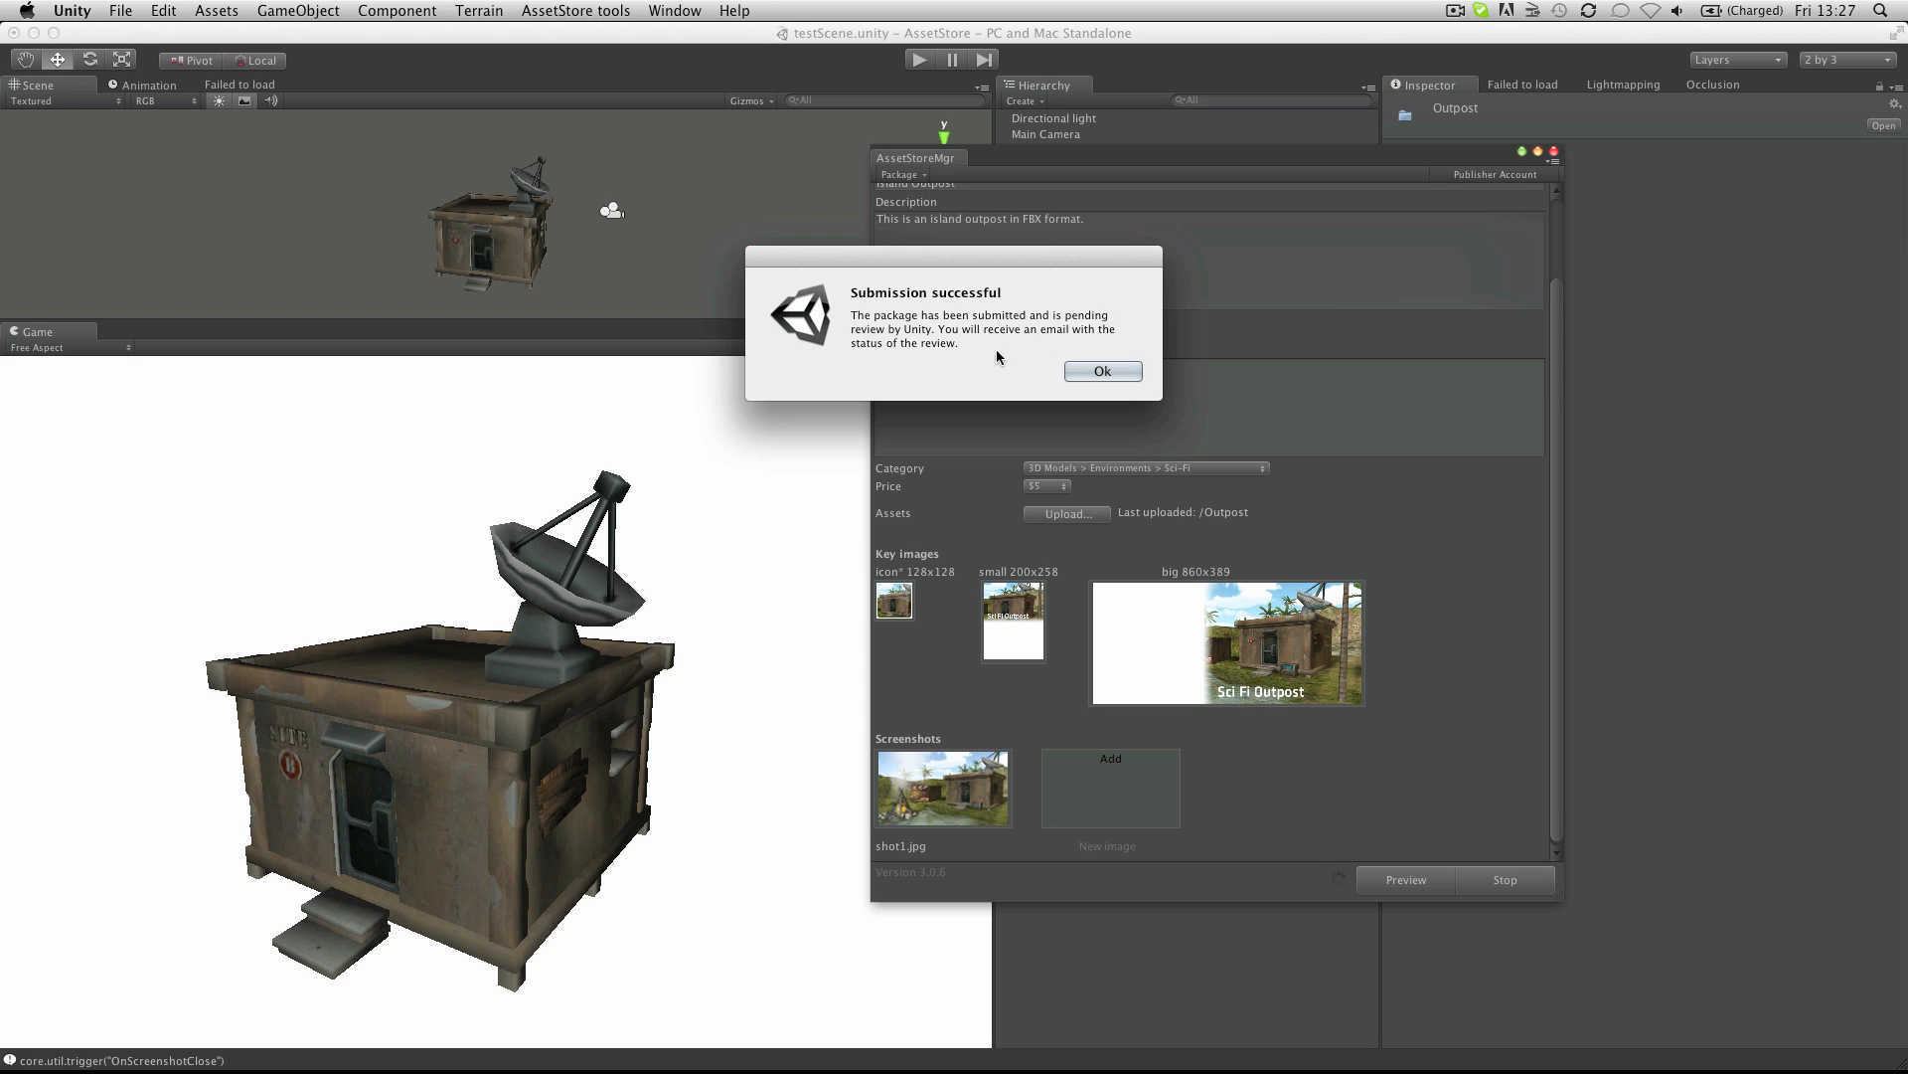
# Acknowledge the 'Submission successful' alert with Ok
pyautogui.click(1101, 371)
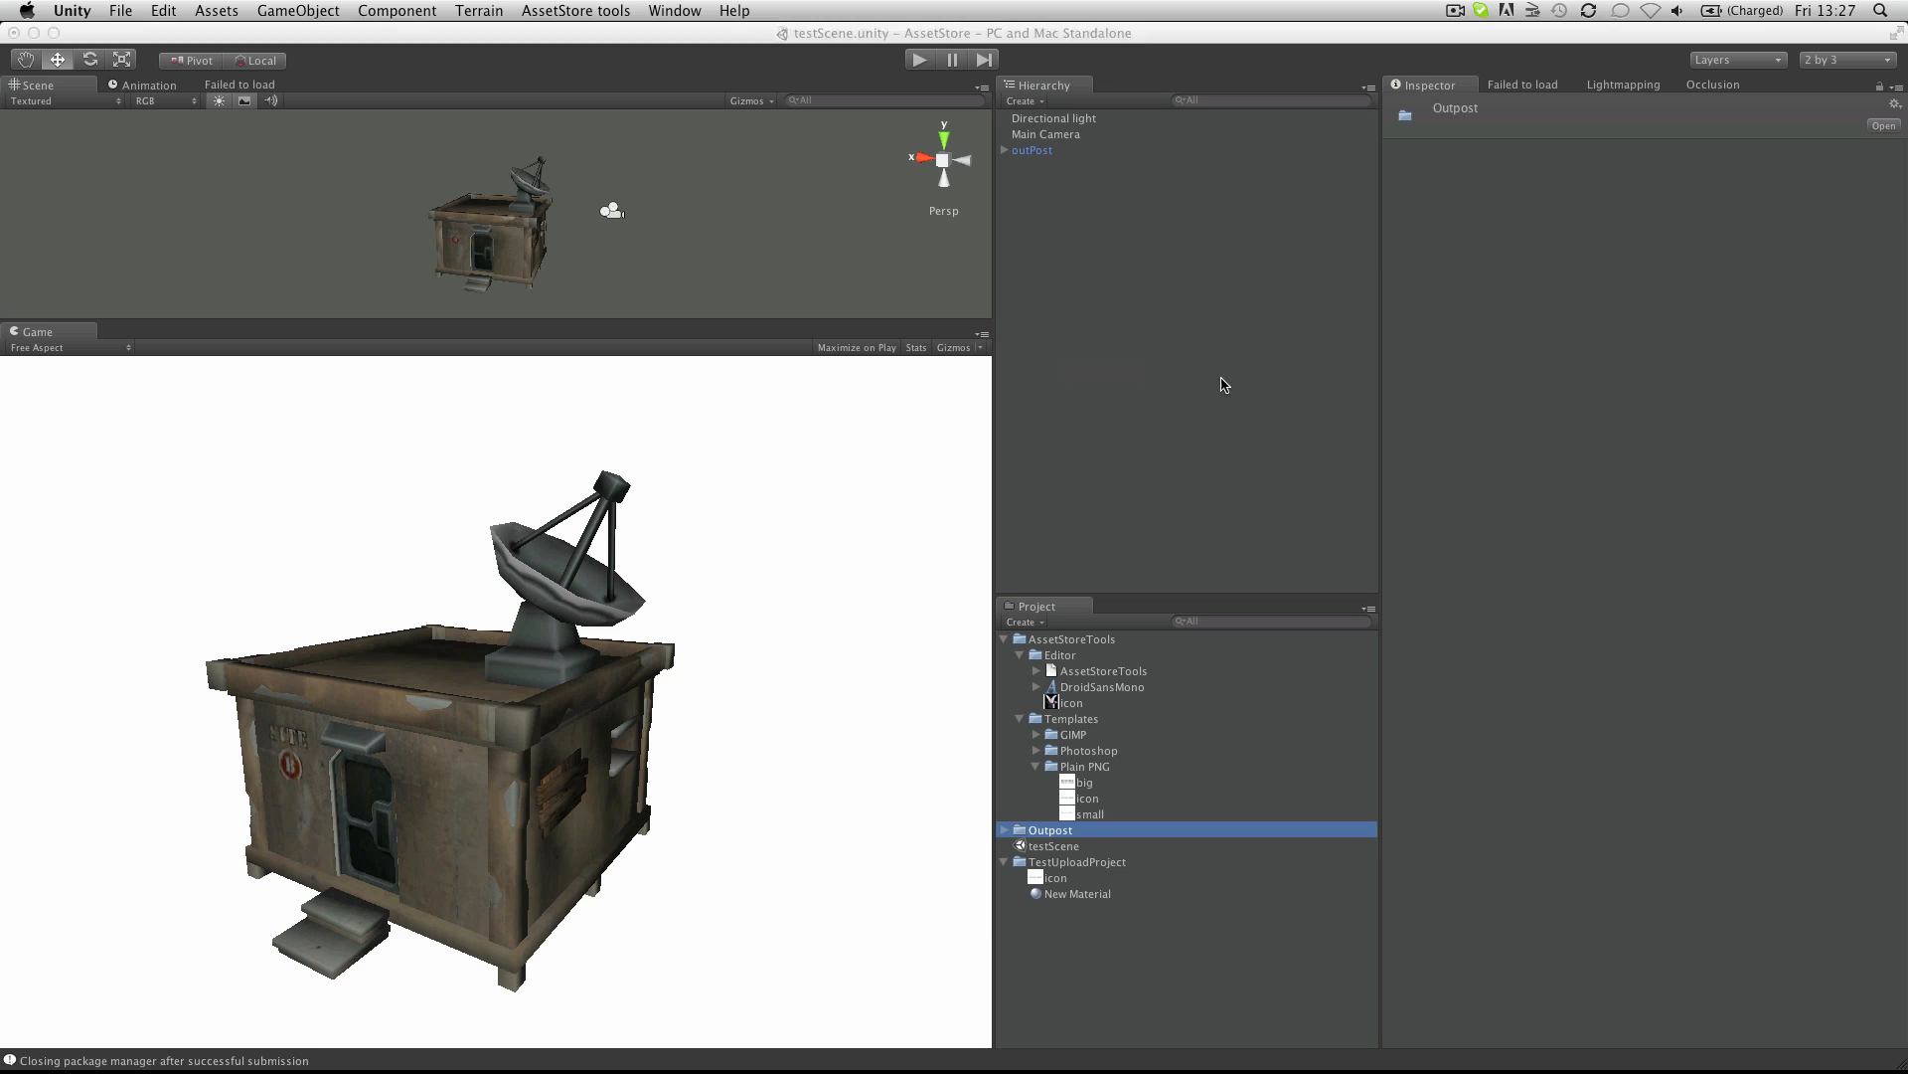
pyautogui.moveTo(1504, 505)
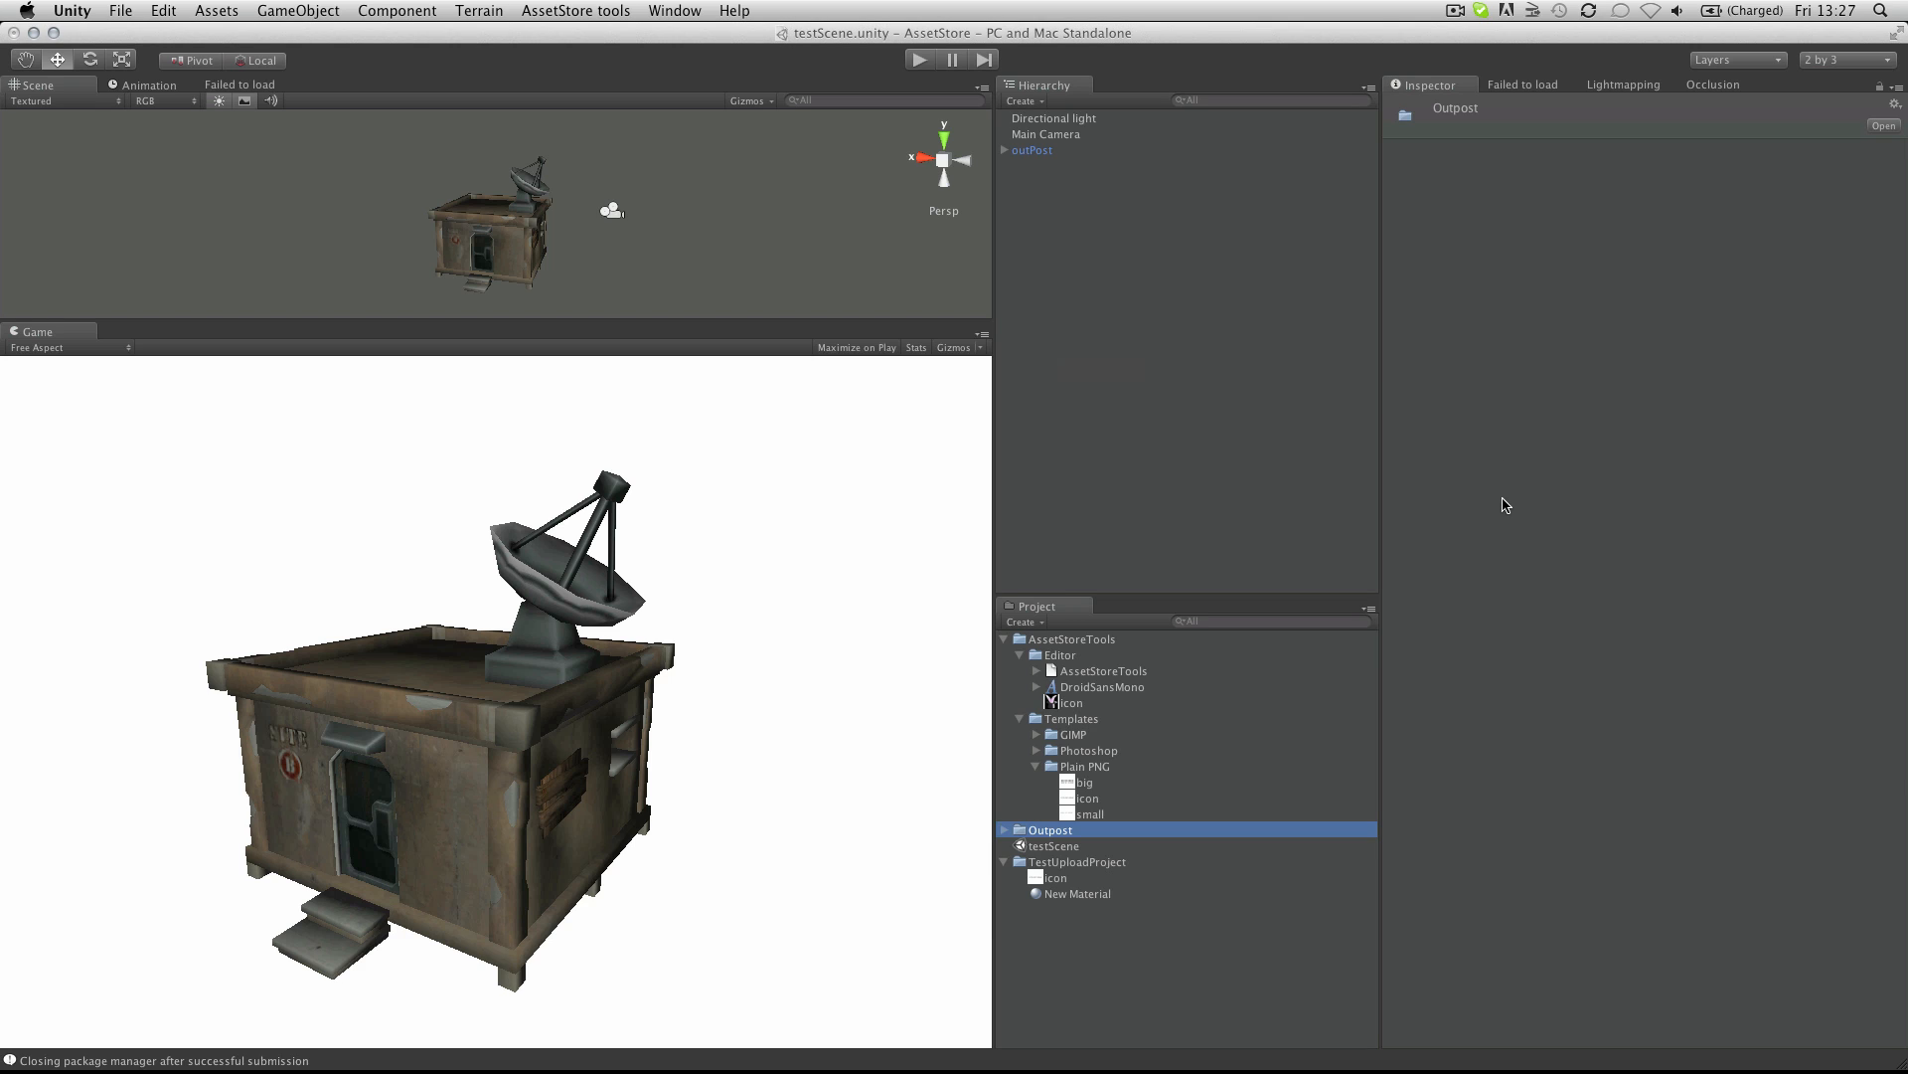